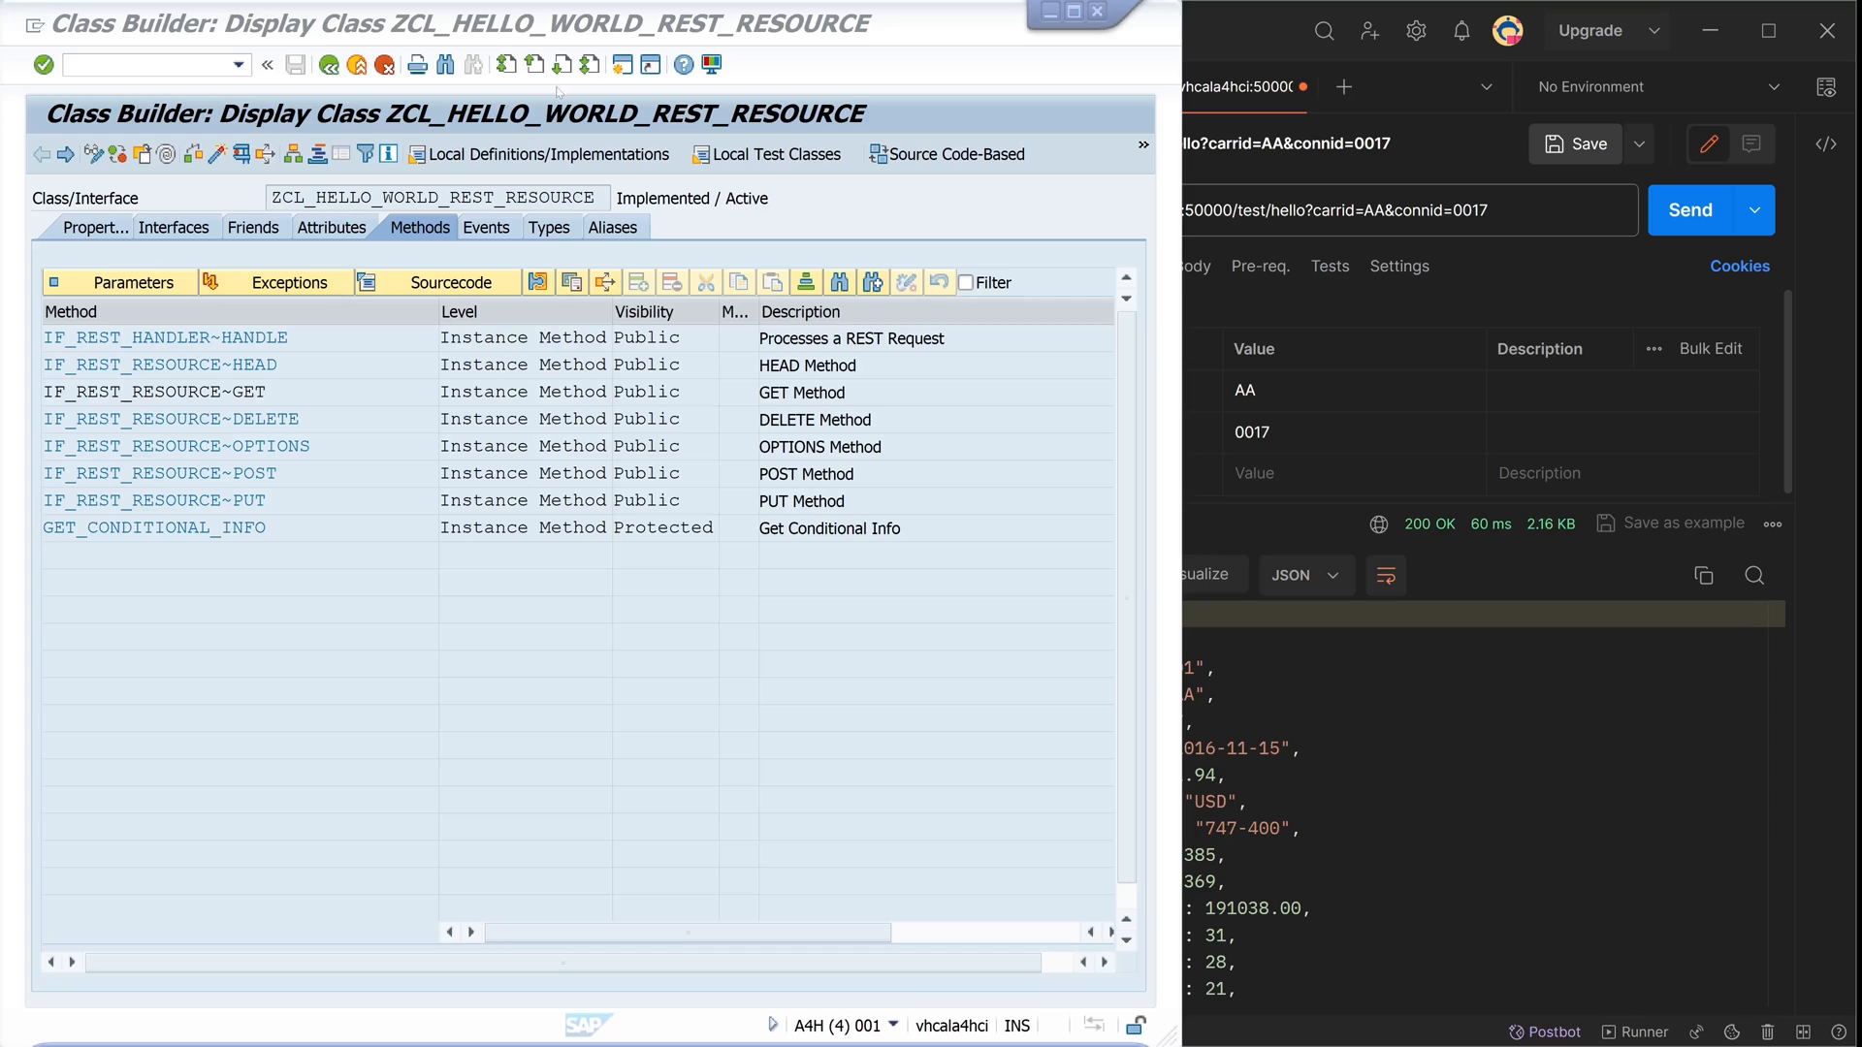
pyautogui.moveTo(991, 66)
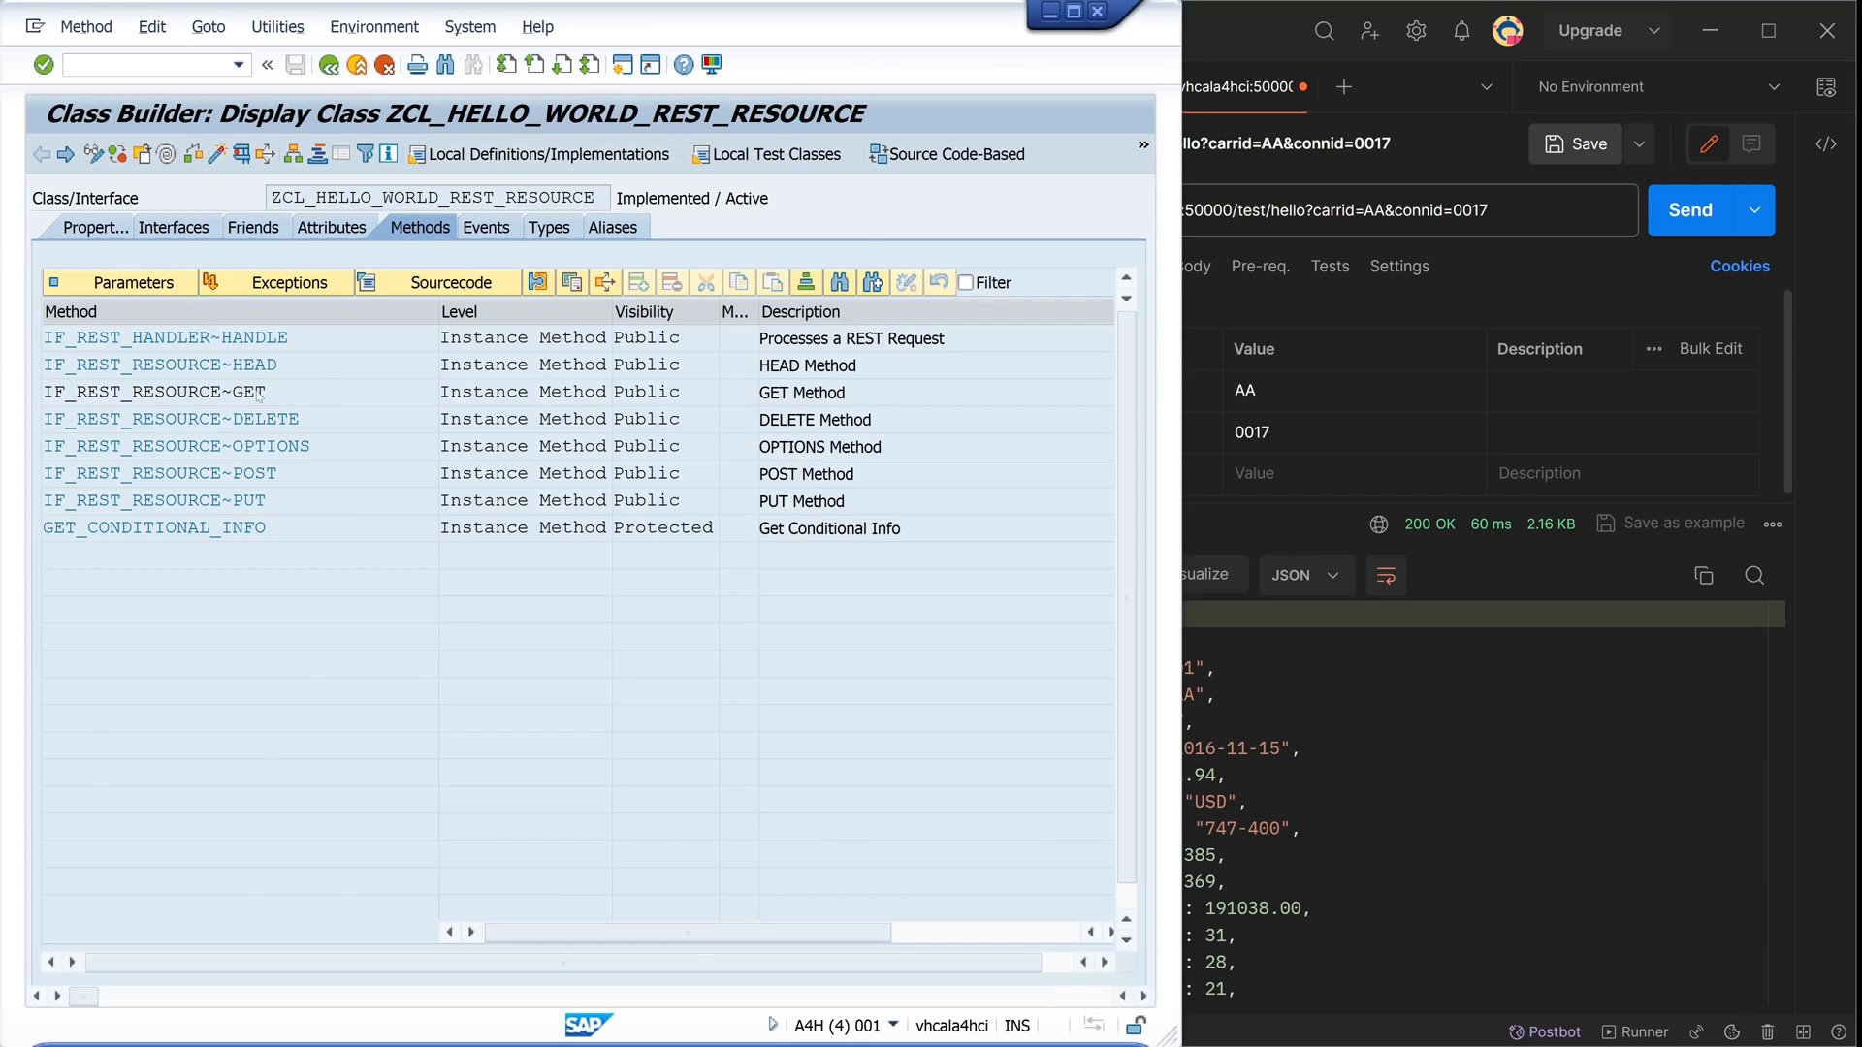
# Display the IF_REST_RESOURCE~GET method source in the Class Builder
pyautogui.doubleClick(175, 391)
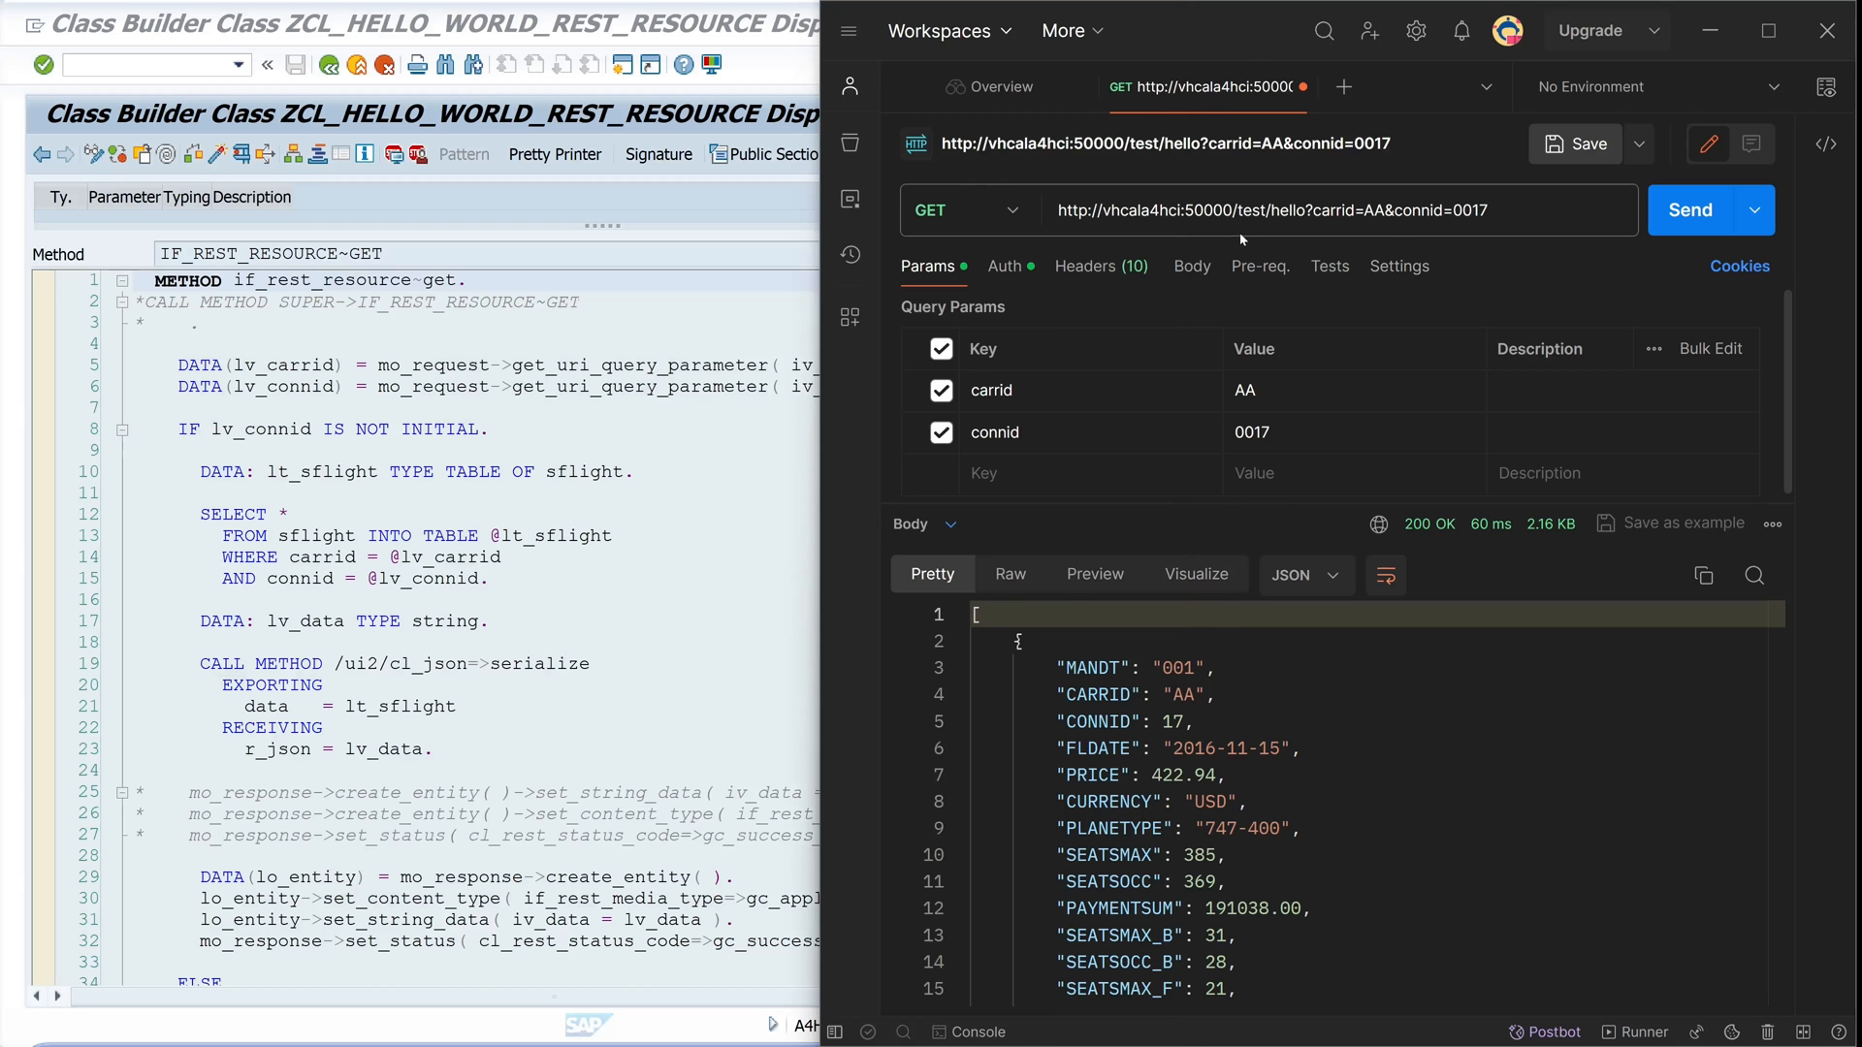
# Rerun the GET request for carrid AA, connid 0017 and get a 200 OK response
pyautogui.click(1339, 210)
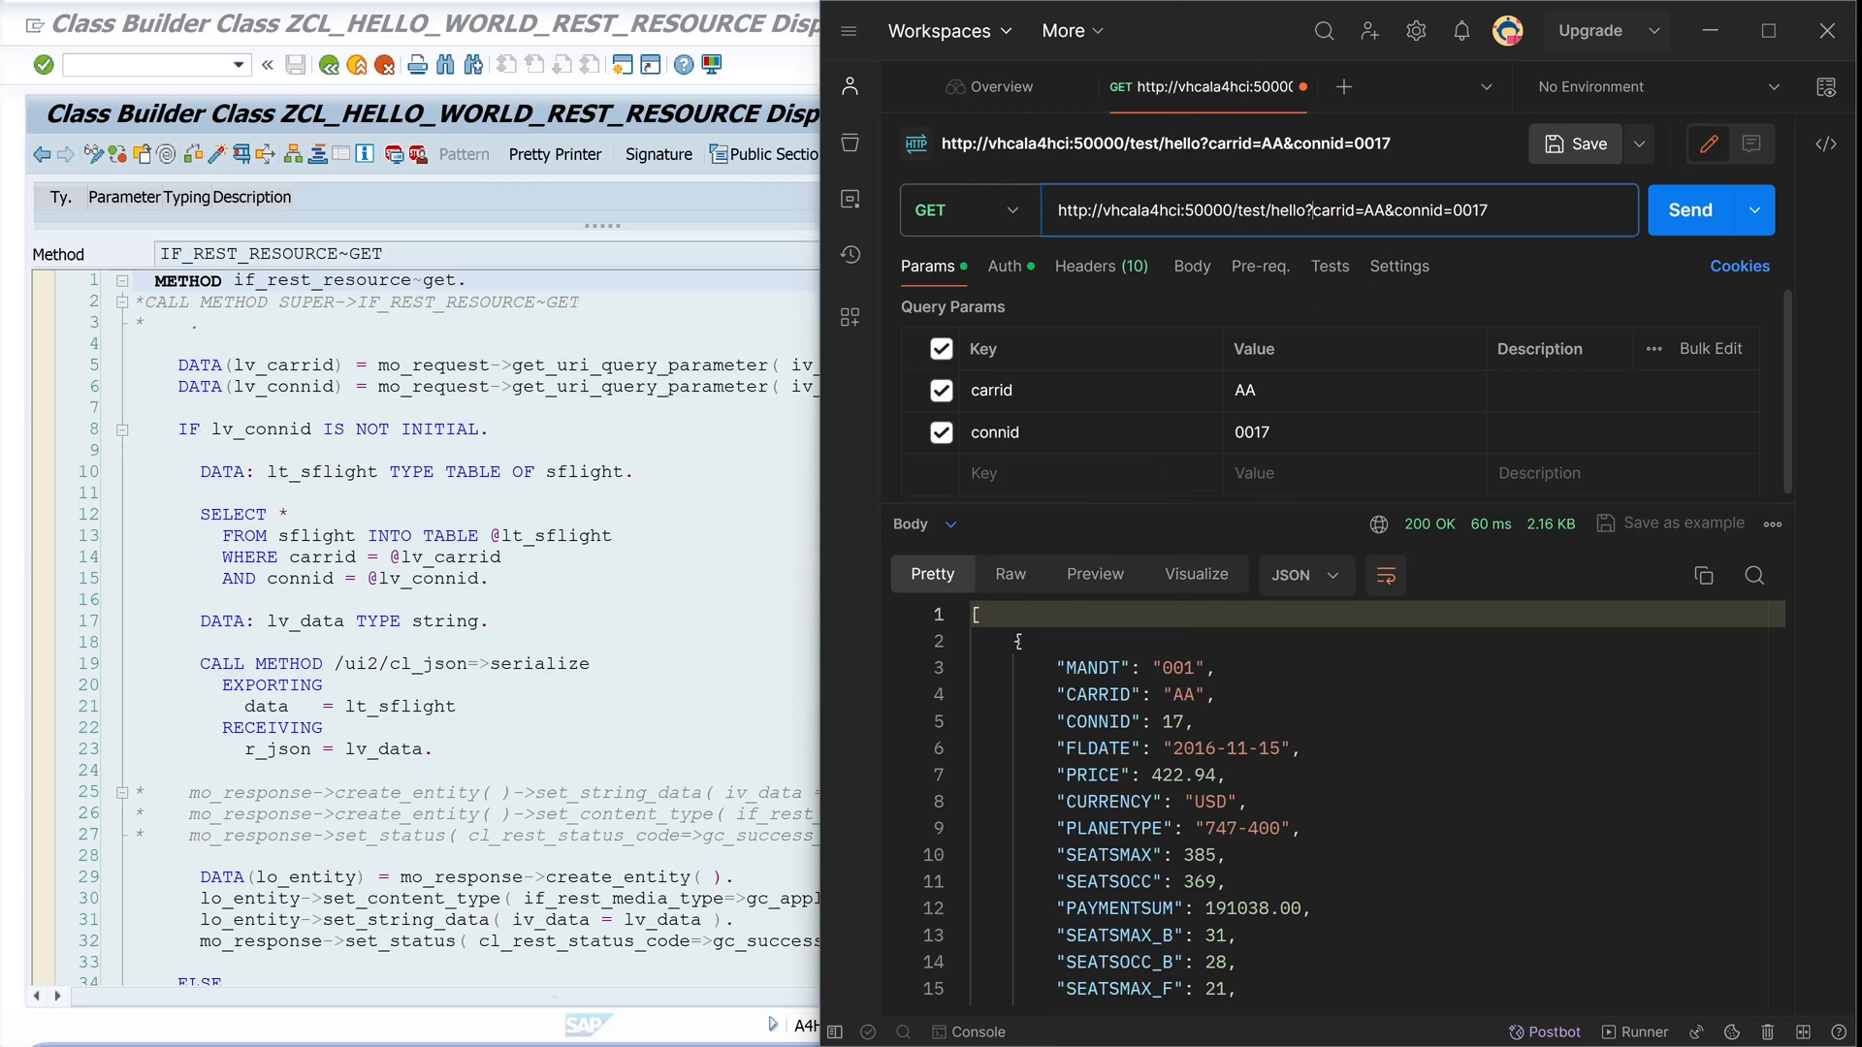
pyautogui.doubleClick(1401, 210)
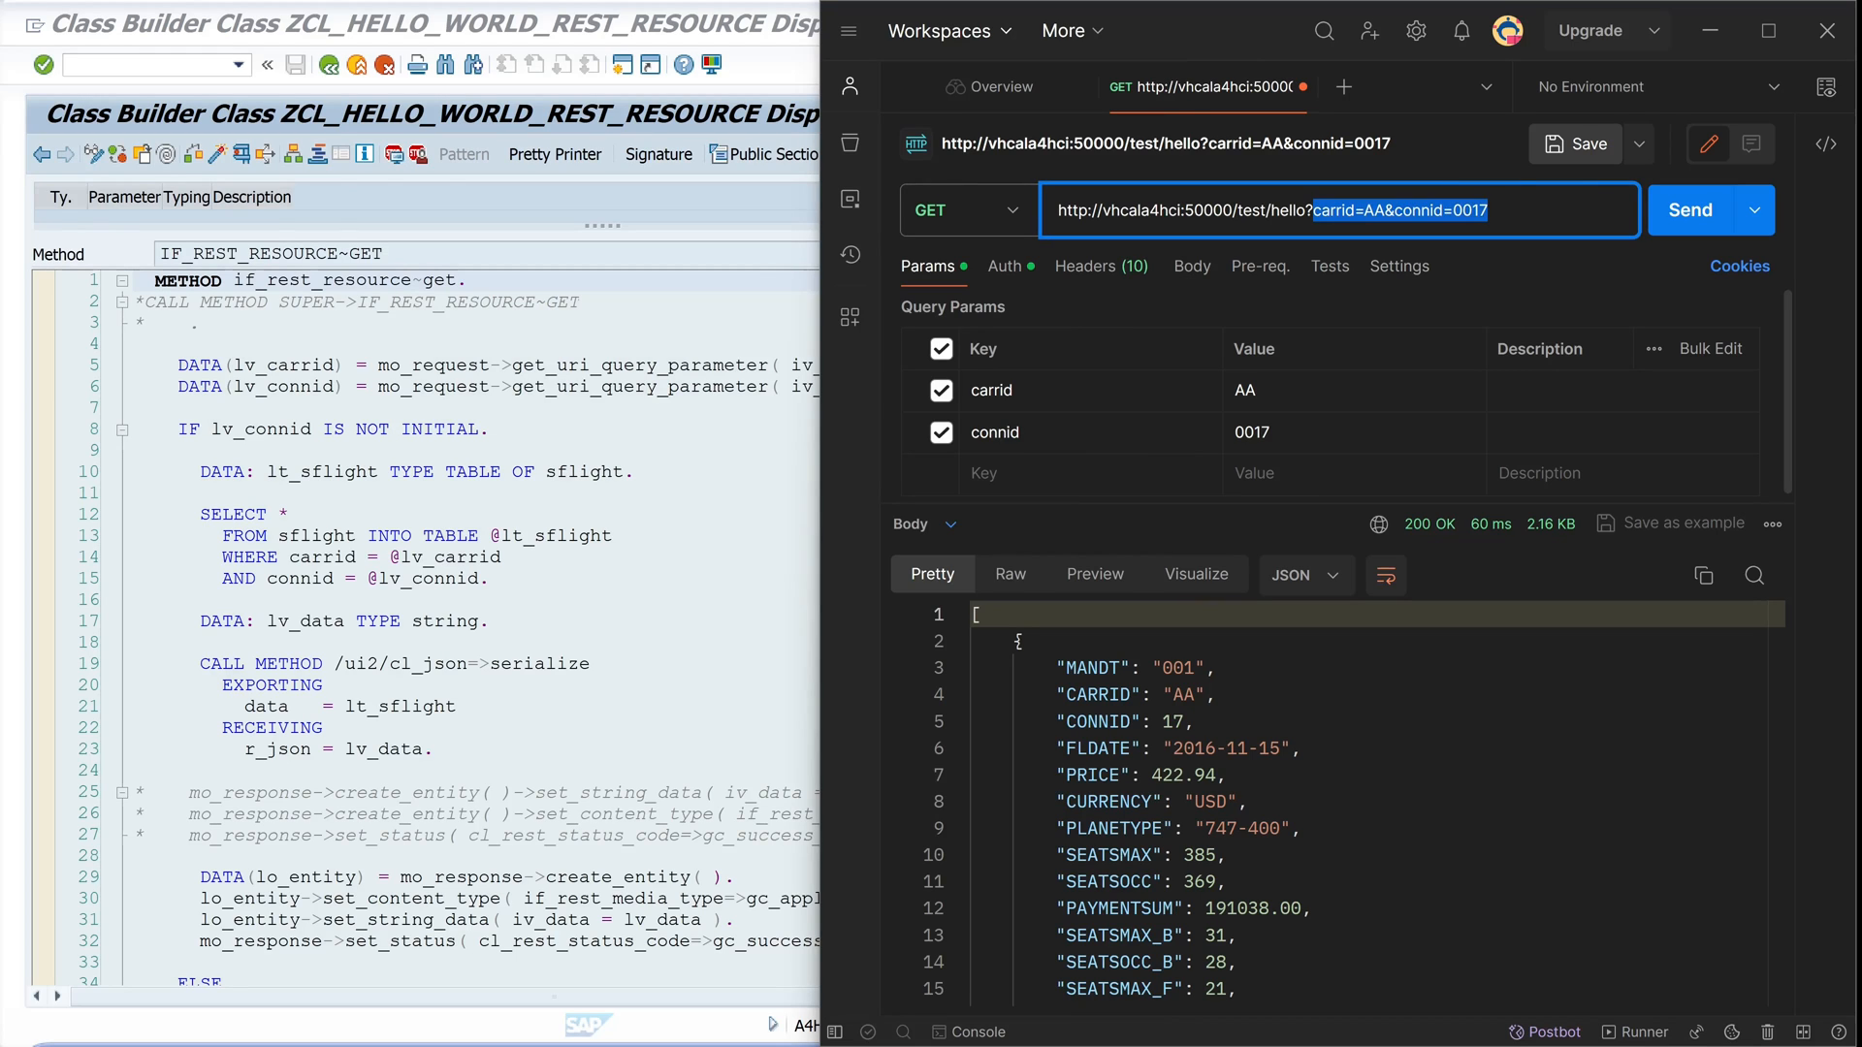
pyautogui.click(1690, 210)
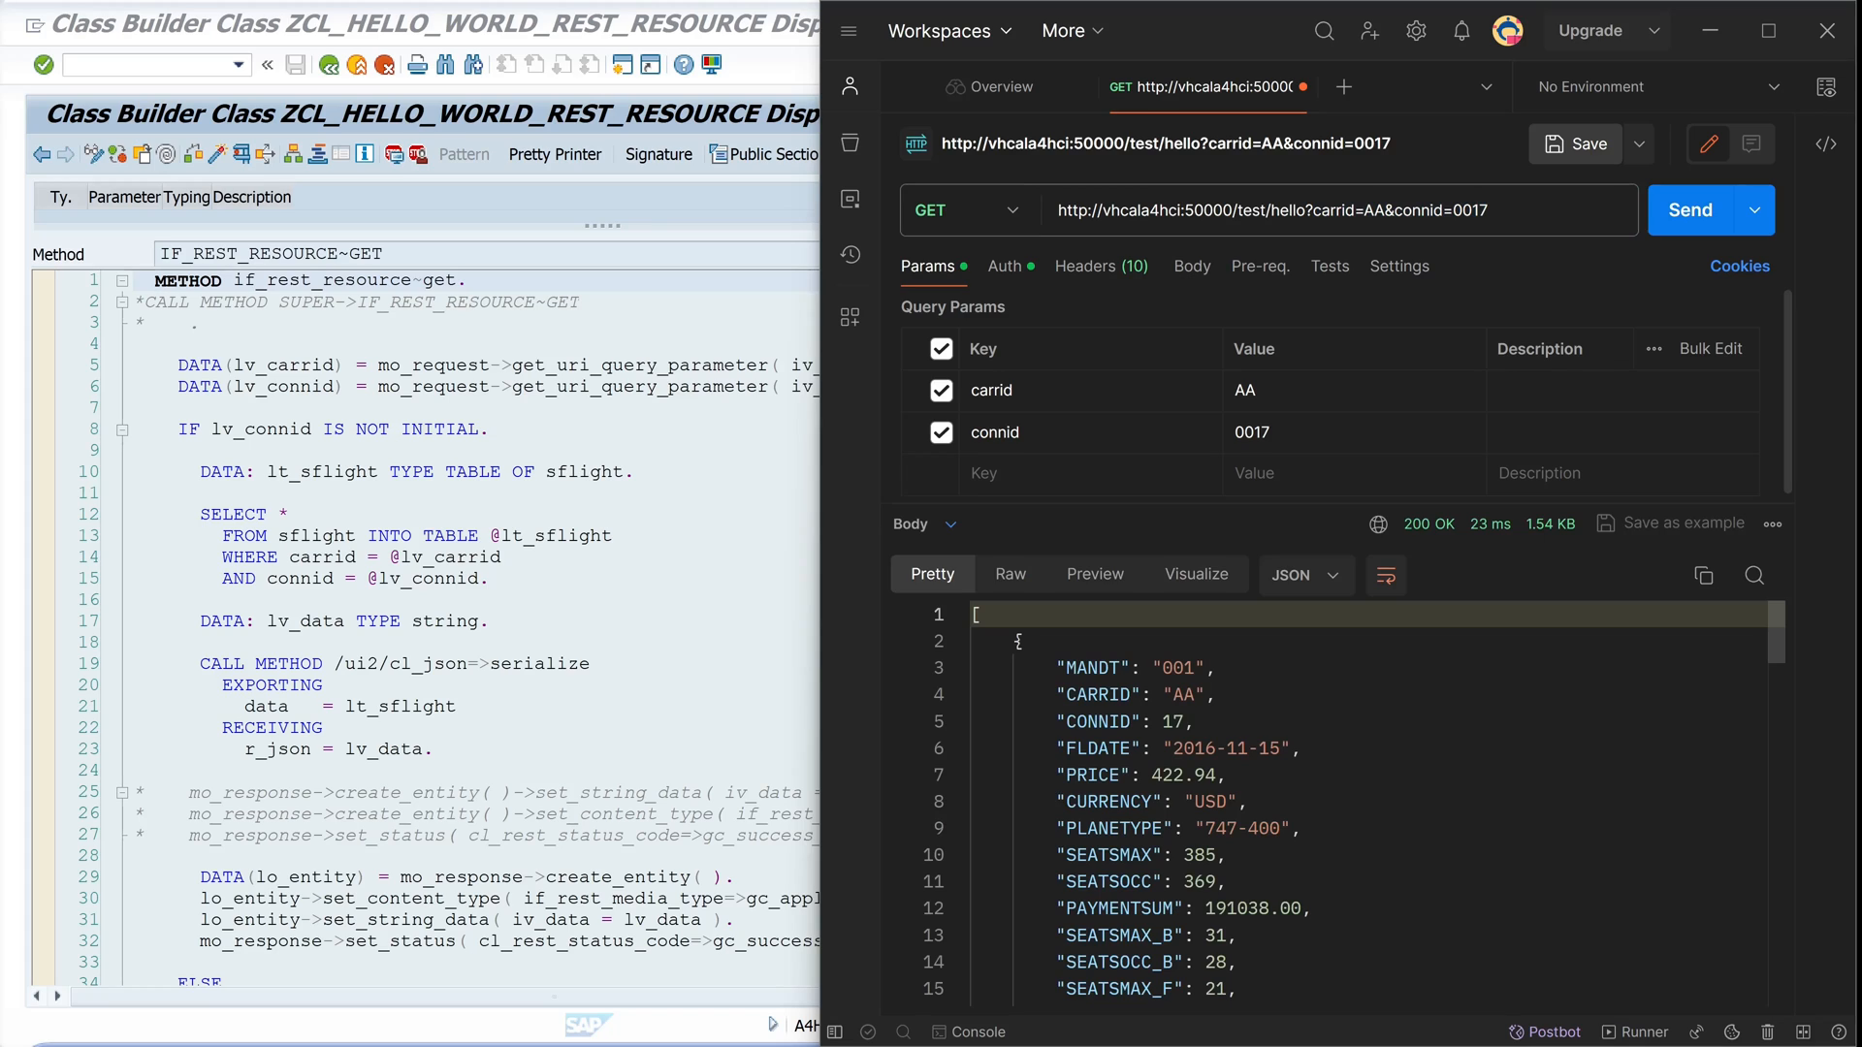
pyautogui.click(968, 210)
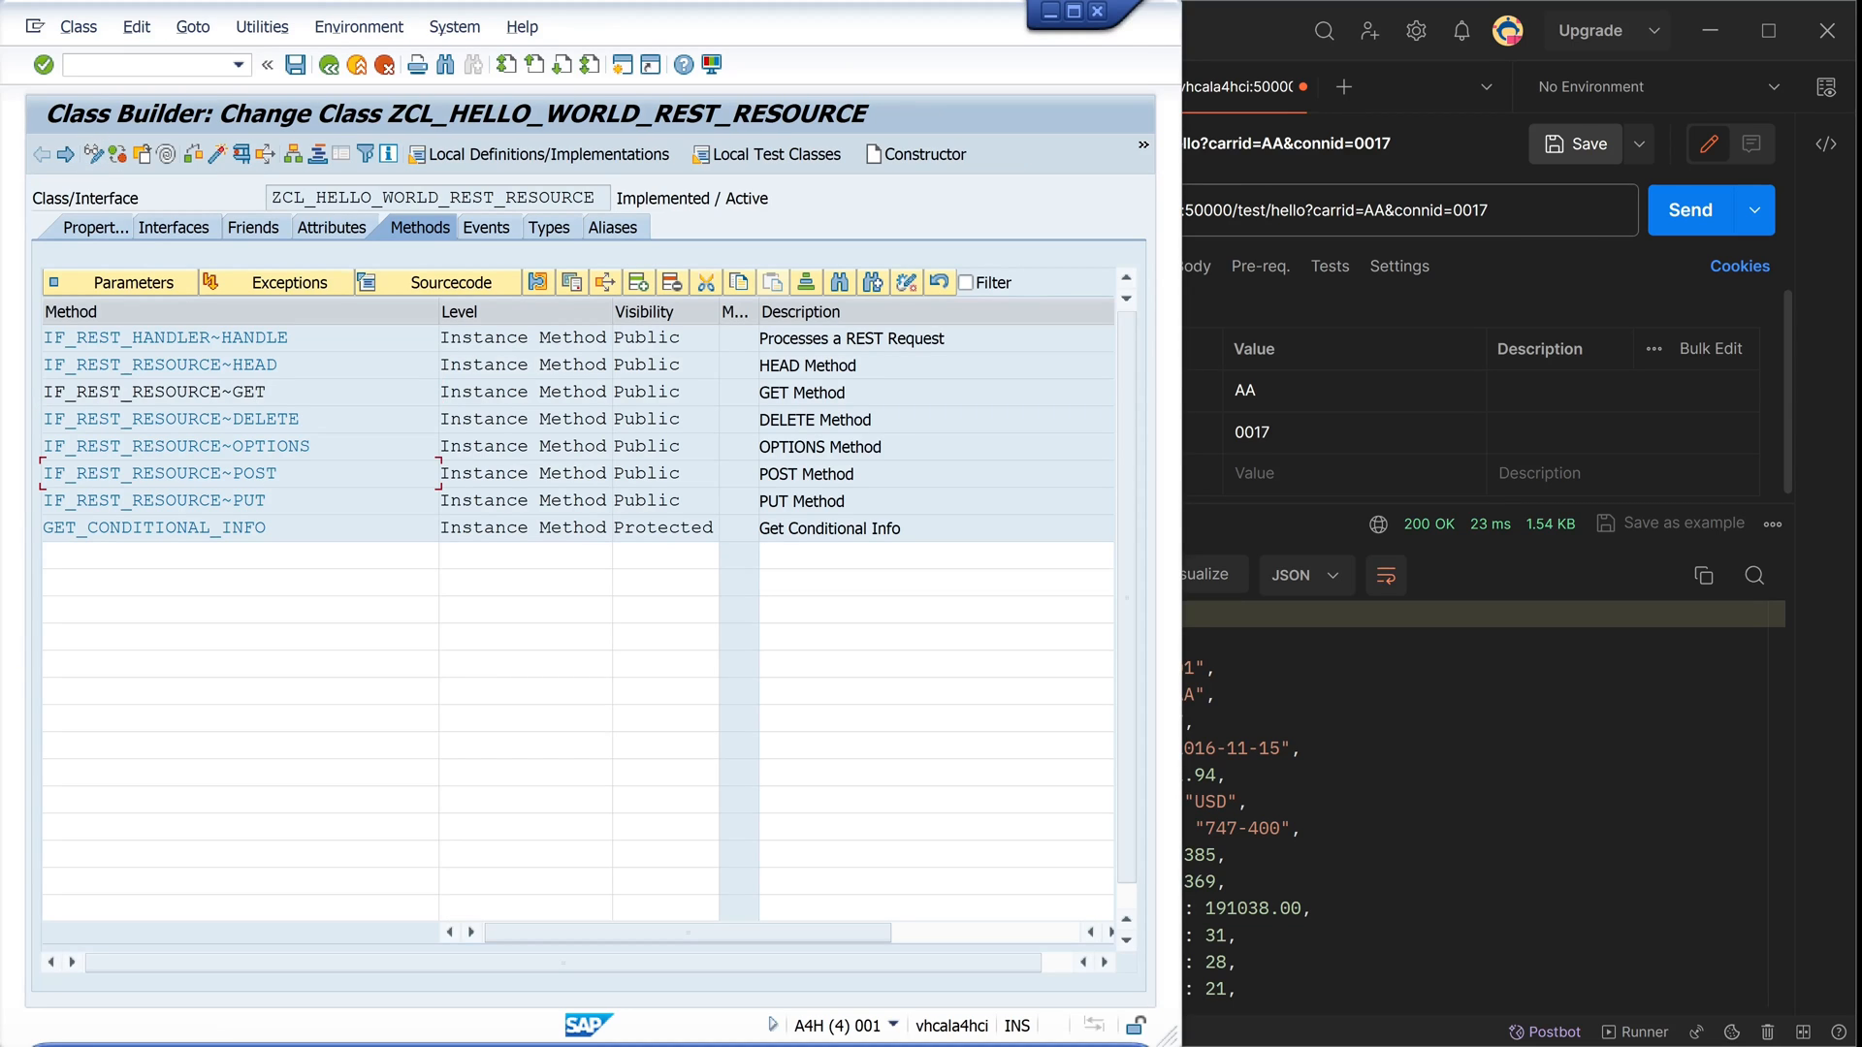
pyautogui.moveTo(906, 283)
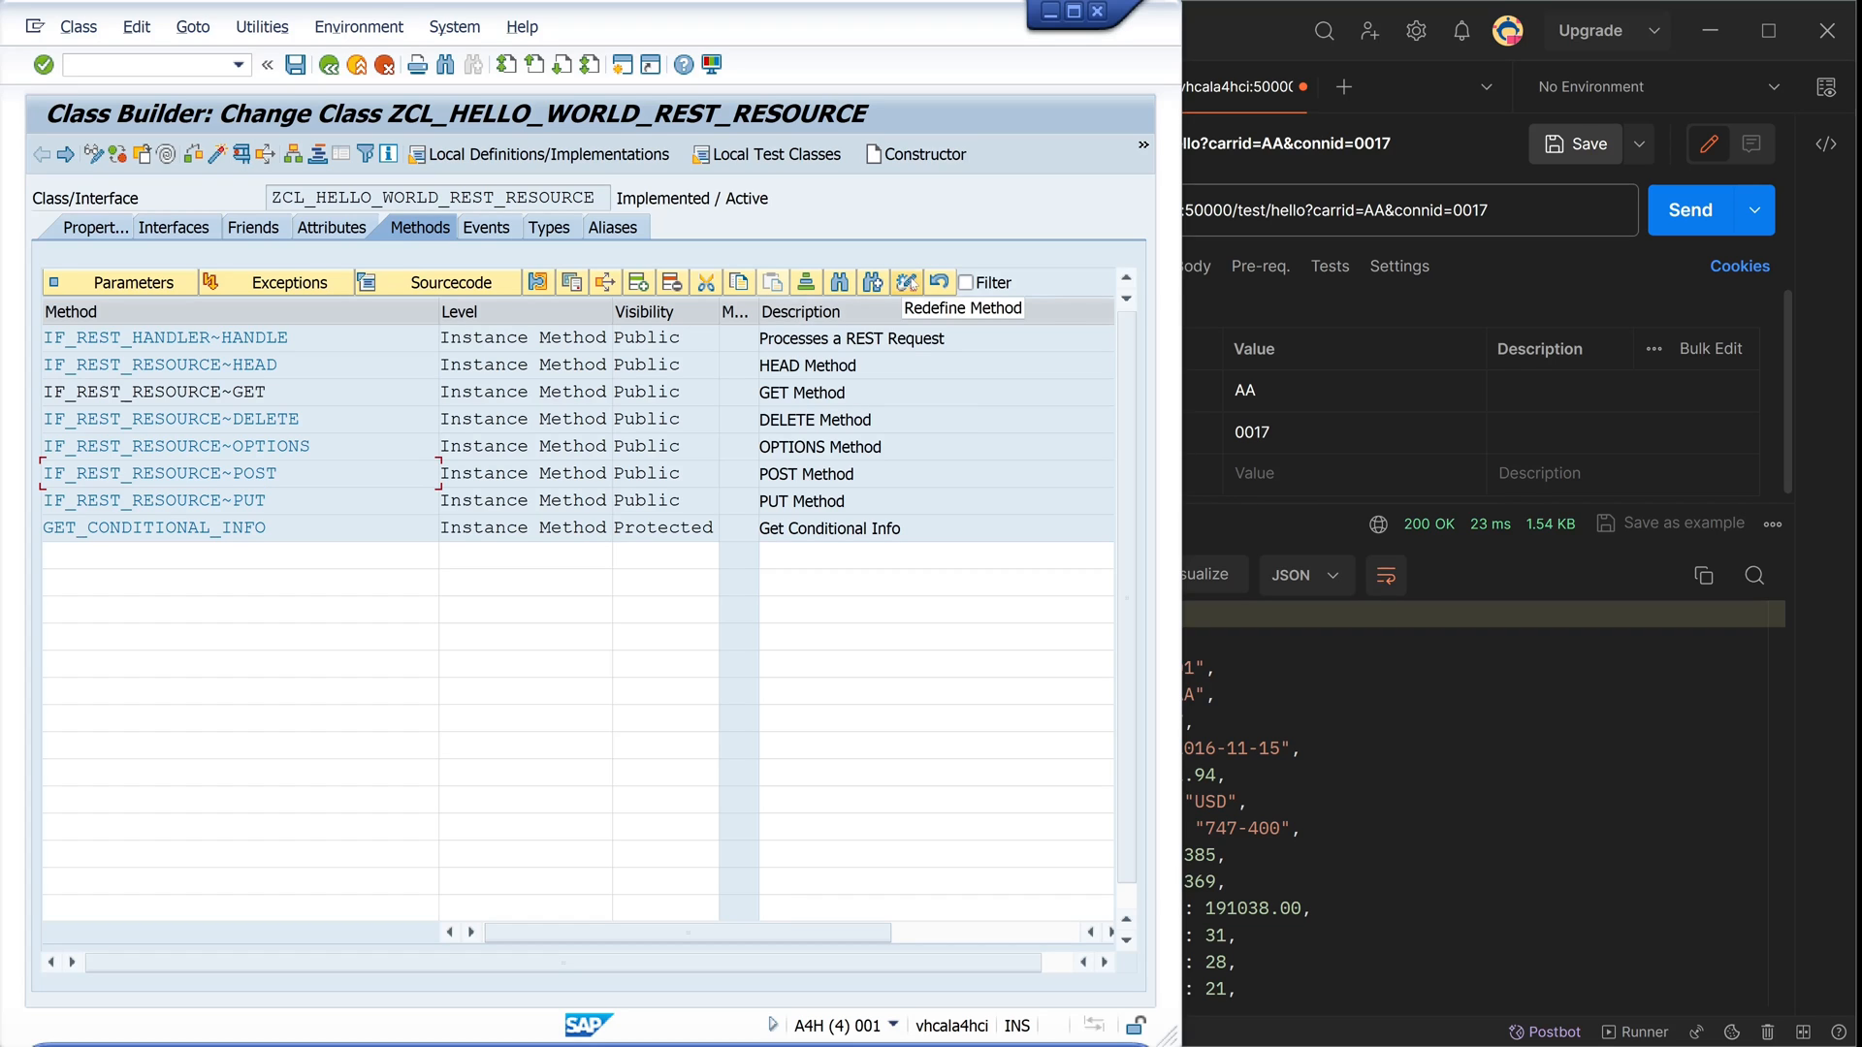
# Open the IF_REST_RESOURCE~POST method source in change mode
pyautogui.doubleClick(159, 473)
pyautogui.write('Data')
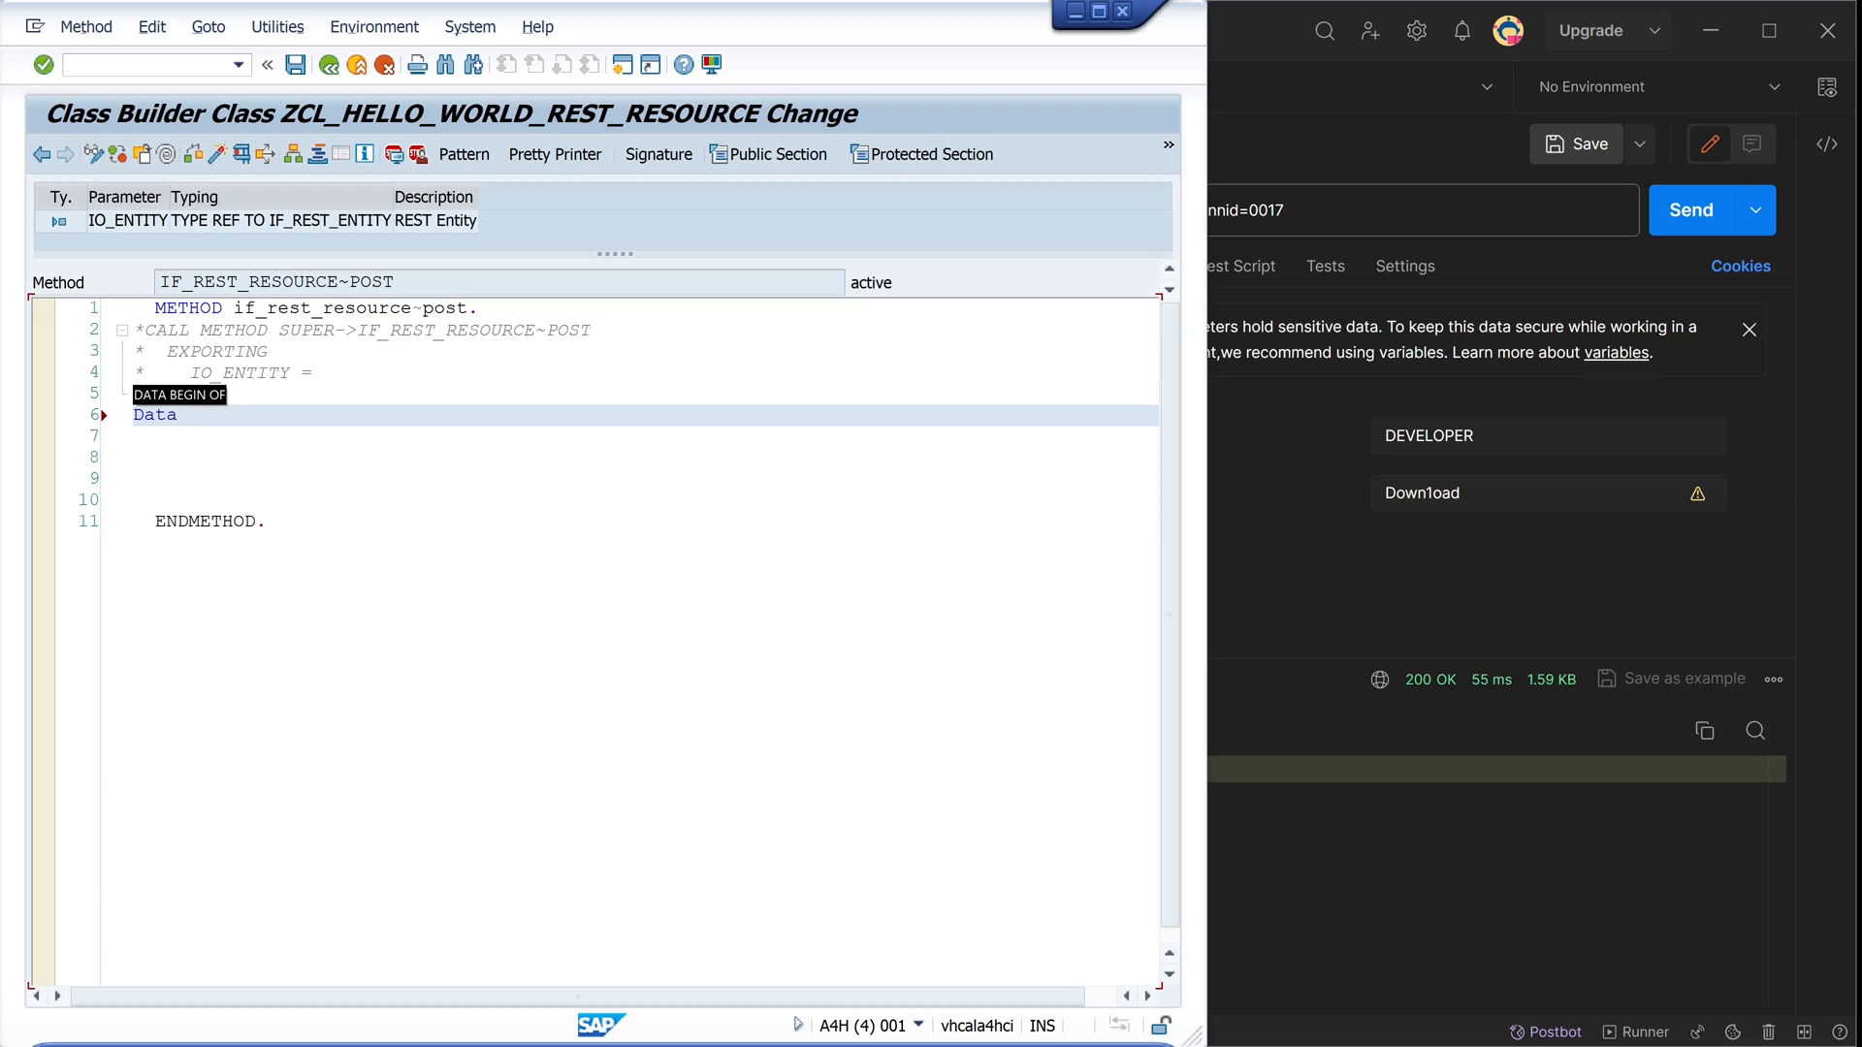
# Declare lv_request_body = mo_request->get_entity( )->get_string_data( )
pyautogui.write('(lv_r')
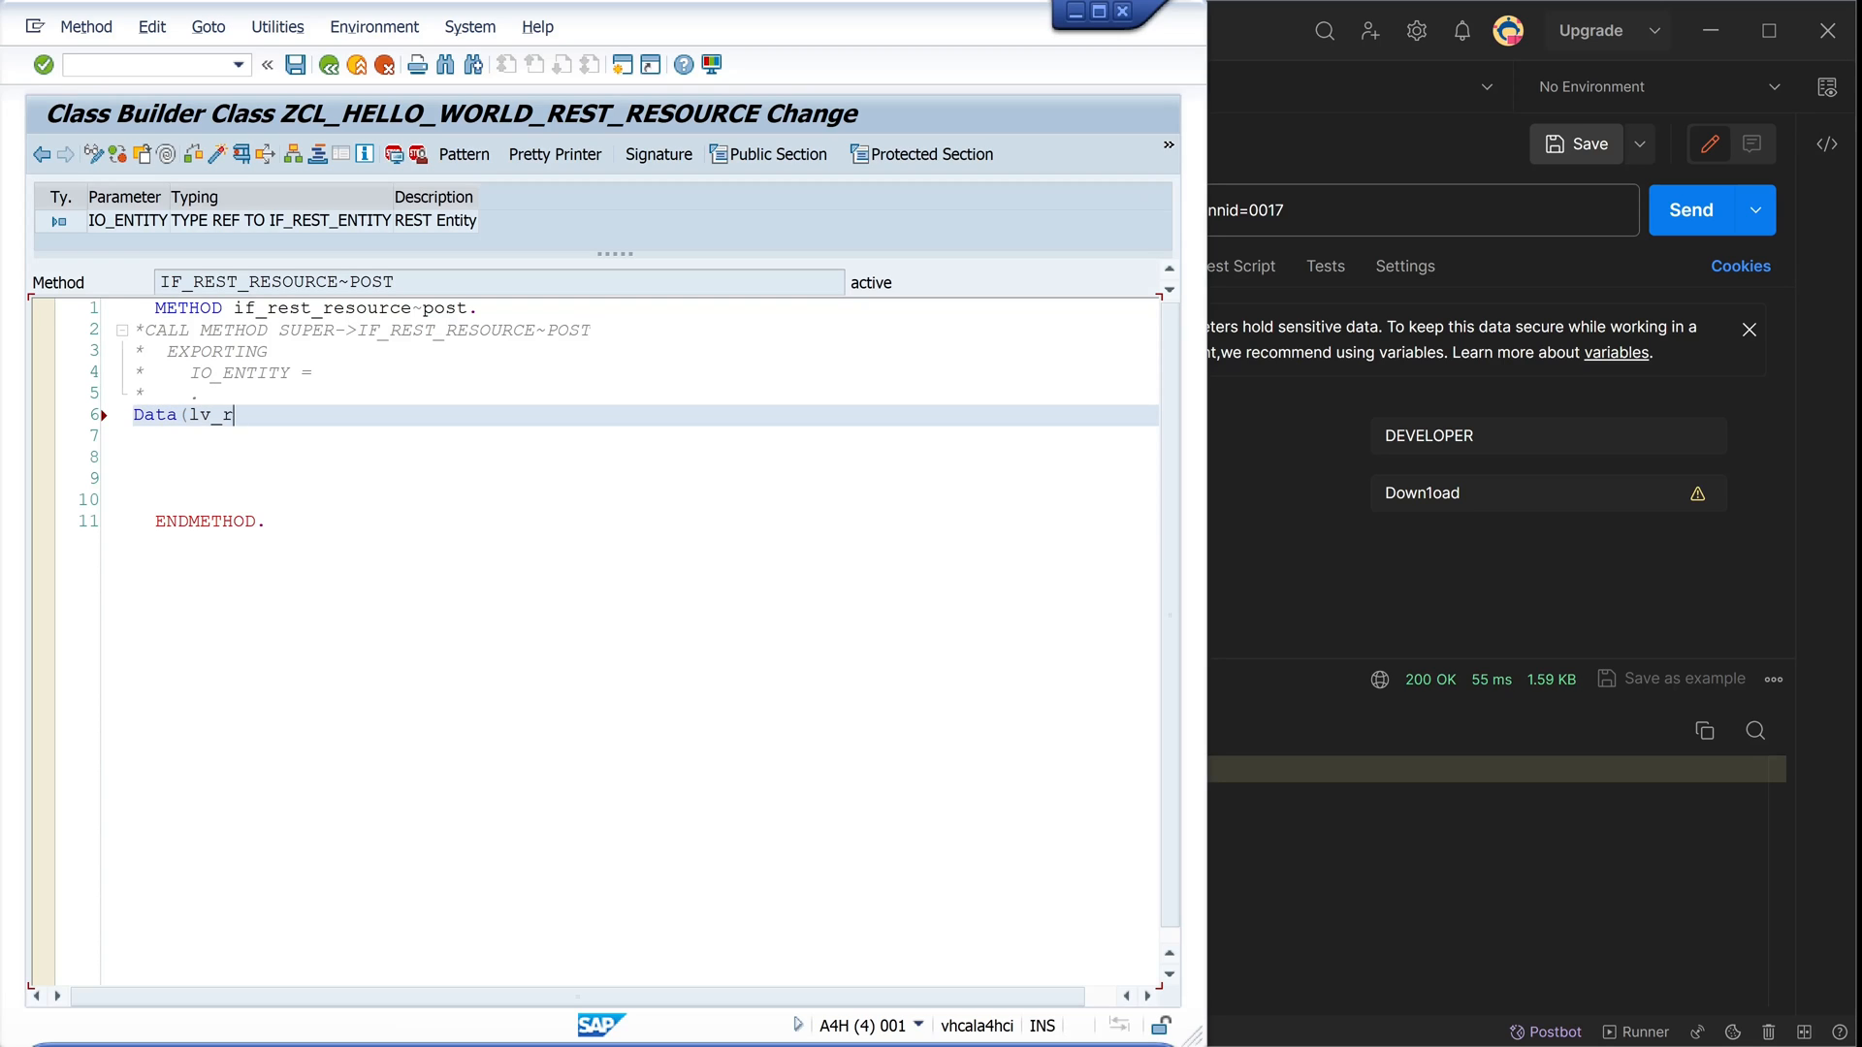
pyautogui.write('equest_b')
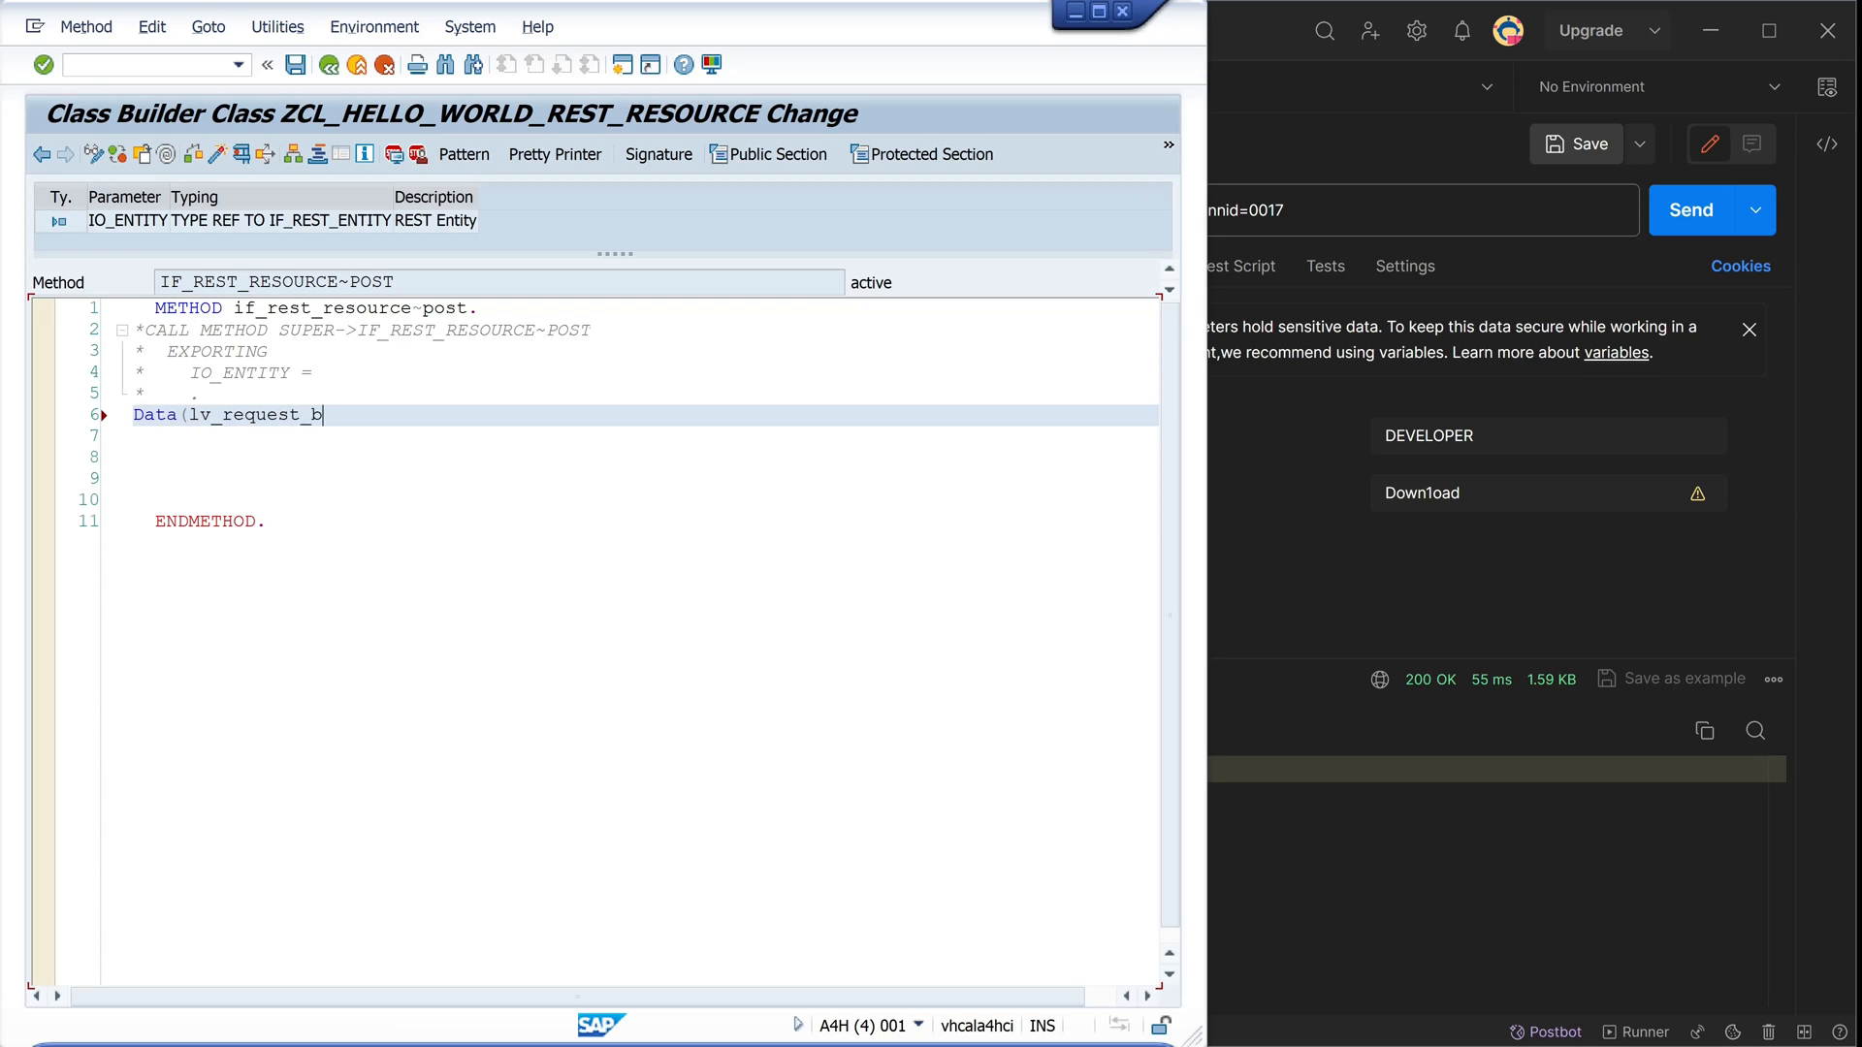
pyautogui.write('ody) =')
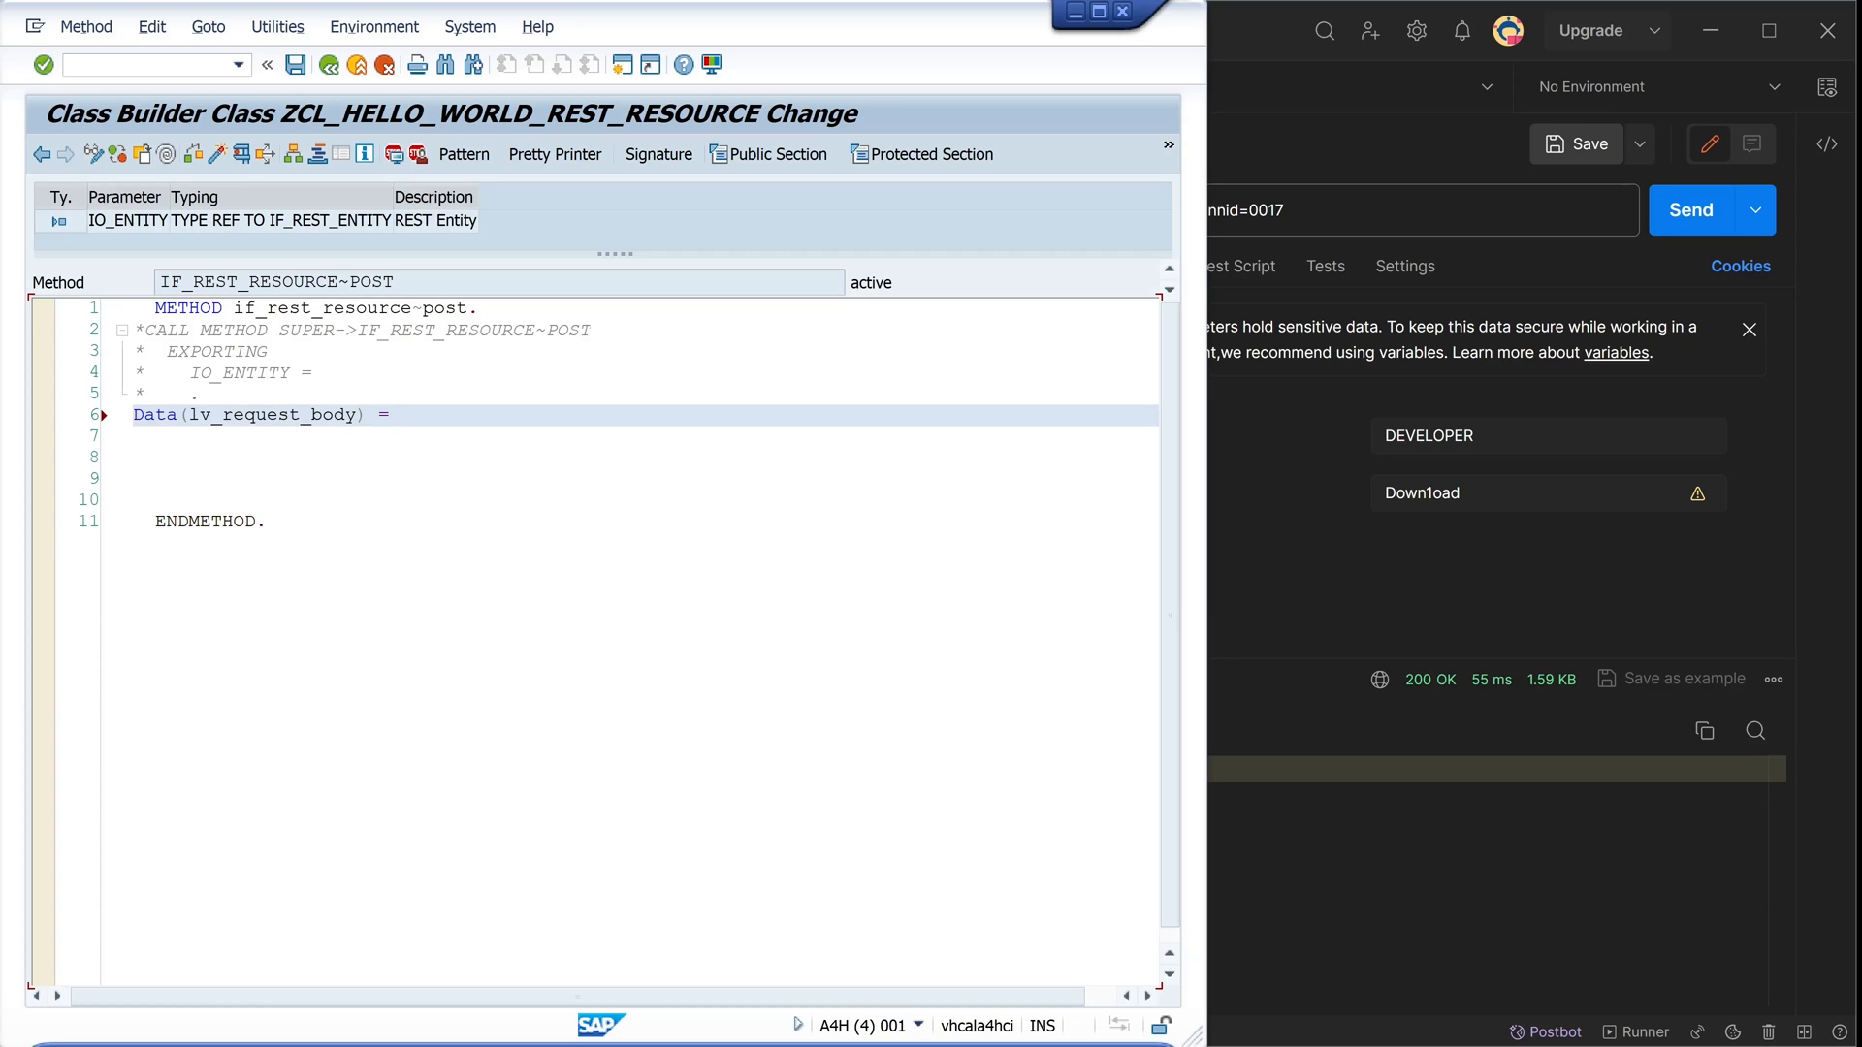
pyautogui.write('mo_request-')
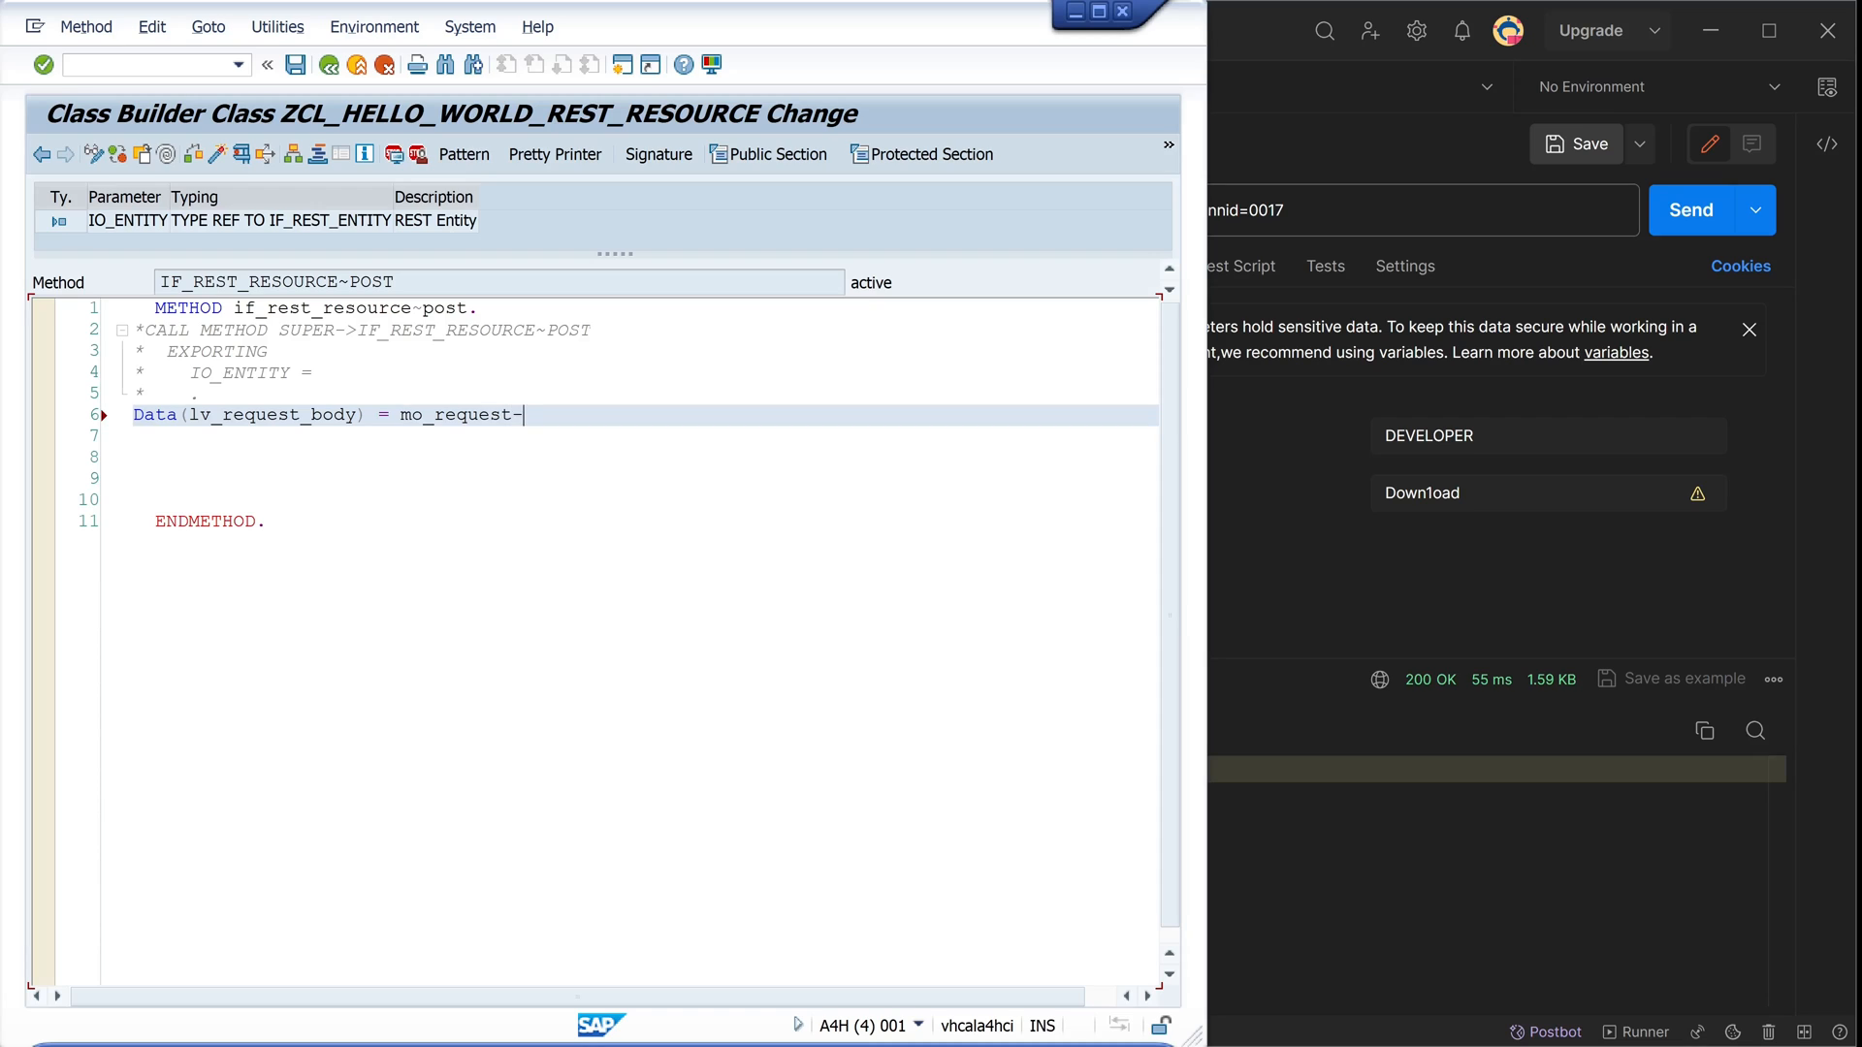
pyautogui.write('>get_entity')
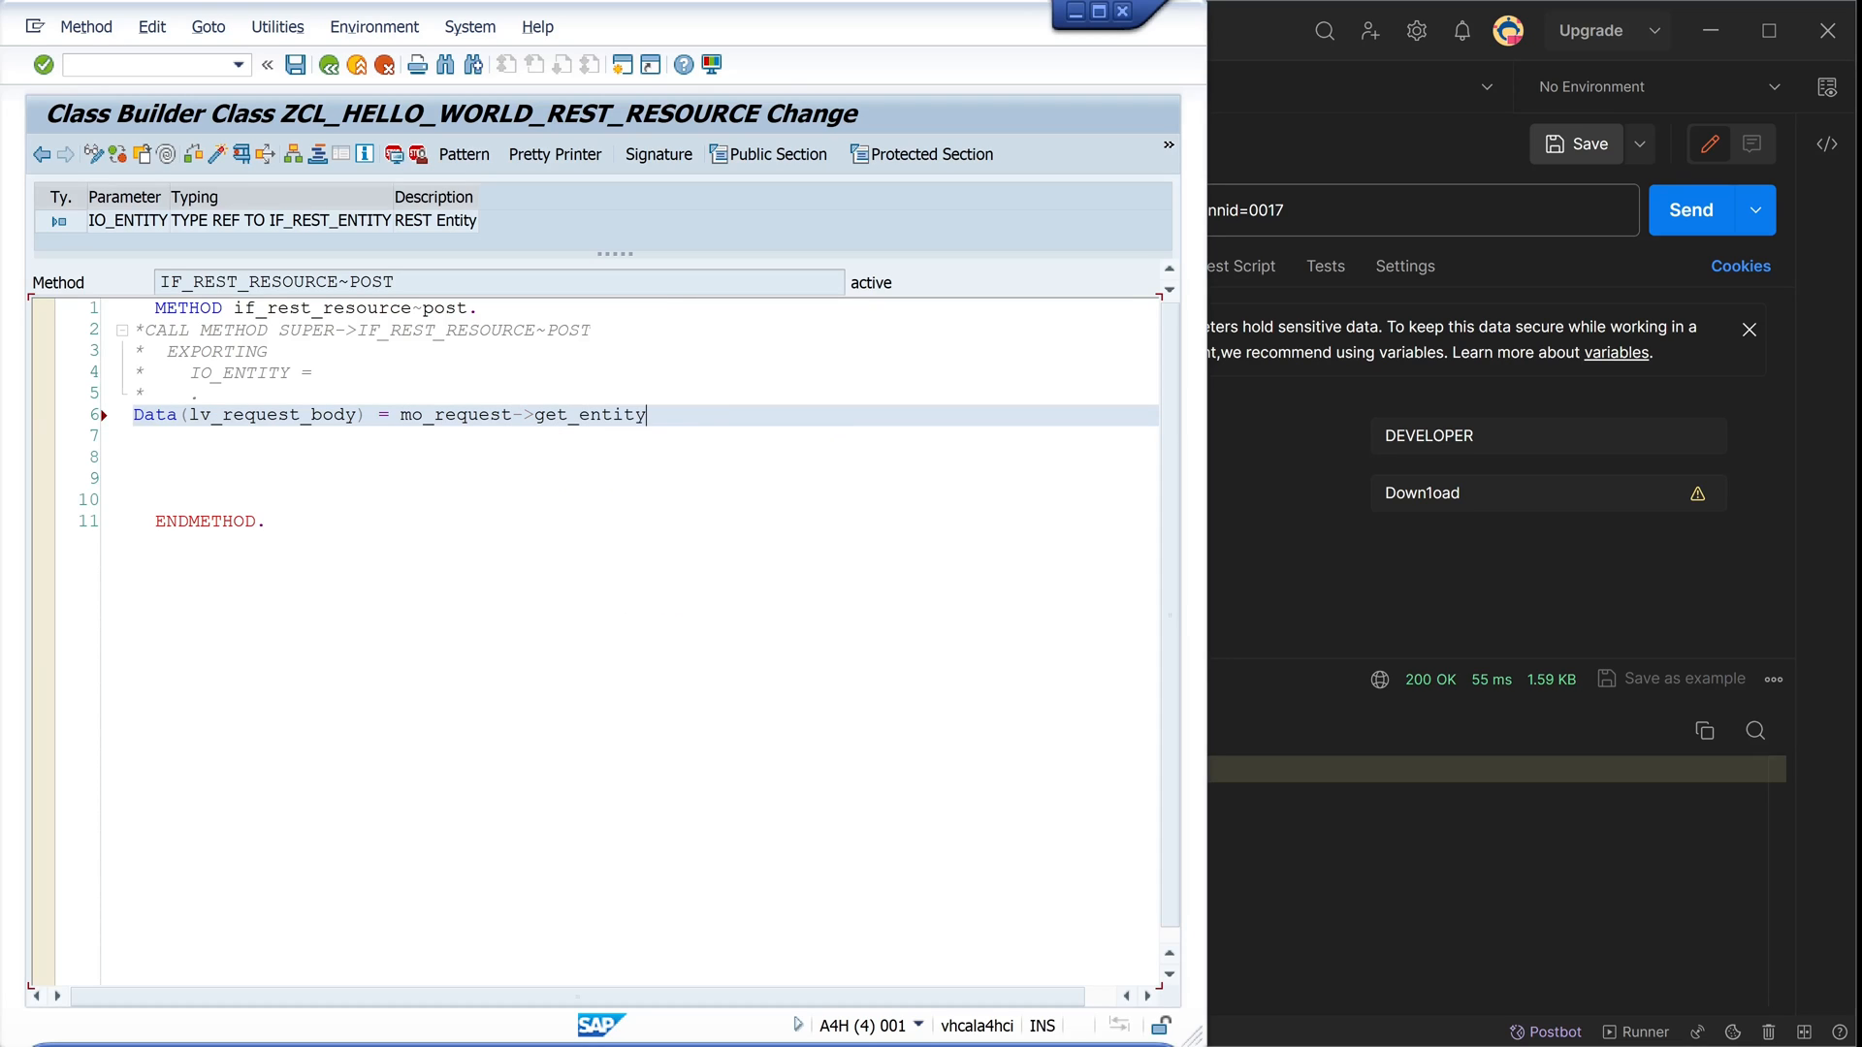
pyautogui.write('( )')
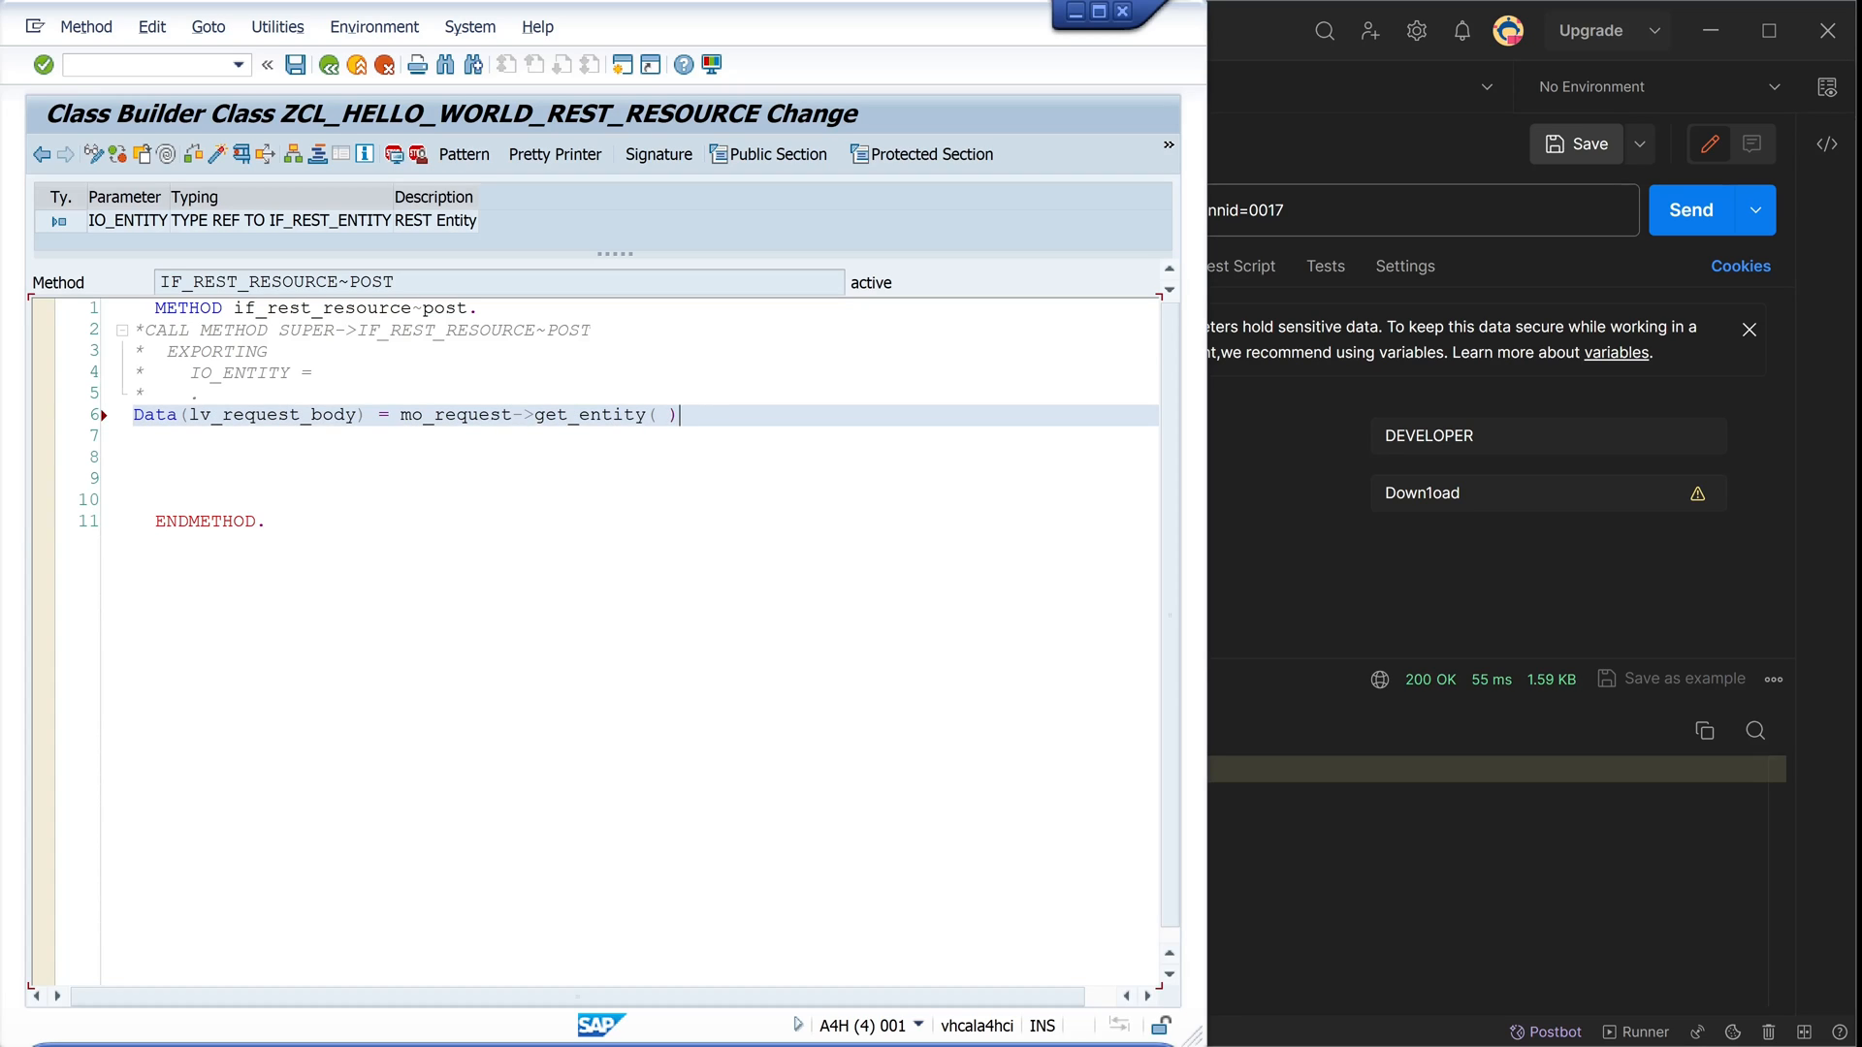
pyautogui.write('->g')
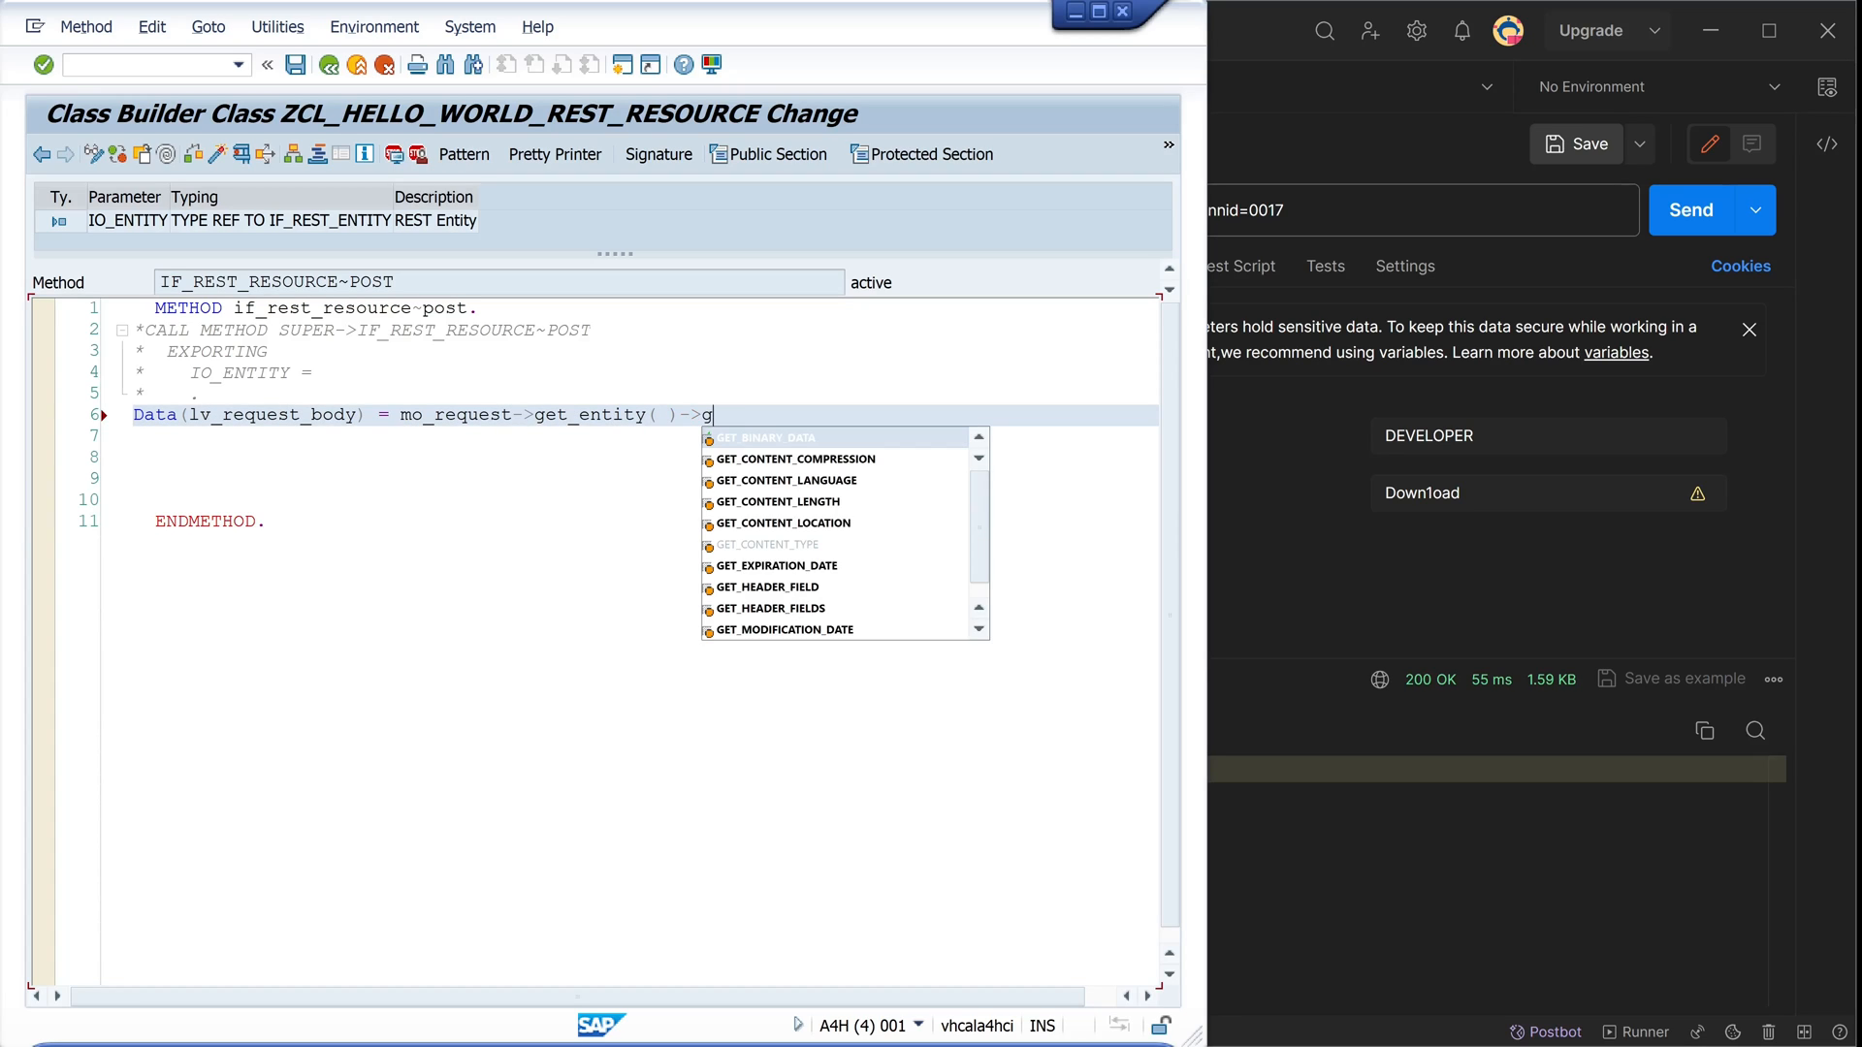
pyautogui.write('get_string_data')
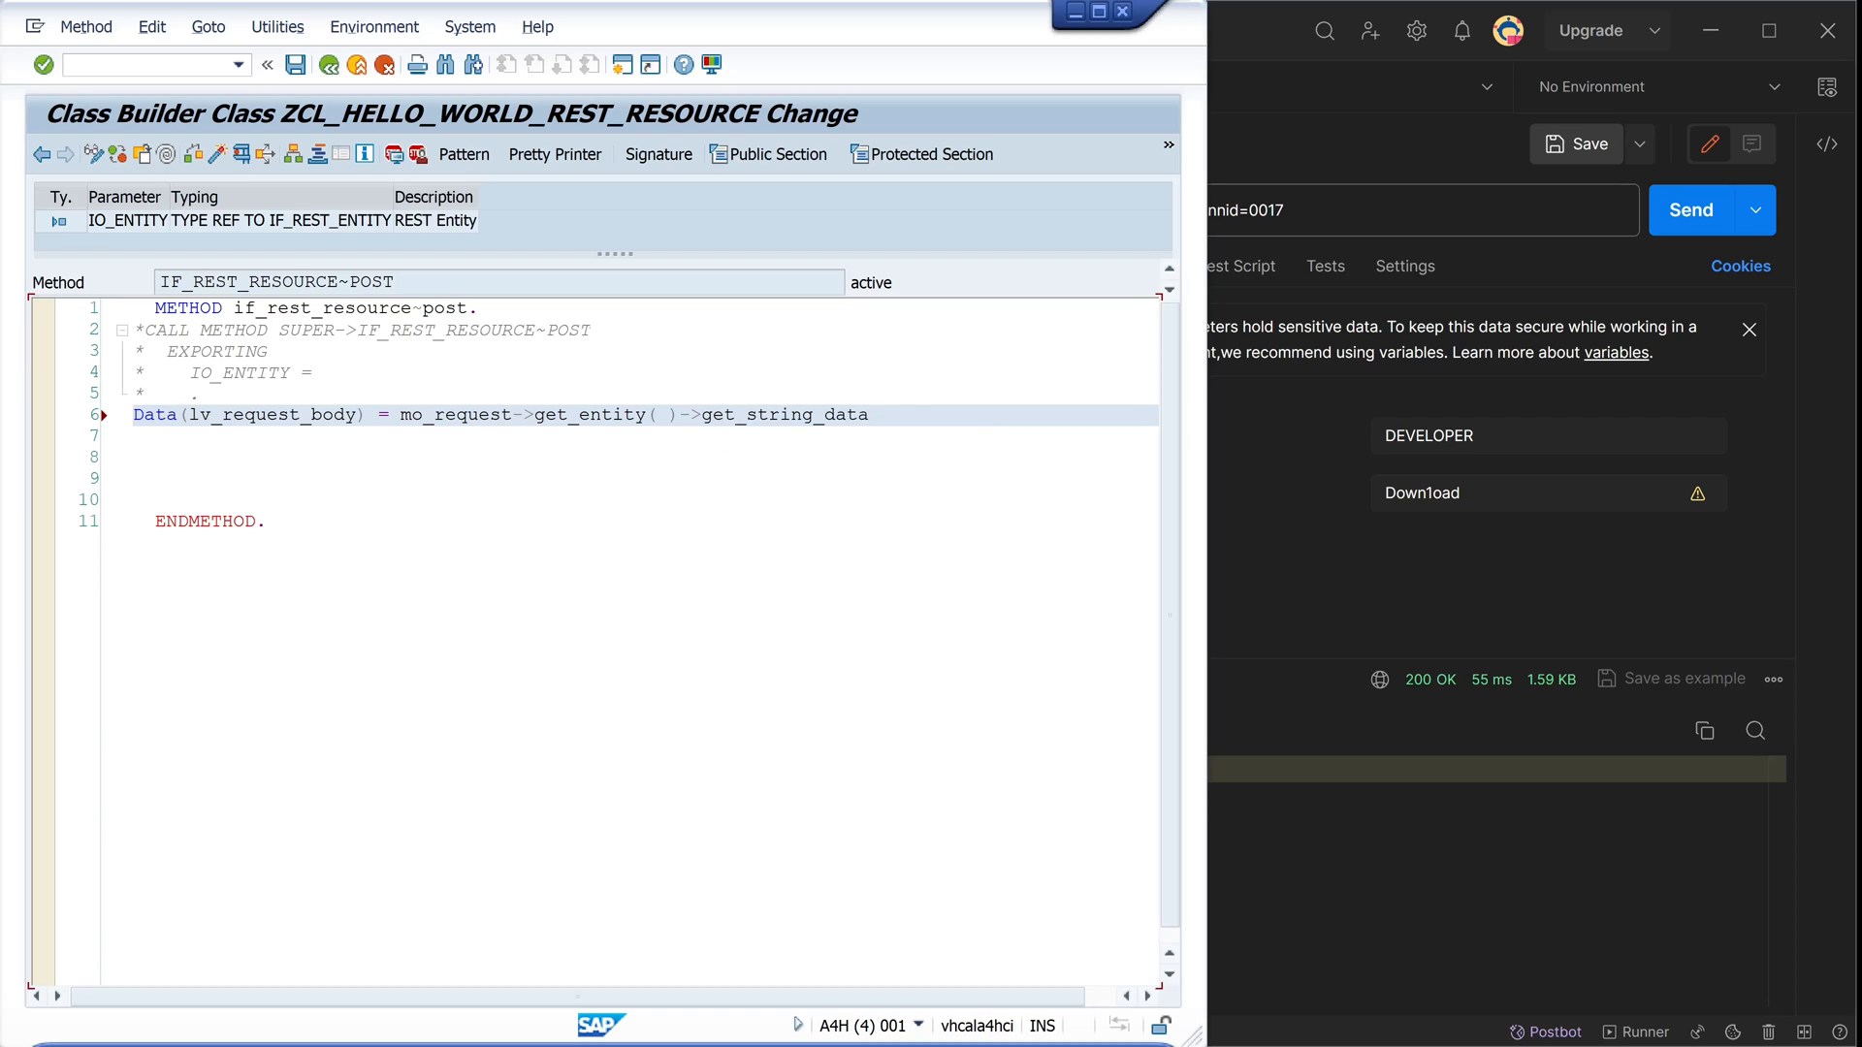
pyautogui.write('( ).')
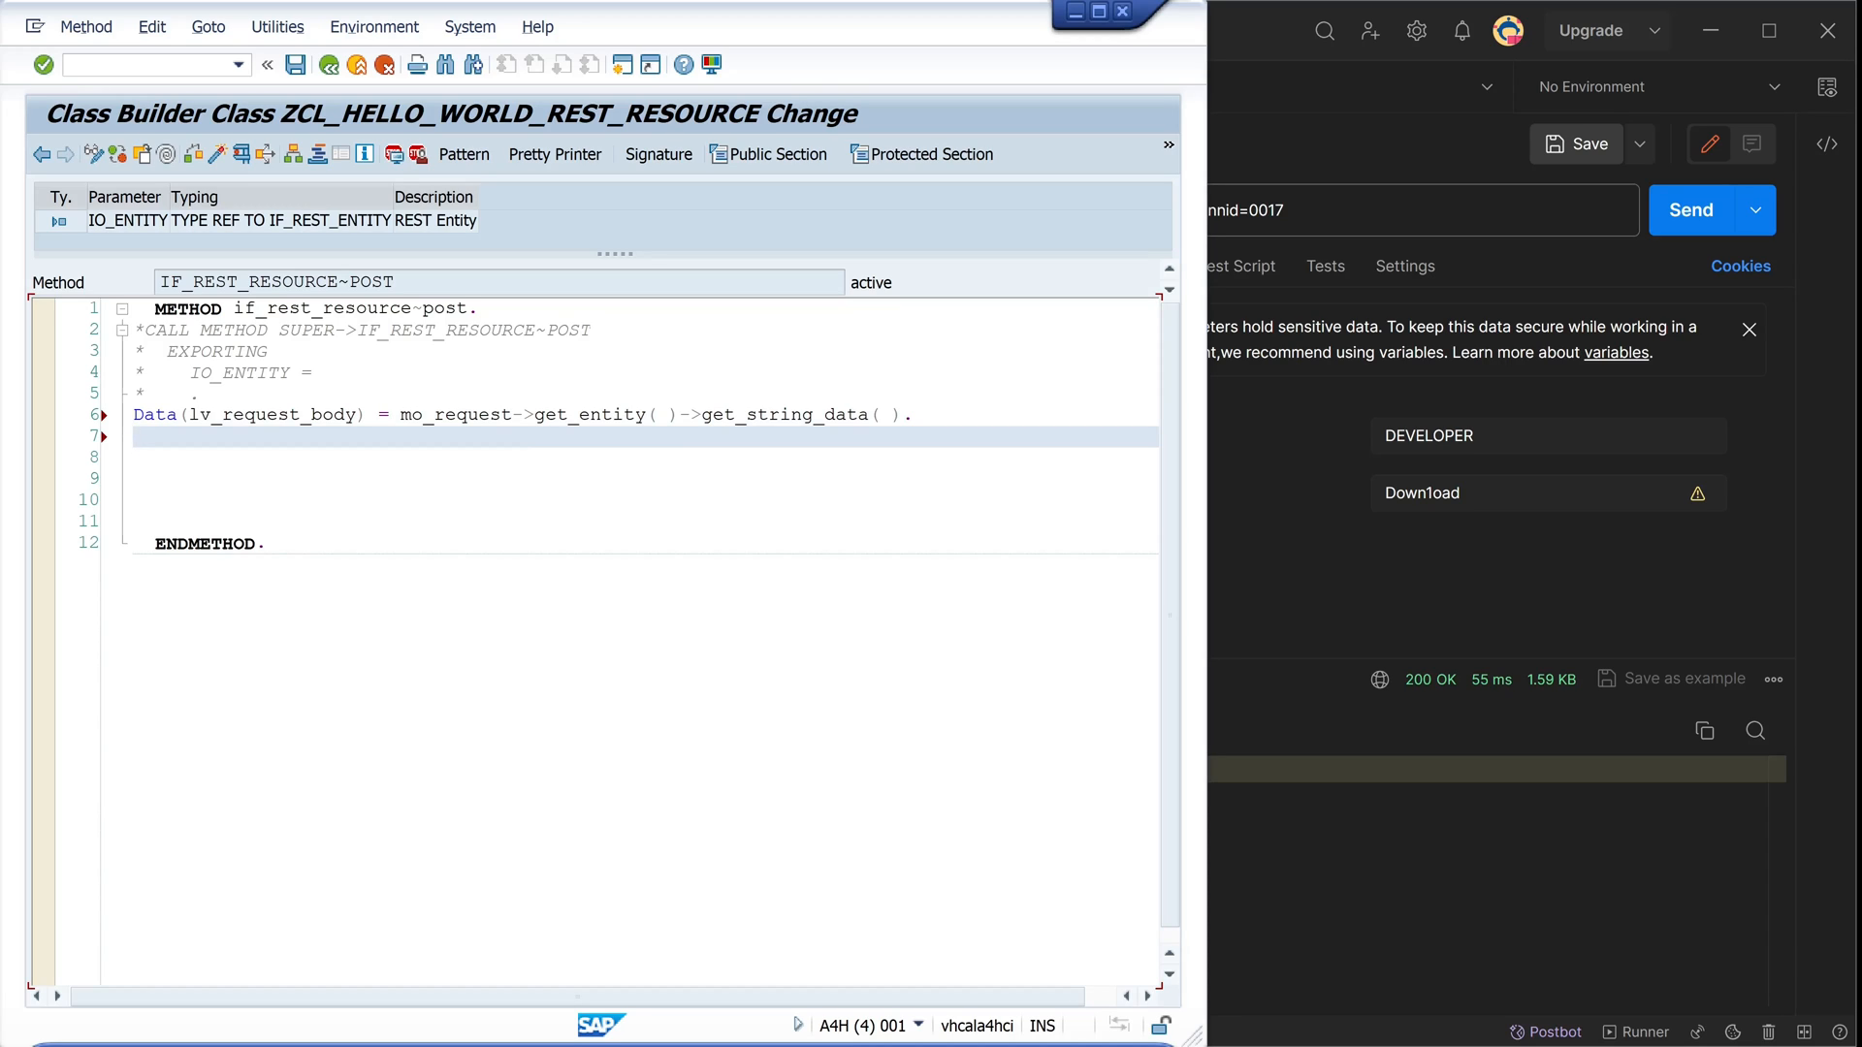
# Call /ui2/cl_json=>deserialize with json = lv_request_body into data ls_sflight
pyautogui.write('/ui2')
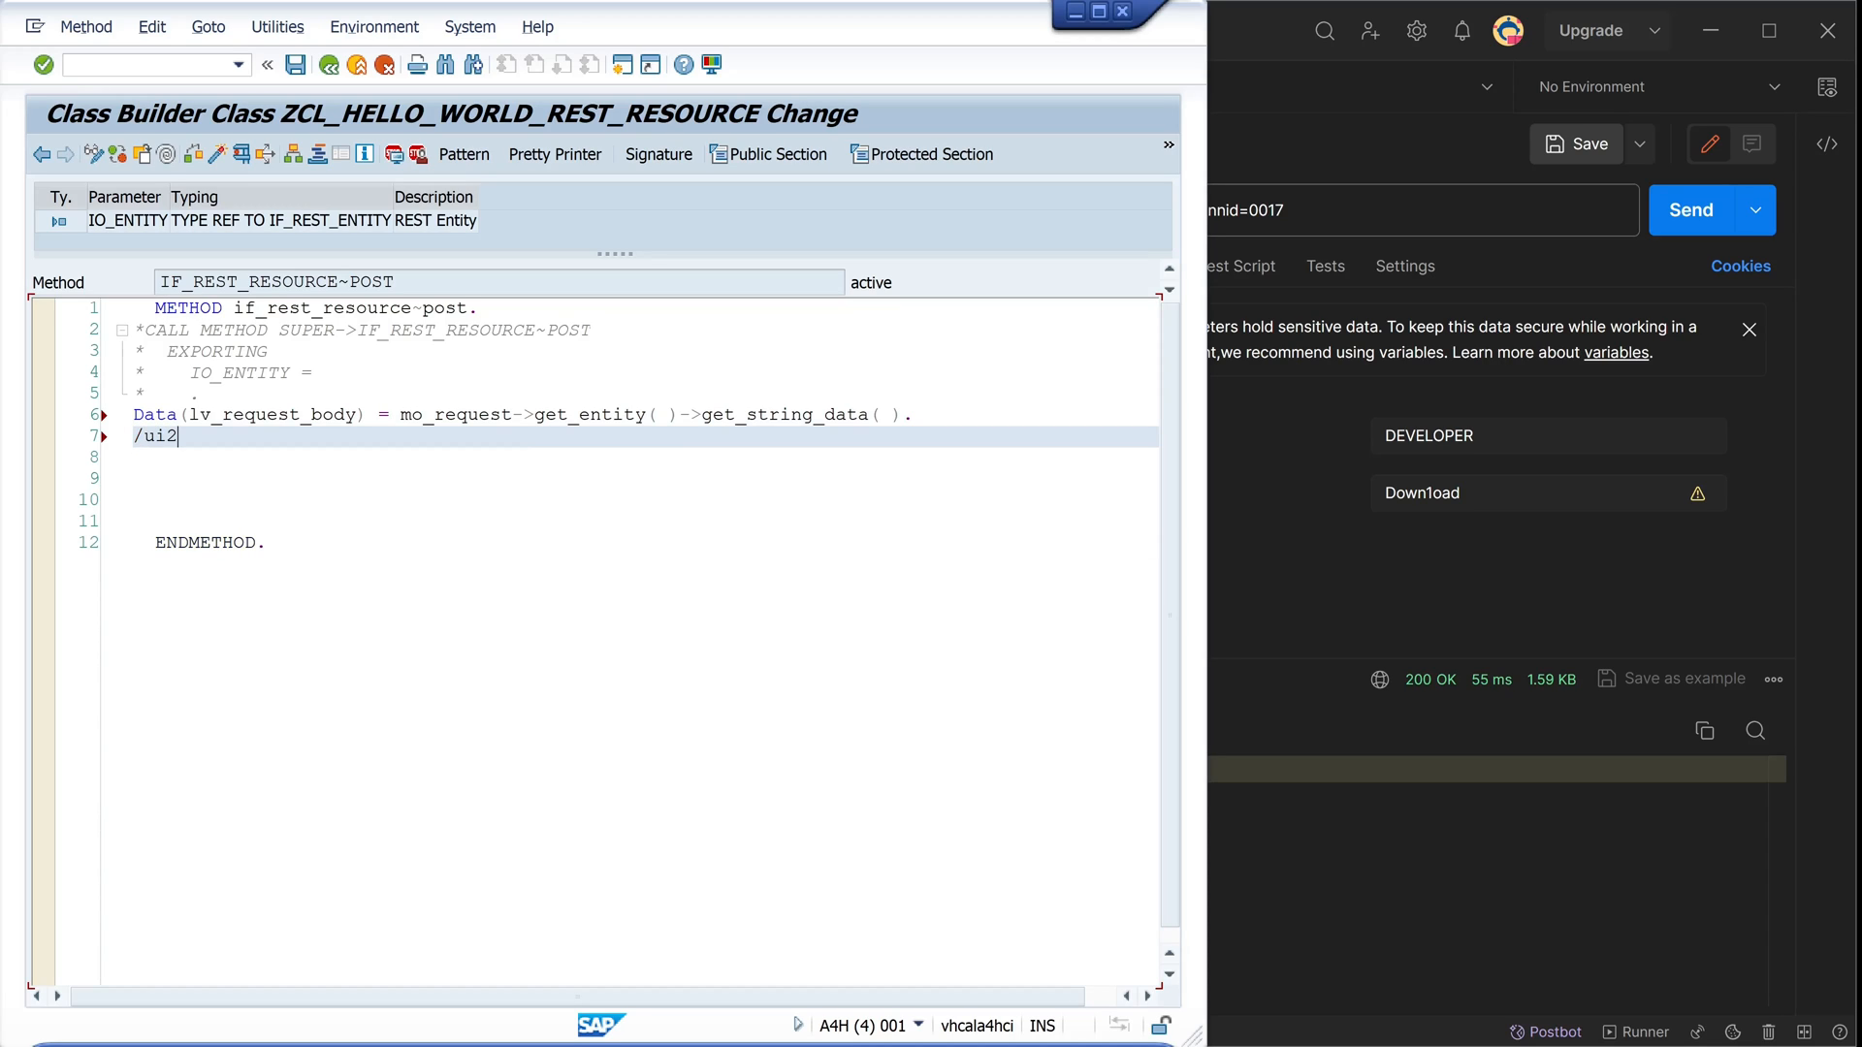
pyautogui.write('/cl')
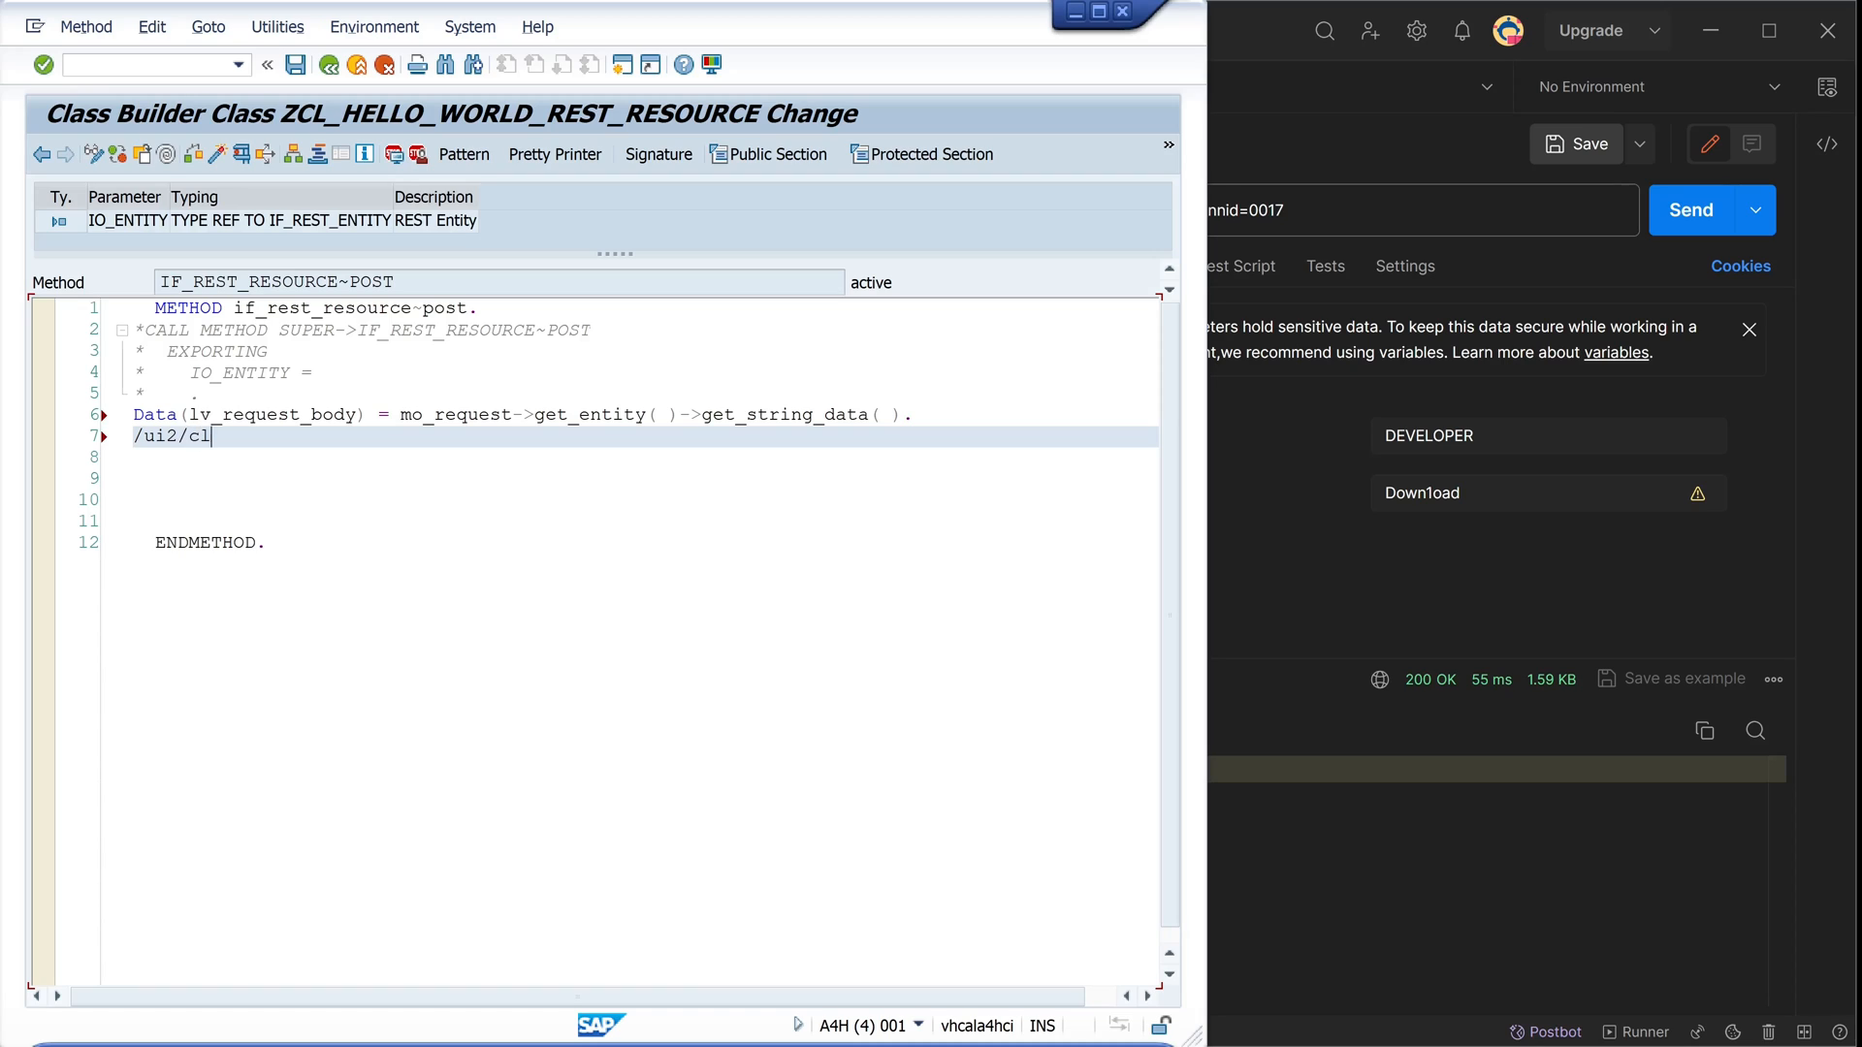
pyautogui.write('_json')
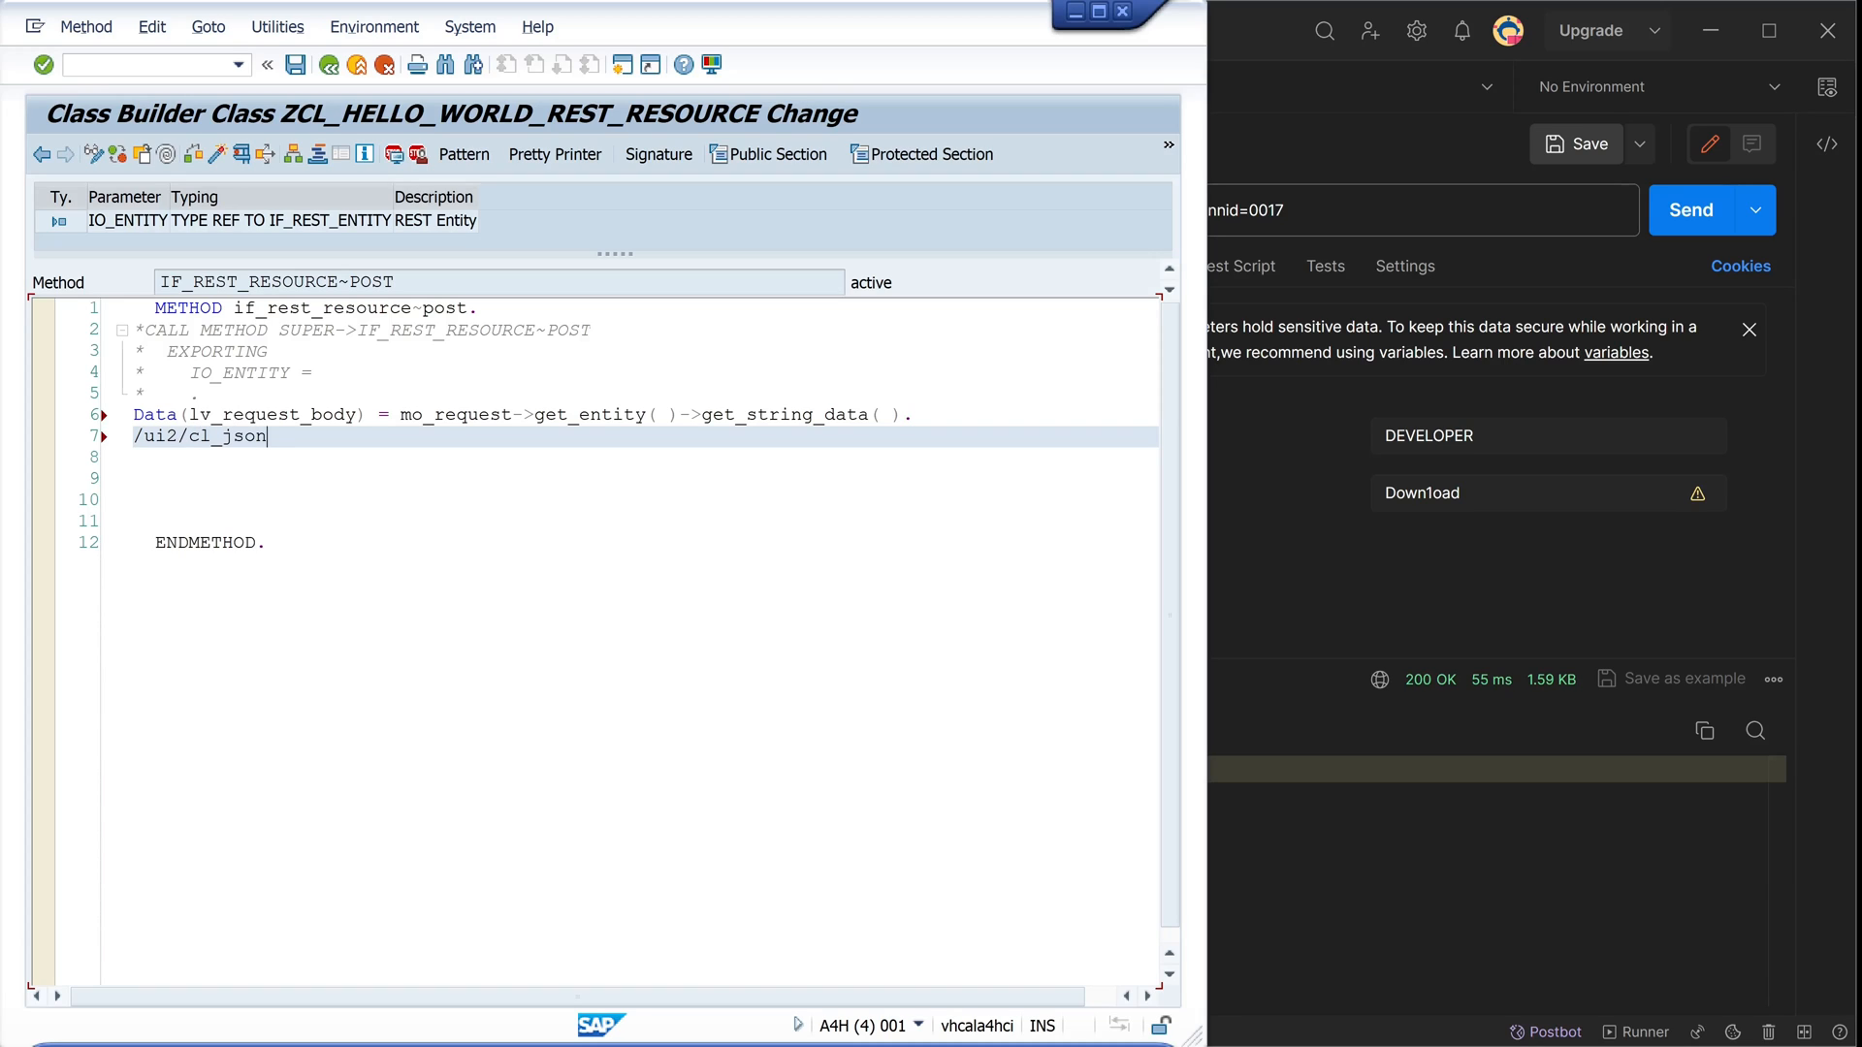
pyautogui.write('=>deserialize(')
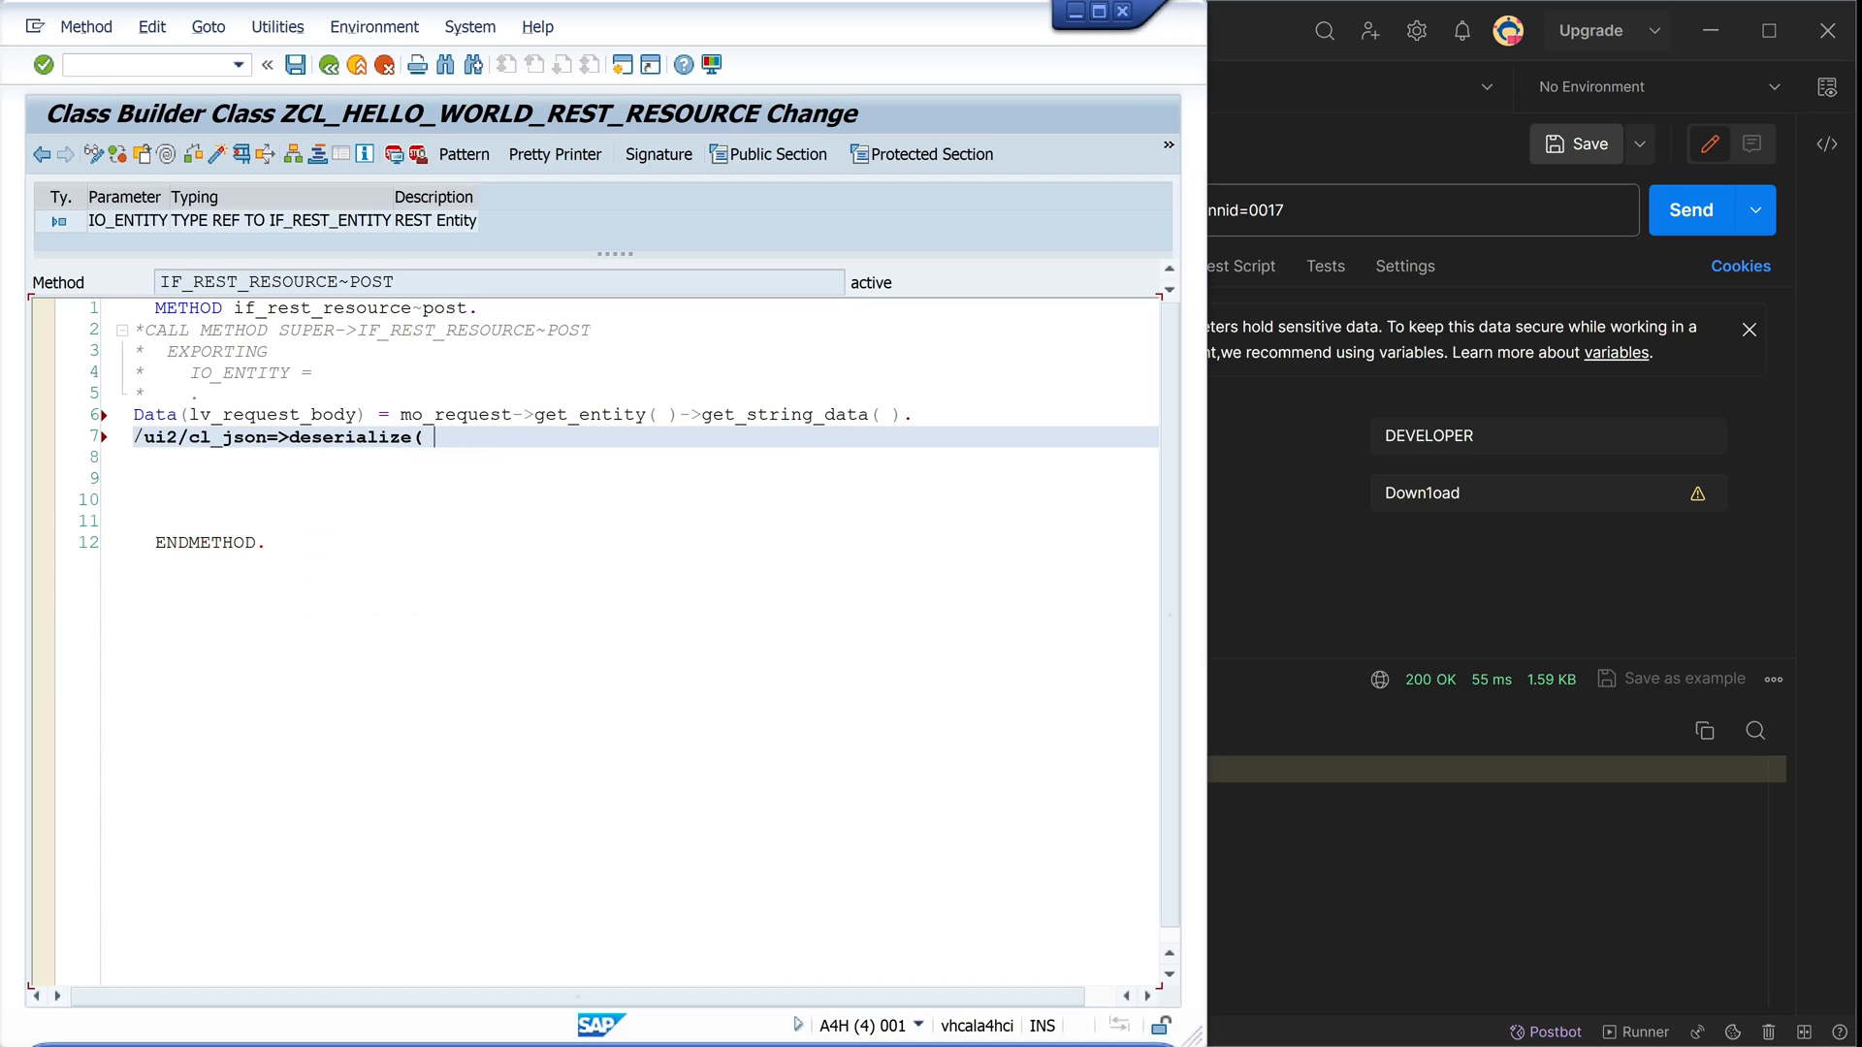
pyautogui.write('EXPORTING jso')
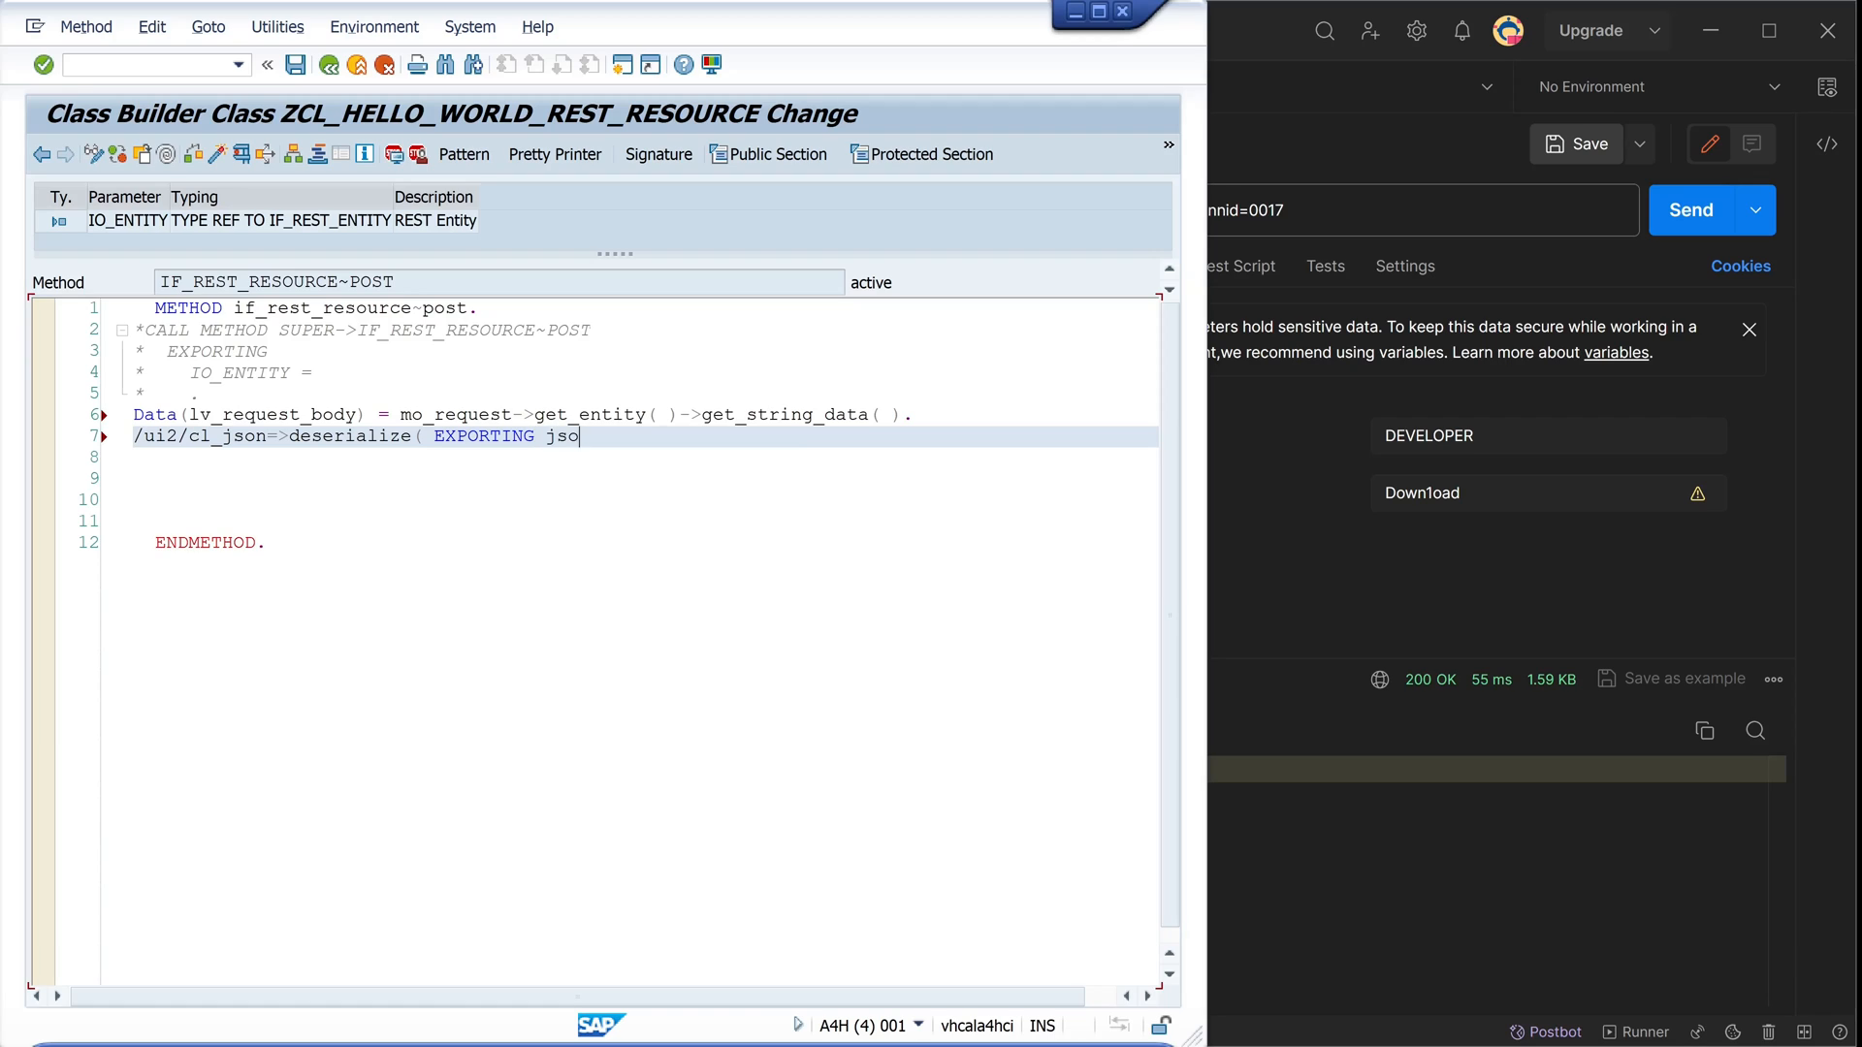
pyautogui.write('= lv_')
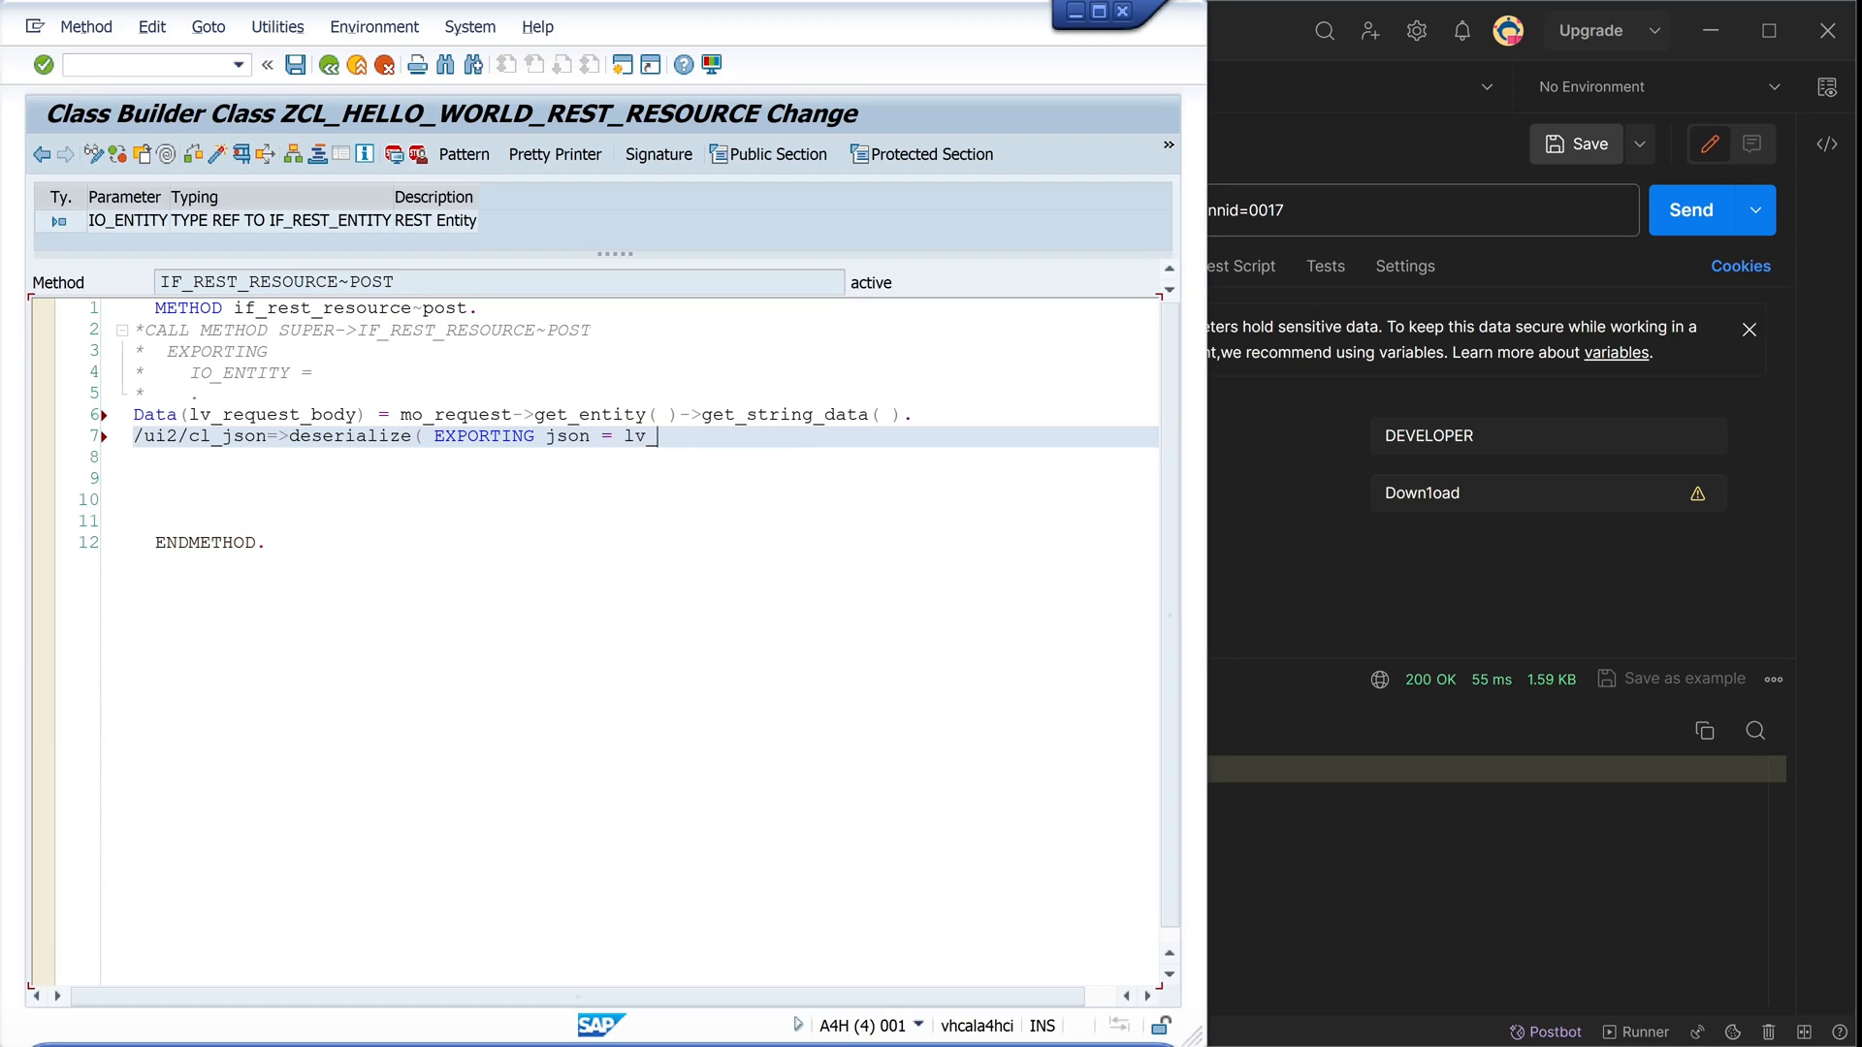
pyautogui.write('request_body')
pyautogui.click(629, 456)
pyautogui.write('CHANGING')
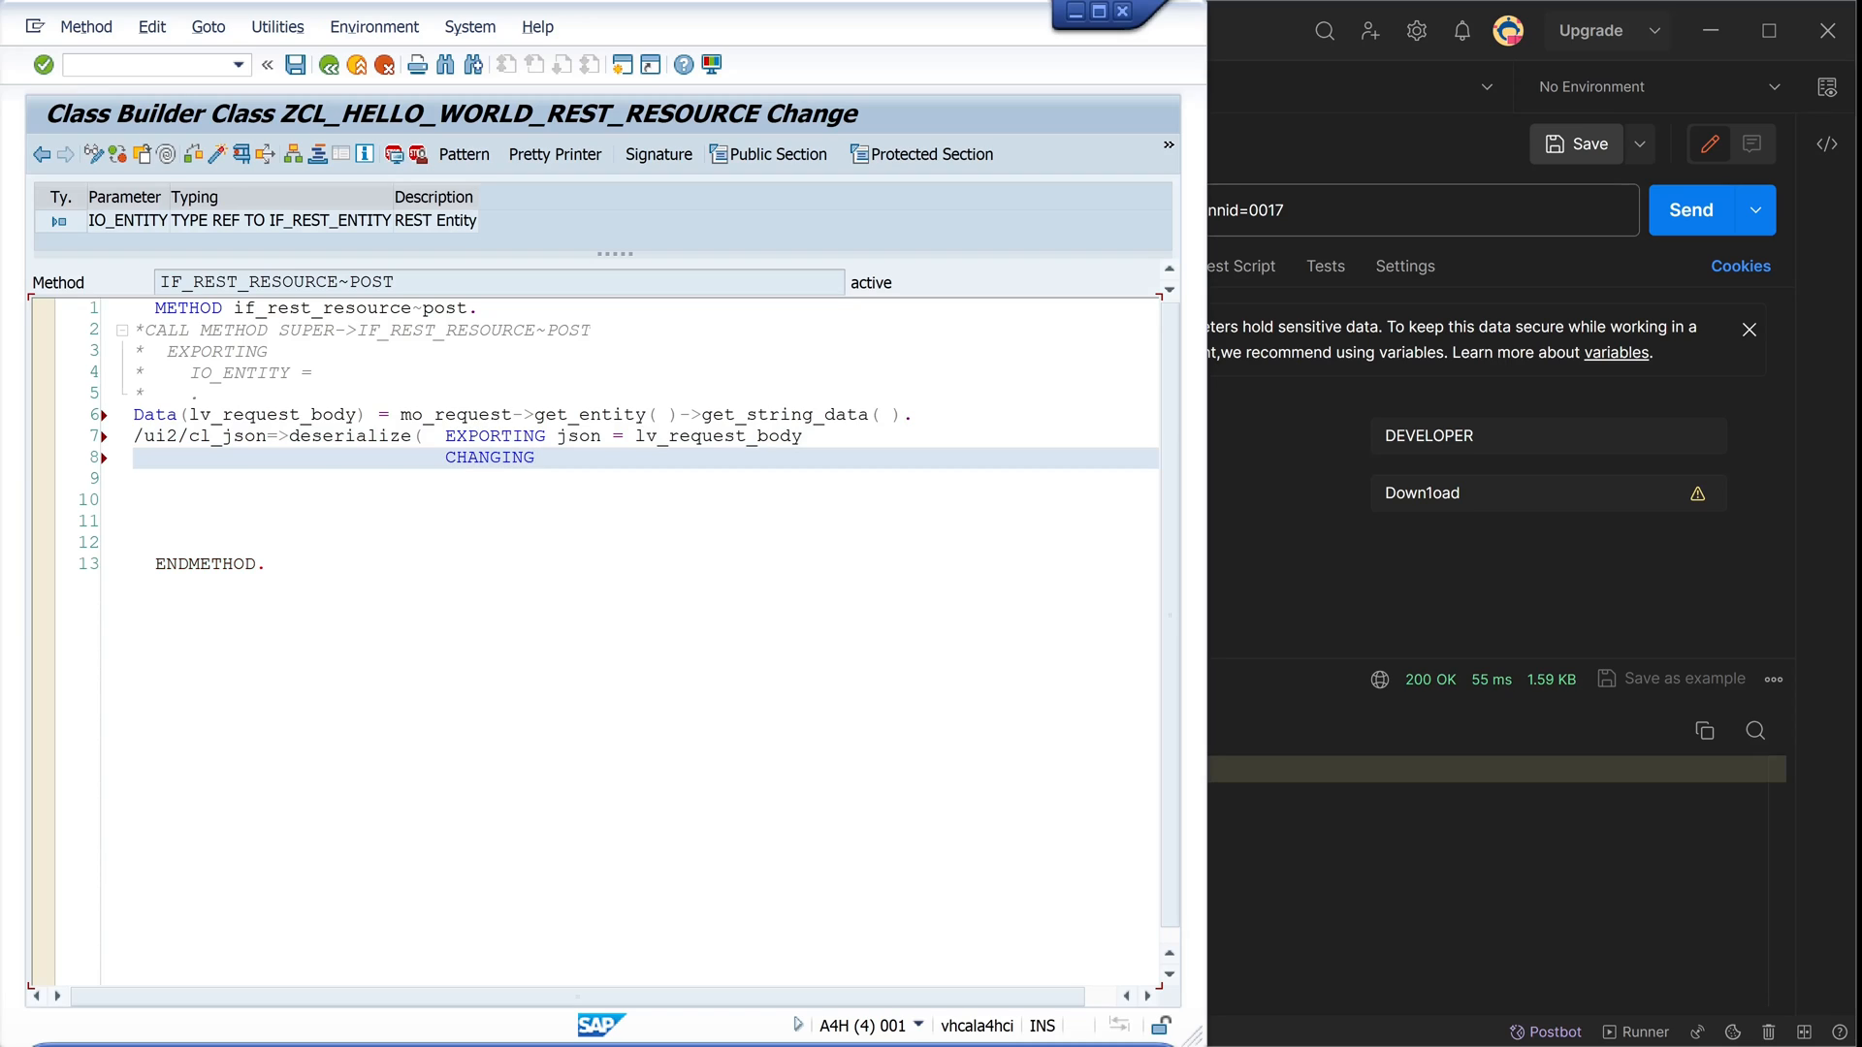
pyautogui.write('data')
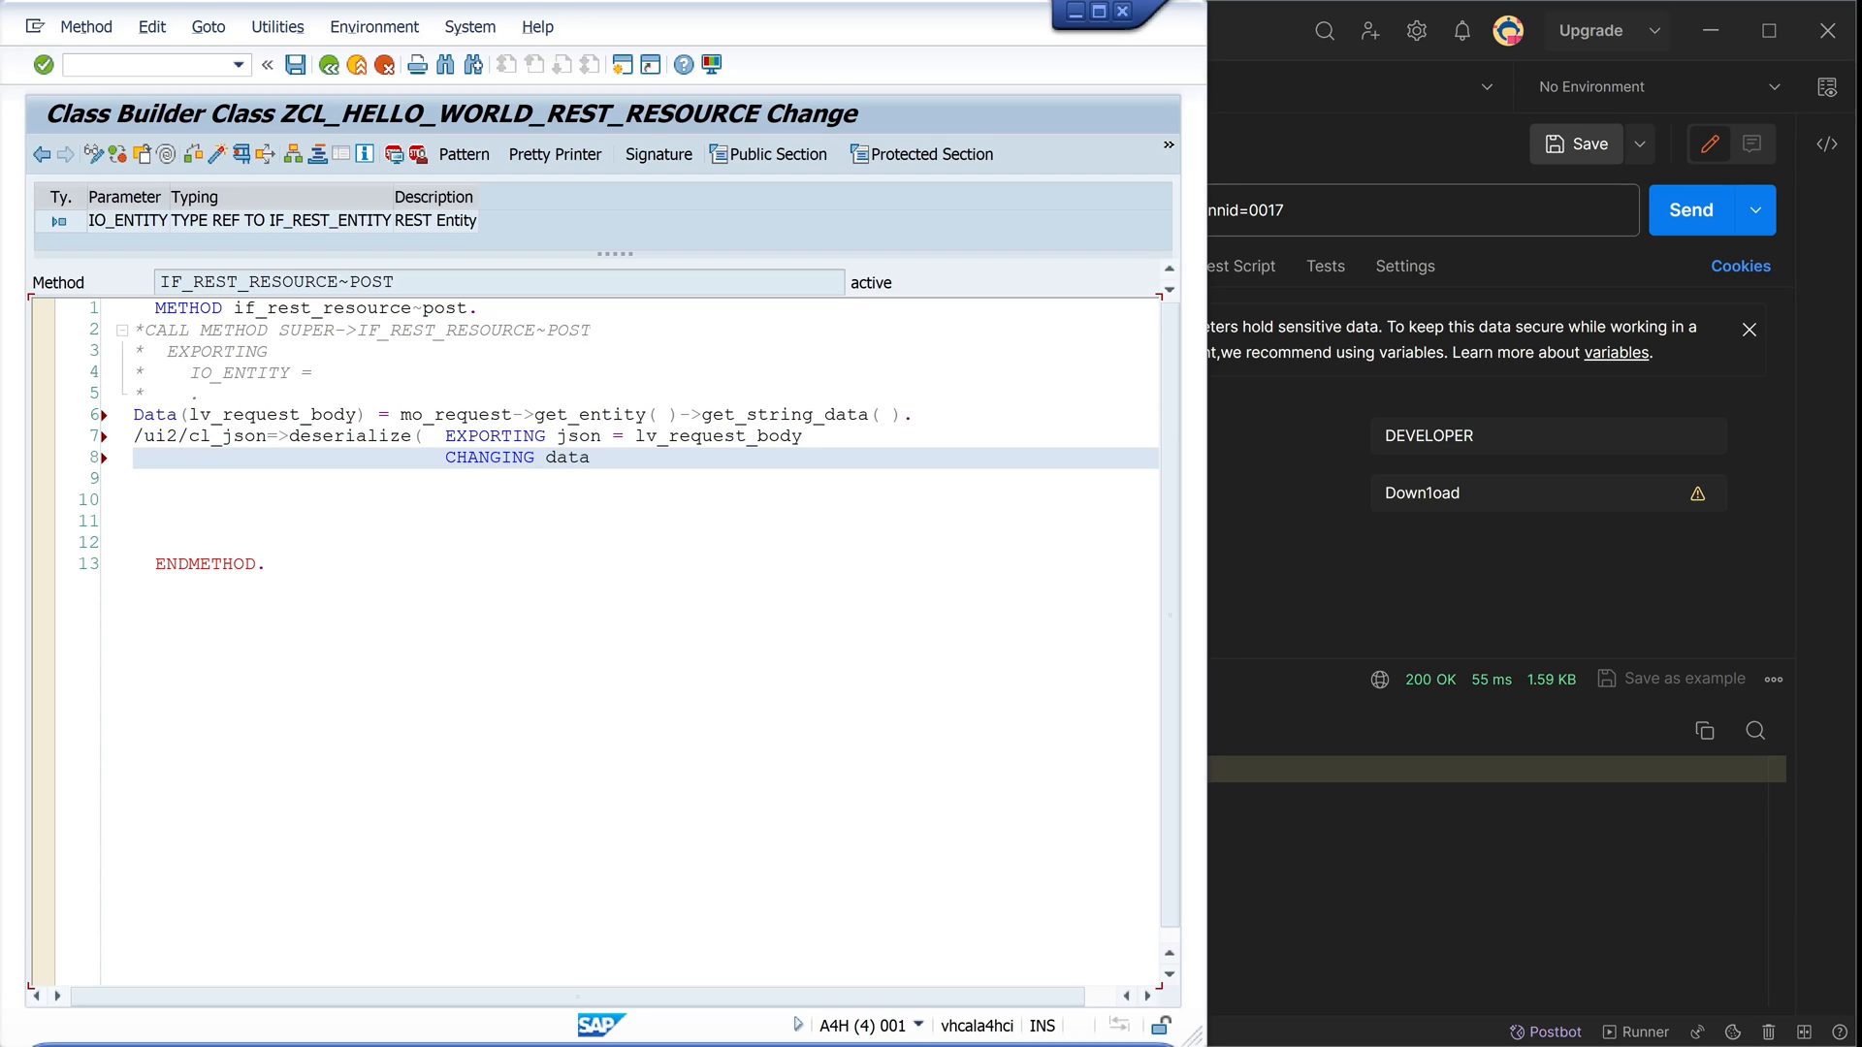
pyautogui.write('=')
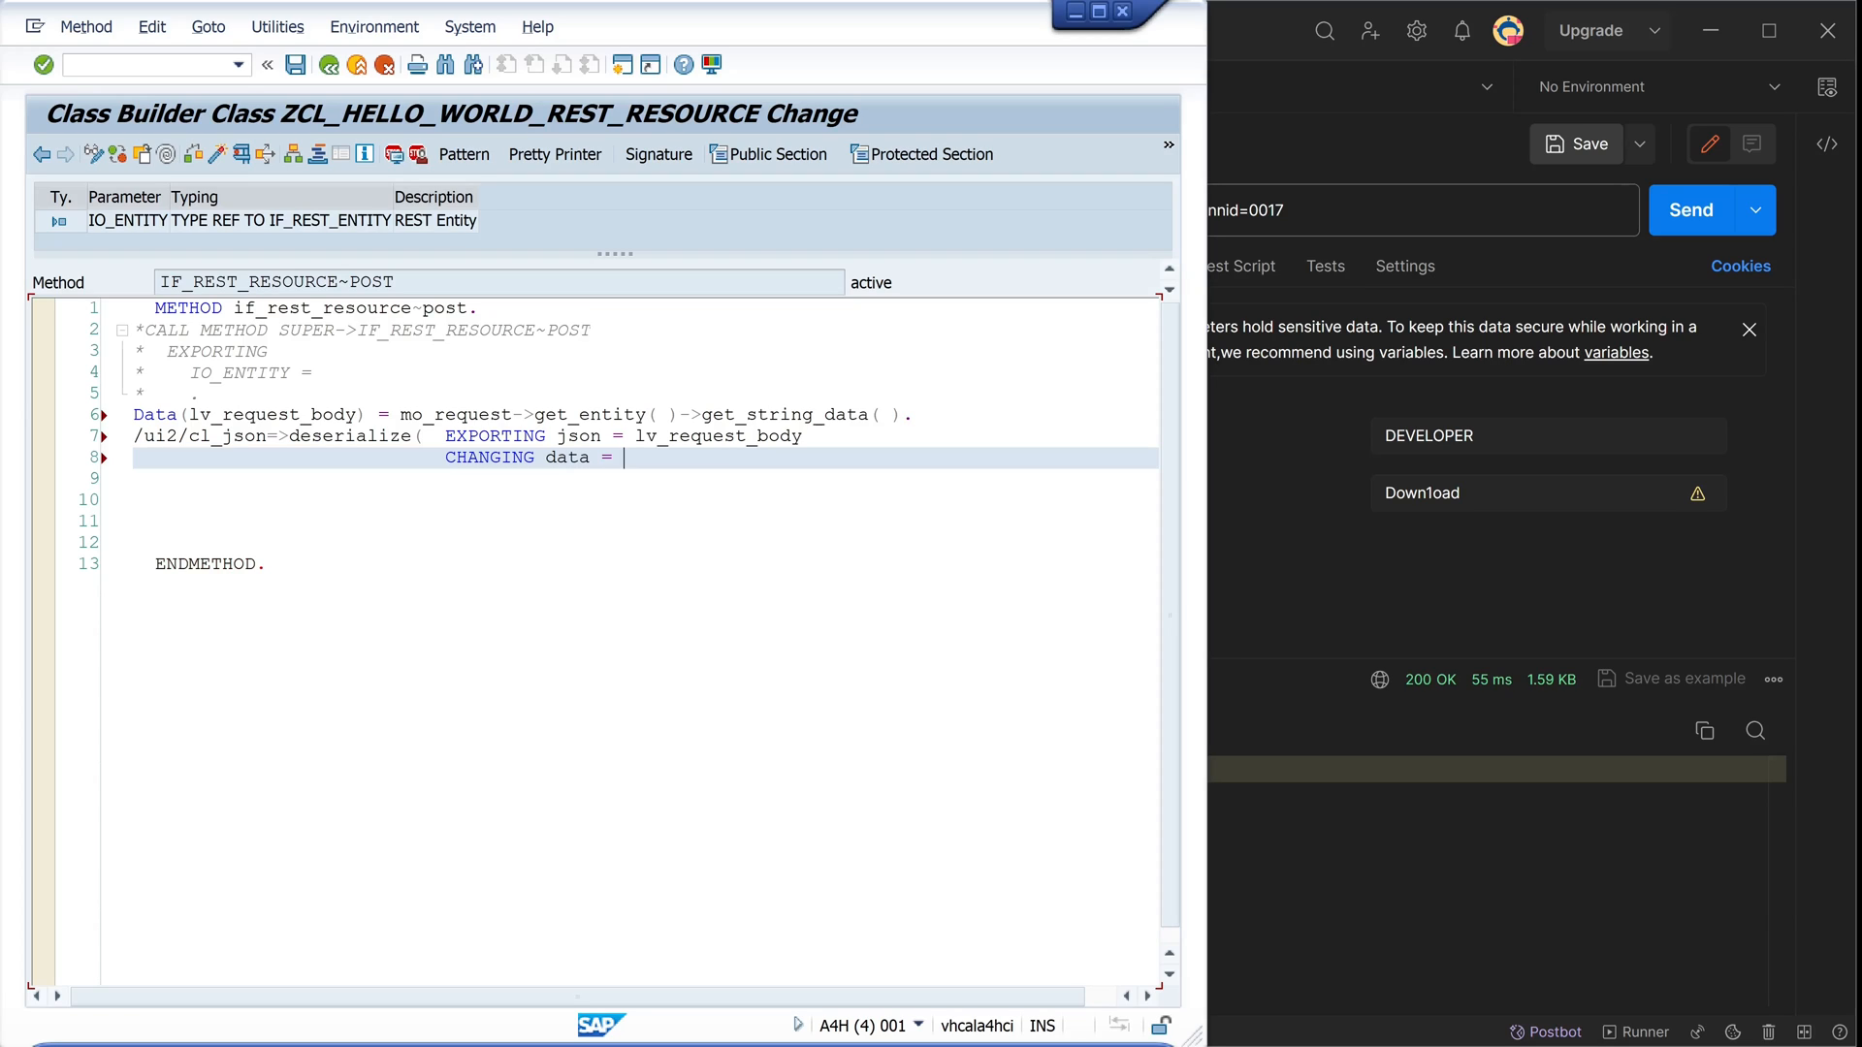
pyautogui.write('ls')
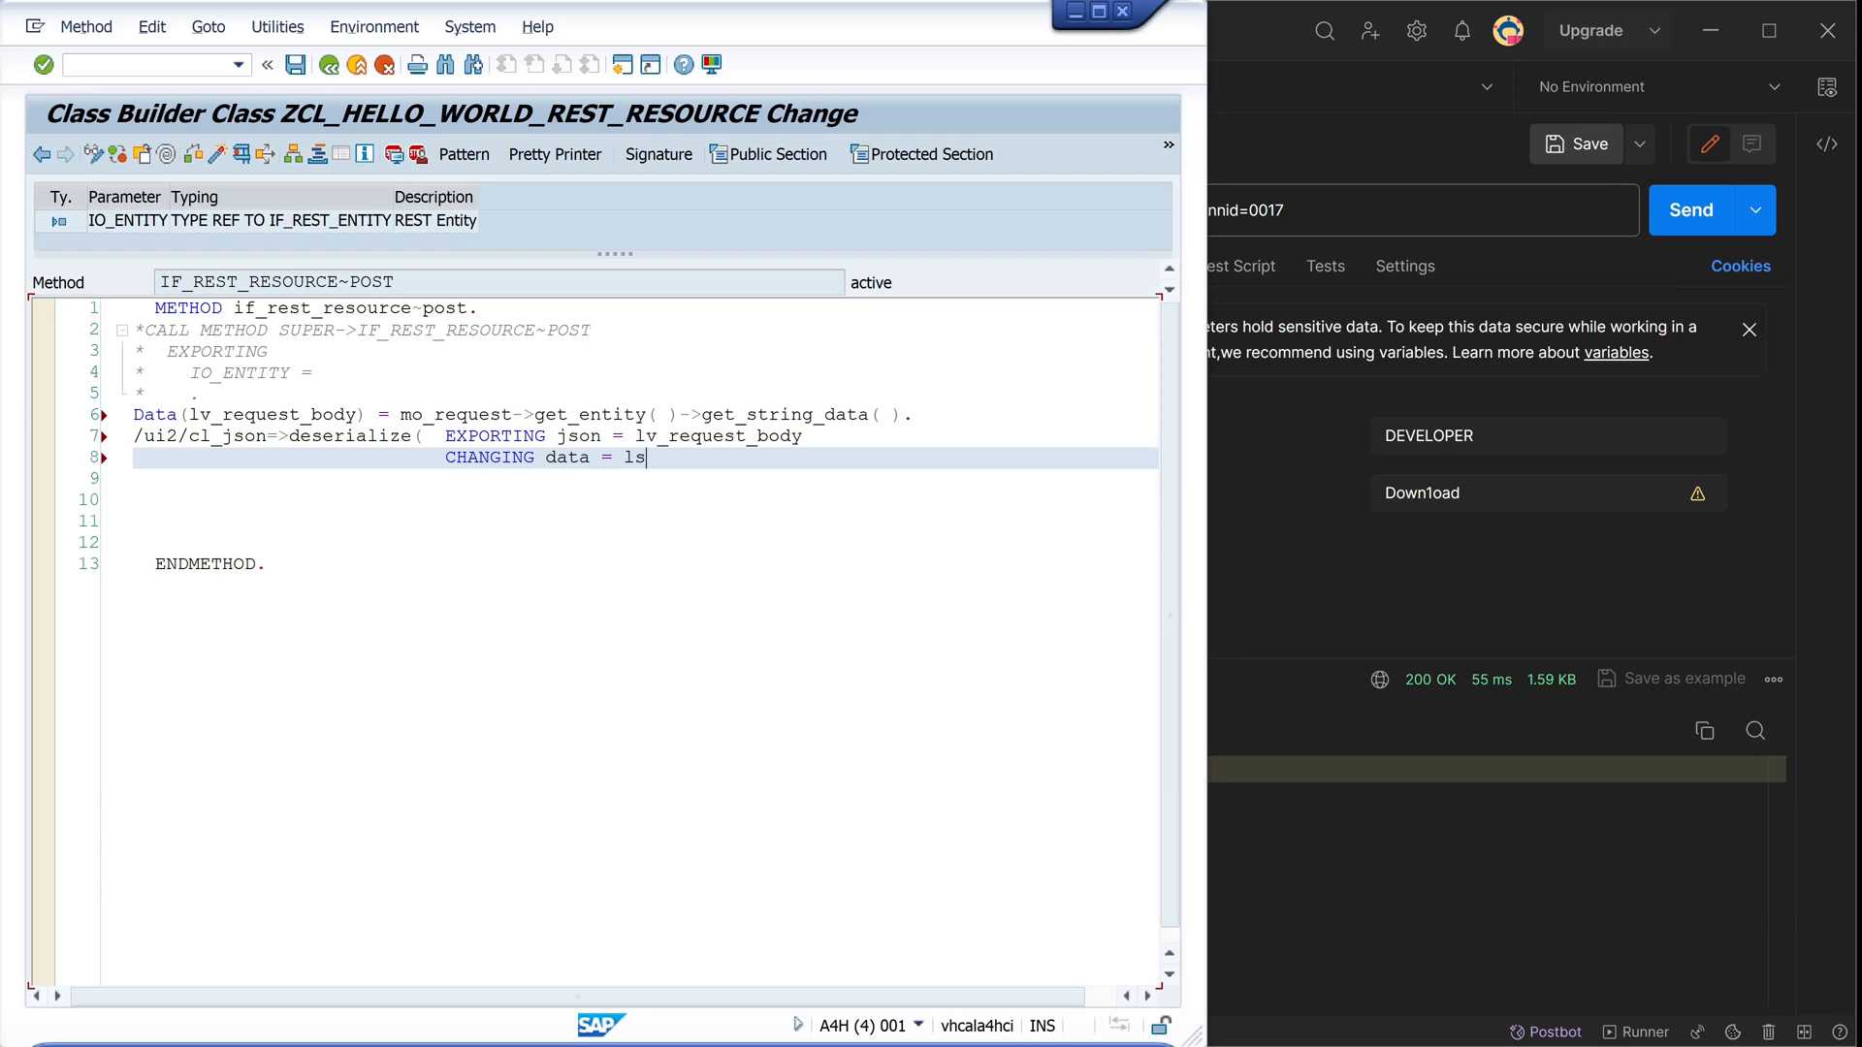
pyautogui.write('_')
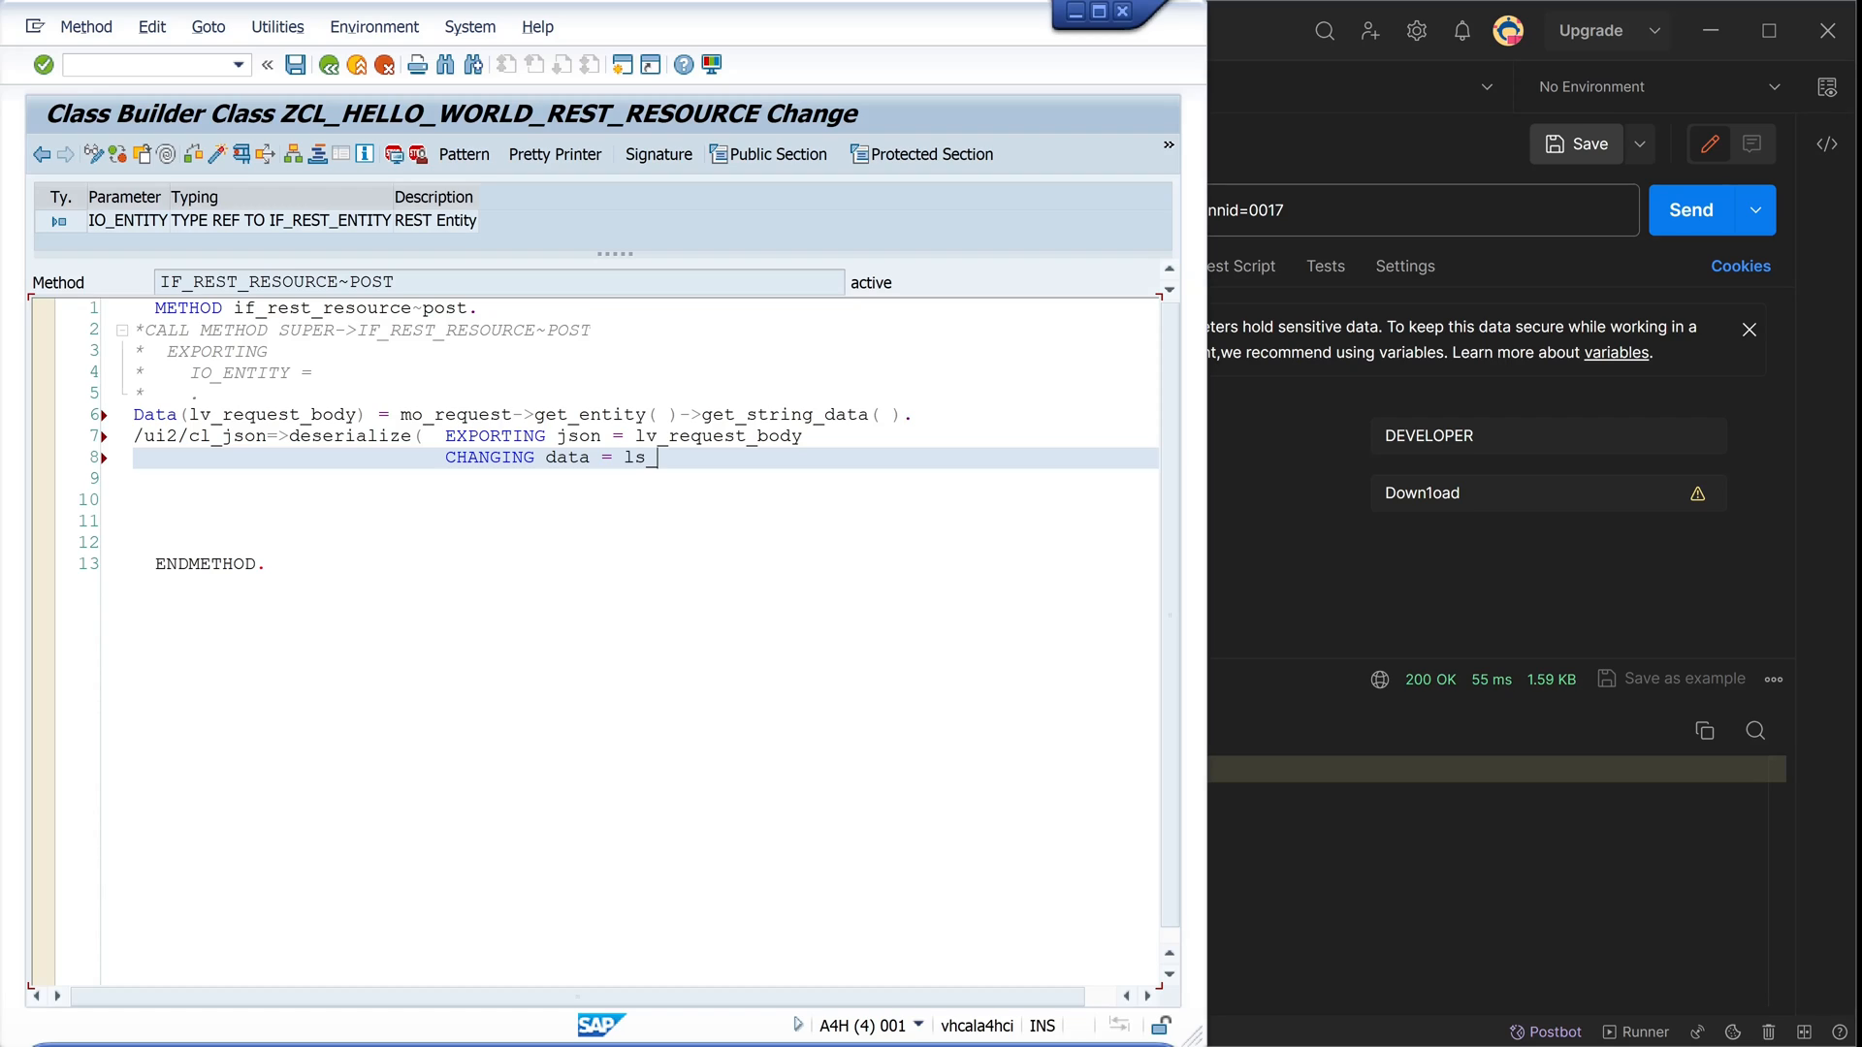
pyautogui.write('s')
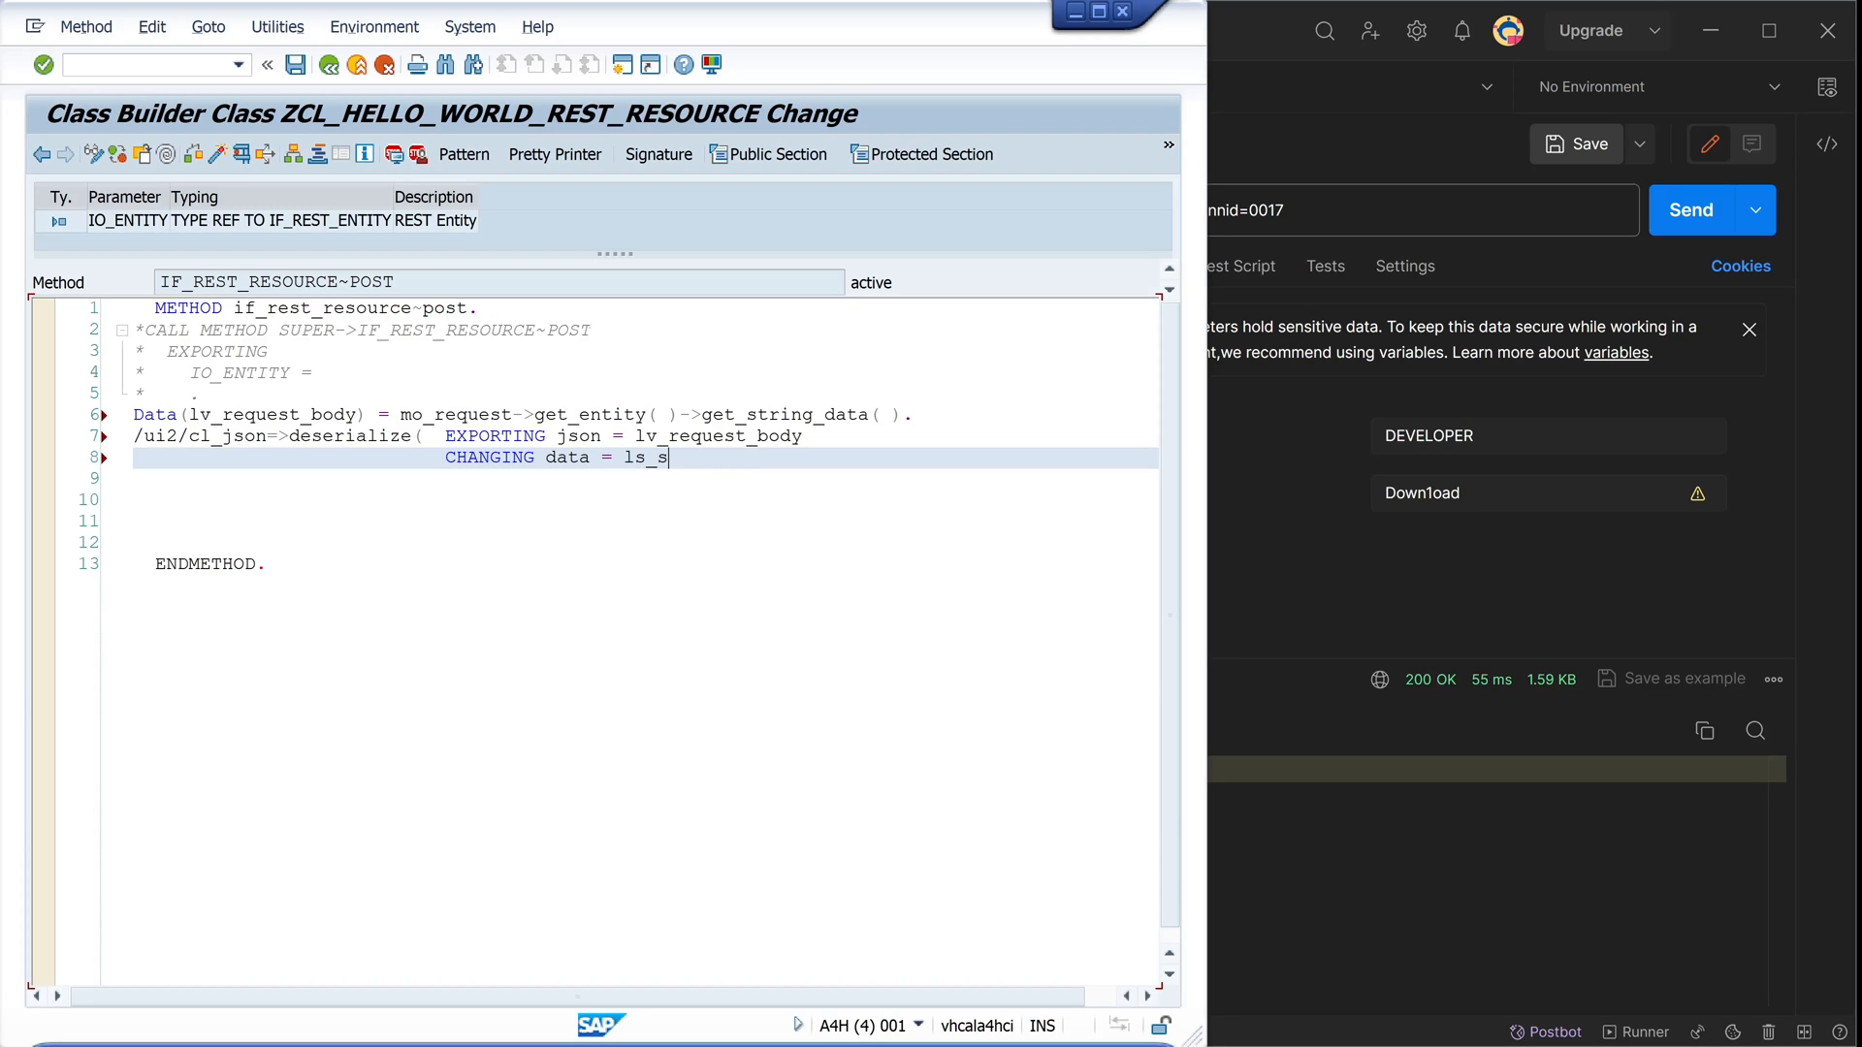
pyautogui.write('flight ).')
pyautogui.write('Data')
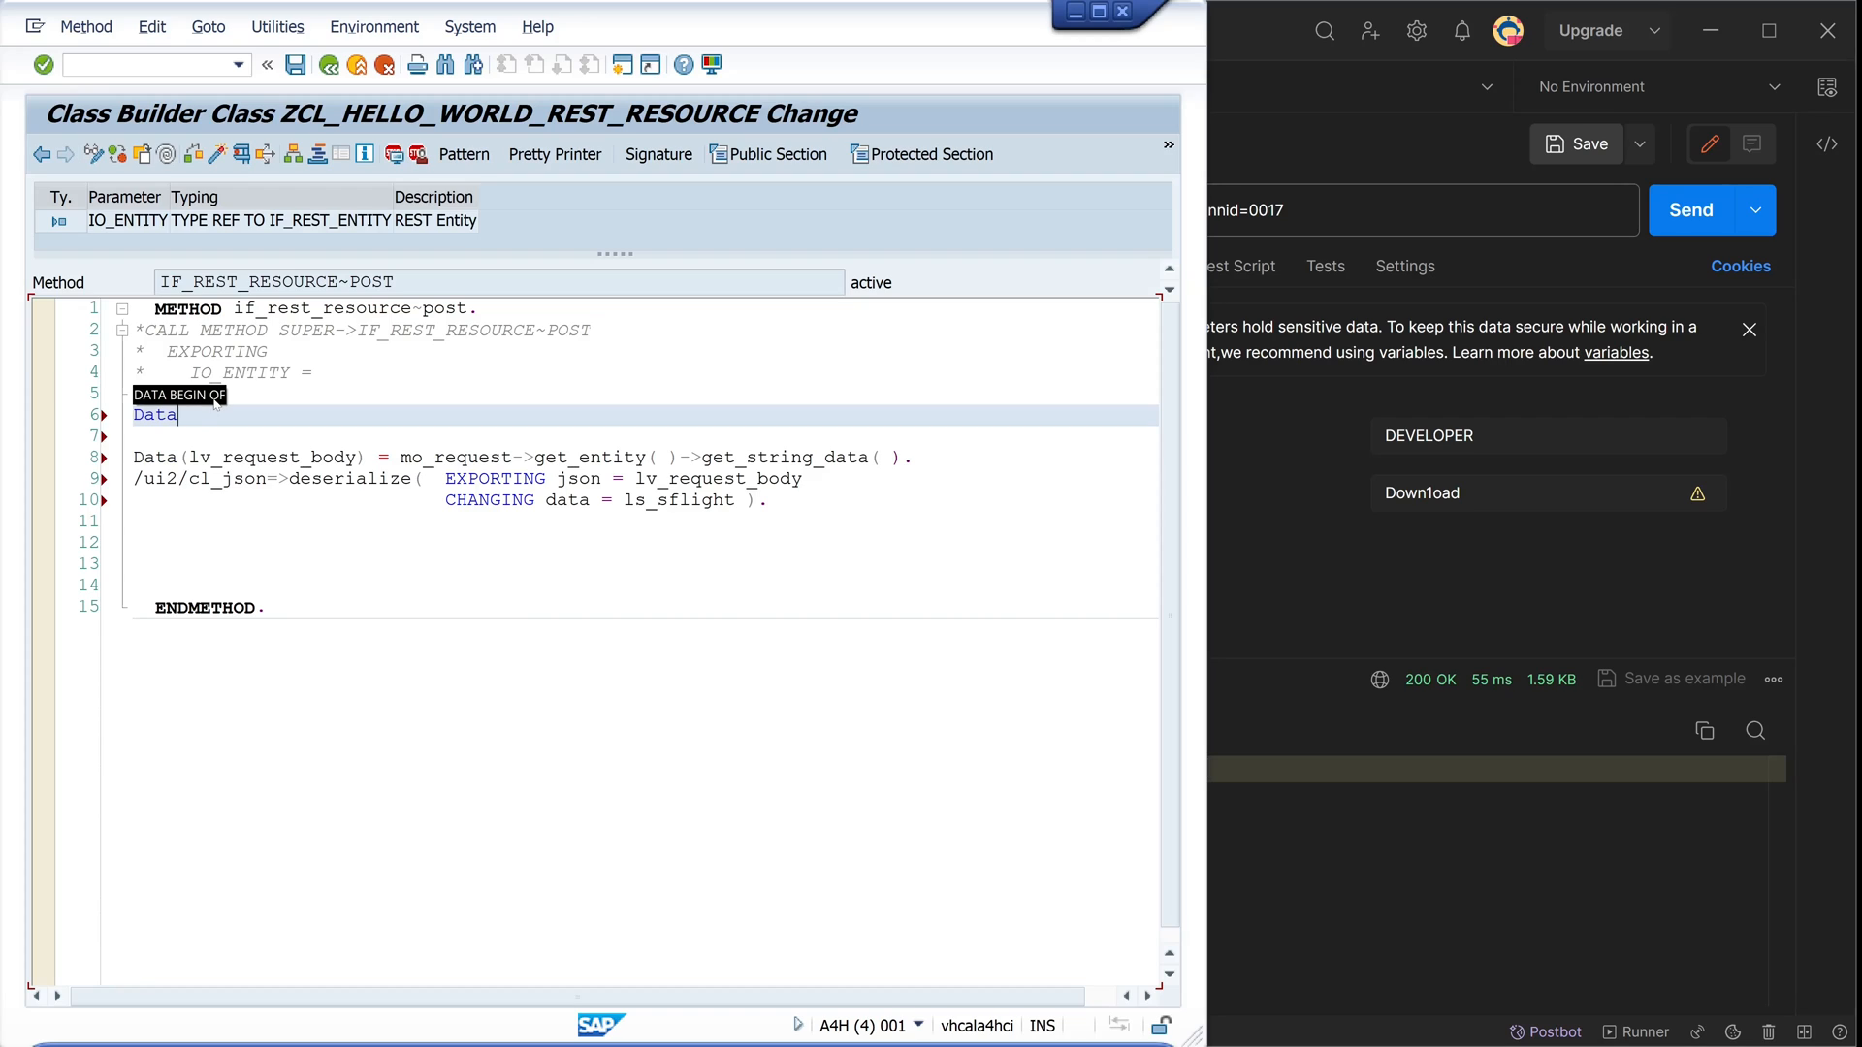
# Declare ls_sflight TYPE sflight and start an IF ls_sflight-carrid IS INITIAL check
pyautogui.write(': ls_sflight type')
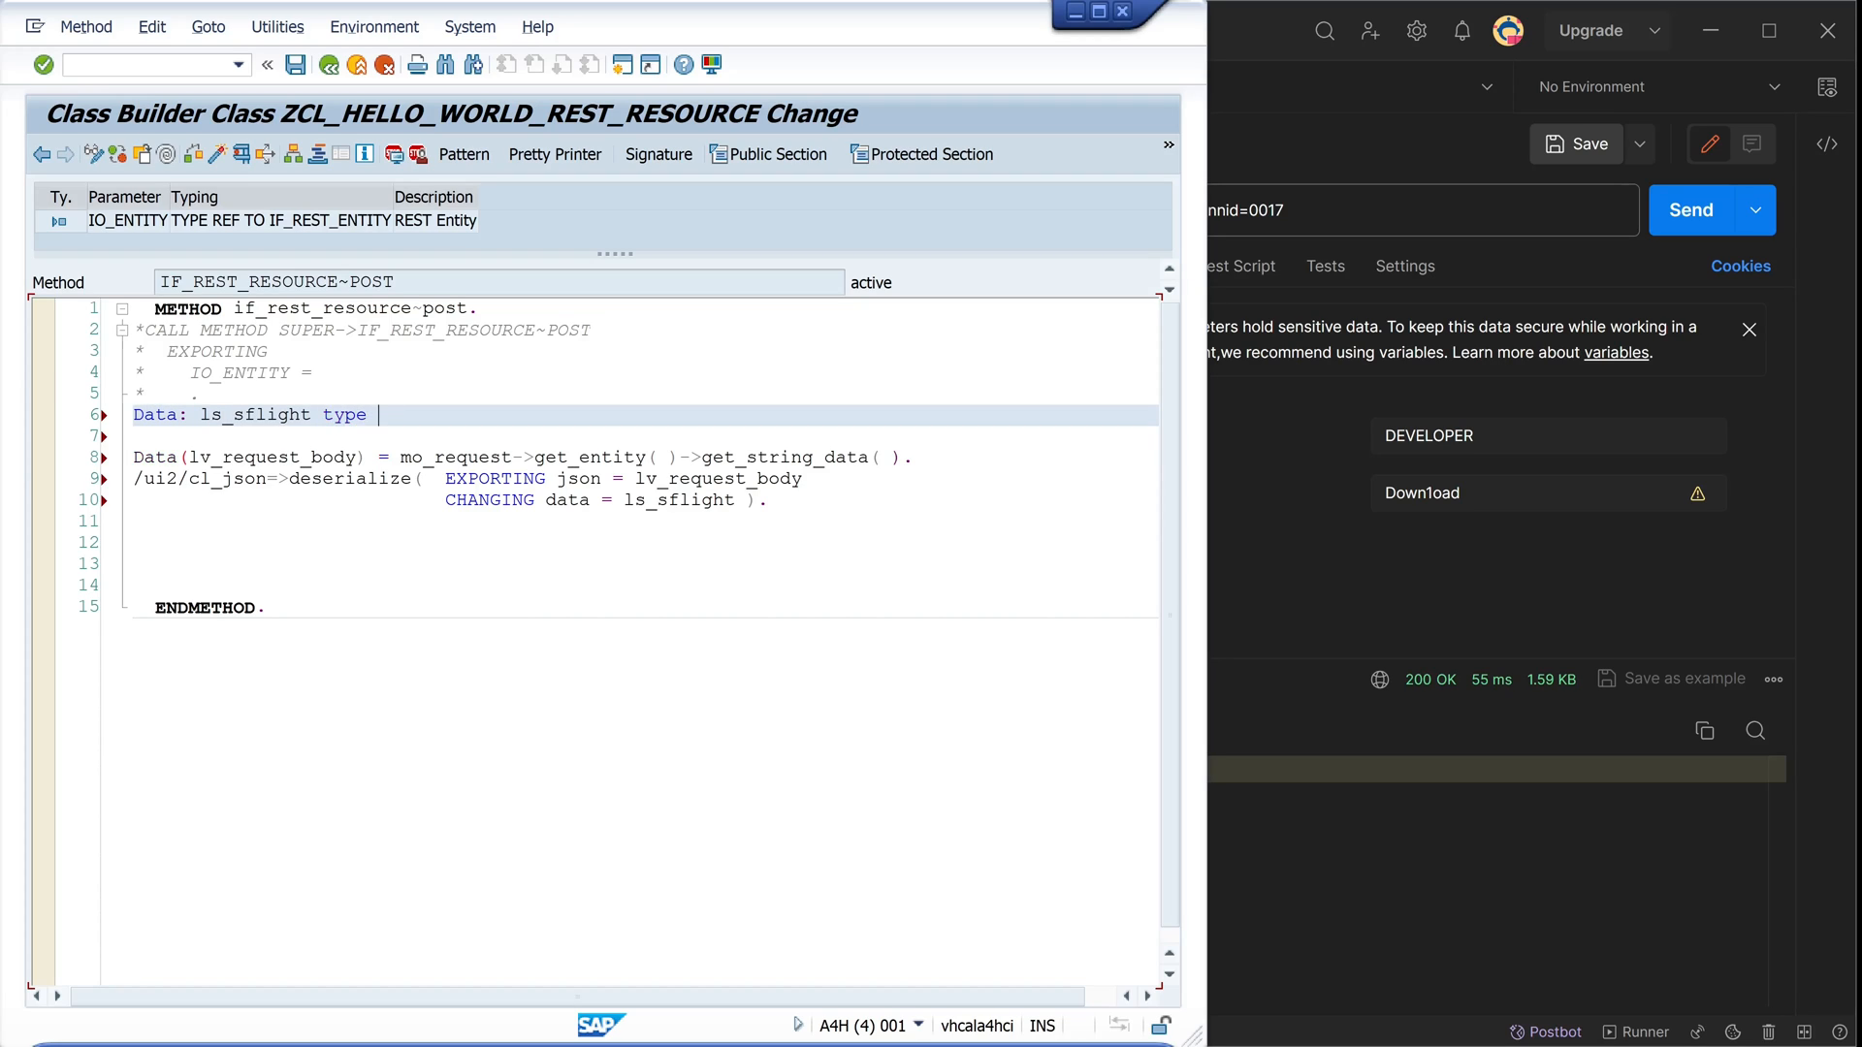
pyautogui.write('sflight.')
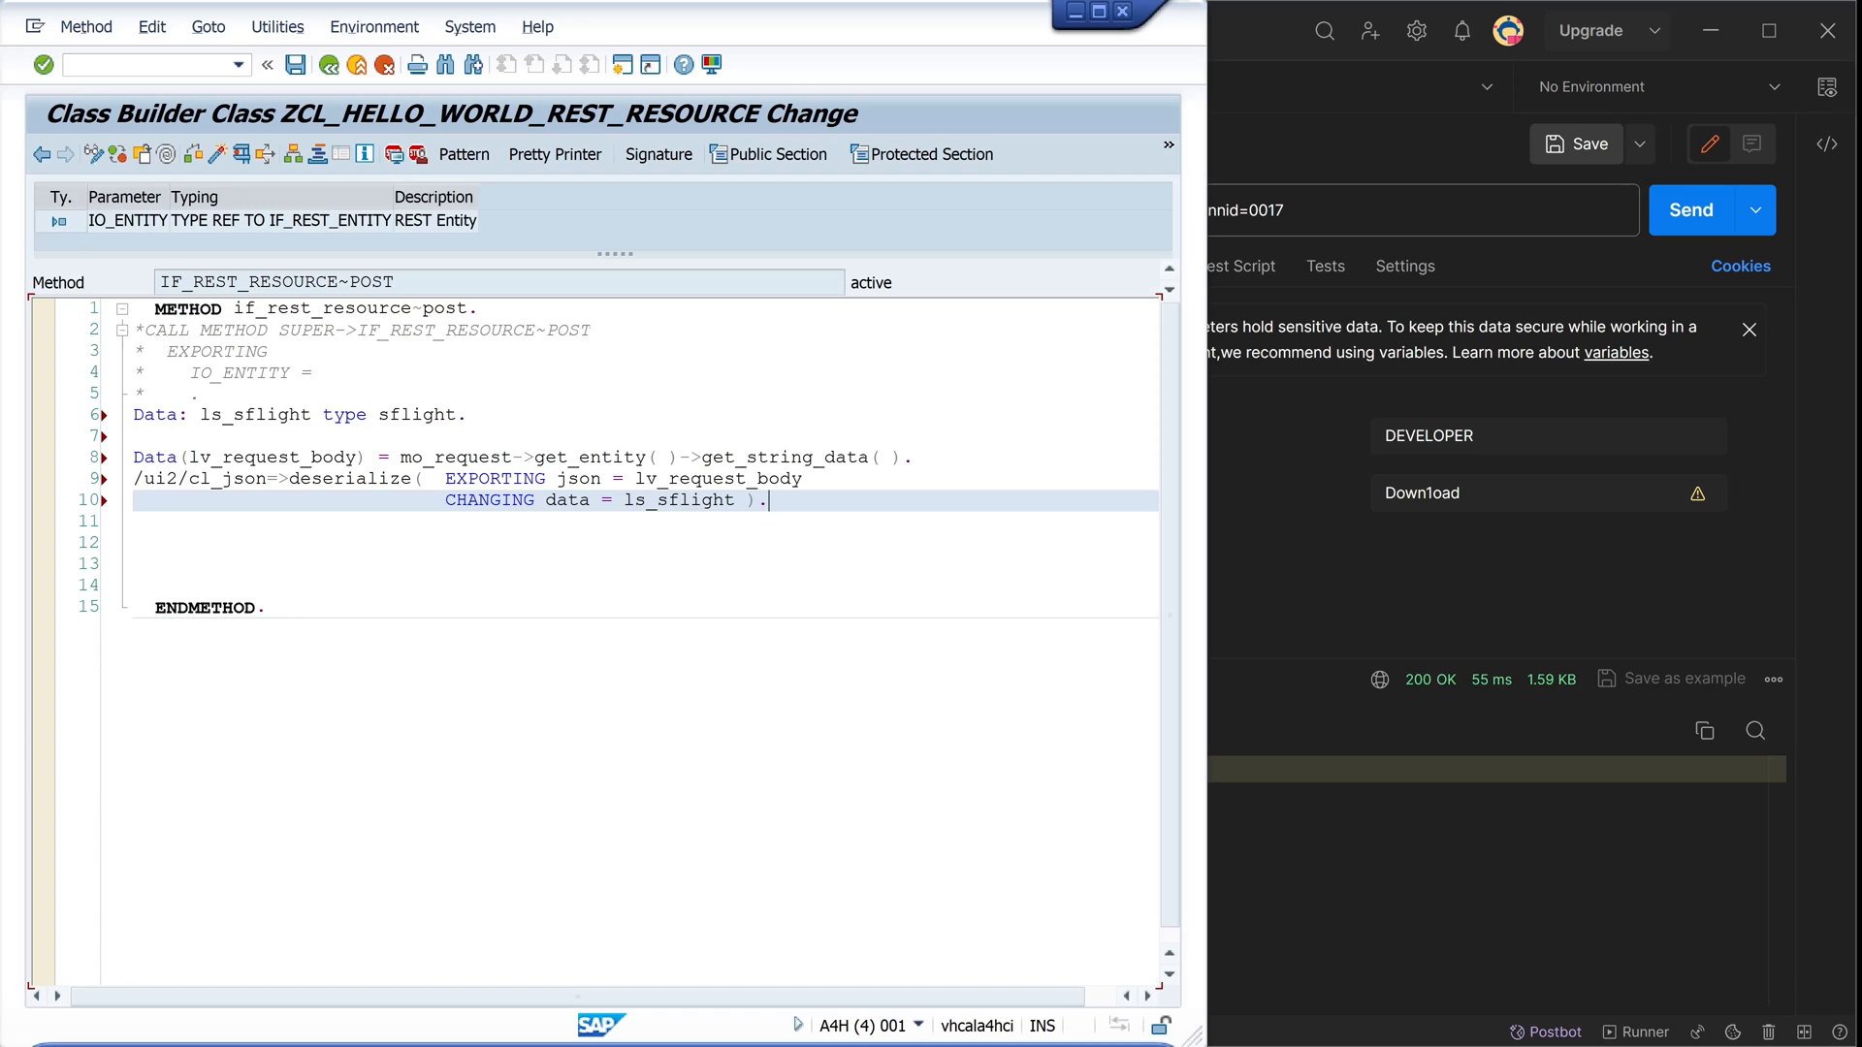
pyautogui.press('Enter')
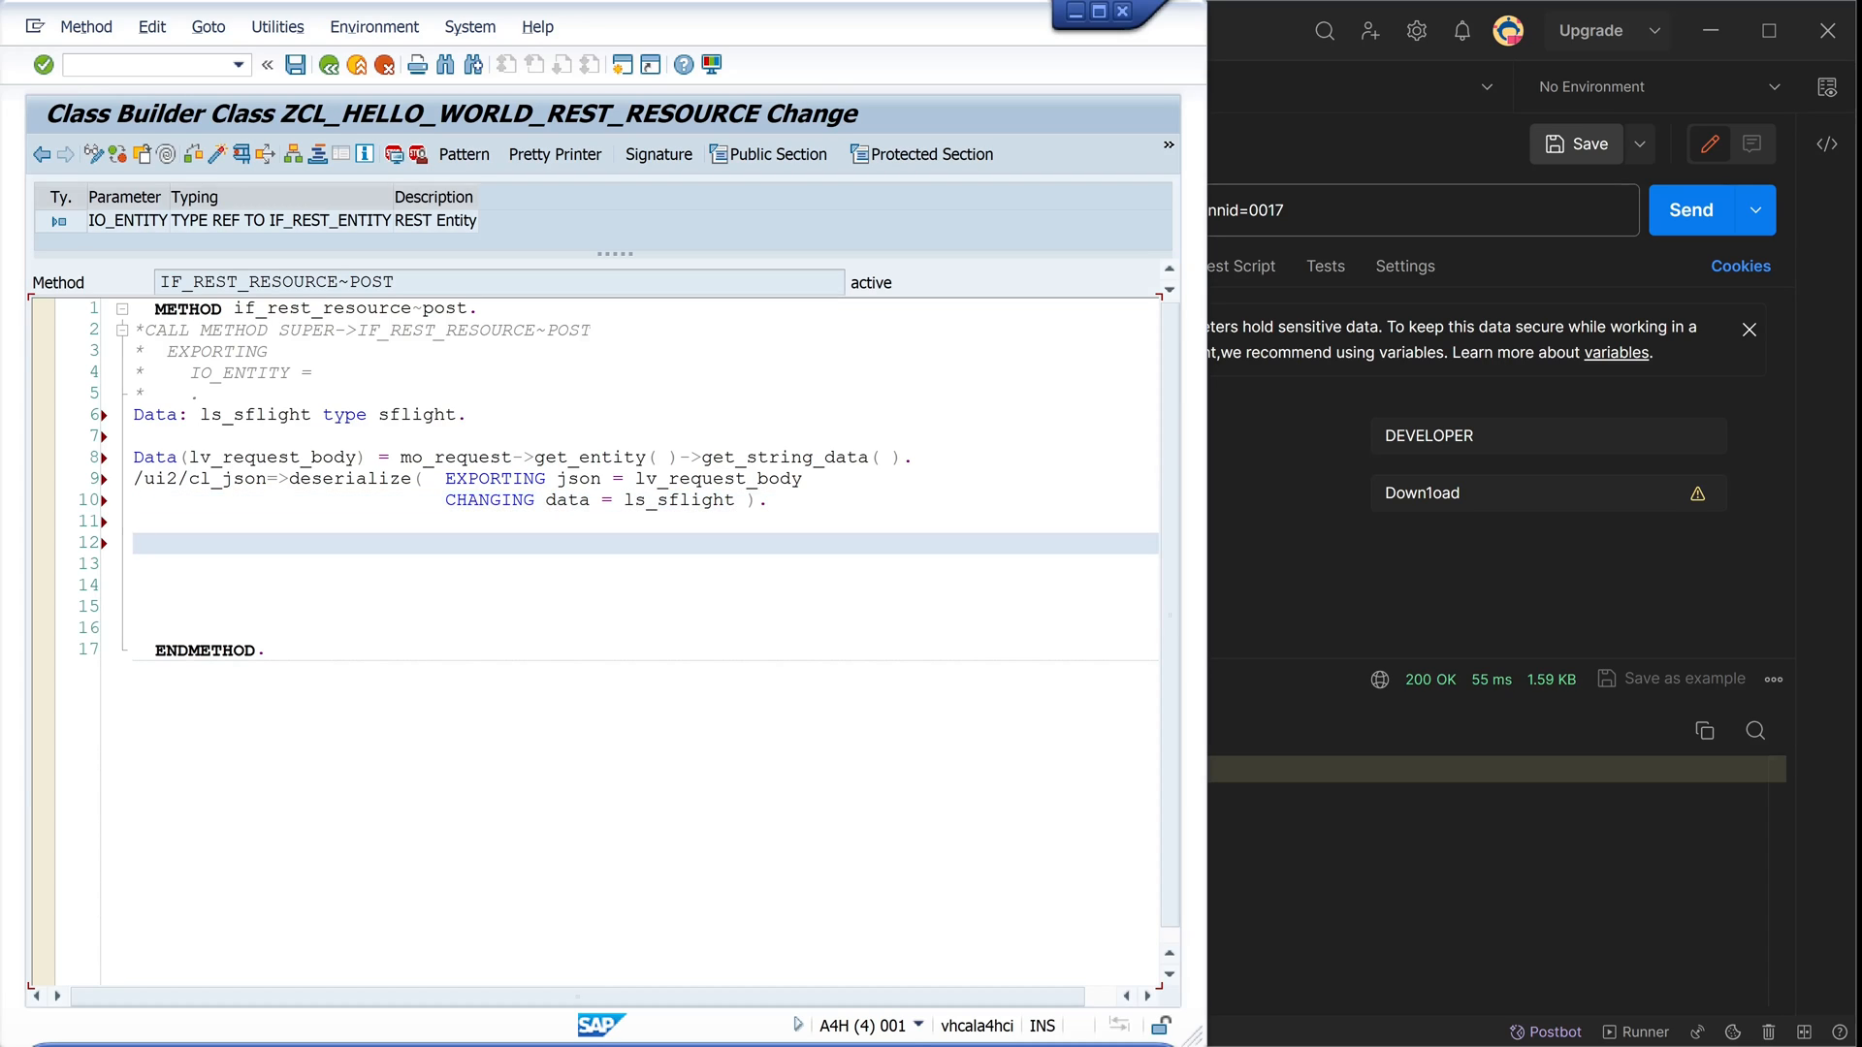
pyautogui.write('if ls')
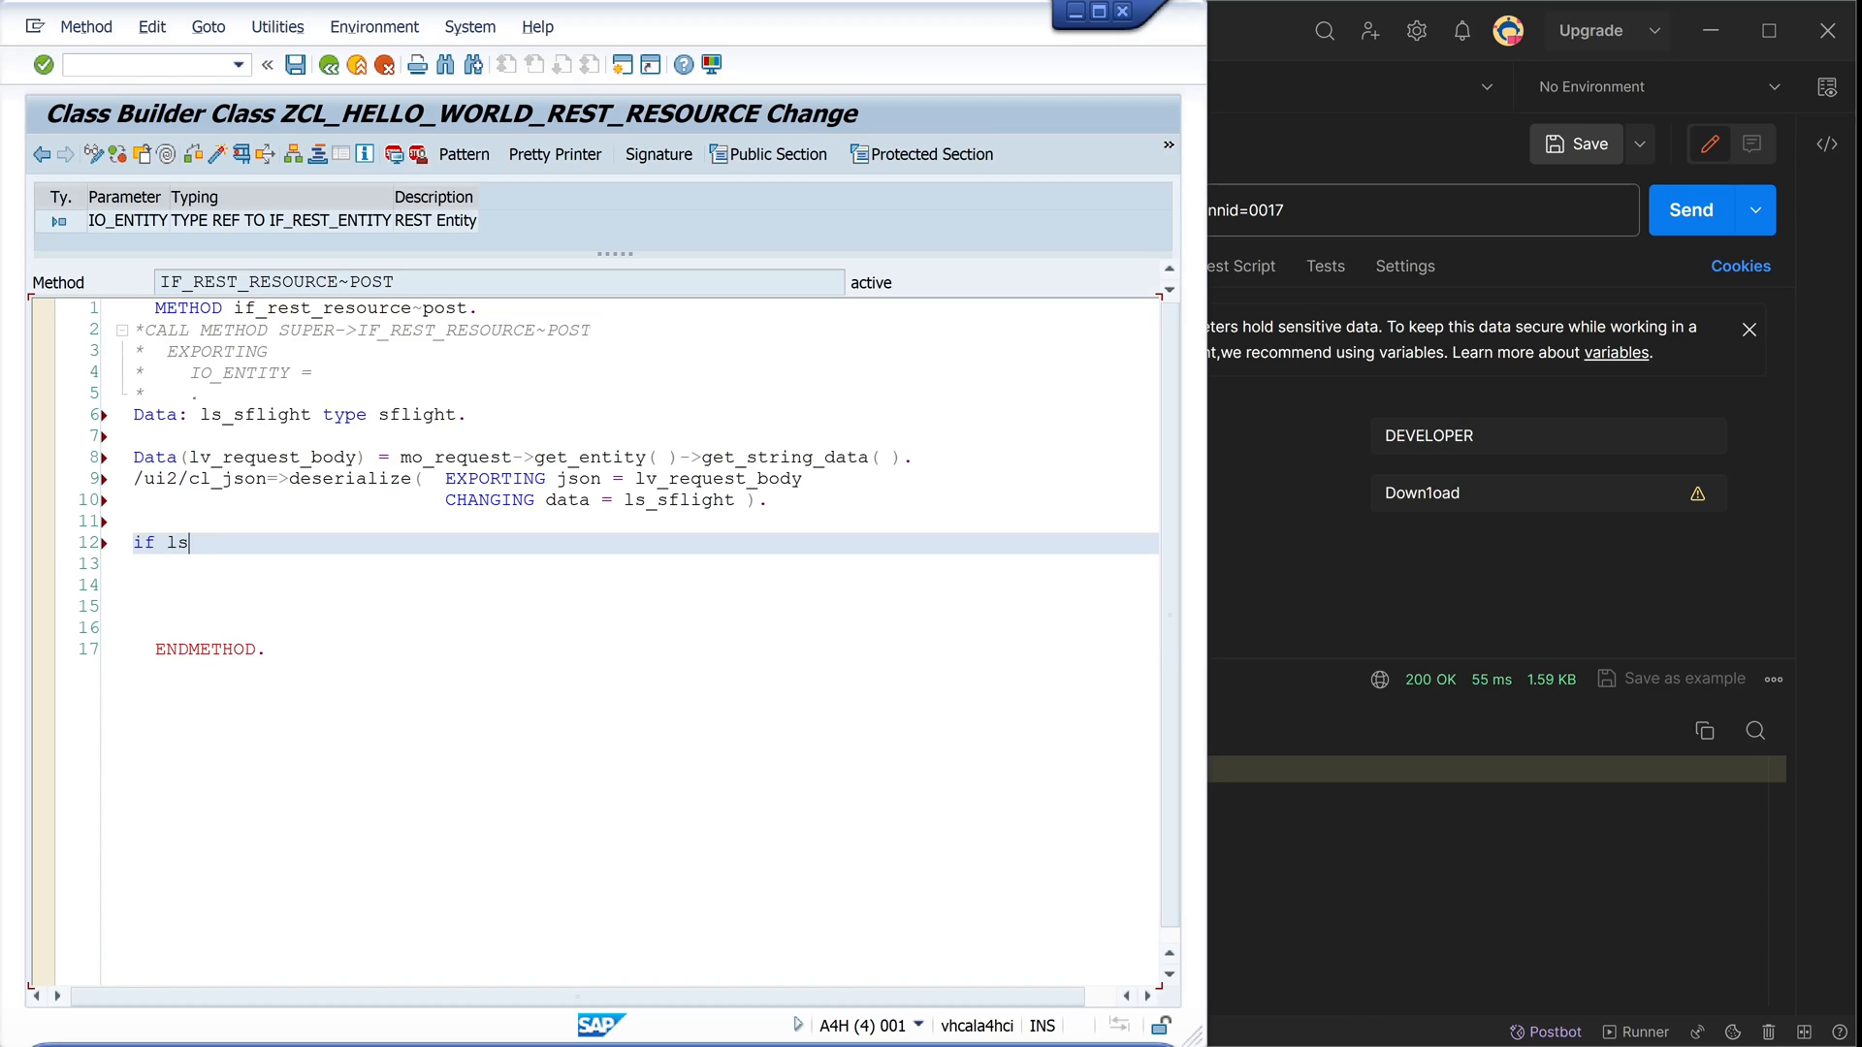
pyautogui.write('_sflight')
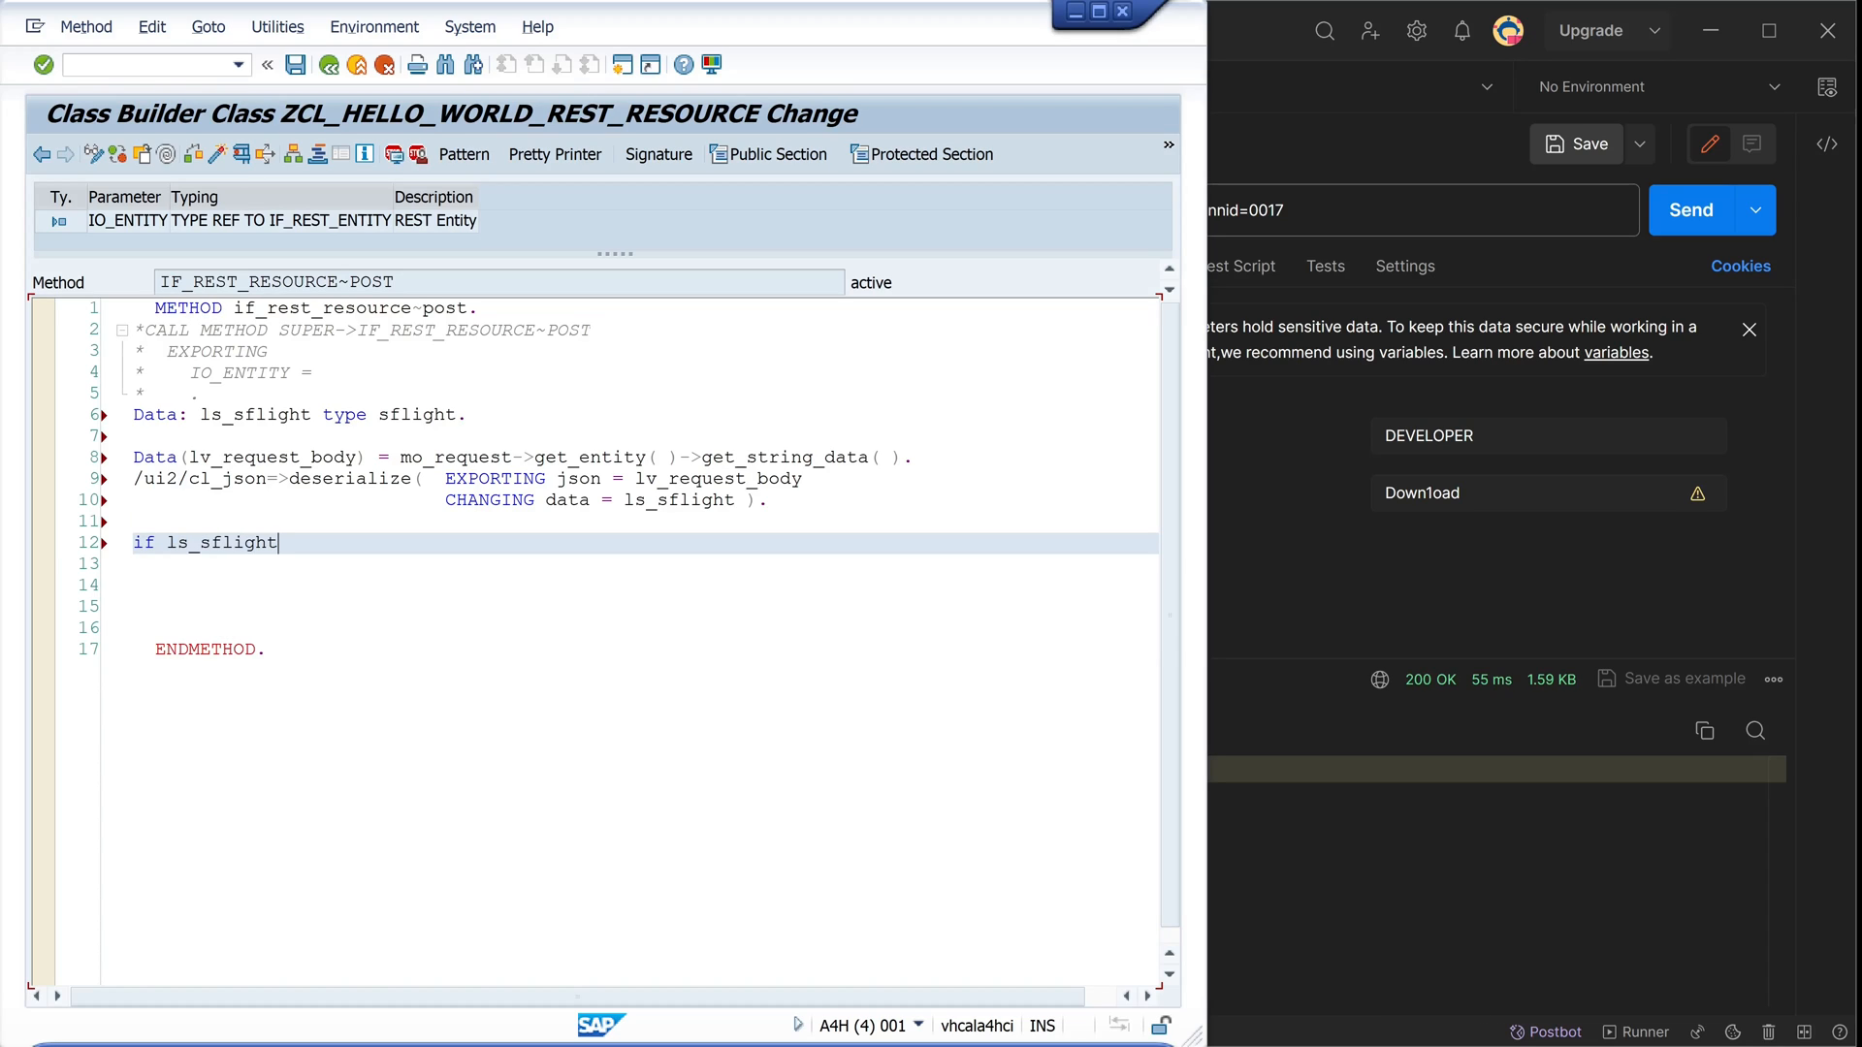
pyautogui.write('-carrid is')
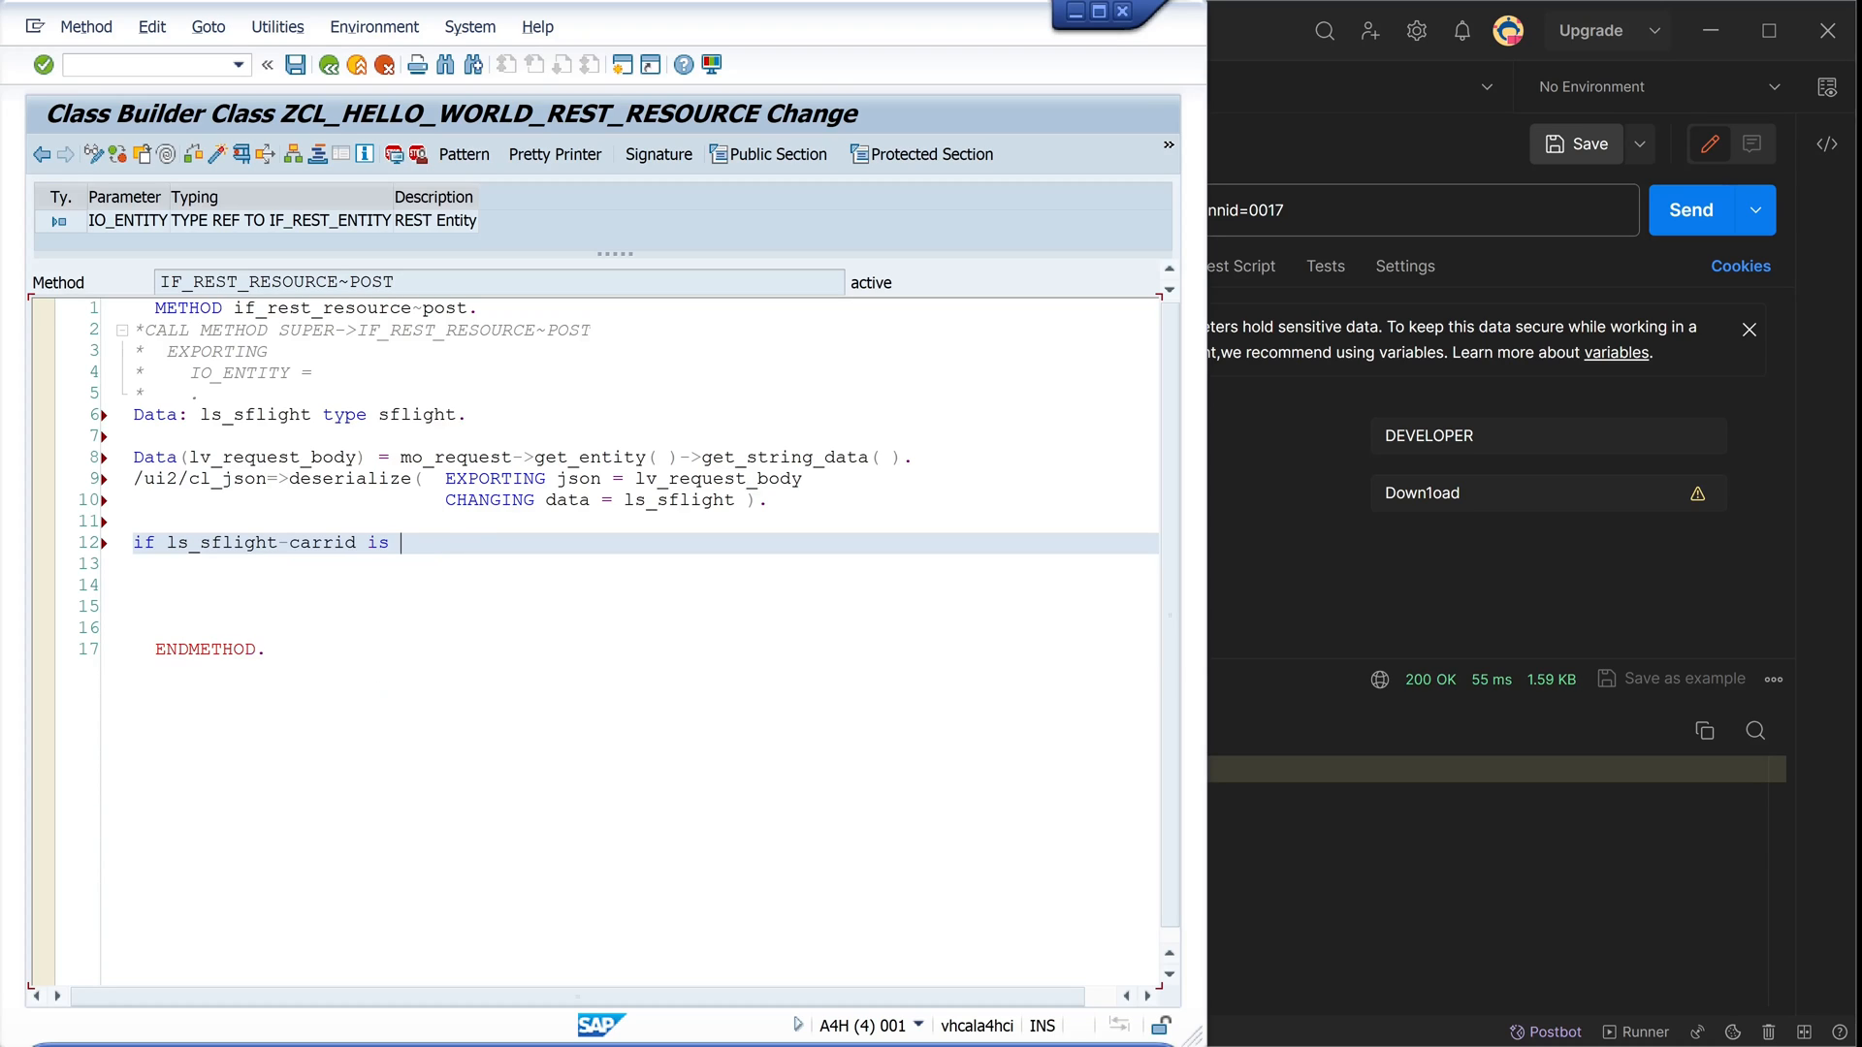
pyautogui.write('initial.')
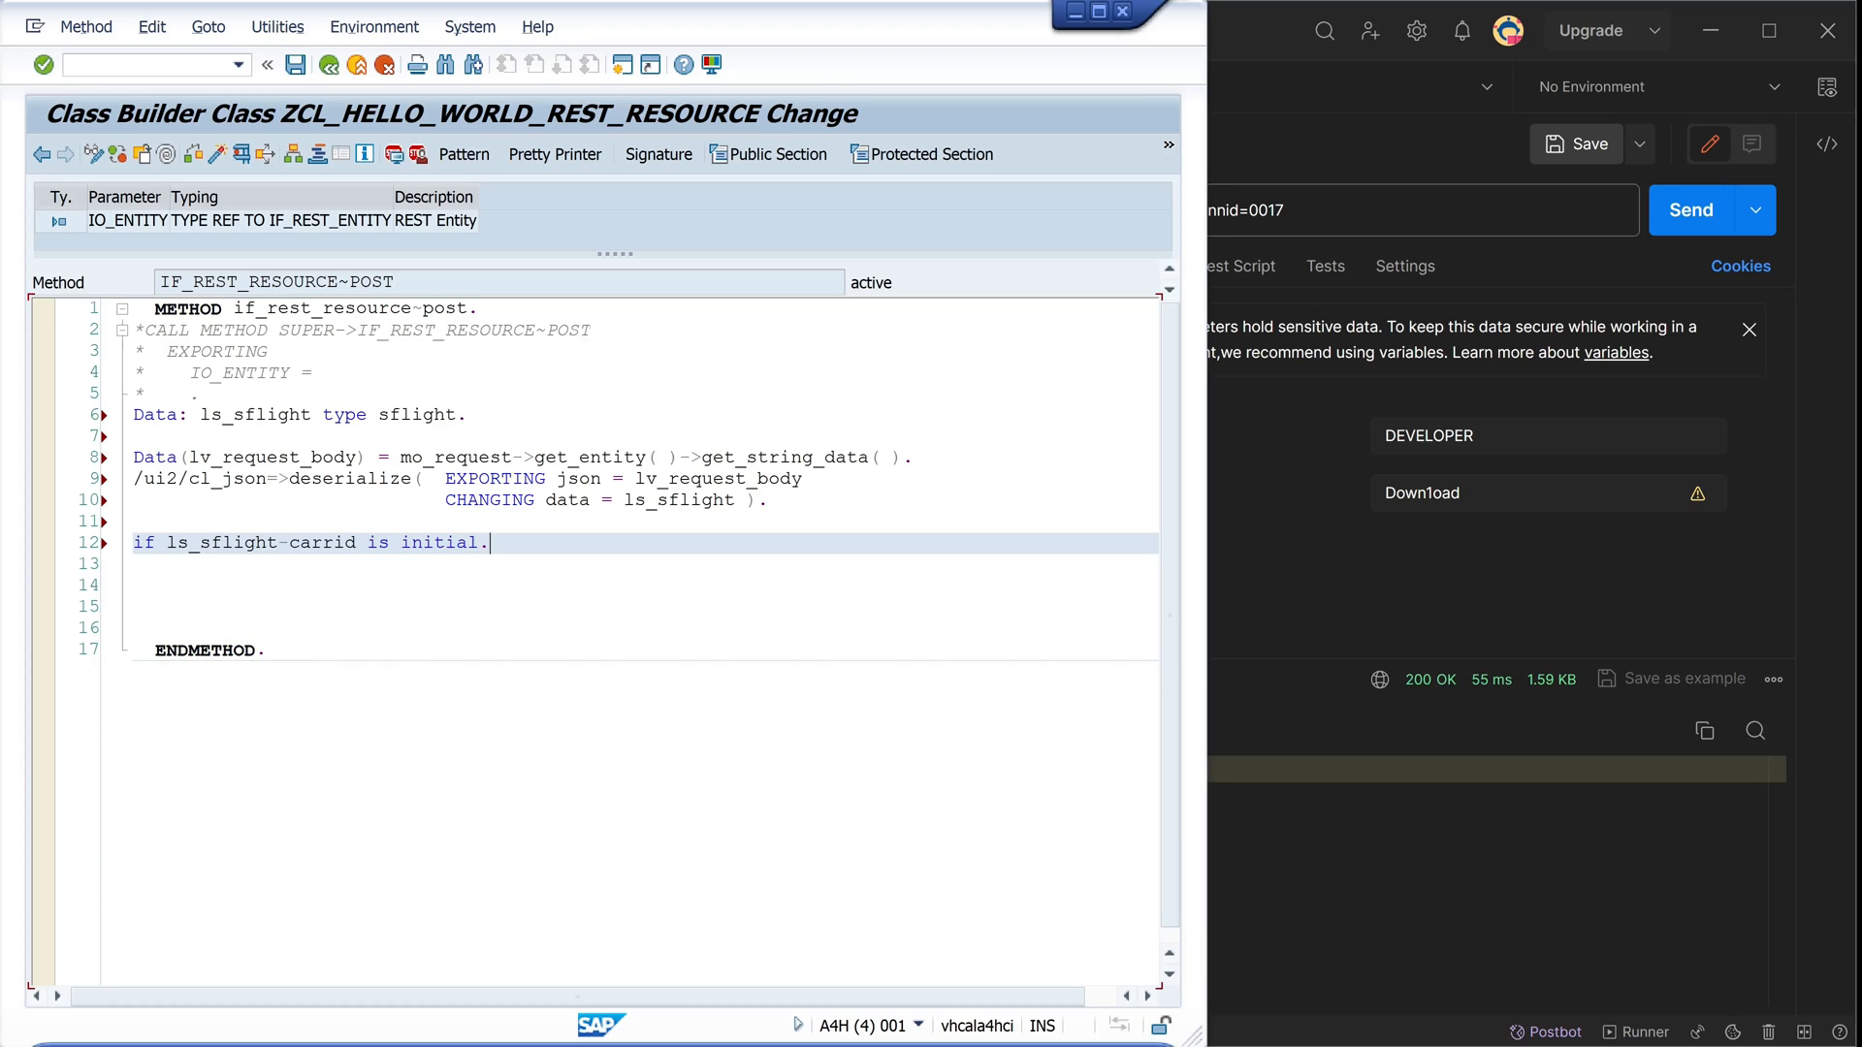
pyautogui.press('Enter')
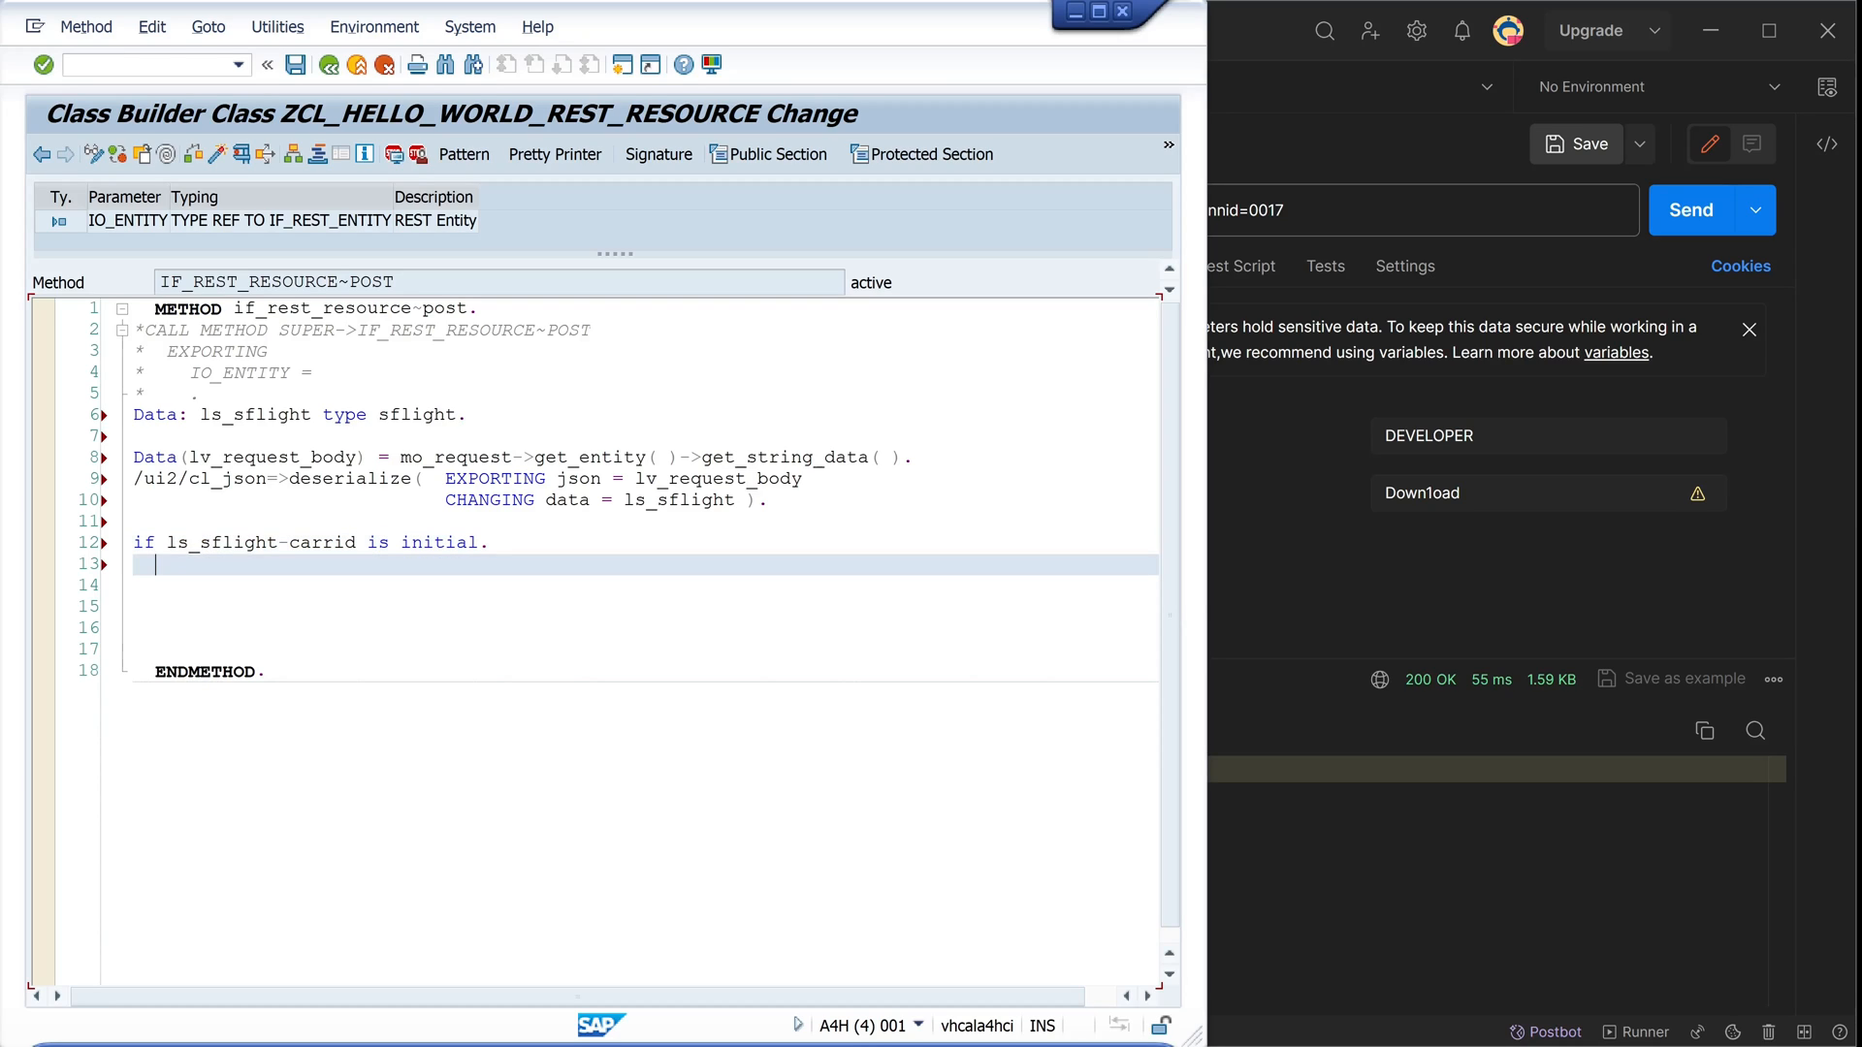
# Raise cx_rest_resource_exception exporting a status_code for the empty carrier
pyautogui.write('RAISE')
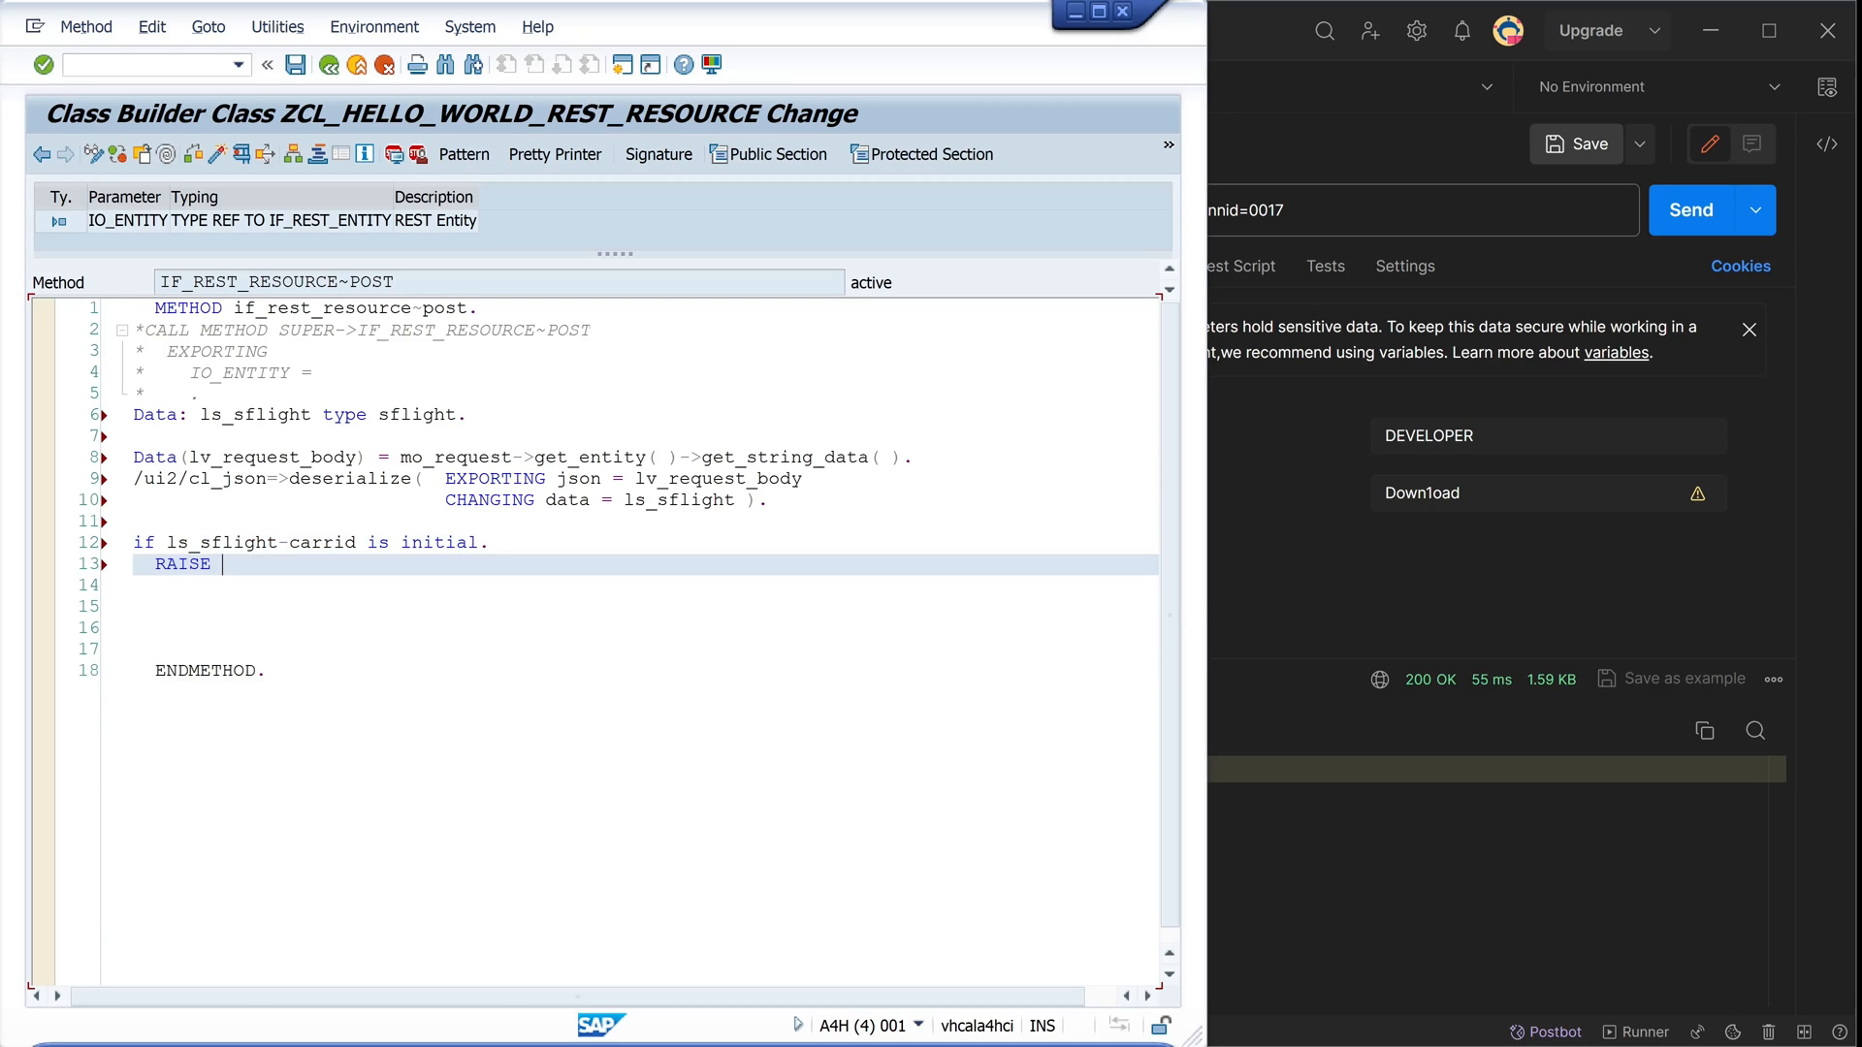
pyautogui.write('EXCEPTION TYPE')
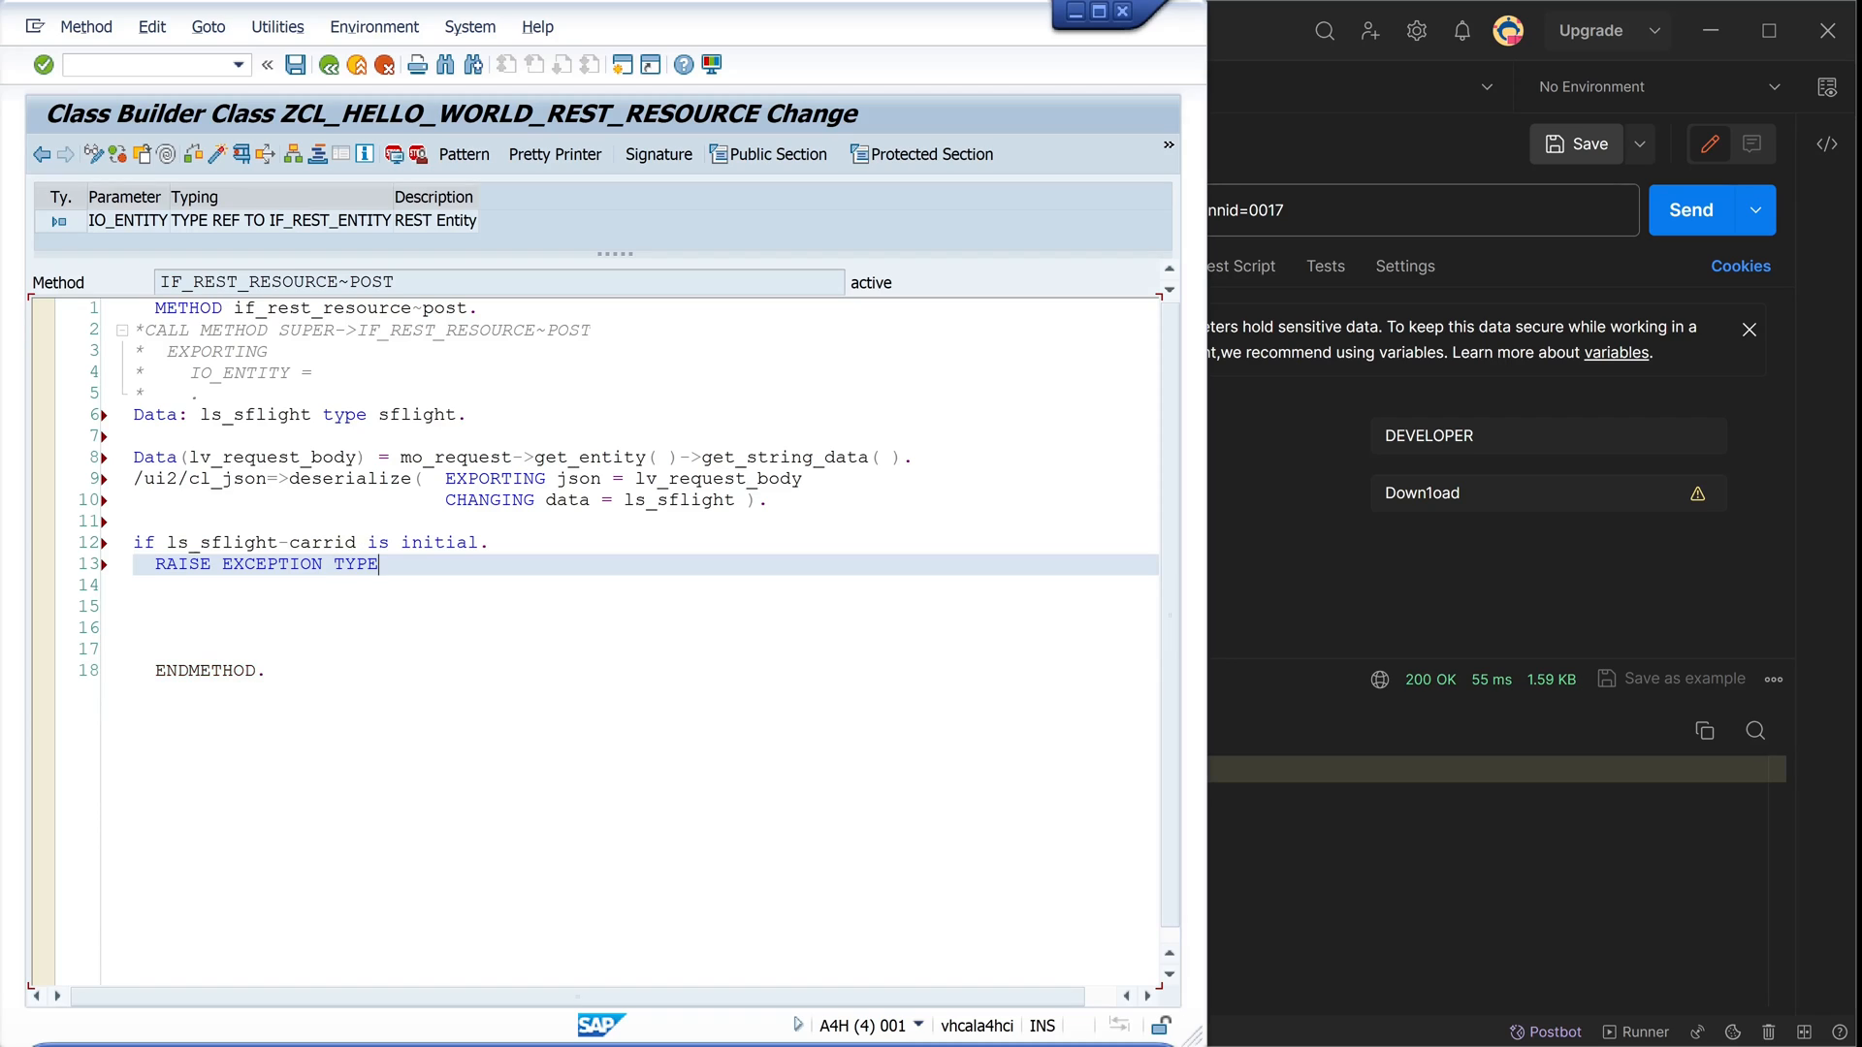
pyautogui.write('cx')
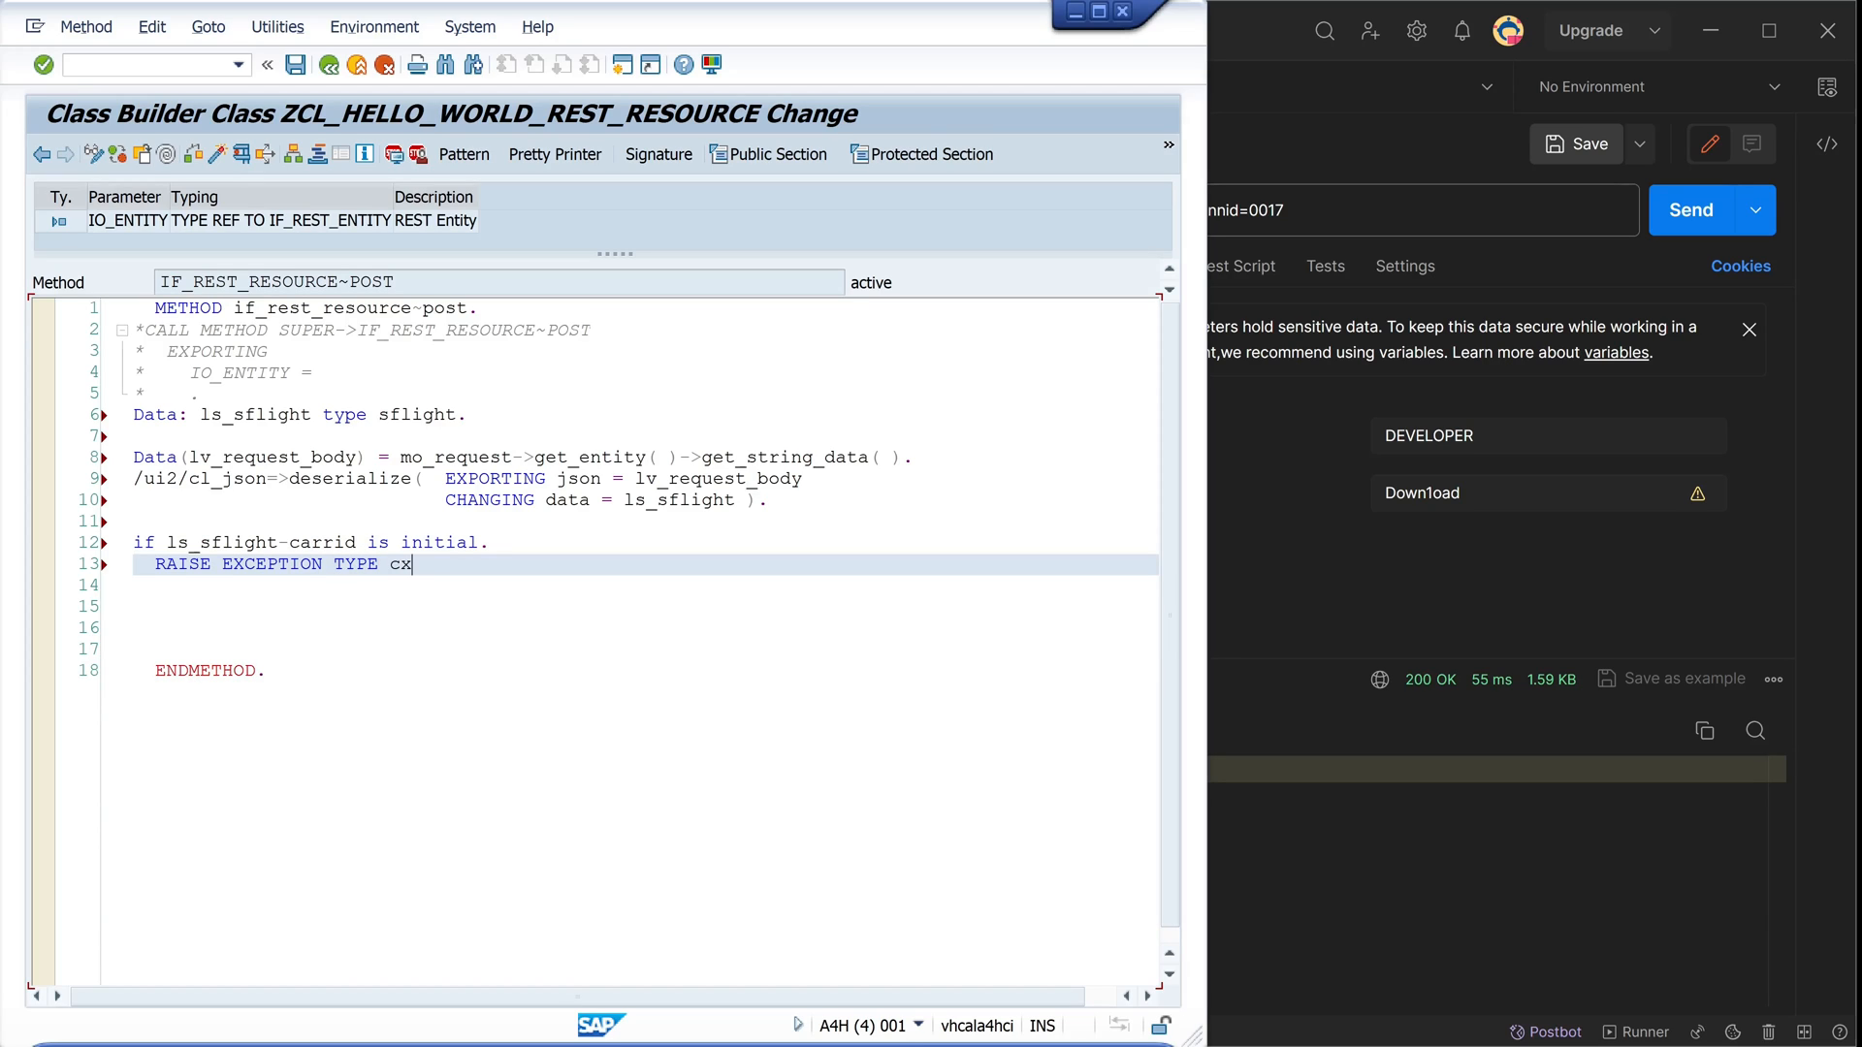
pyautogui.write('_rest')
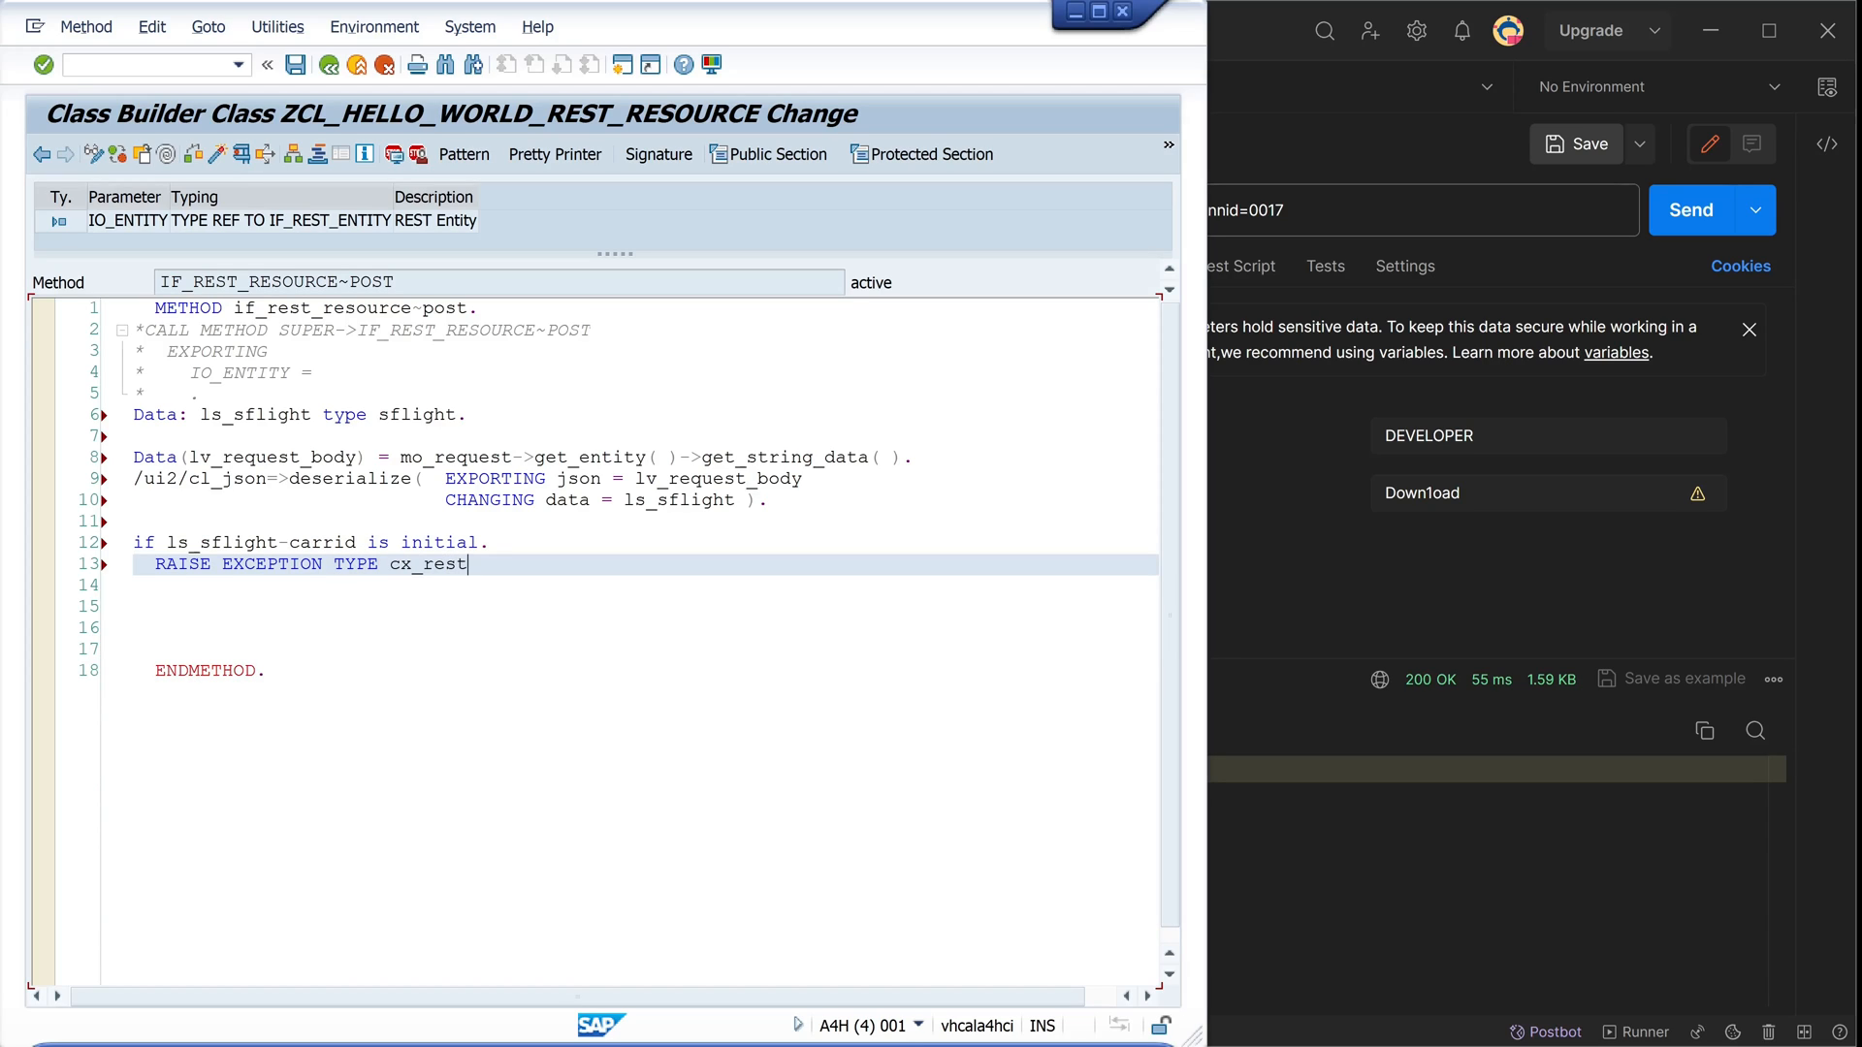
pyautogui.write('_resso')
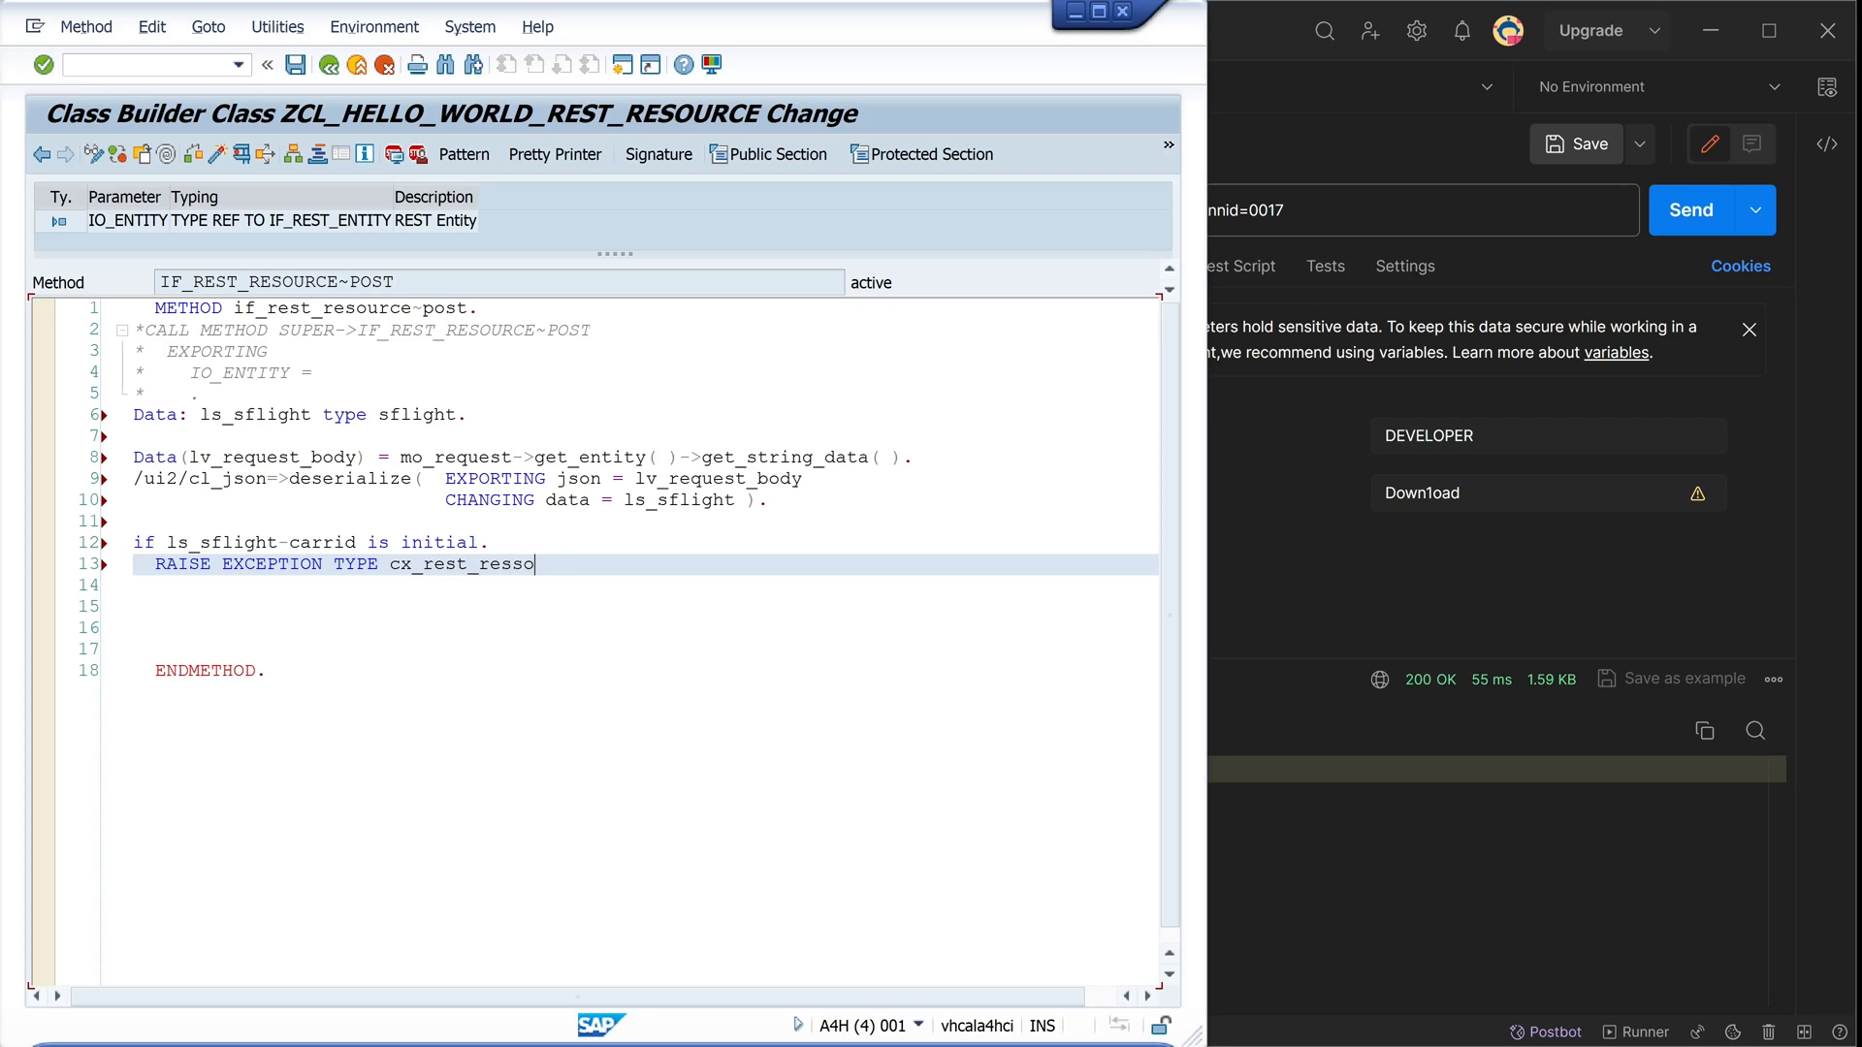
pyautogui.press('Backspace')
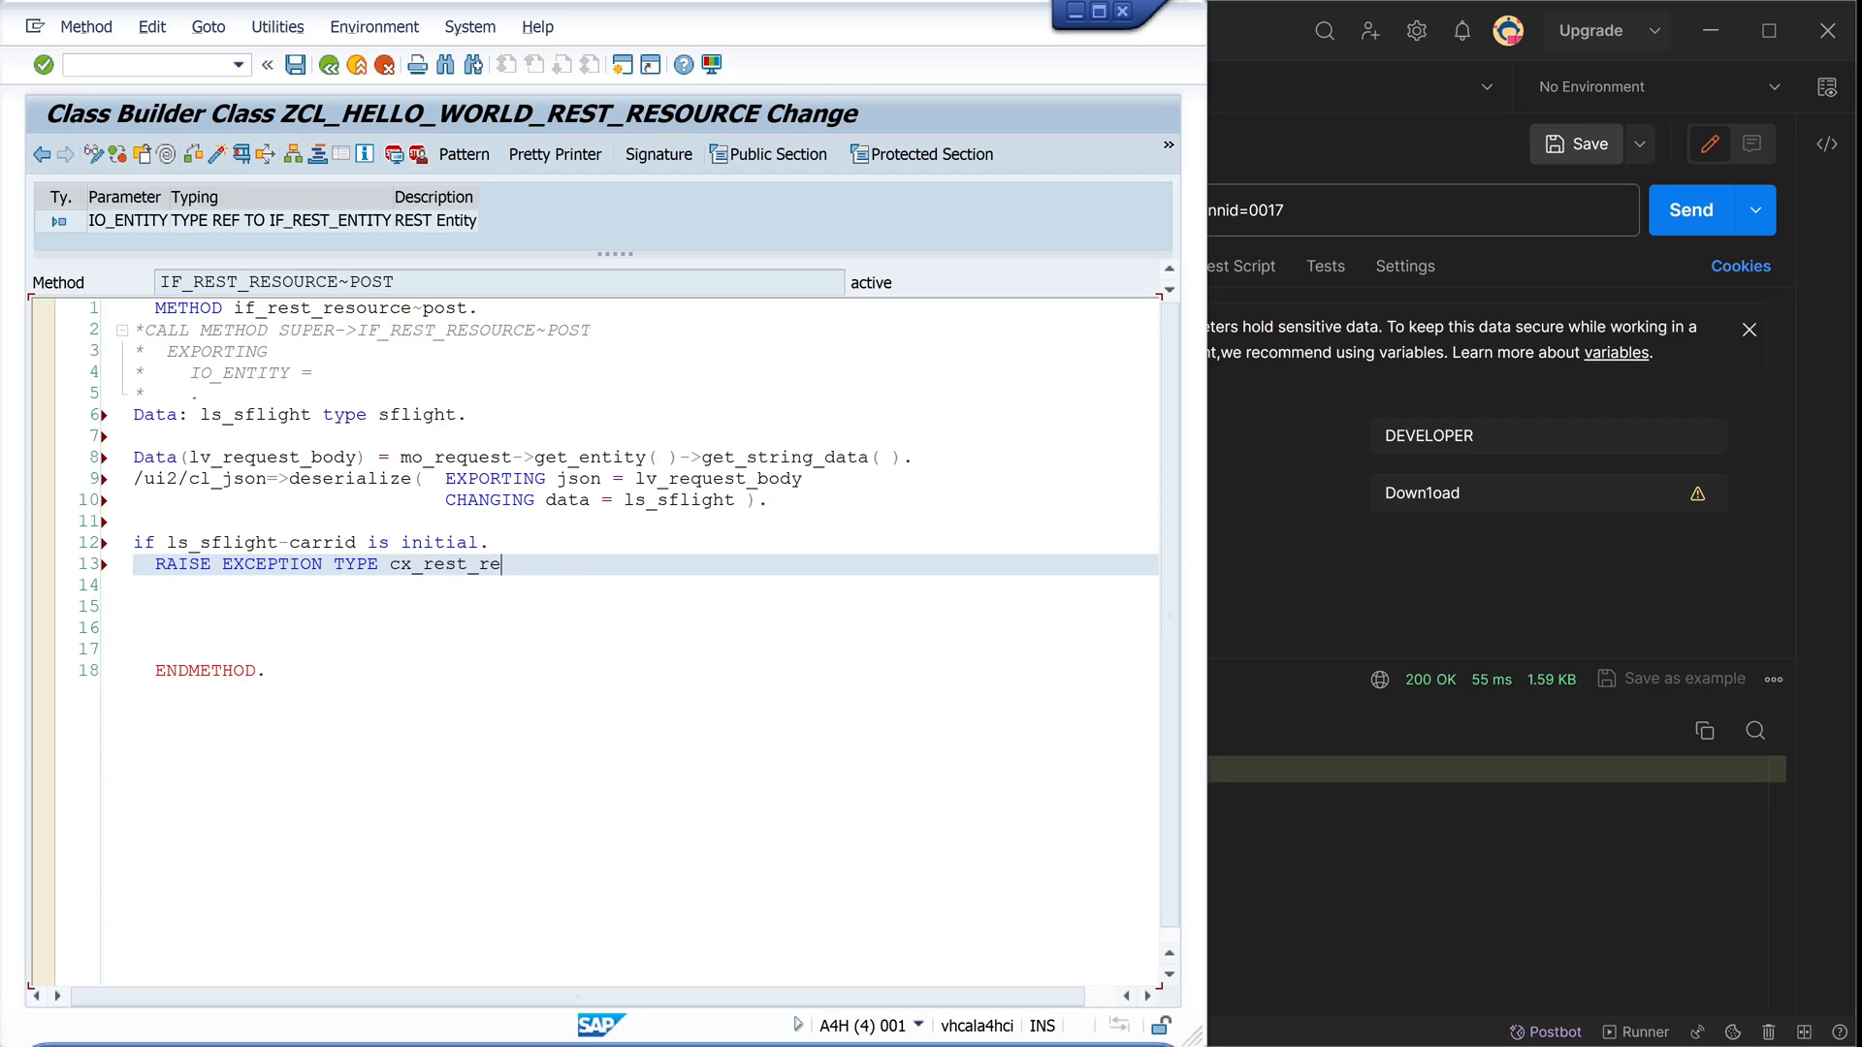
pyautogui.write('source_exception')
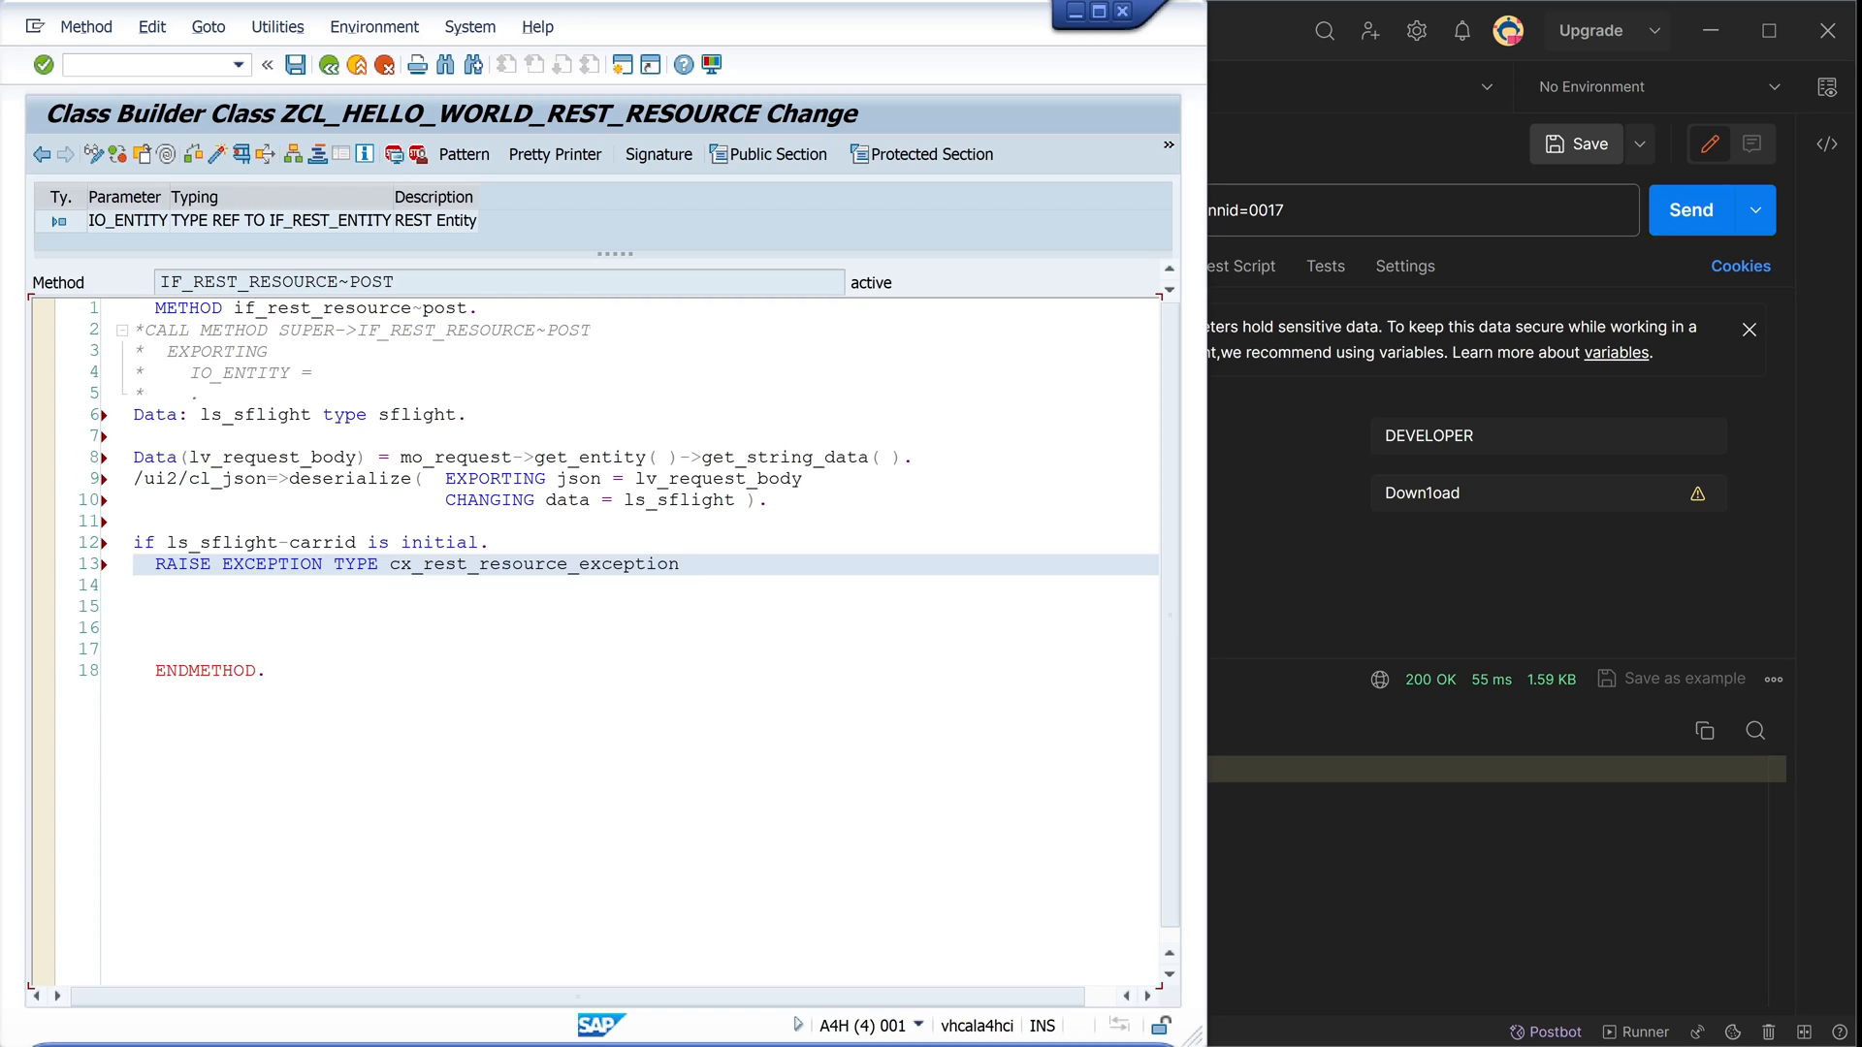
pyautogui.write('EXPORTING')
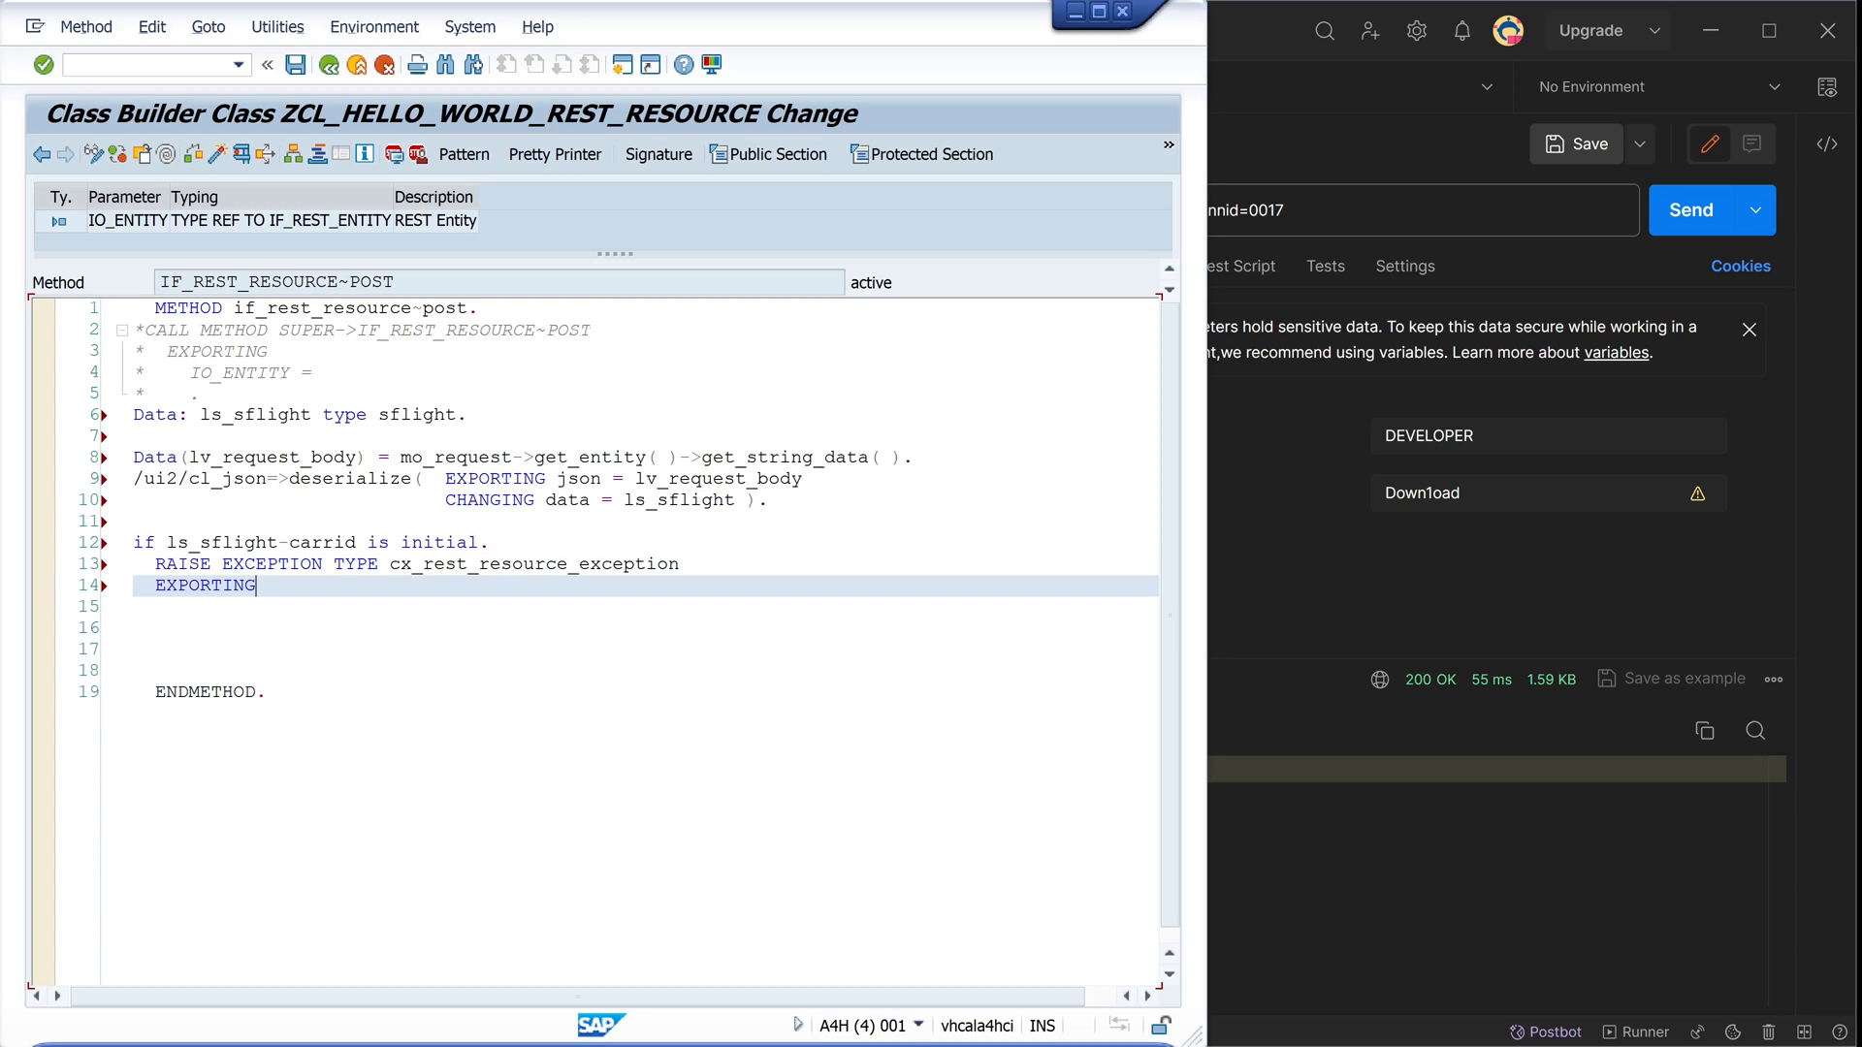
pyautogui.write('st')
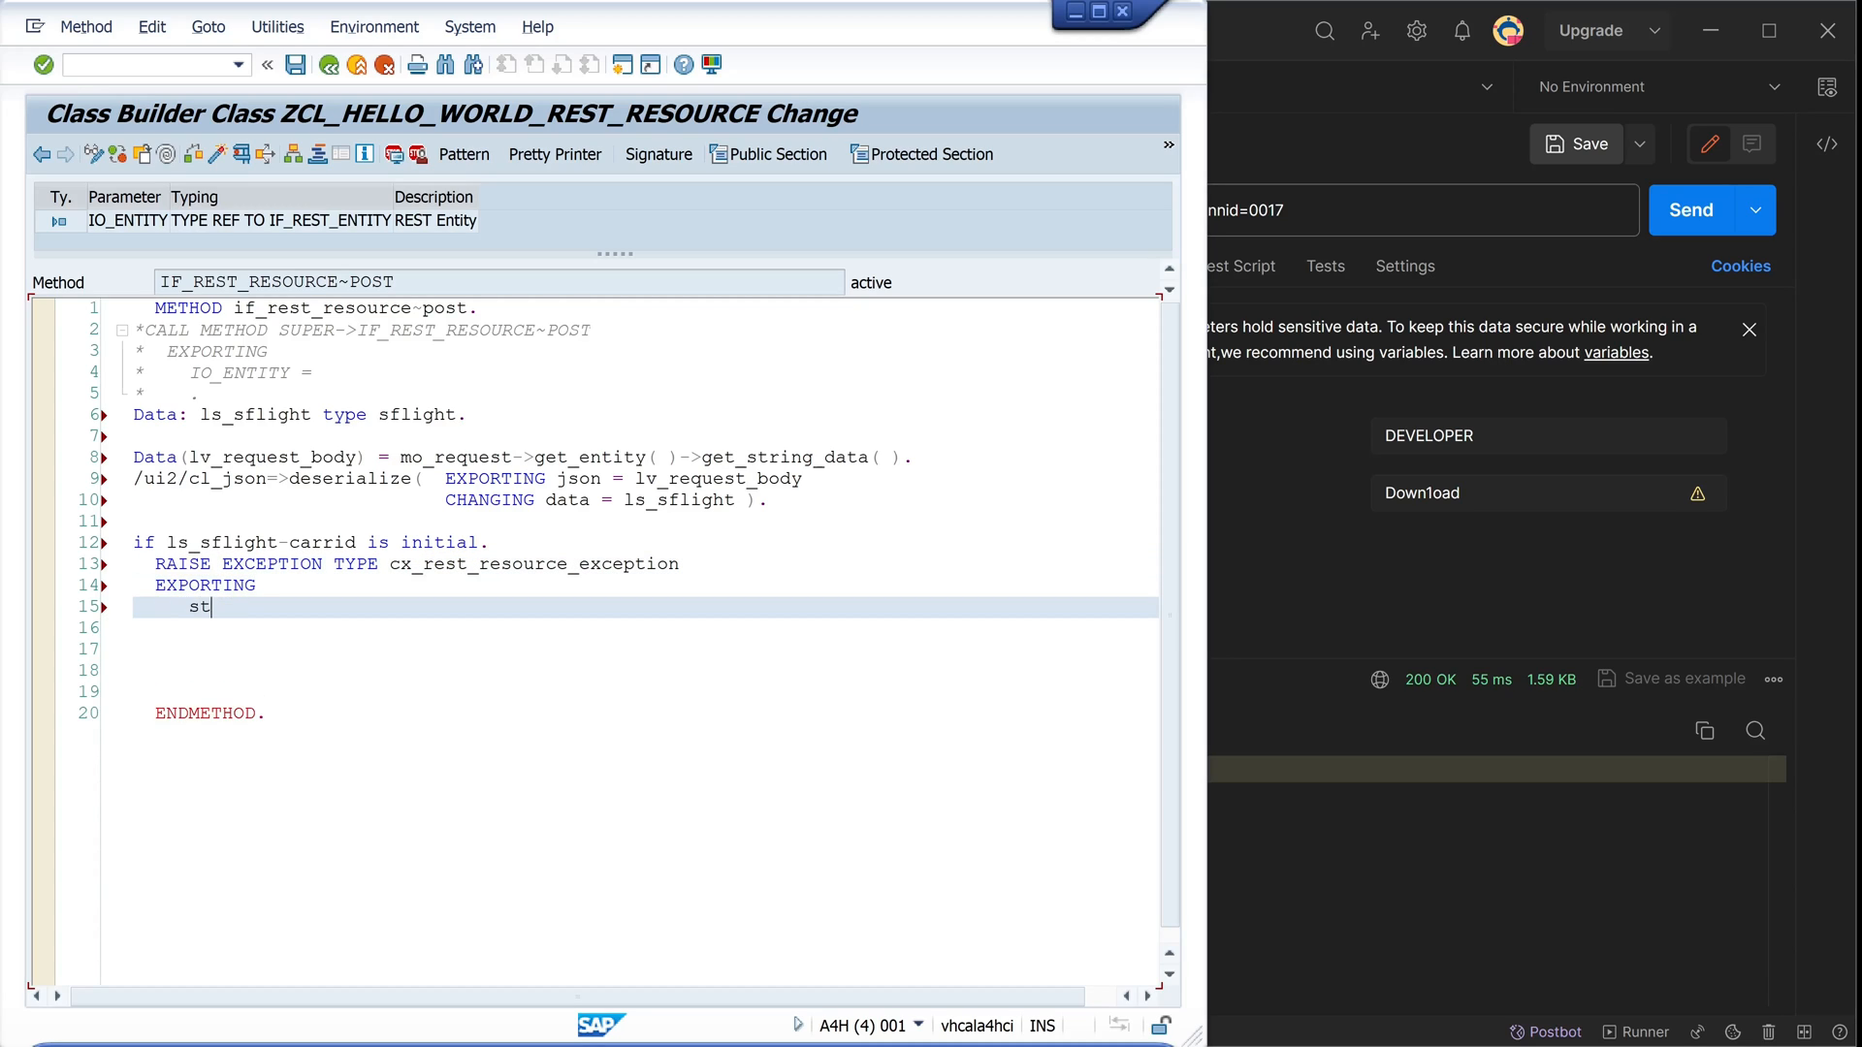
pyautogui.write('atus_code')
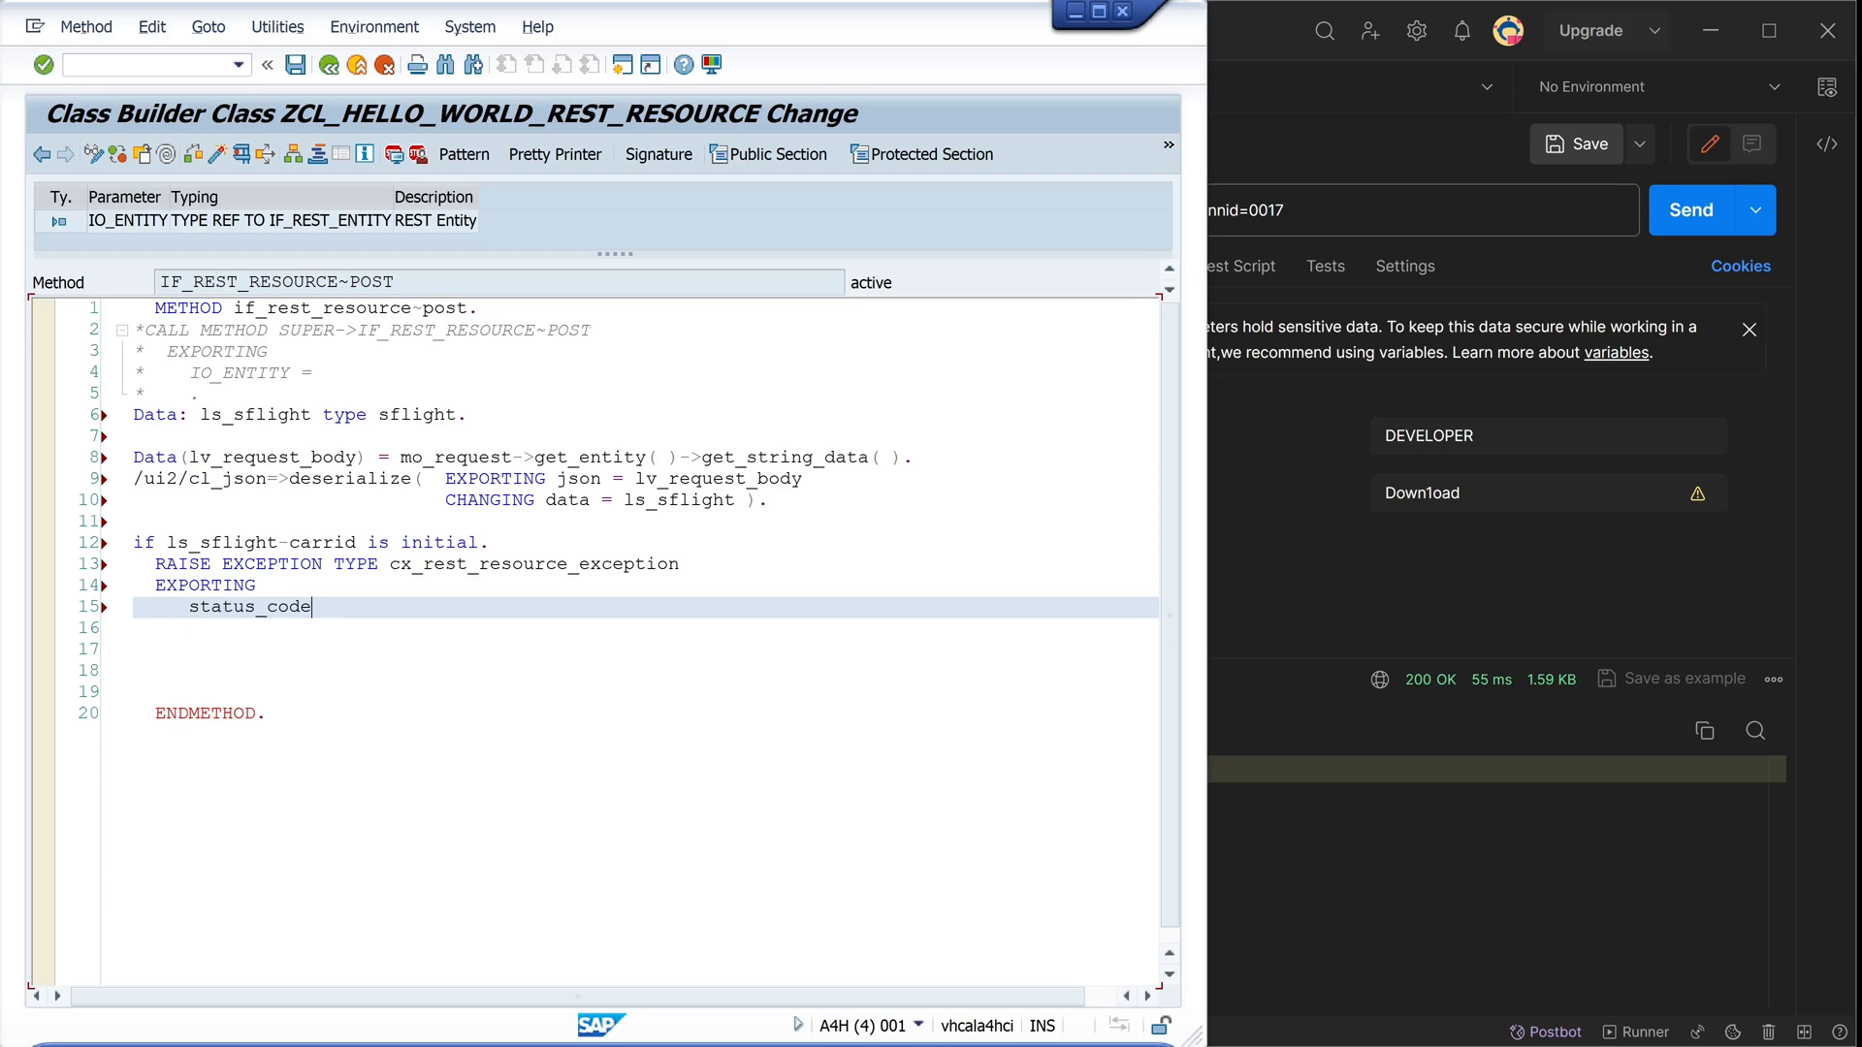
pyautogui.write('=')
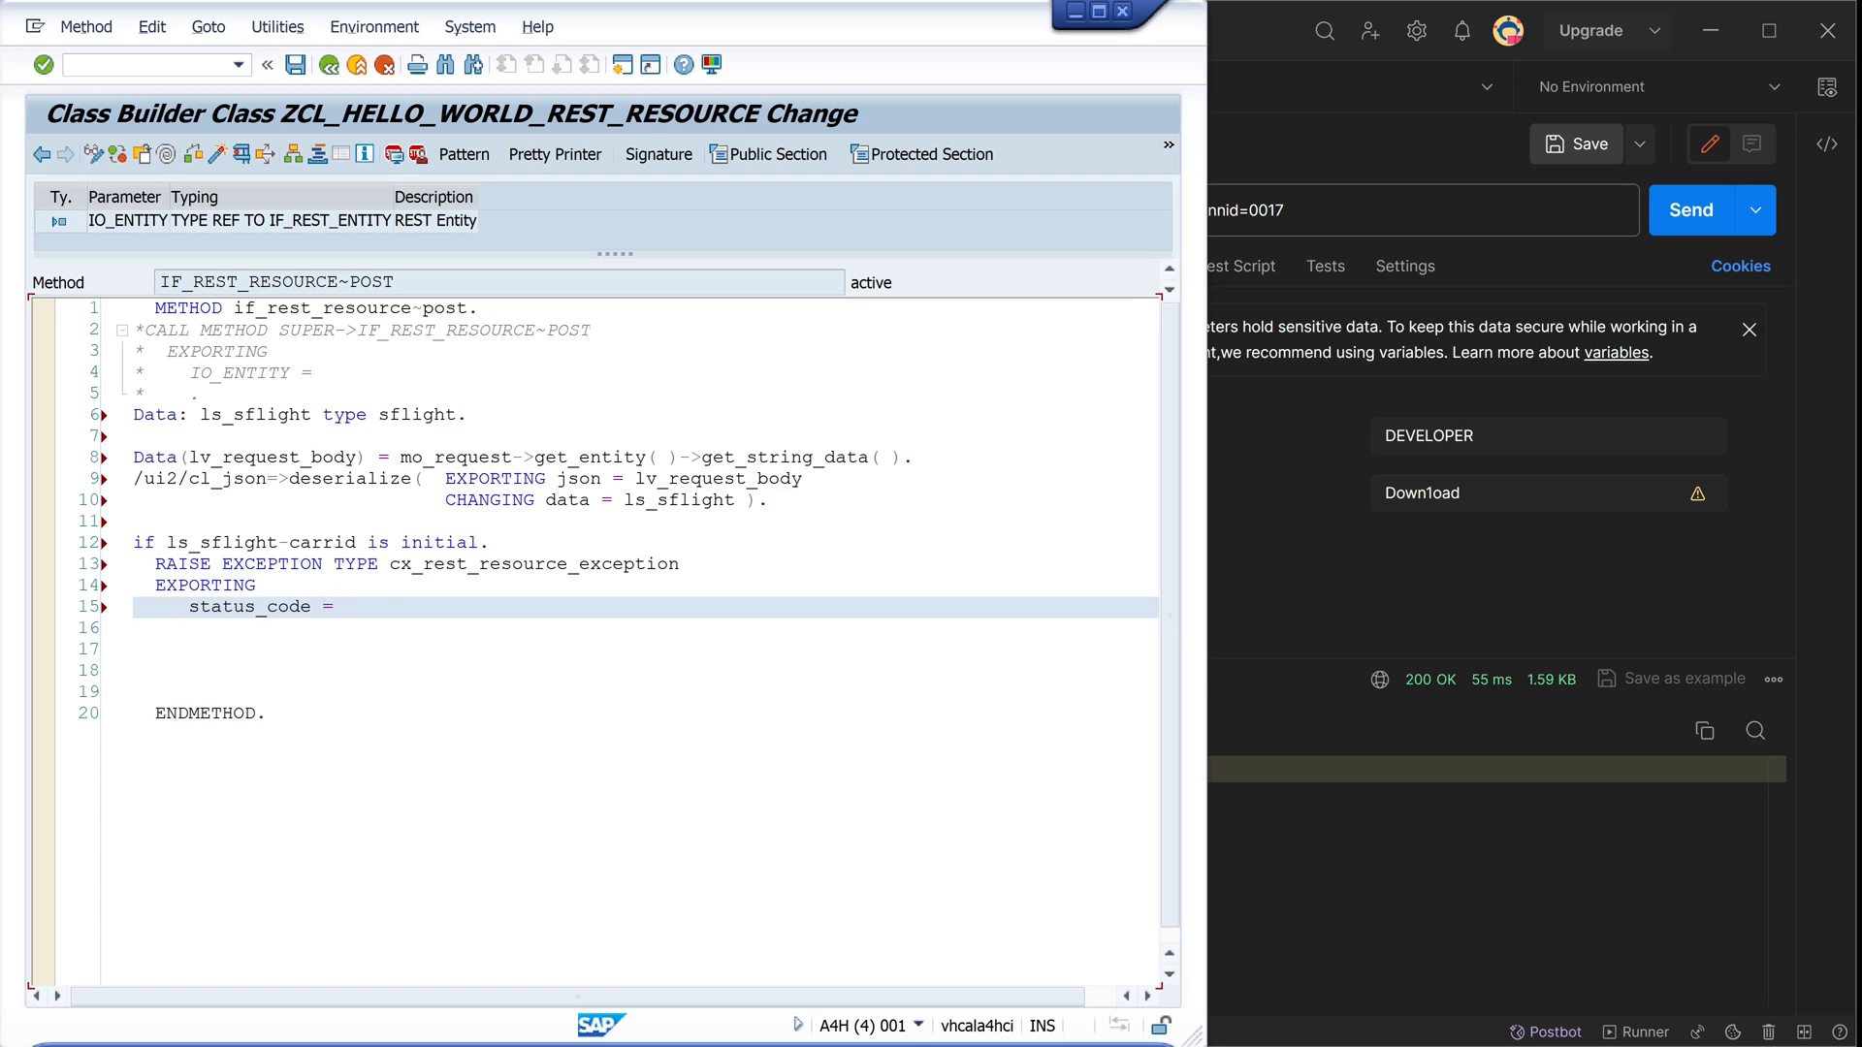
pyautogui.write('cl_rest_status_code')
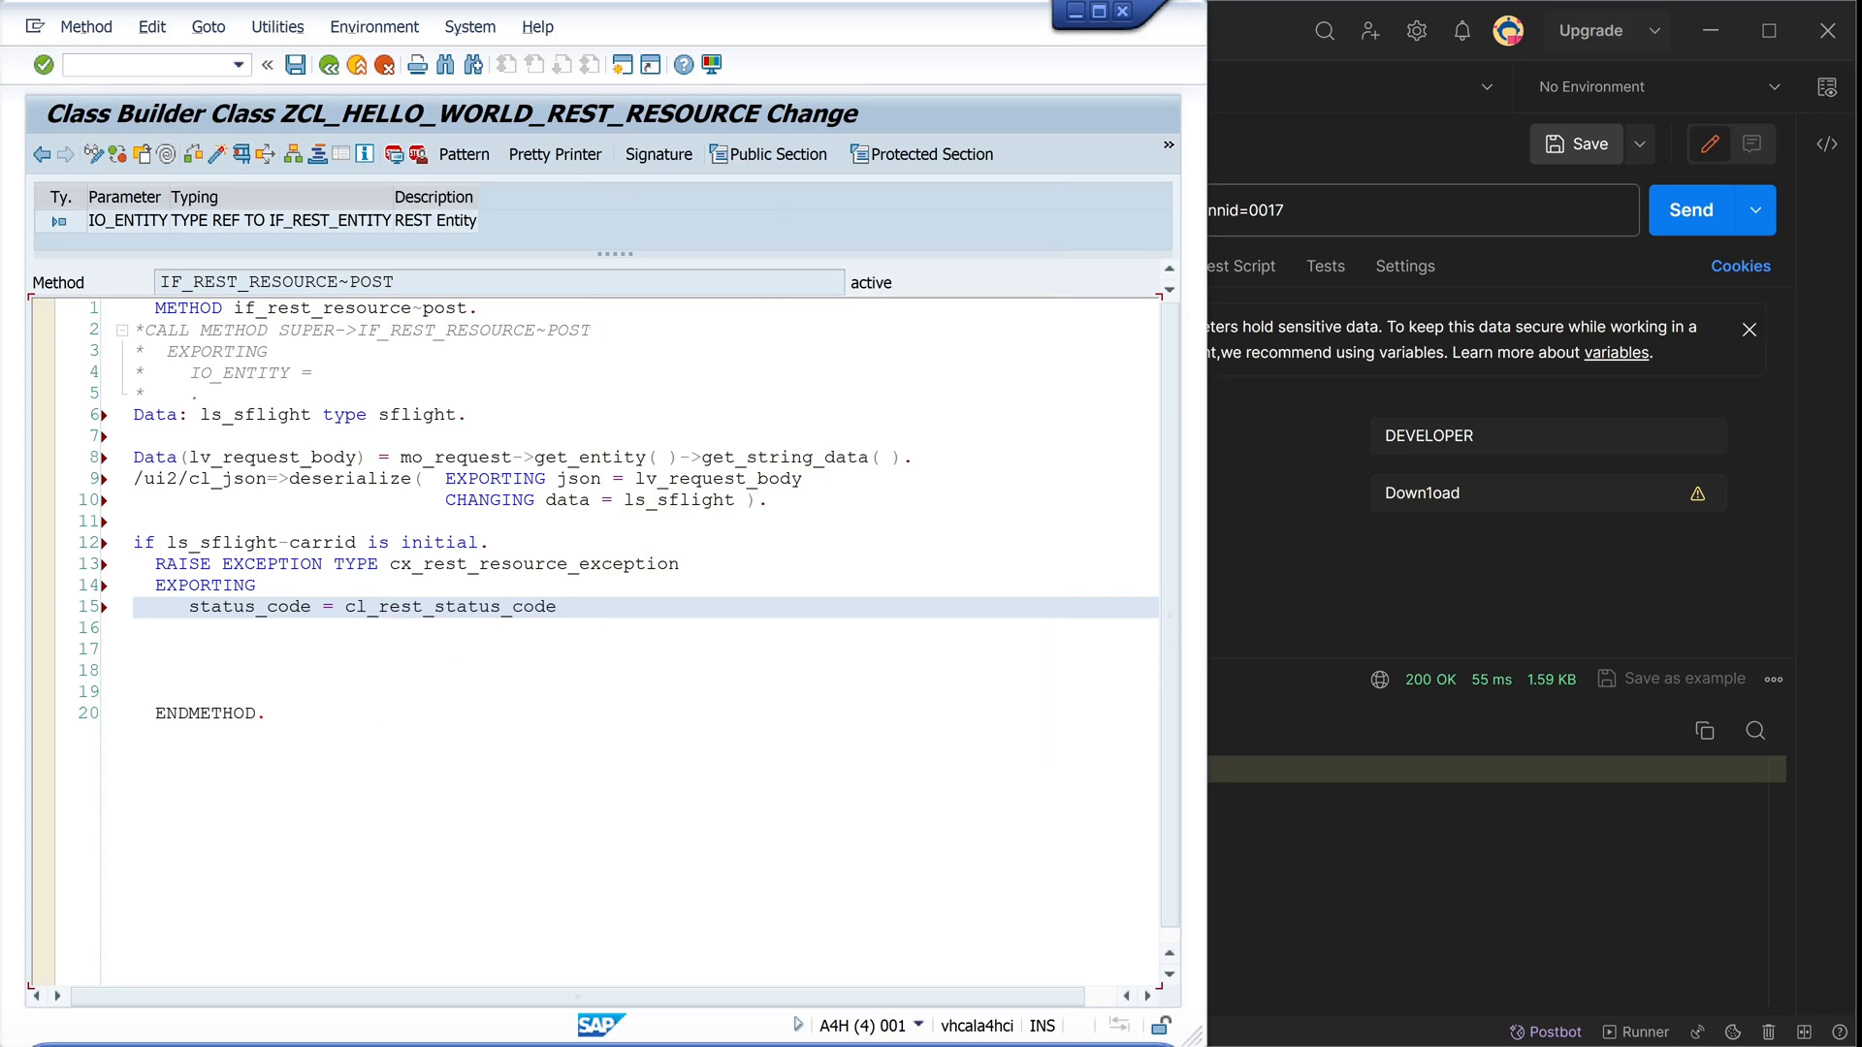
# Pass client-error bad request status and request_method gc_methos_post, then close with ENDIF
pyautogui.write('=>')
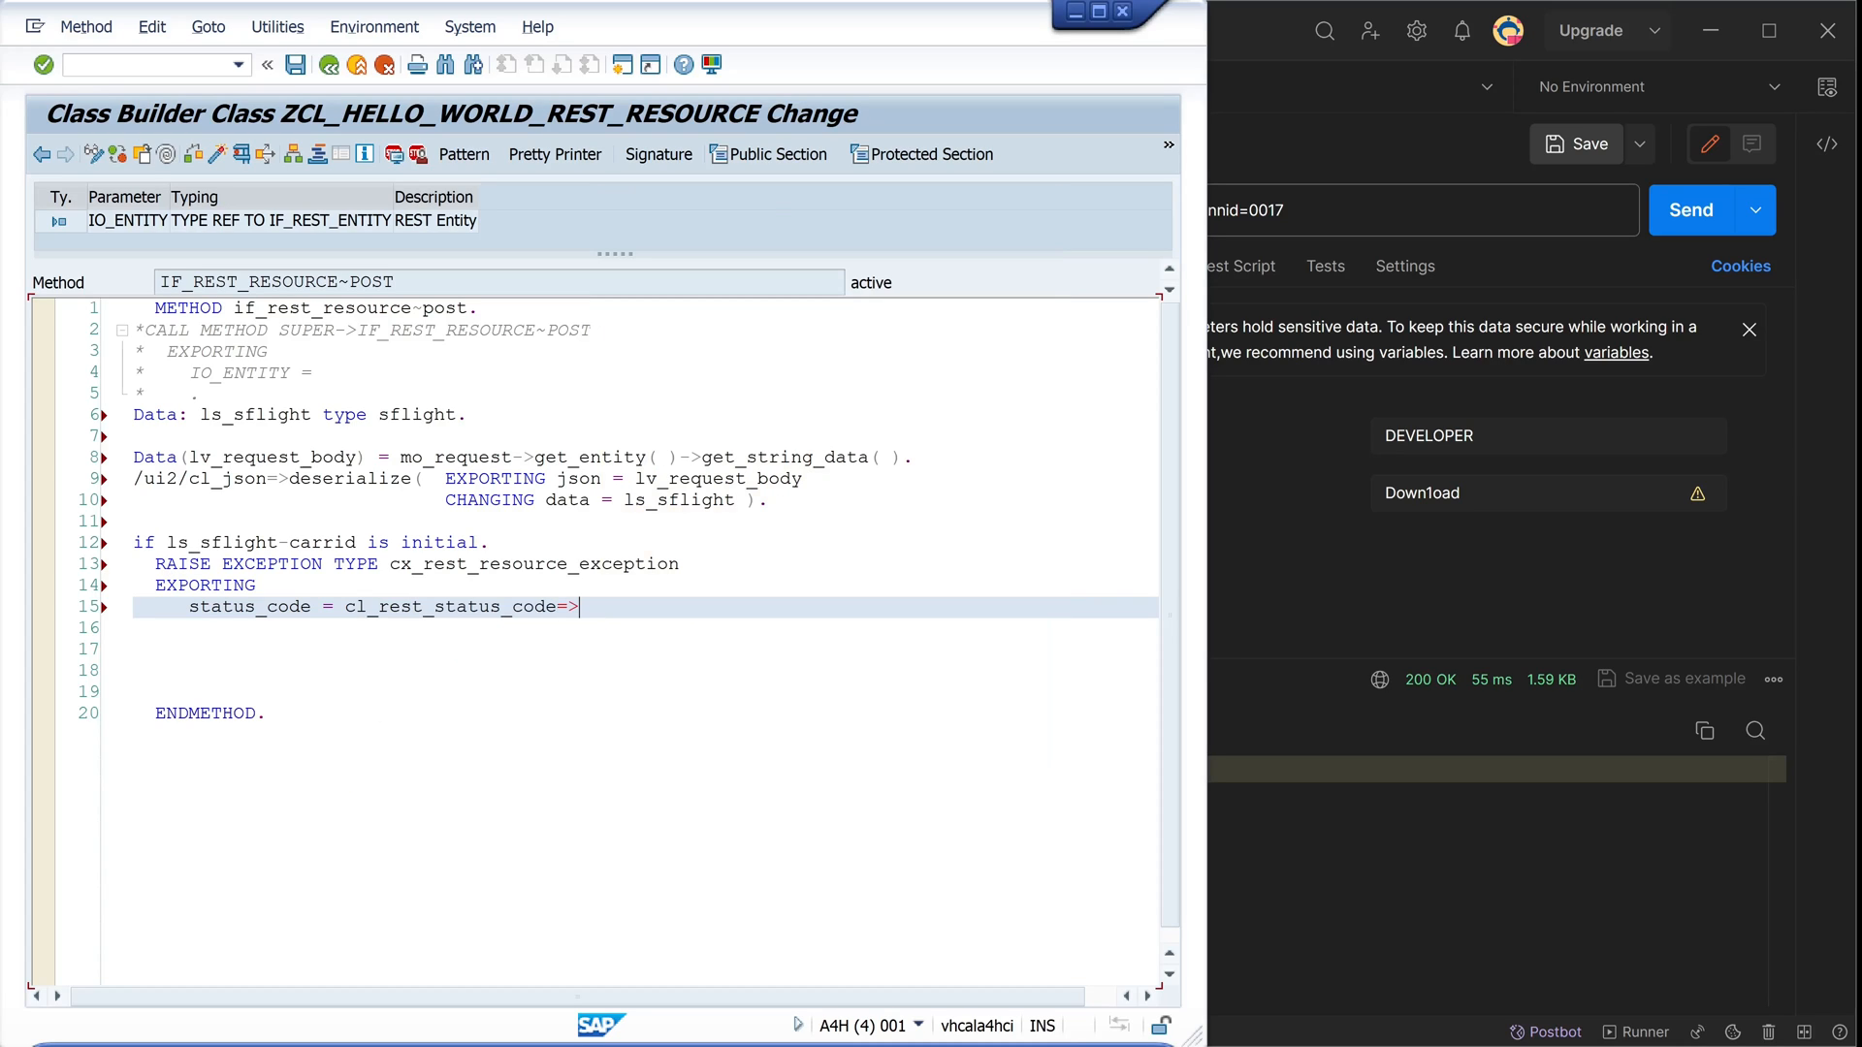
pyautogui.write('gc_client')
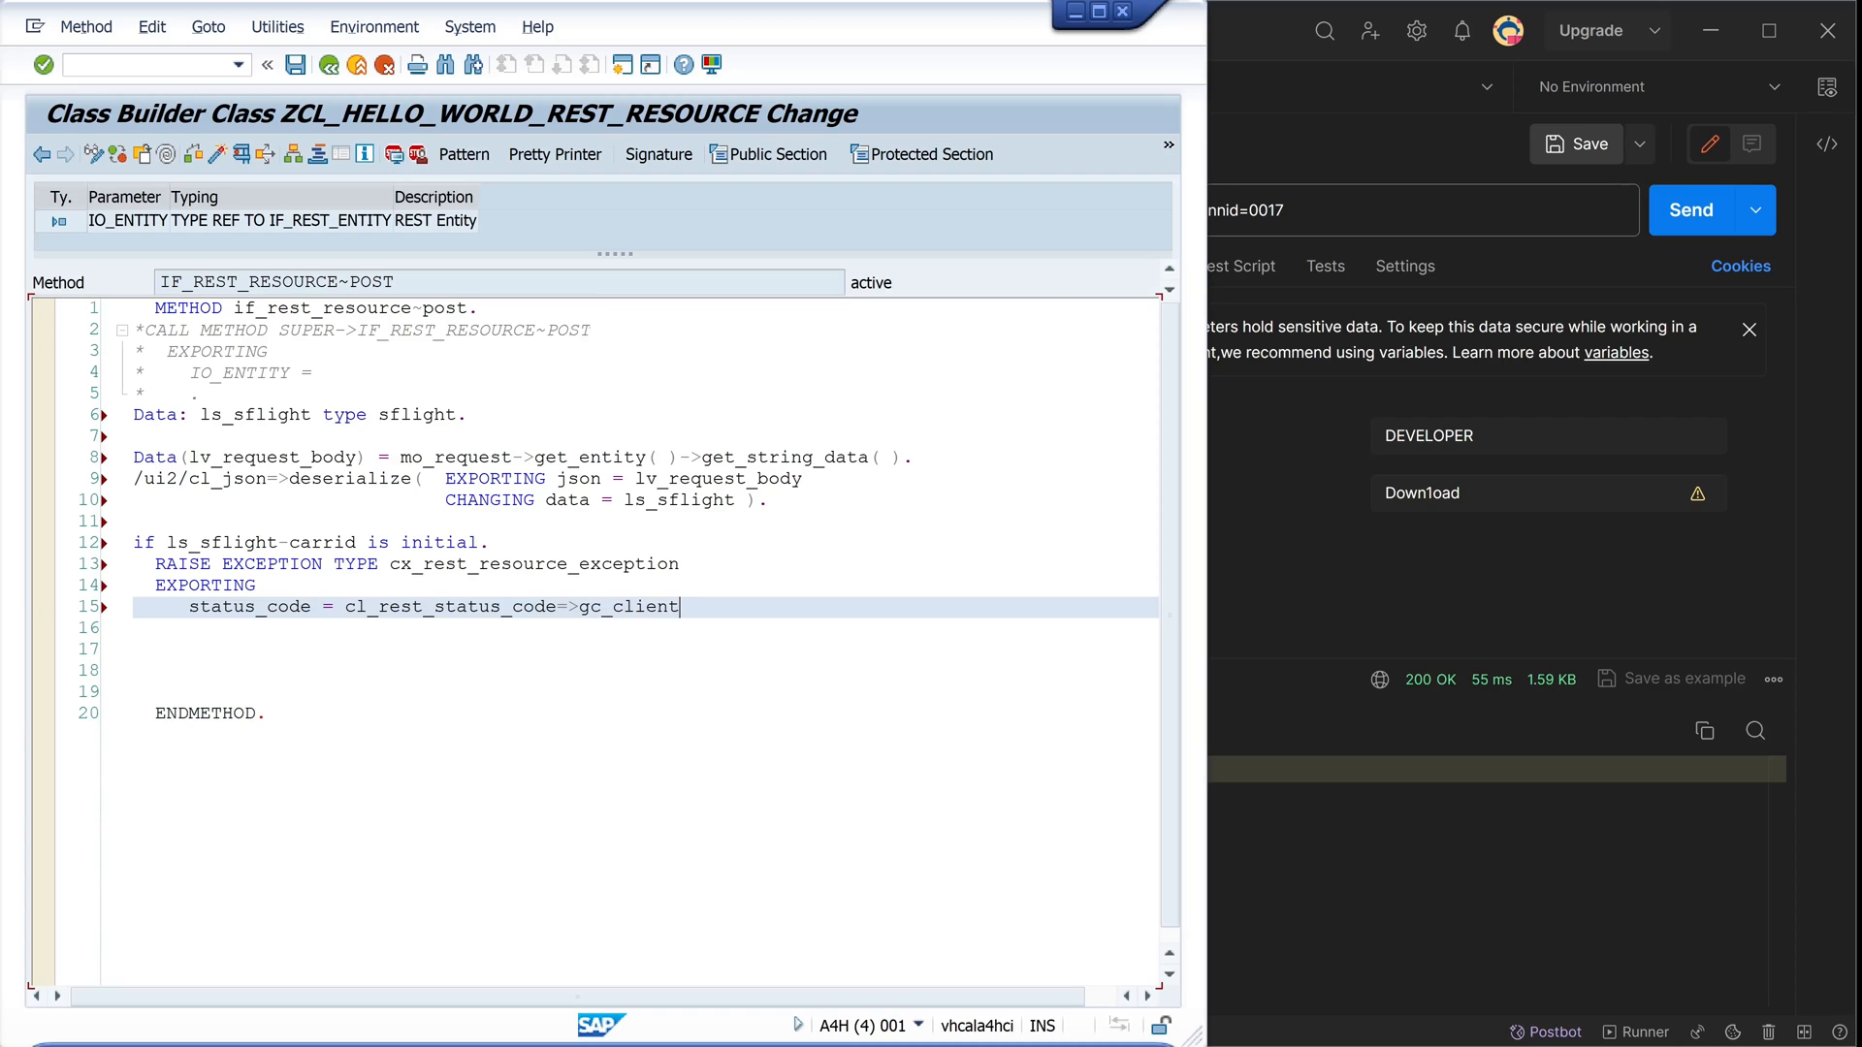
pyautogui.write('_error_bad_request')
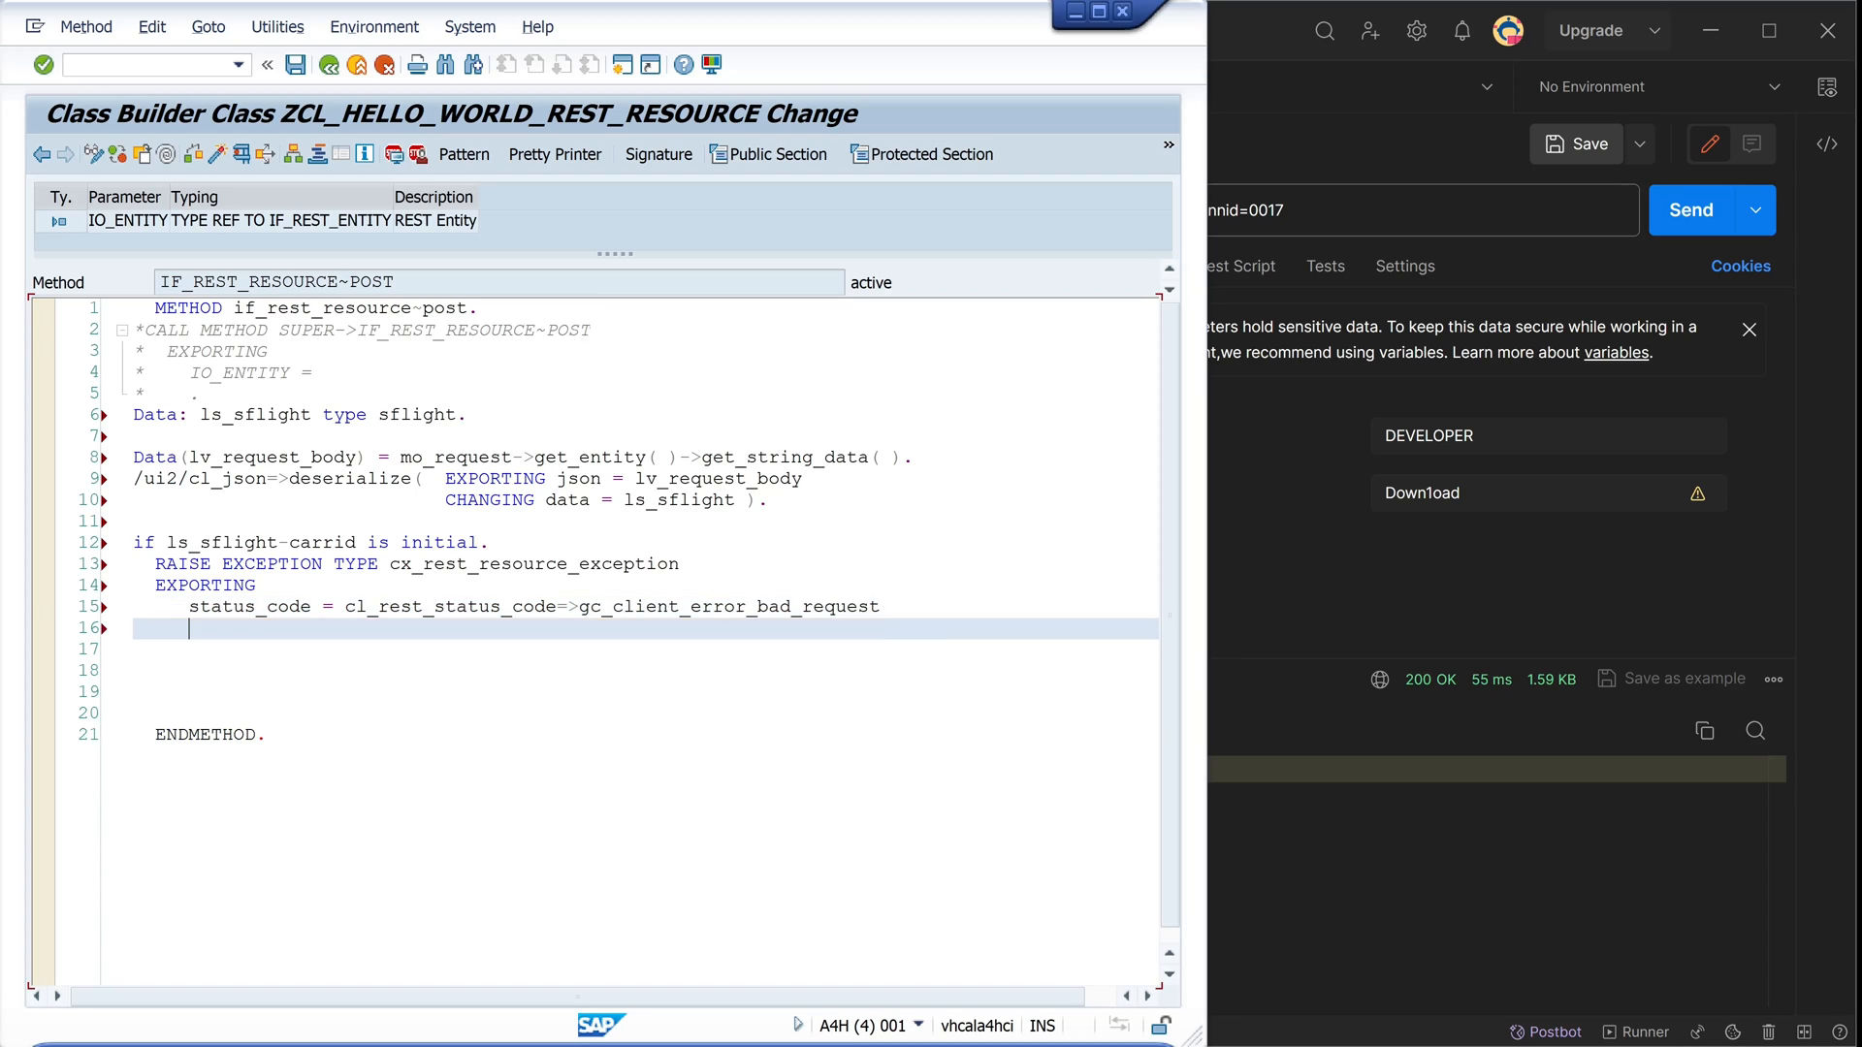
pyautogui.write('re')
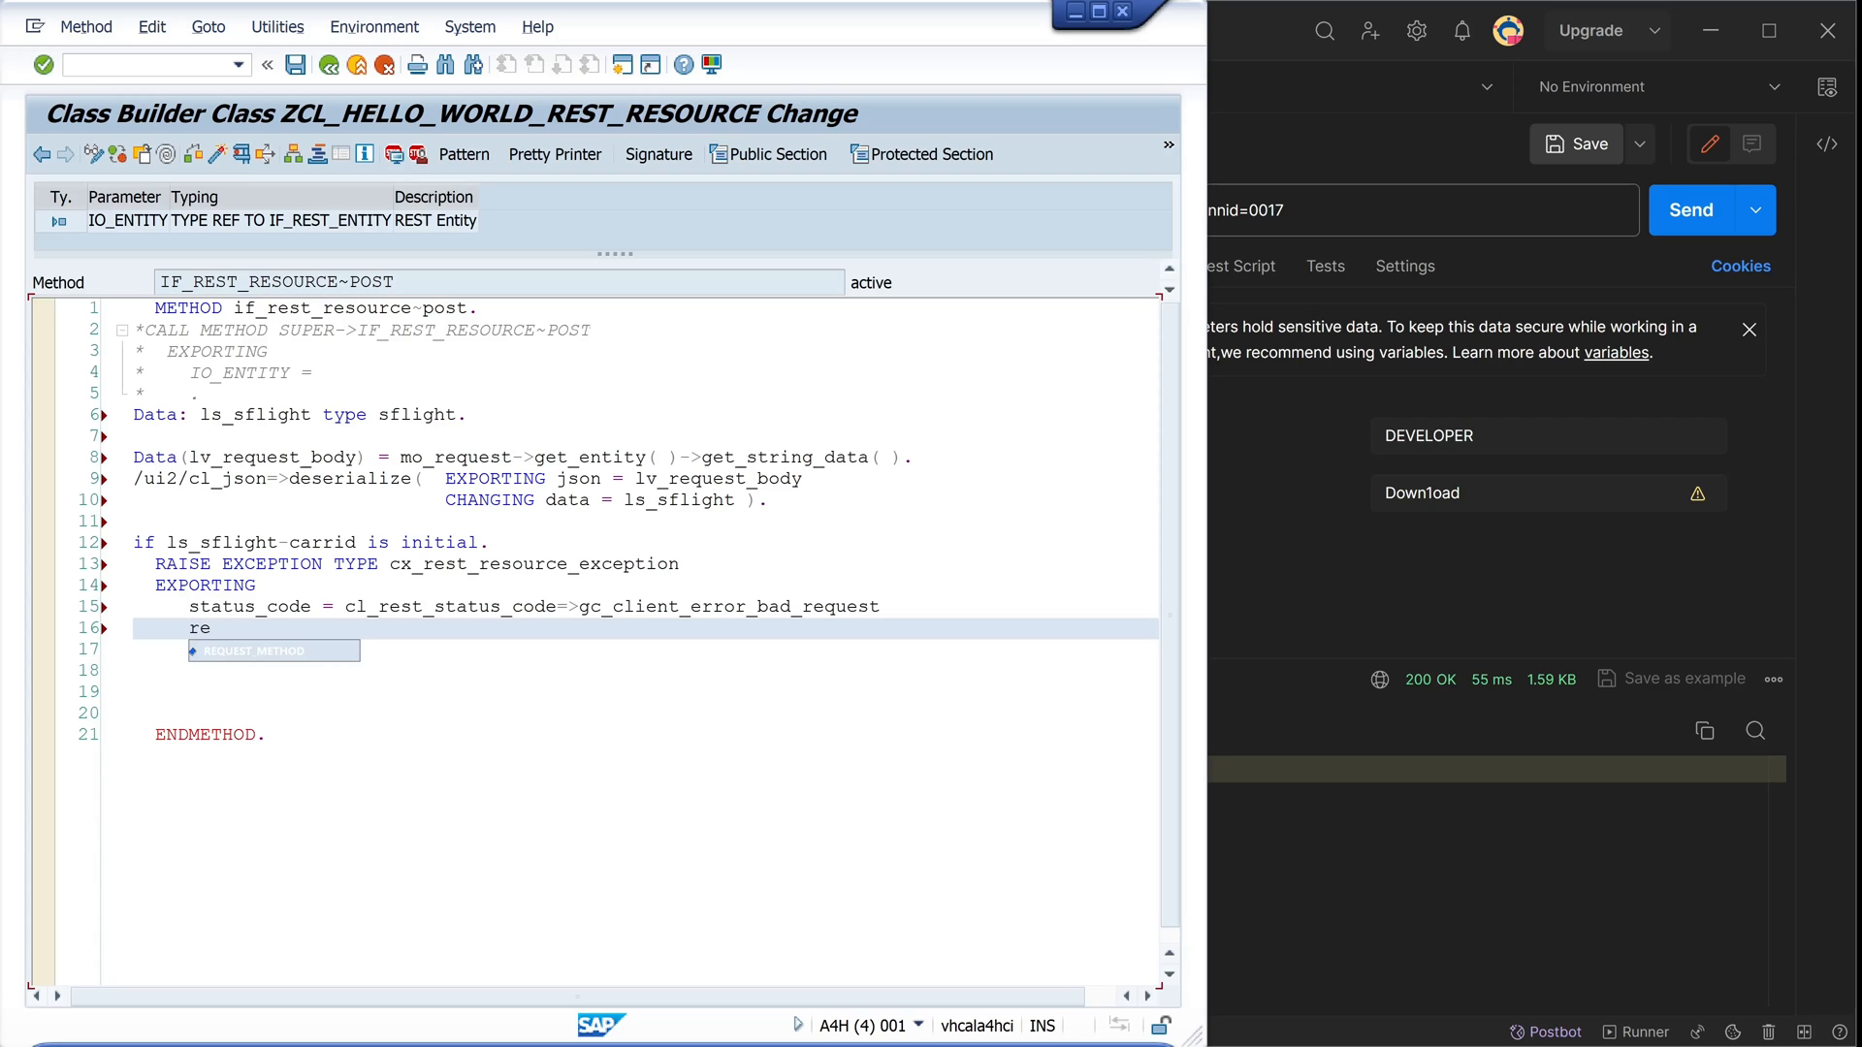
pyautogui.write('request_method = i')
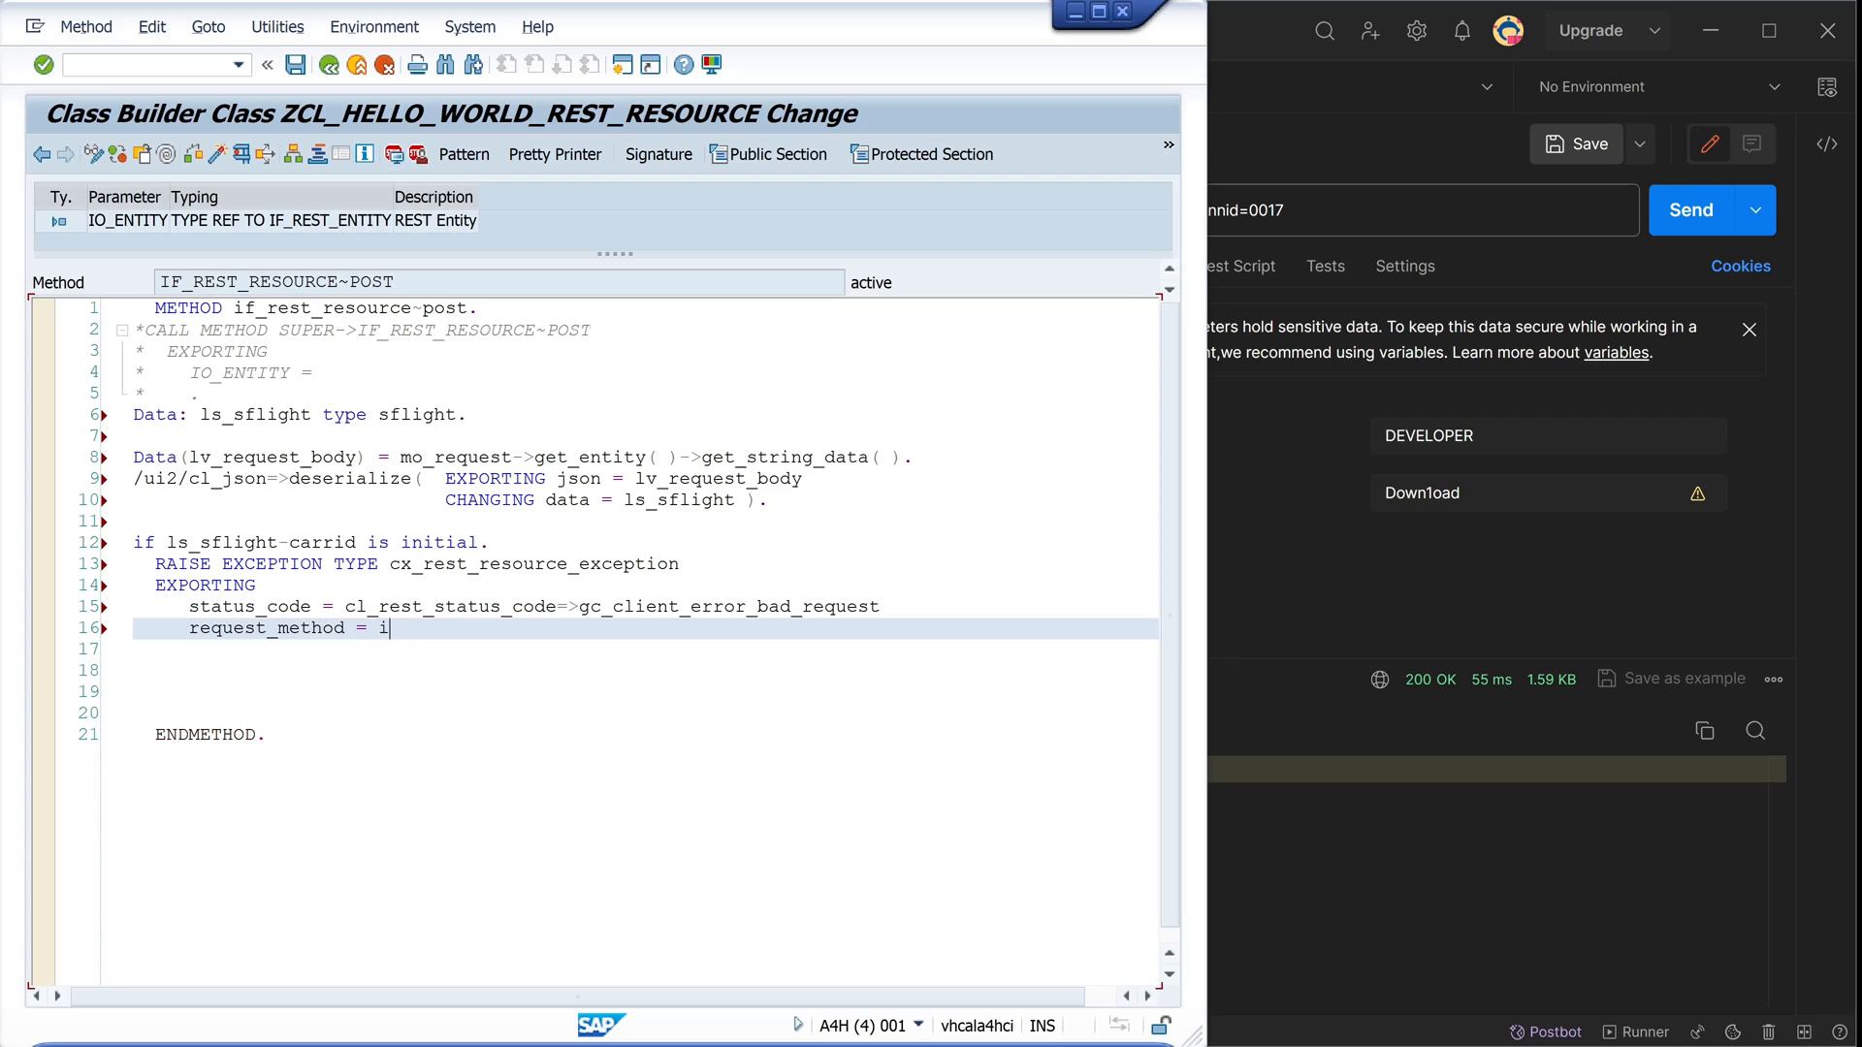
pyautogui.write('f_rest_request=>')
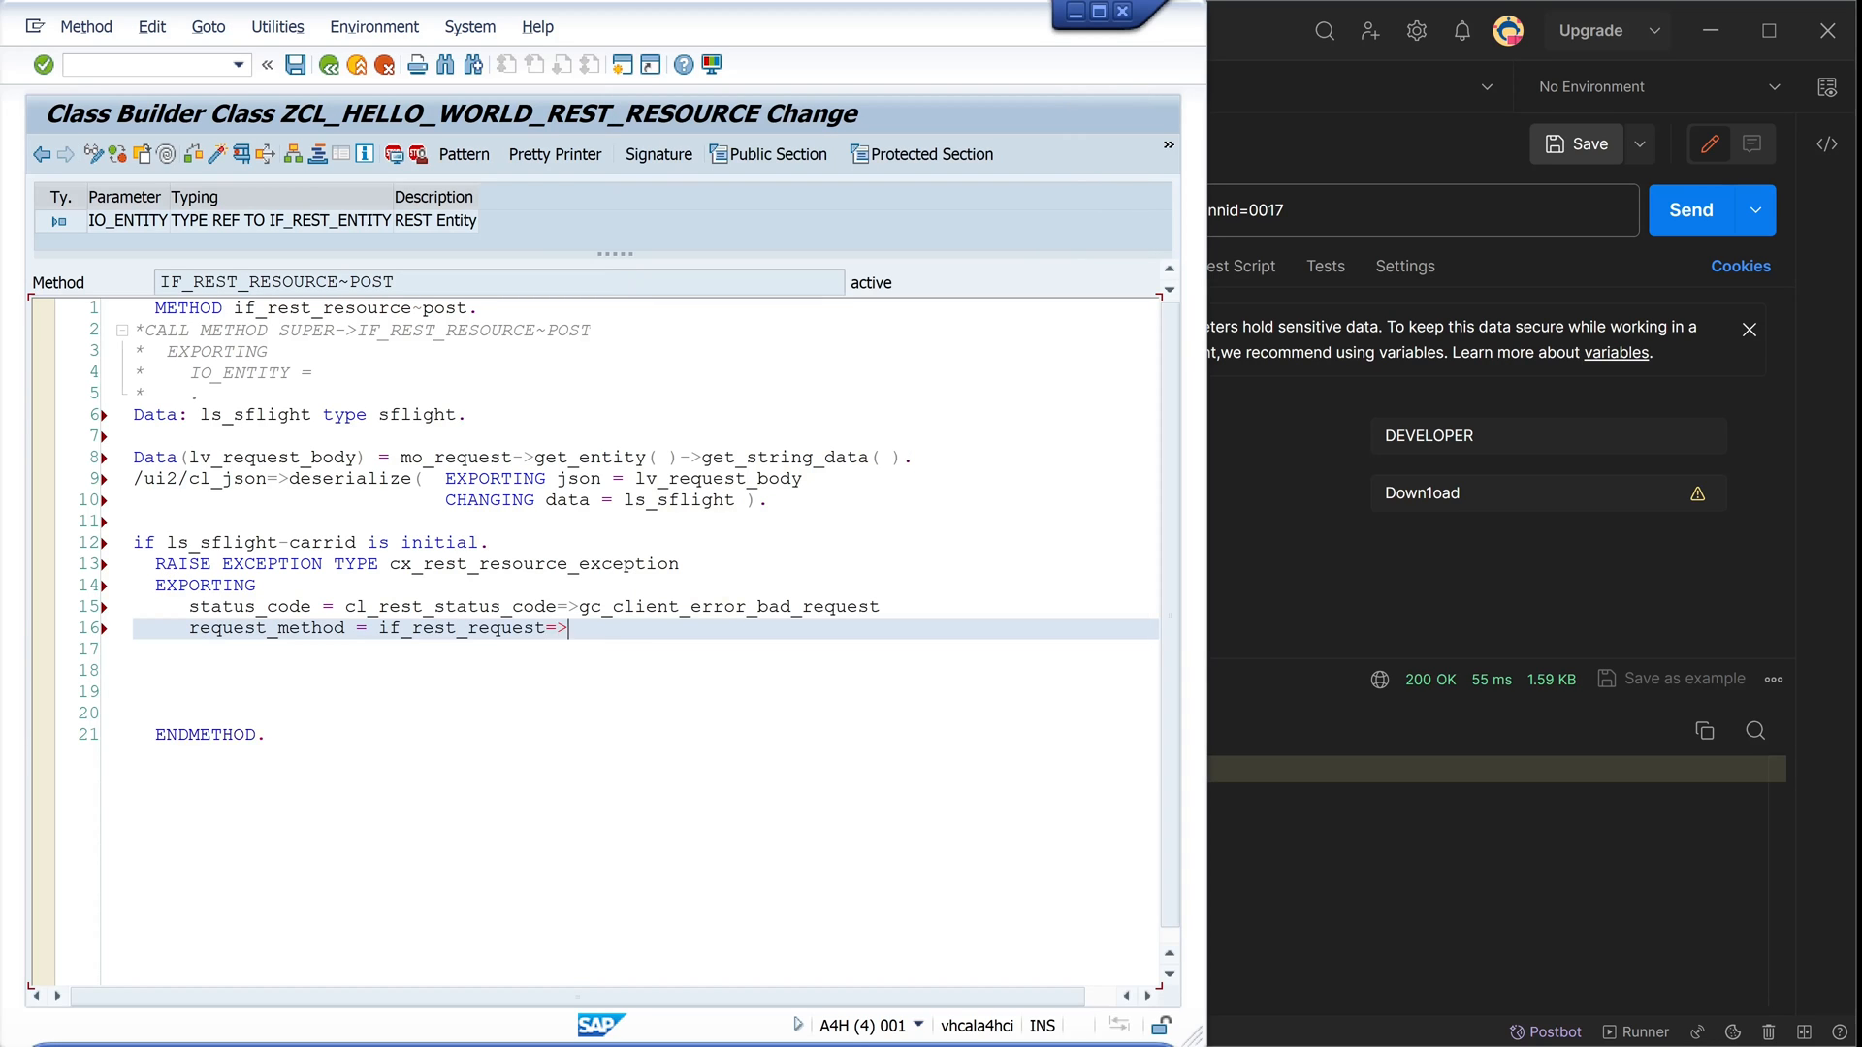
pyautogui.write('gc_')
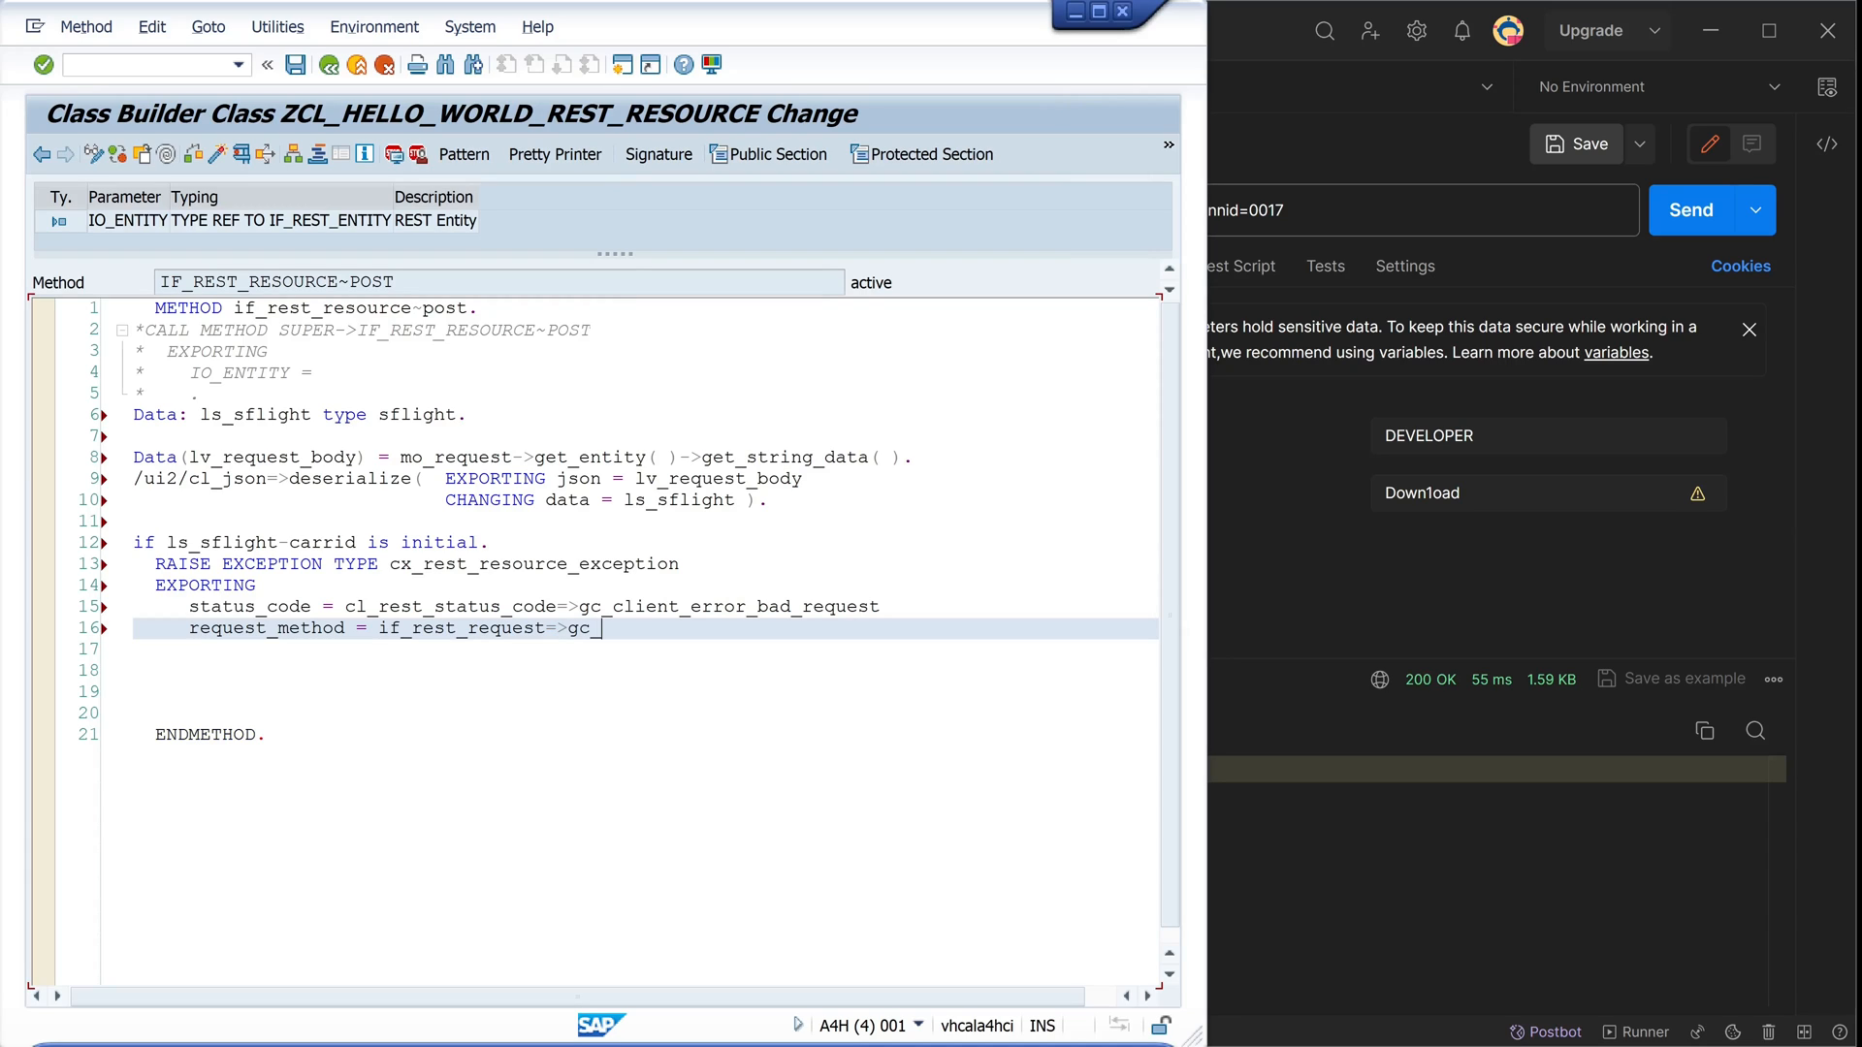
pyautogui.write('methos_post')
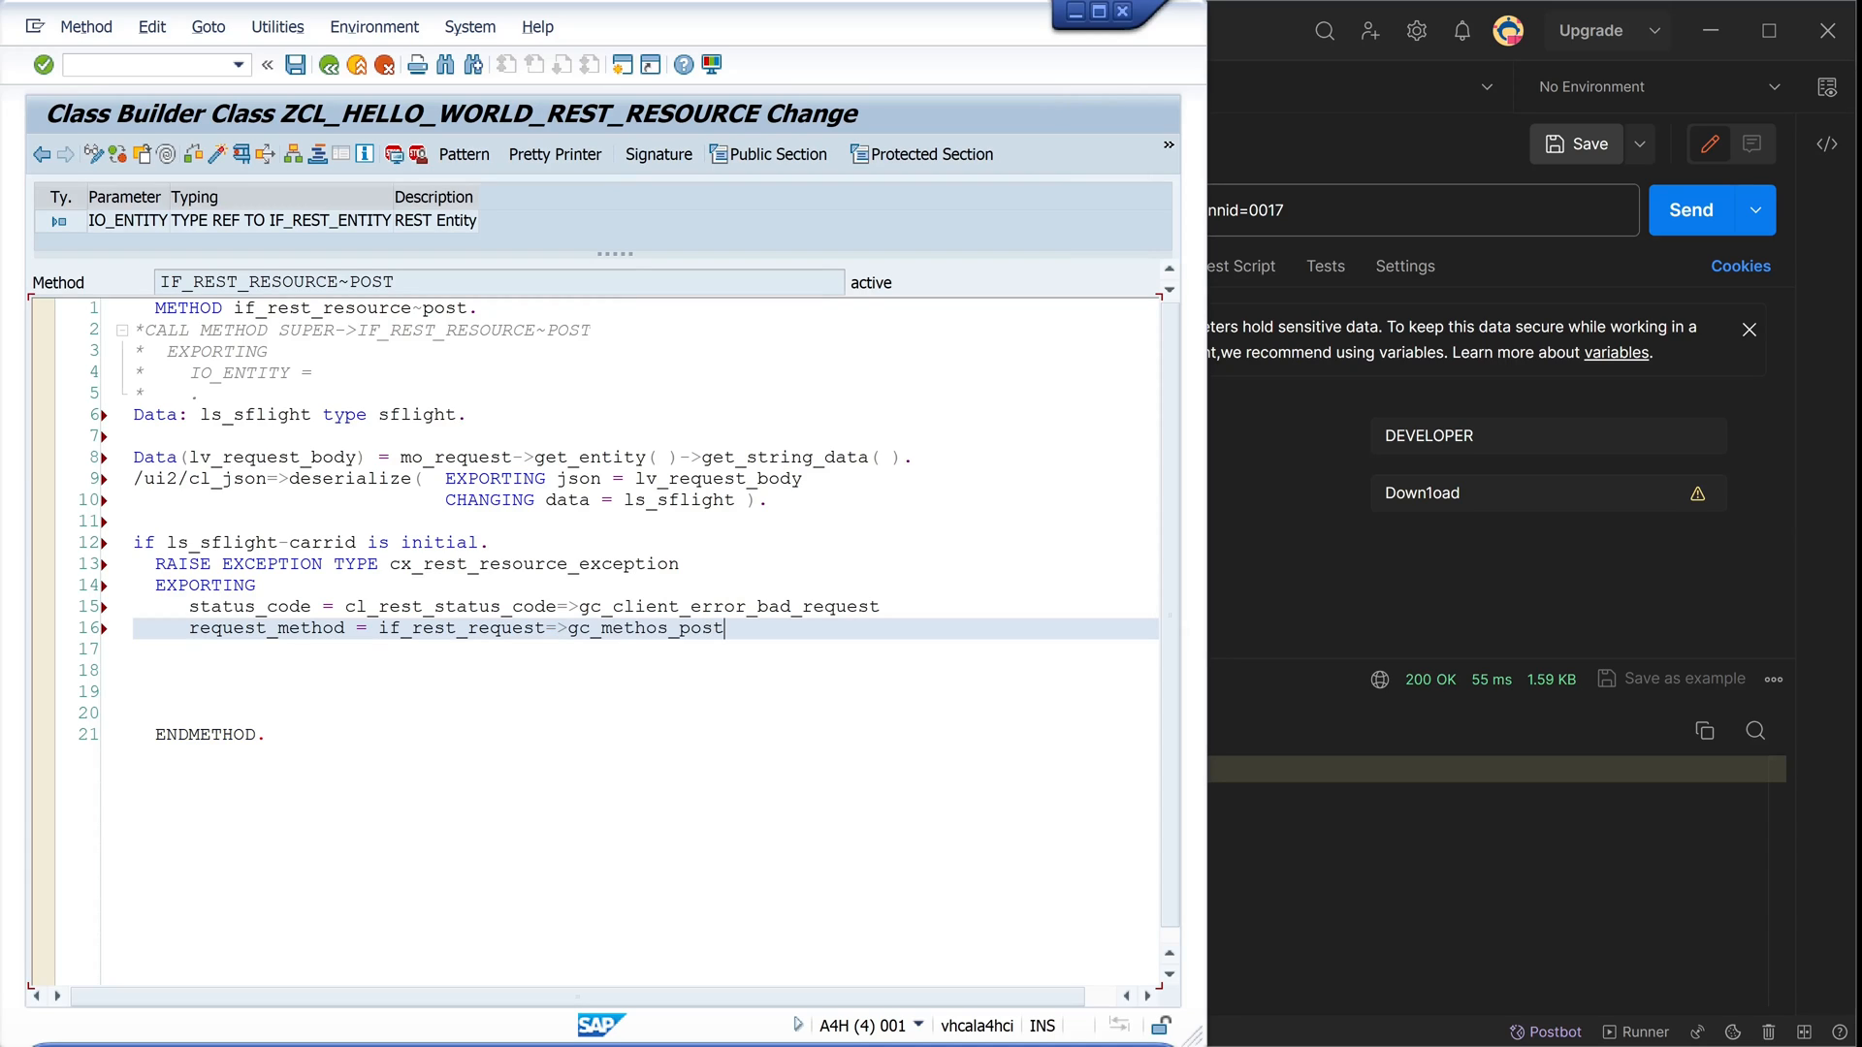
pyautogui.write('.')
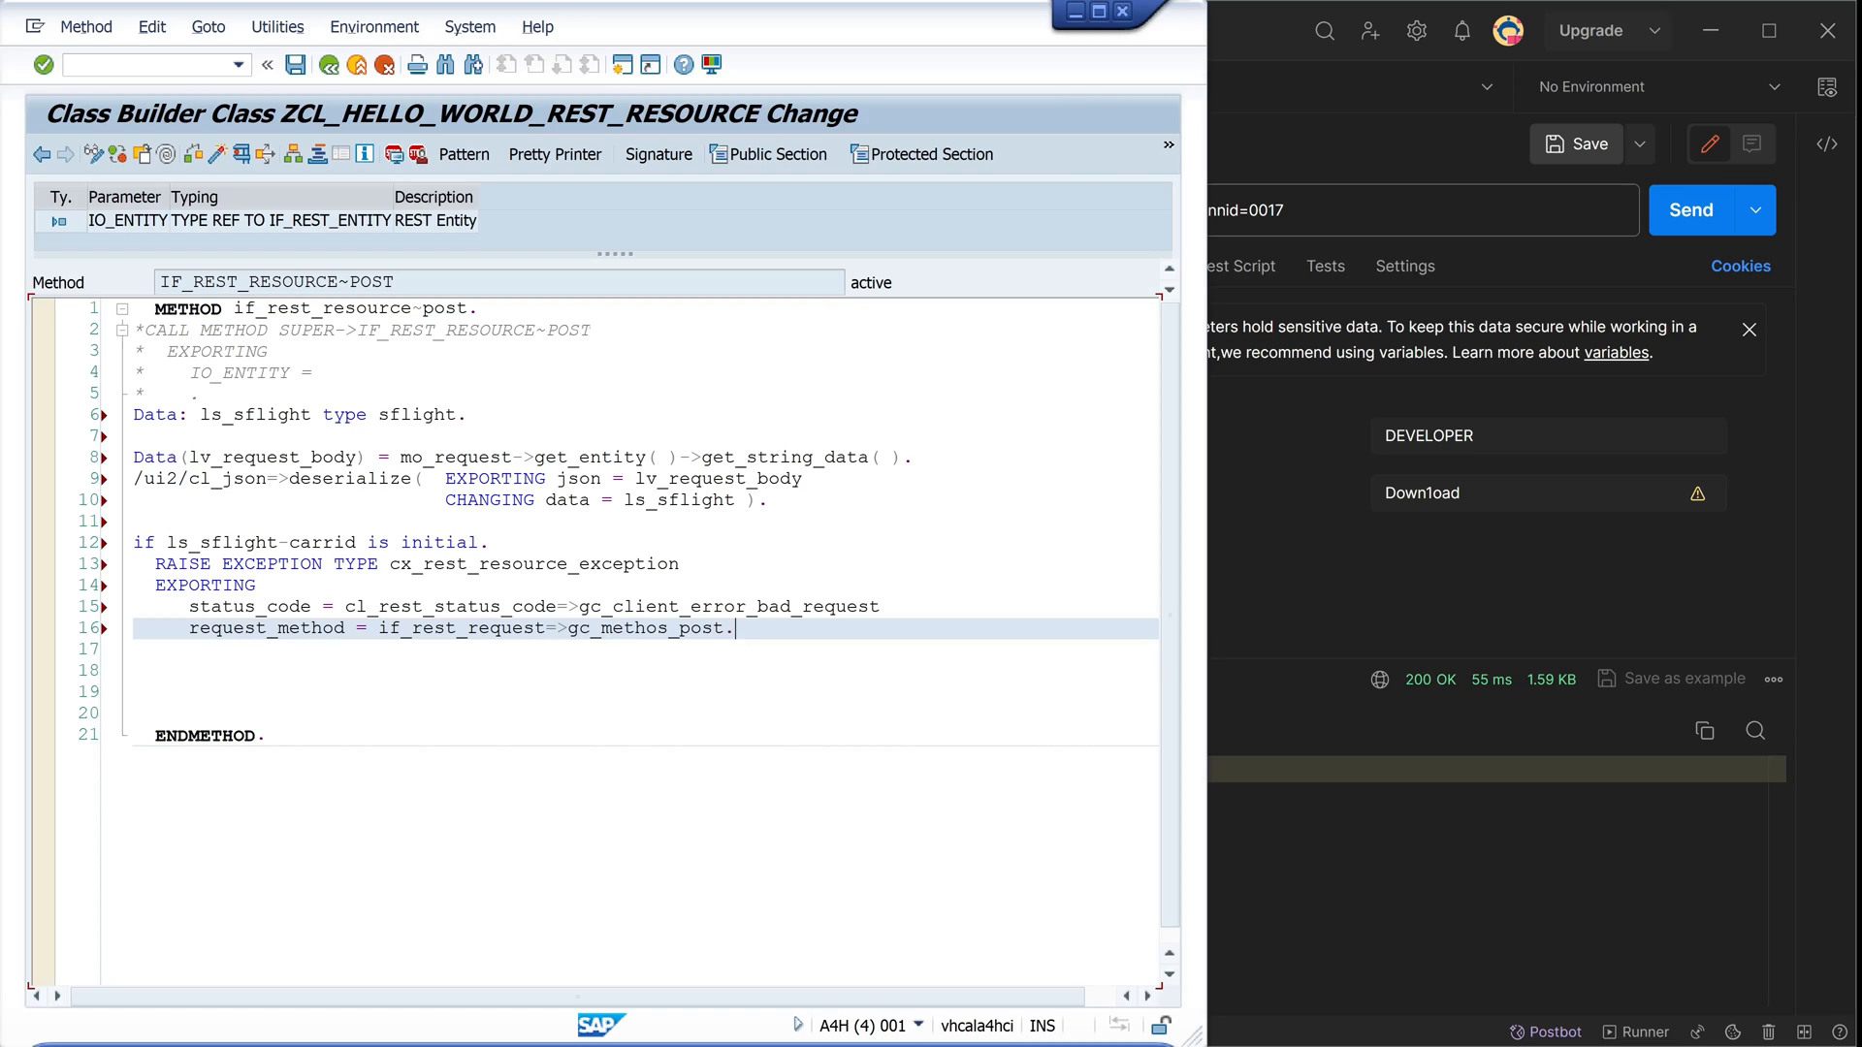
pyautogui.write('e')
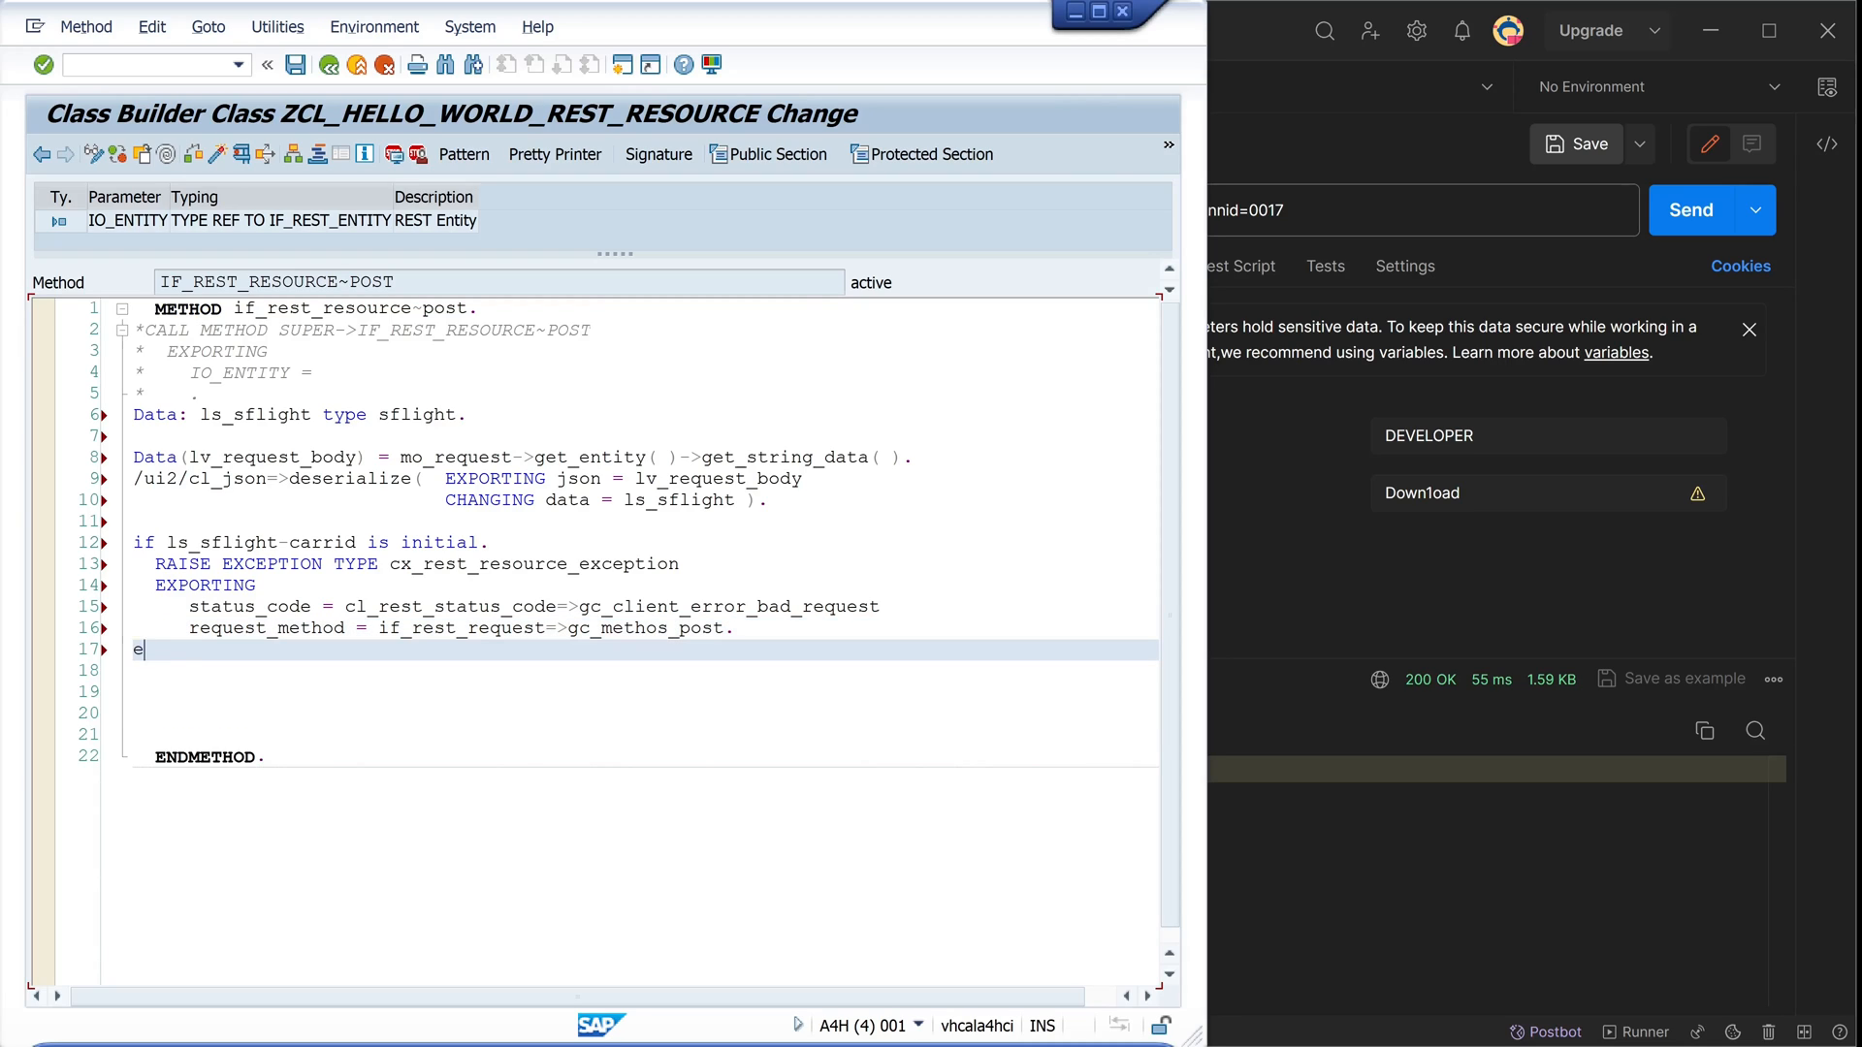
pyautogui.write('ndif.')
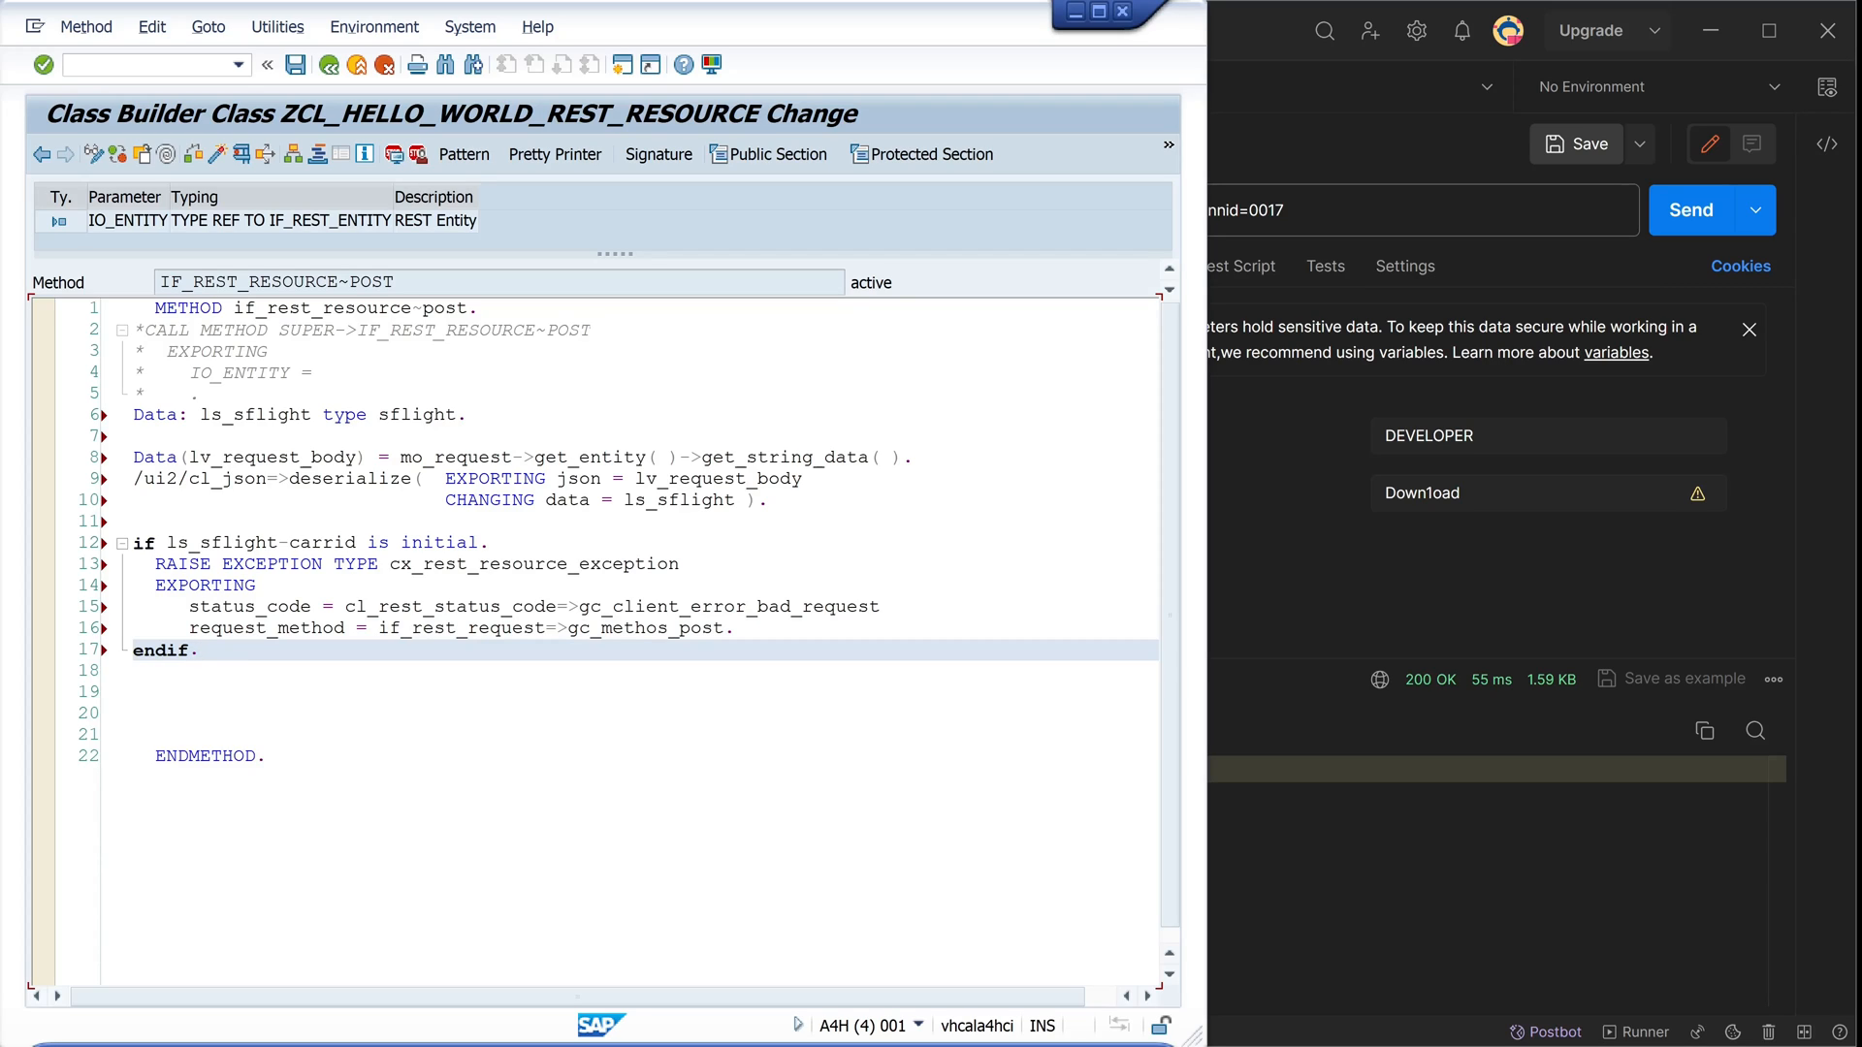
# Rerun the GET for AA flight 0017 in Postman and switch the request method to POST
pyautogui.click(203, 652)
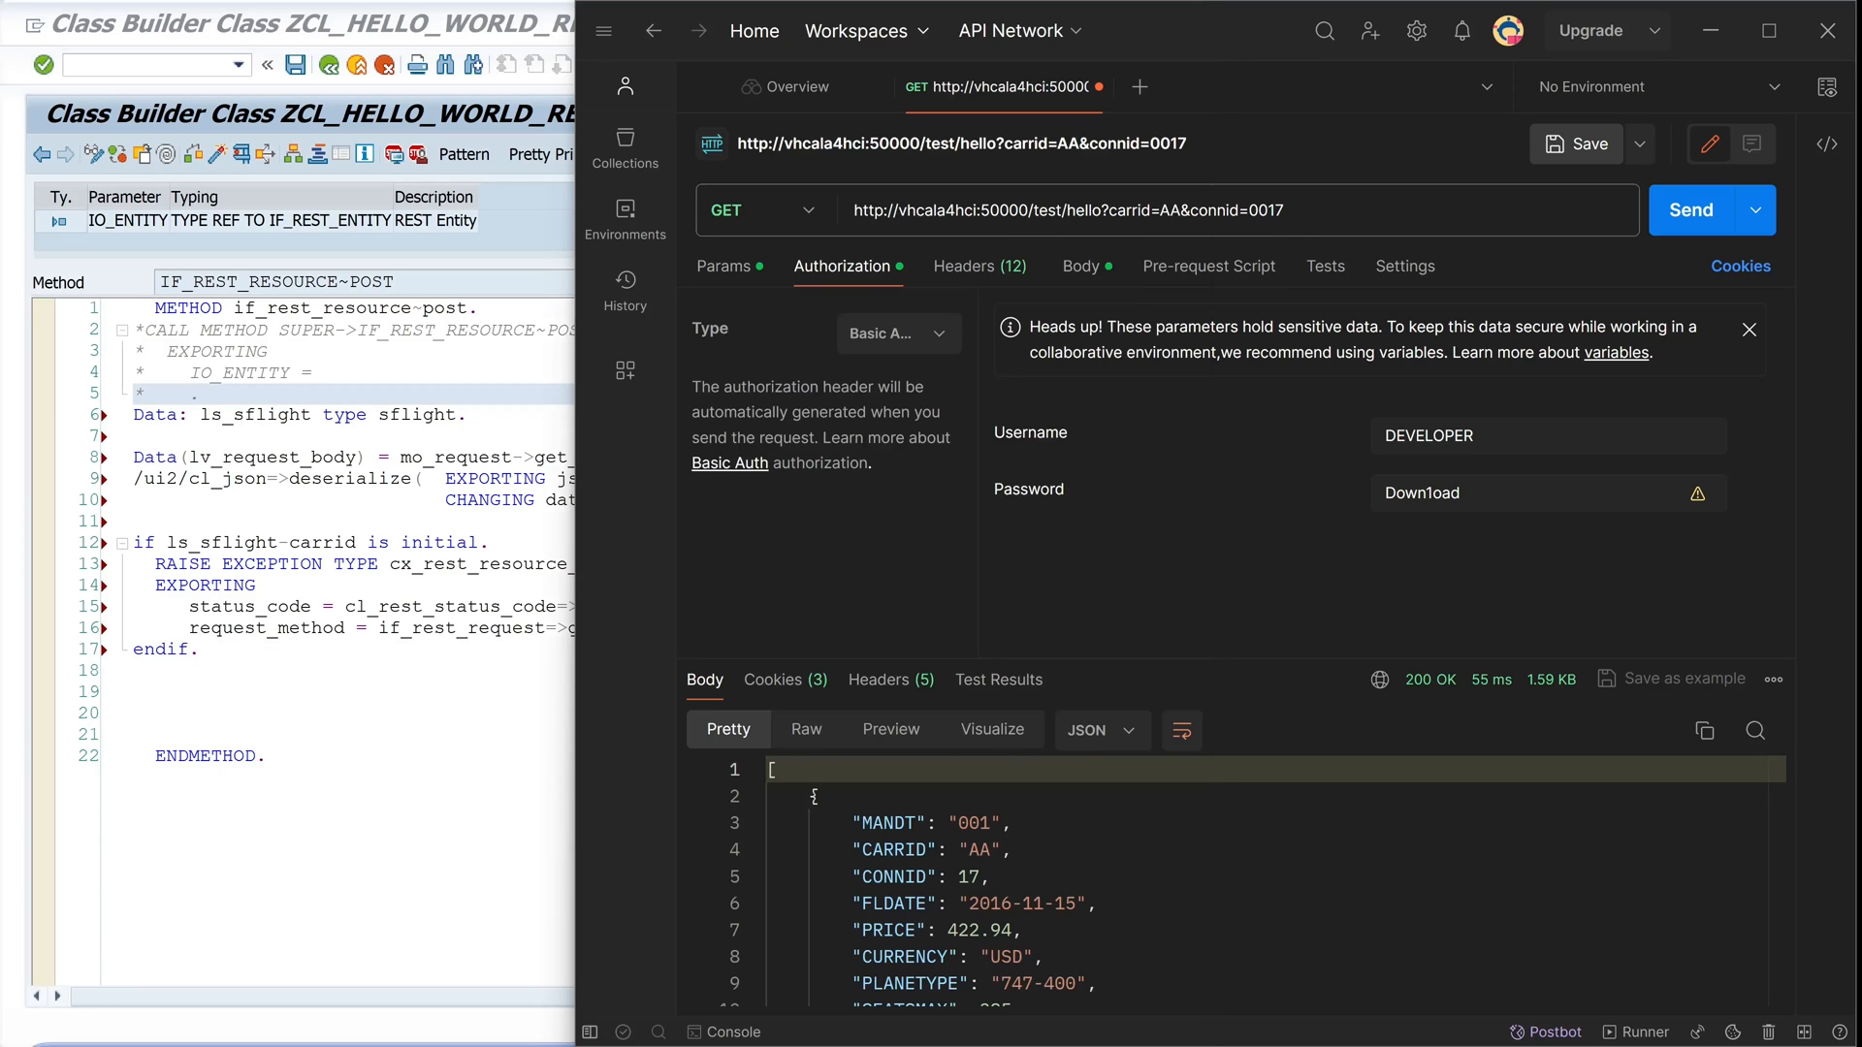
pyautogui.click(1690, 209)
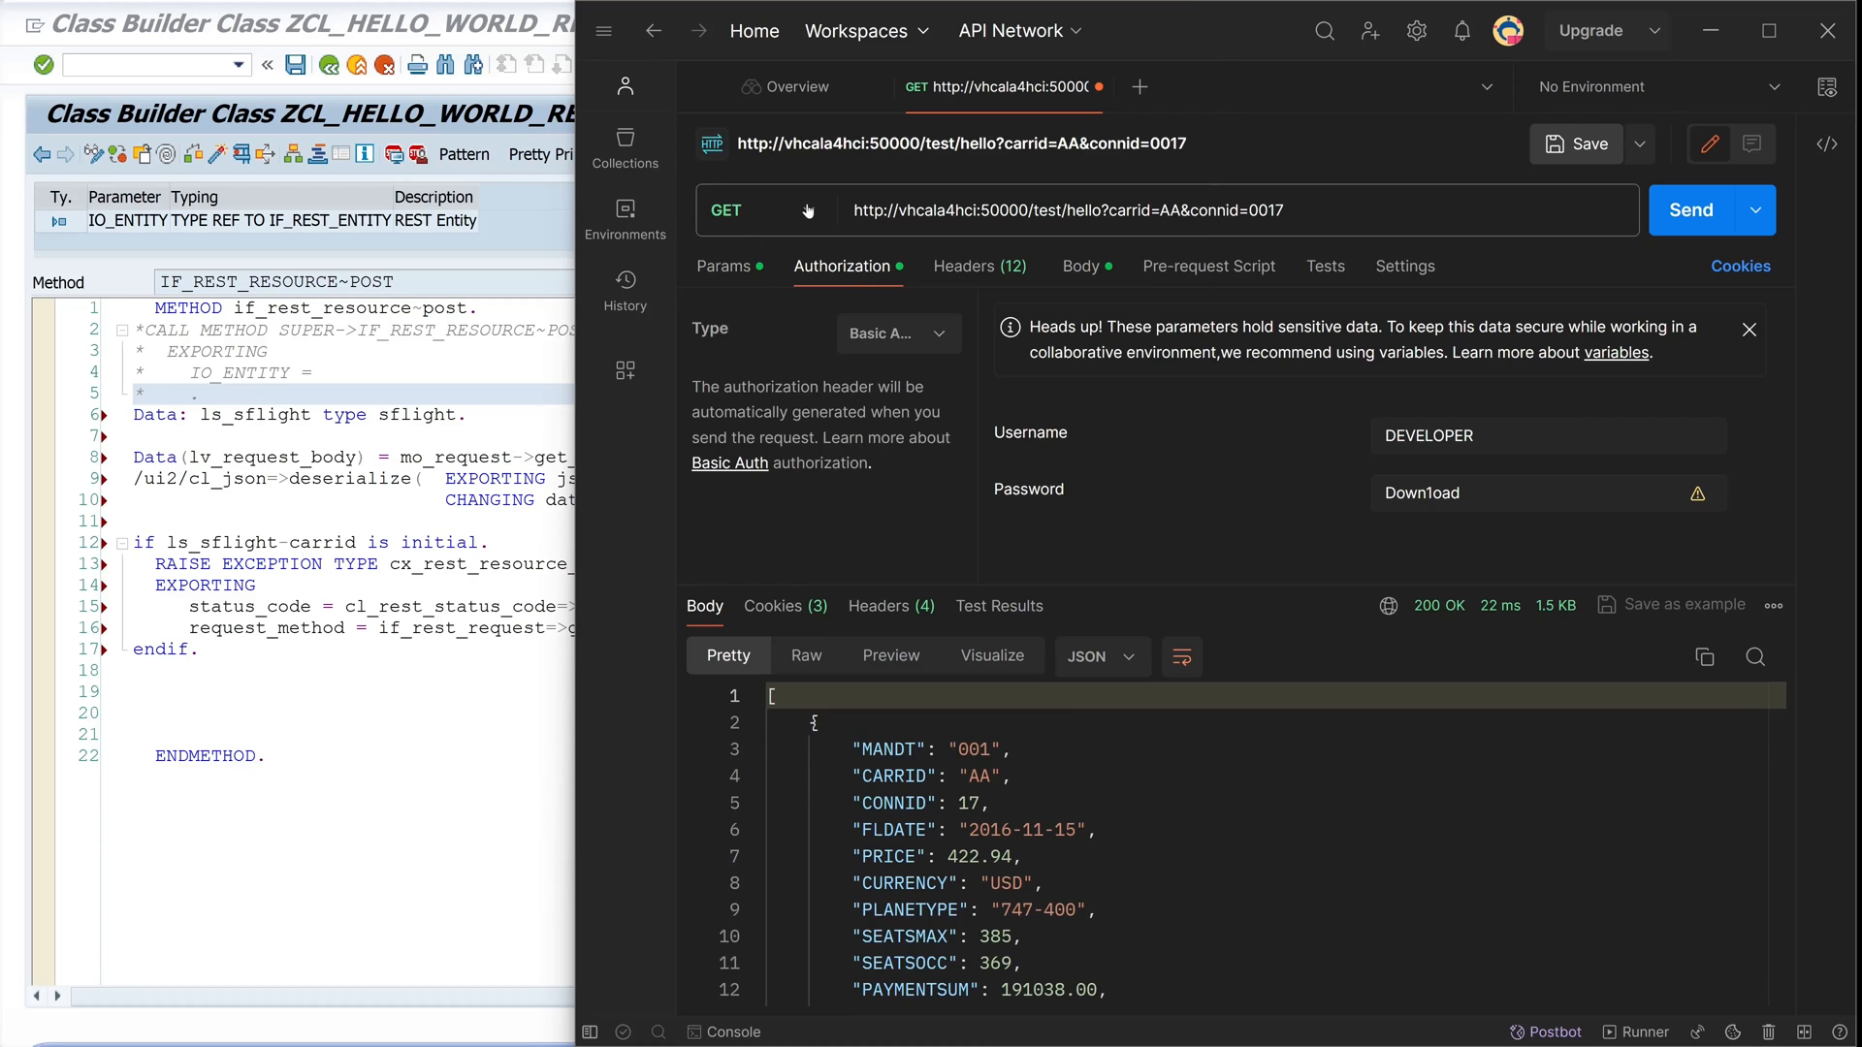
pyautogui.click(765, 210)
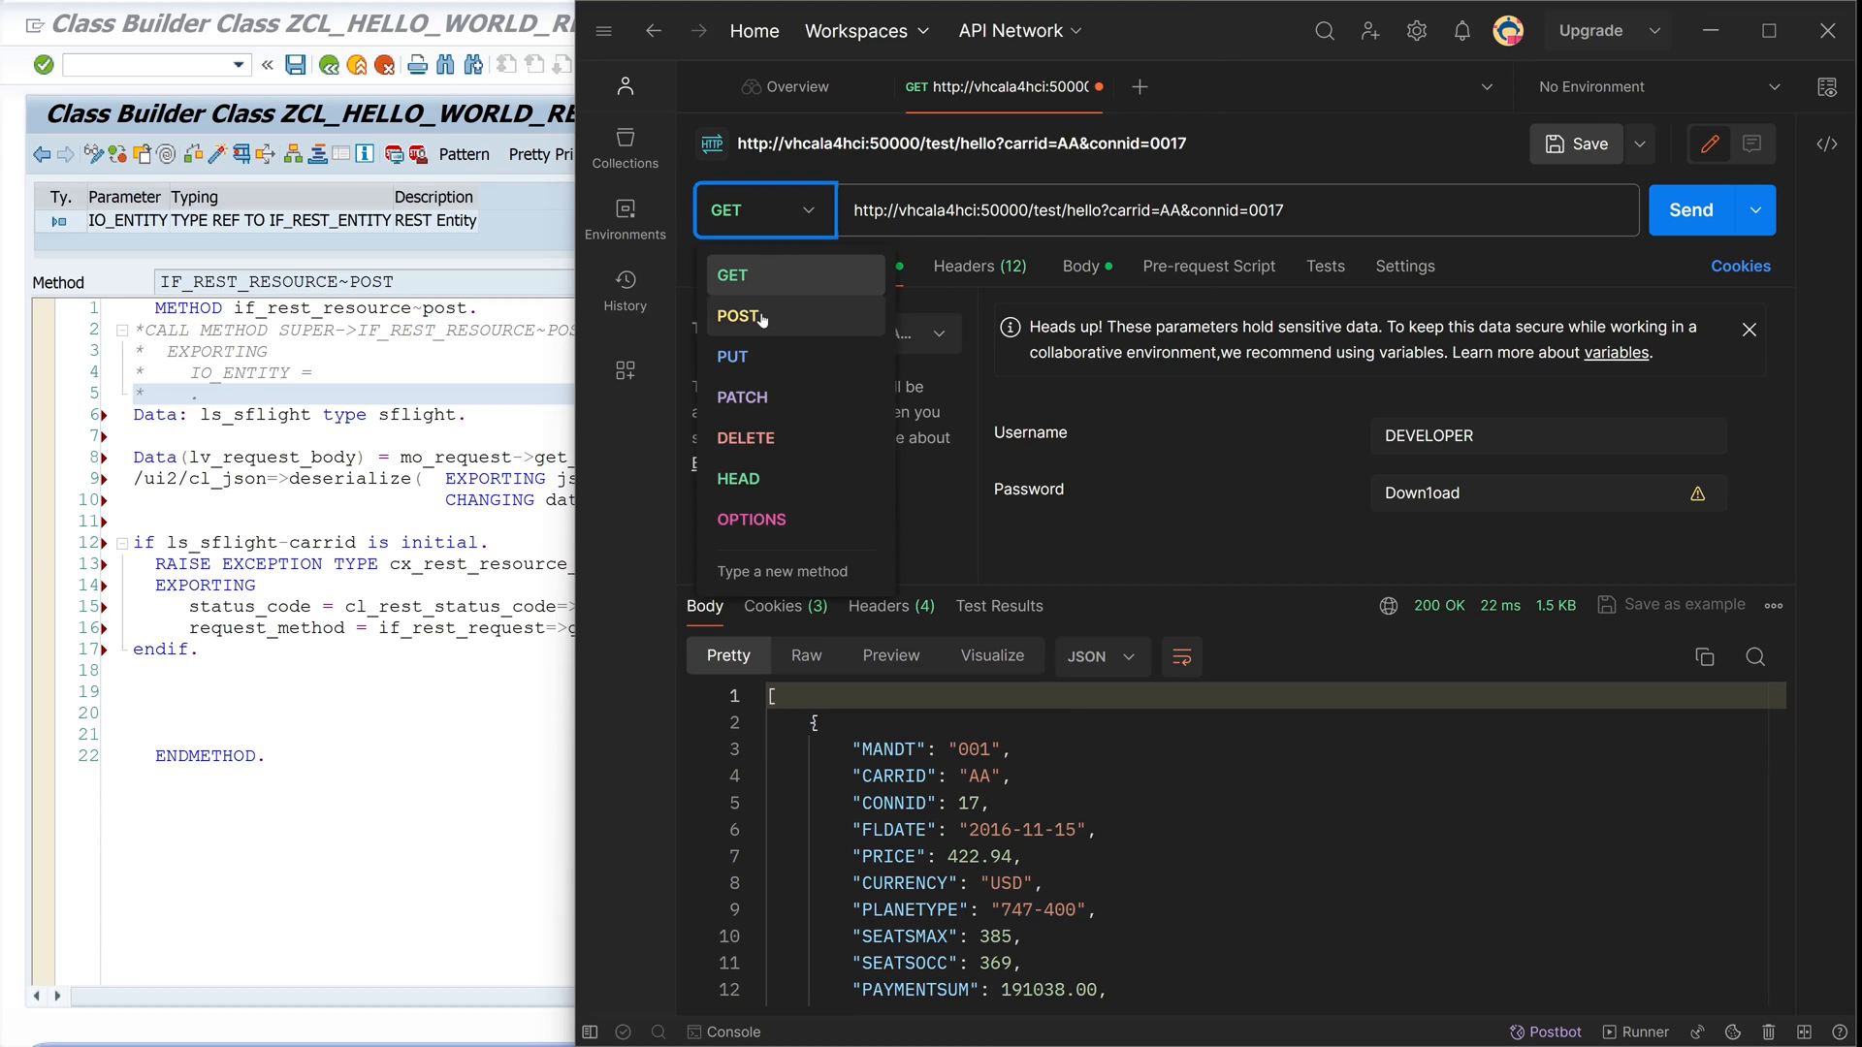
pyautogui.click(737, 314)
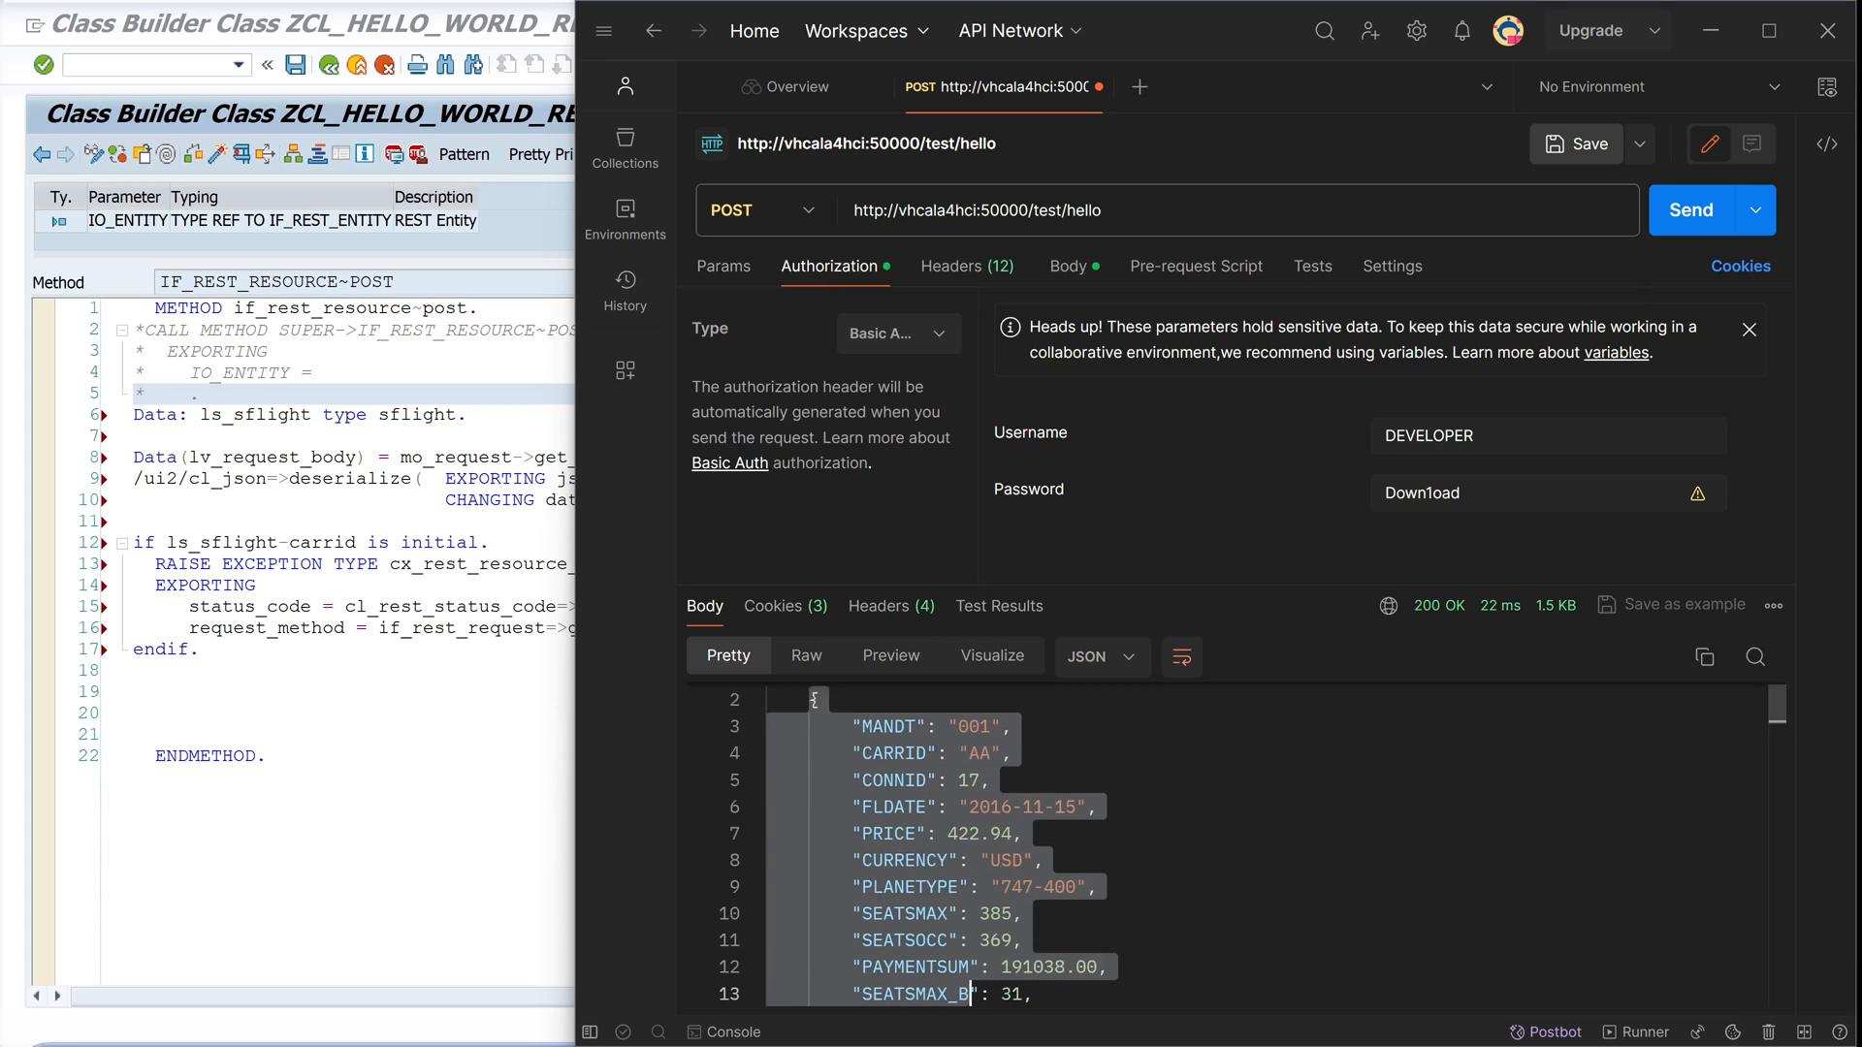
# Put a single AA flight record as raw JSON in the request body
pyautogui.scroll(-3)
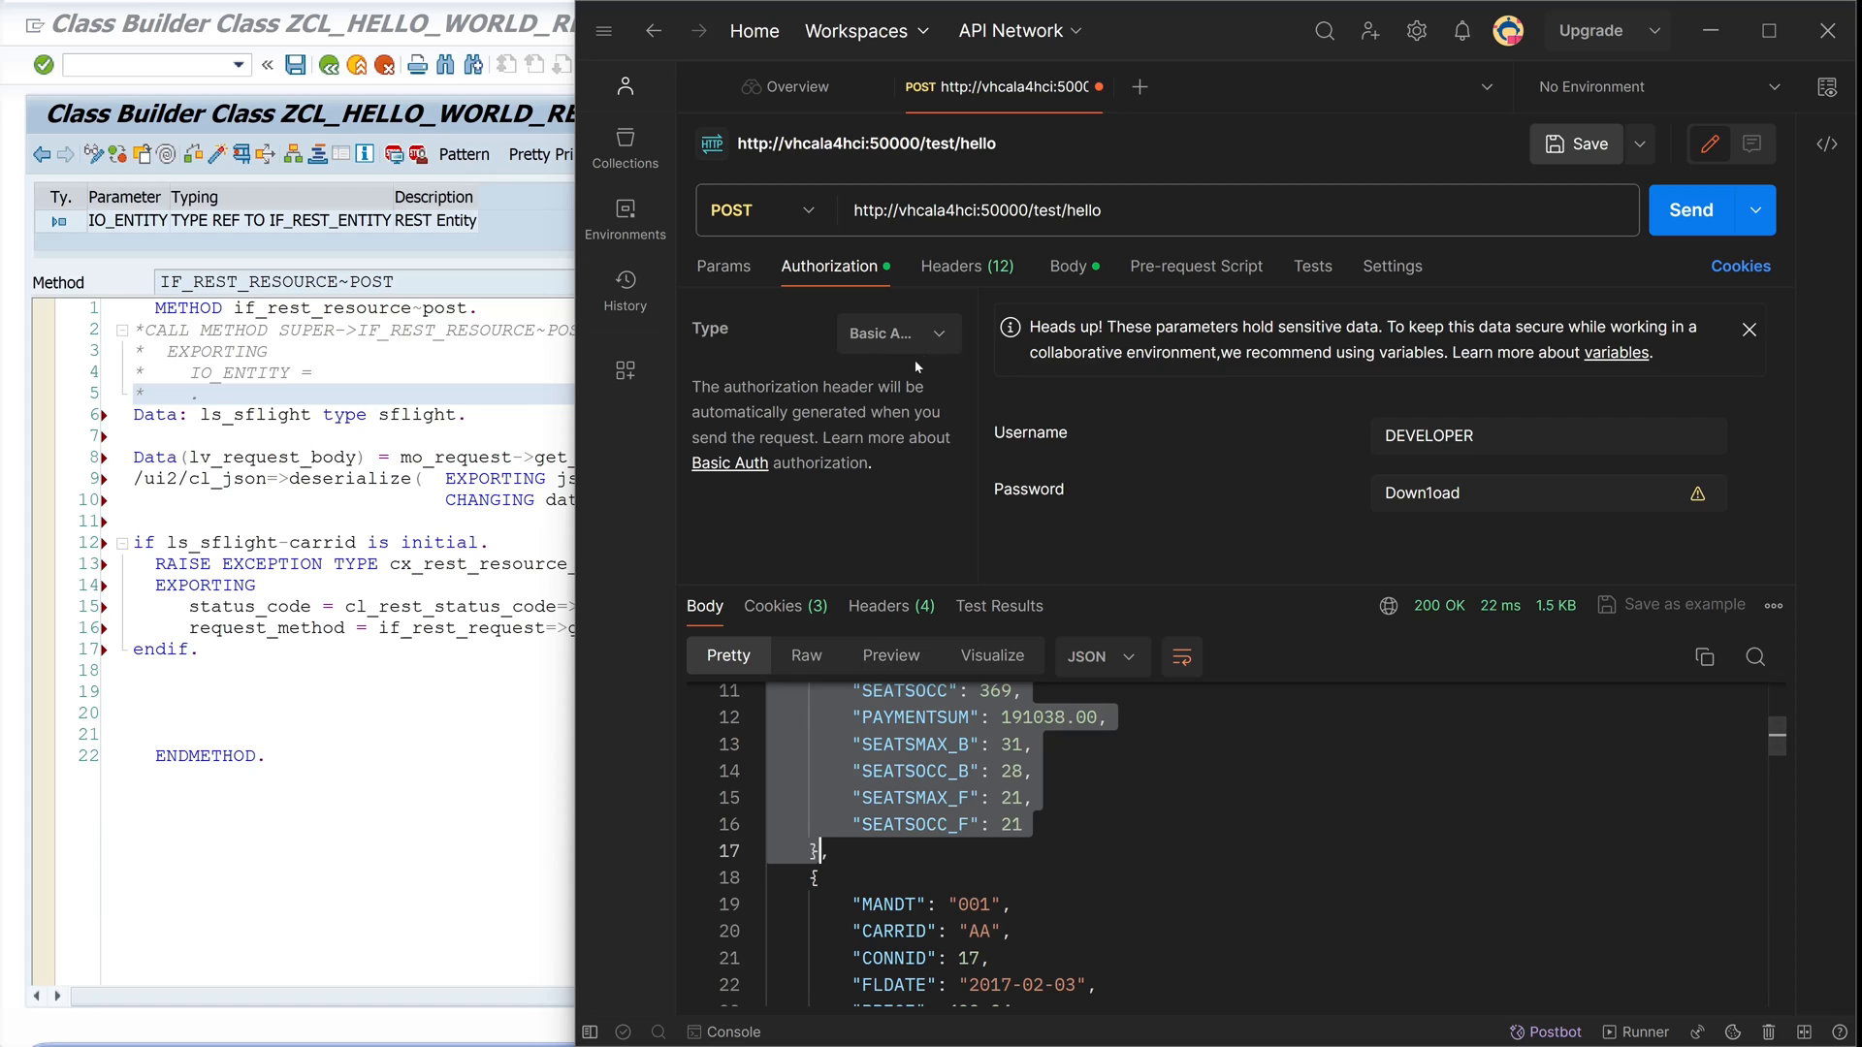
pyautogui.moveTo(1065, 274)
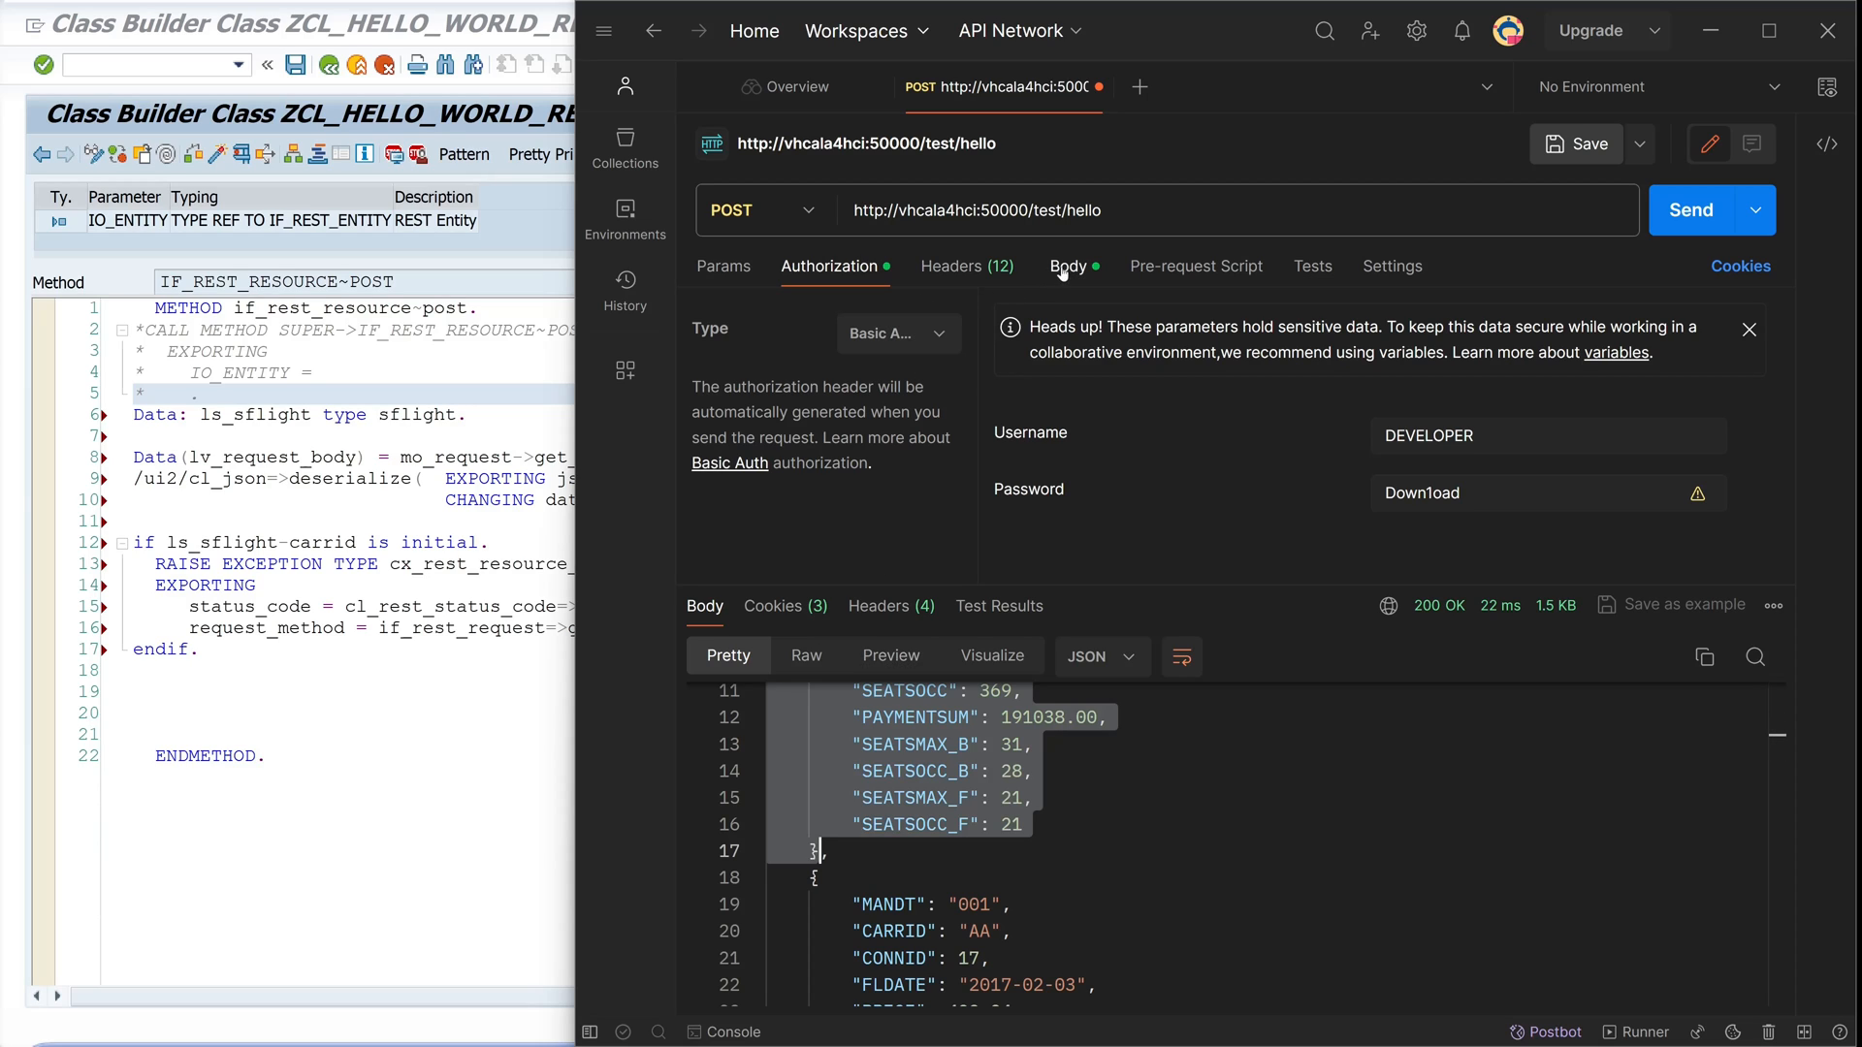
pyautogui.click(1067, 266)
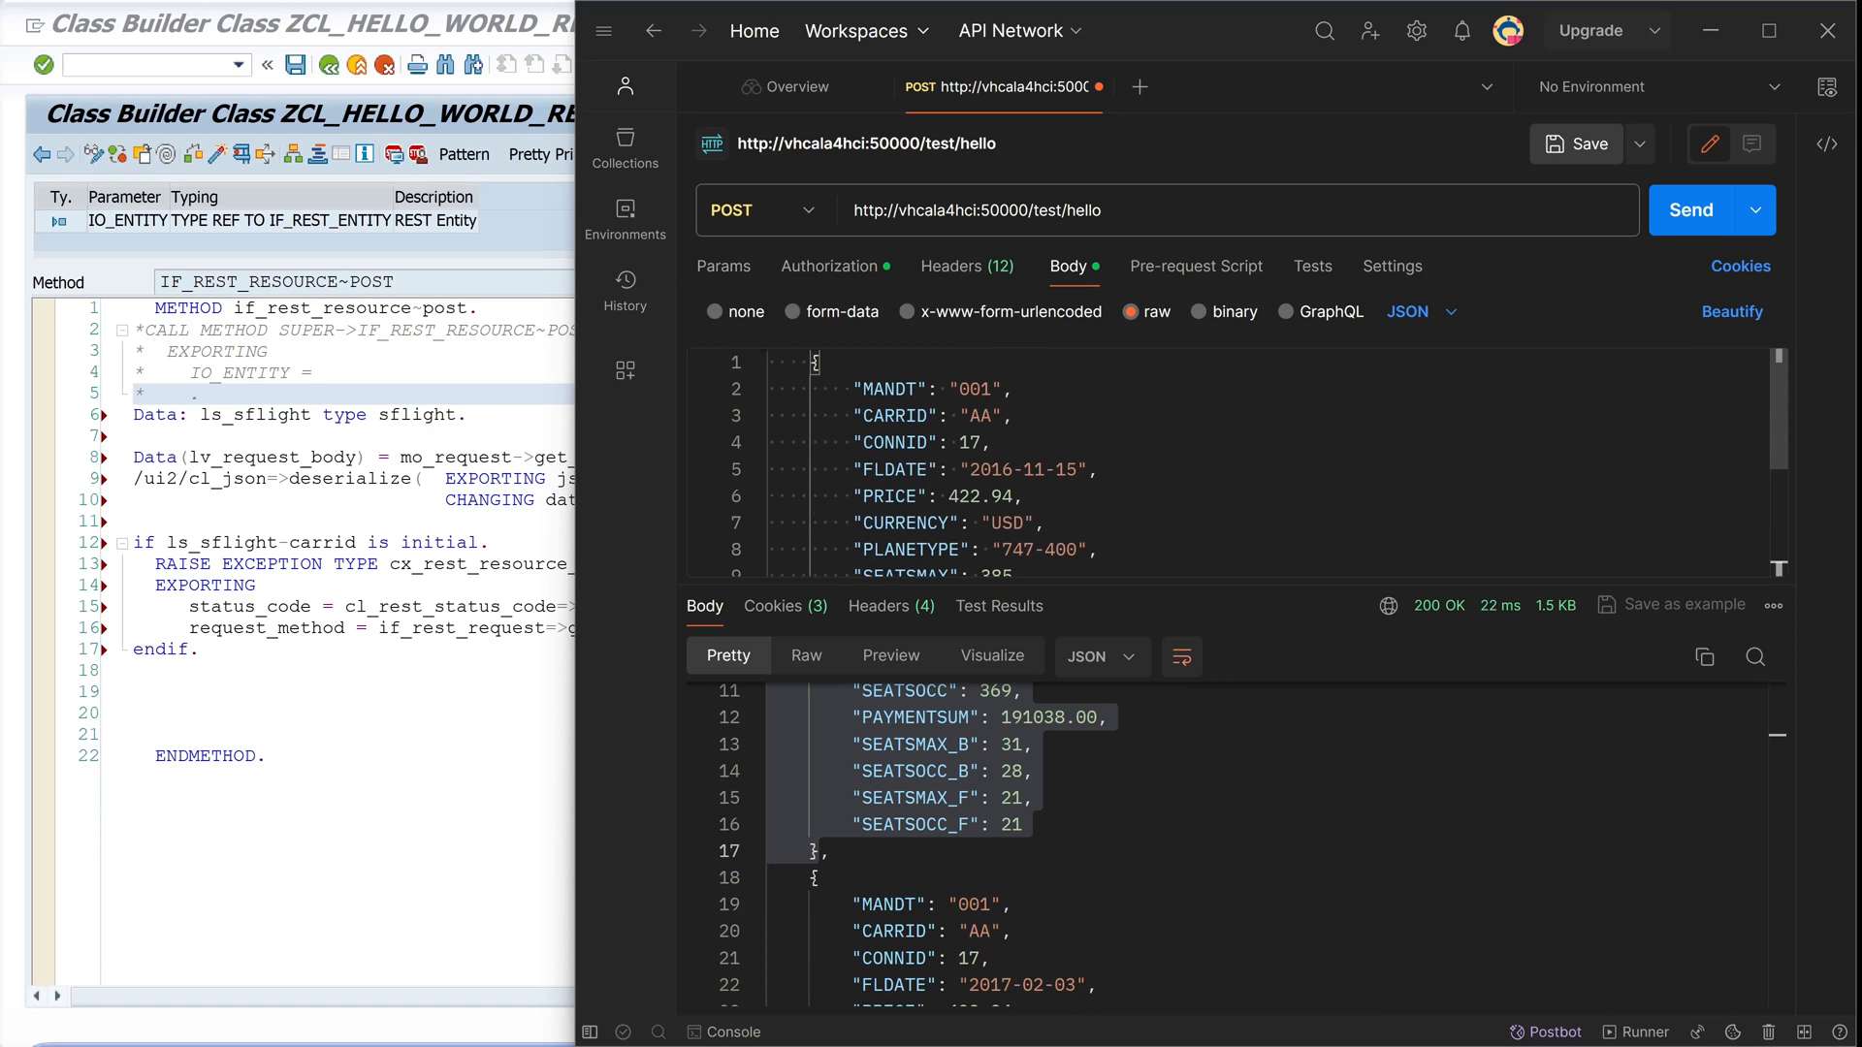
pyautogui.scroll(-3)
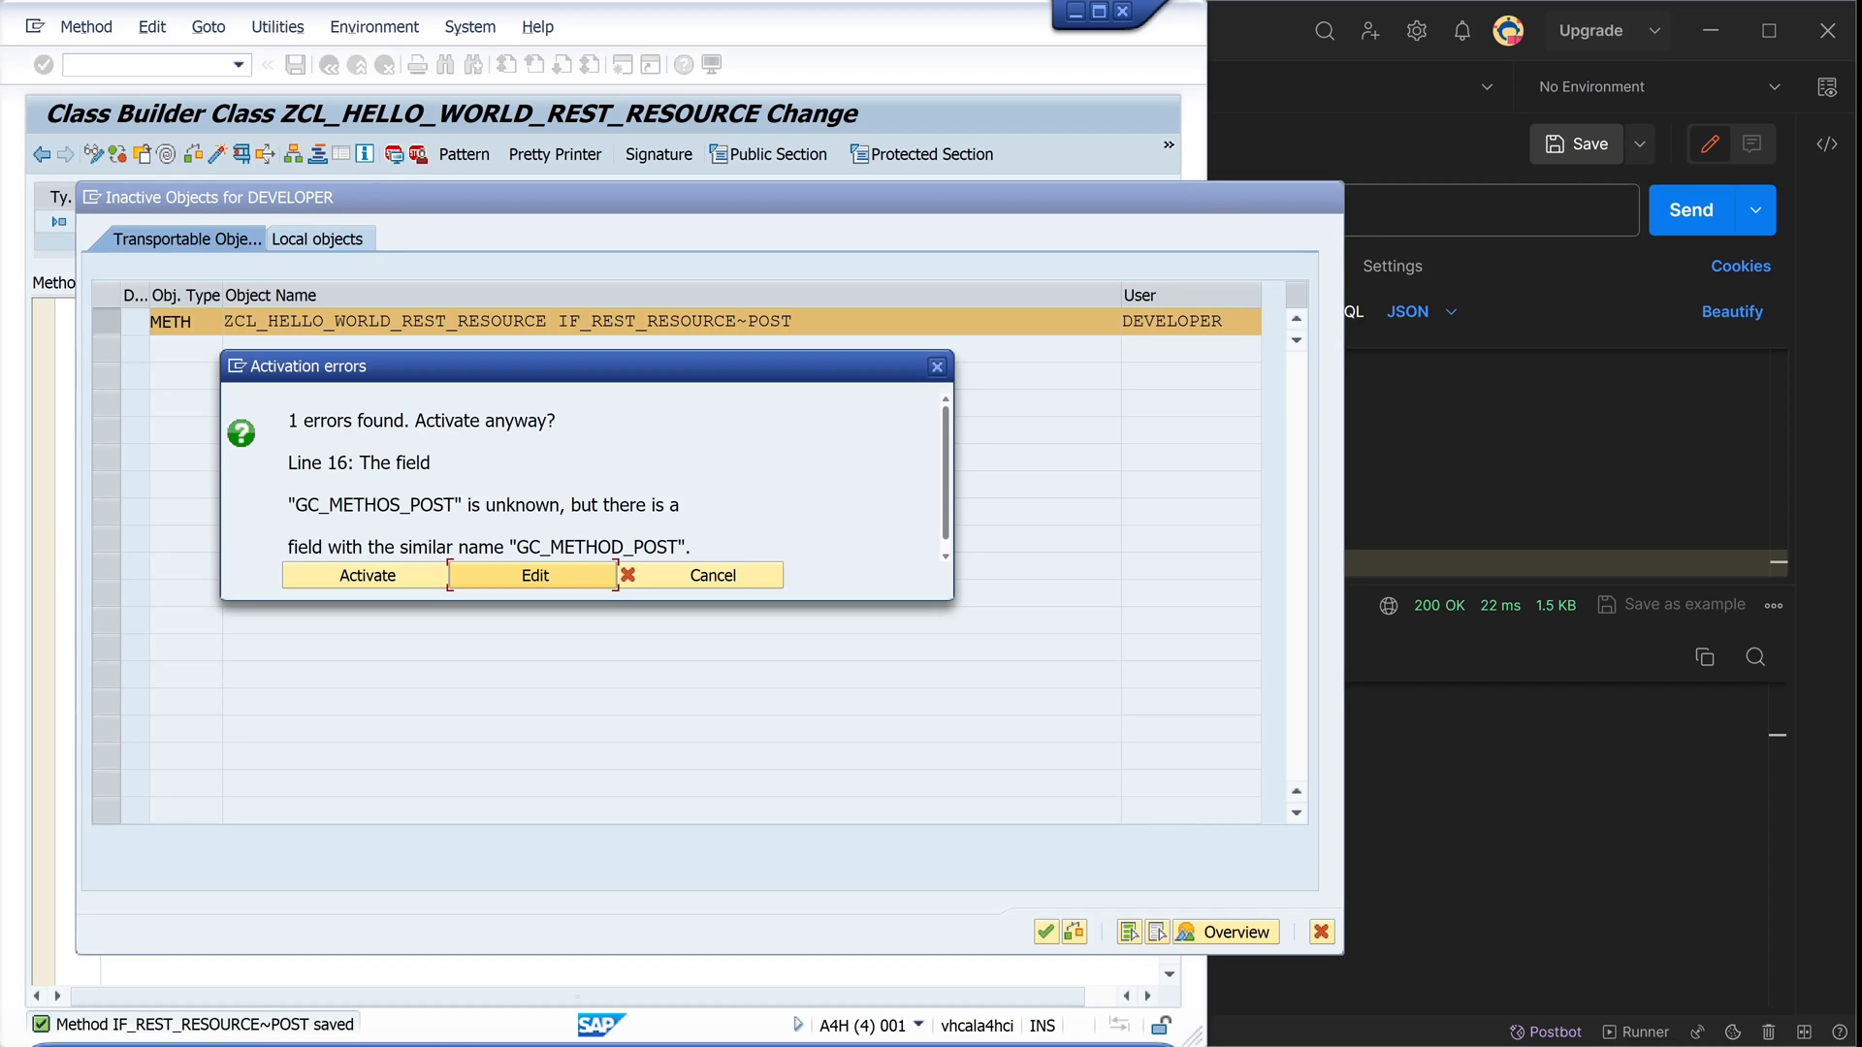
# Activate the POST method despite the reported GC_METHOS_POST error
pyautogui.click(533, 574)
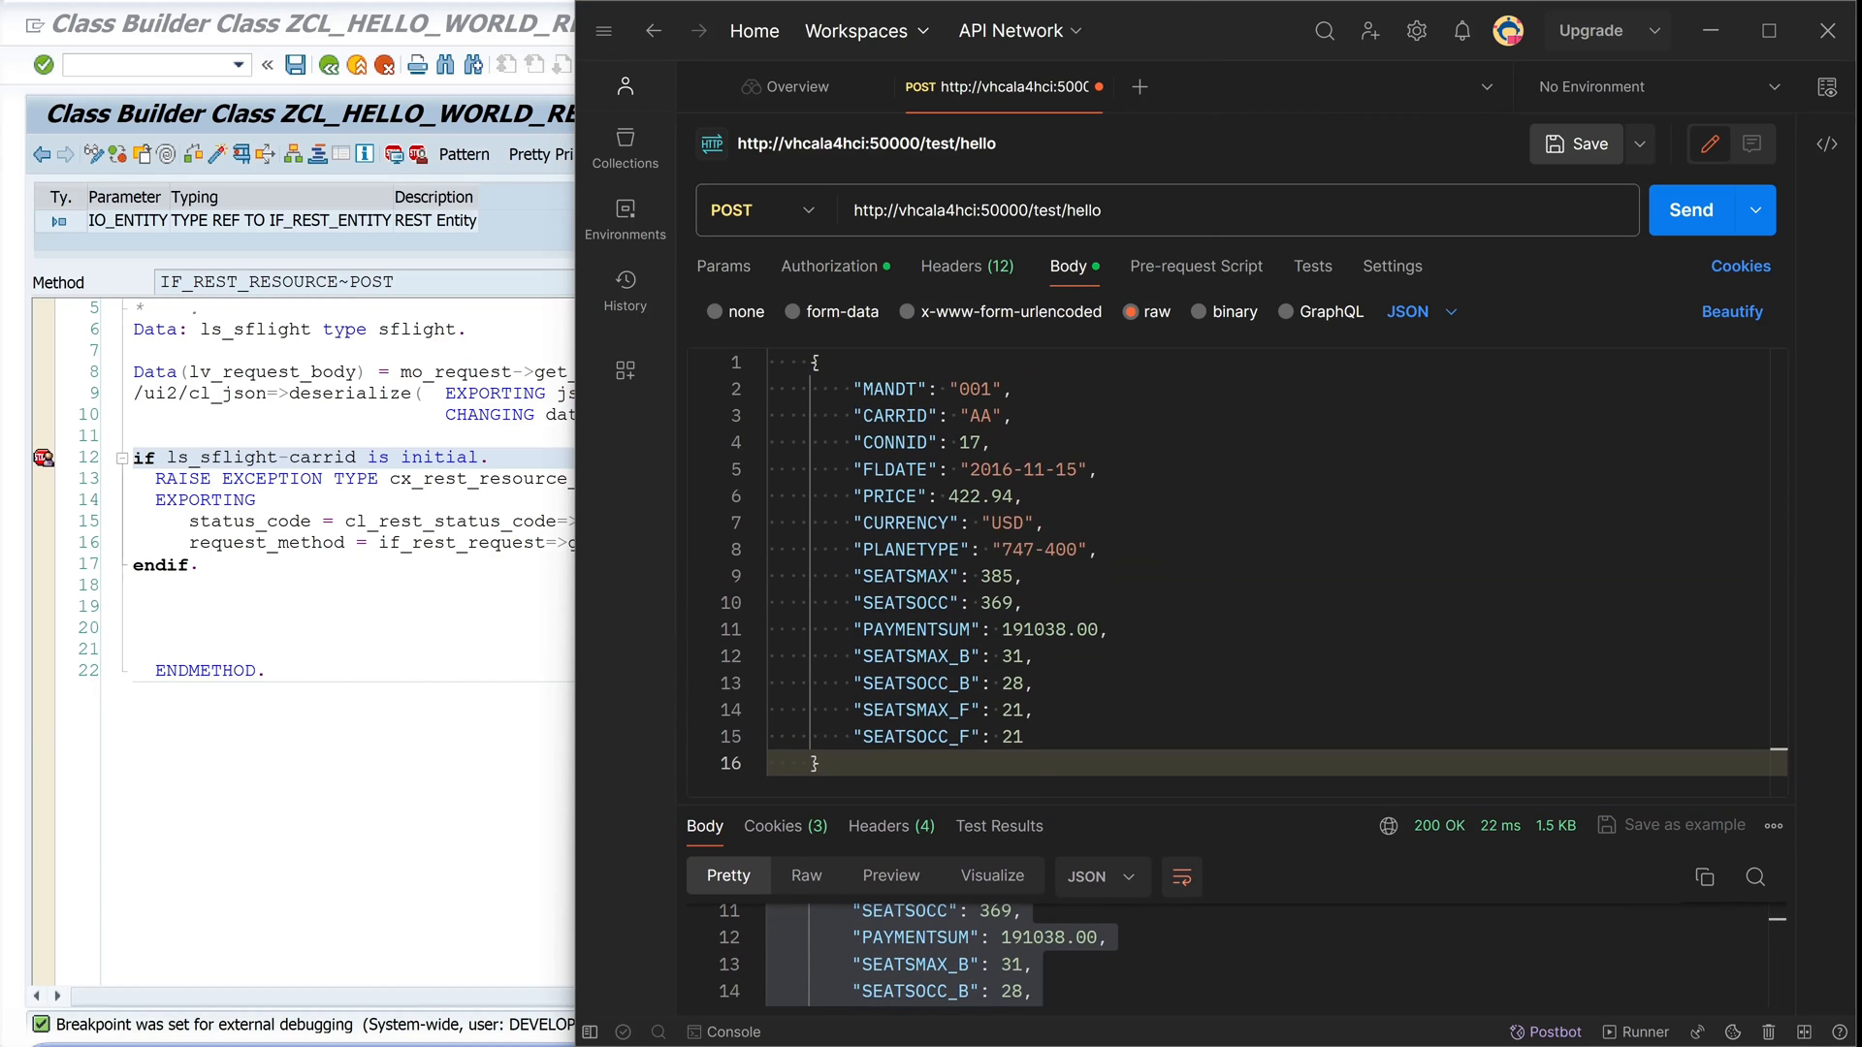
pyautogui.moveTo(1692, 210)
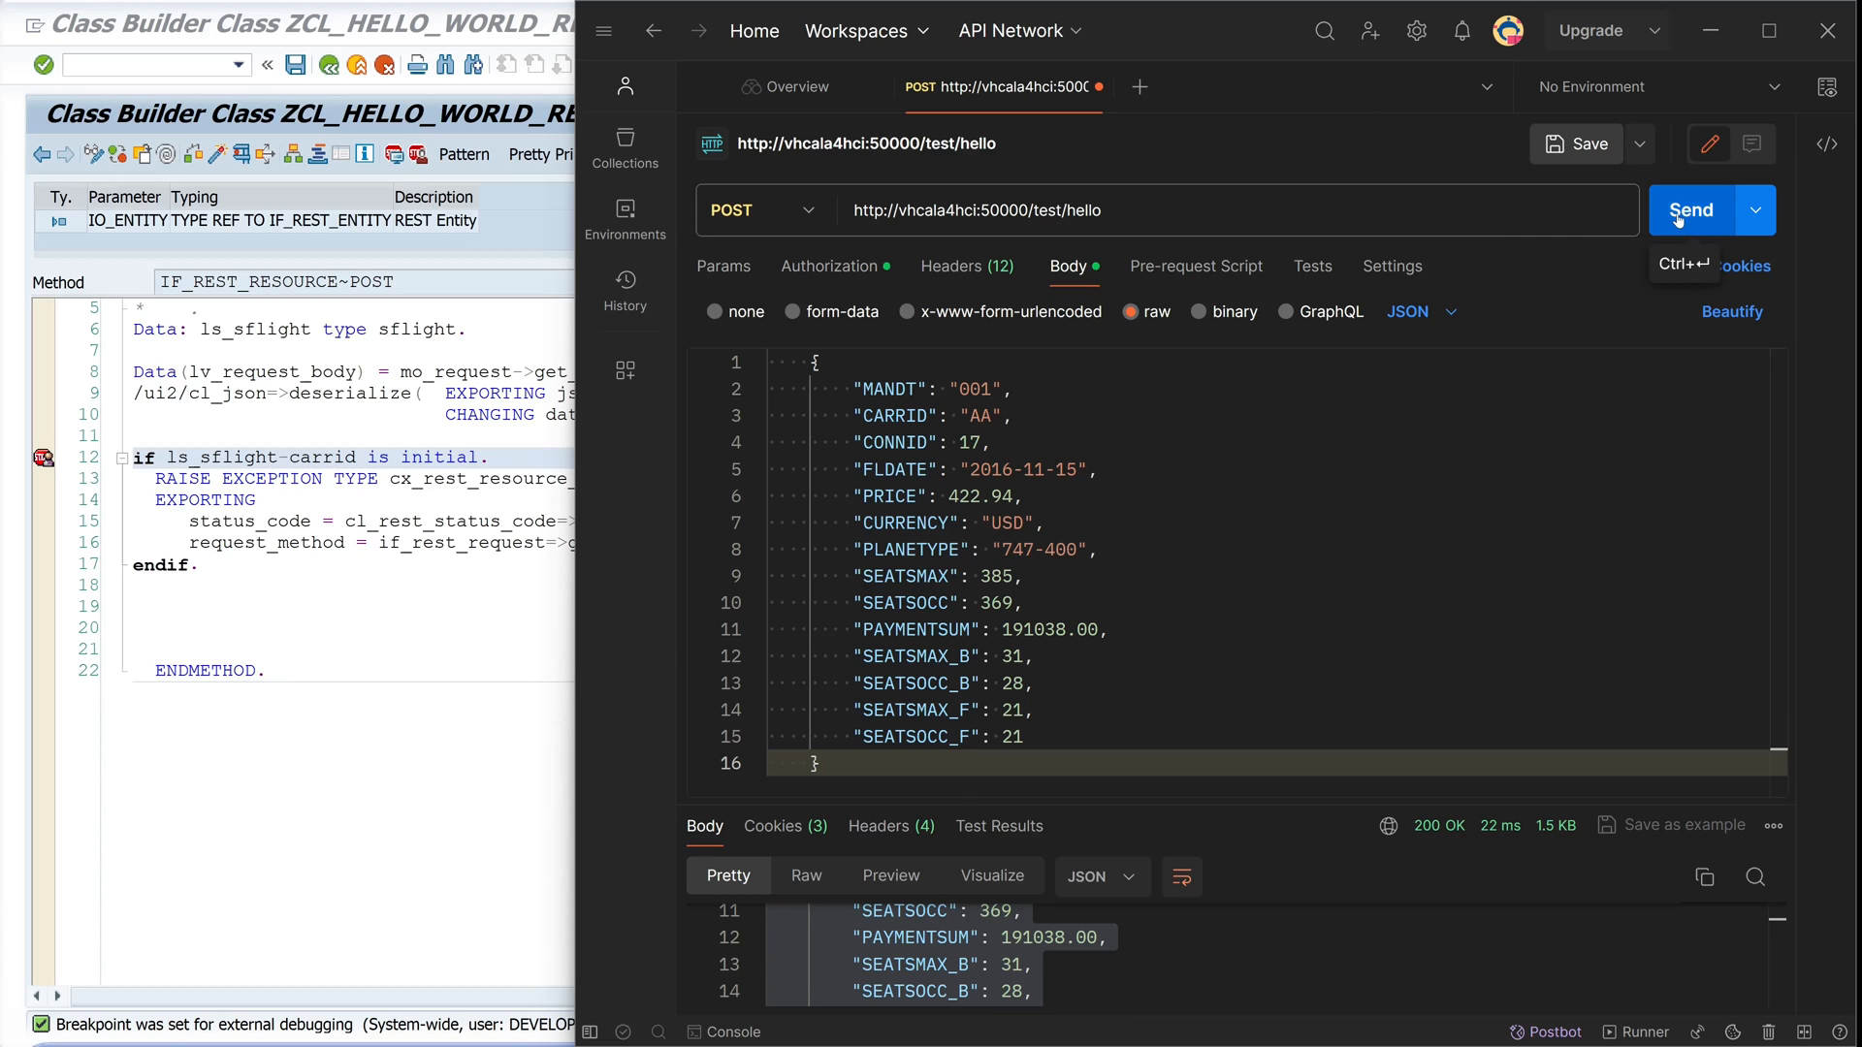
# Send the POST (403), switch back to GET for LH flight 0400 and review the stored CSRF token header
pyautogui.click(1691, 210)
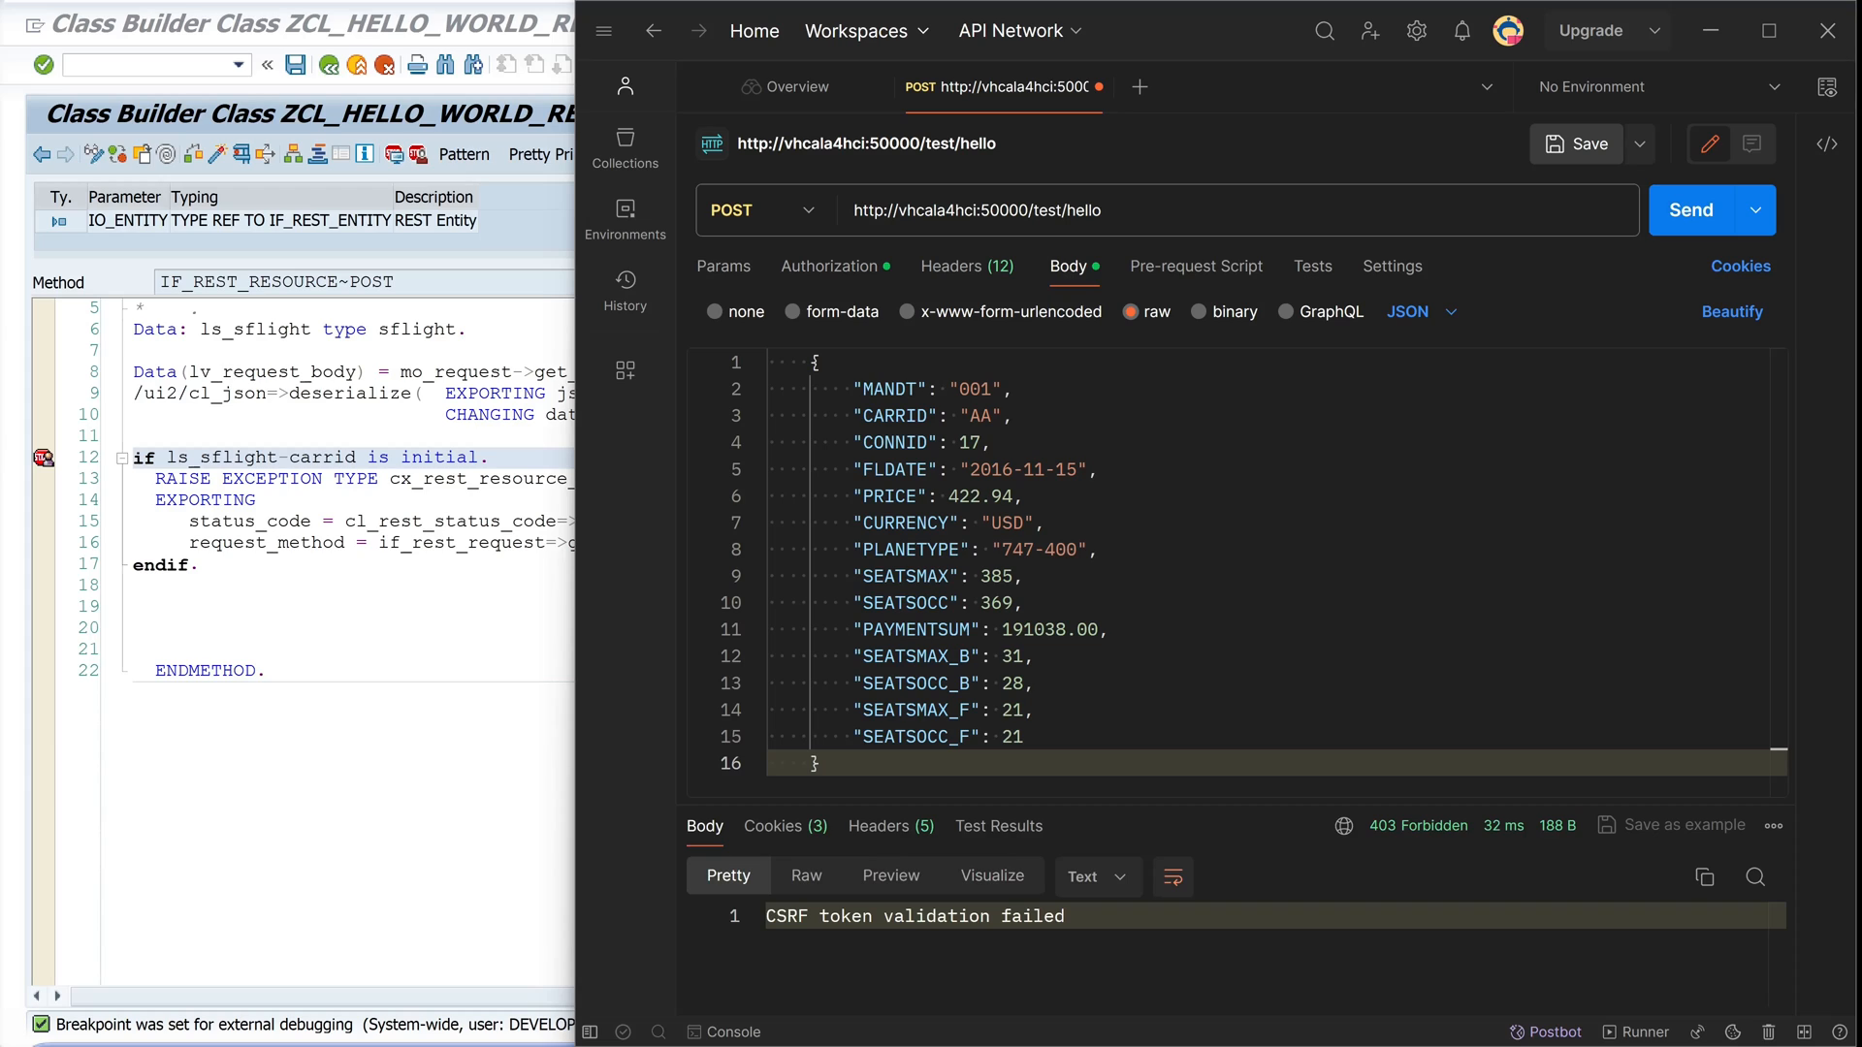
pyautogui.click(764, 210)
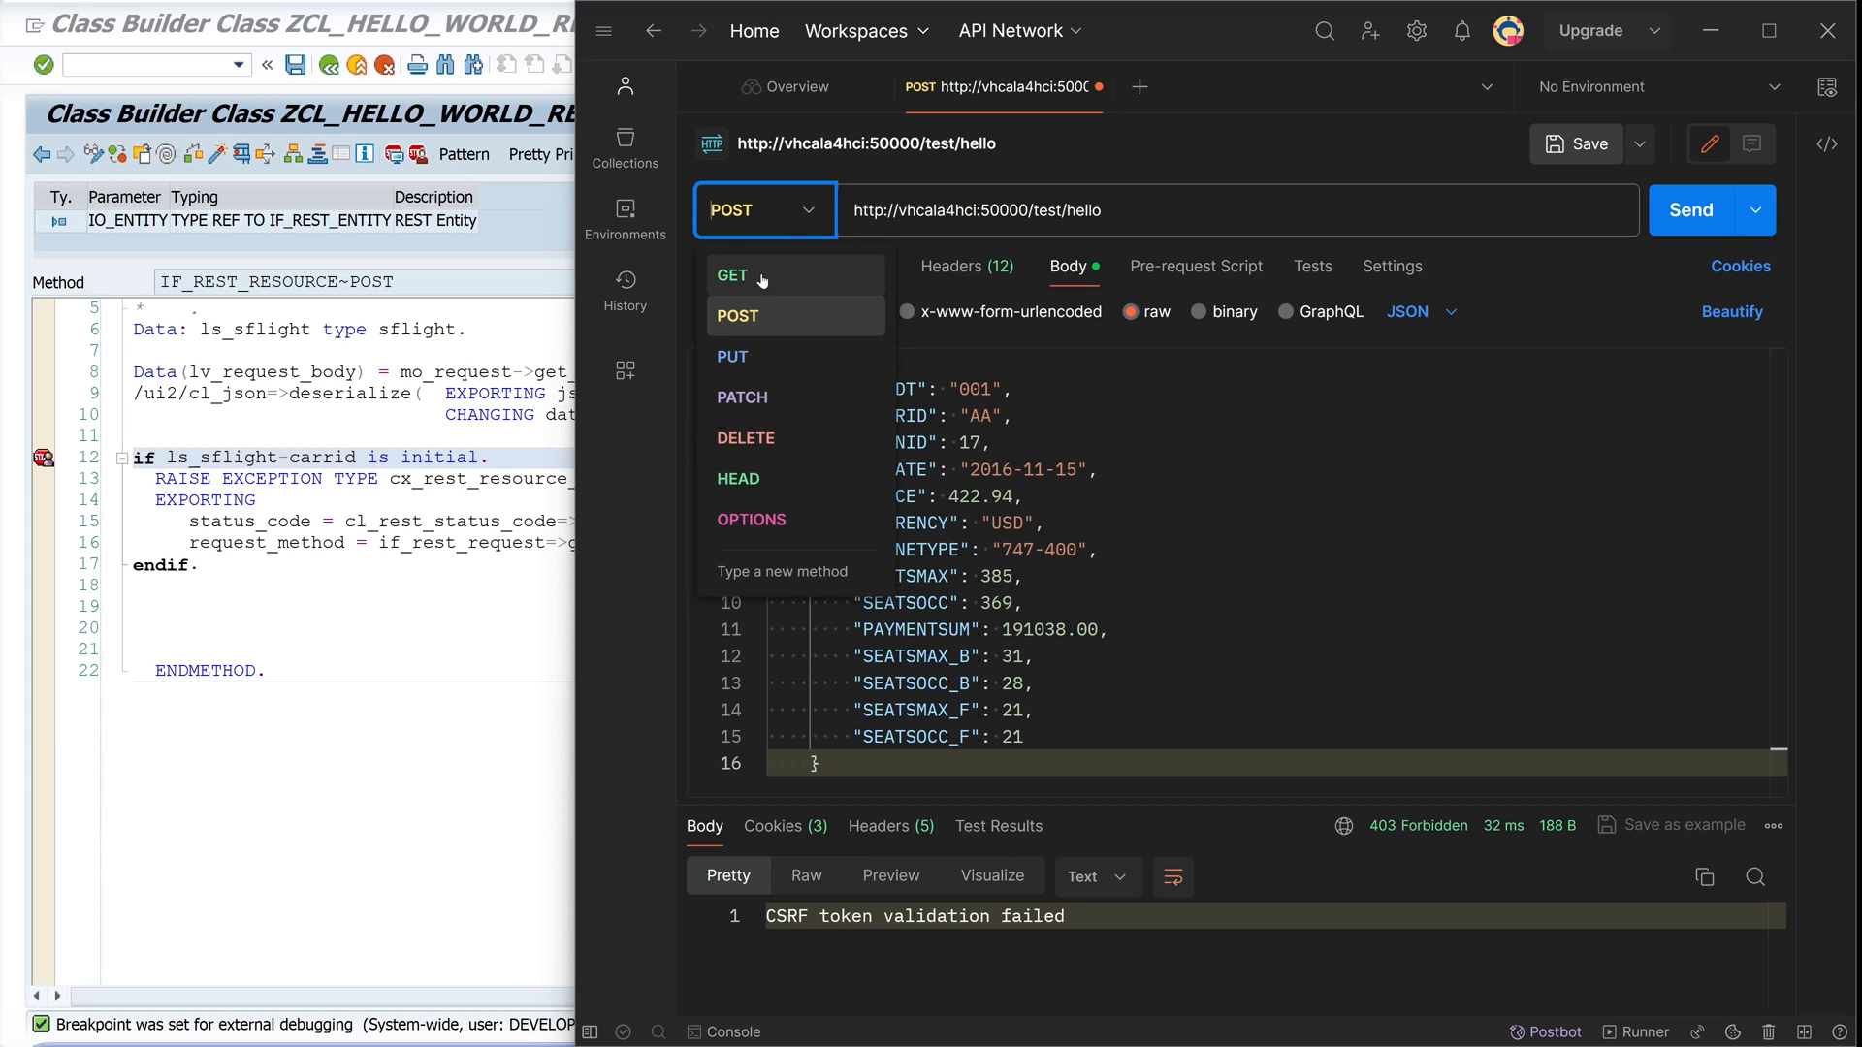
pyautogui.click(733, 276)
pyautogui.write('?carrid=LH&connid=0400')
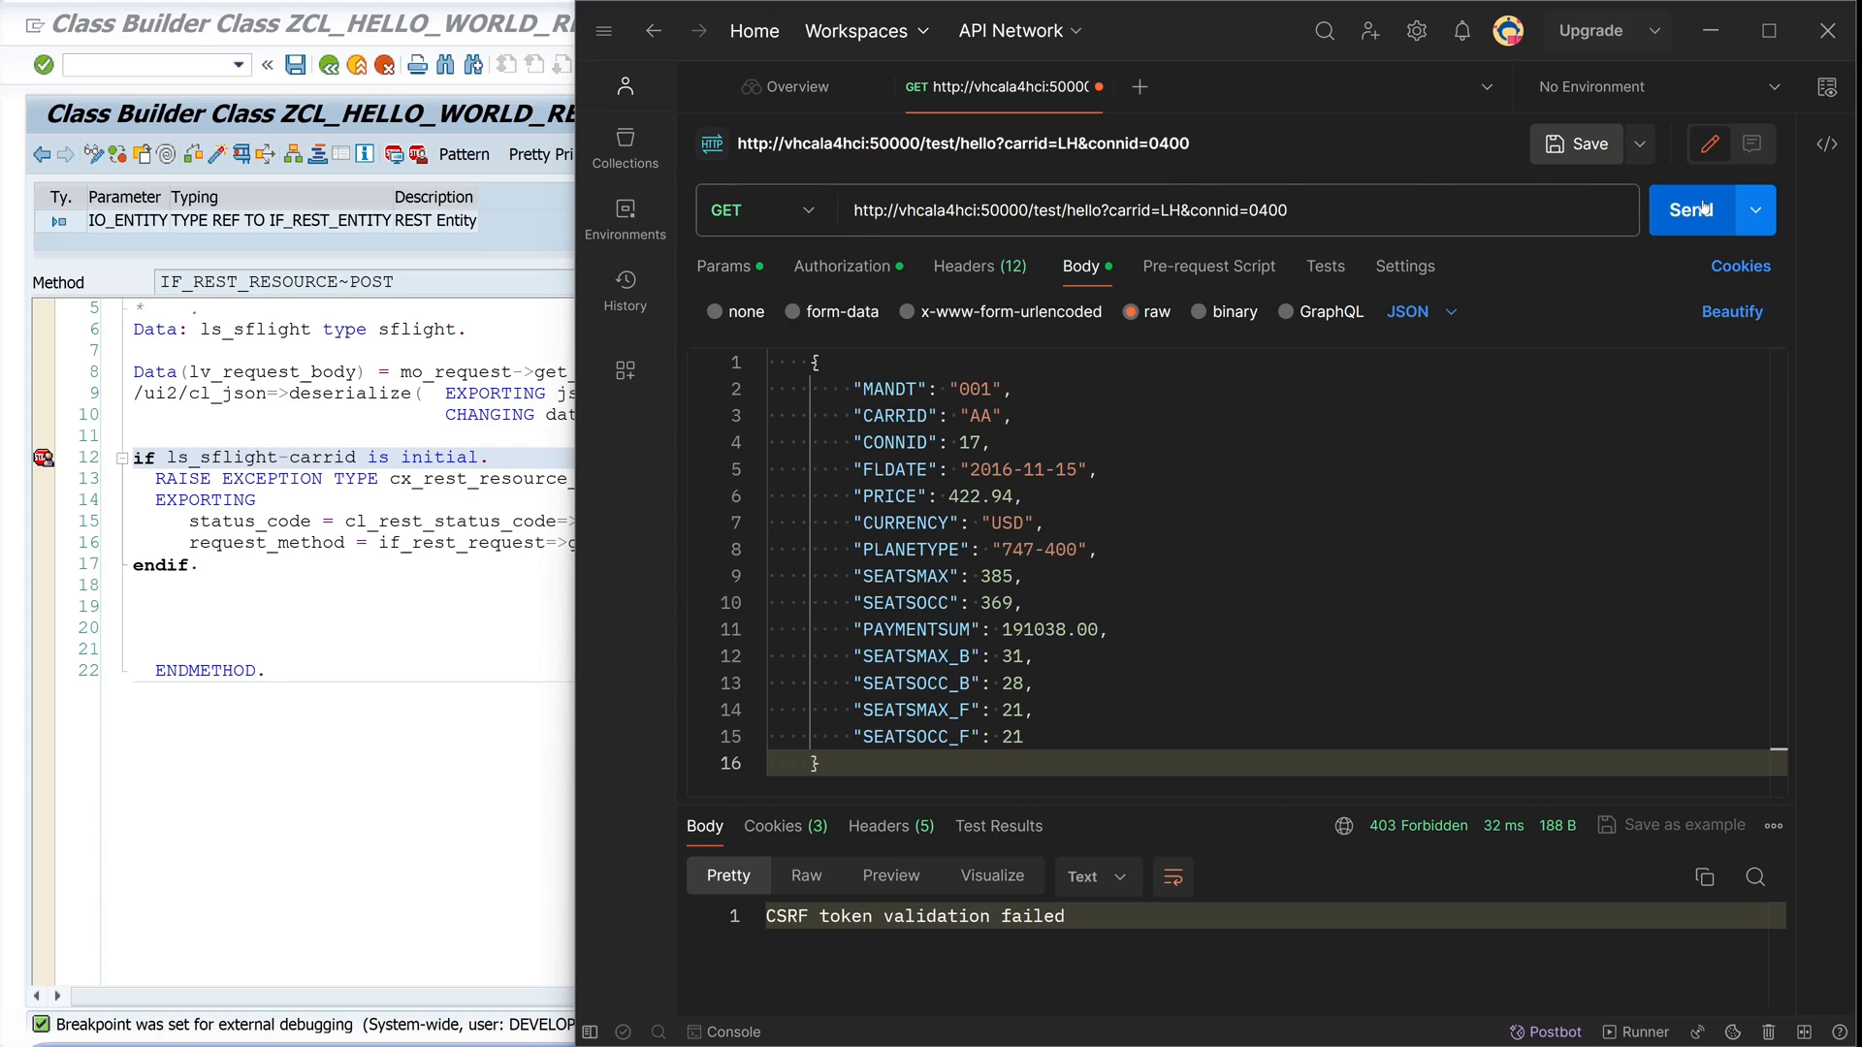
pyautogui.click(1689, 209)
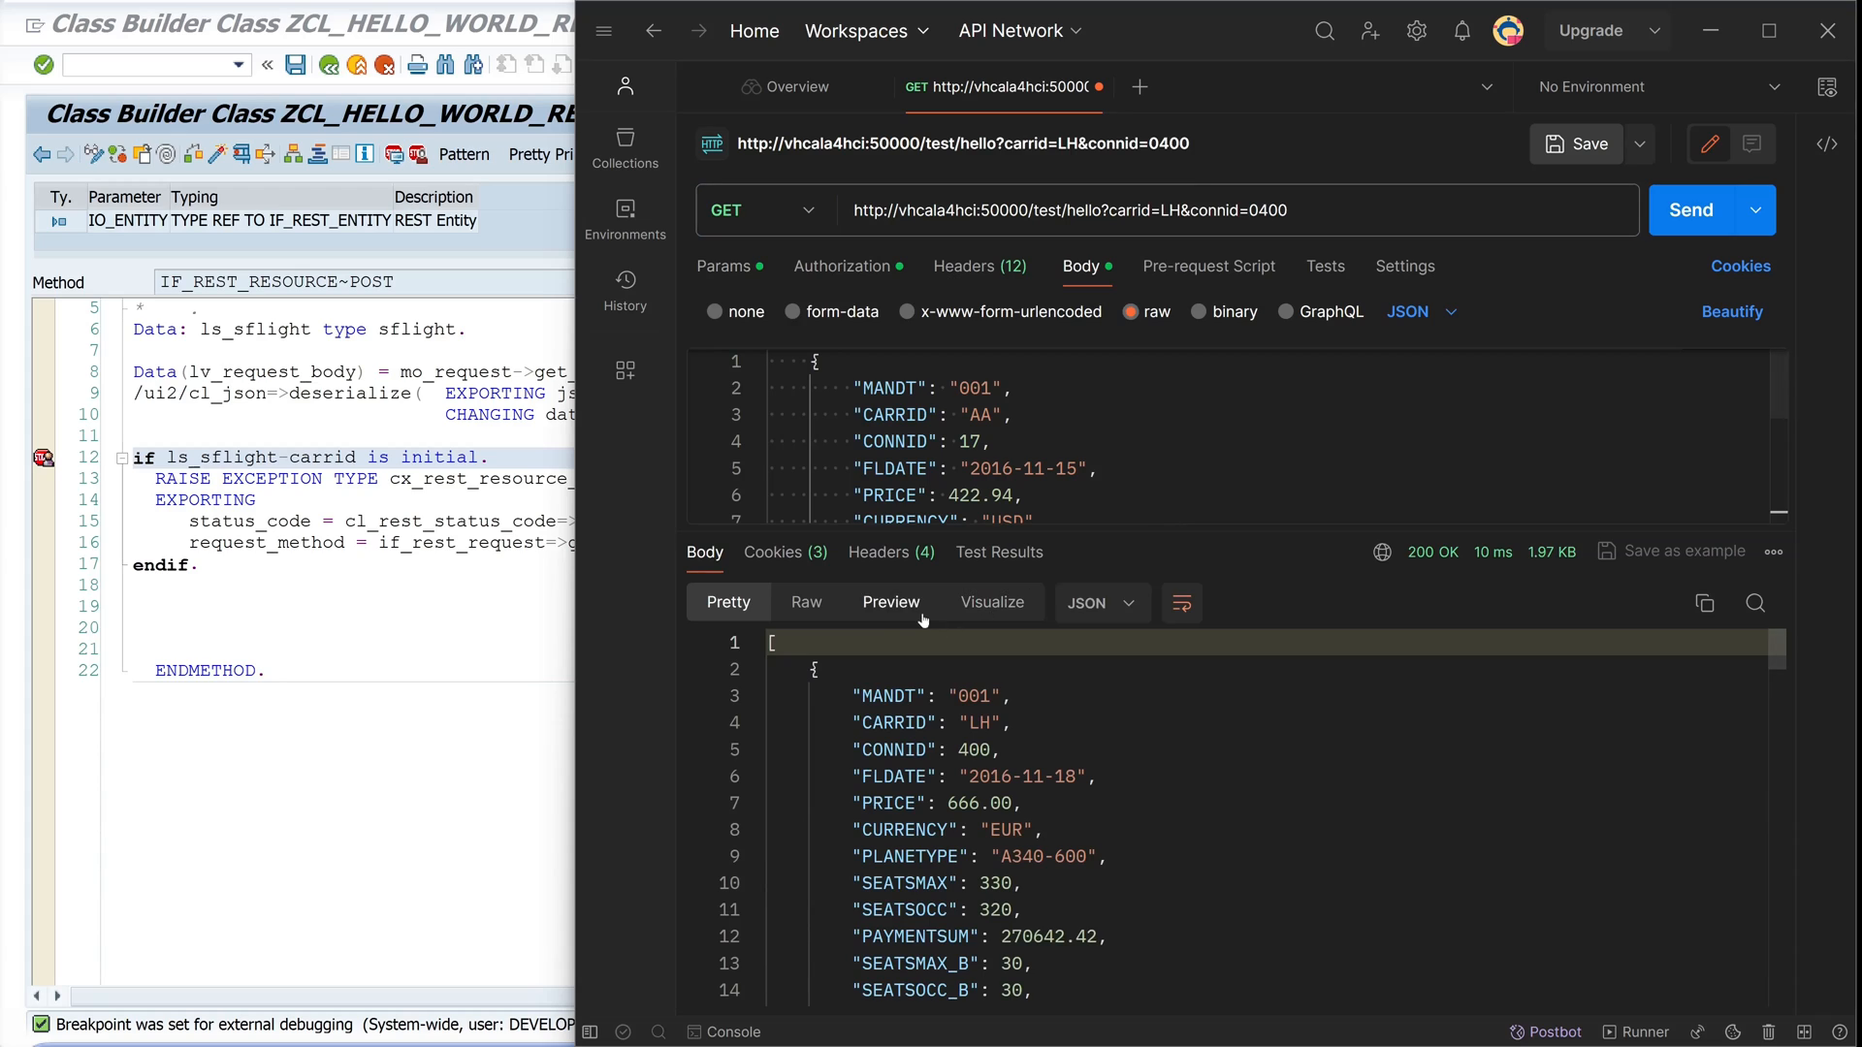
pyautogui.click(890, 551)
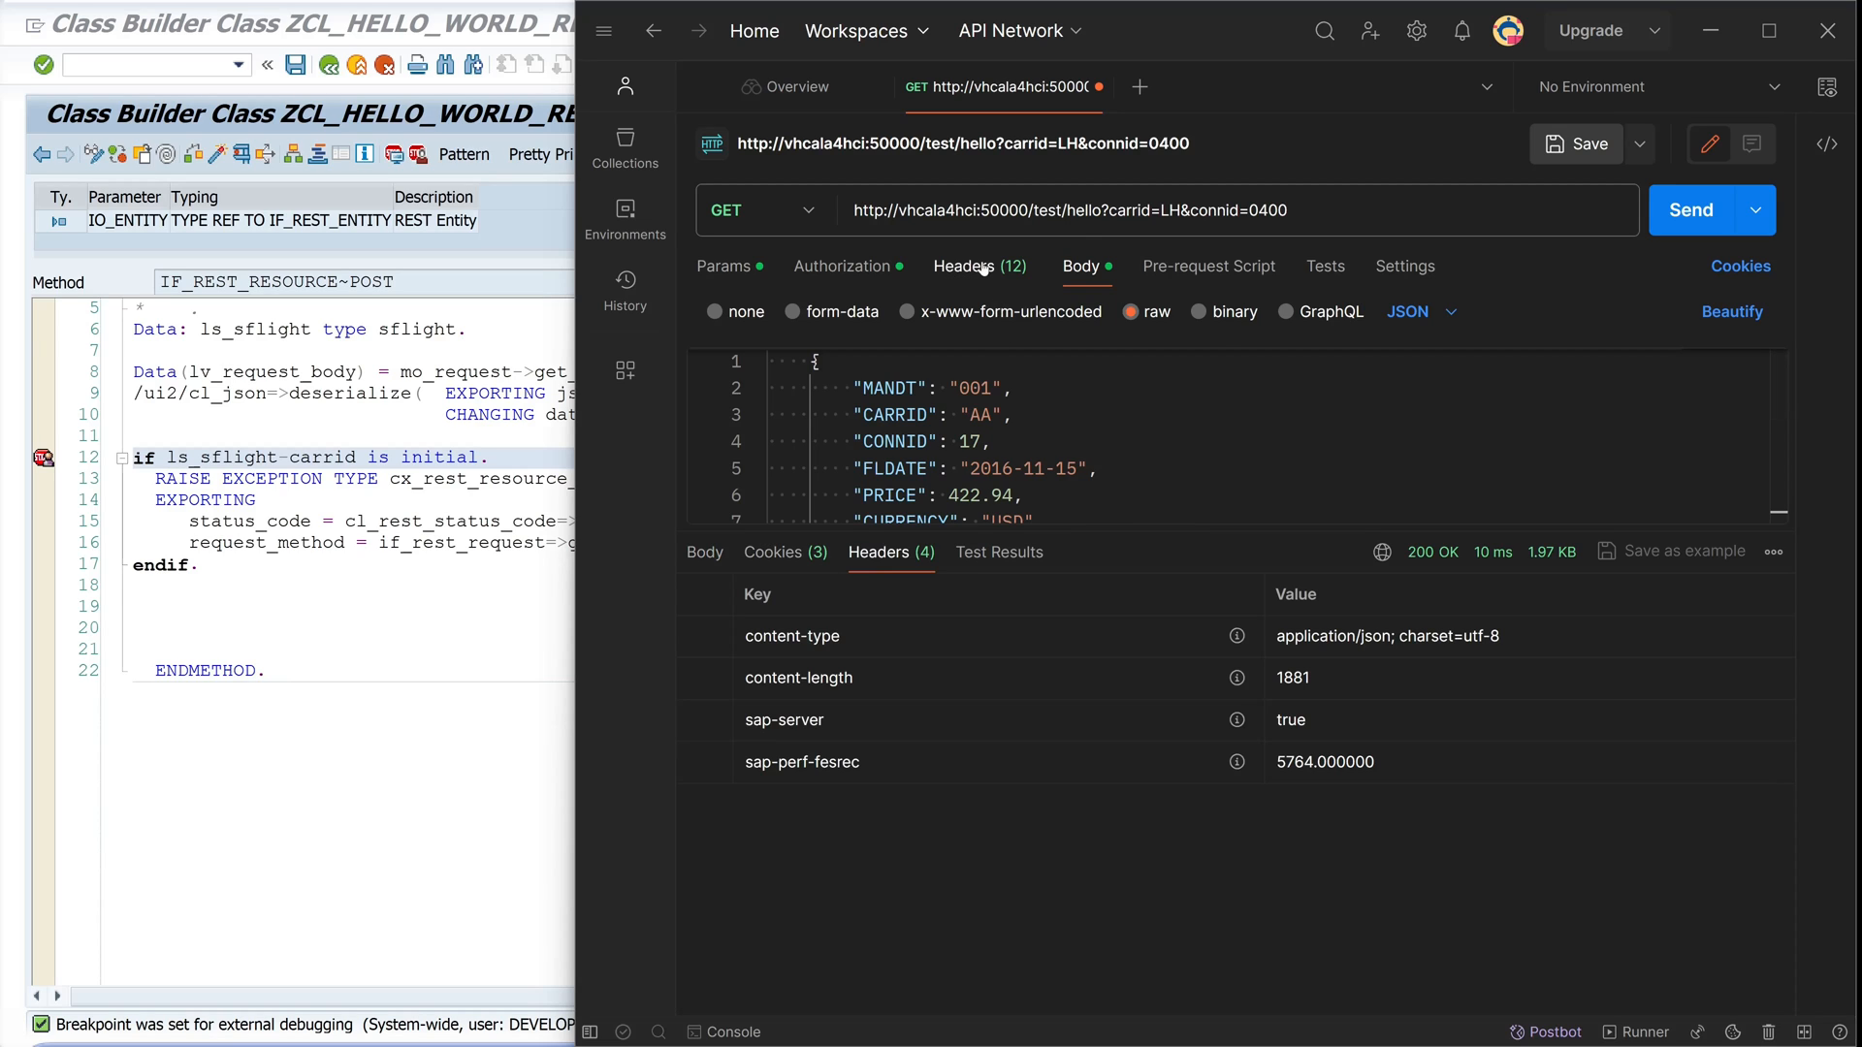
pyautogui.click(971, 265)
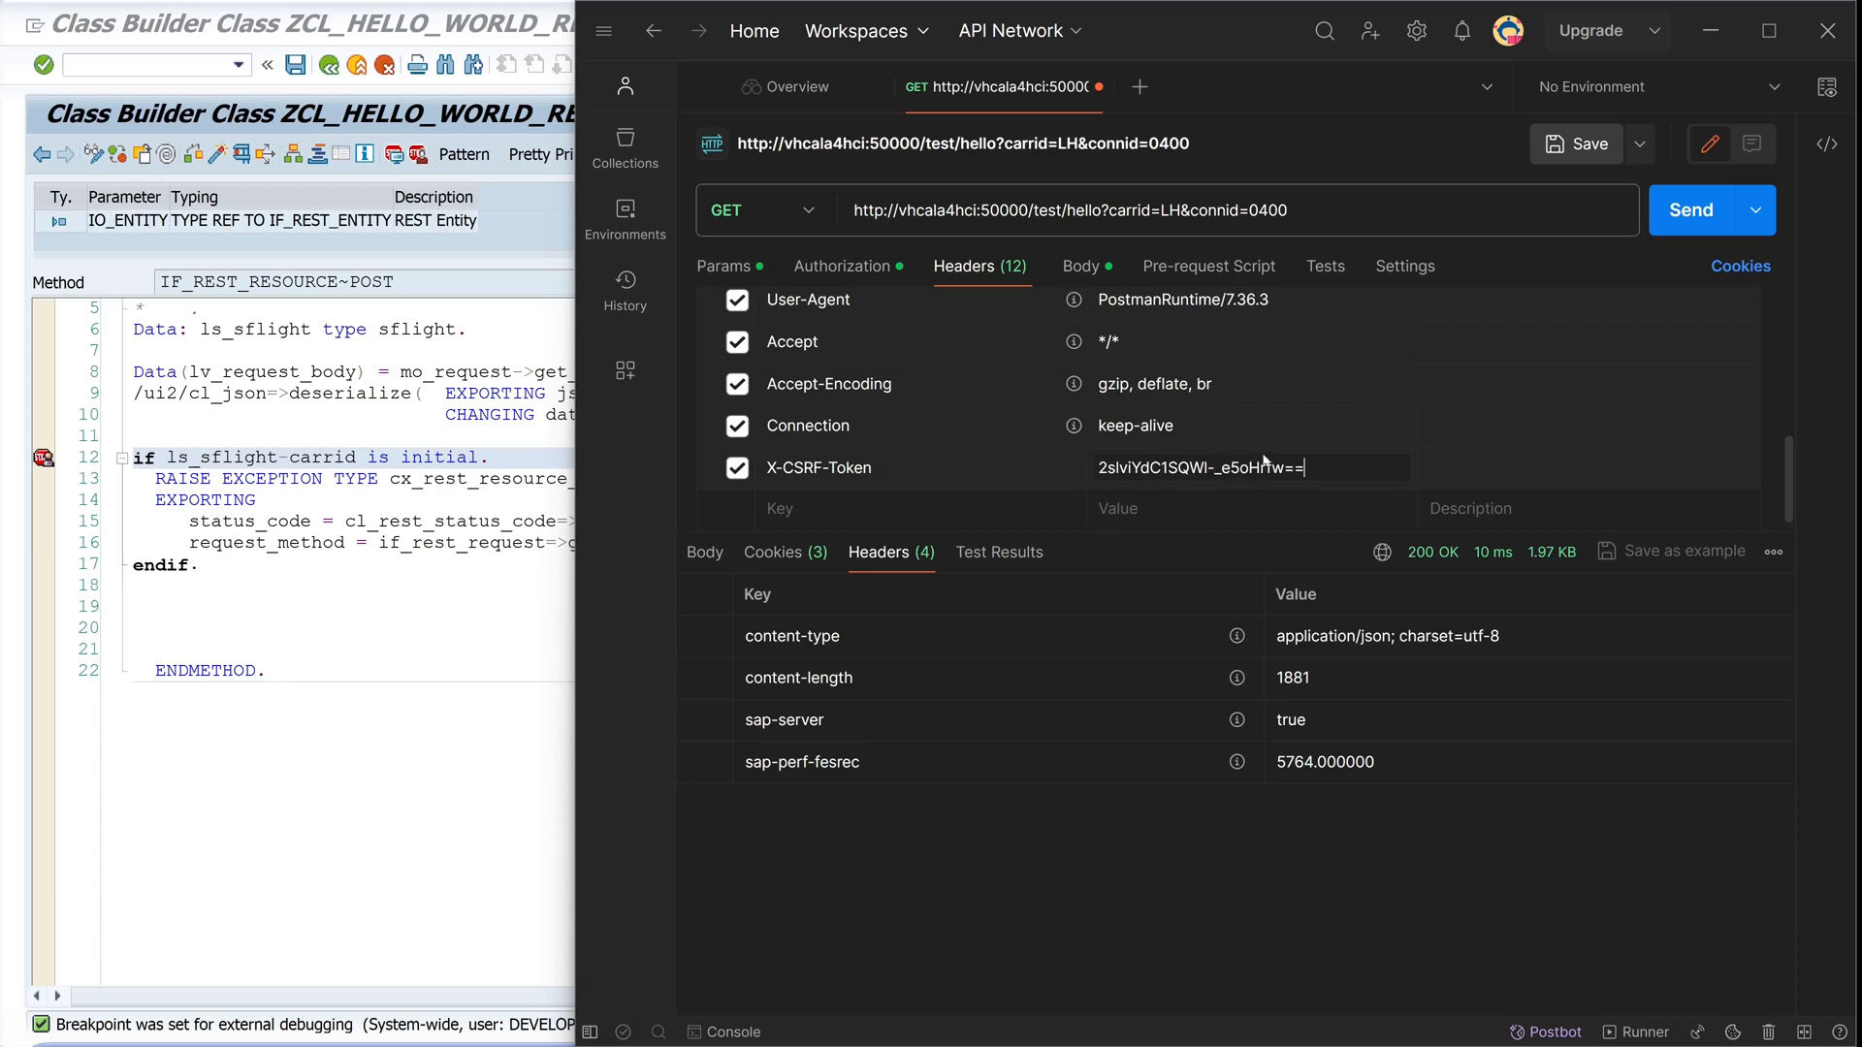
pyautogui.doubleClick(1199, 467)
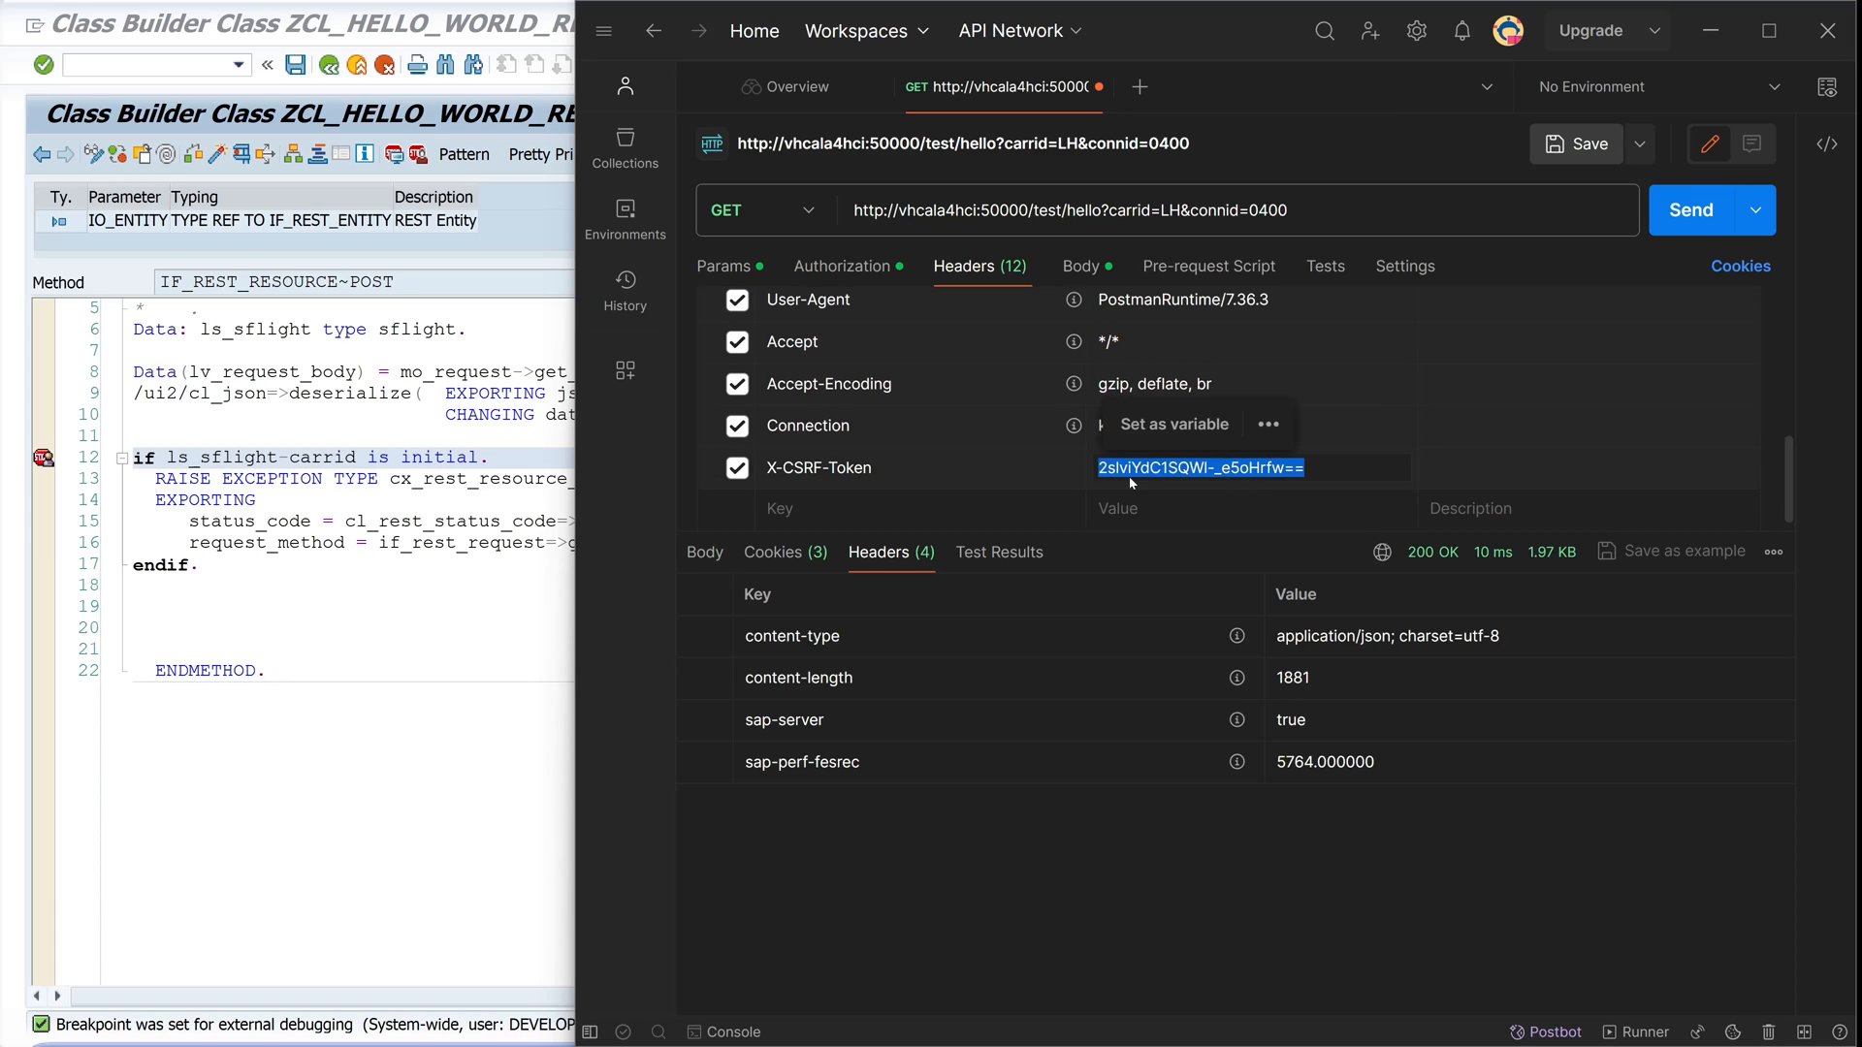
pyautogui.moveTo(1131, 483)
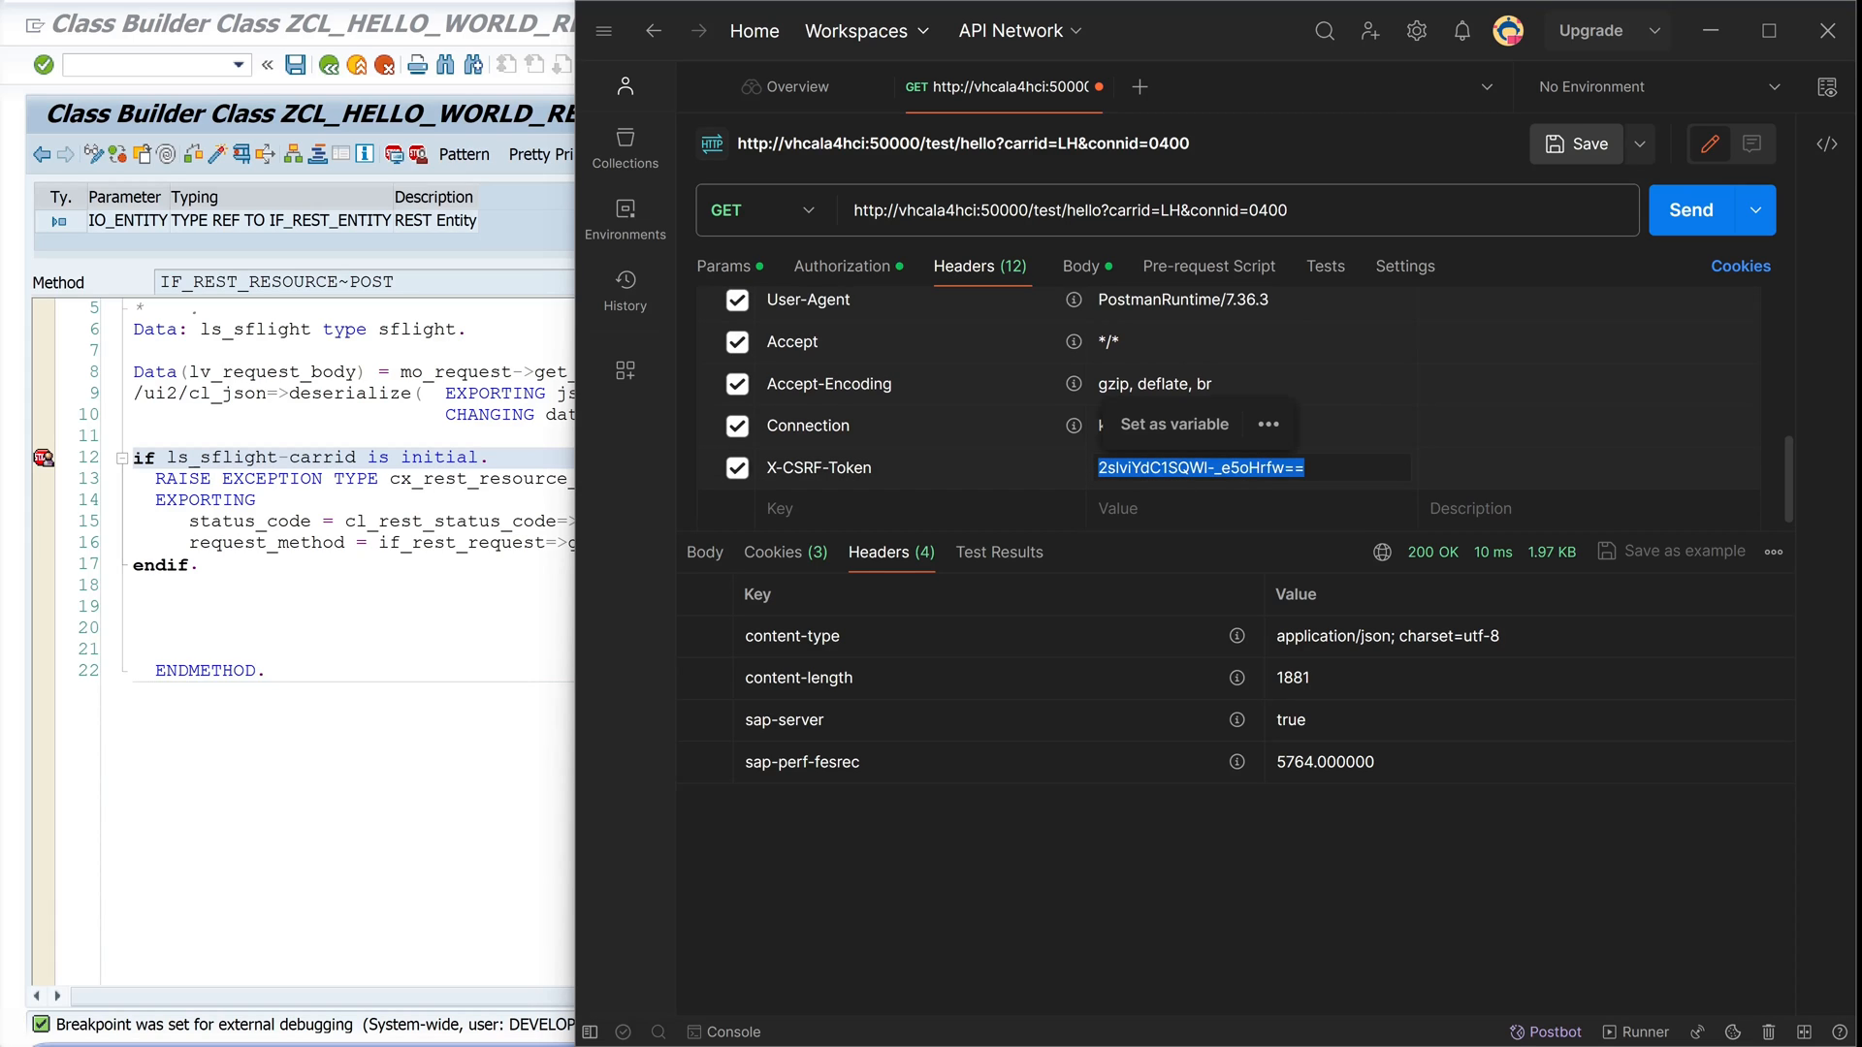
# Send a GET with X-CSRF-Token: fetch and select the returned x-csrf-token value
pyautogui.click(1691, 210)
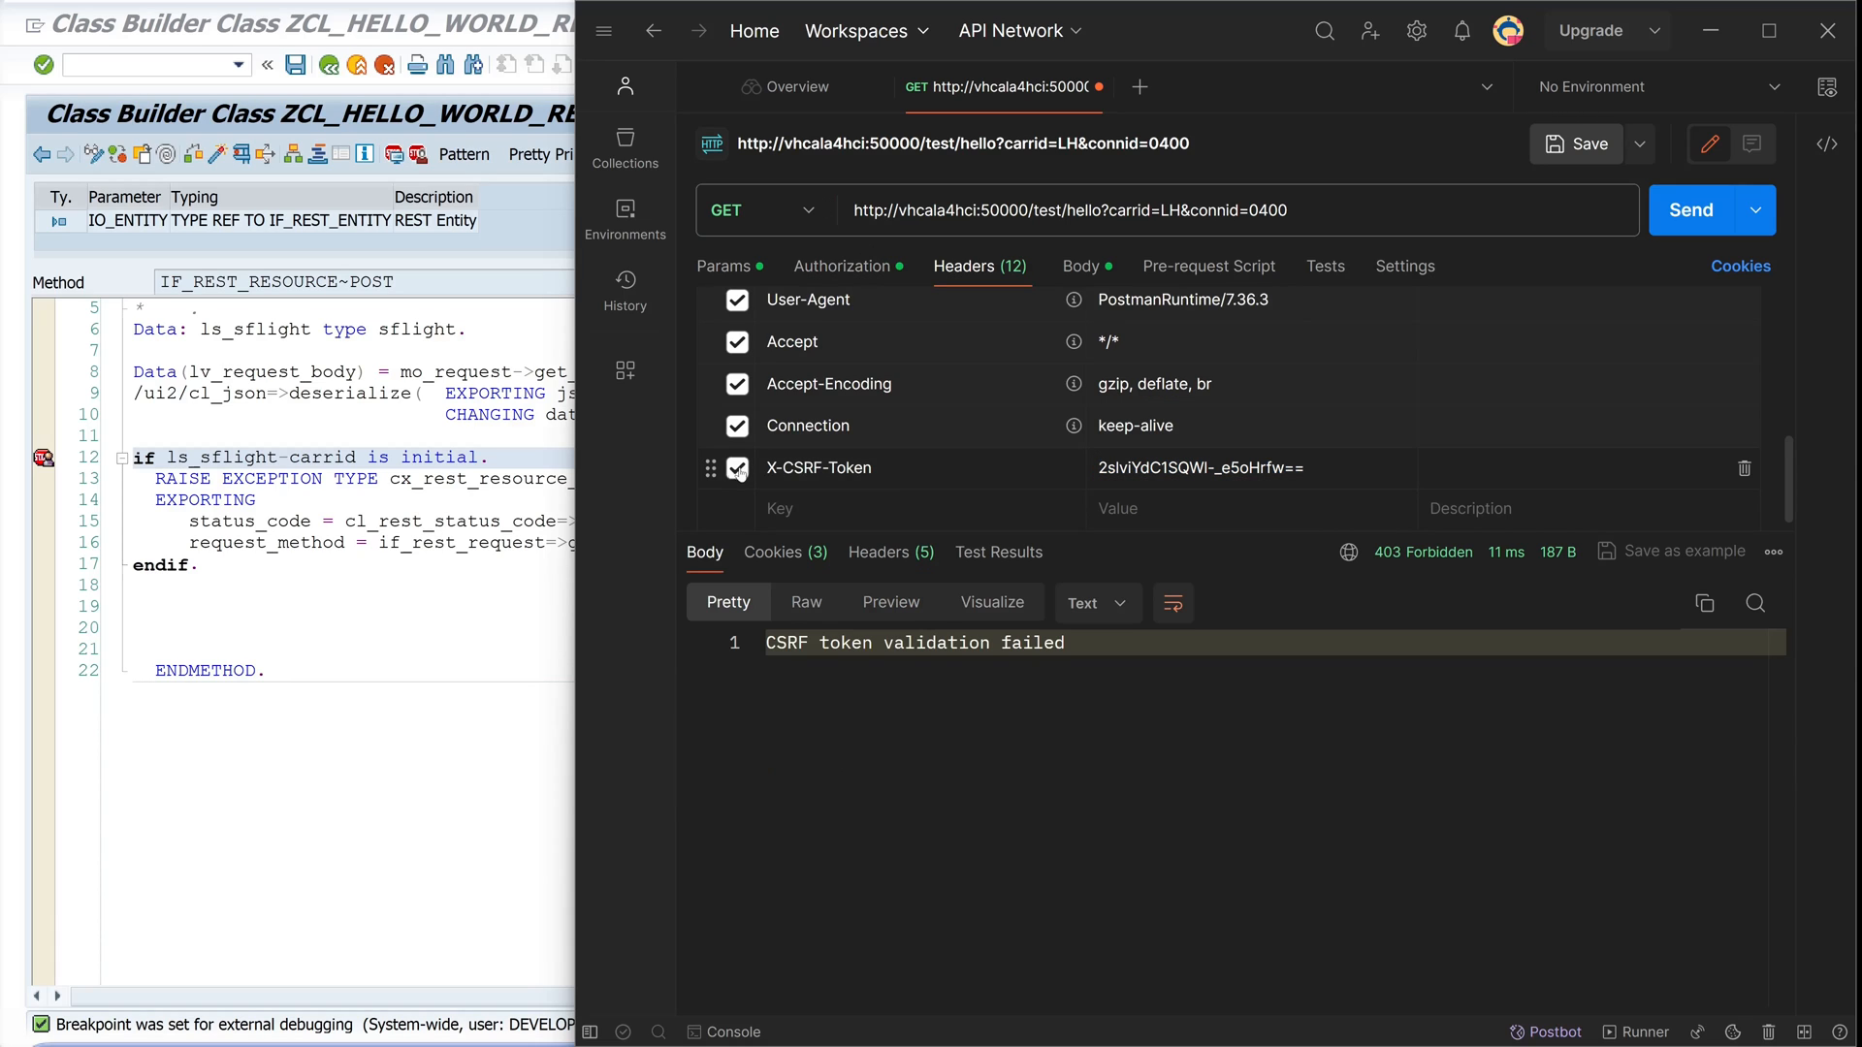
pyautogui.doubleClick(1198, 468)
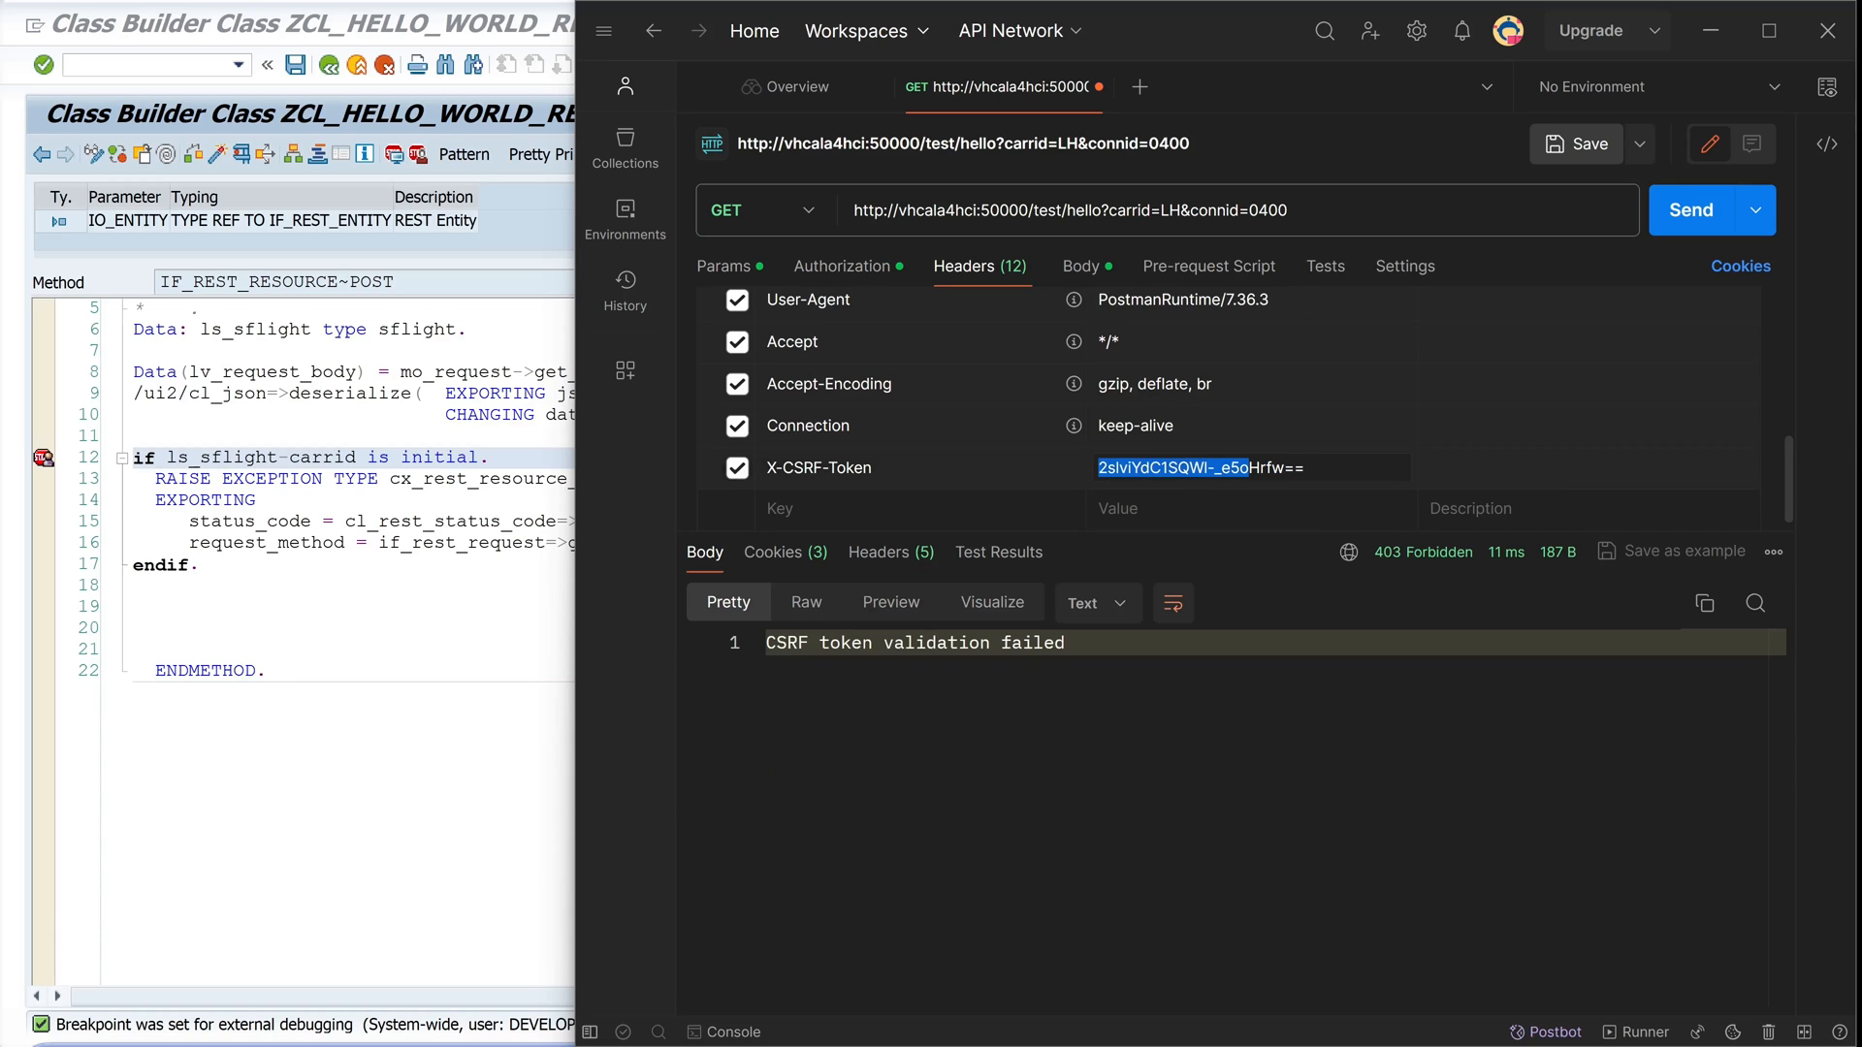
pyautogui.write('fetch')
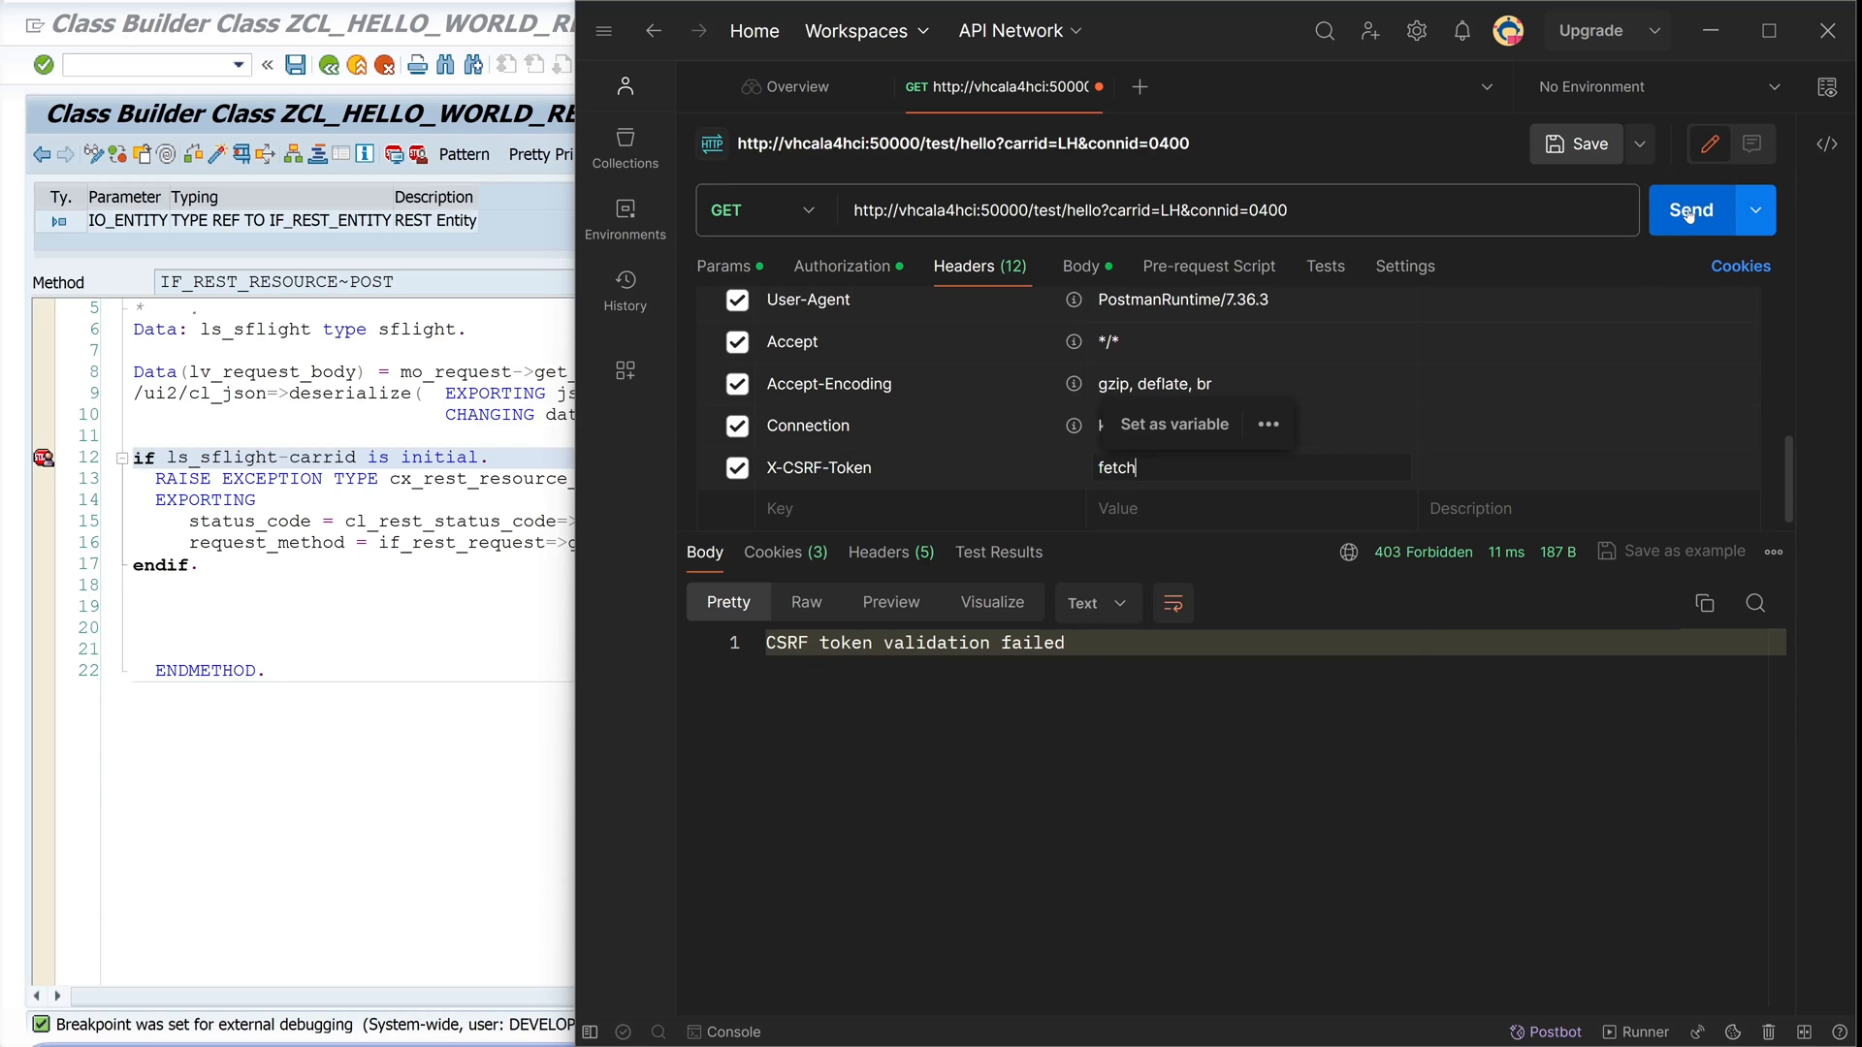
pyautogui.click(1689, 209)
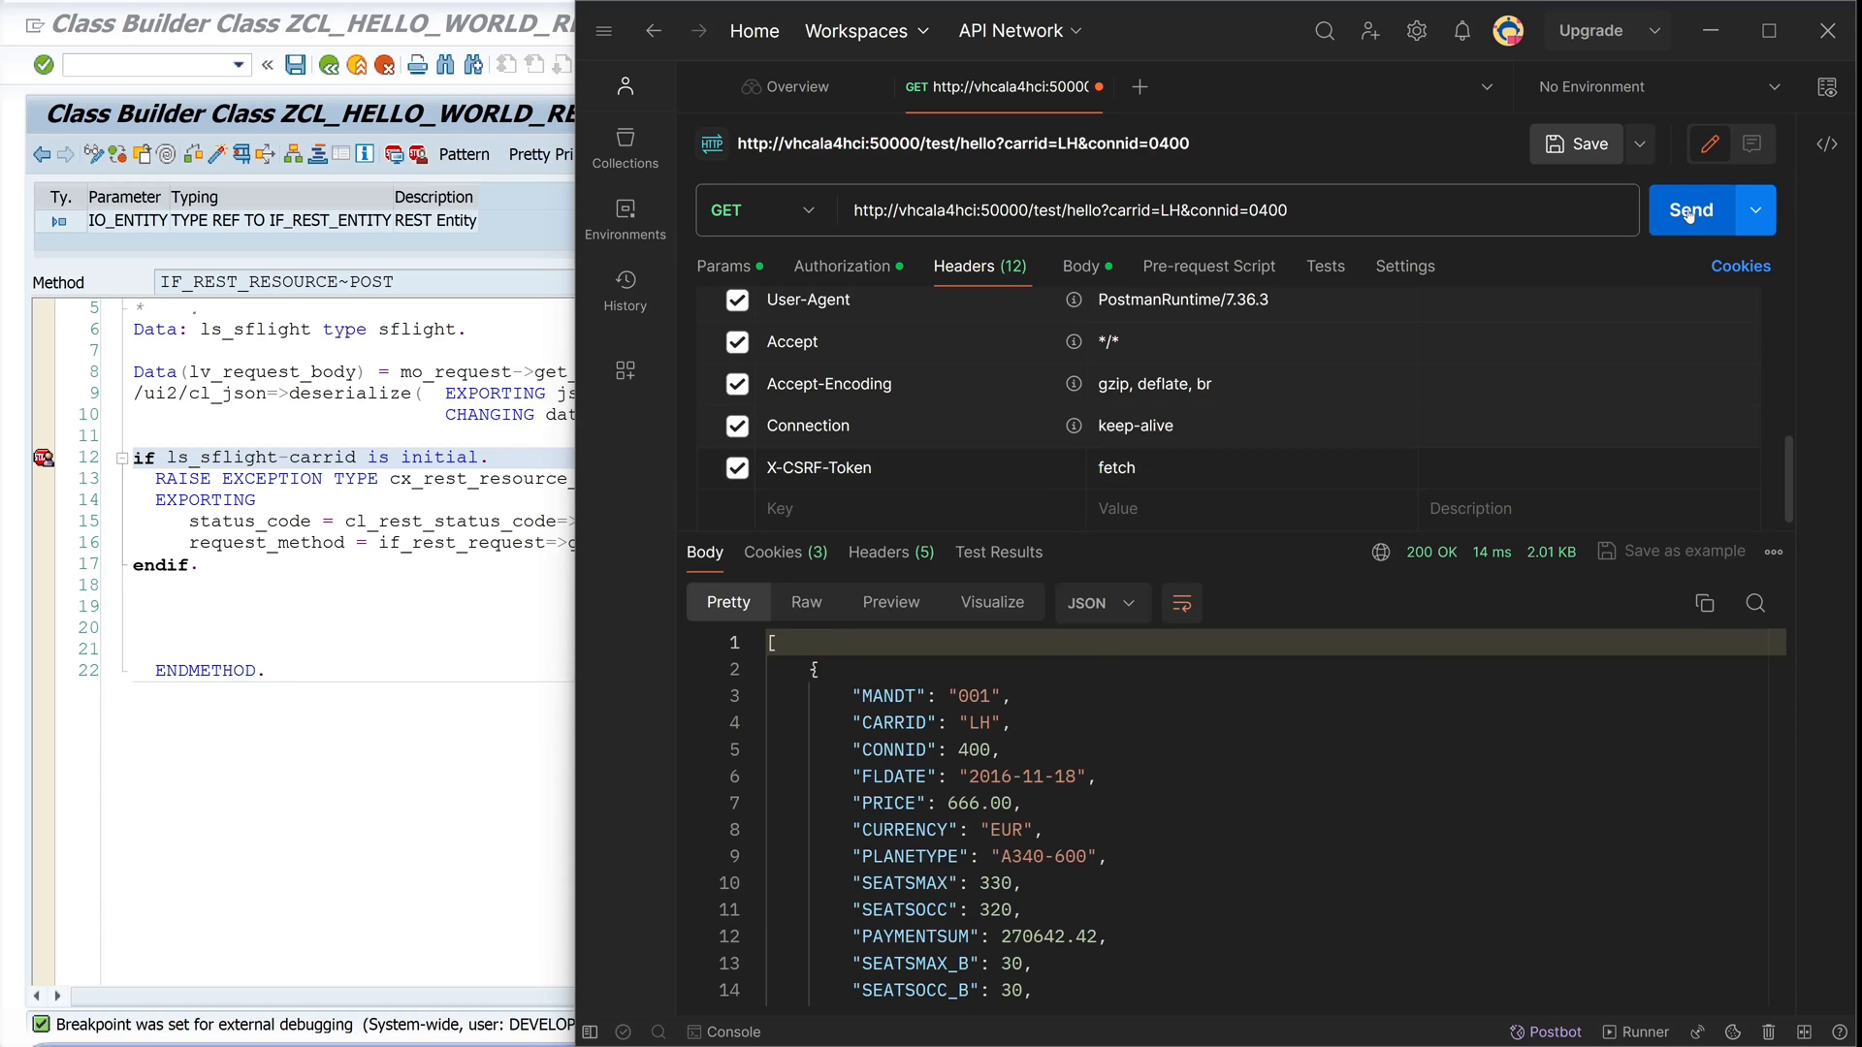
pyautogui.click(889, 551)
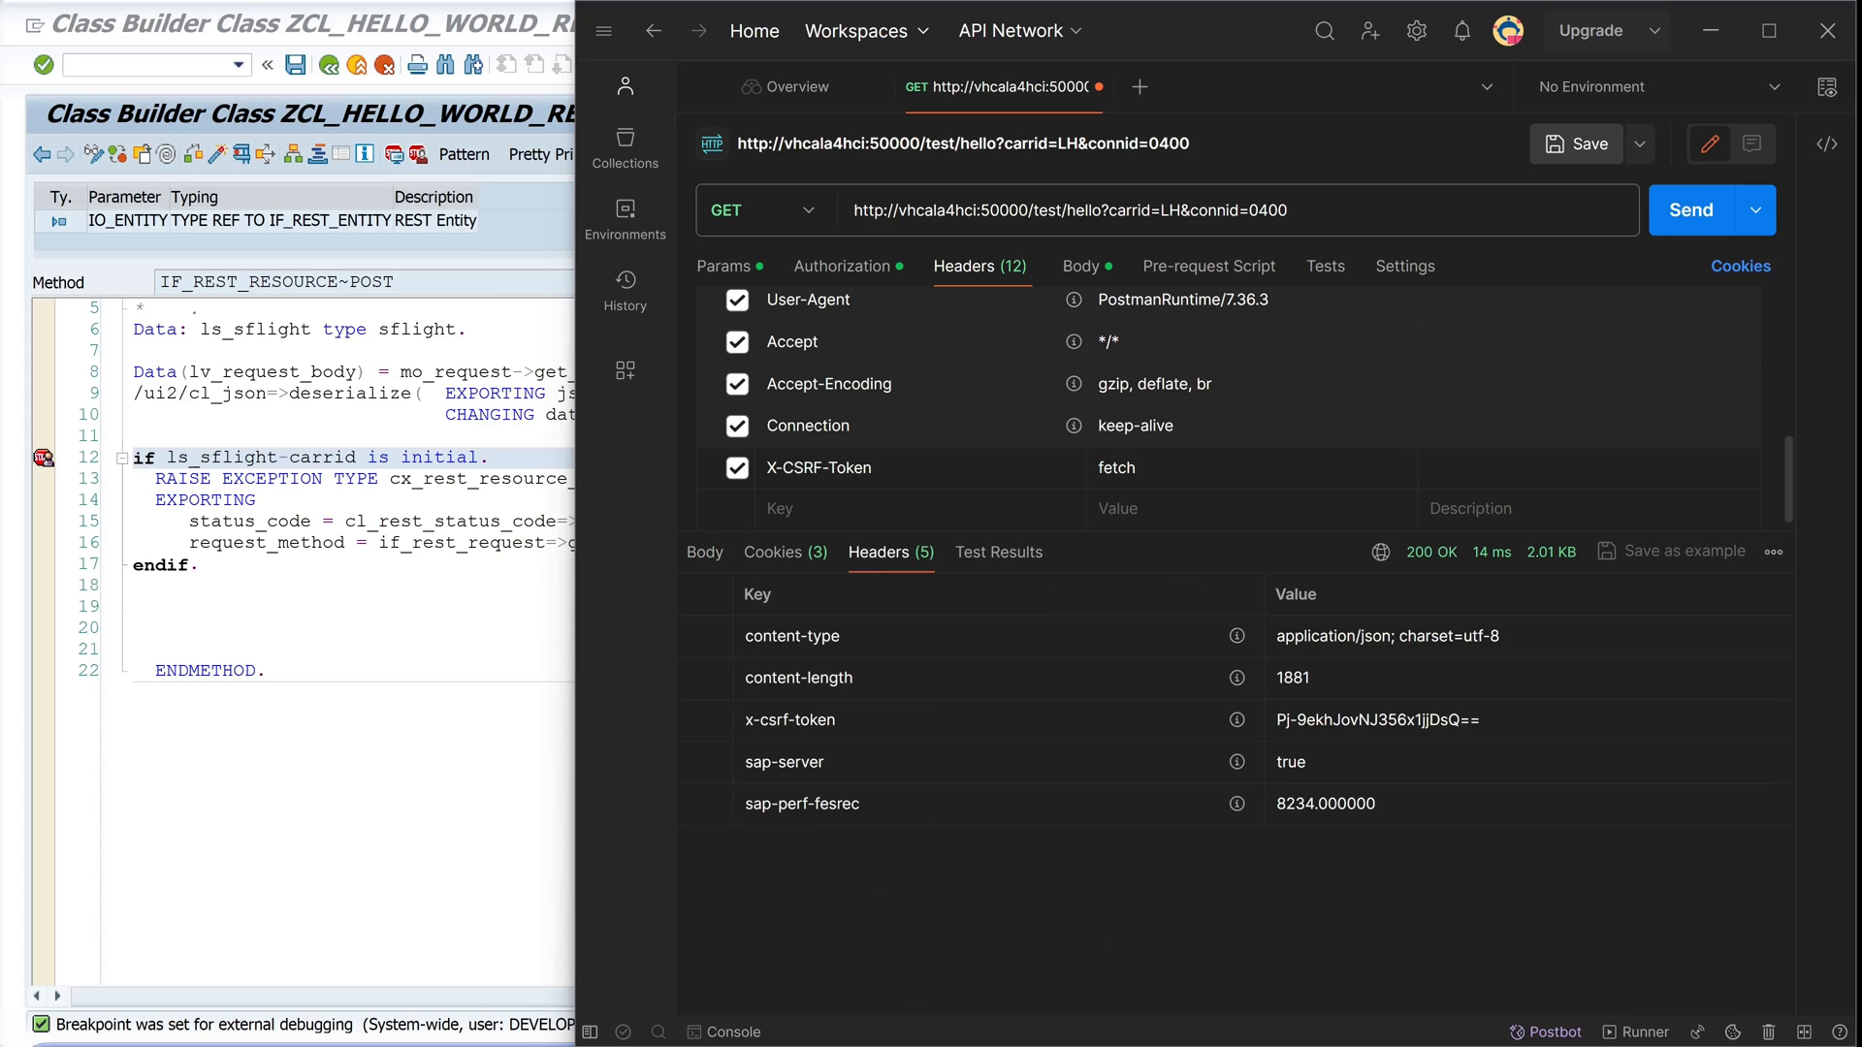
pyautogui.moveTo(1274, 720); pyautogui.dragTo(1362, 720)
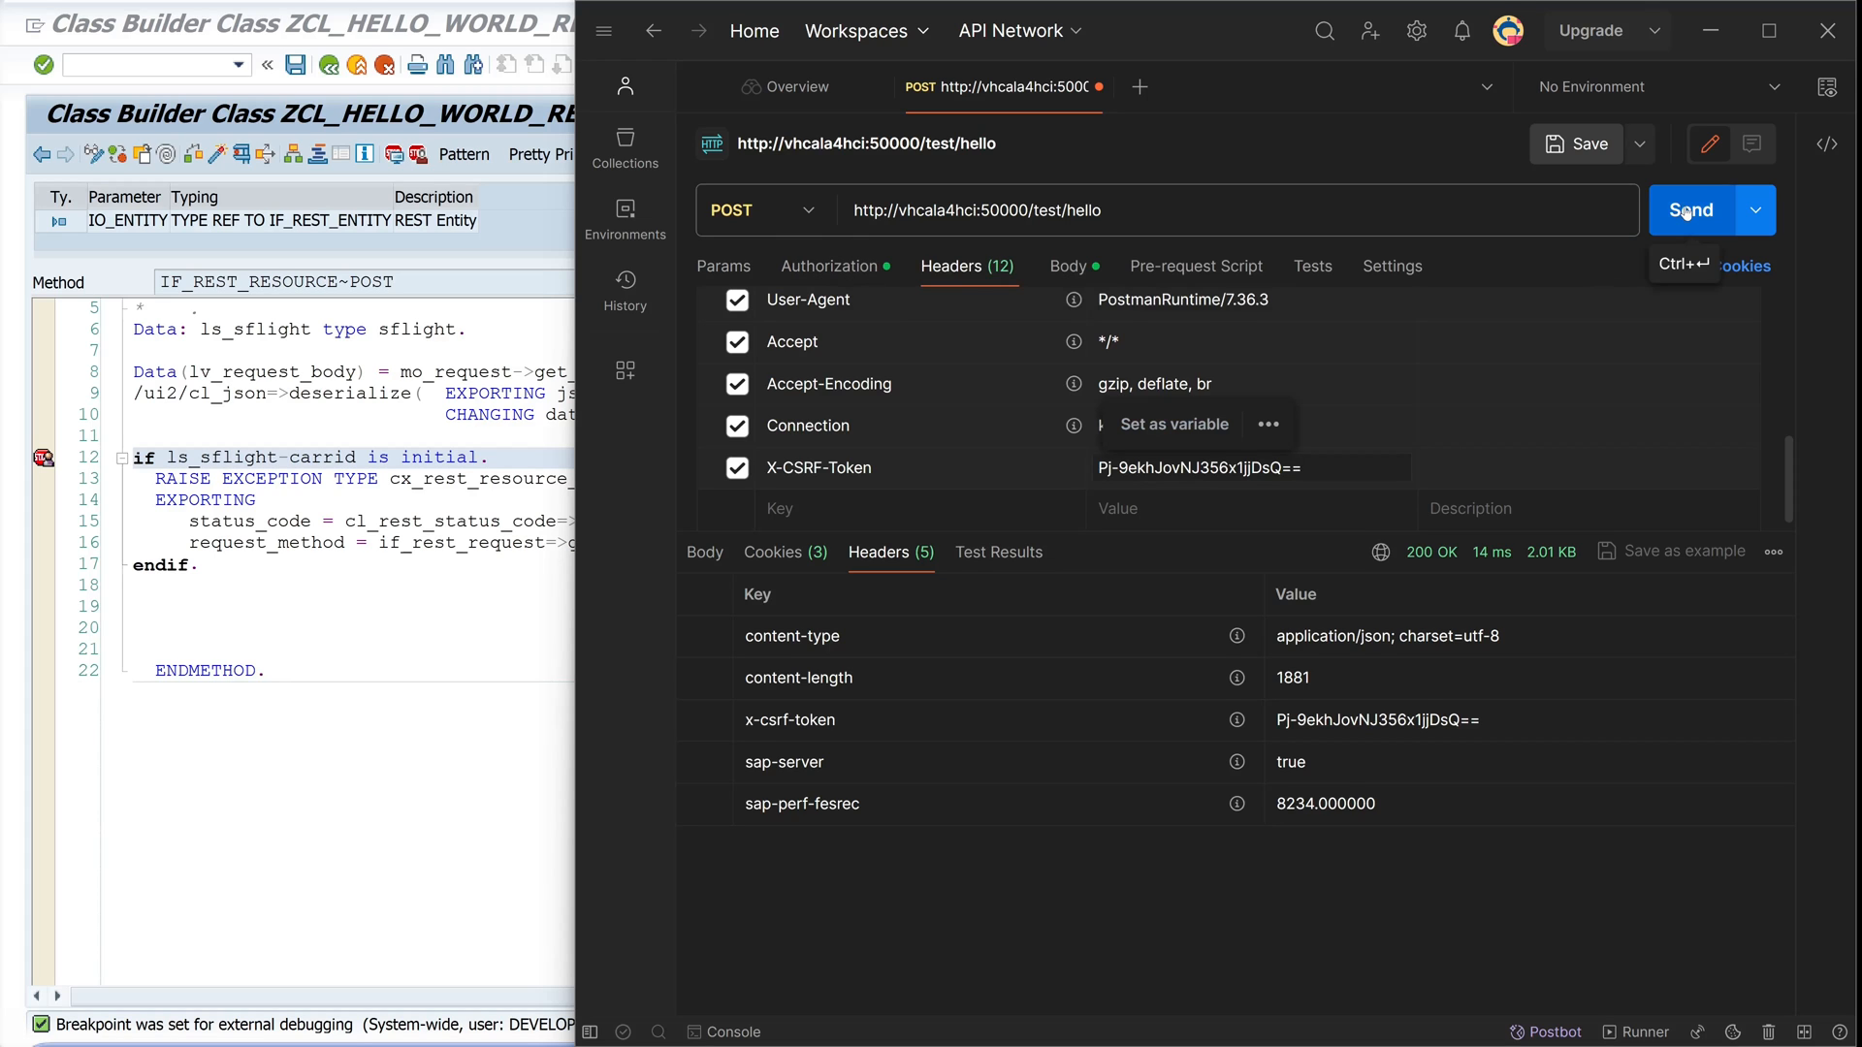
# Send the POST with the fresh token and inspect lv_request_body and ls_sflight in the debugger
pyautogui.click(1691, 210)
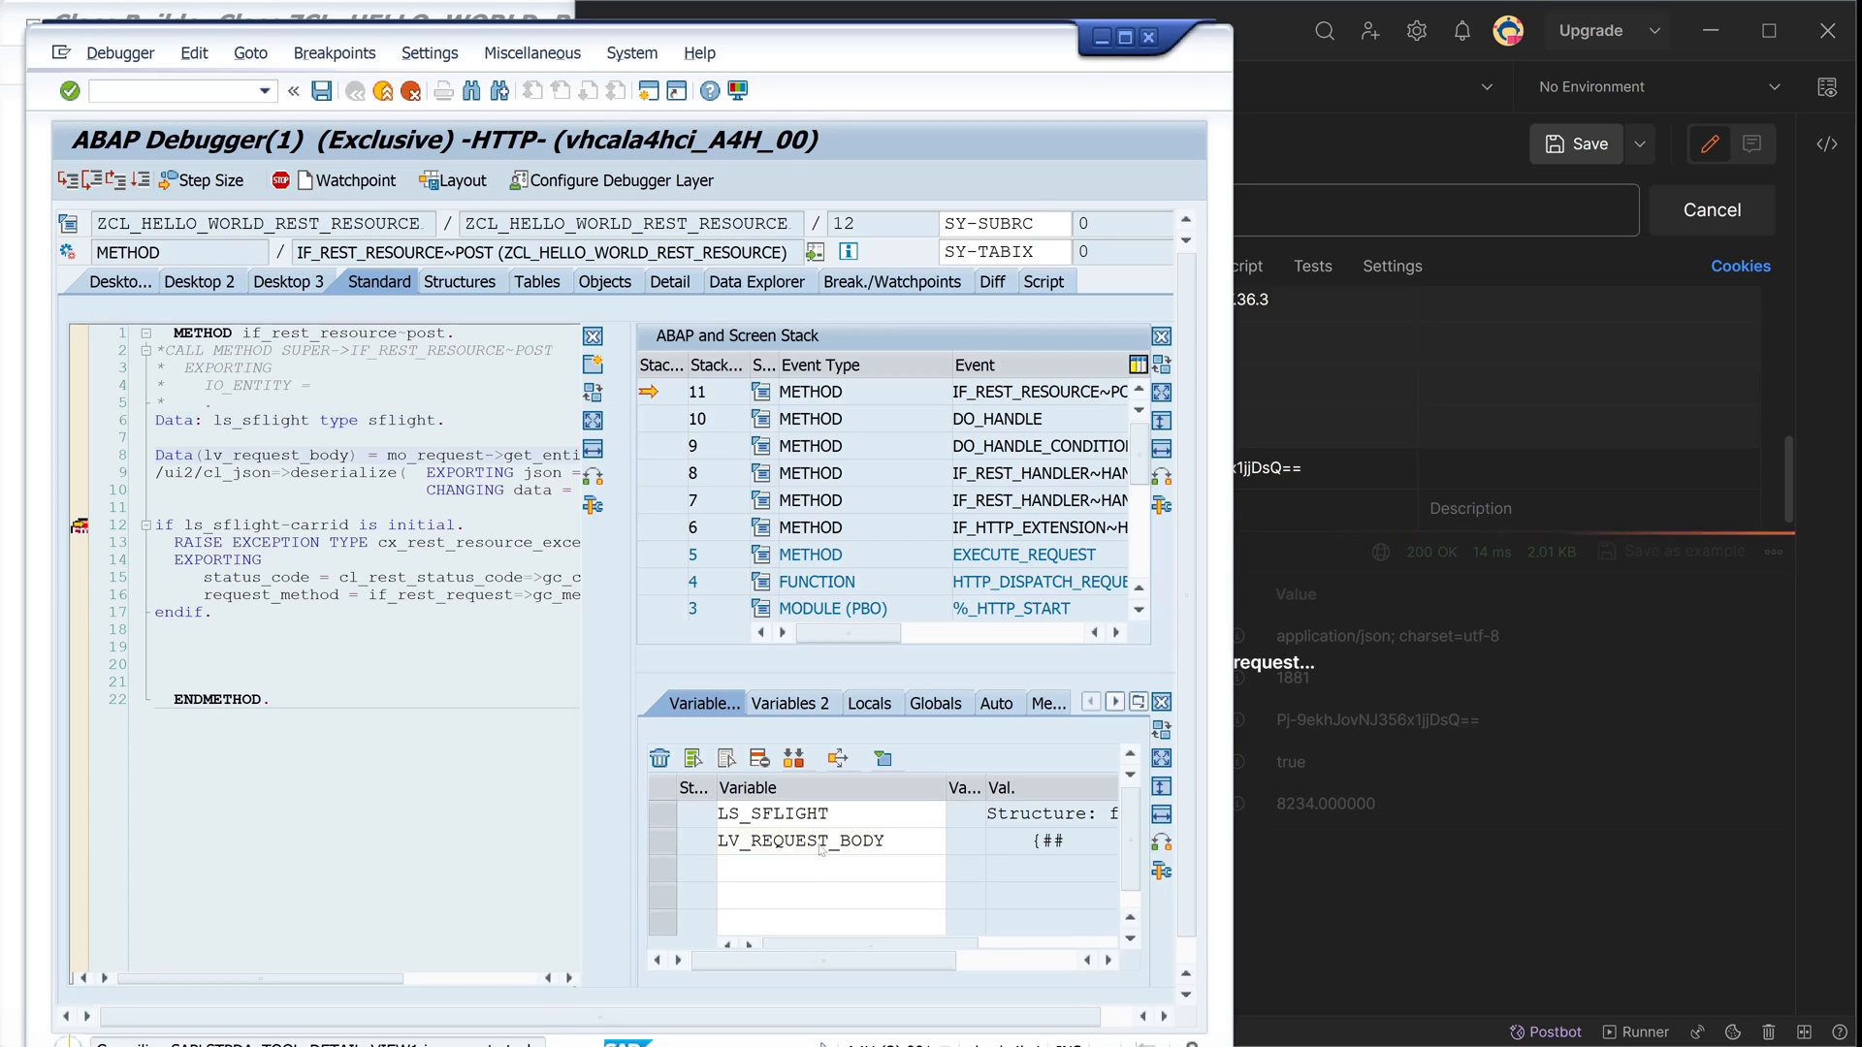
pyautogui.click(673, 281)
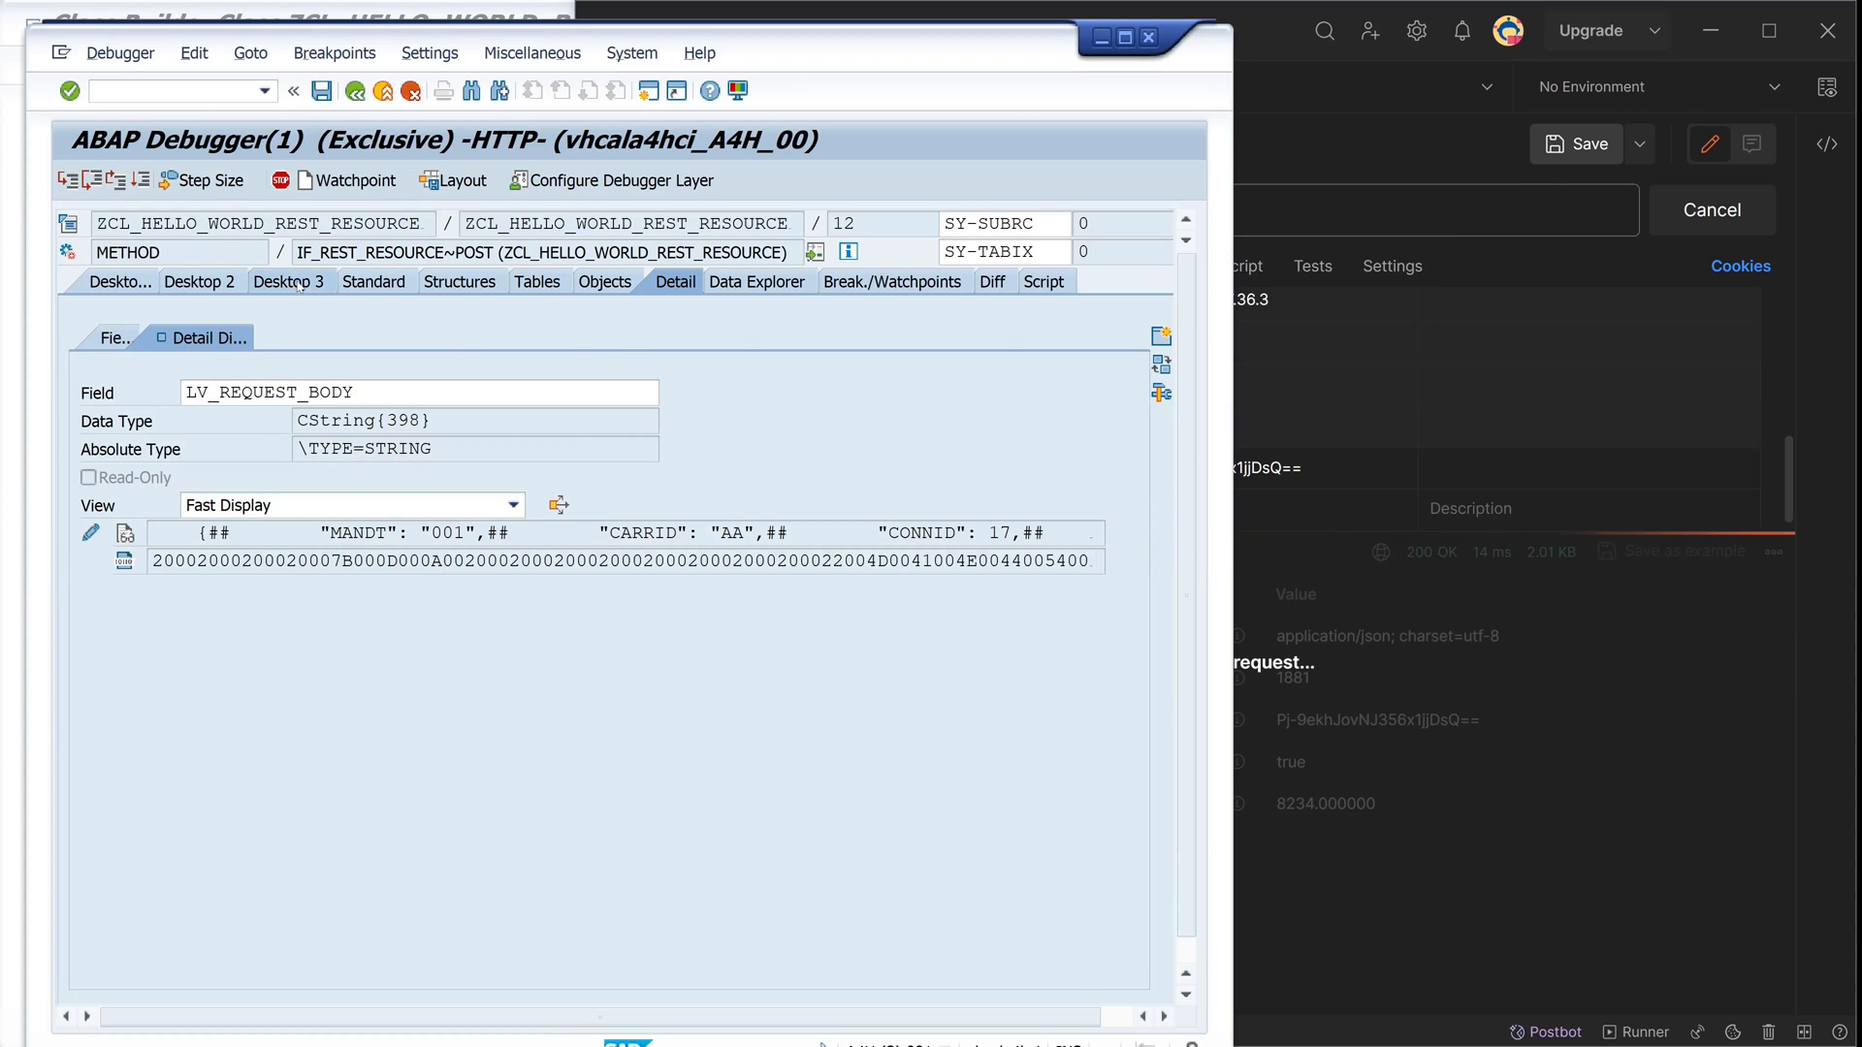
pyautogui.click(289, 281)
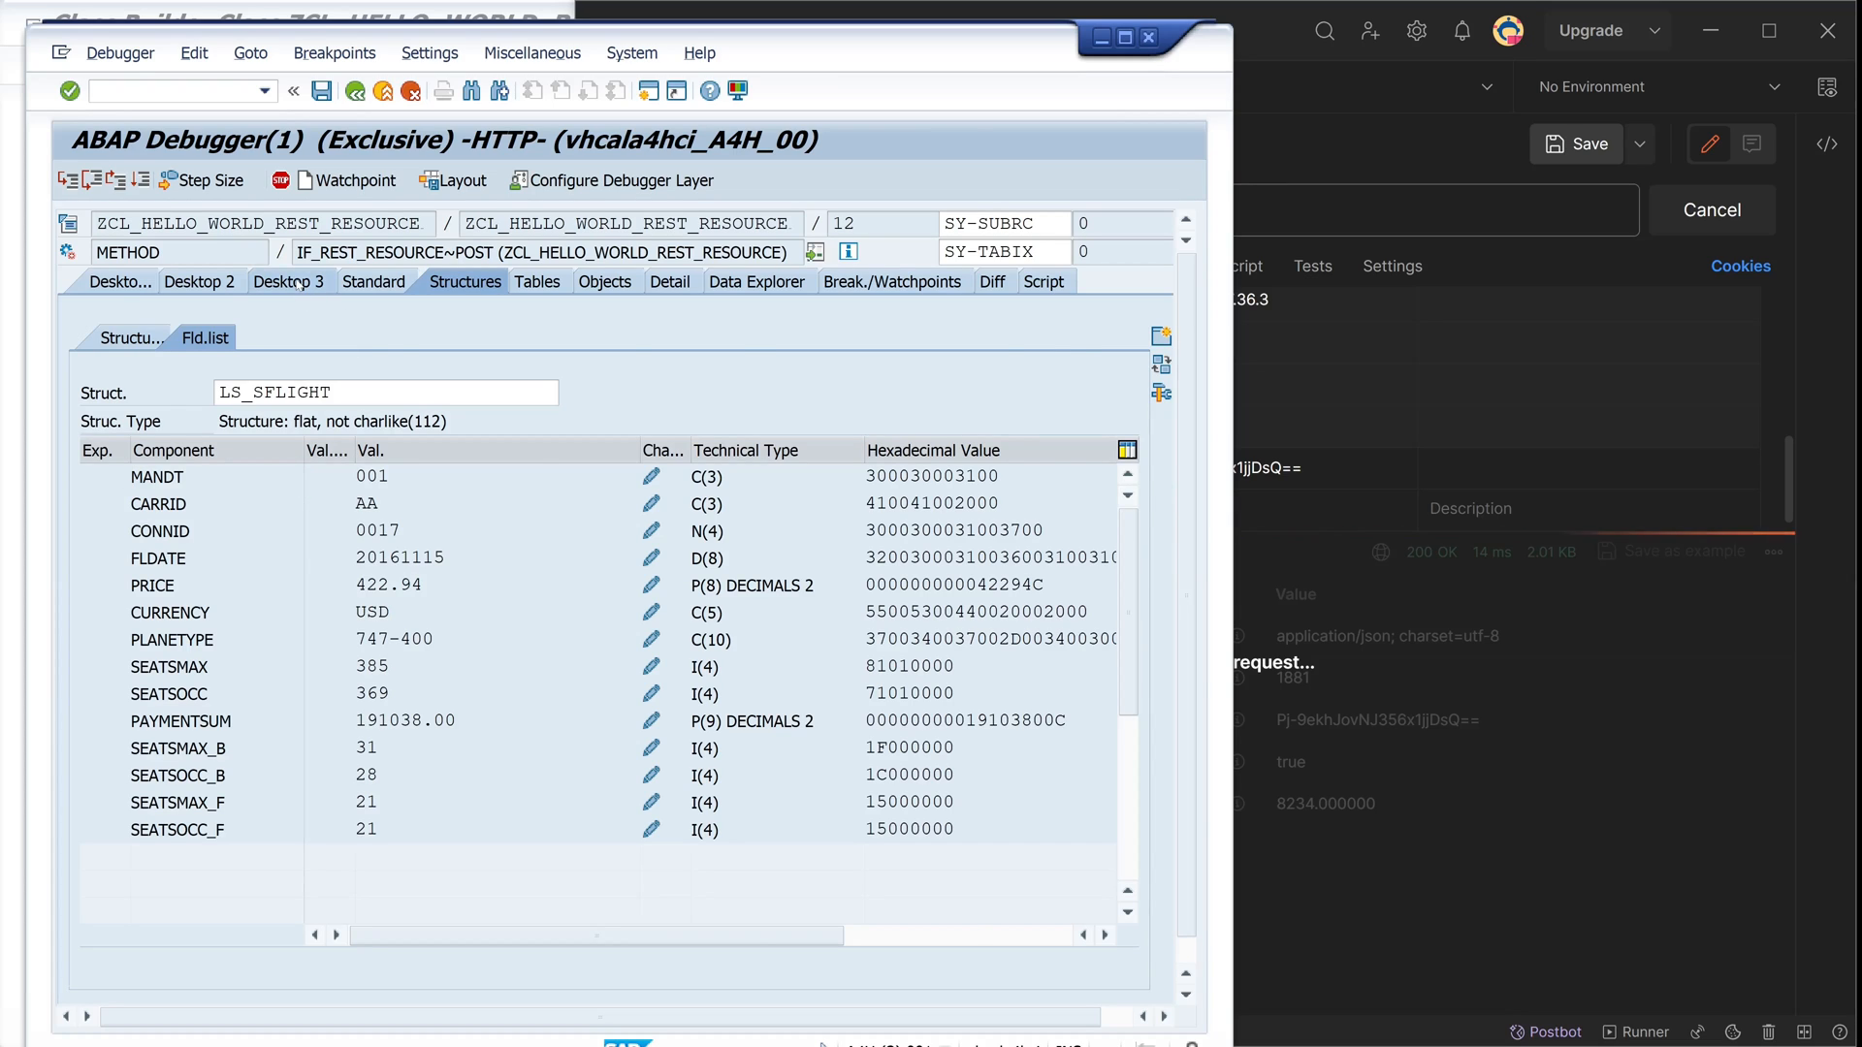
pyautogui.click(289, 281)
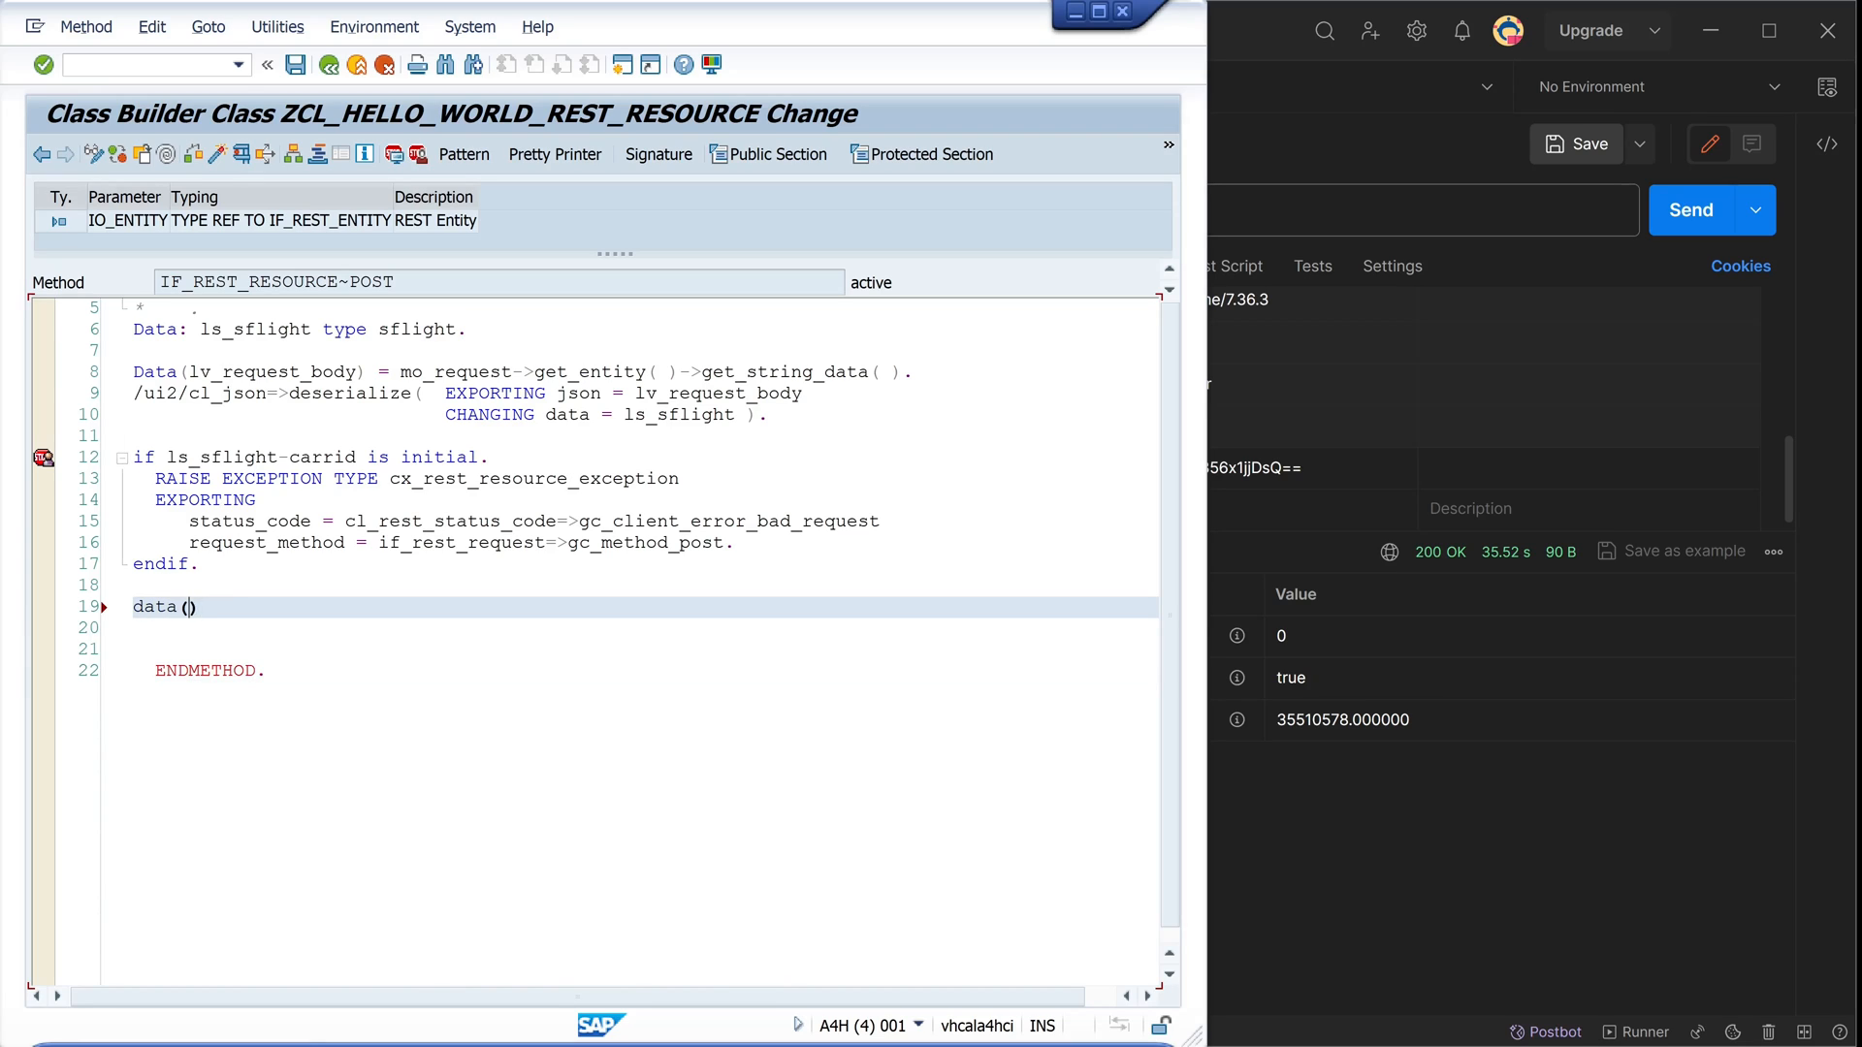
# Declare lo_entity = mo_response->create_entity( )
pyautogui.write('lo_e')
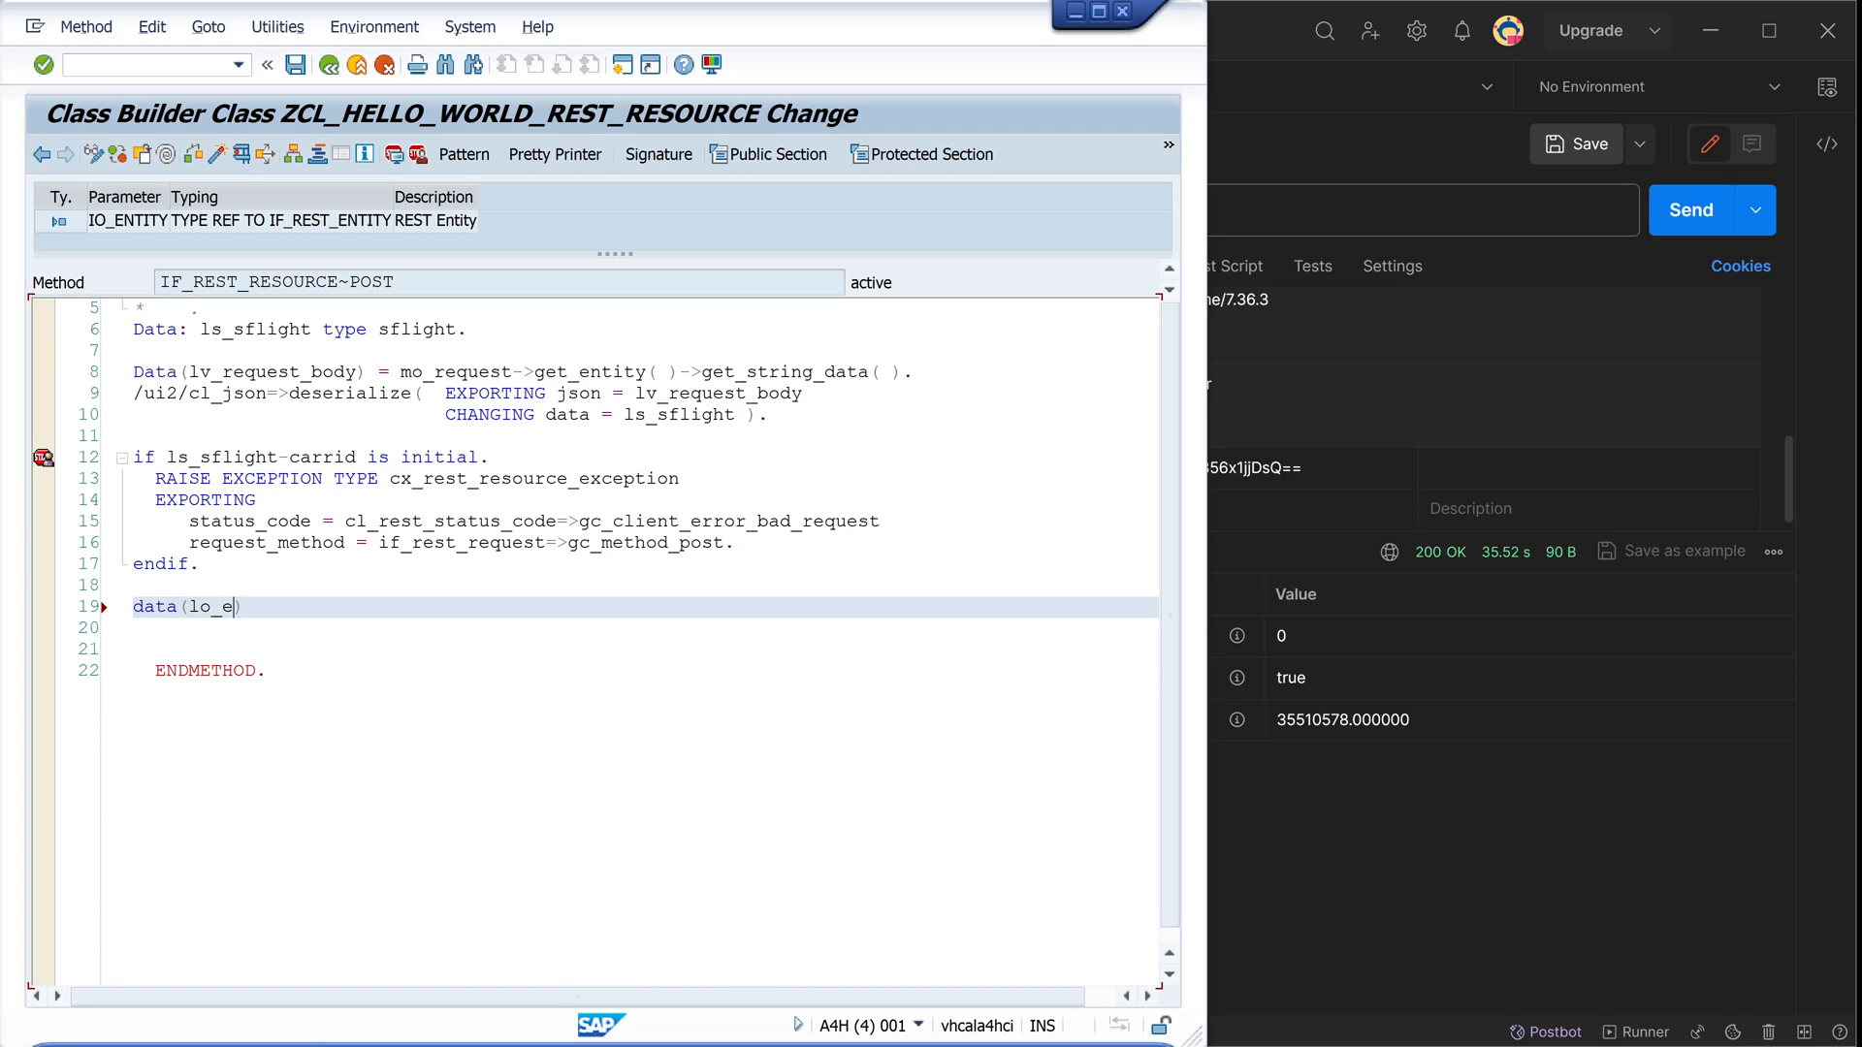
pyautogui.write('ntity')
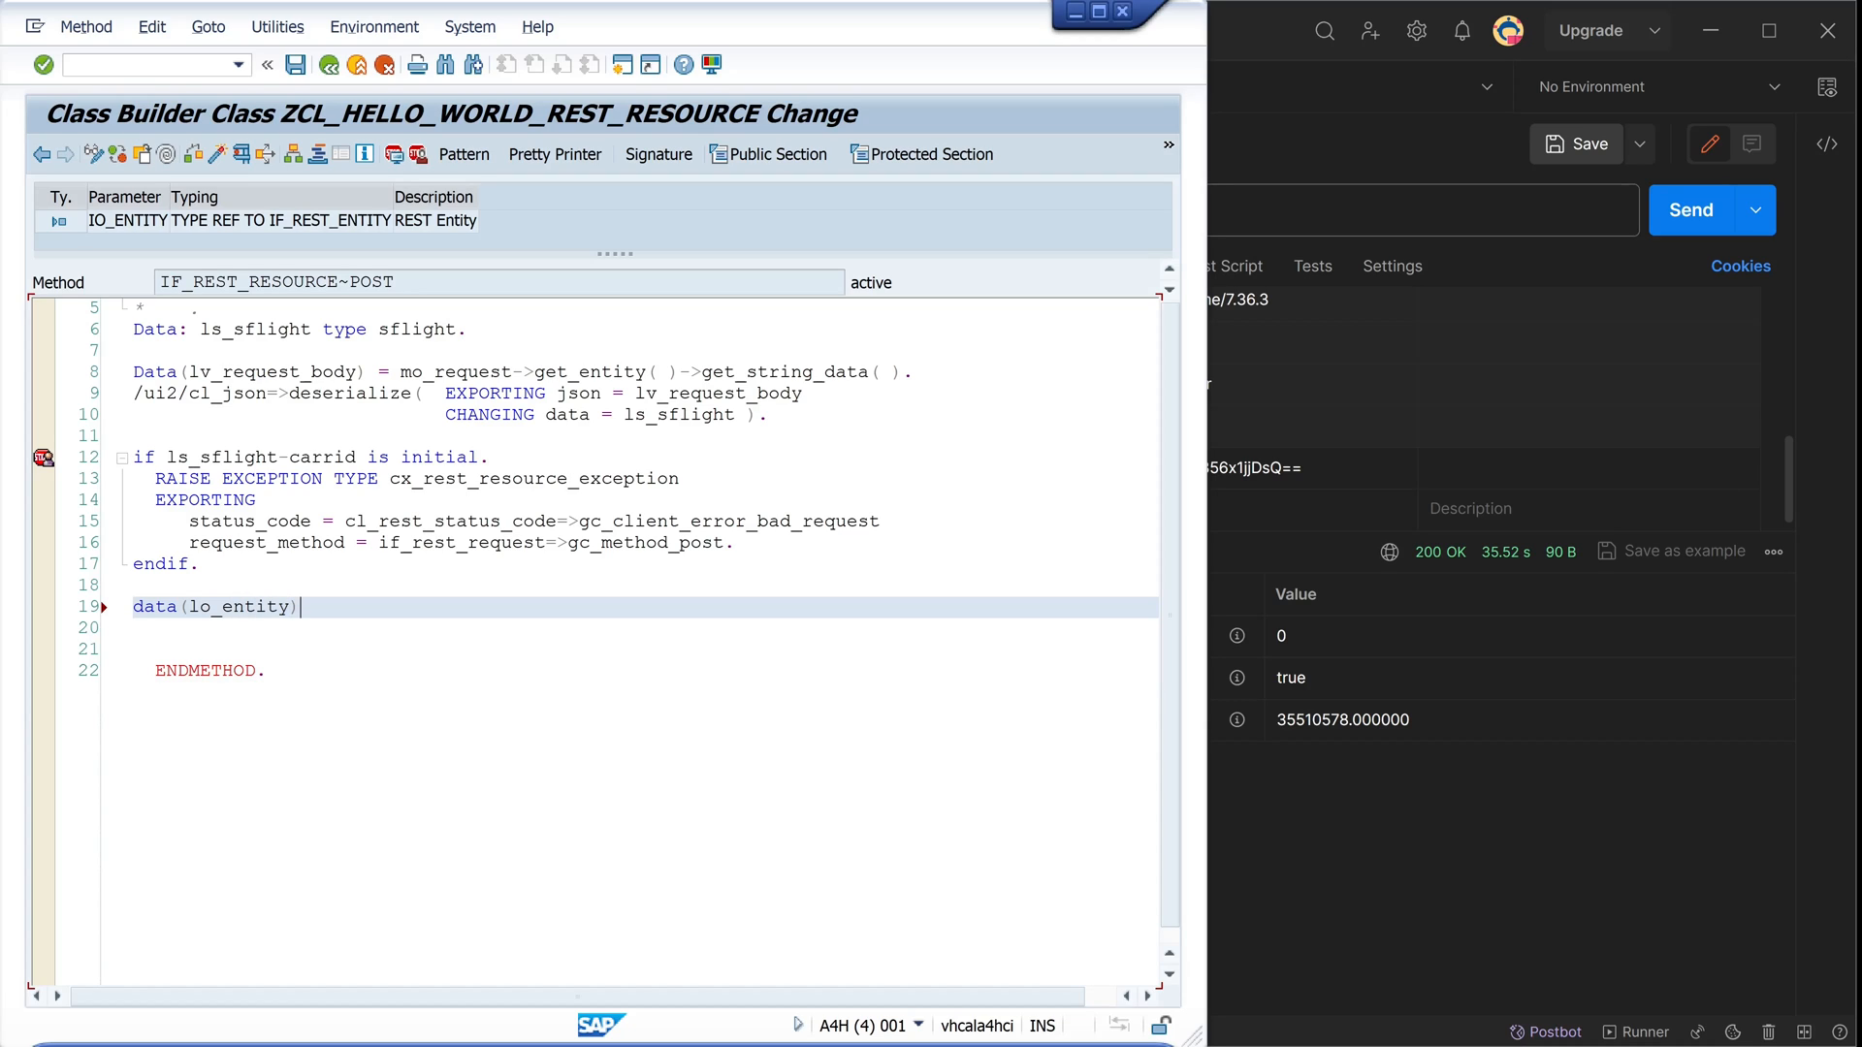
pyautogui.write('= mo_response->')
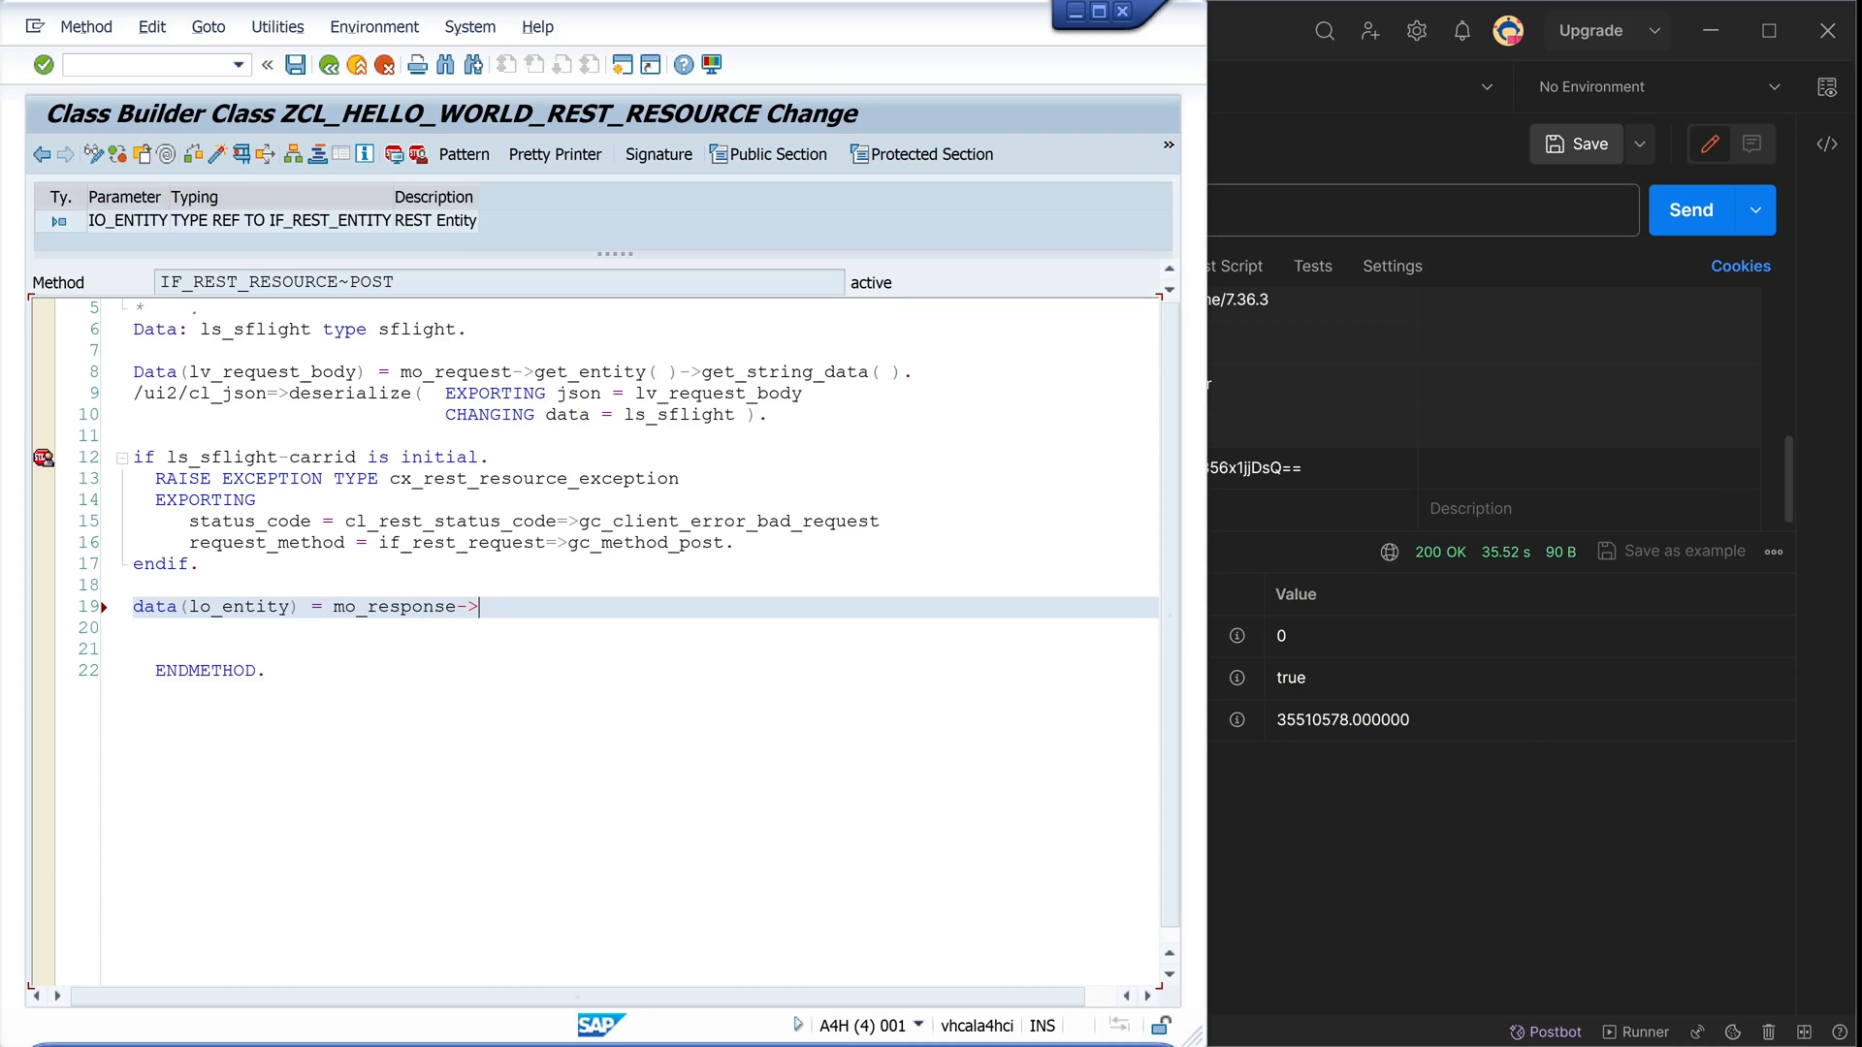
pyautogui.write('cre')
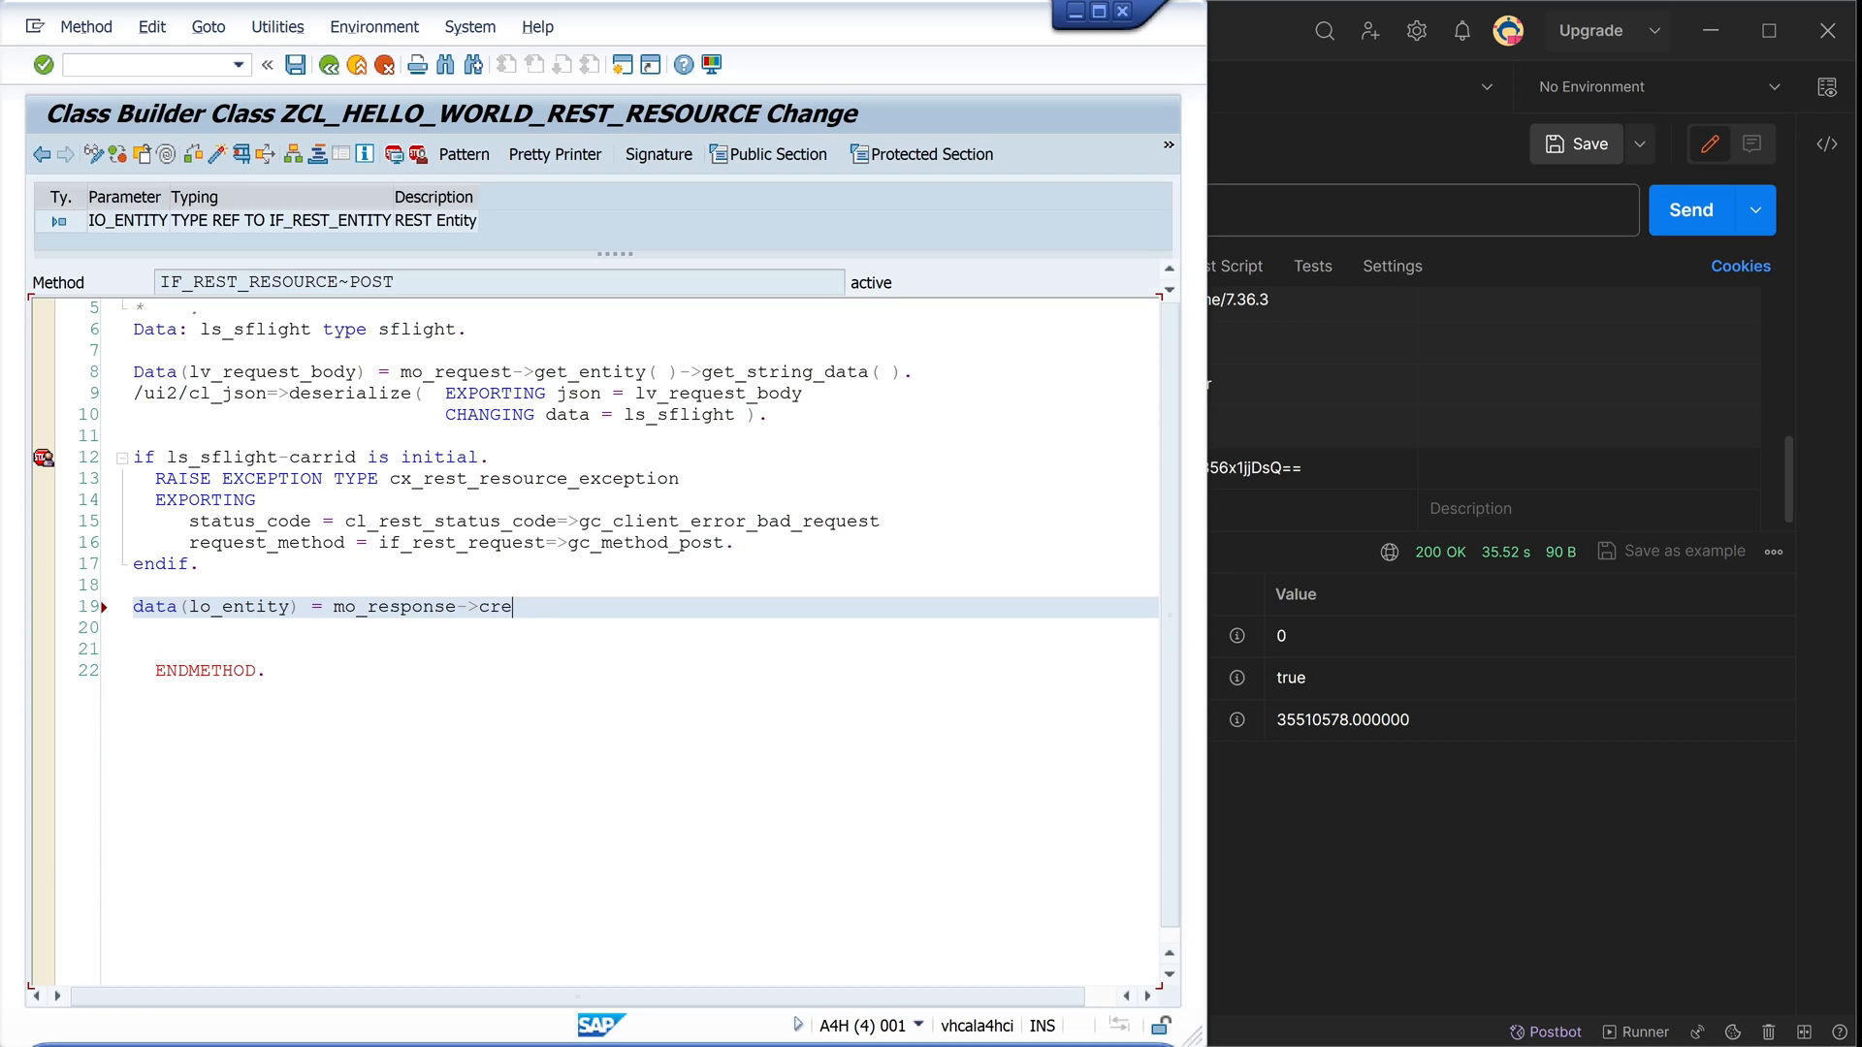
pyautogui.write('ate_ent')
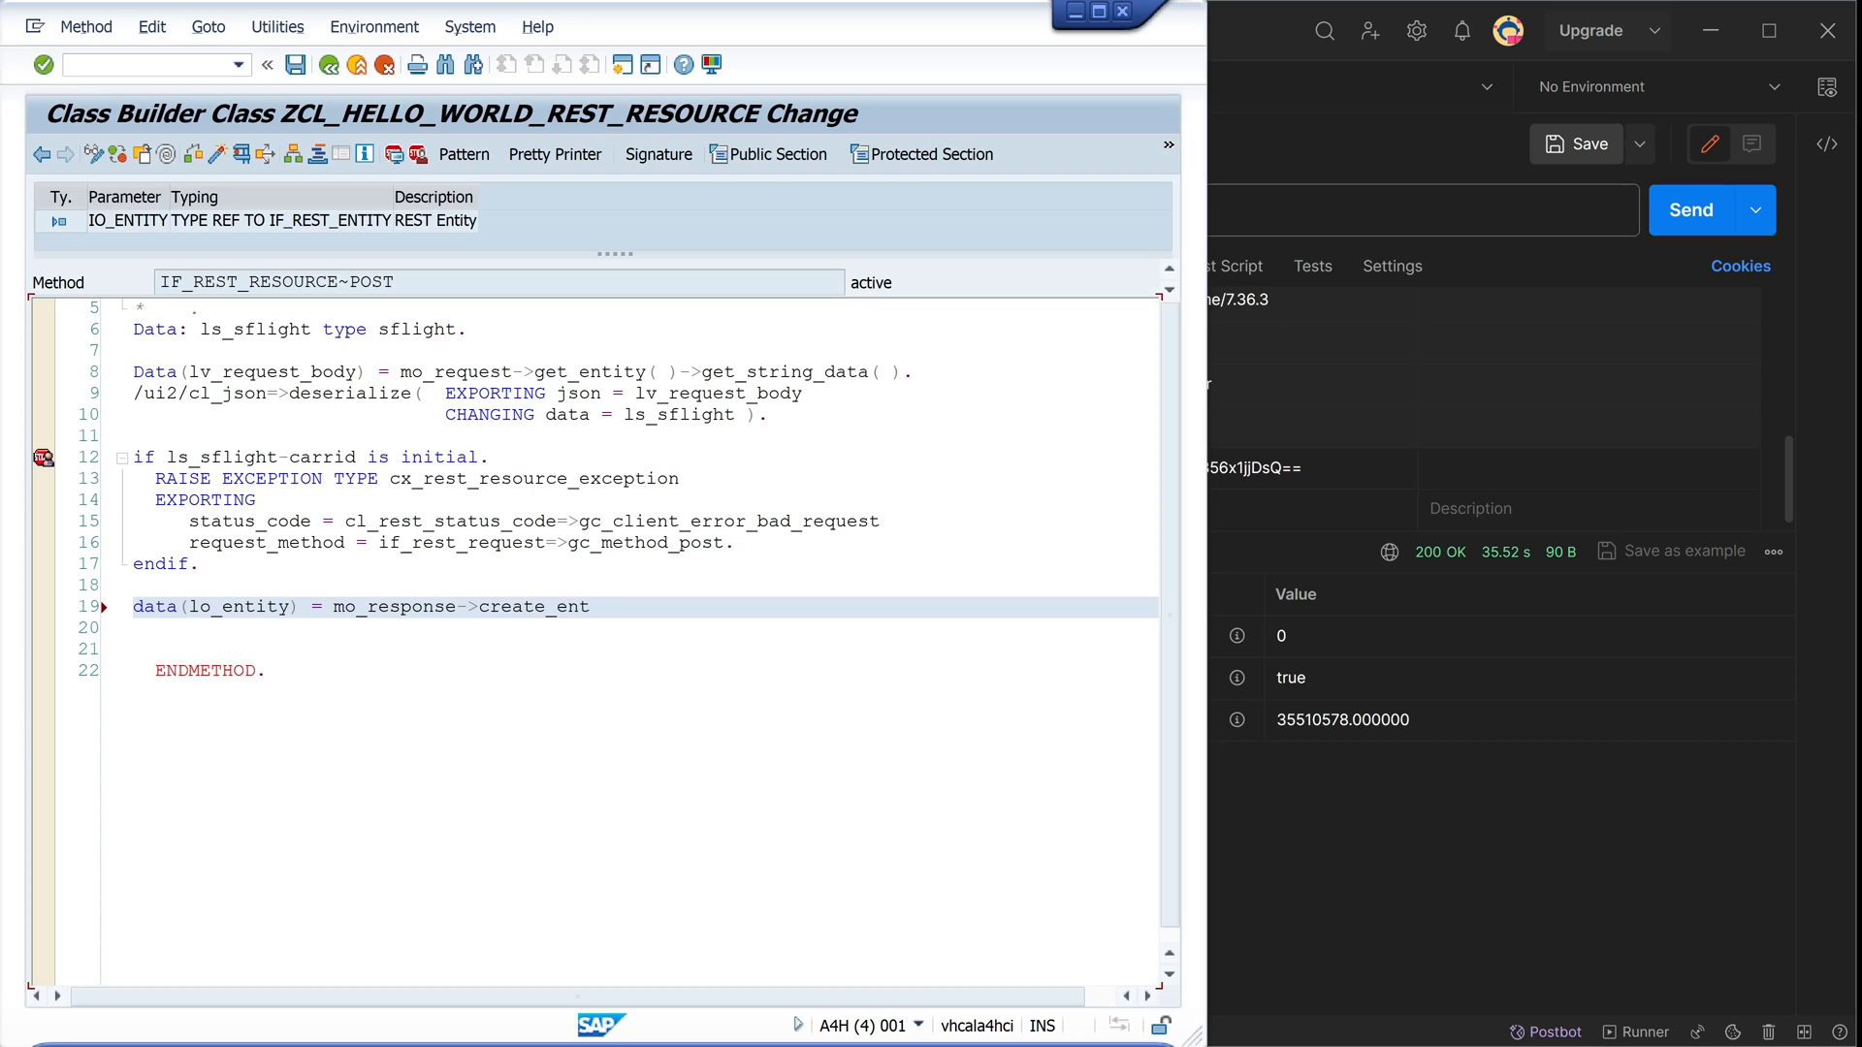
pyautogui.write('ity( ).')
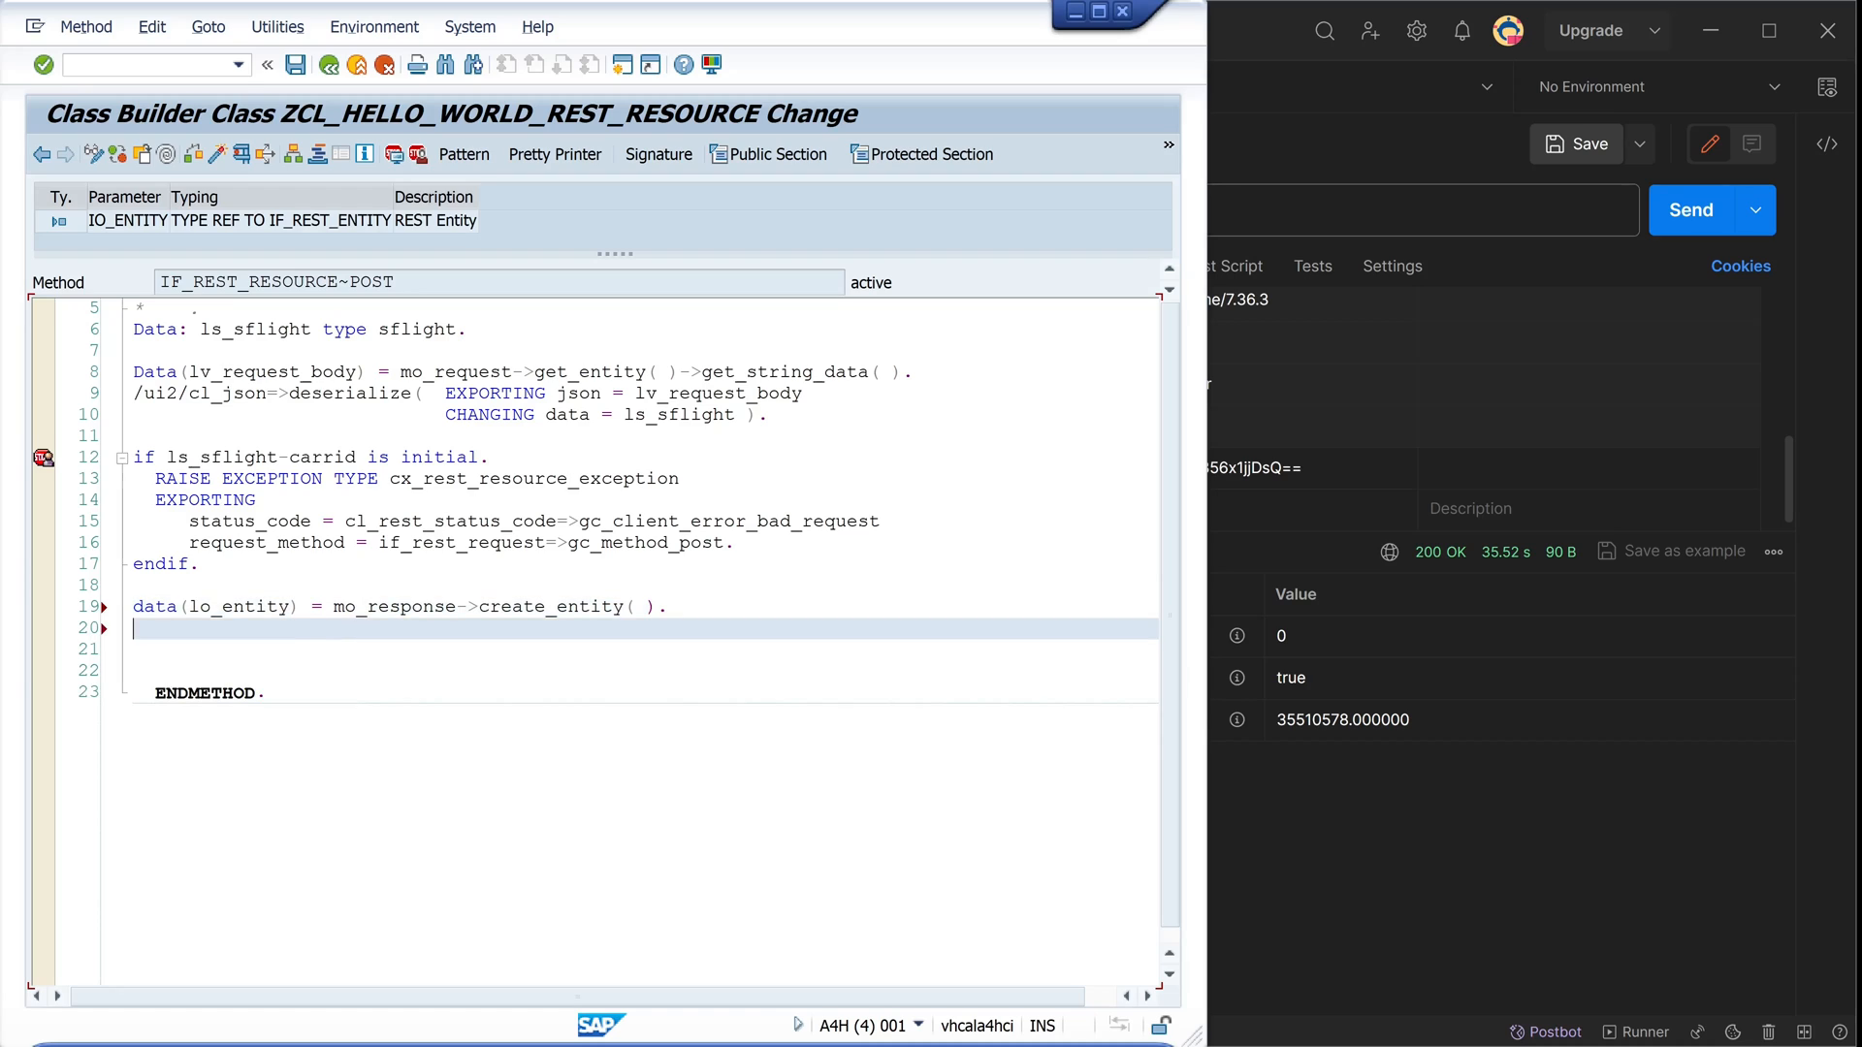
# Set lo_entity content type to if_rest_media_type=>gc_appl_json
pyautogui.write('lo_entity')
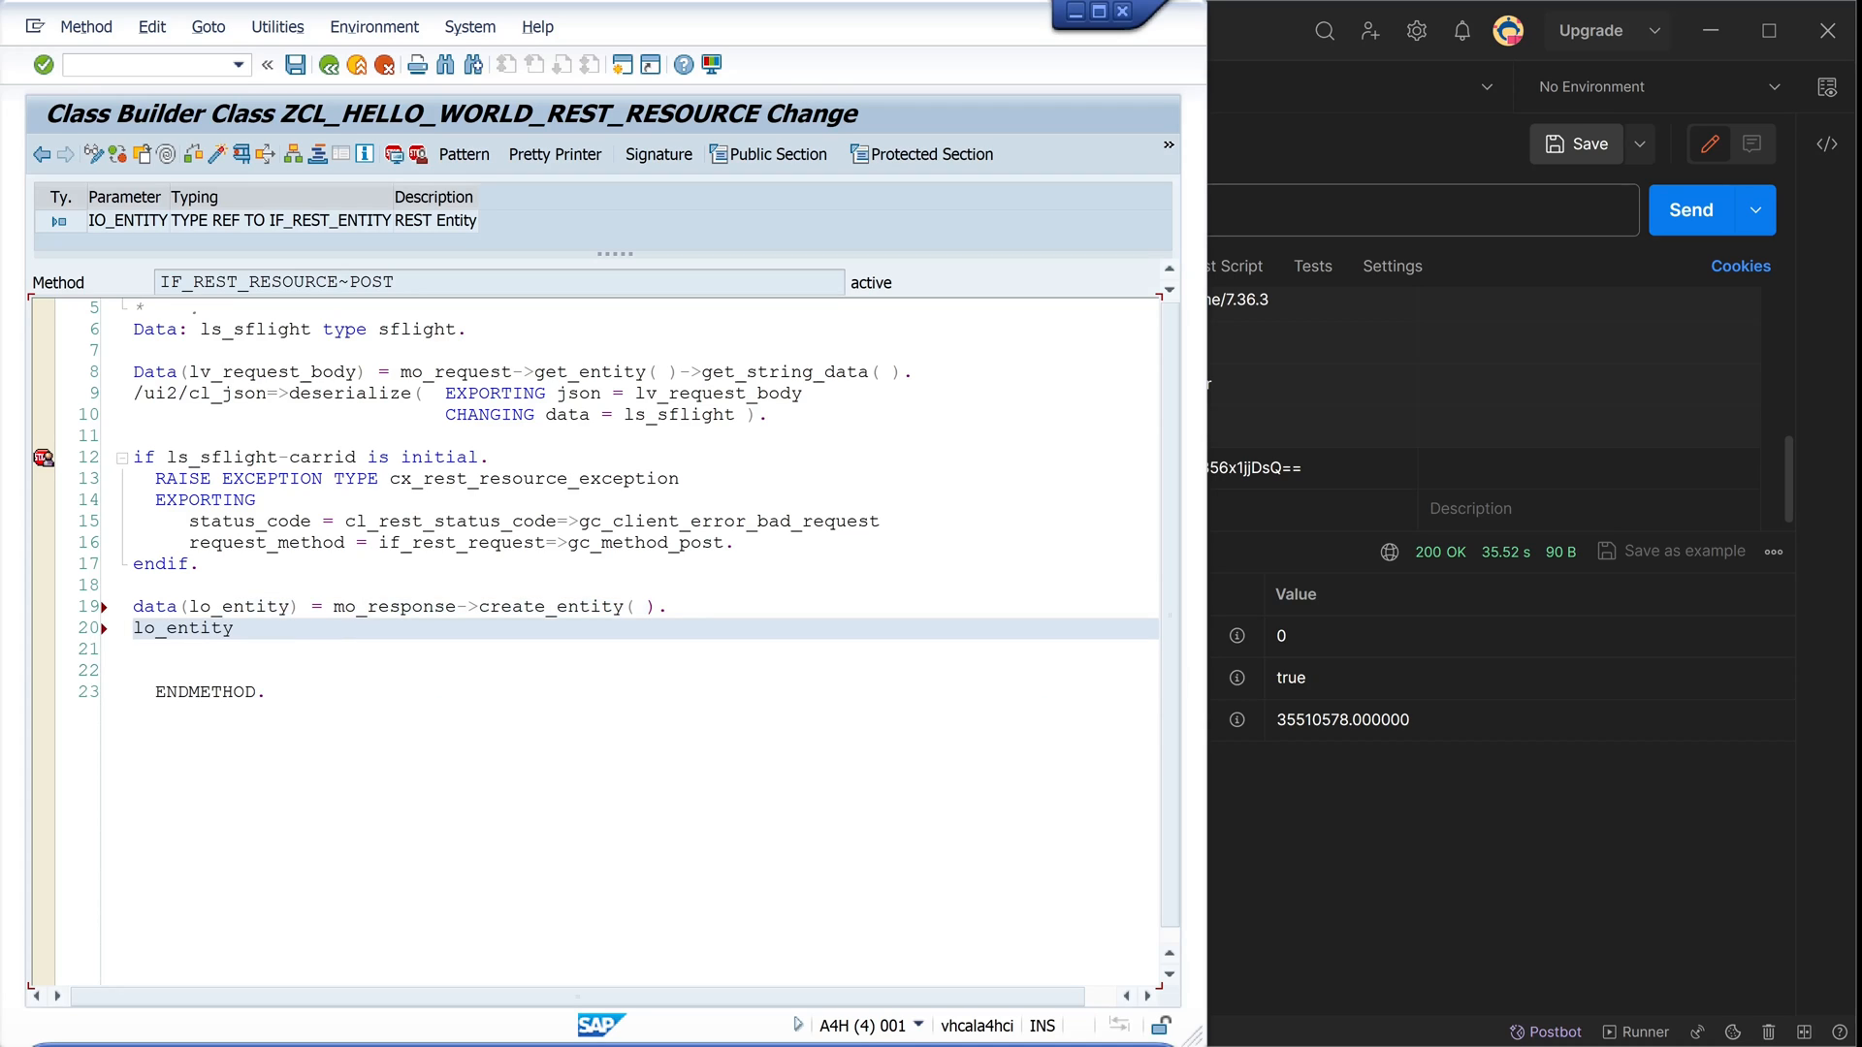
pyautogui.write('->')
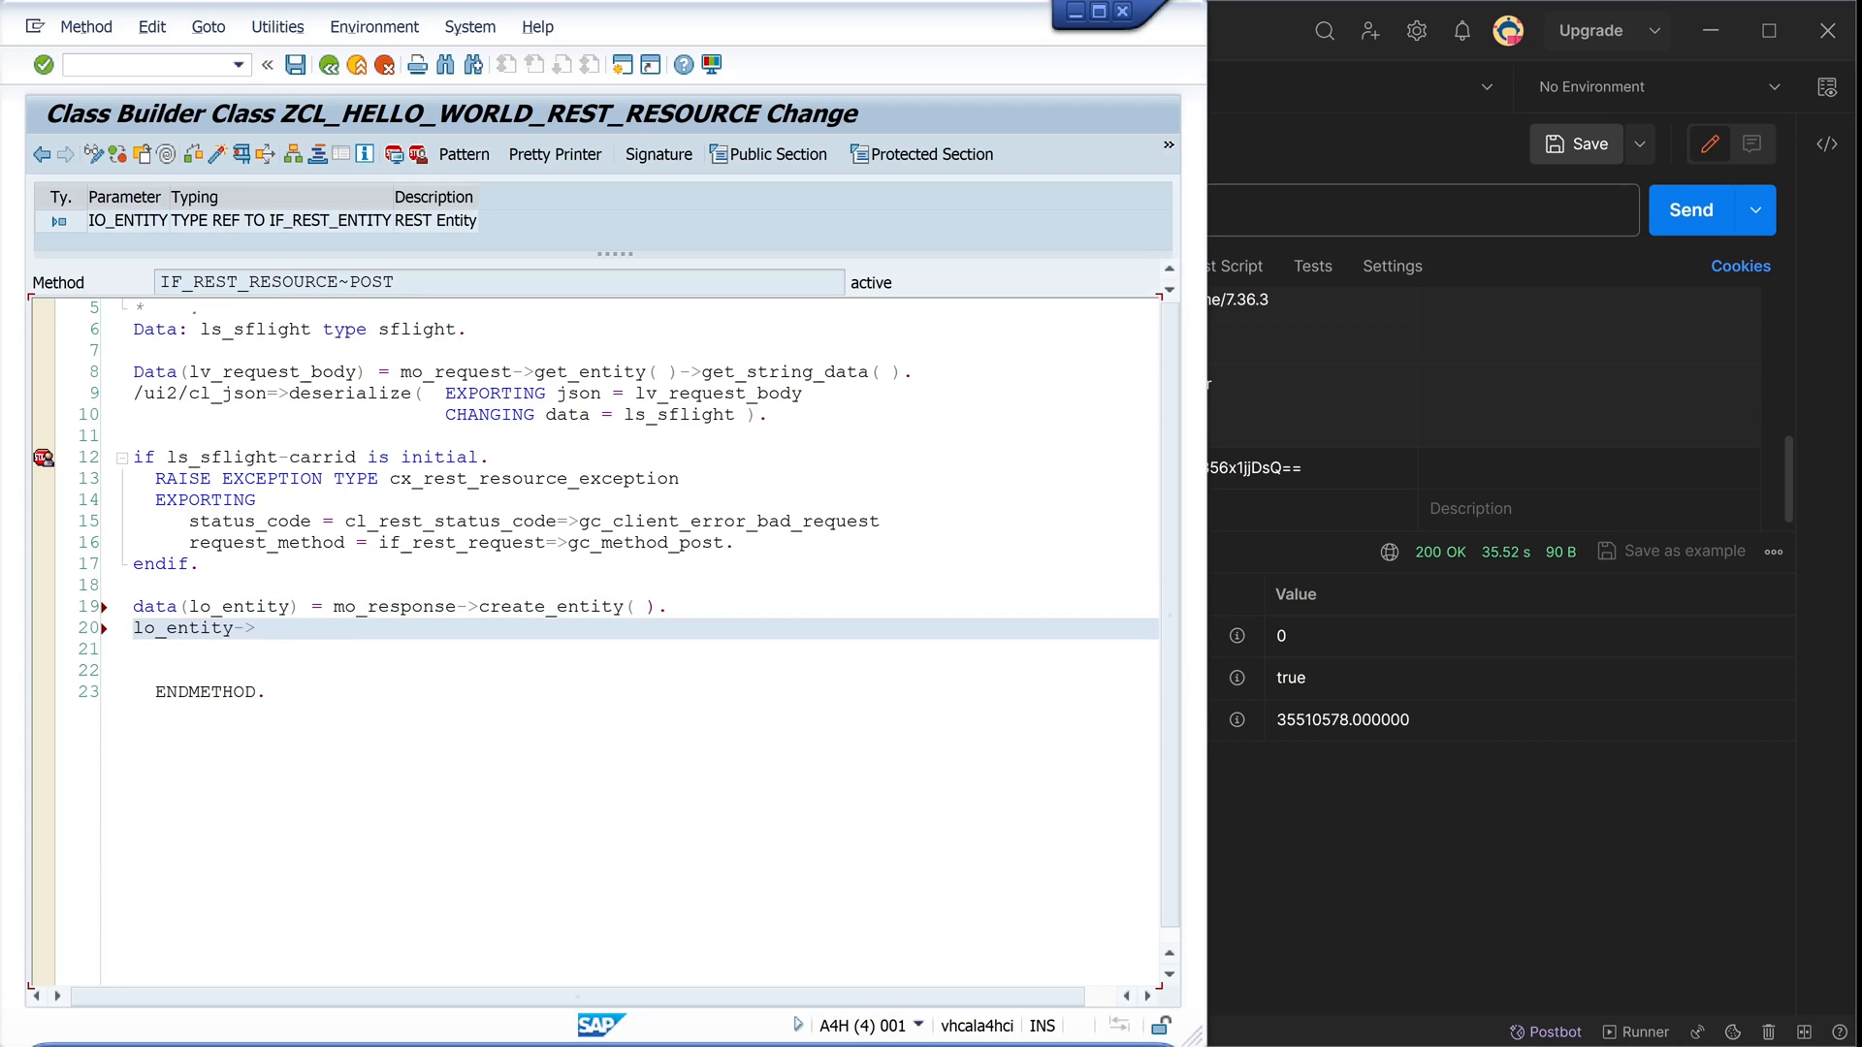
pyautogui.write('set_content_type')
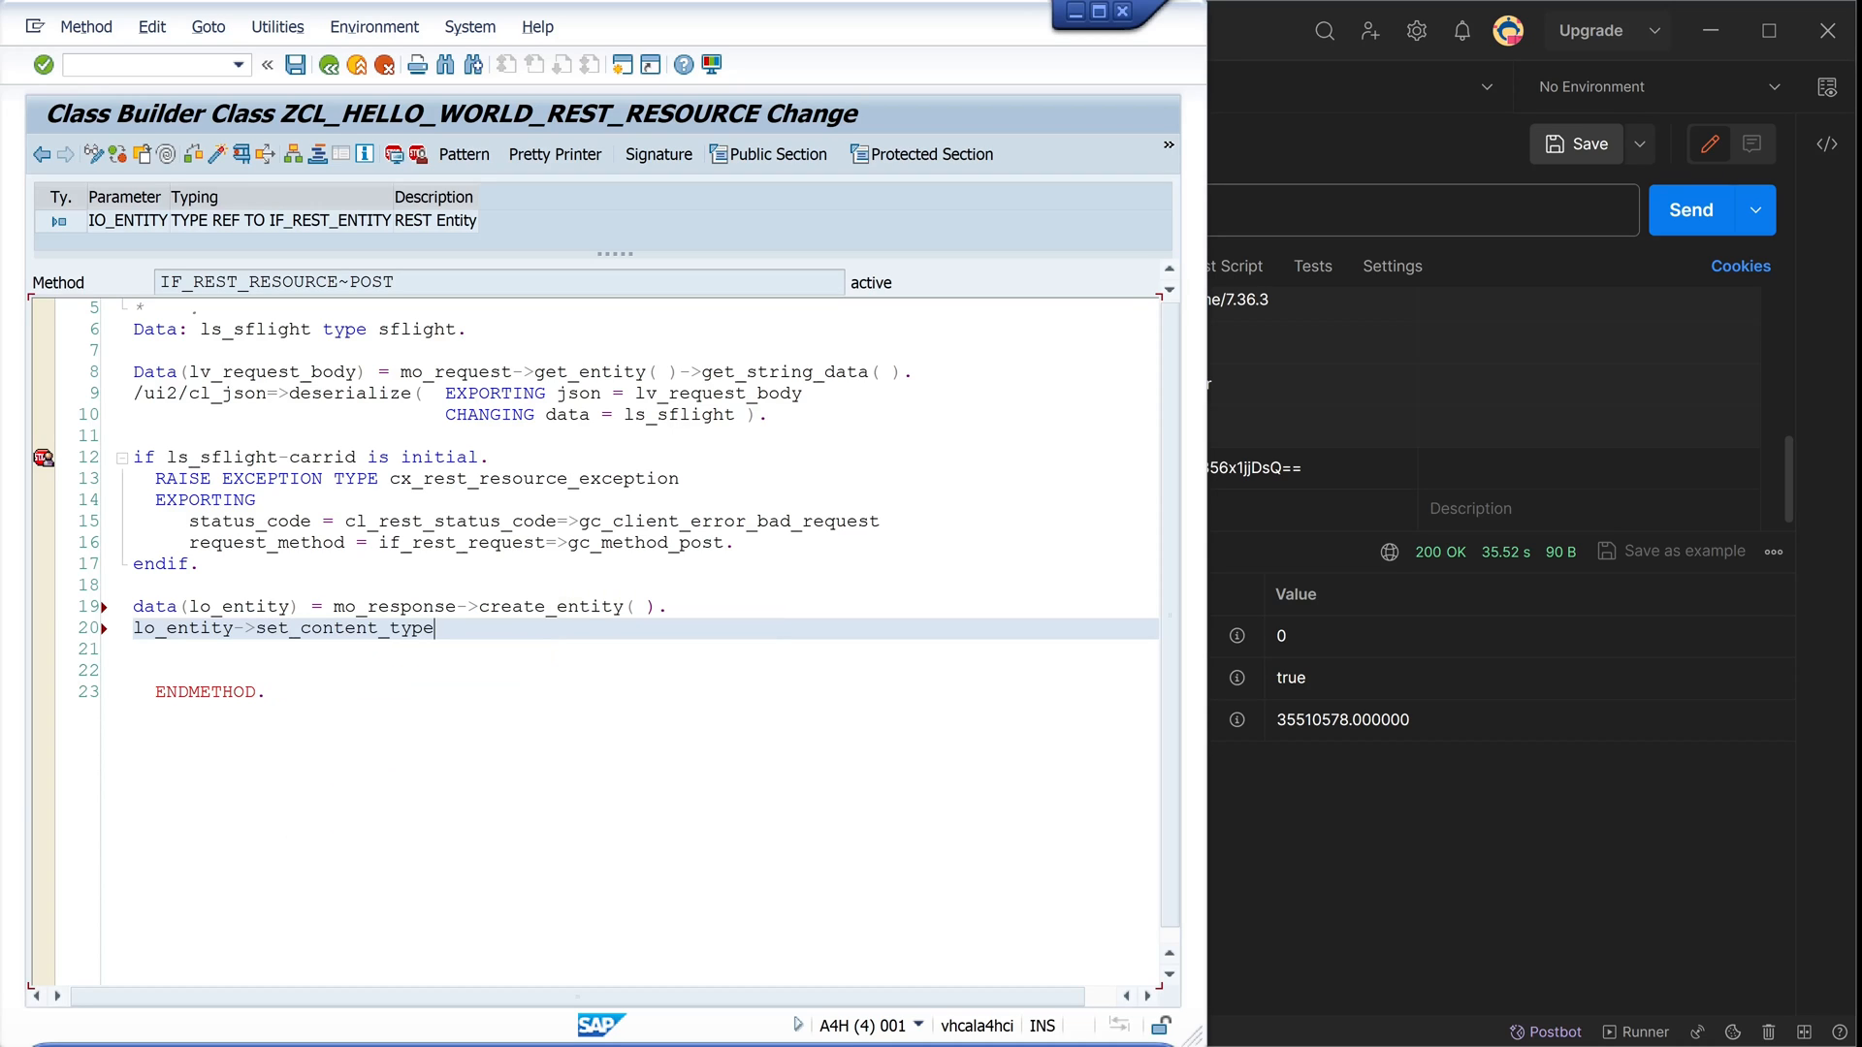
pyautogui.write('(')
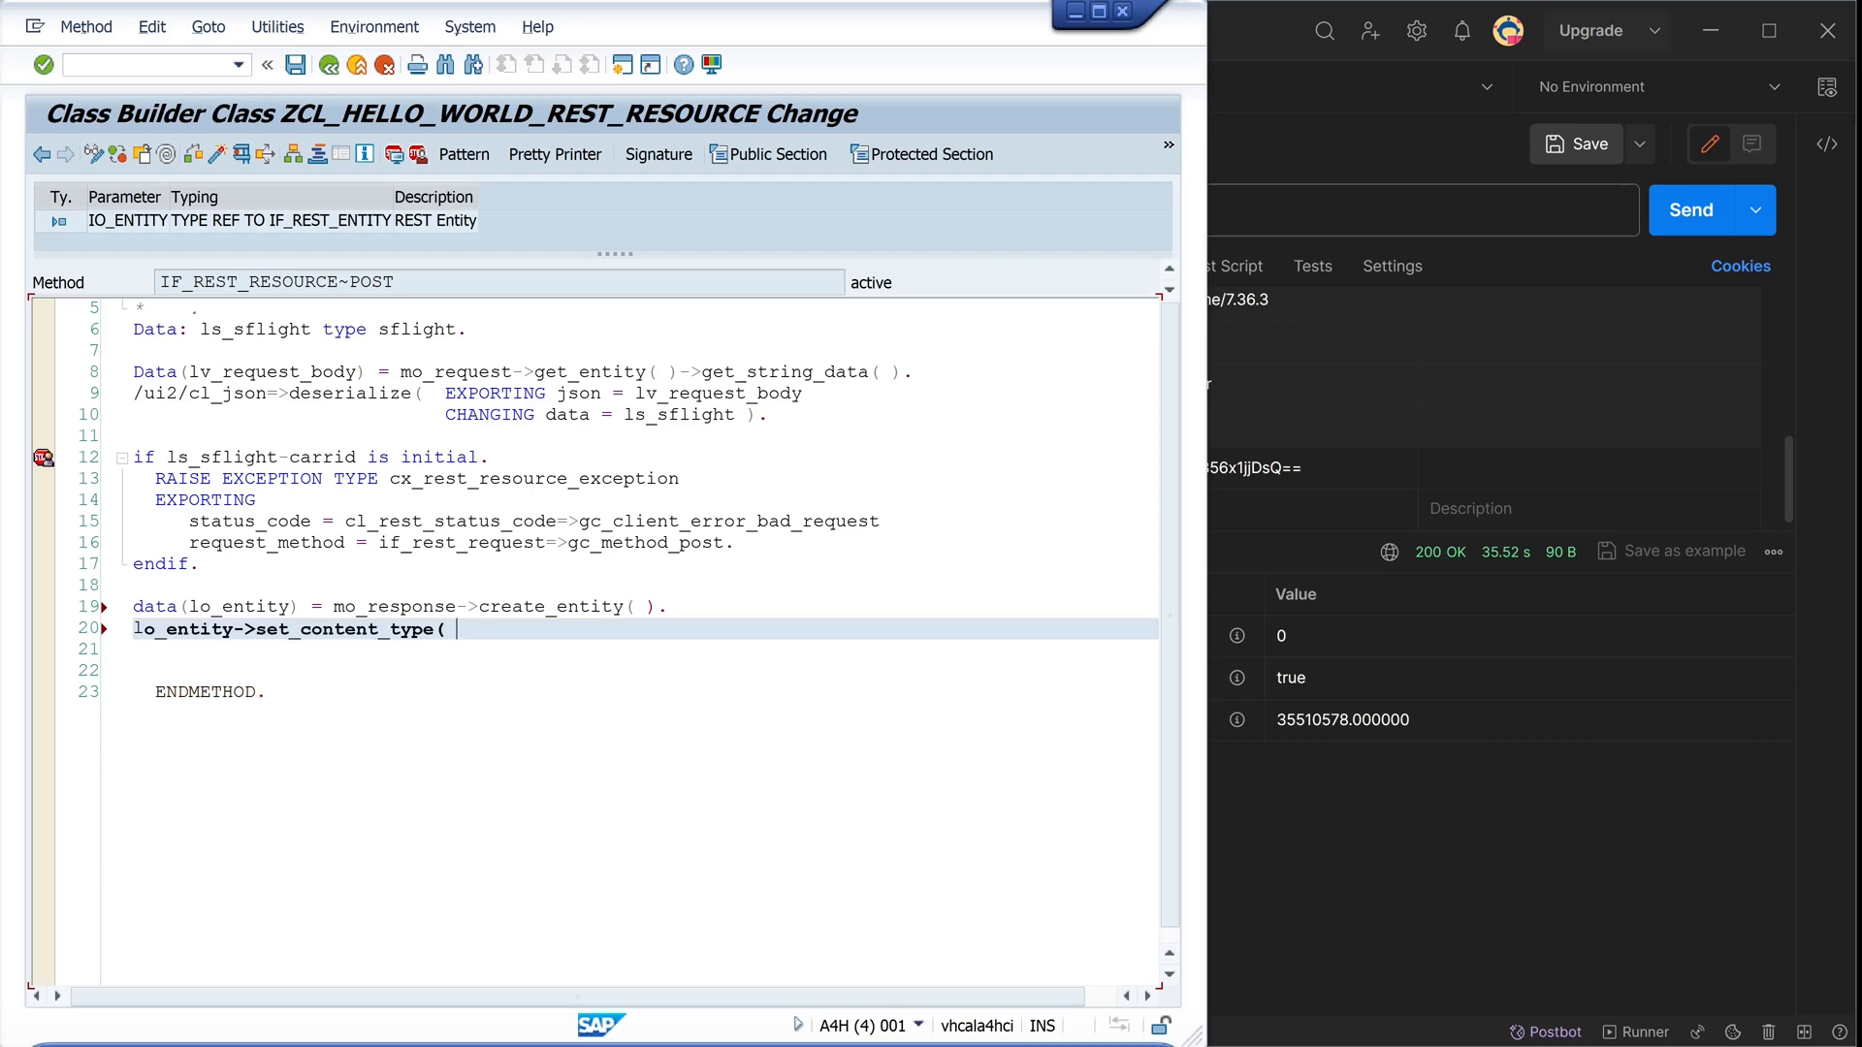
pyautogui.write('if_resst')
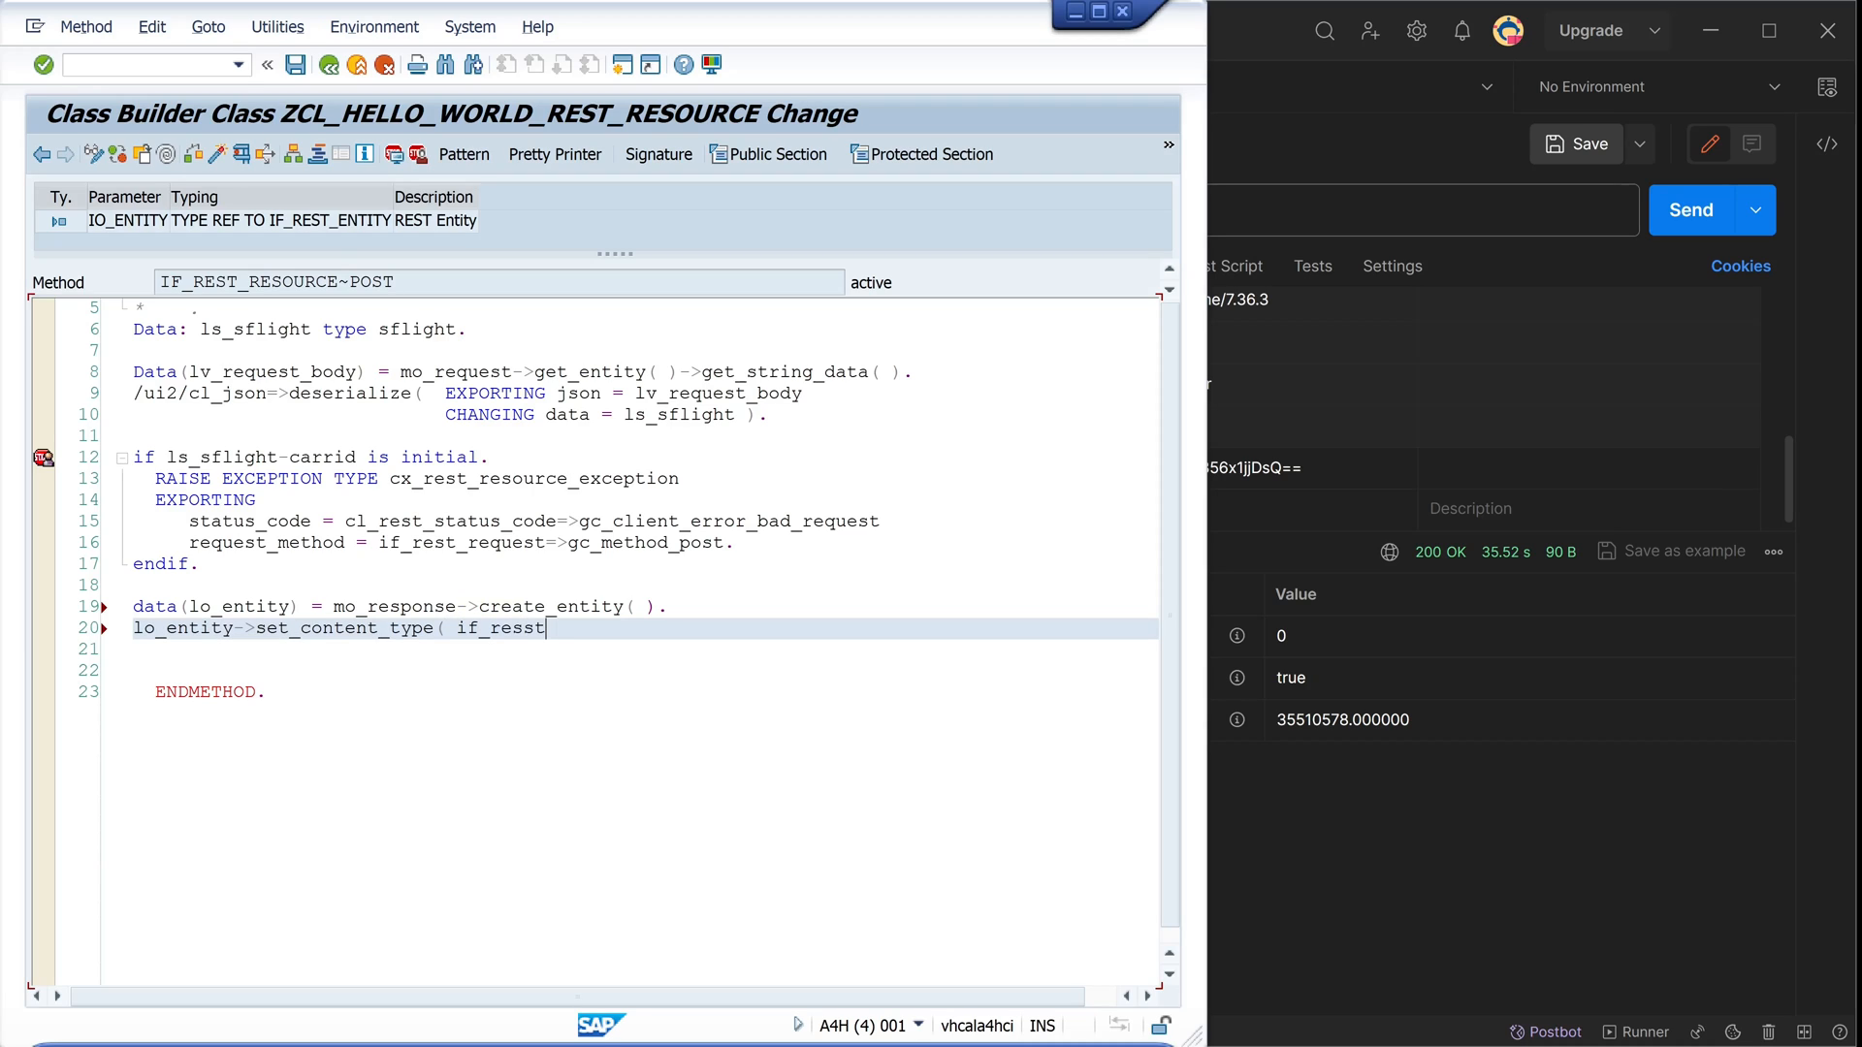
pyautogui.write('_media_type=>')
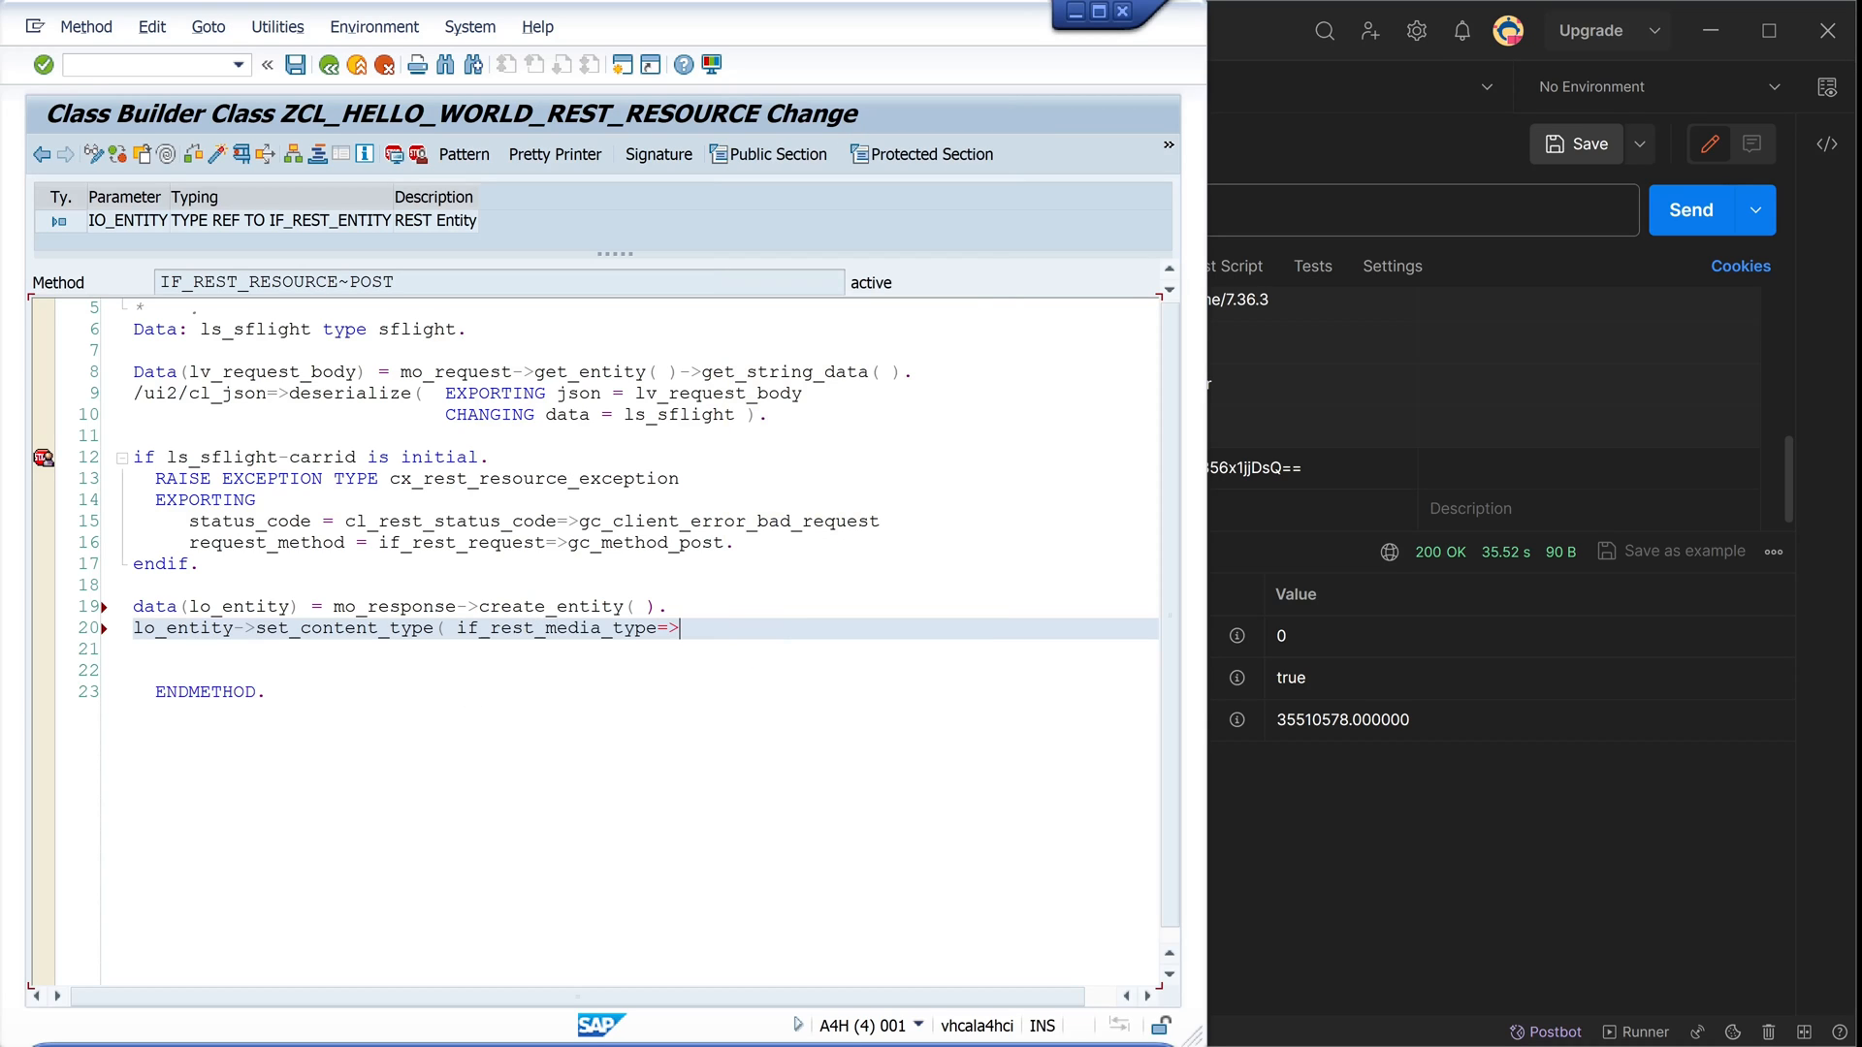
pyautogui.write('gc_appl')
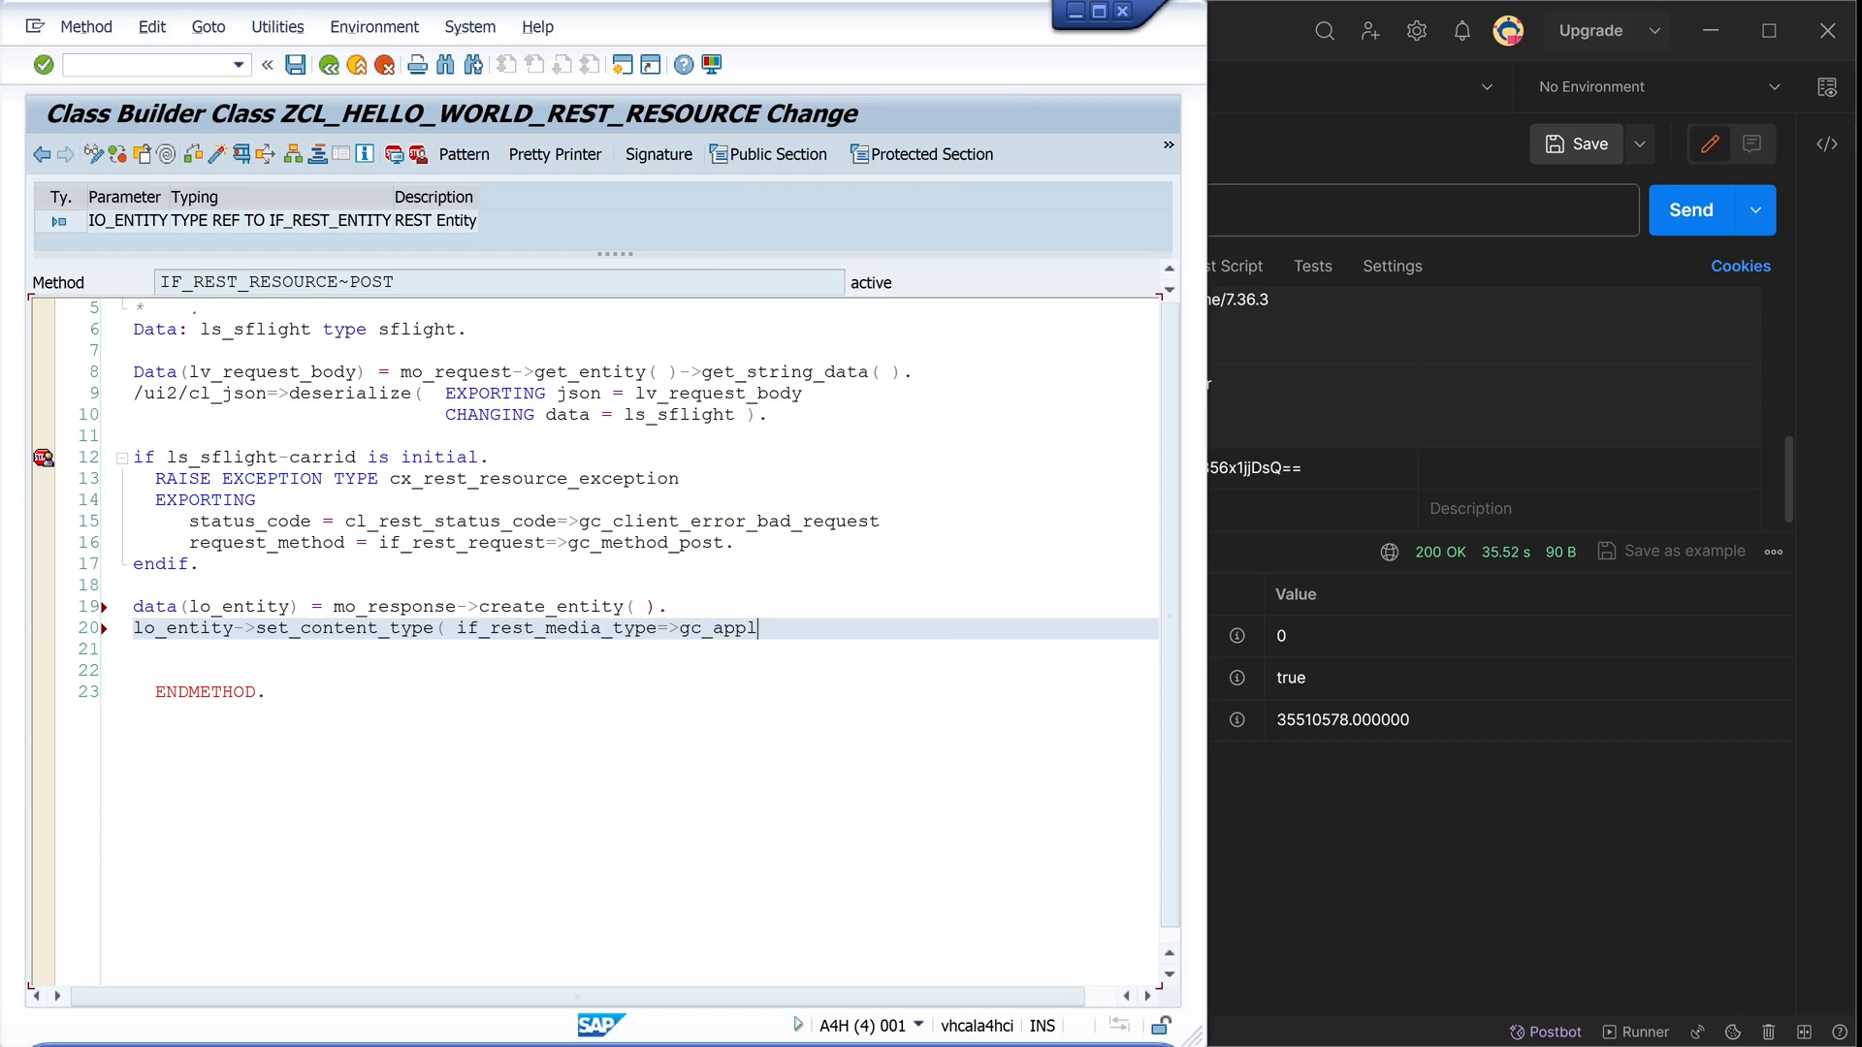
pyautogui.write('_json ).')
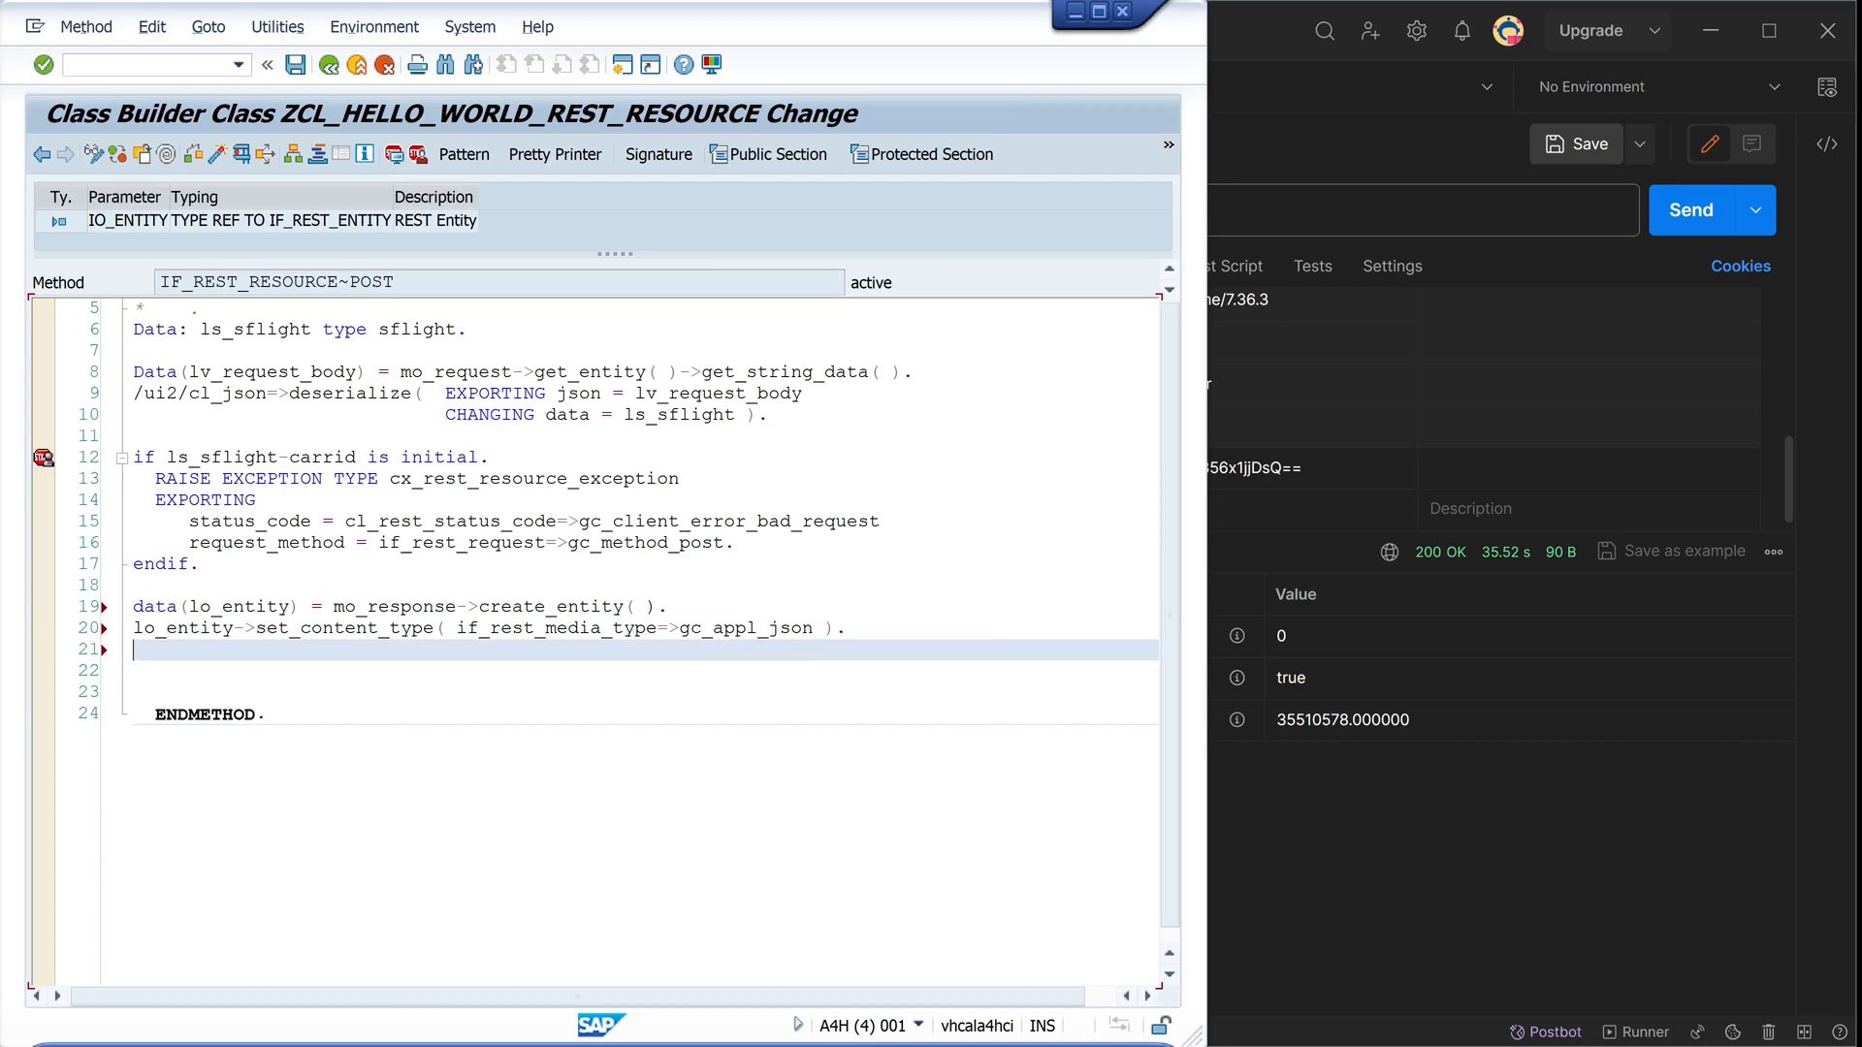
# Write lo_entity->set_string_data( /ui2/cl_json=>serialize( ls_sflight ) ) to return the flight as JSON
pyautogui.write('lo_e')
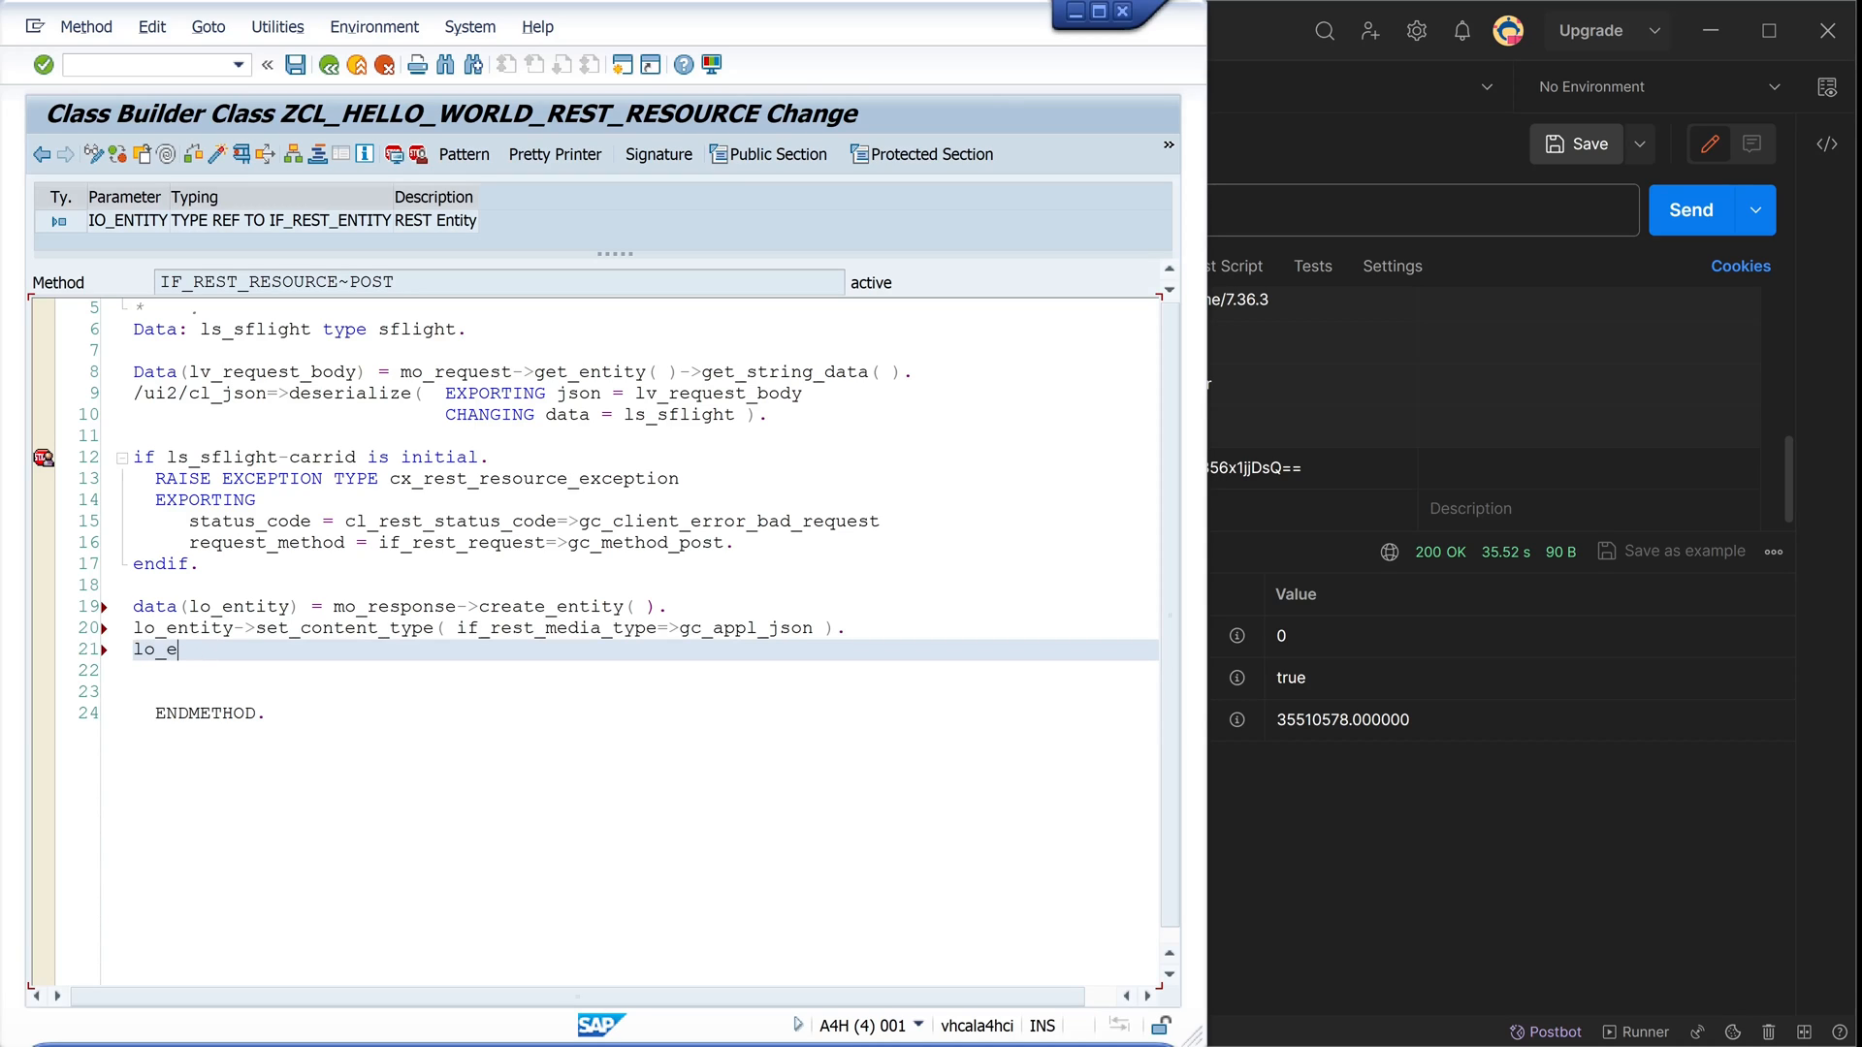
pyautogui.write('ntity')
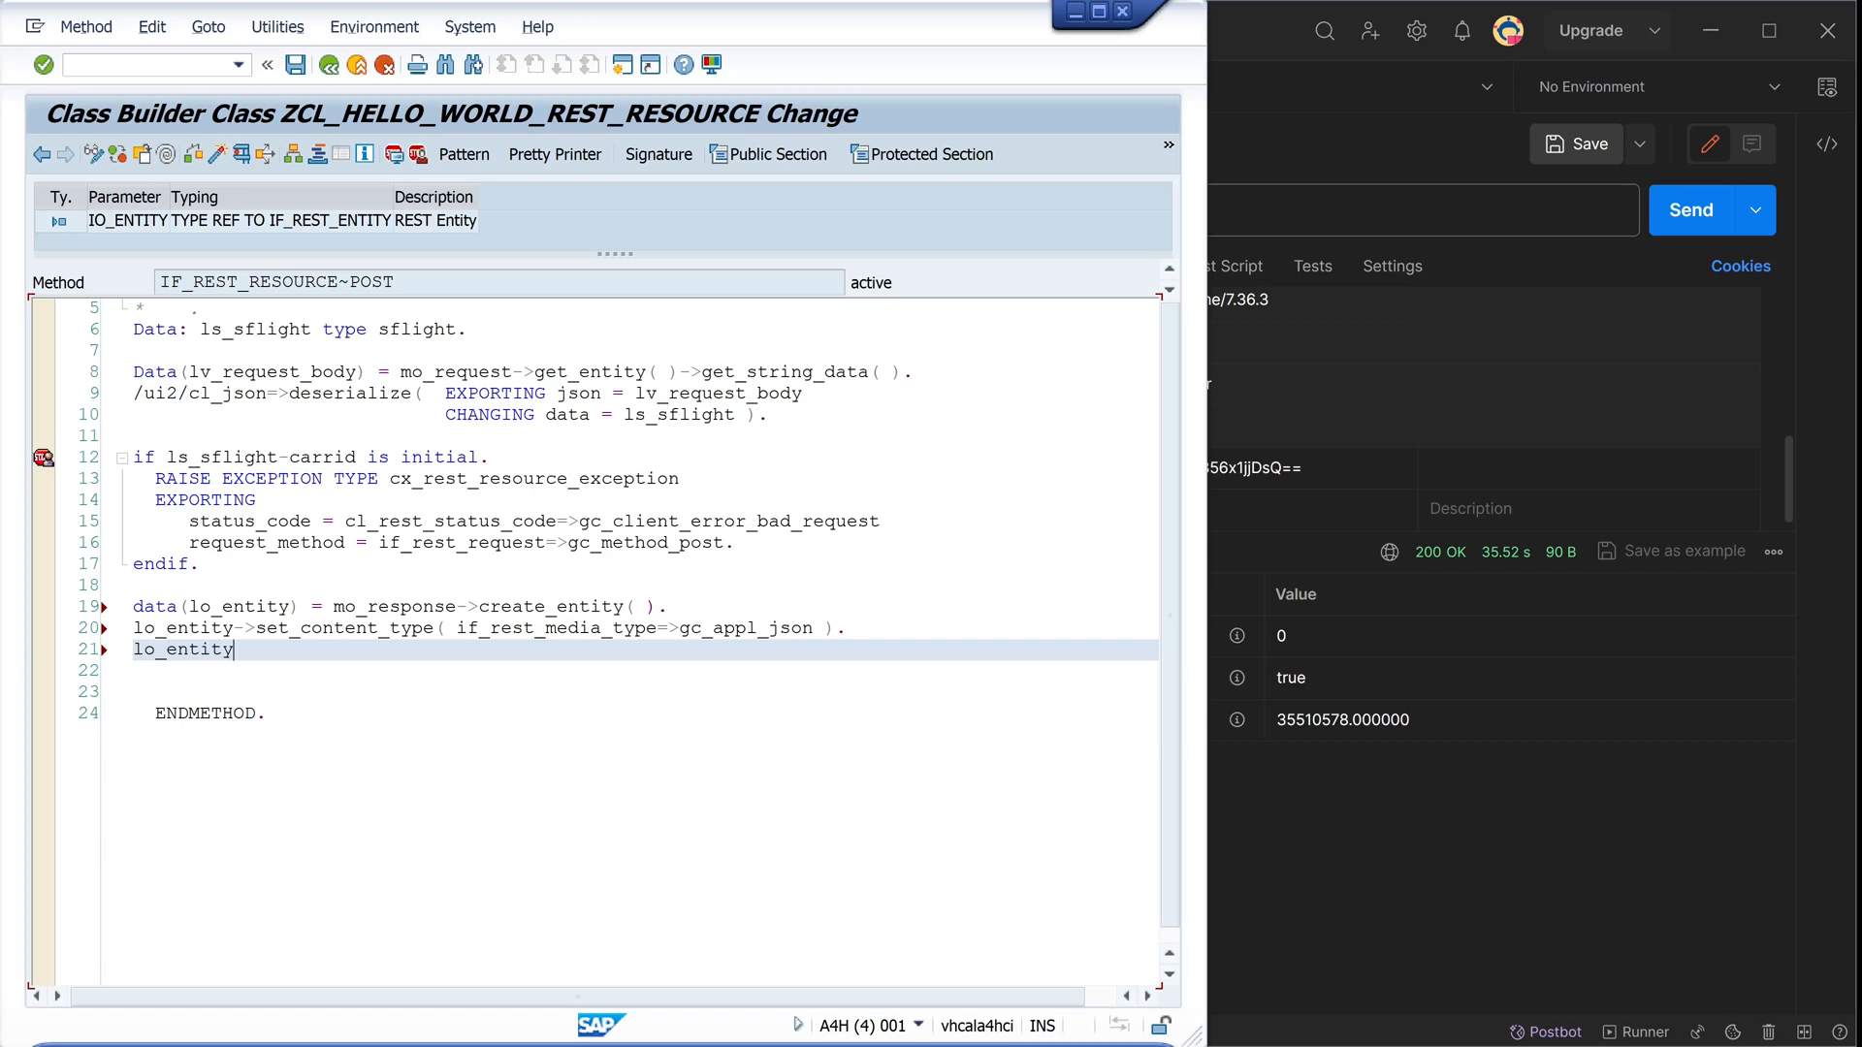
pyautogui.write('->')
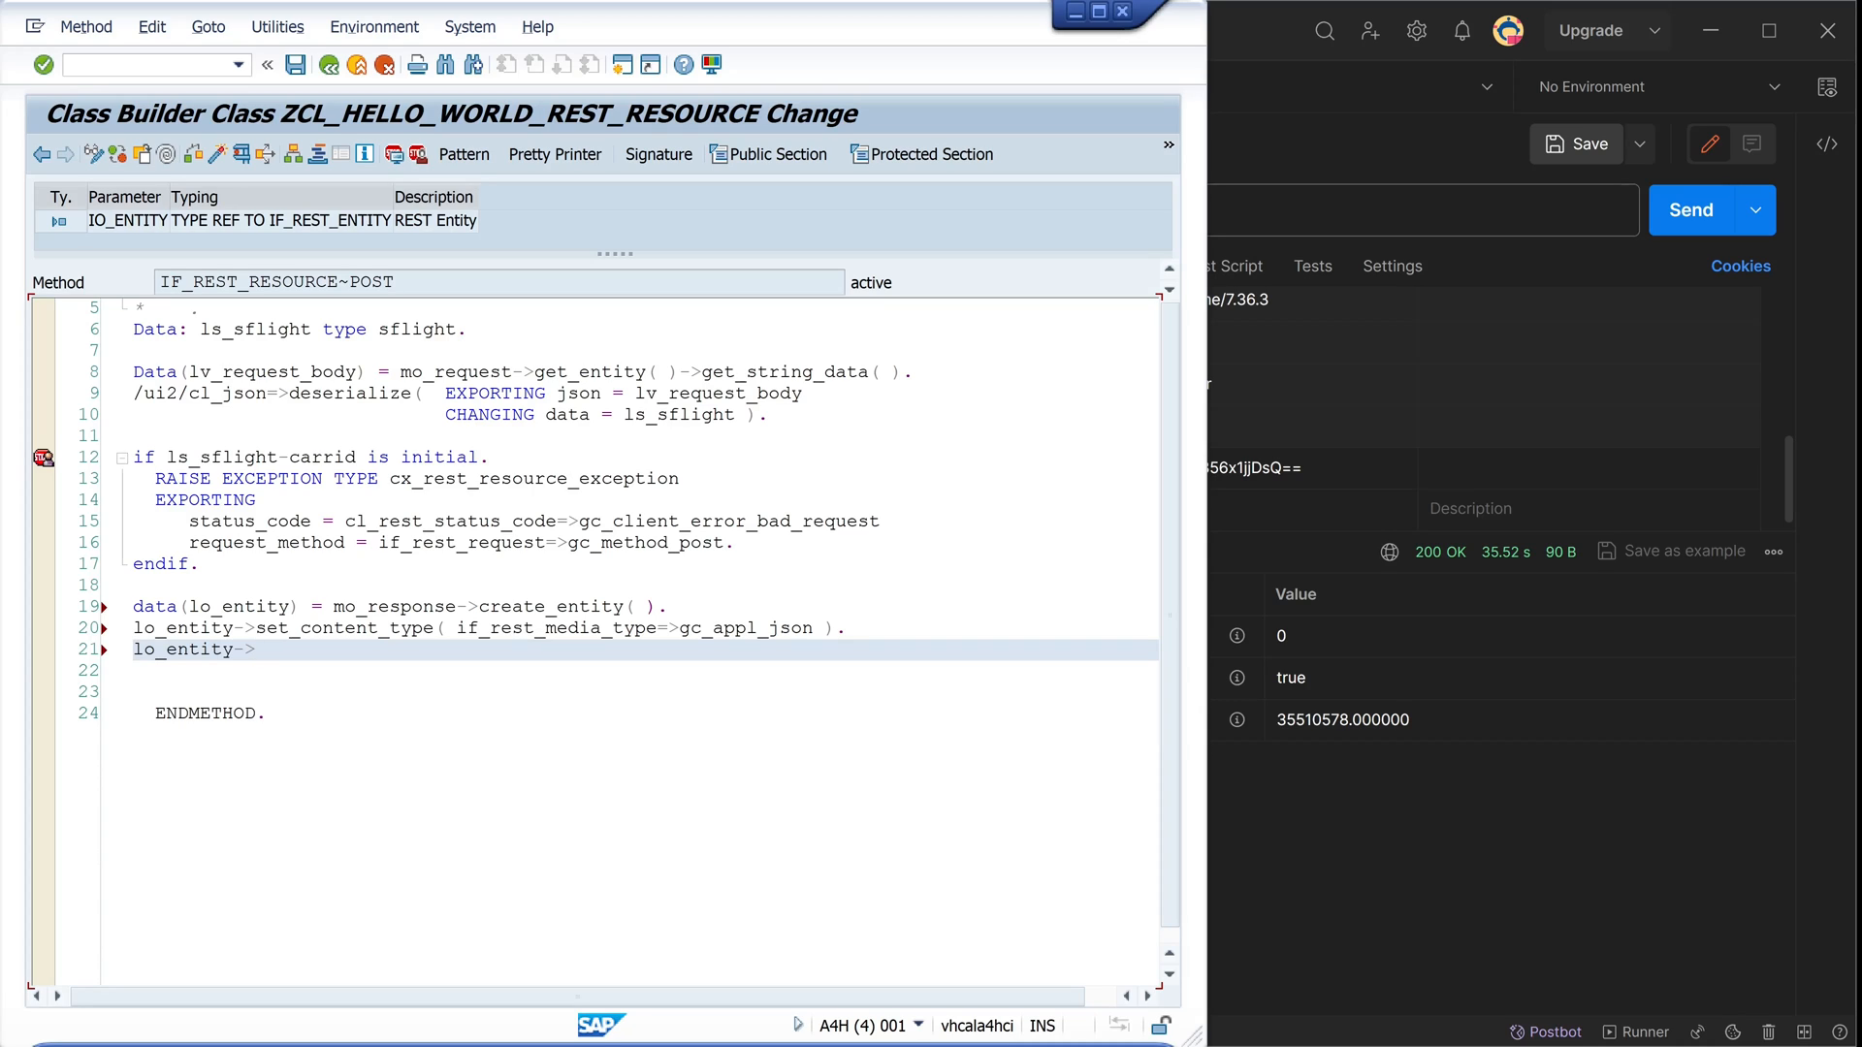
pyautogui.write('set_')
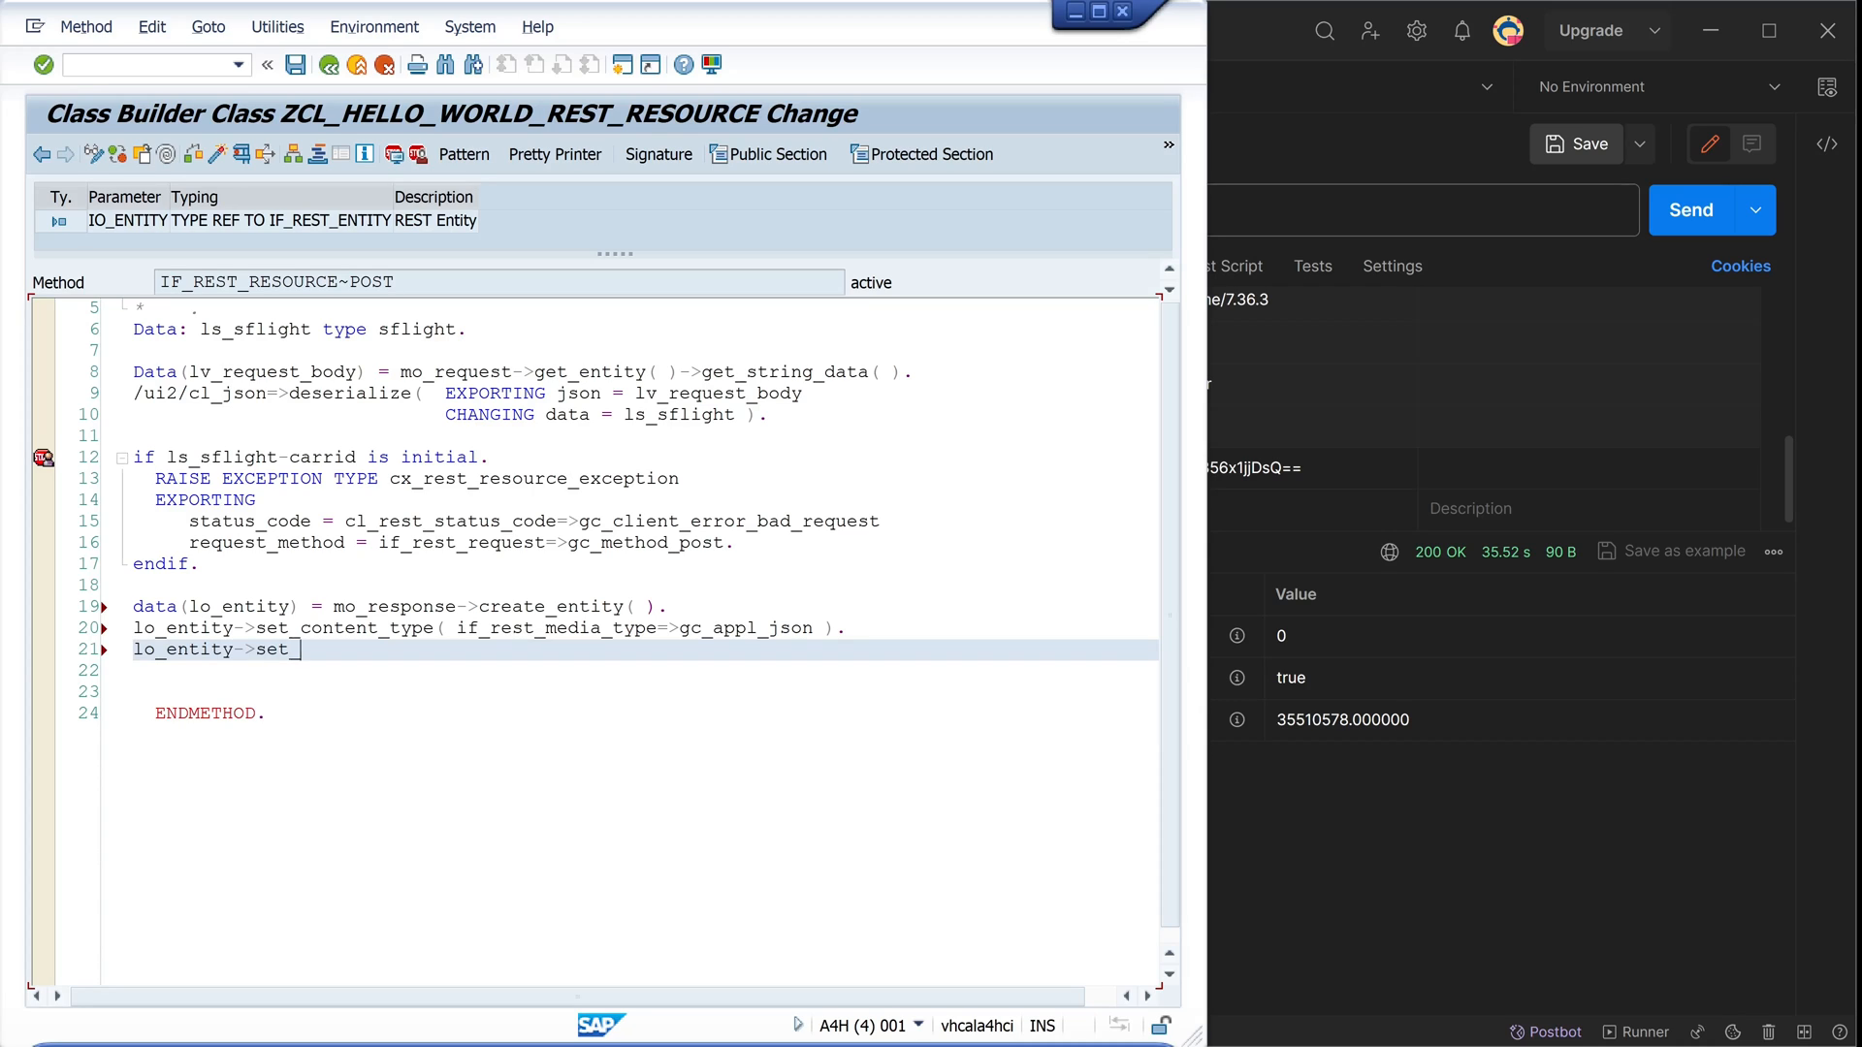
pyautogui.write('string_da')
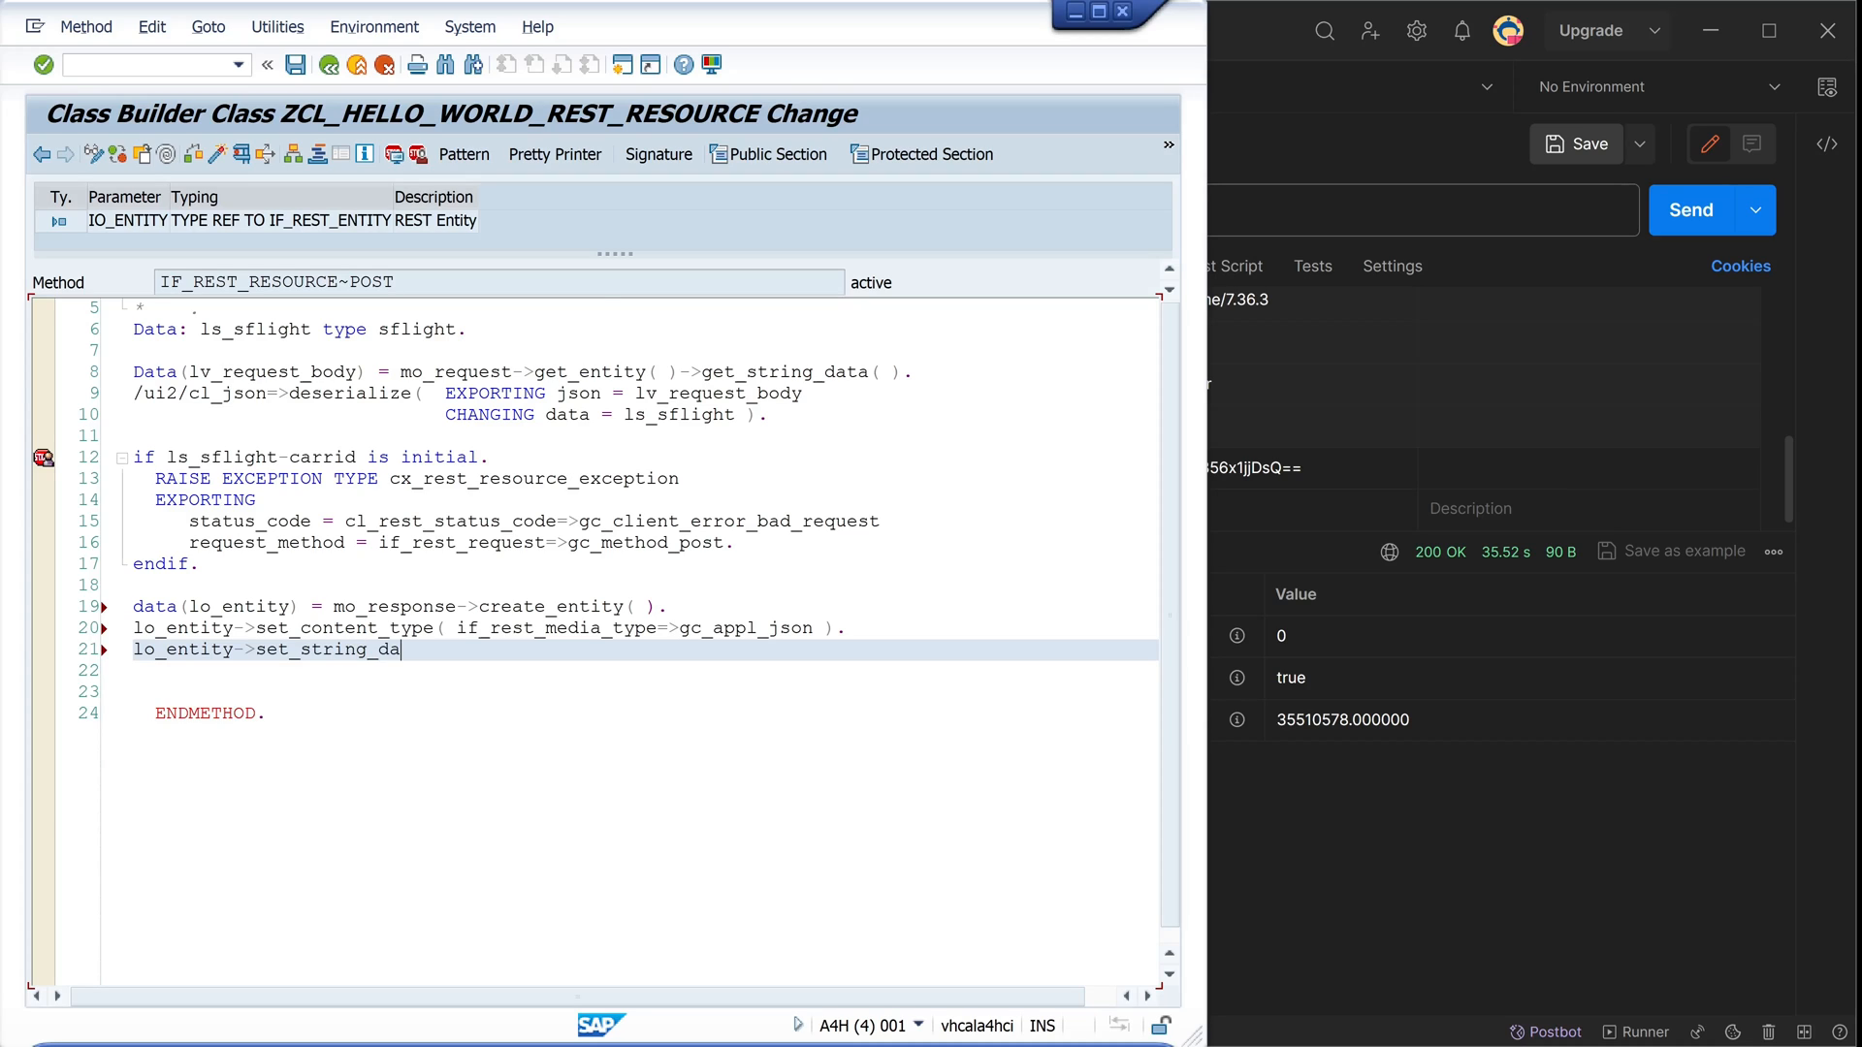
pyautogui.write('ta(')
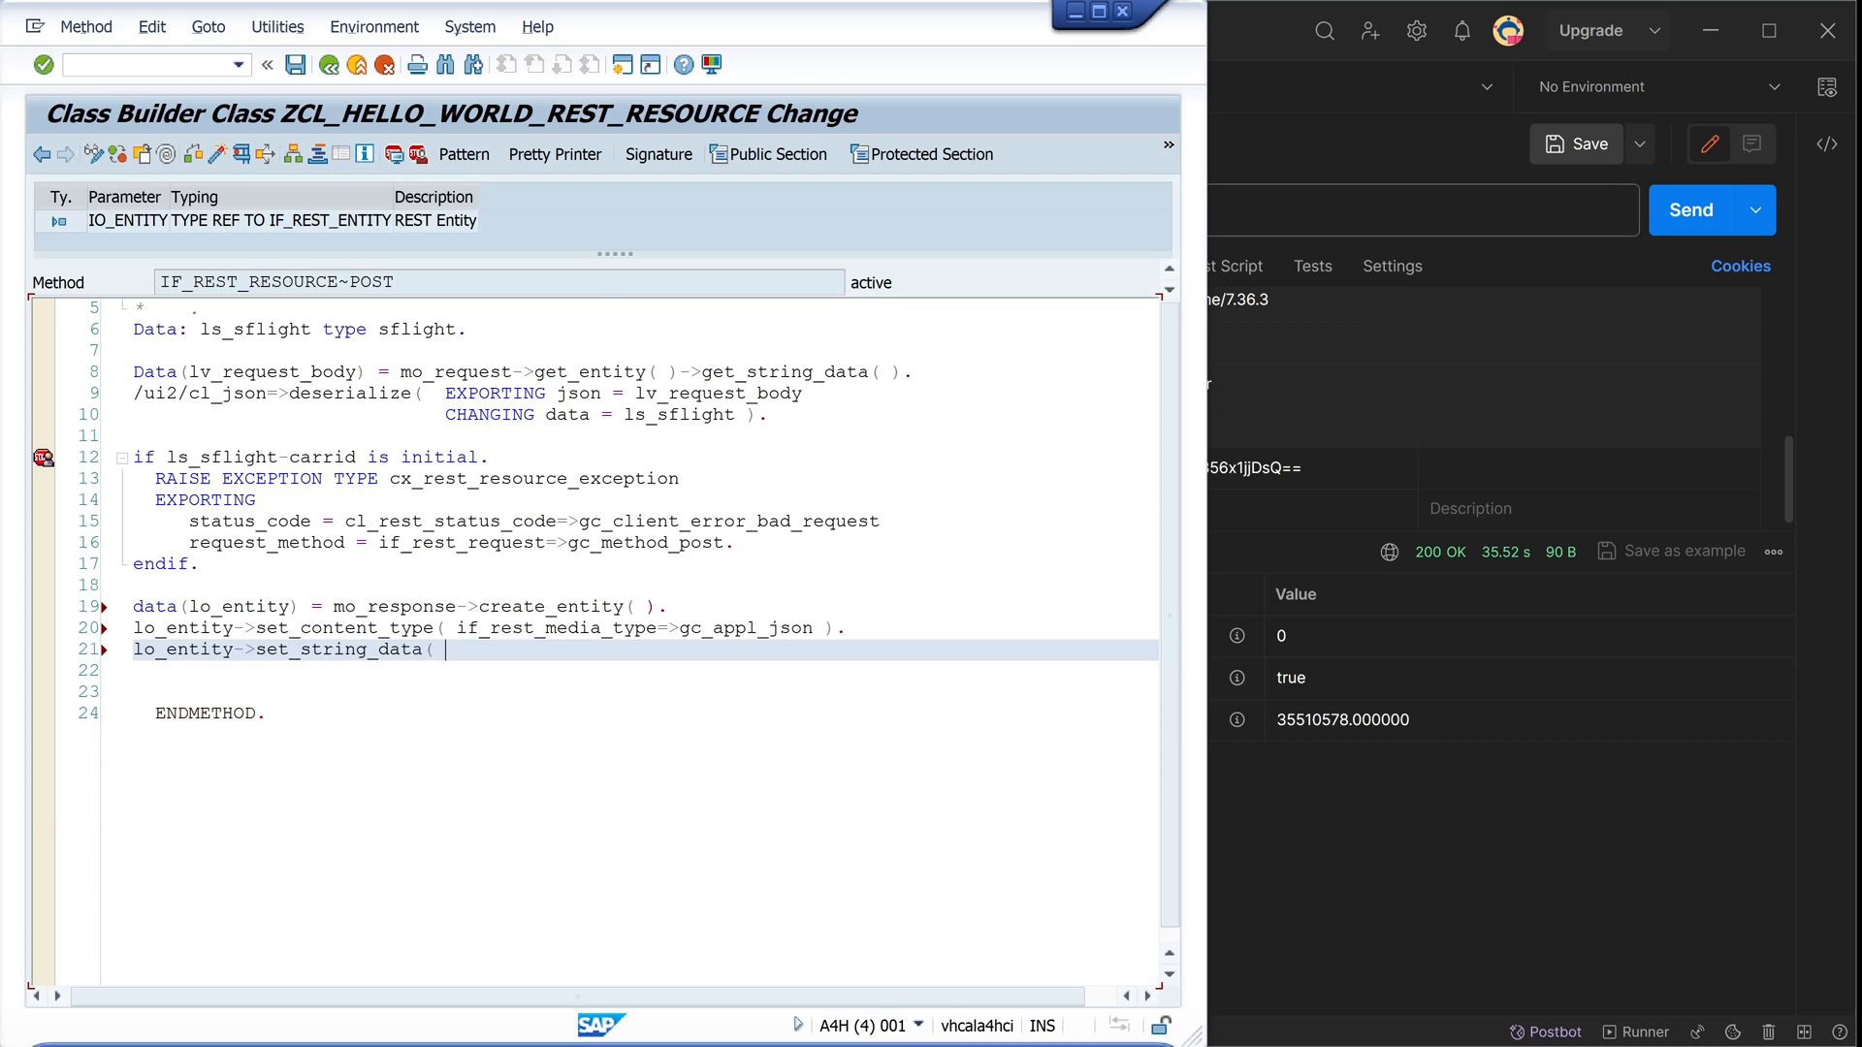
pyautogui.write('/ui2')
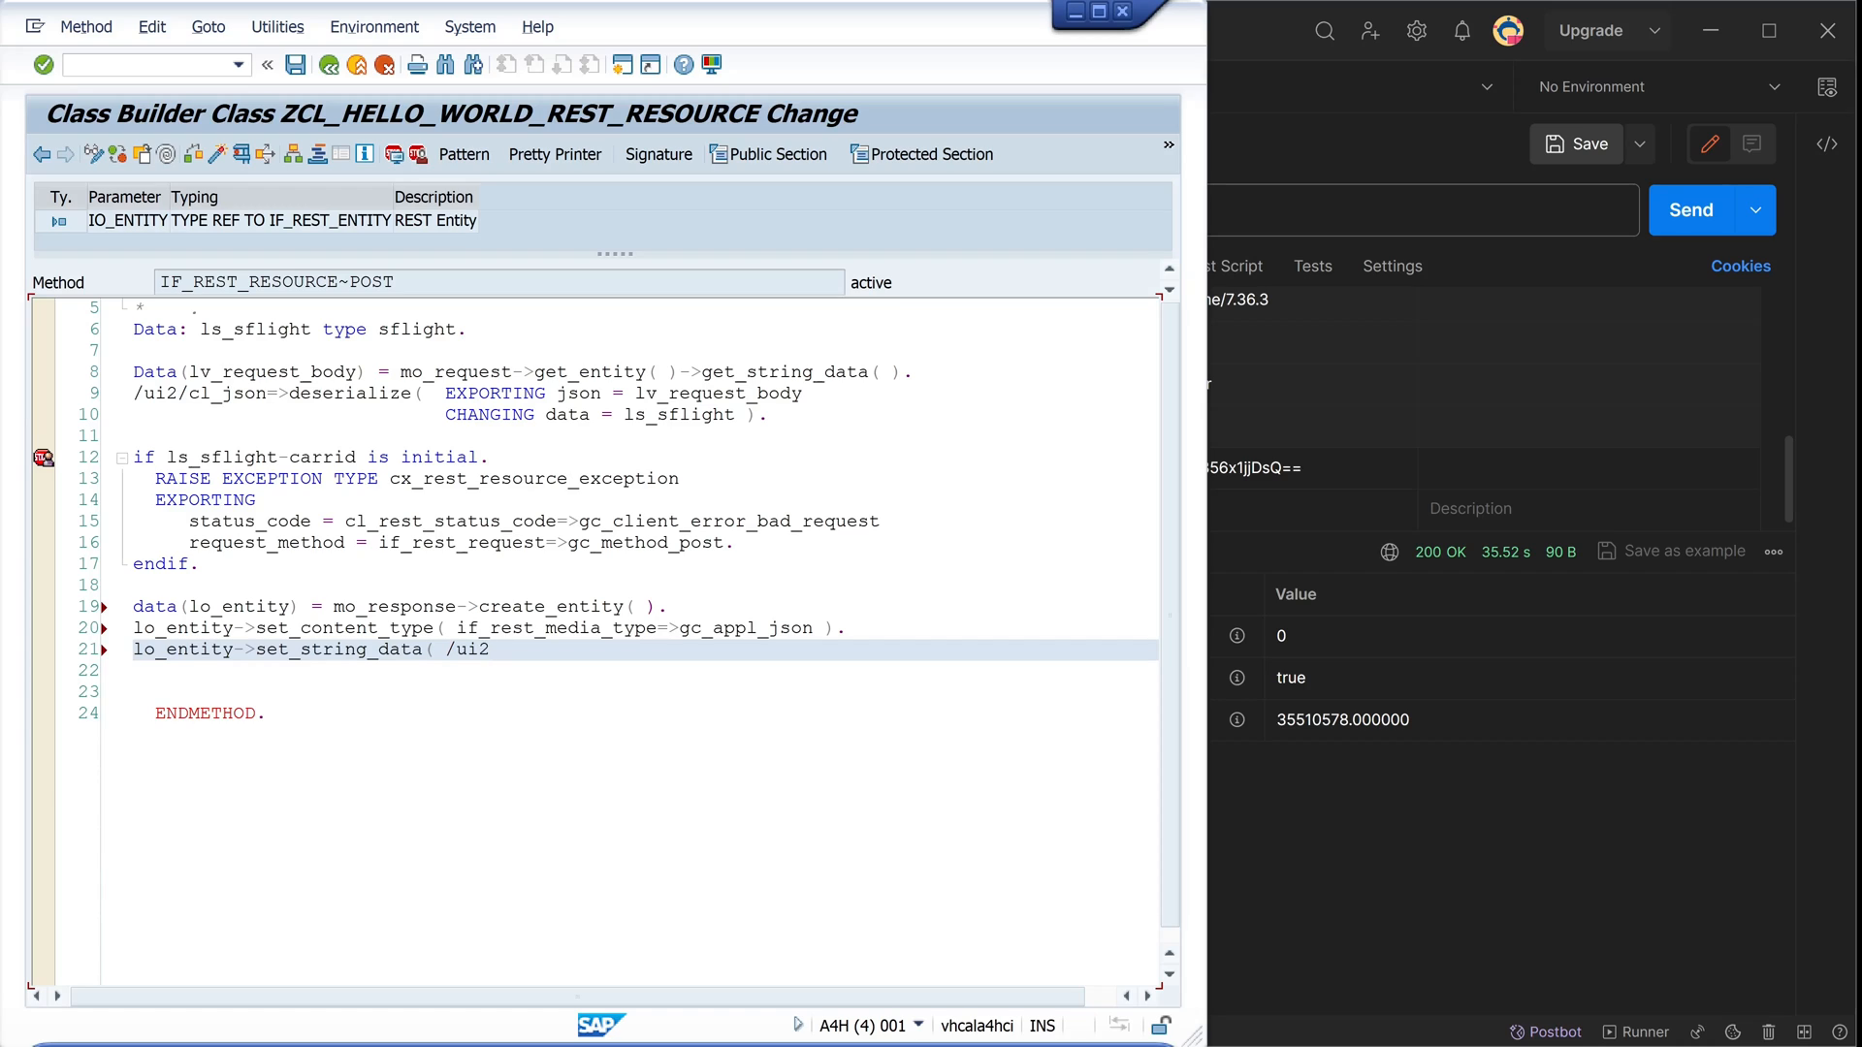
pyautogui.write('/cl_js')
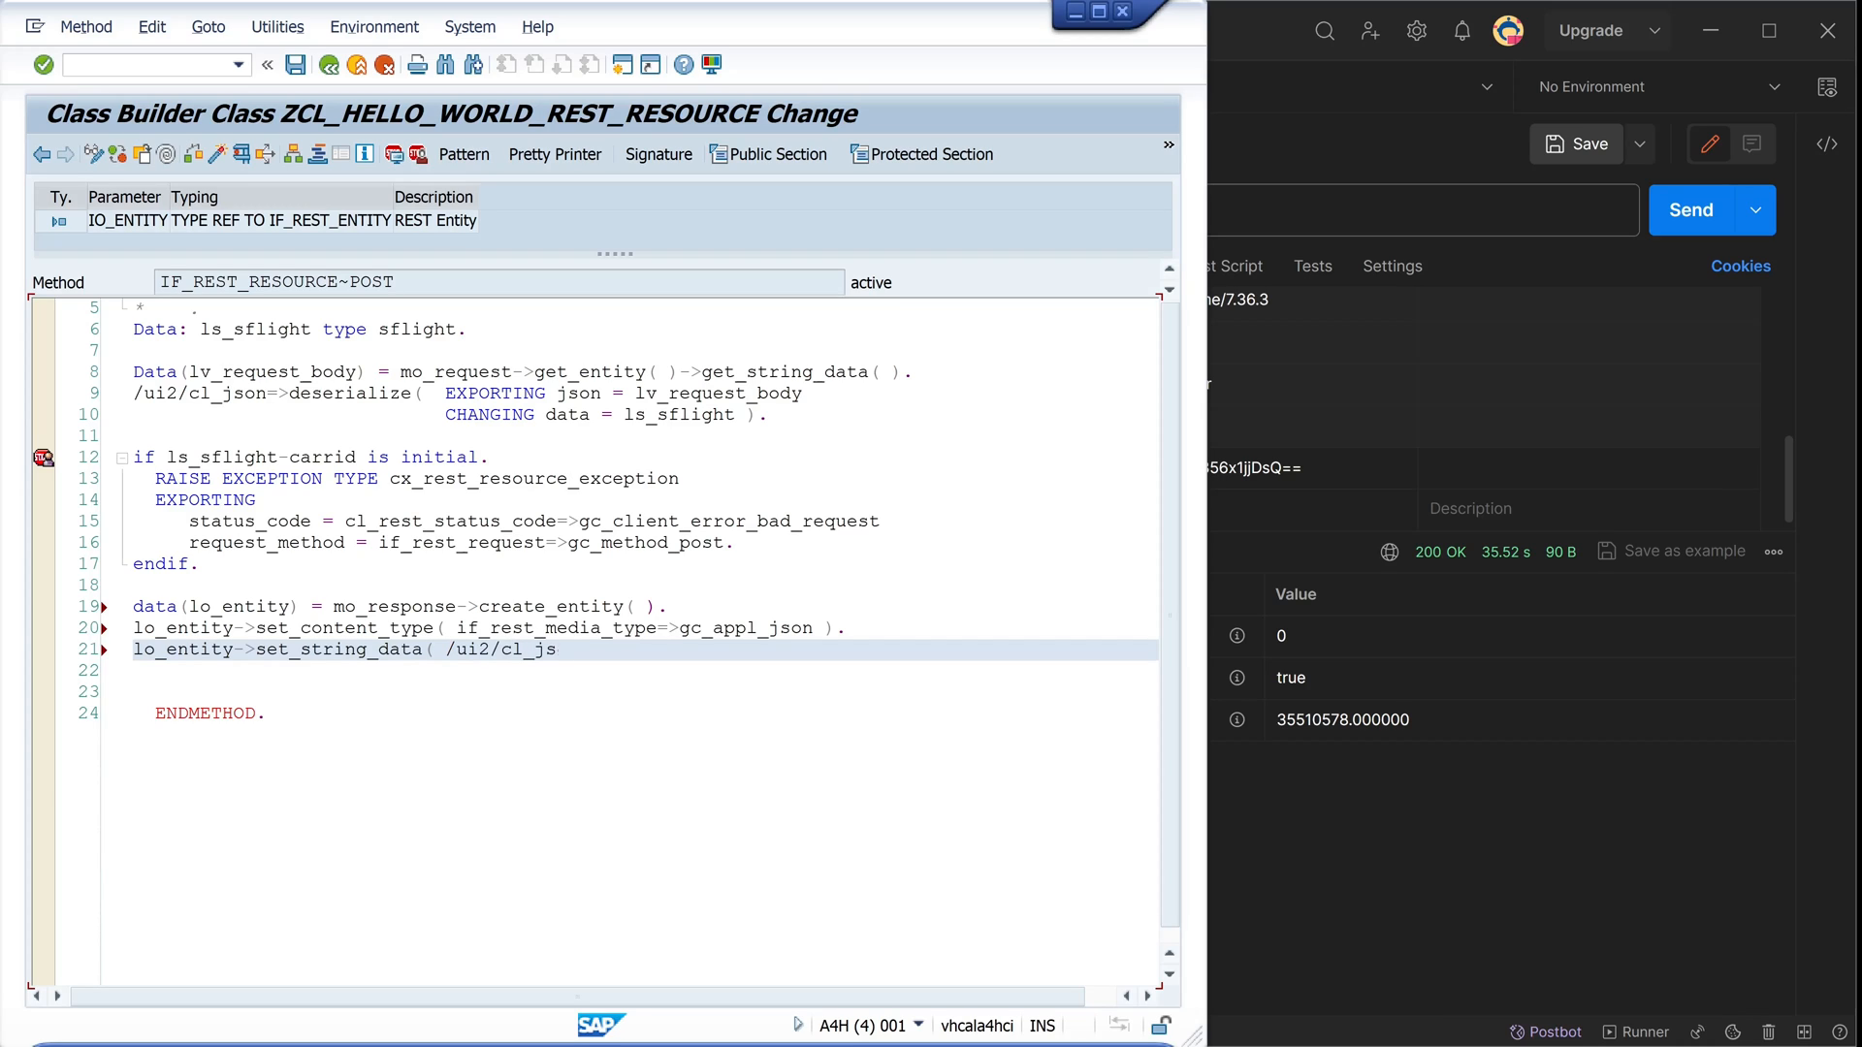
pyautogui.write('on=>')
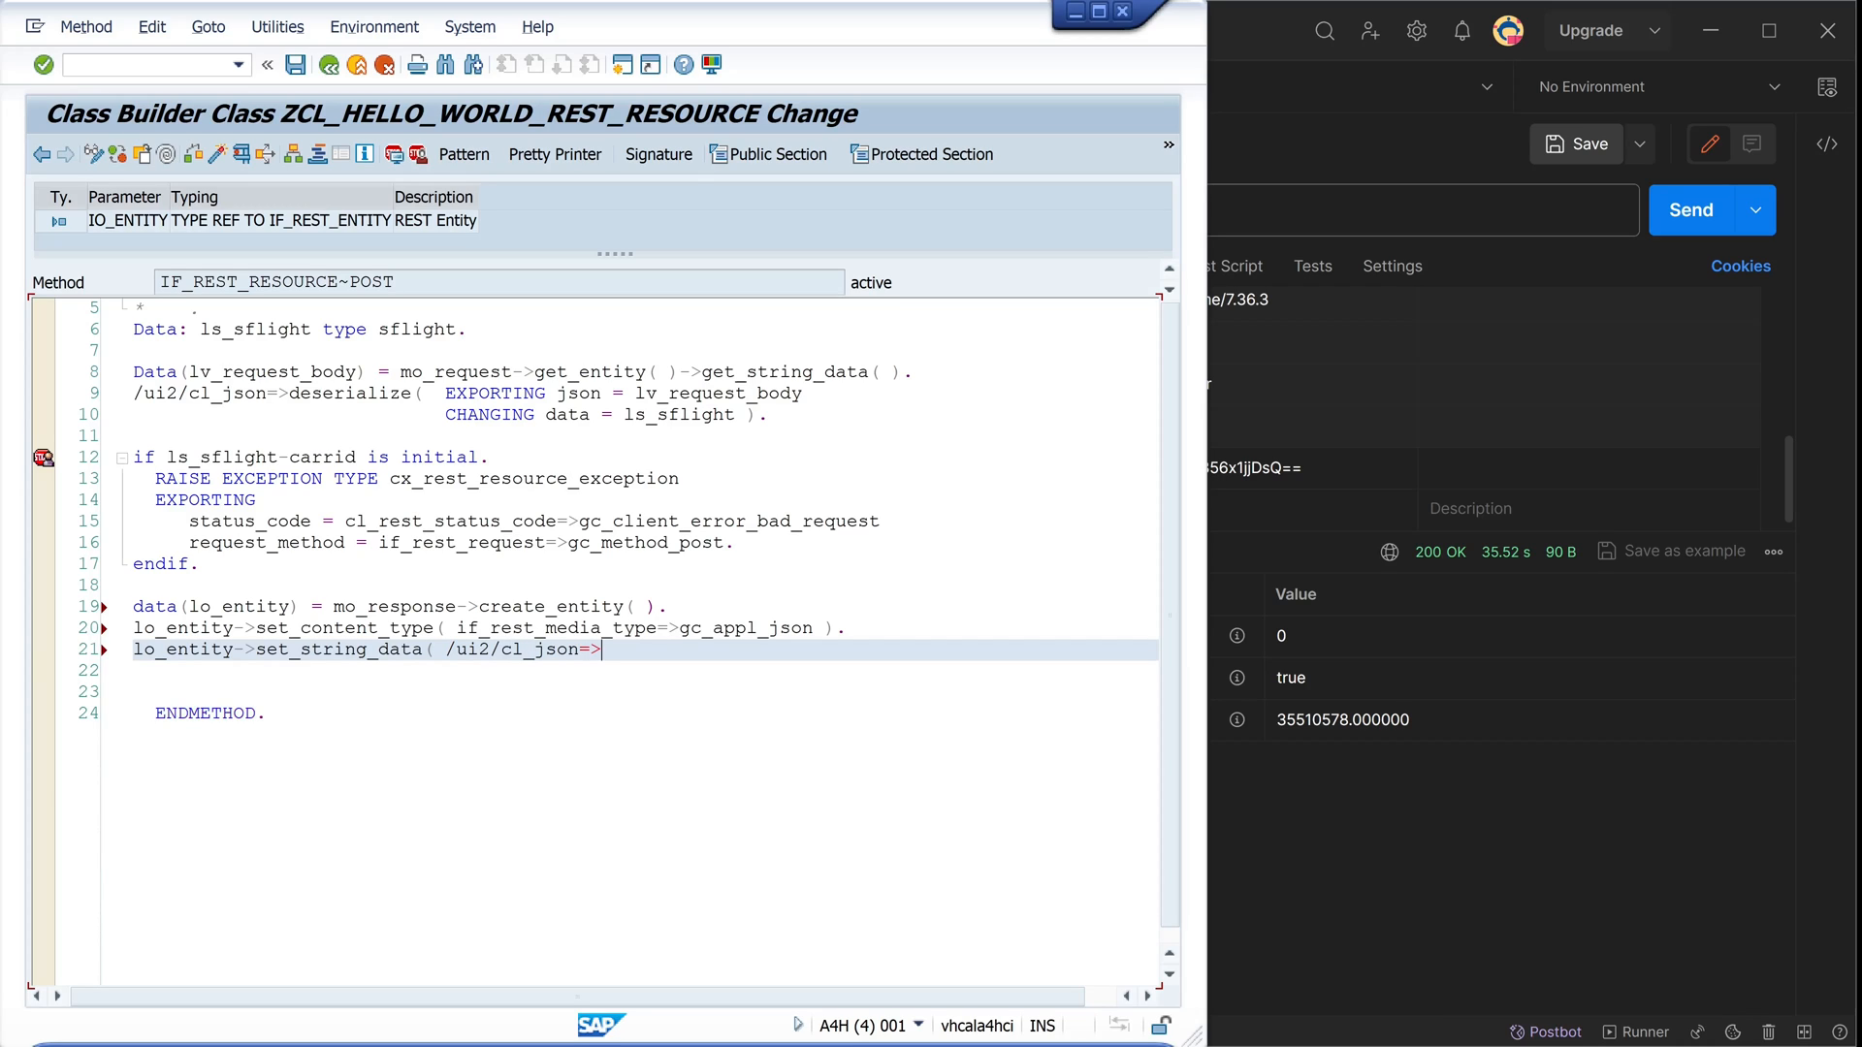
pyautogui.write('serialize(')
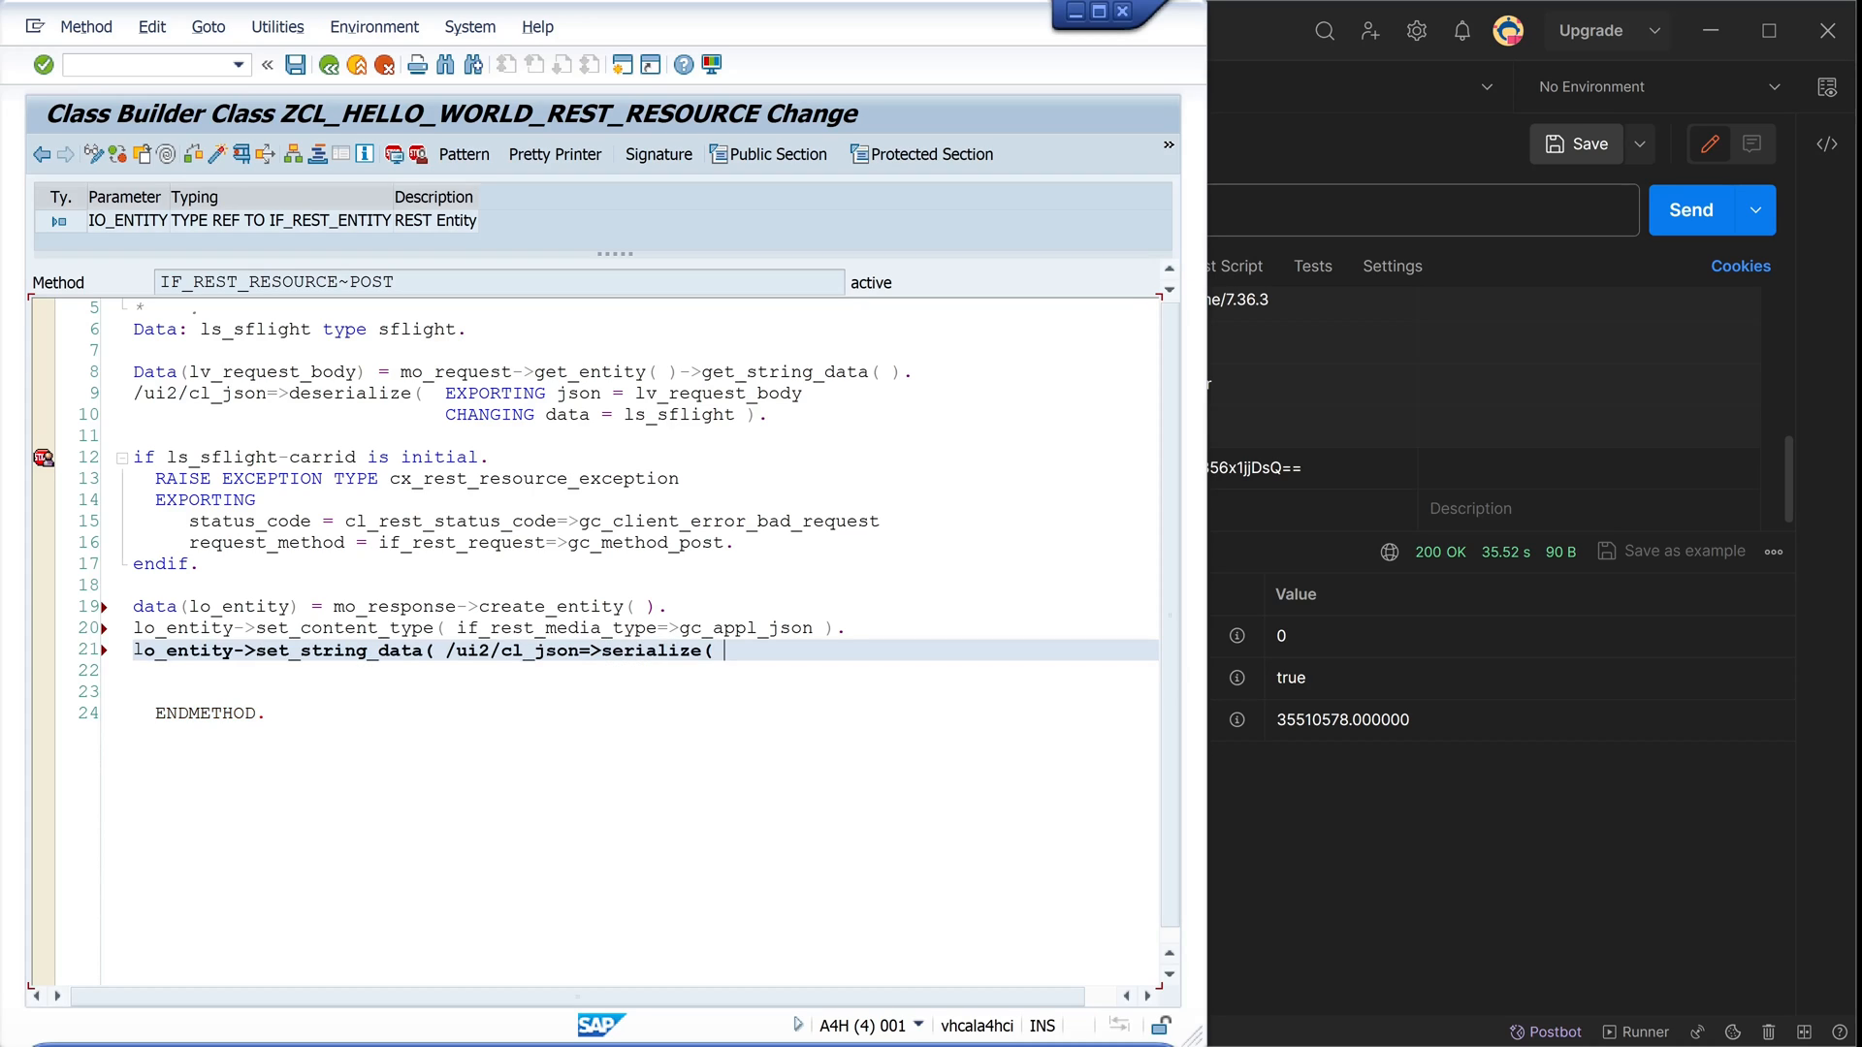
pyautogui.write('ls_sflight')
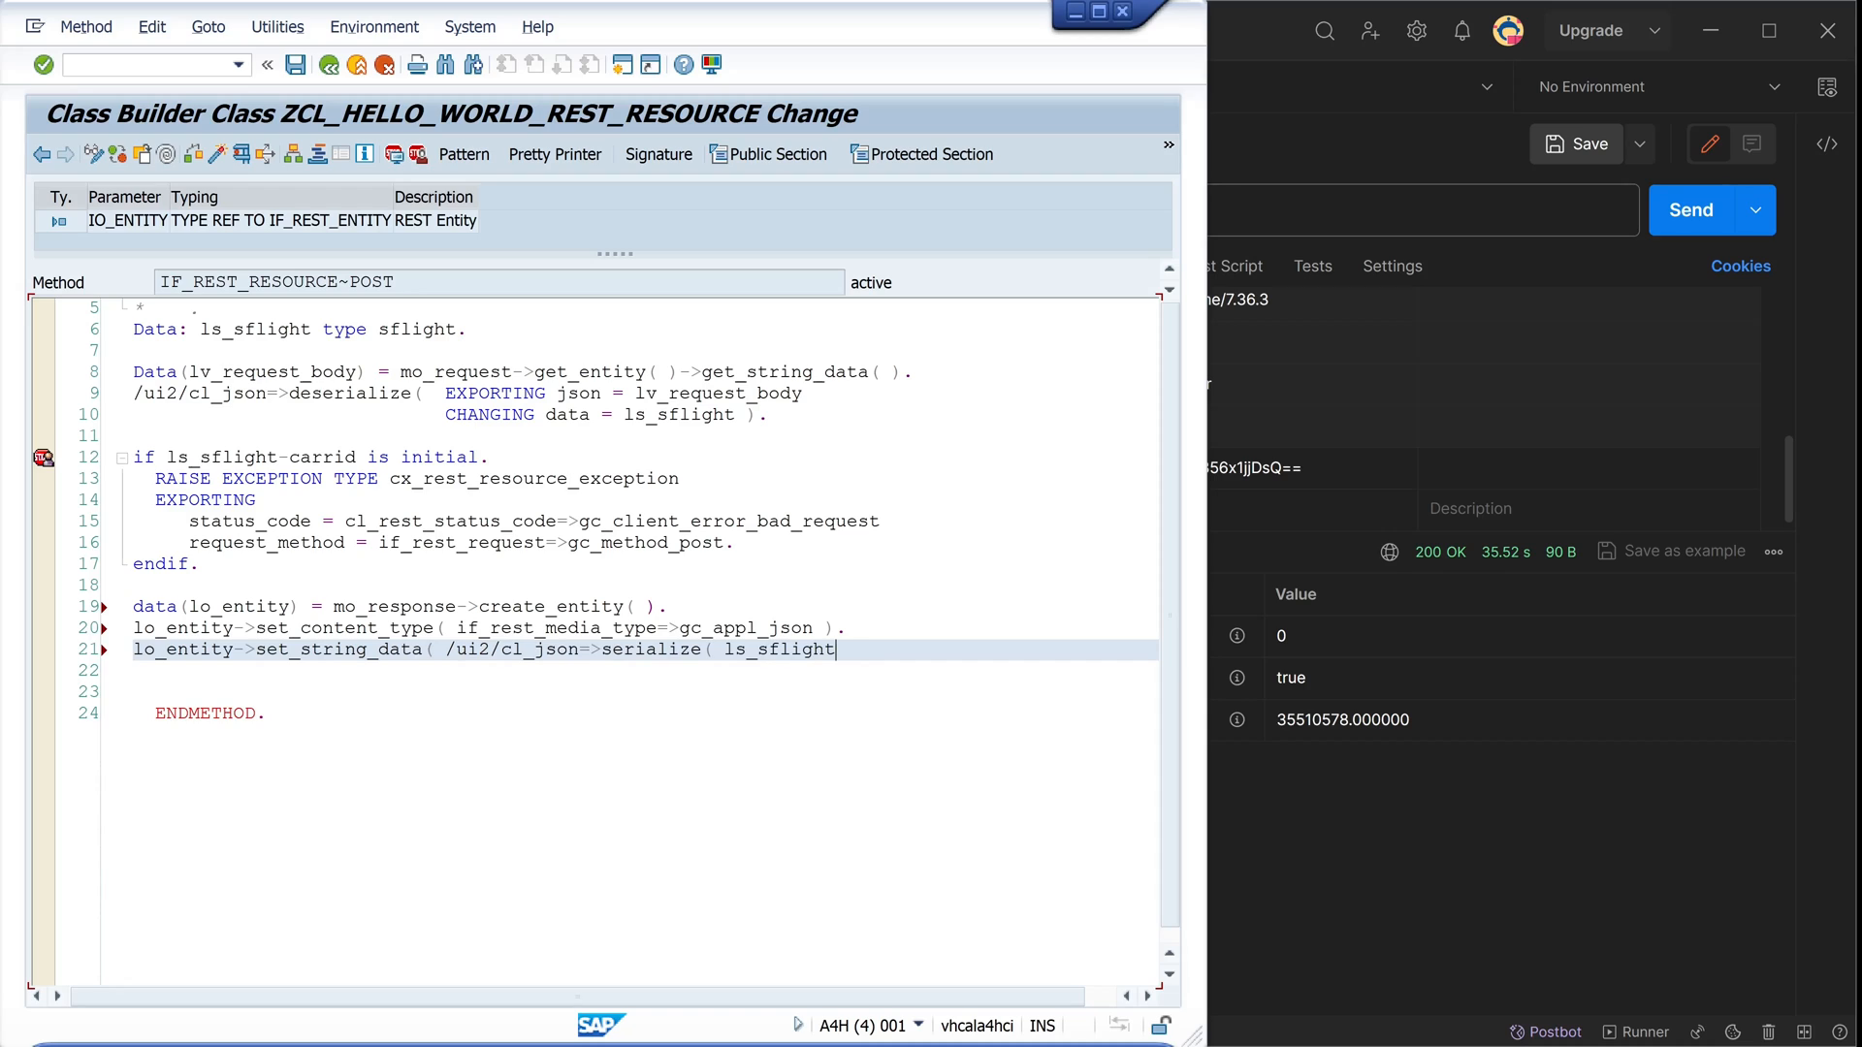
pyautogui.write(').')
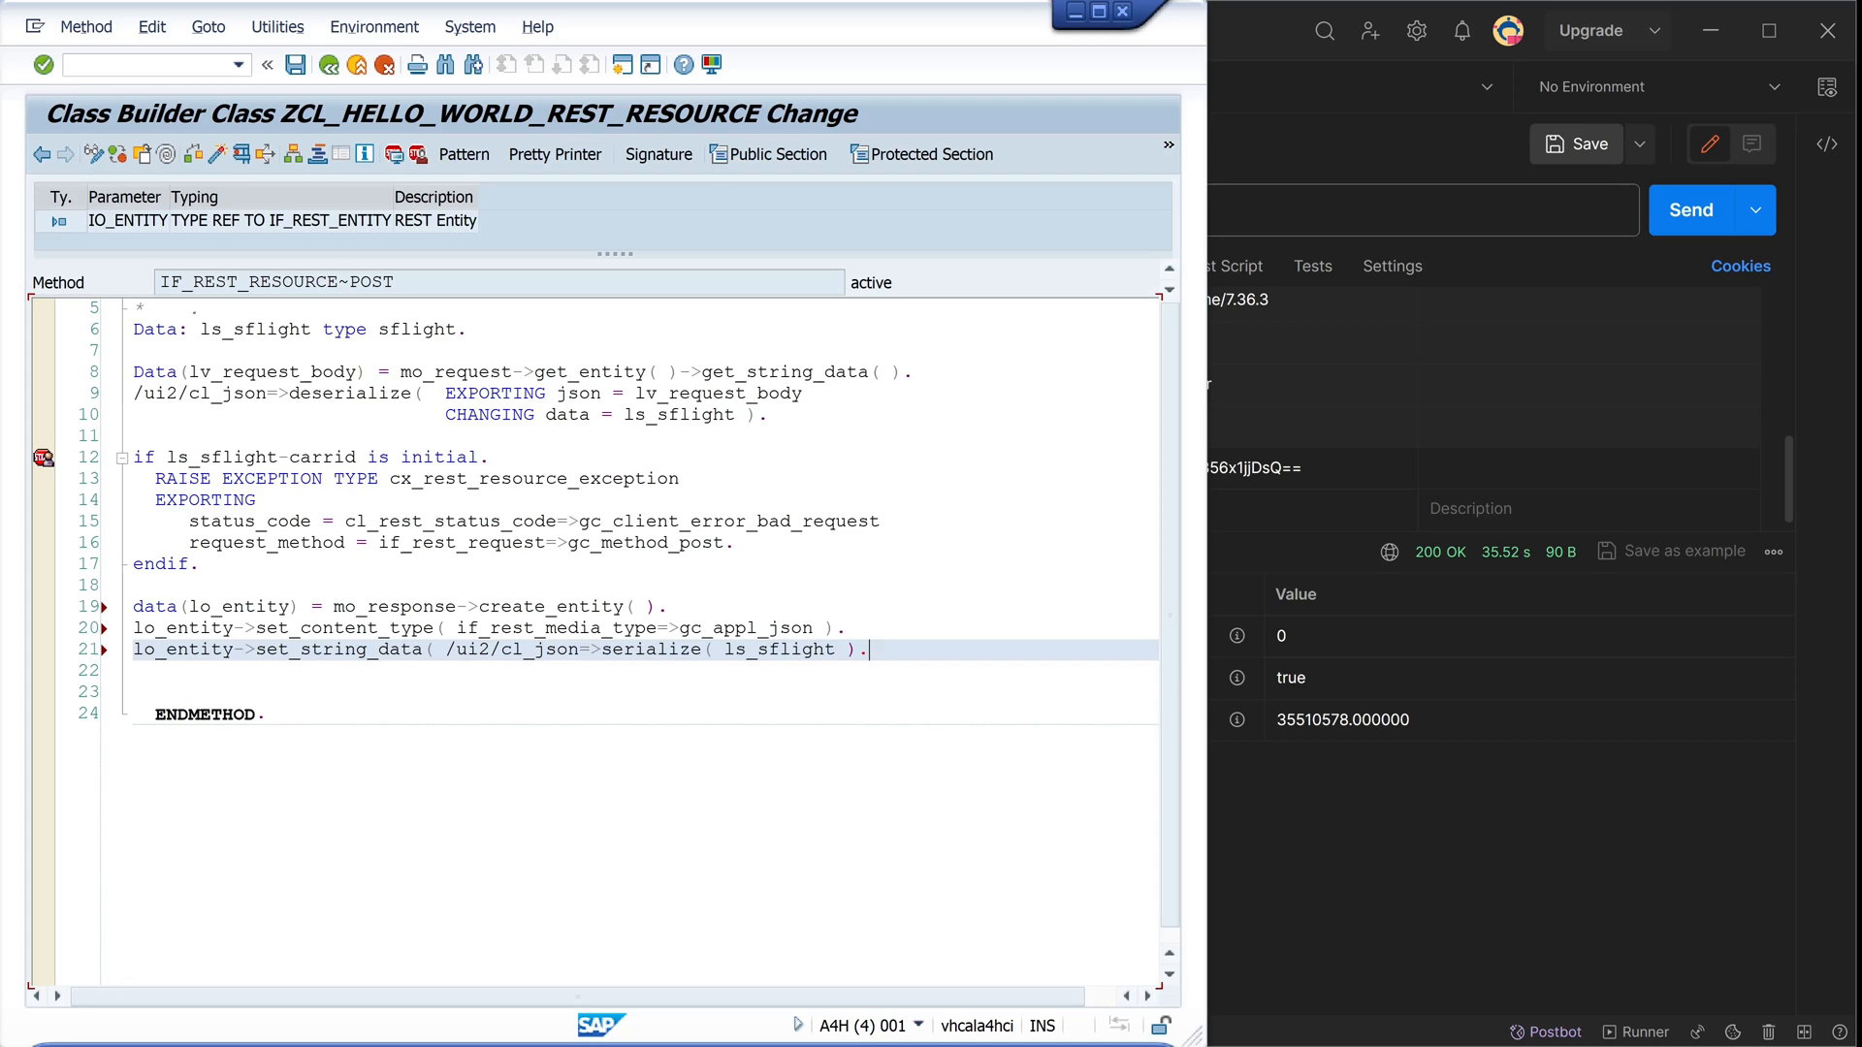
pyautogui.write(')')
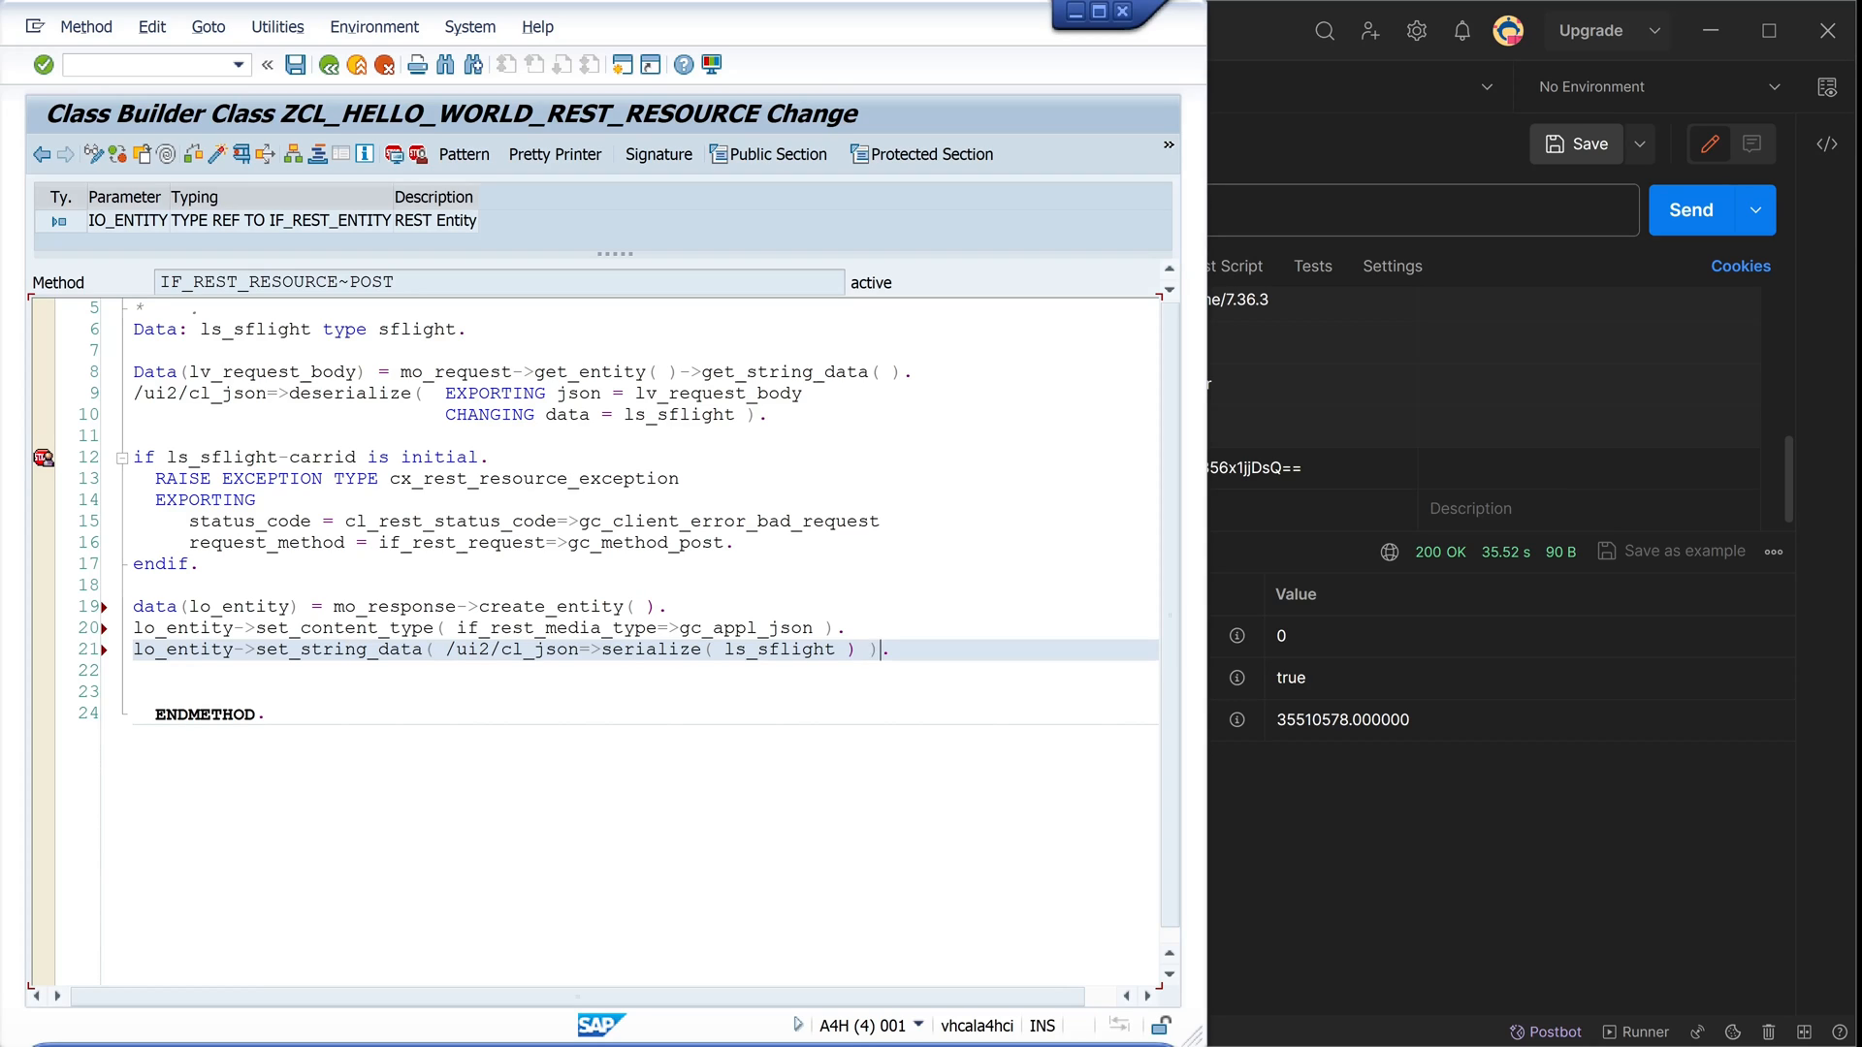
# Add mo_response->set_status( cl_rest_status_code=>gc_success_ok ) as the final statement
pyautogui.write('mo')
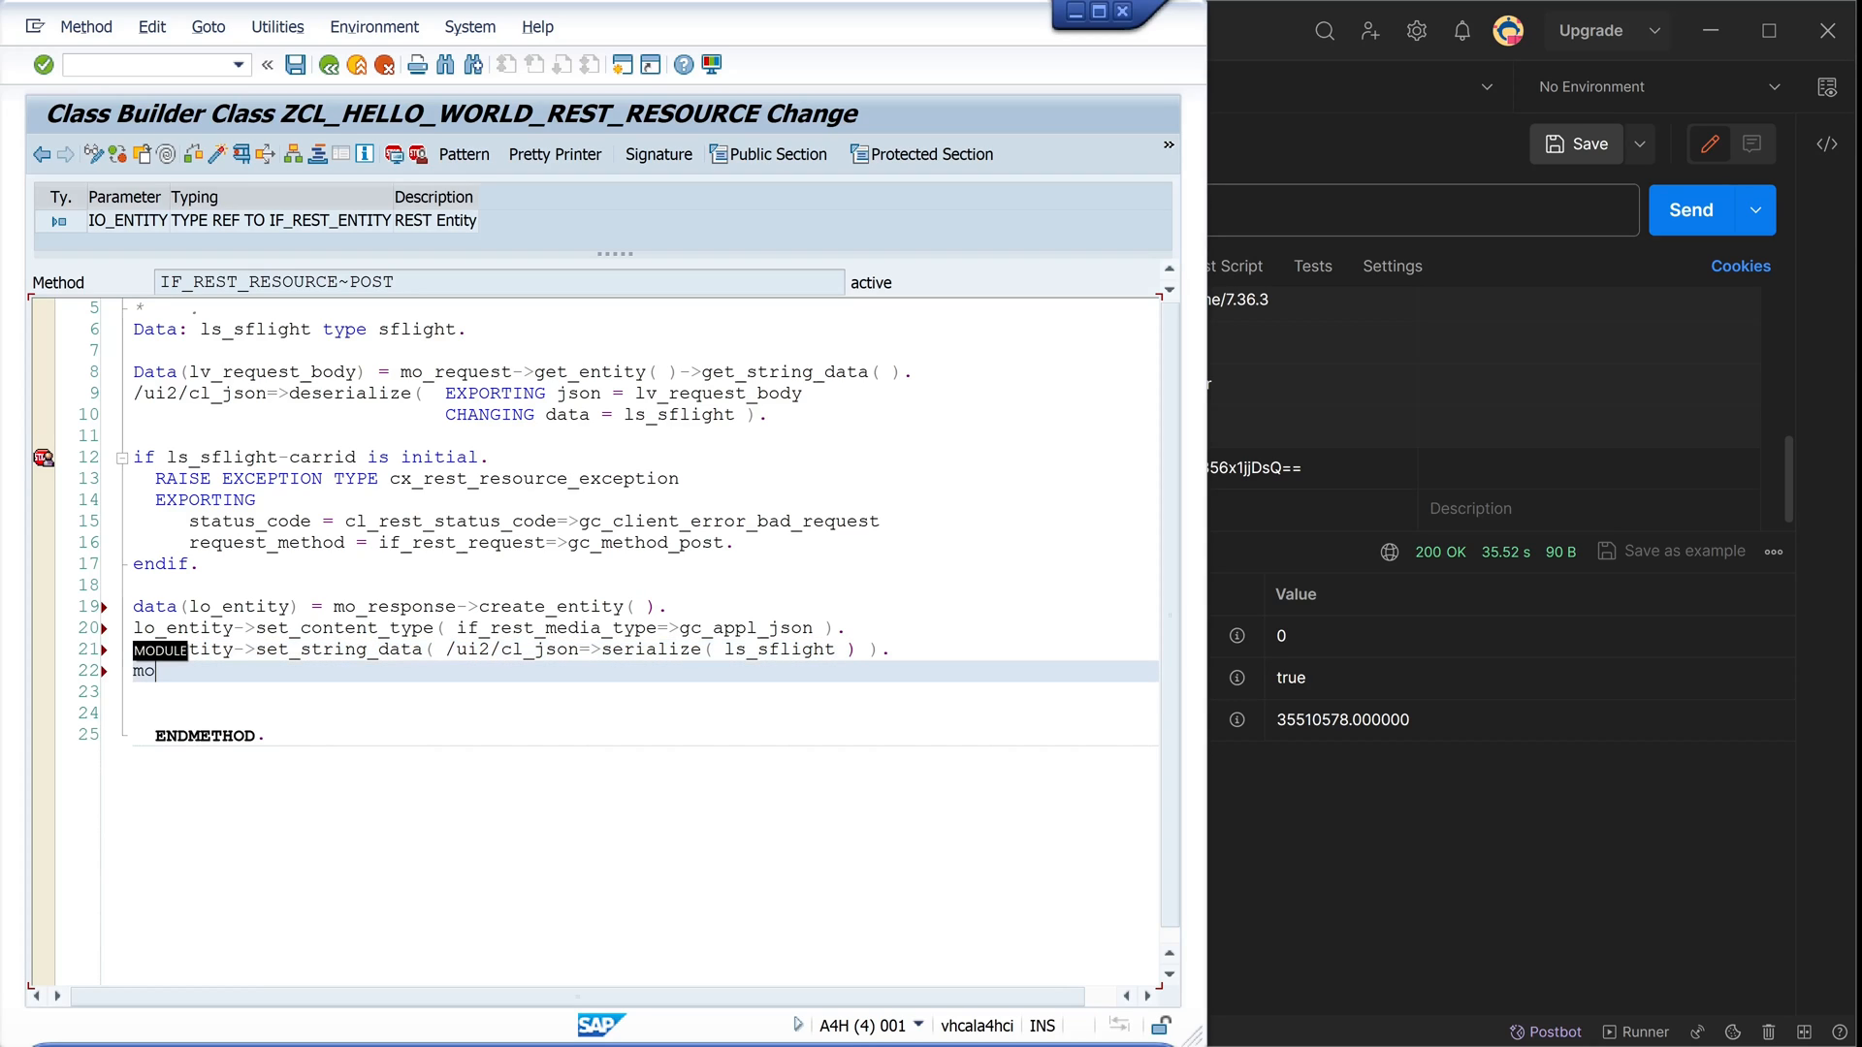
pyautogui.write('_response')
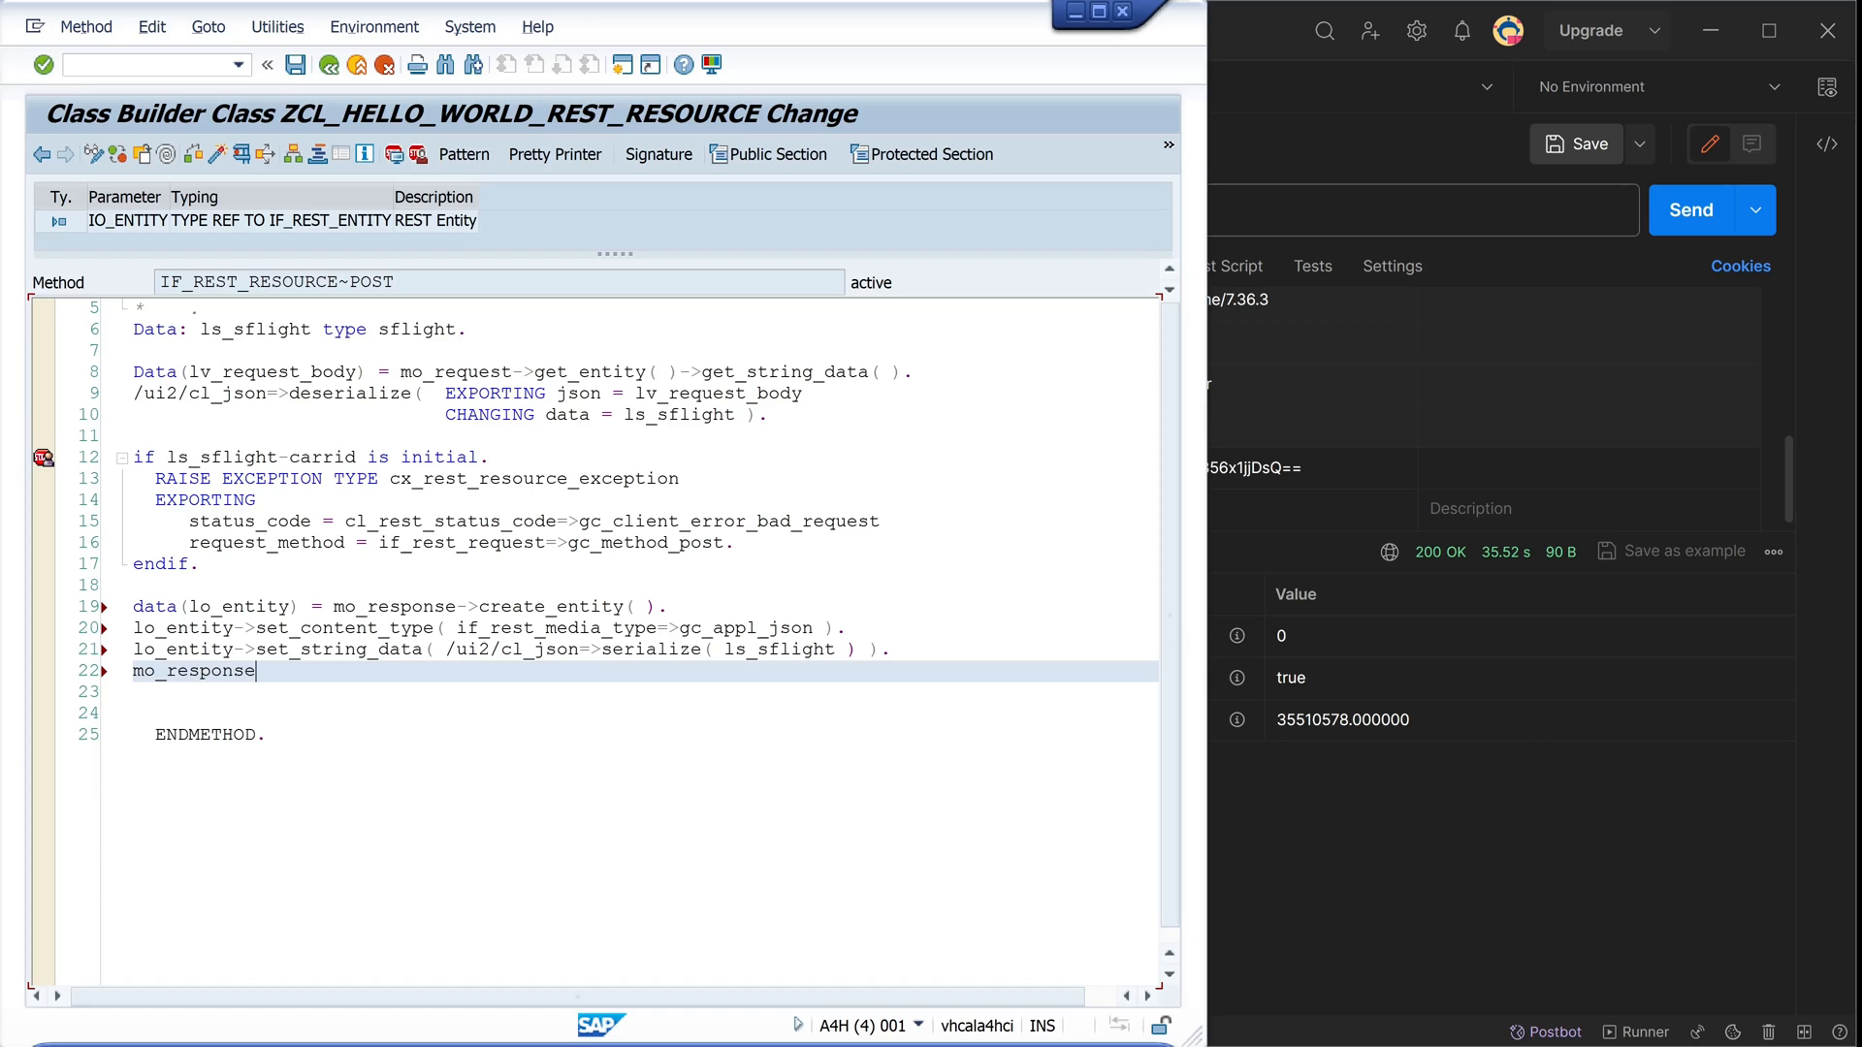
pyautogui.write('->set_')
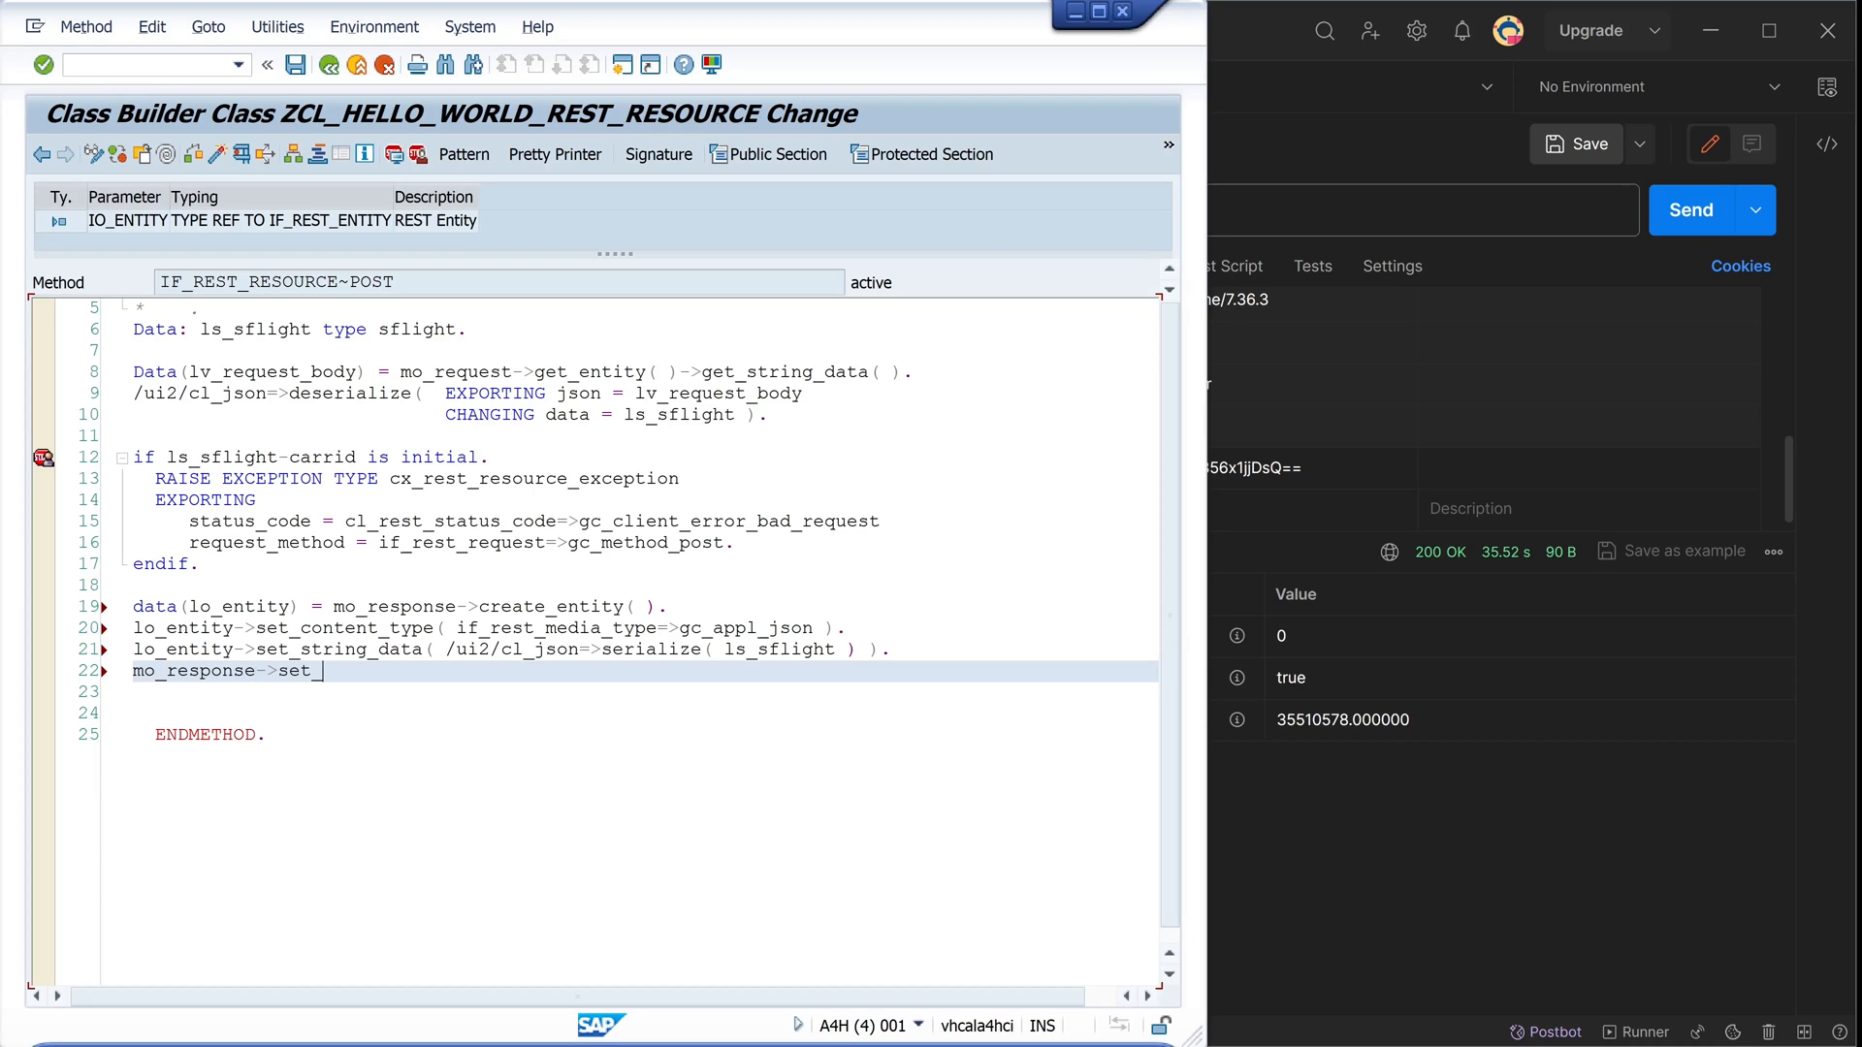
pyautogui.write('status(')
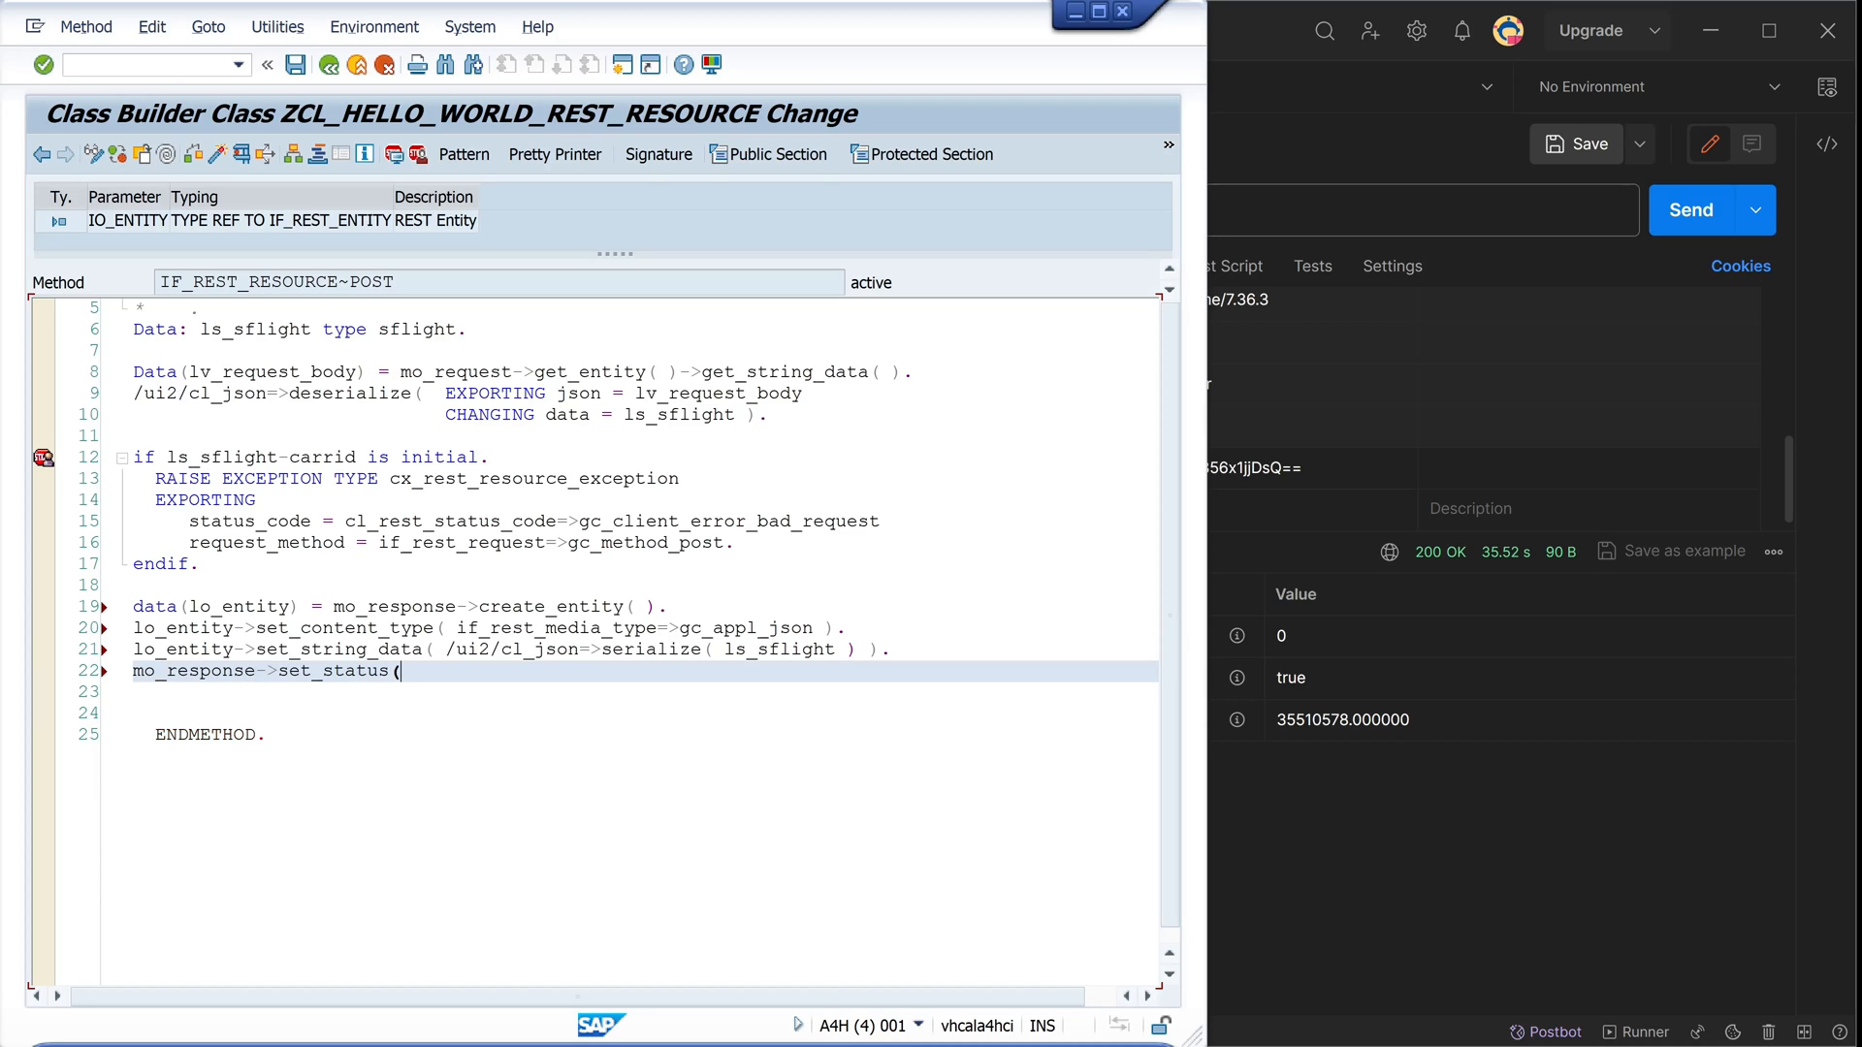
pyautogui.write('cl_rest')
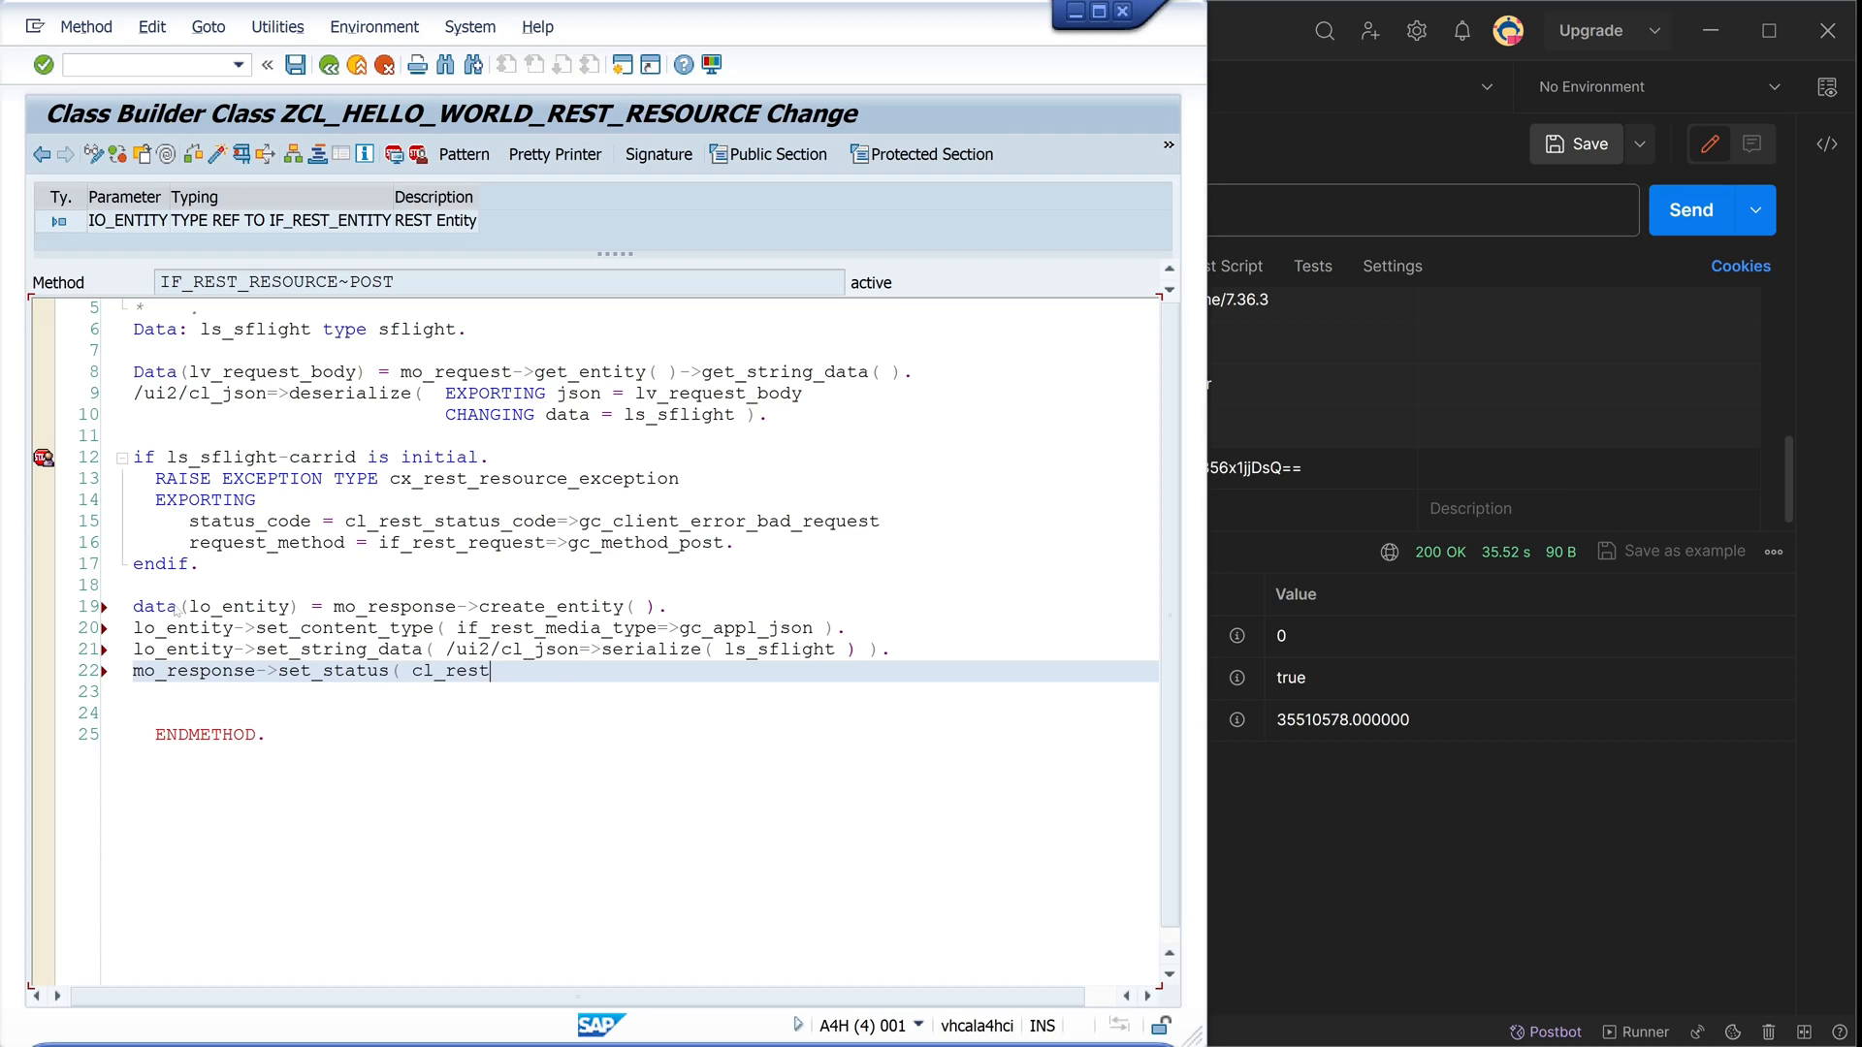
pyautogui.write('_status_code')
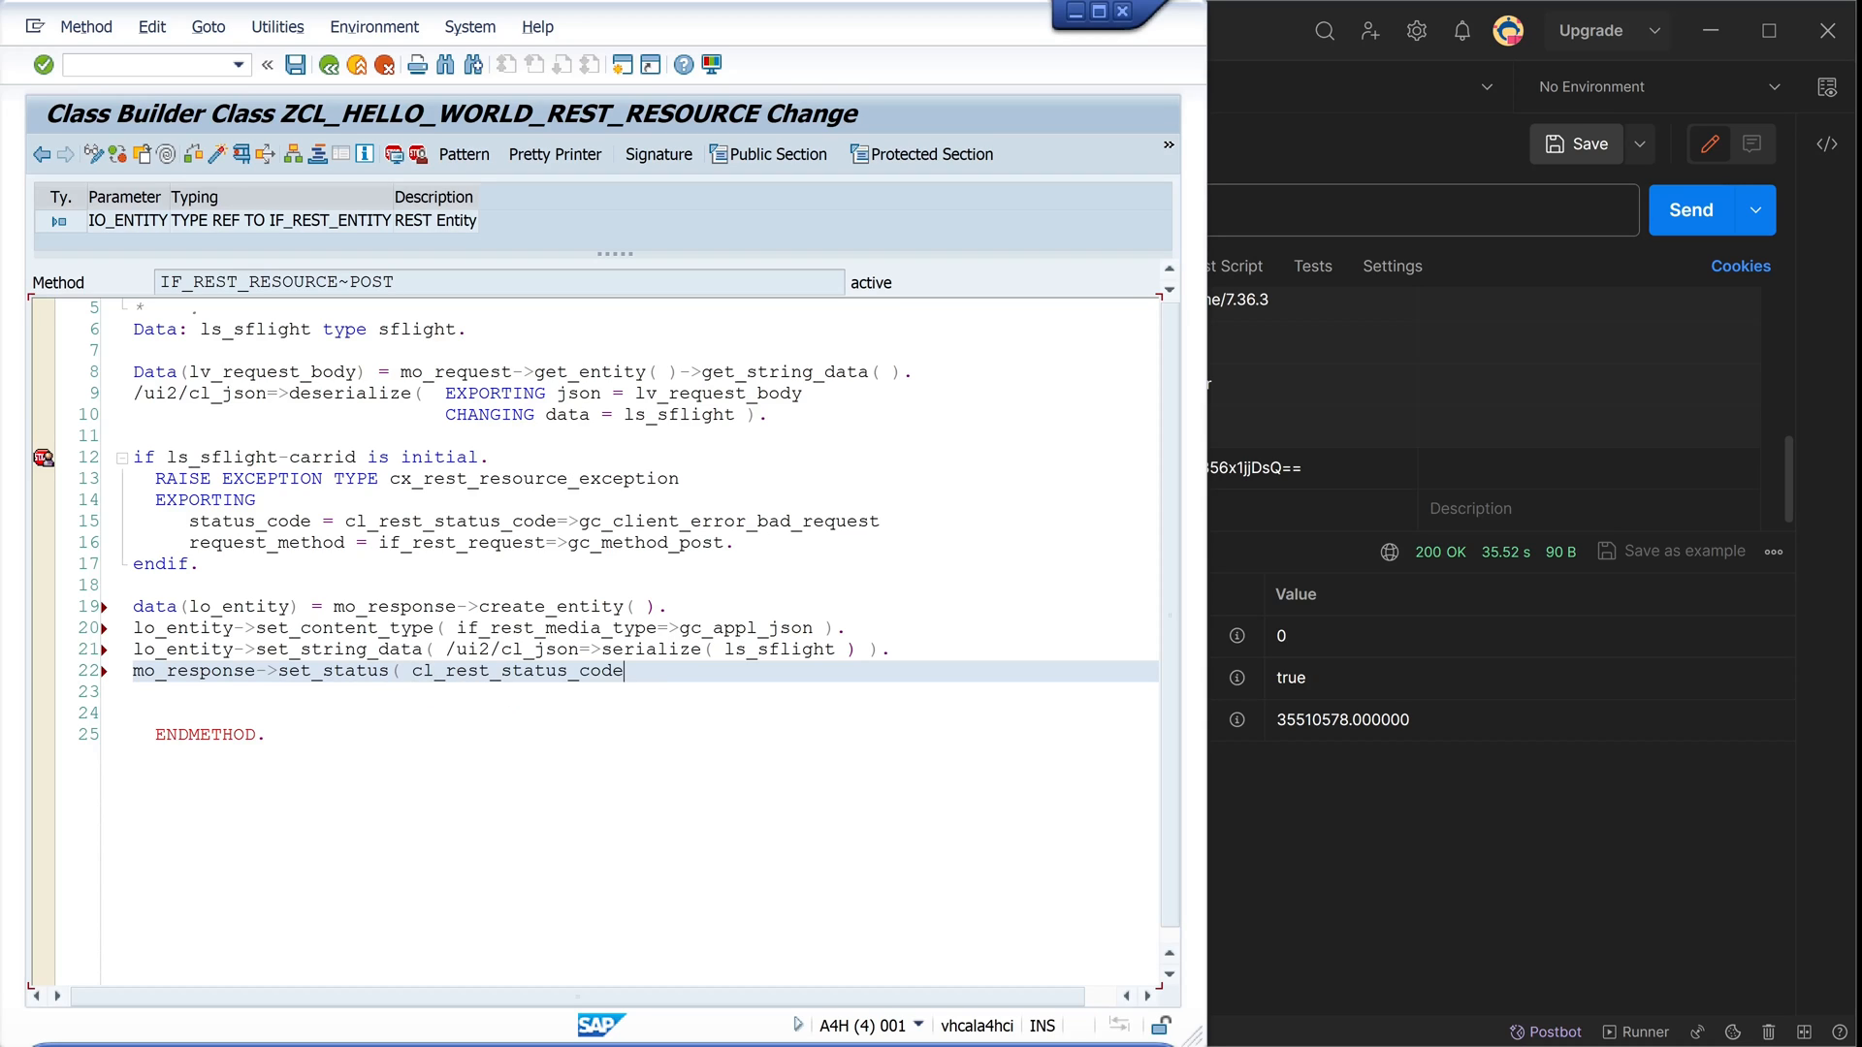
pyautogui.write('=>')
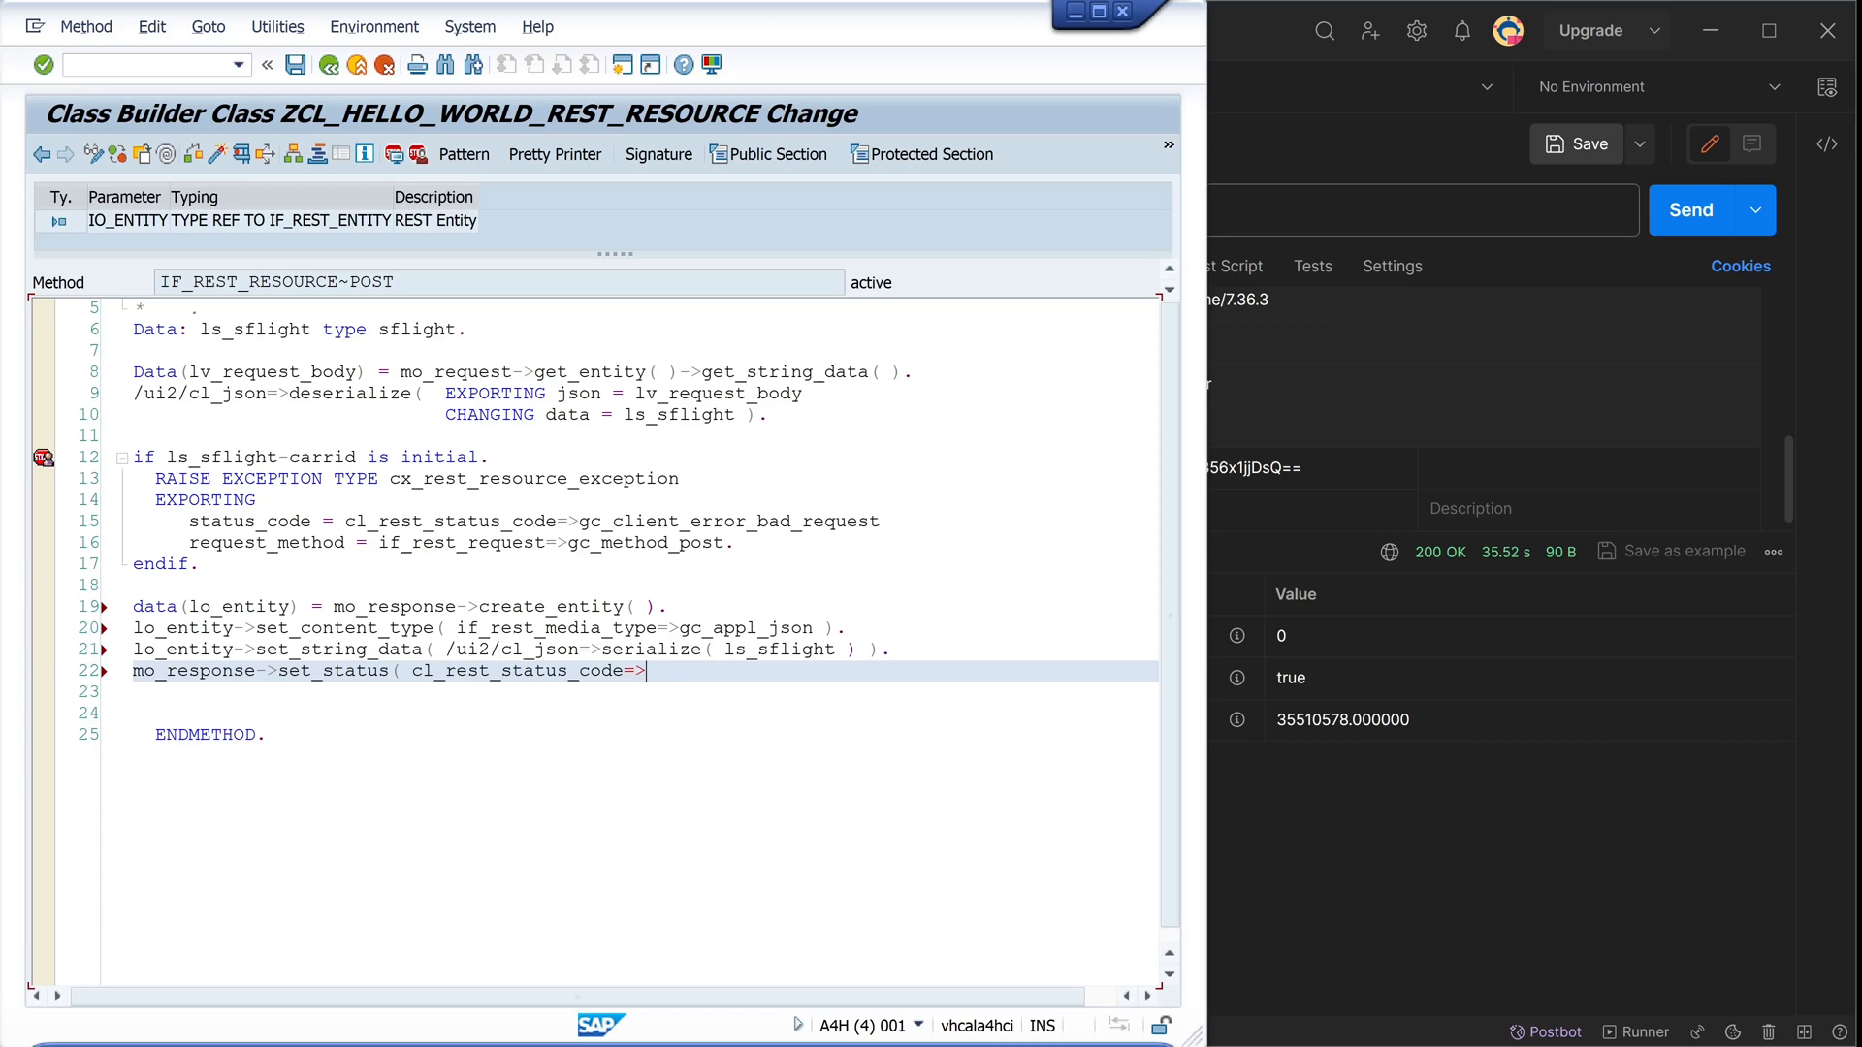
pyautogui.write('gc_')
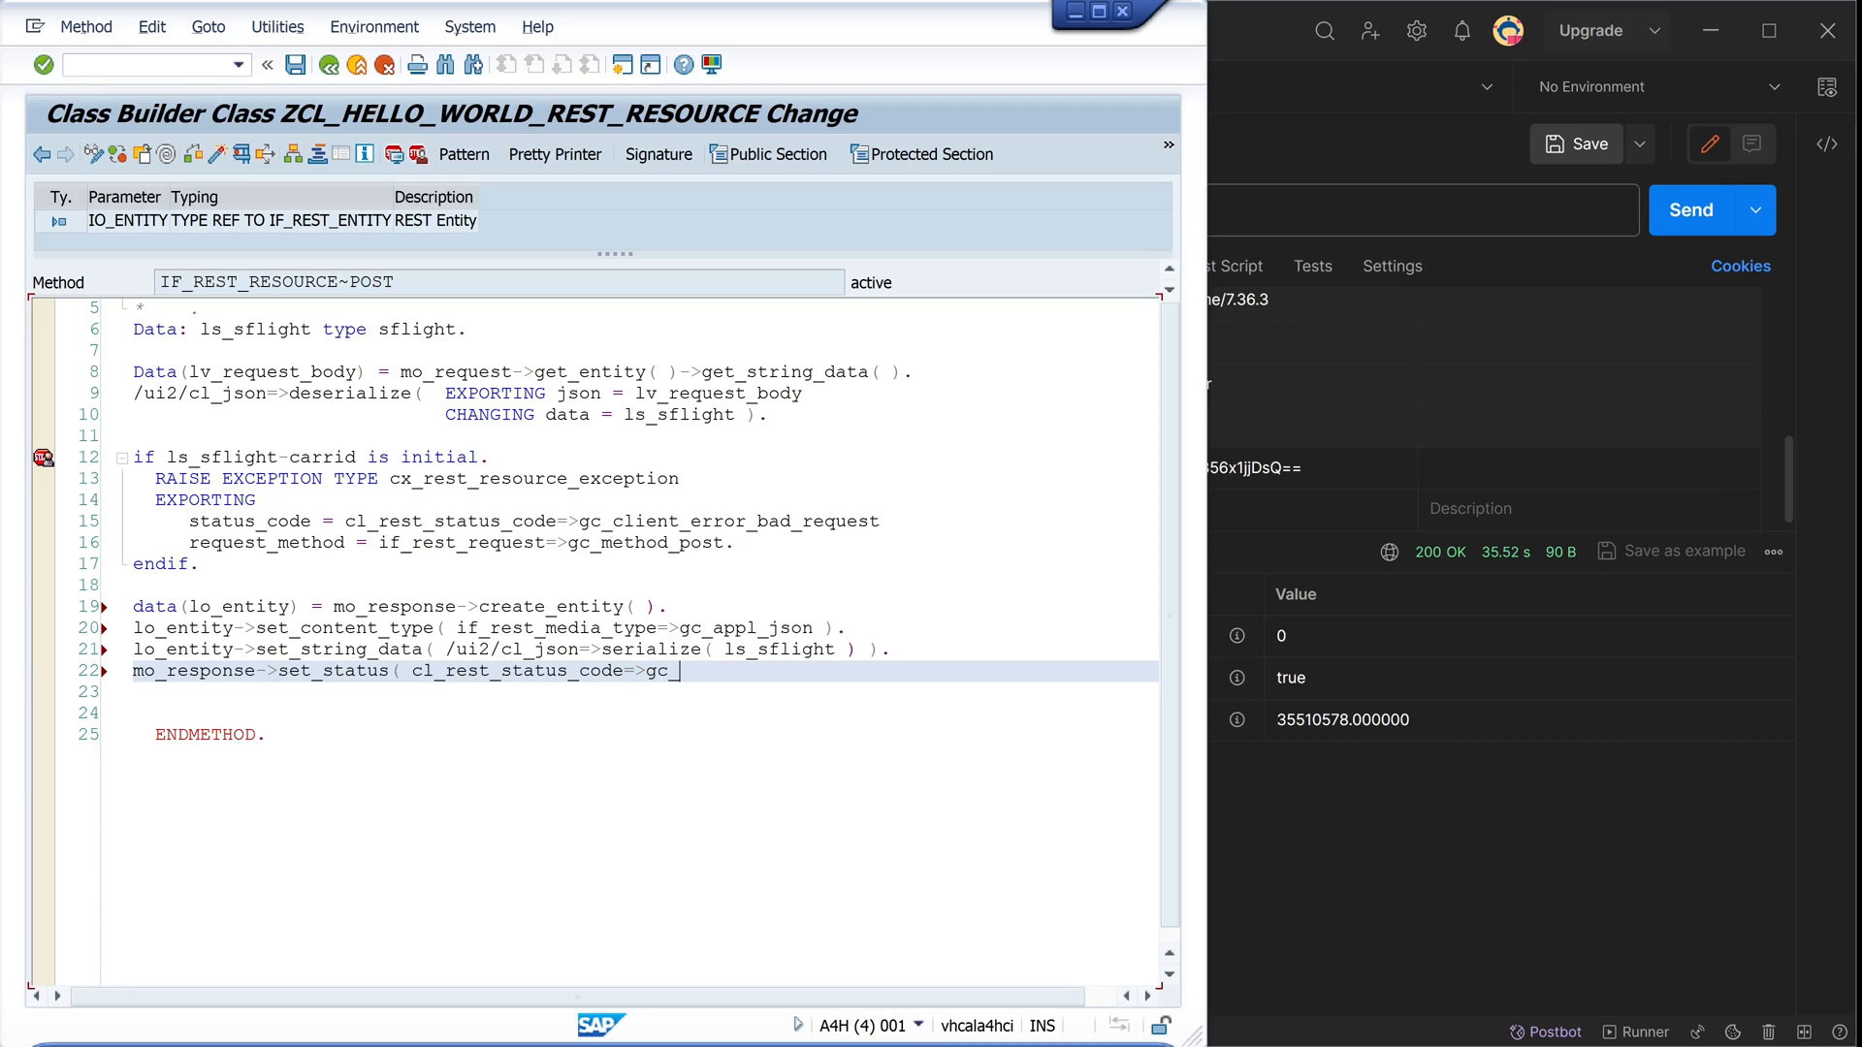
pyautogui.write('success_ok')
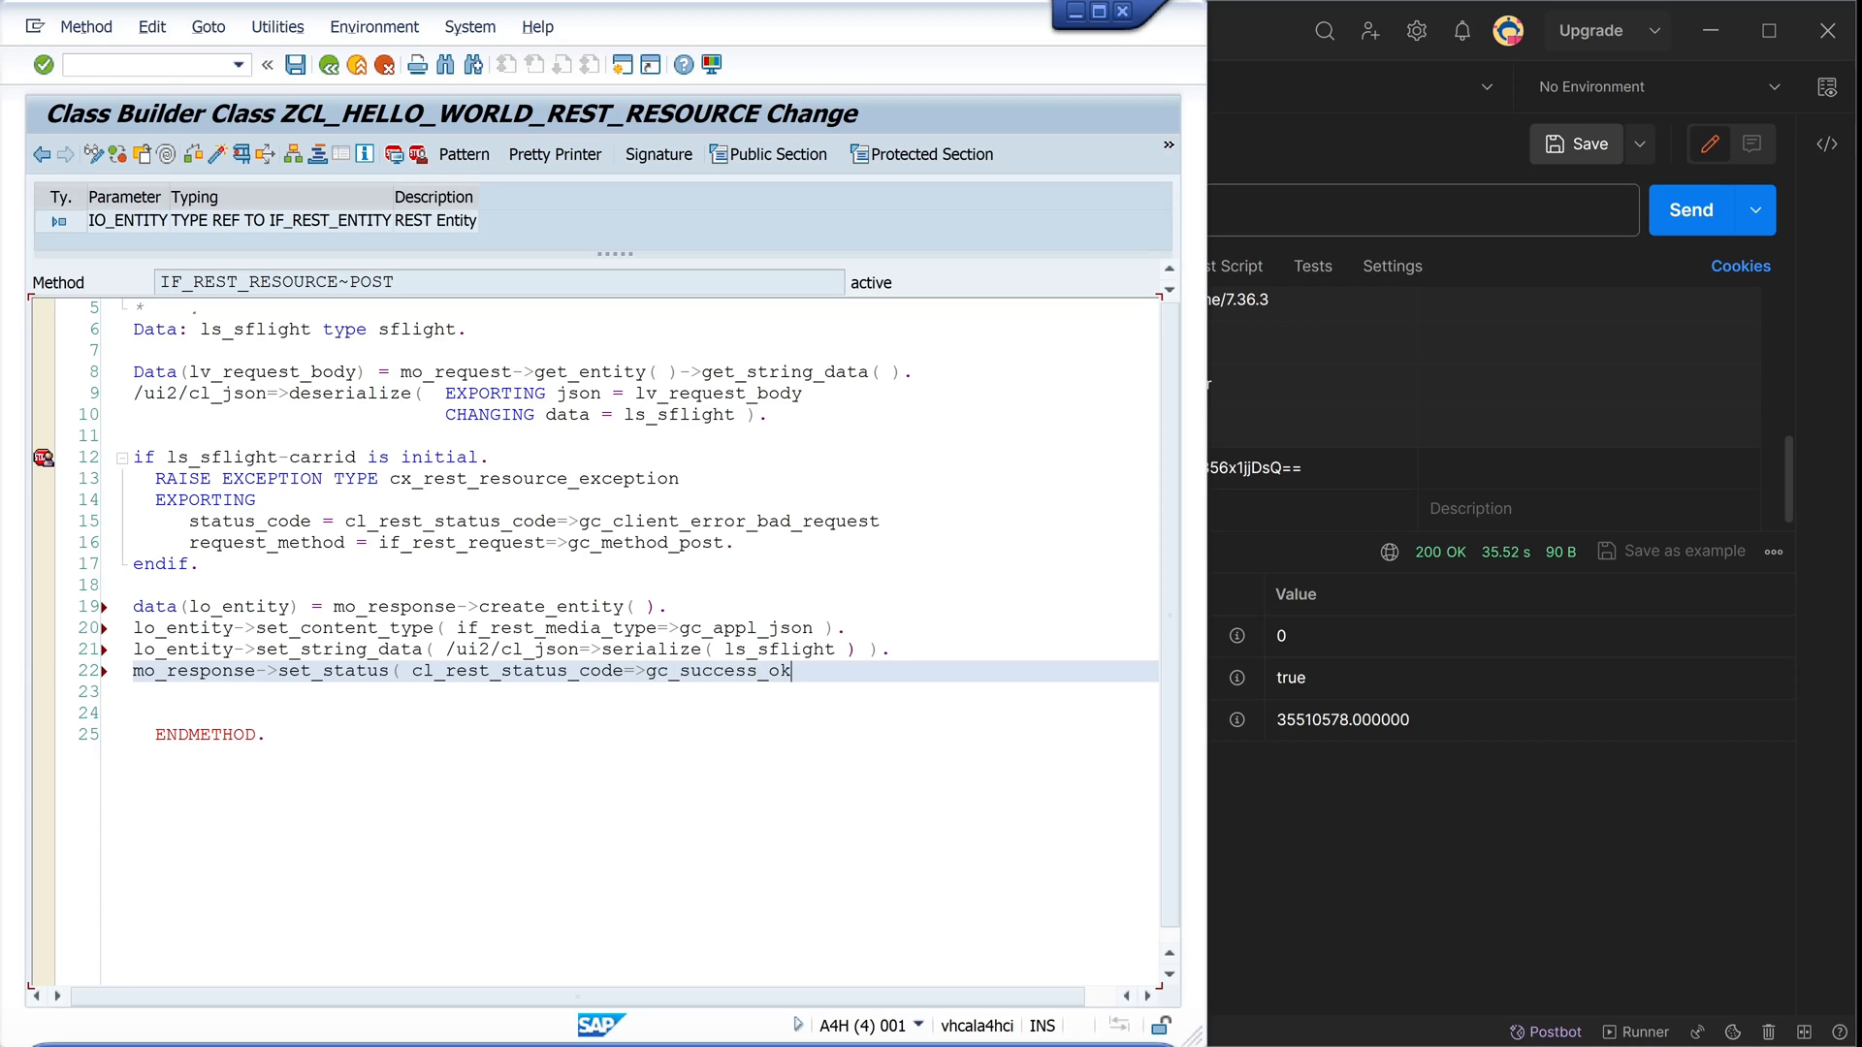
pyautogui.write(').')
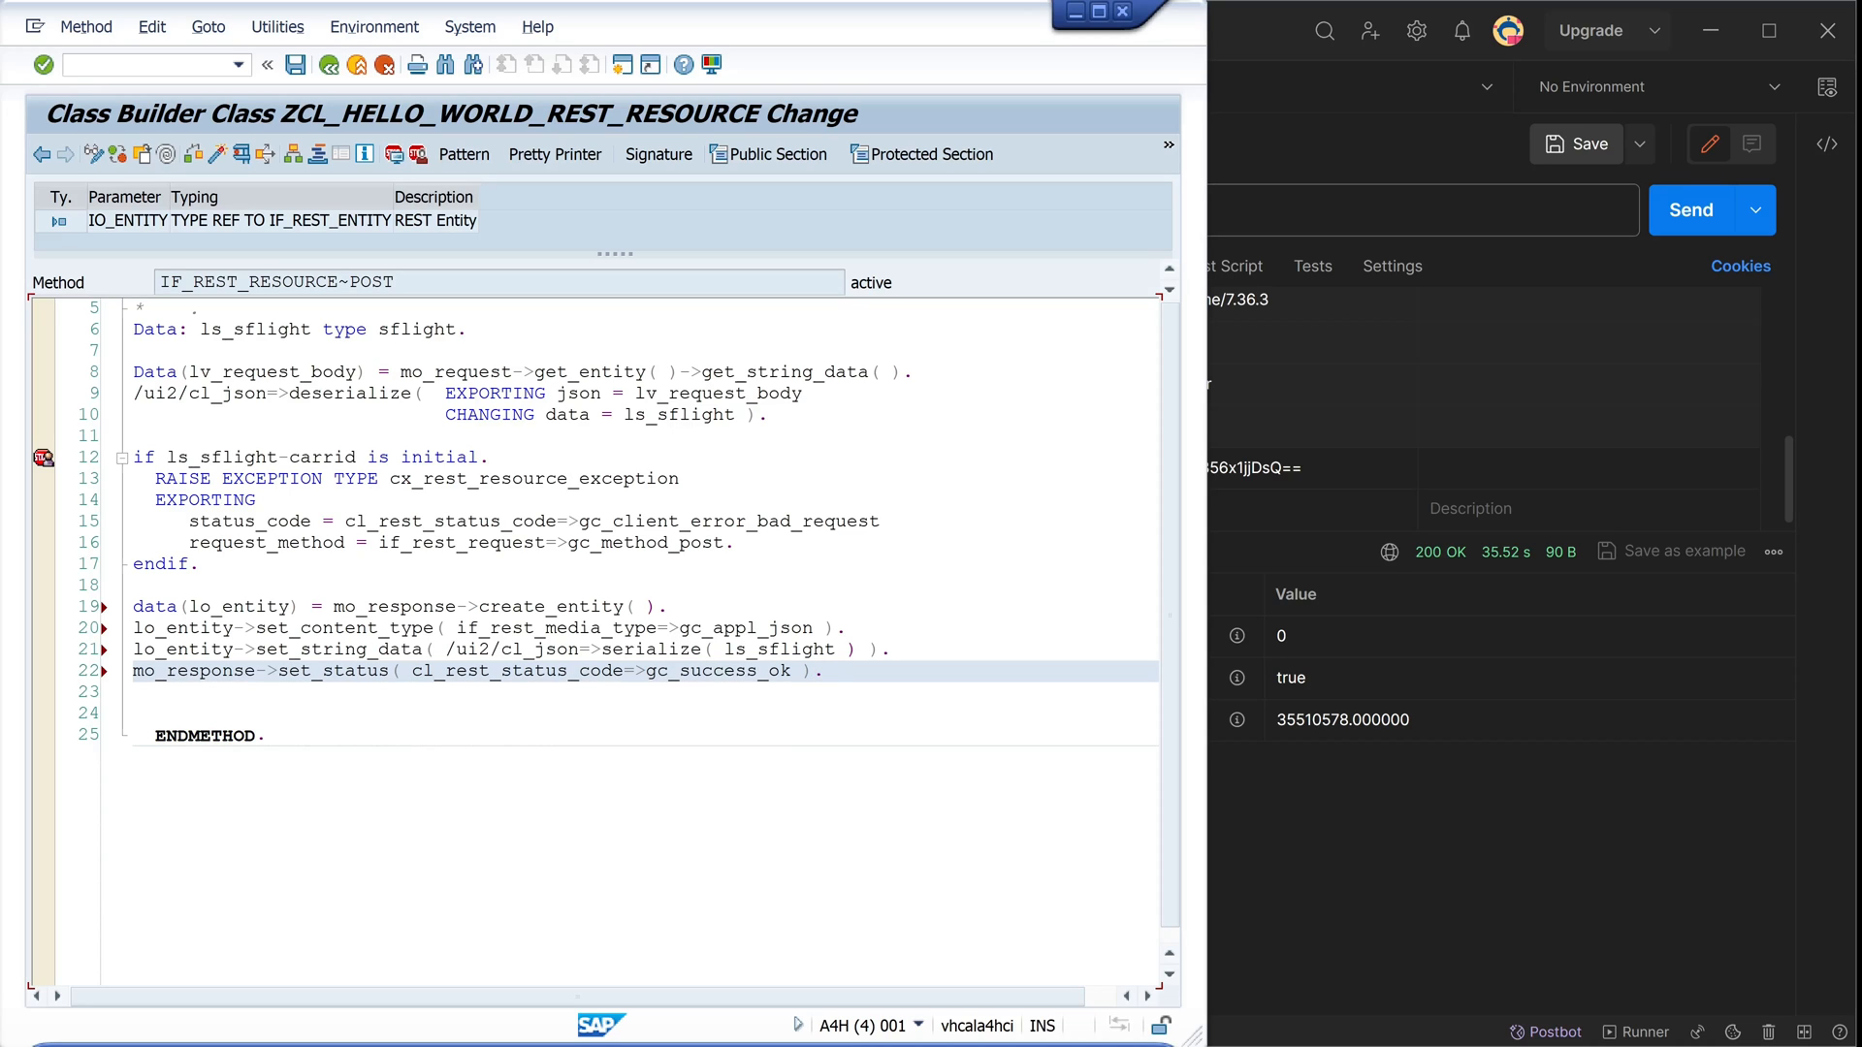
# Activate the method, resend the AA flight from Postman and view it echoed back as 200 OK JSON
pyautogui.click(554, 154)
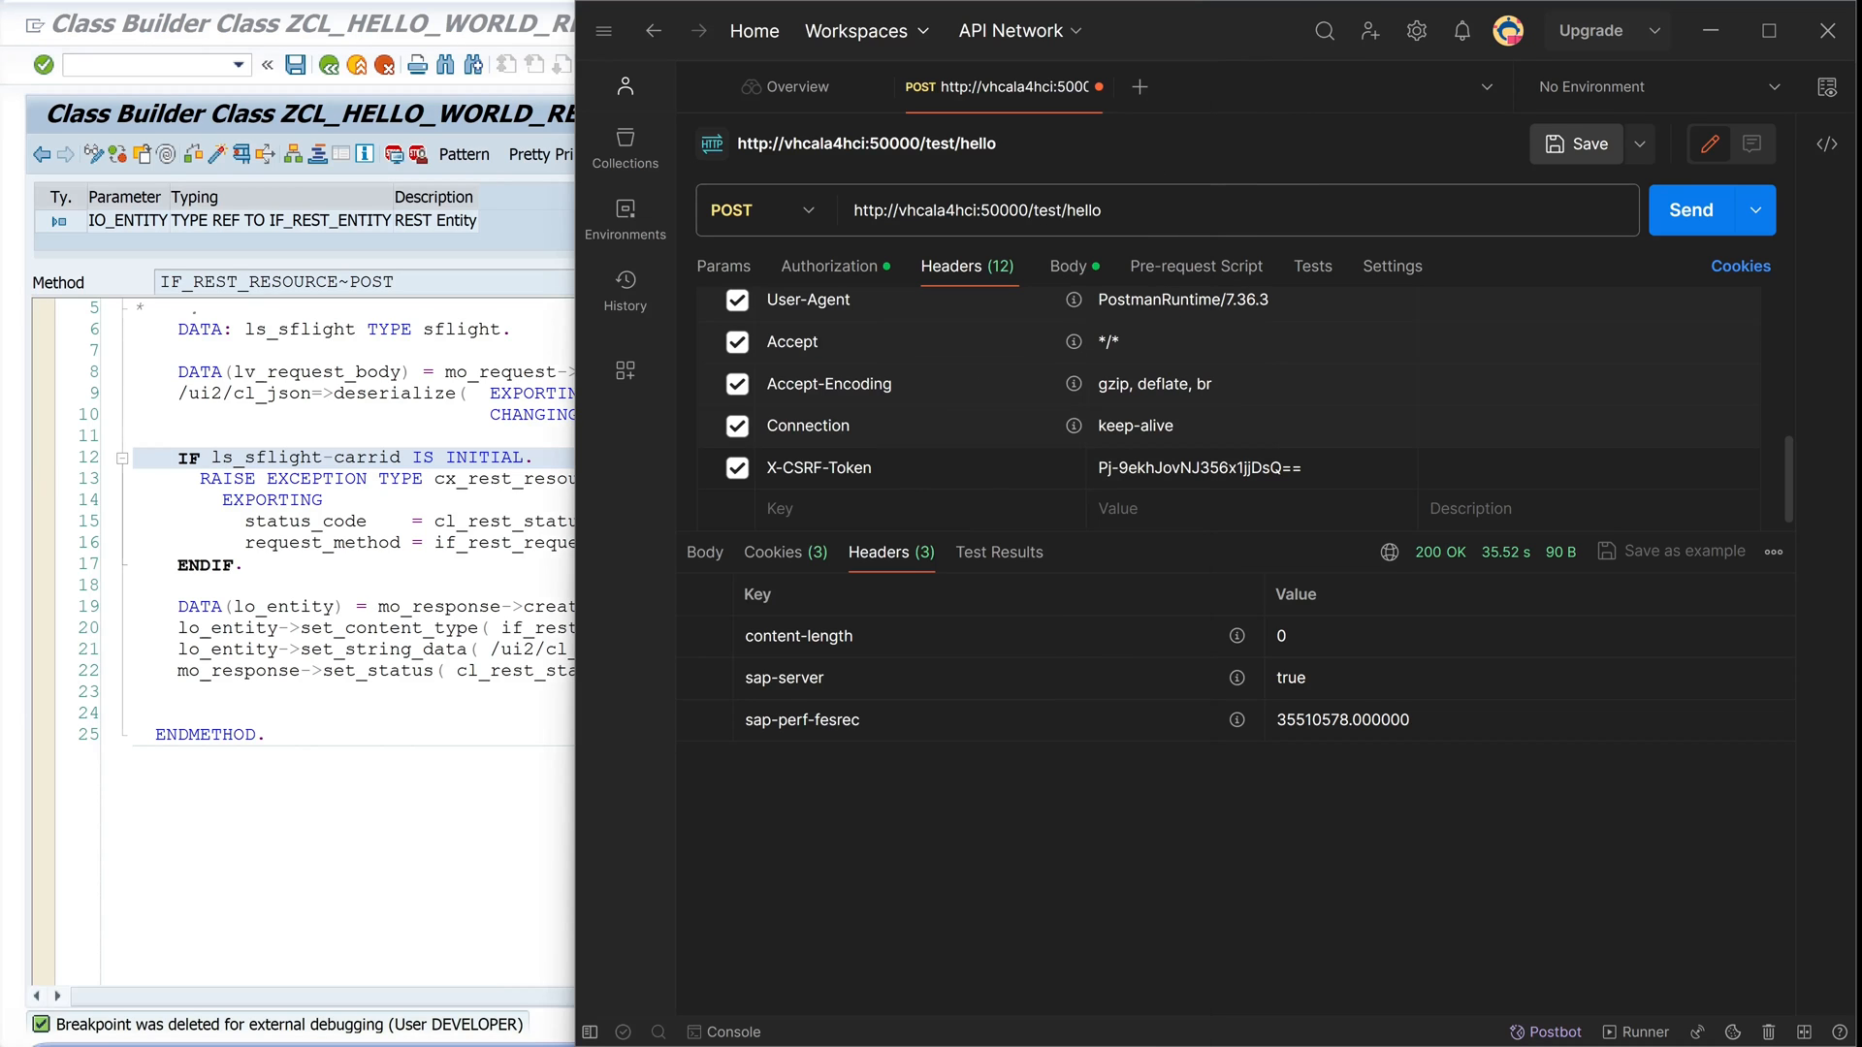
pyautogui.click(1067, 265)
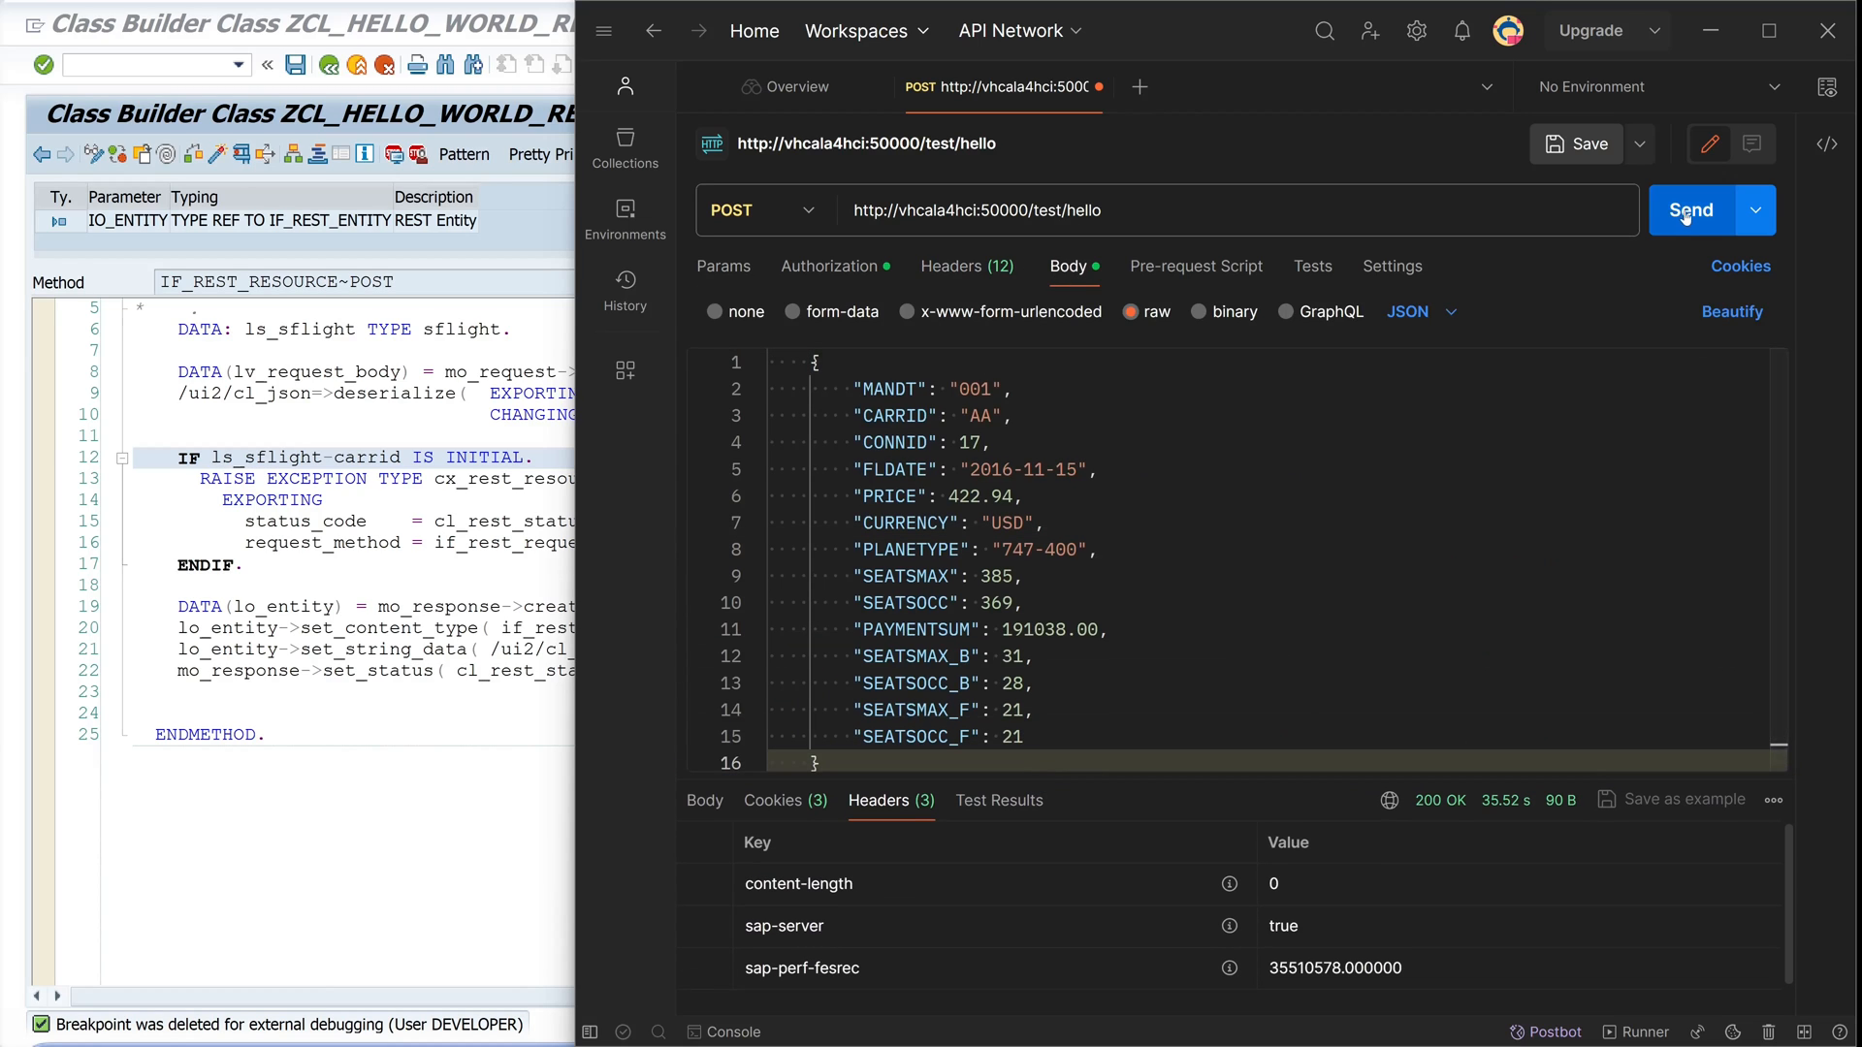
pyautogui.click(1691, 210)
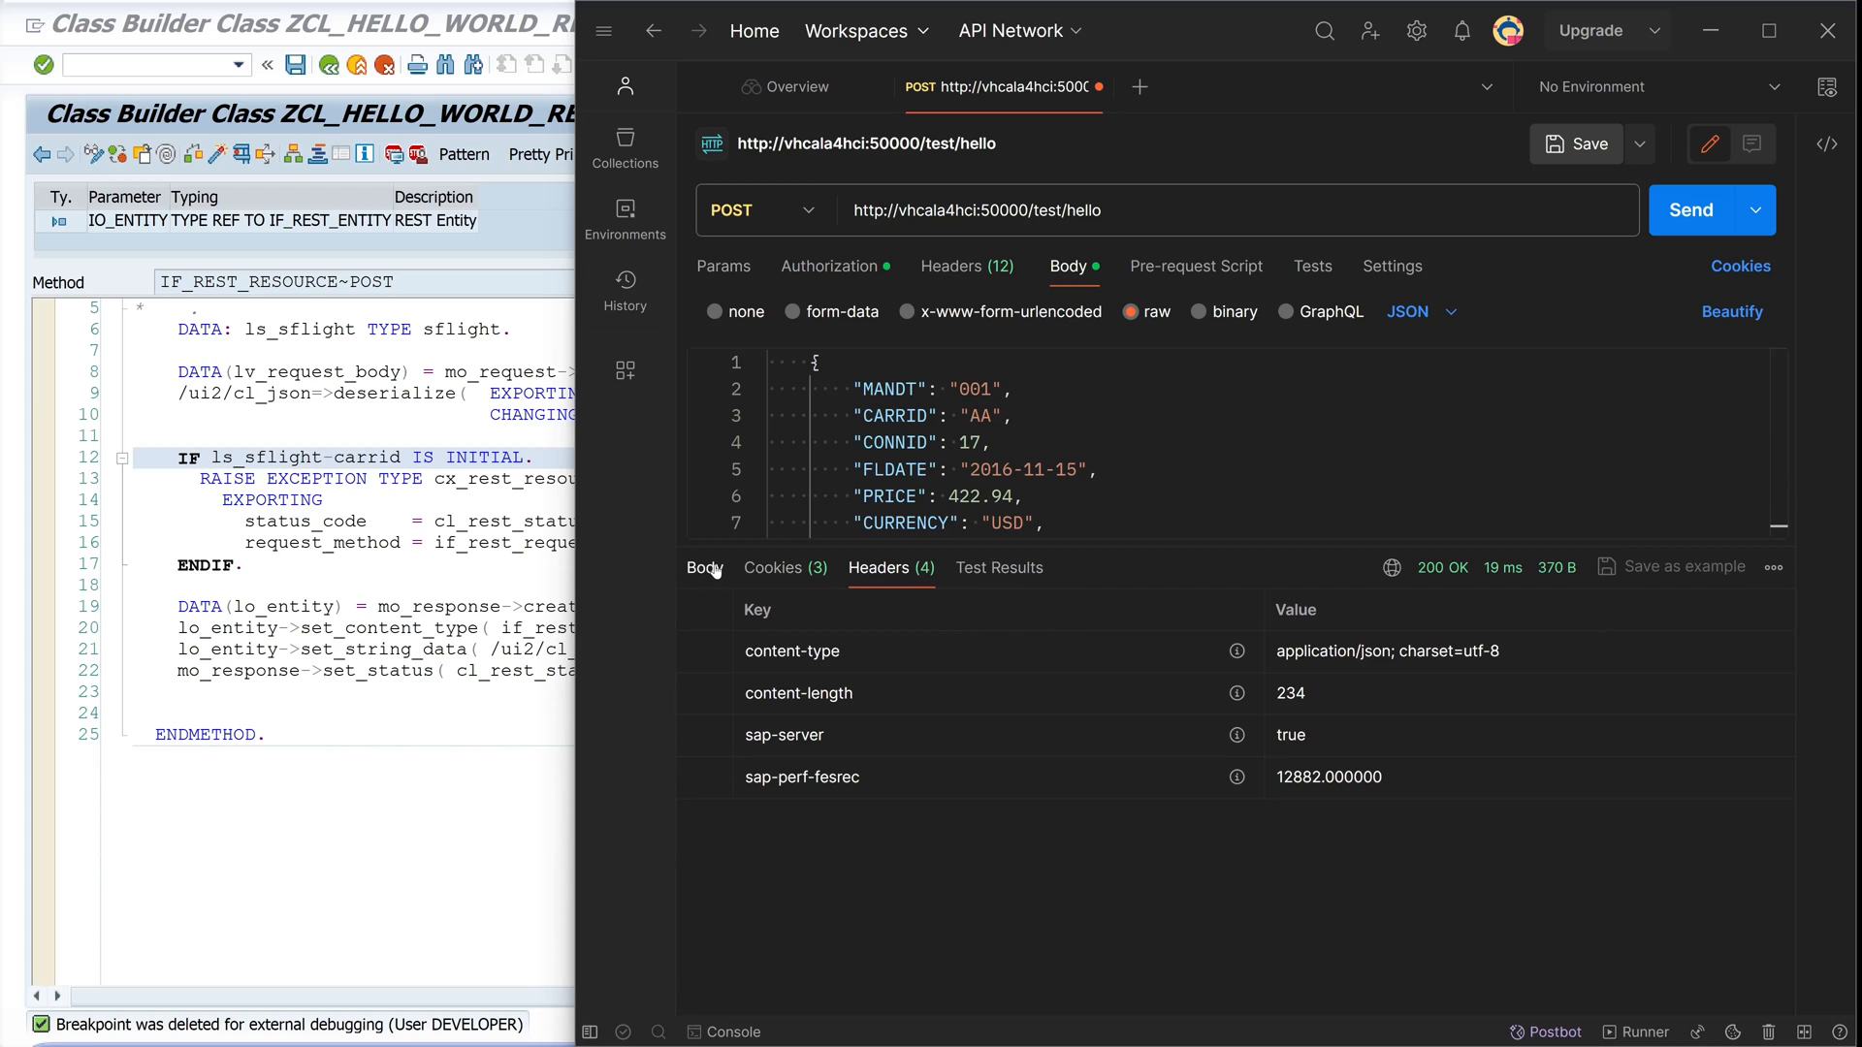
pyautogui.click(702, 568)
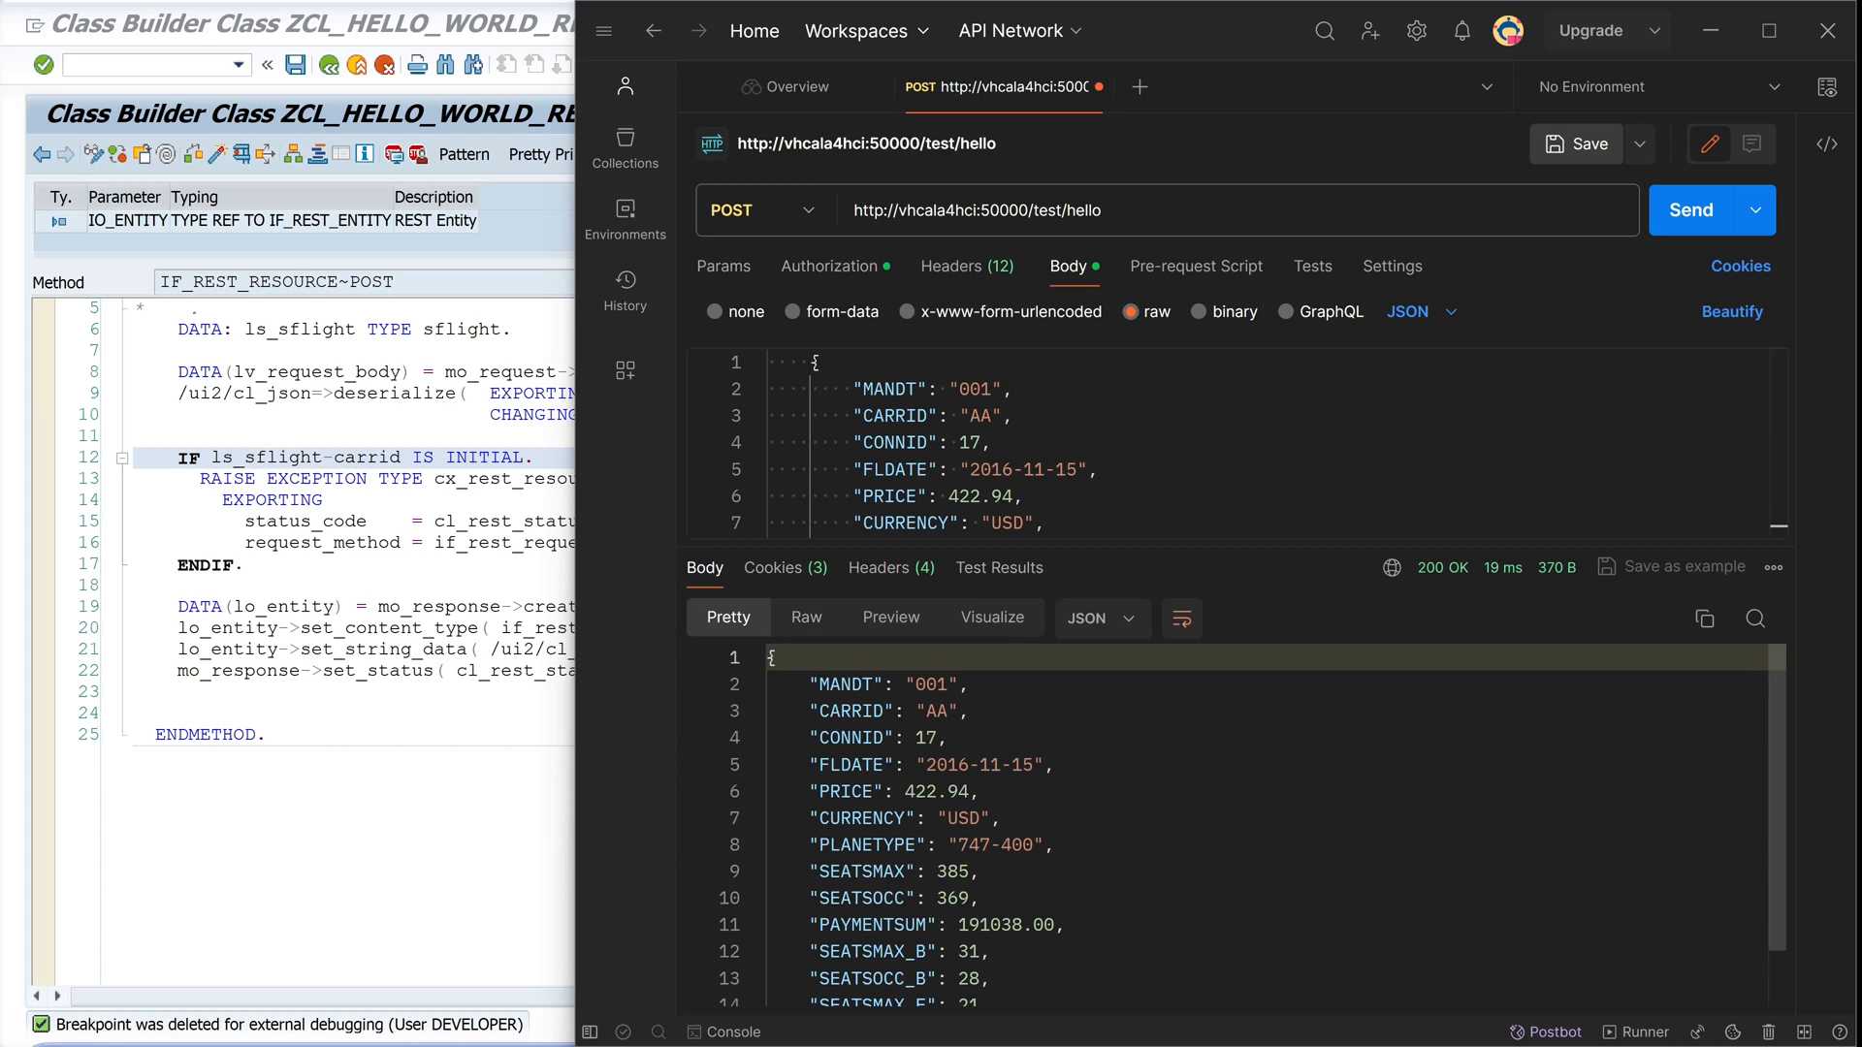
pyautogui.scroll(-3)
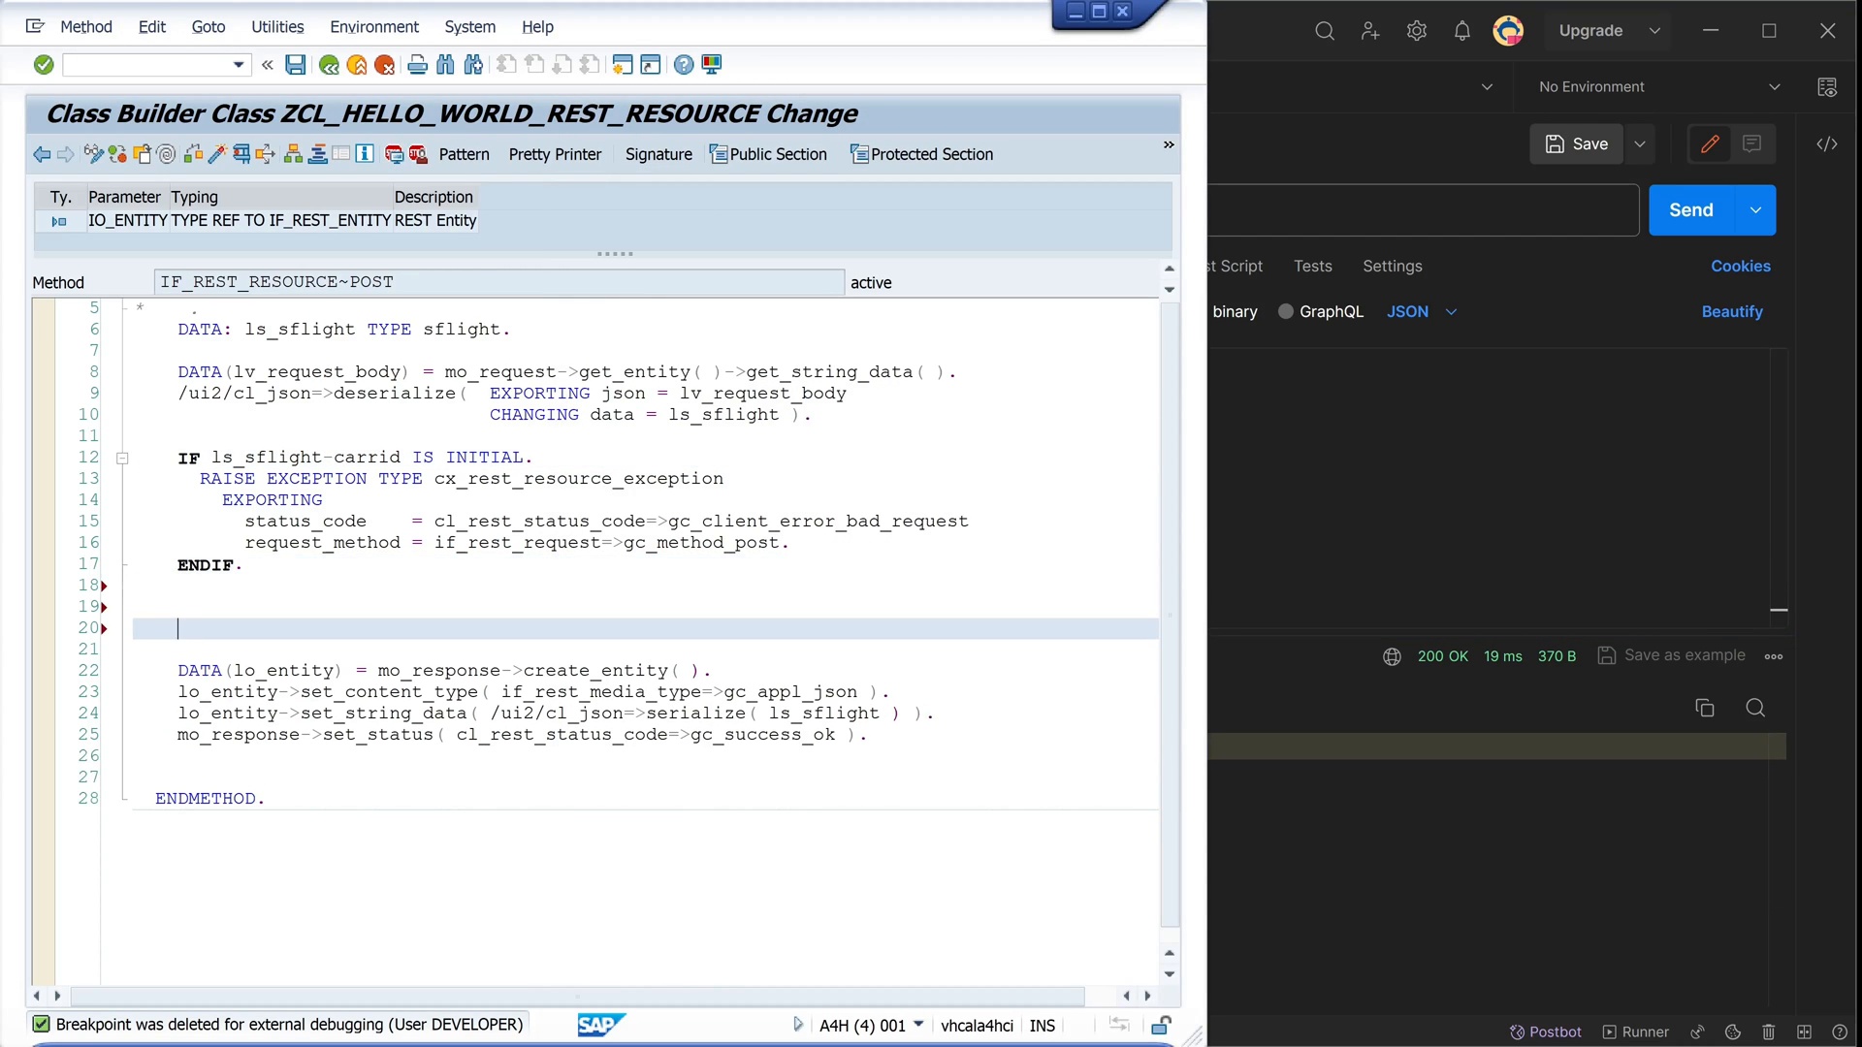
# Add INSERT INTO sflight VALUES ls_sflight followed by an IF sy-subrc <> 0 check
pyautogui.write('insert')
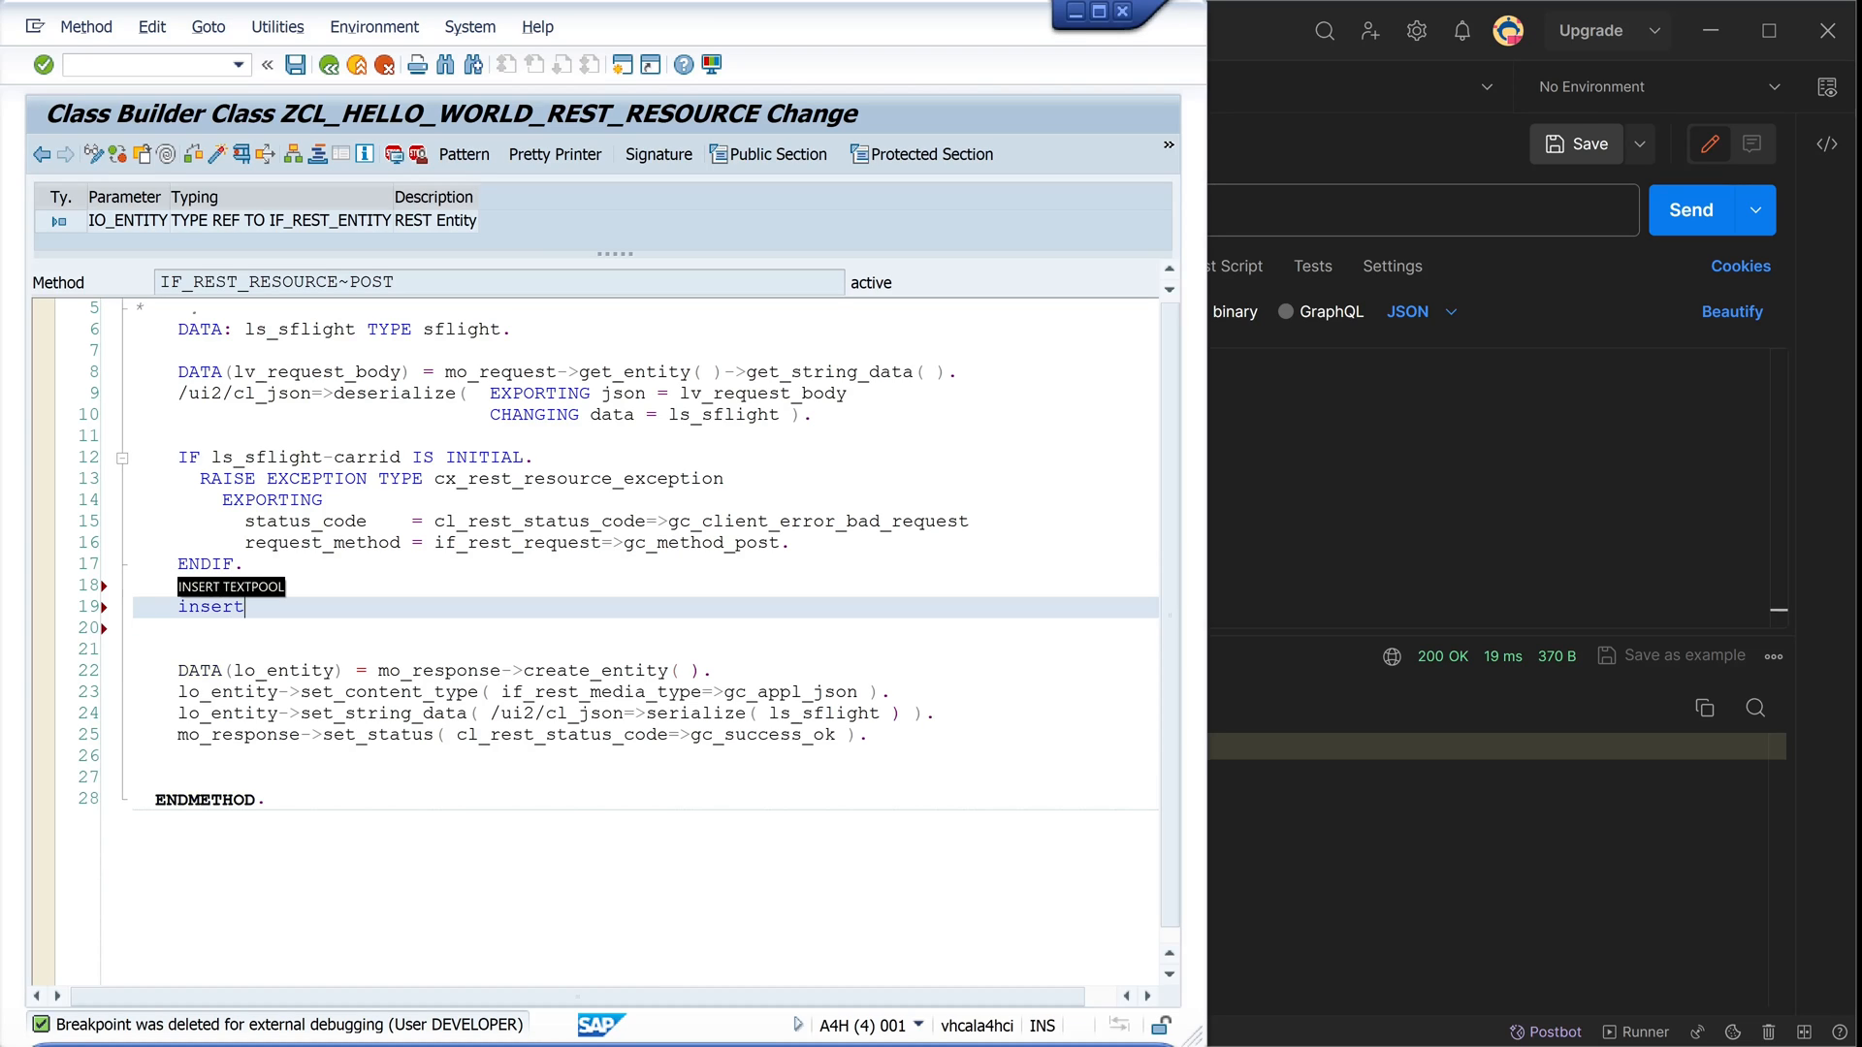
pyautogui.write('into sföight')
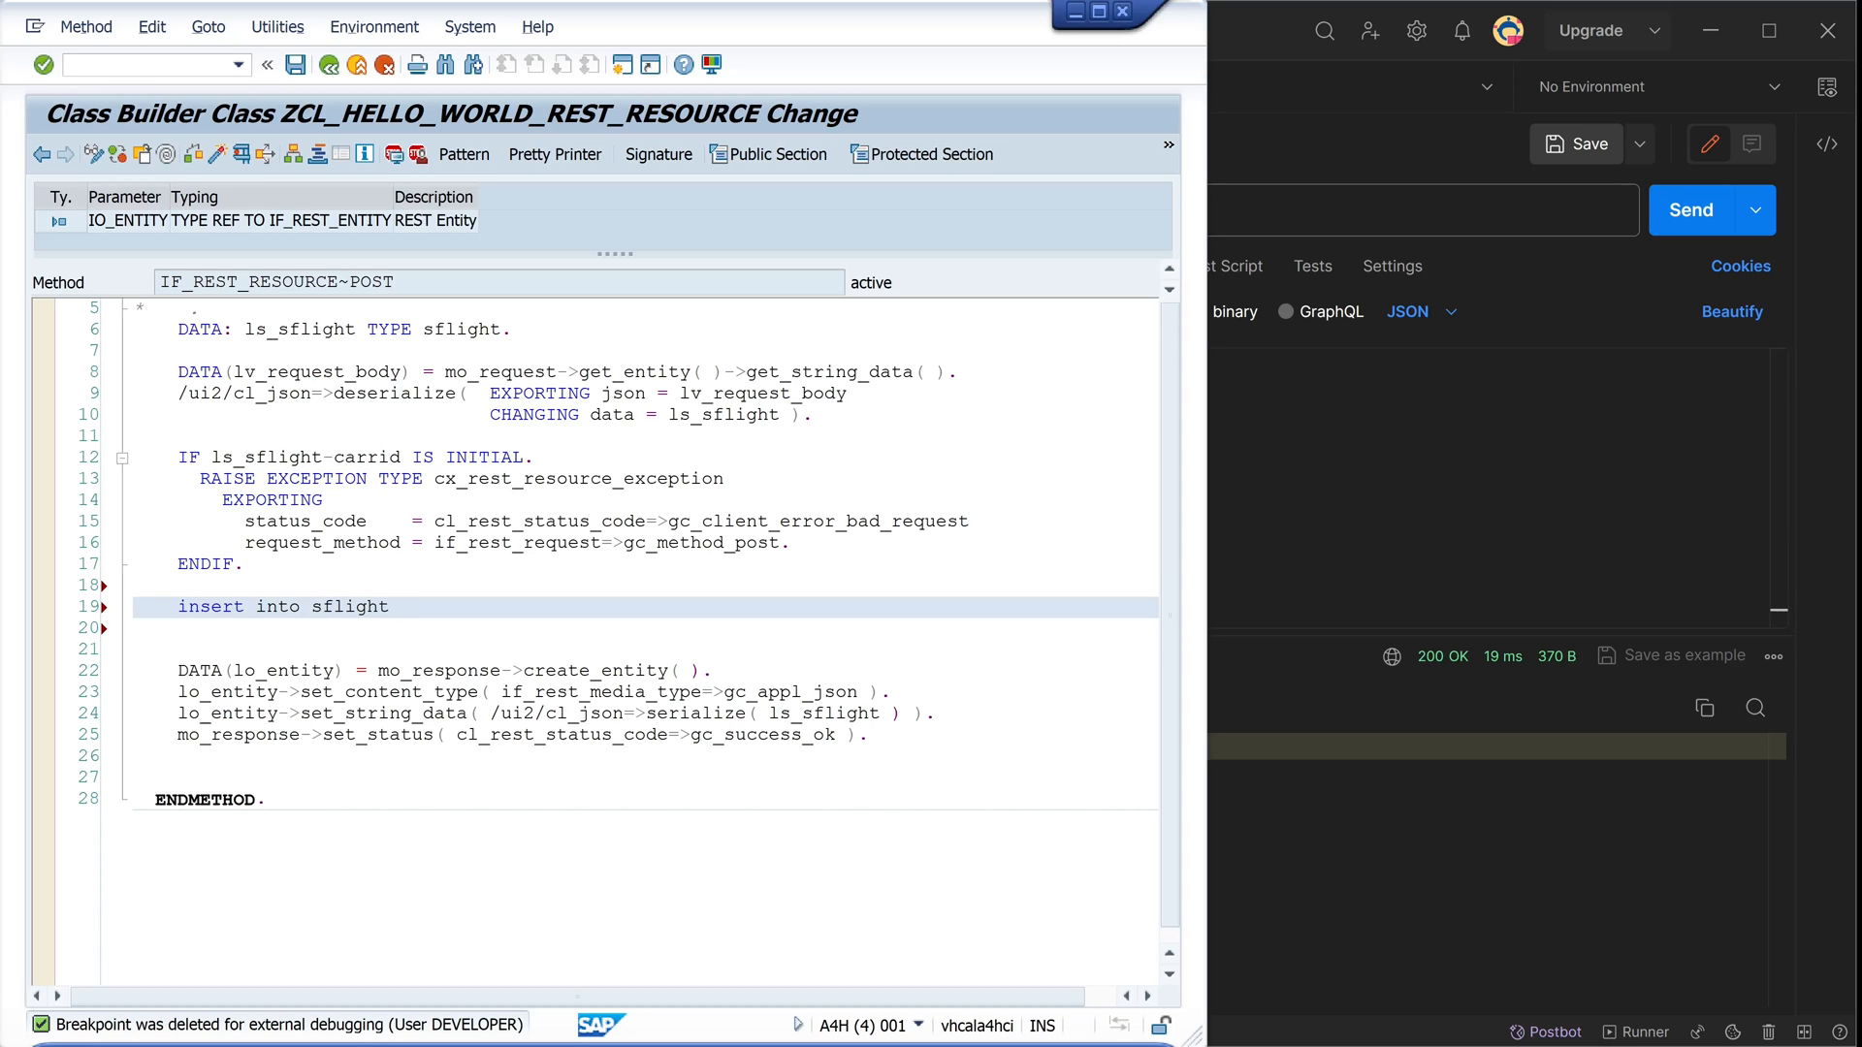
pyautogui.write('VALUES')
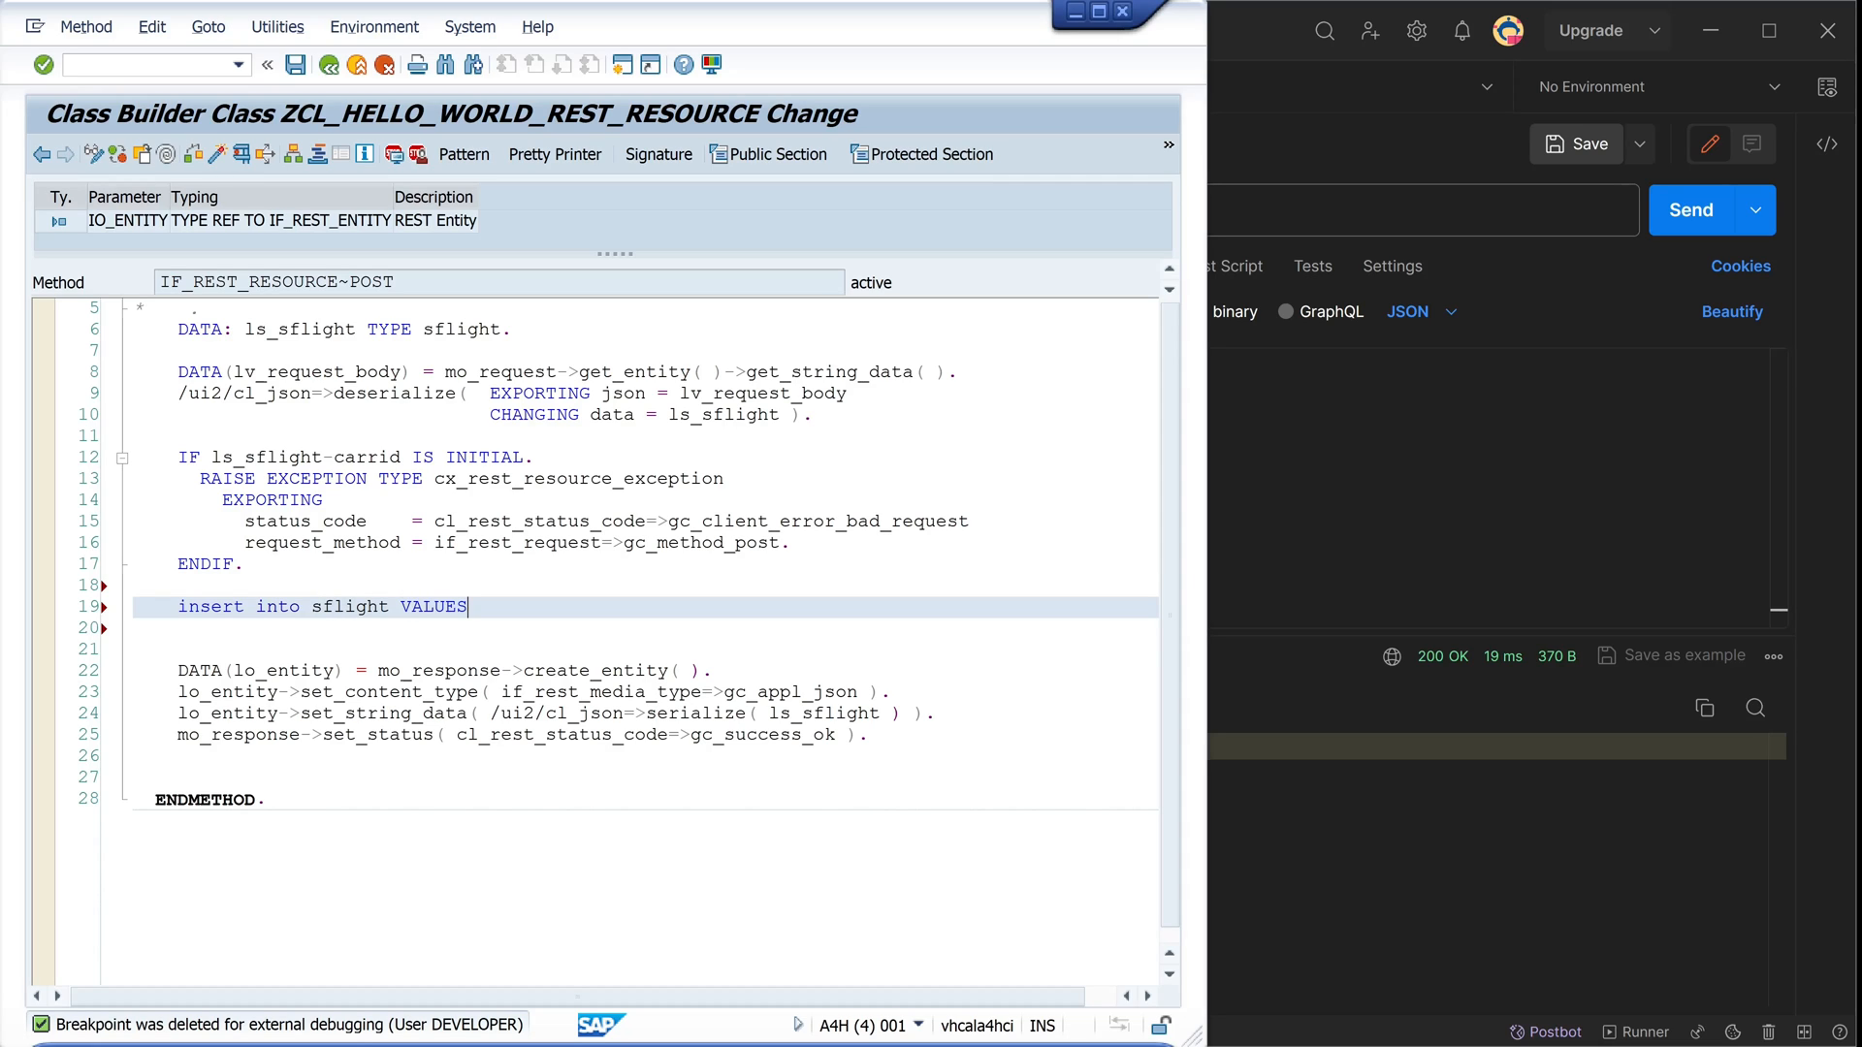
pyautogui.write('ls_sflight.')
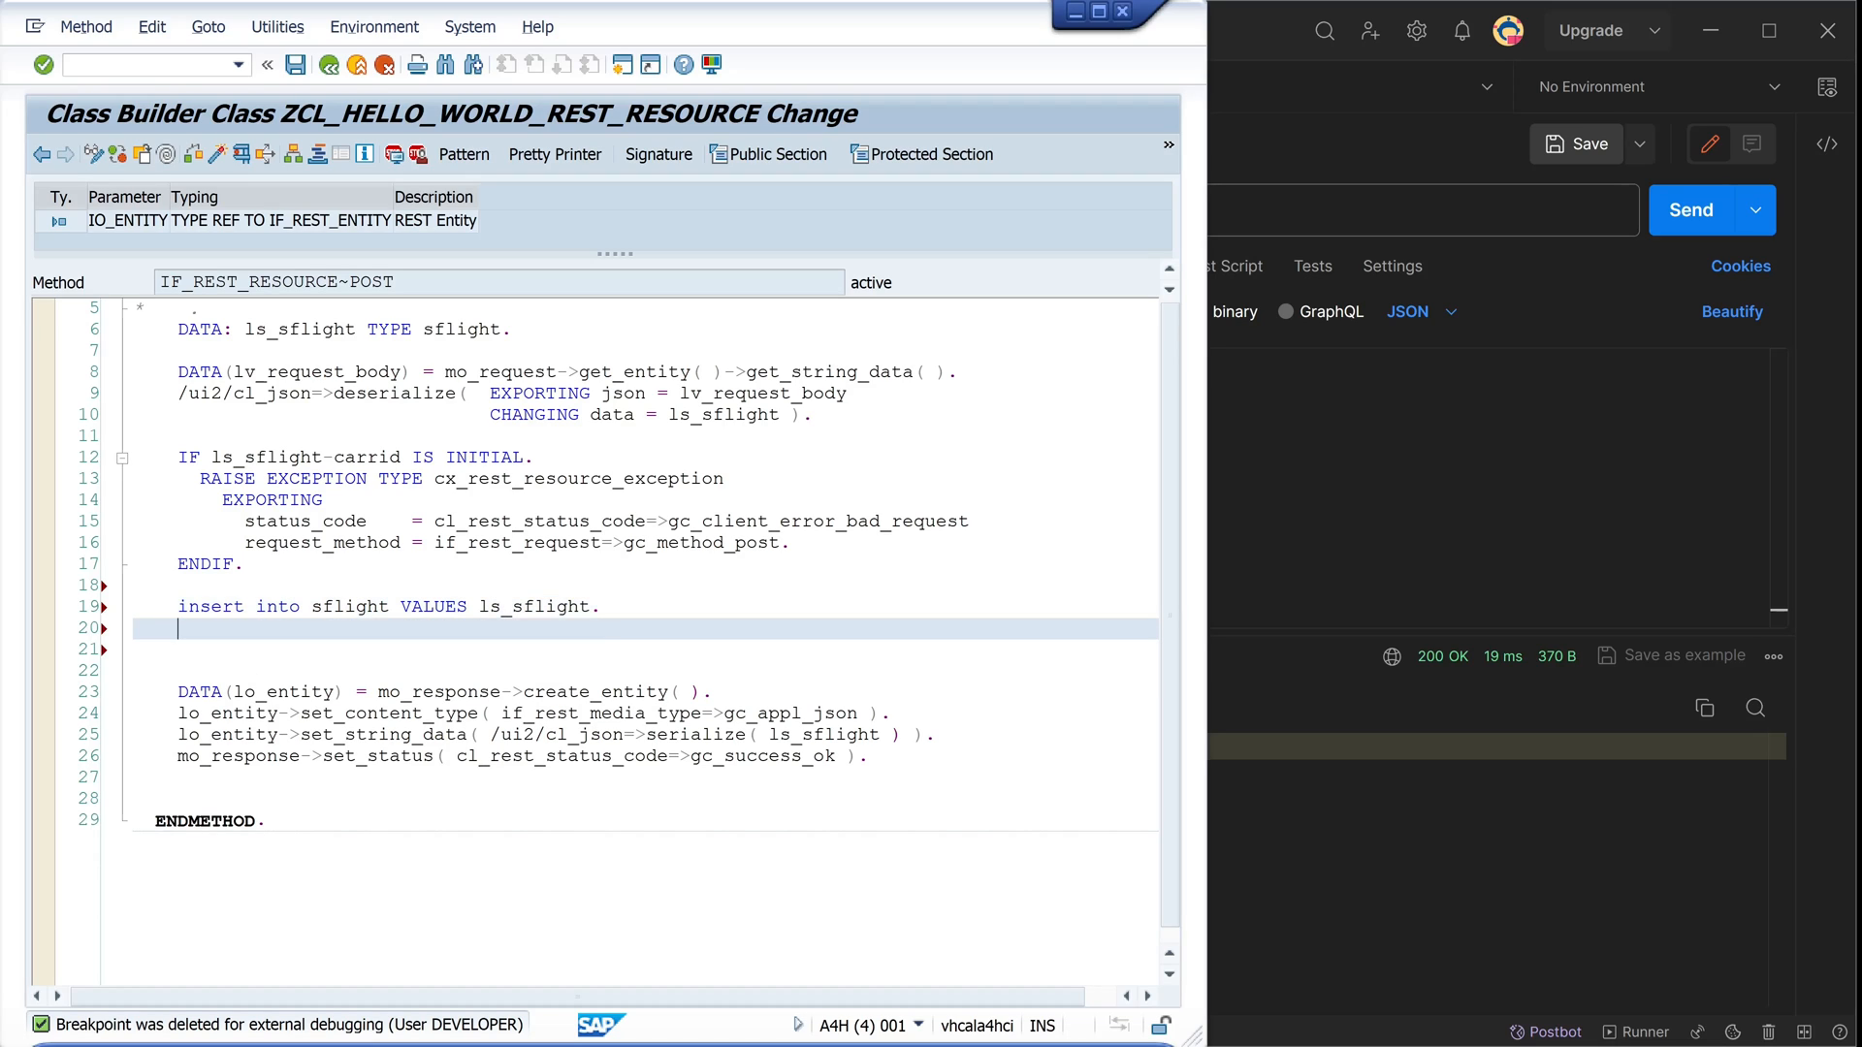
pyautogui.write('if sy-sub')
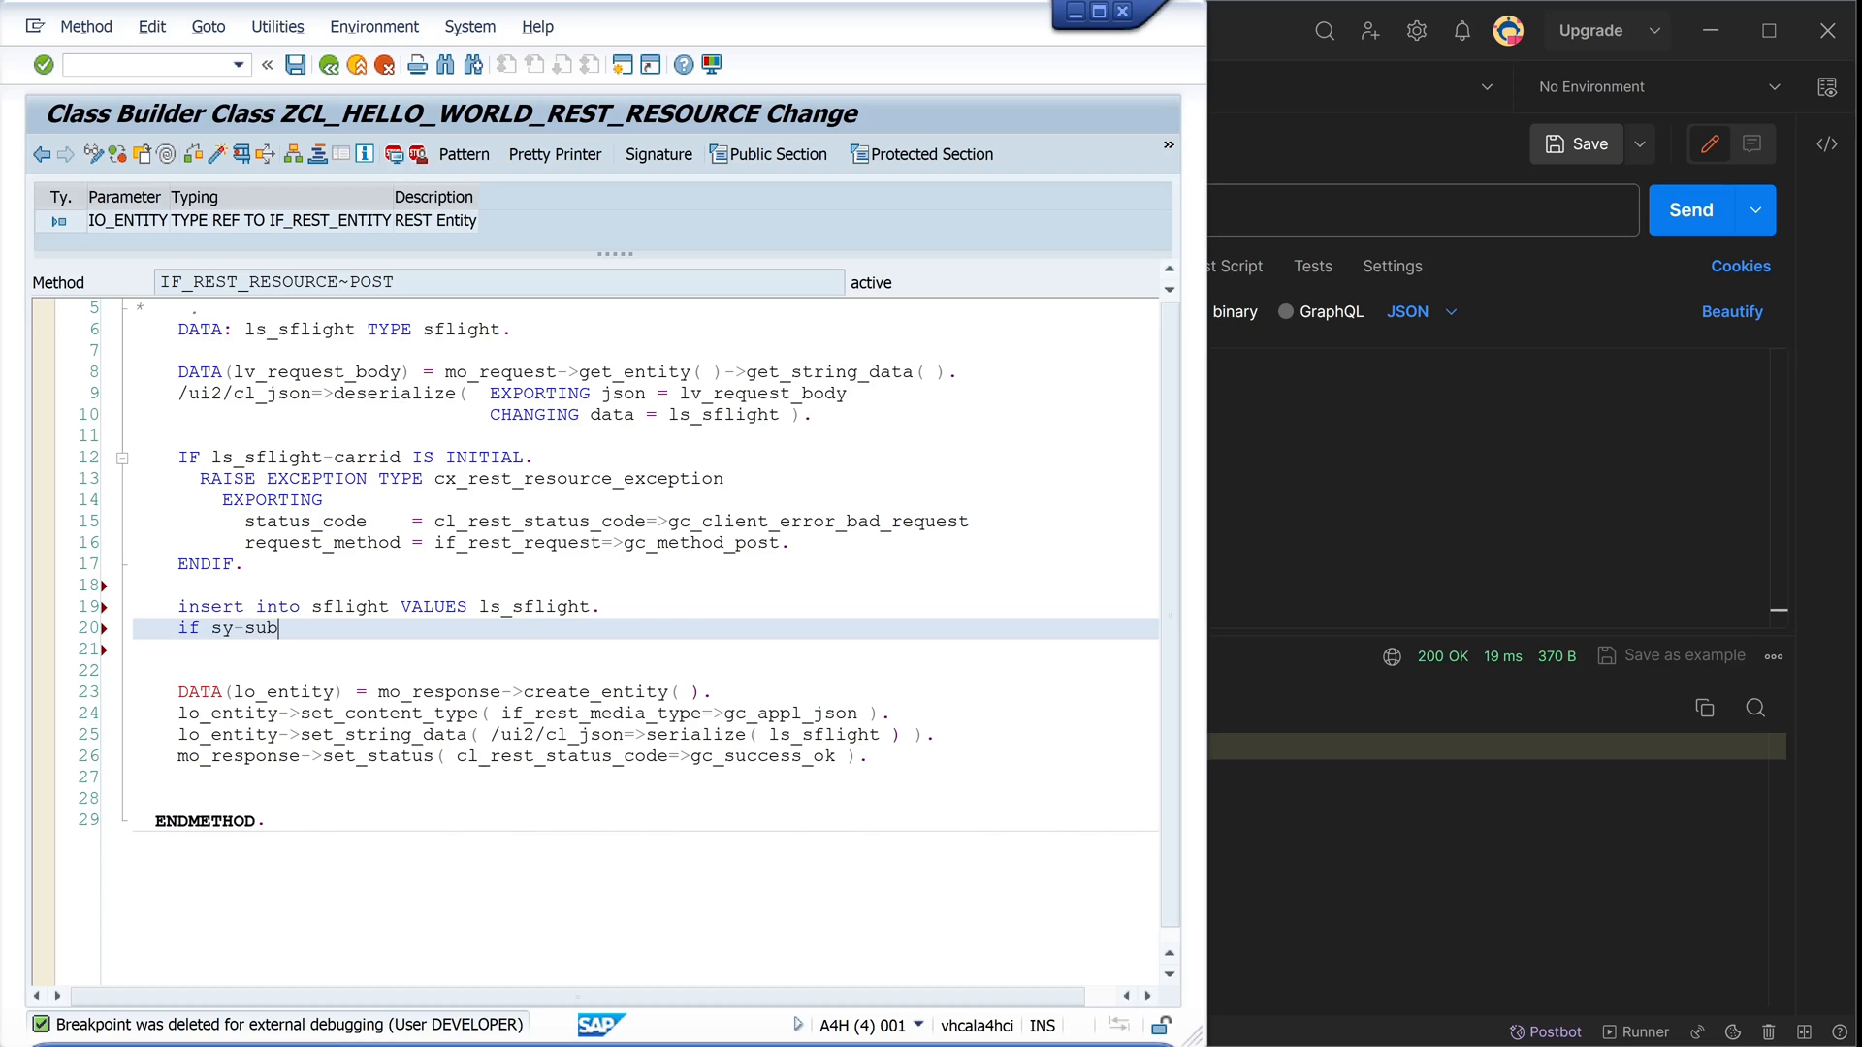
pyautogui.write('rc <> 0')
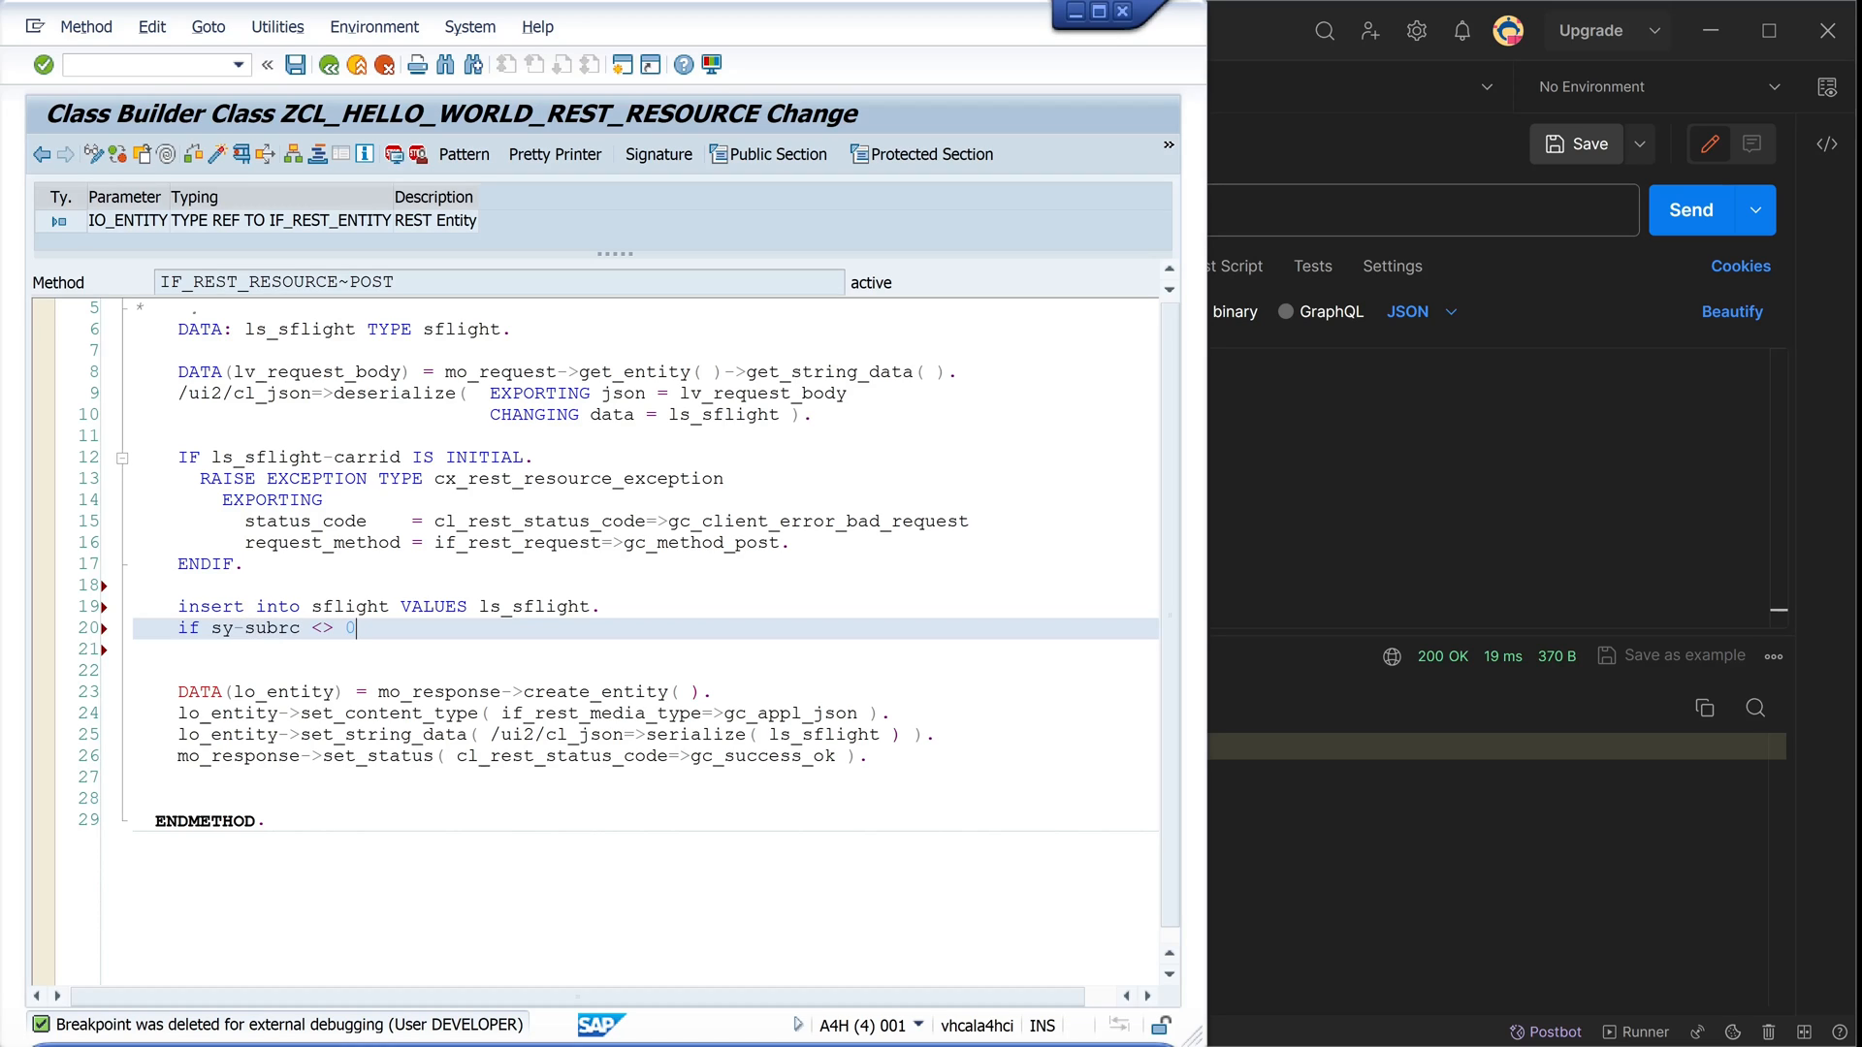
pyautogui.write('.')
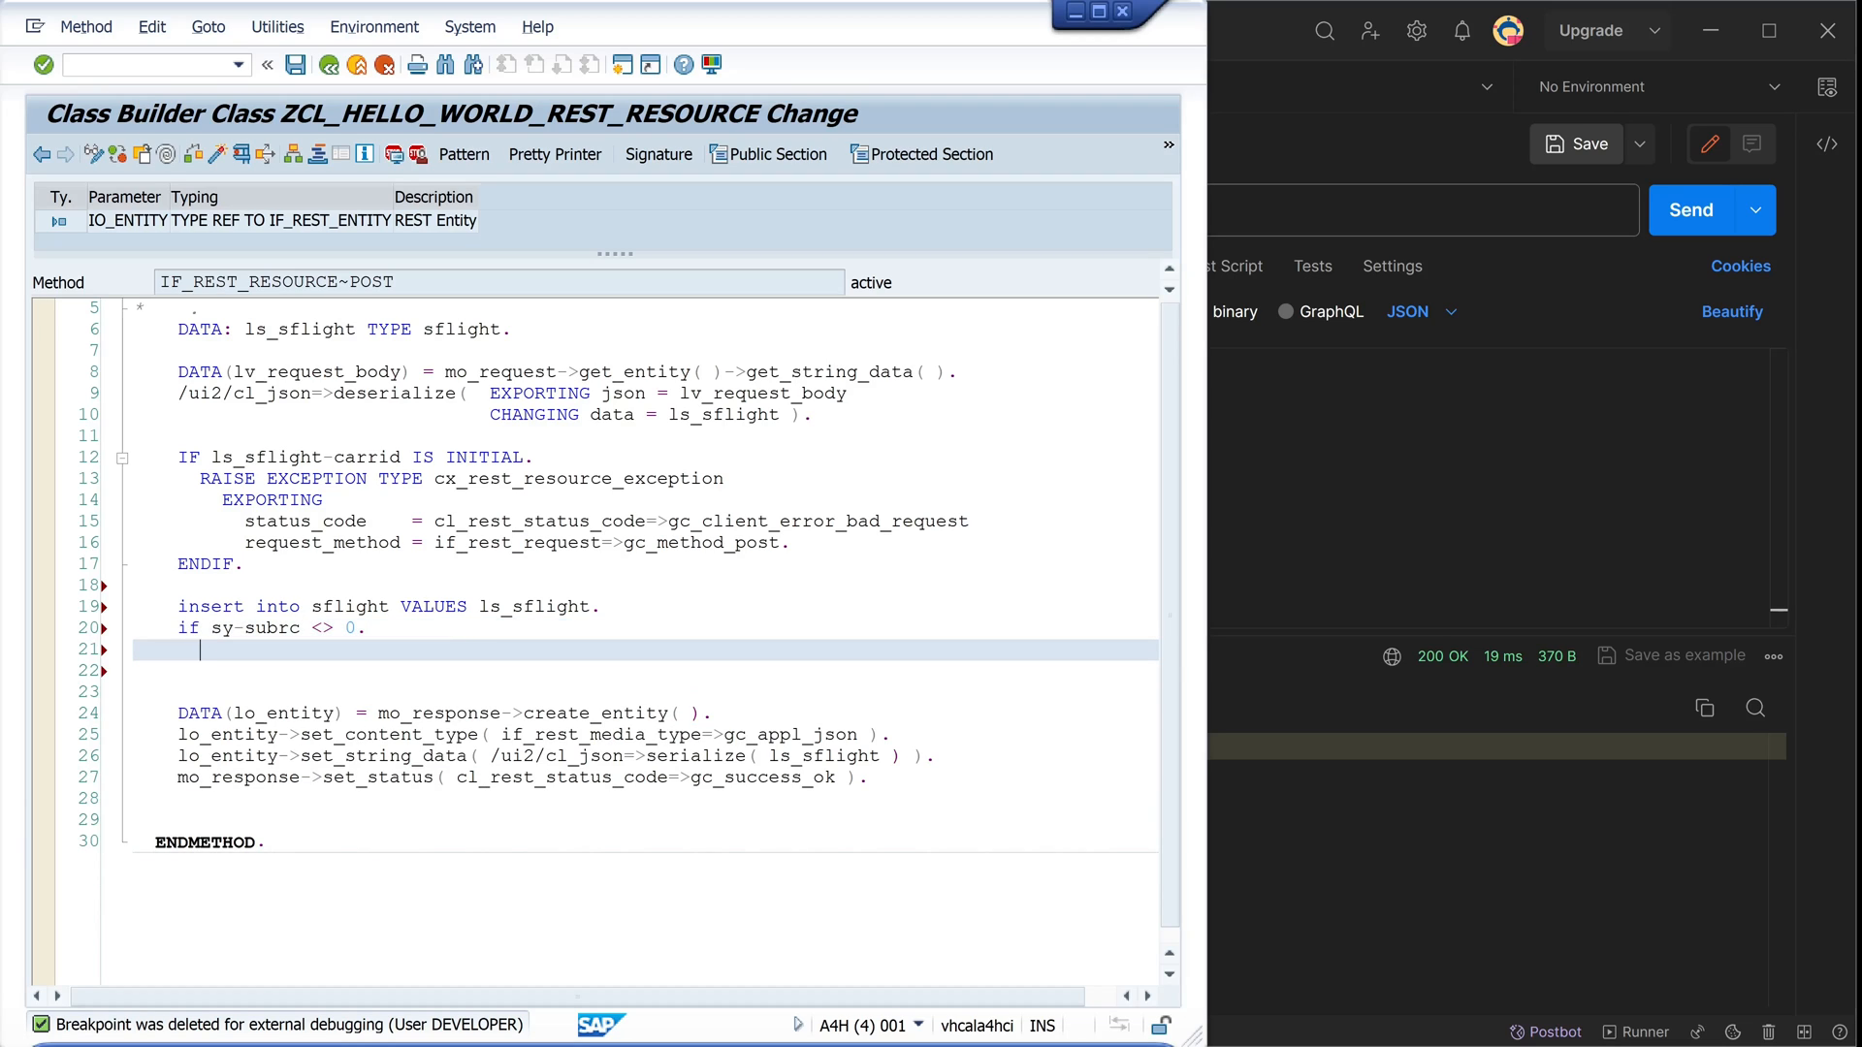
# Set gc_client_error_forbidden on failure, wrap the response in ELSE/ENDIF, and run Pretty Printer
pyautogui.doubleClick(520, 777)
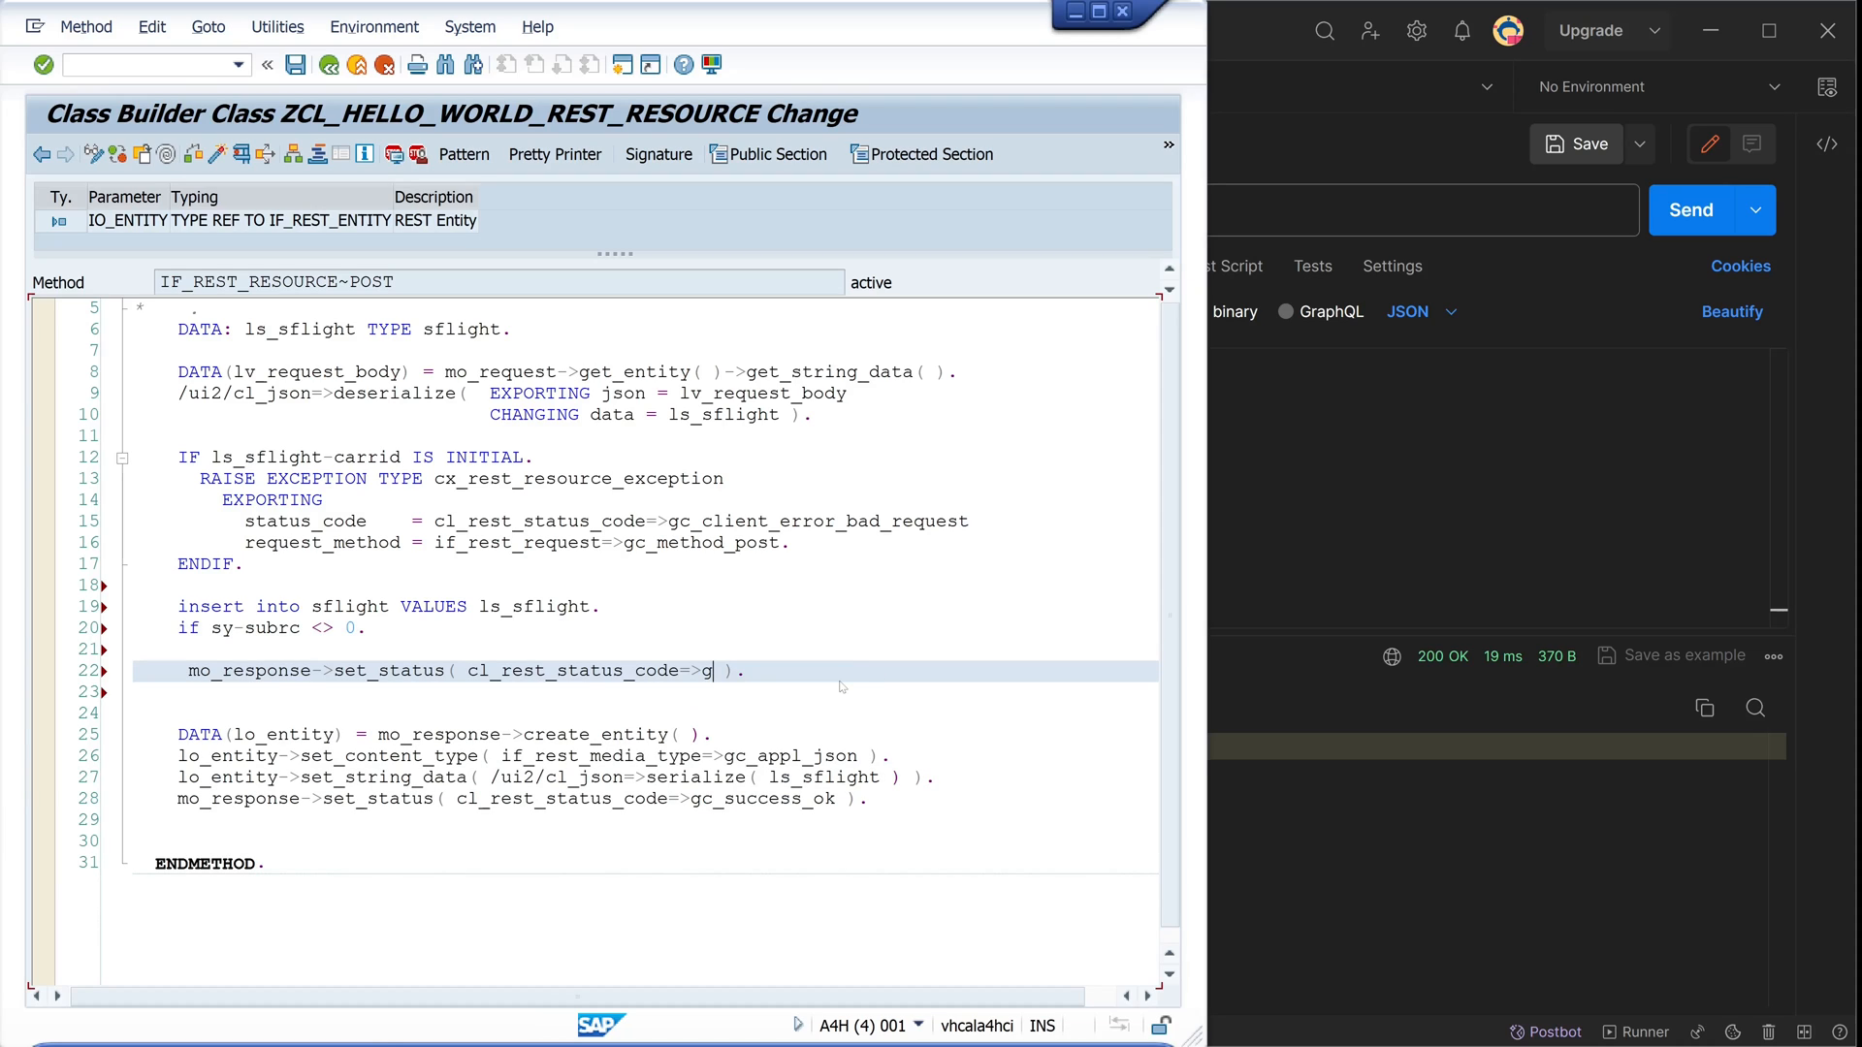
pyautogui.write('c_client')
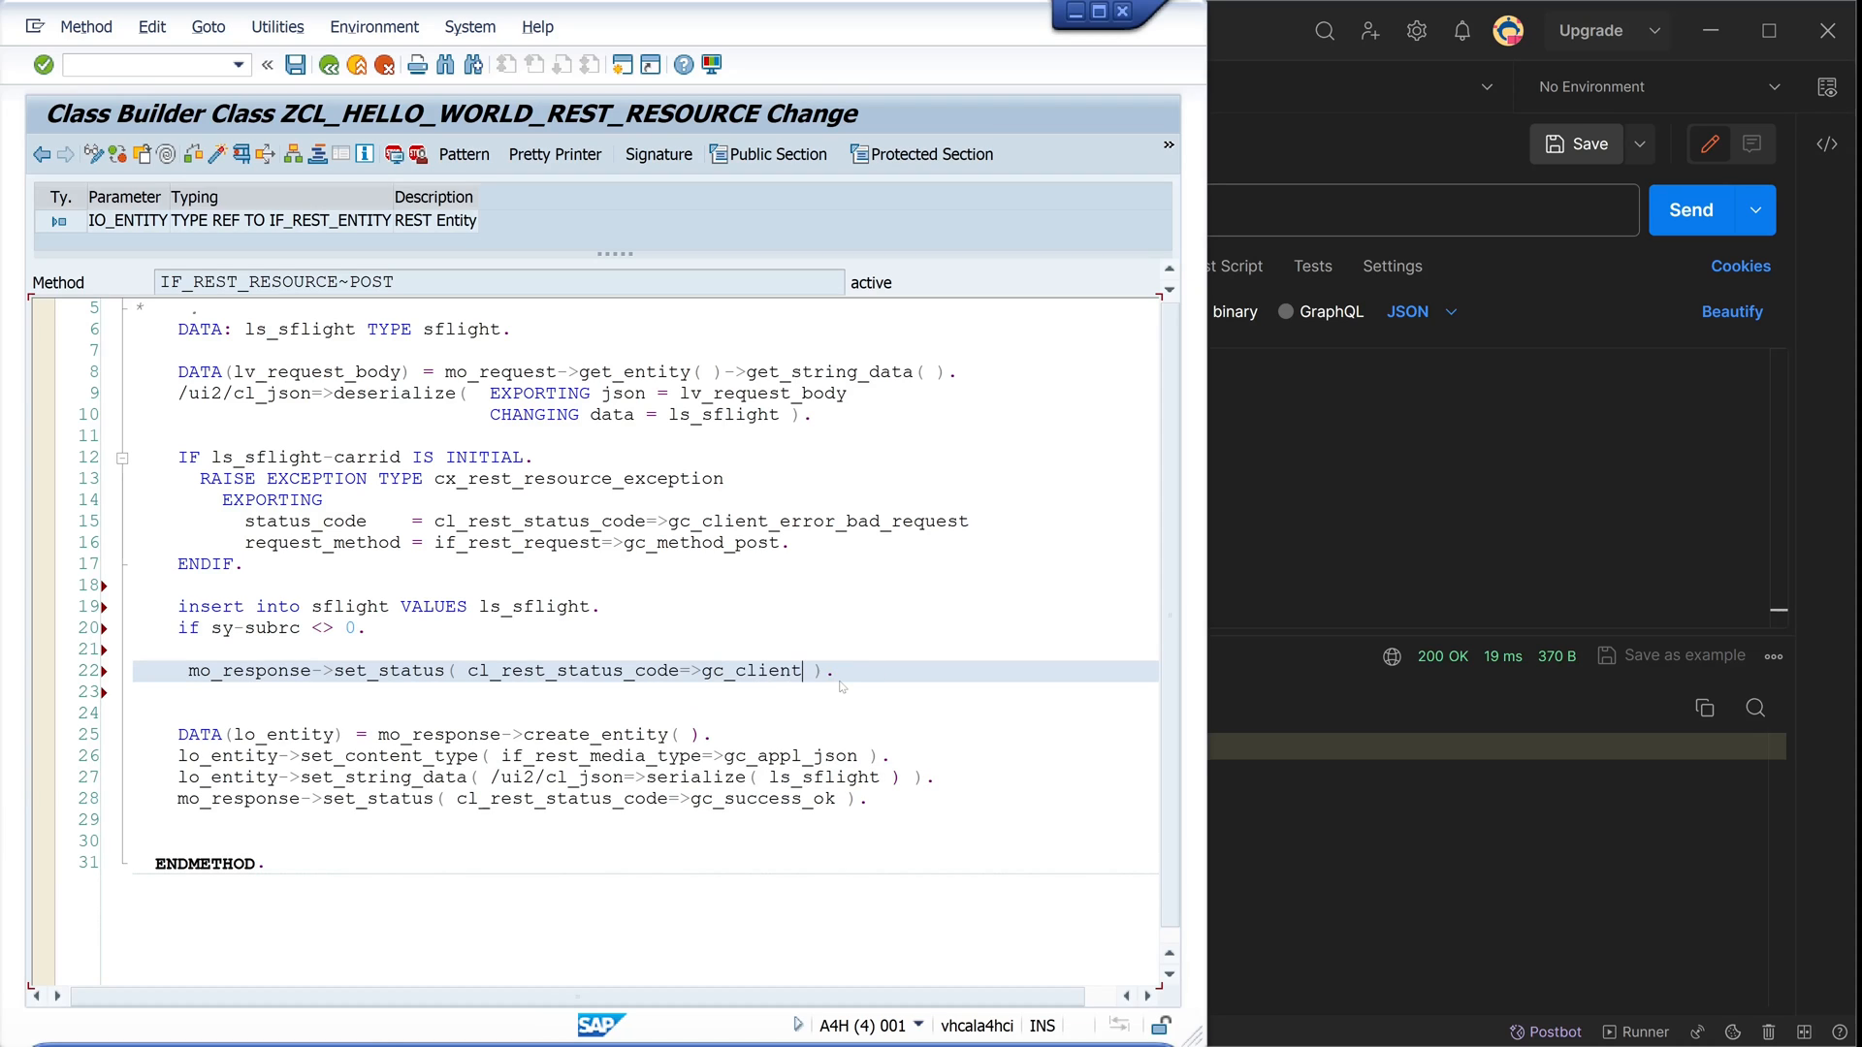
pyautogui.write('error_forbidden')
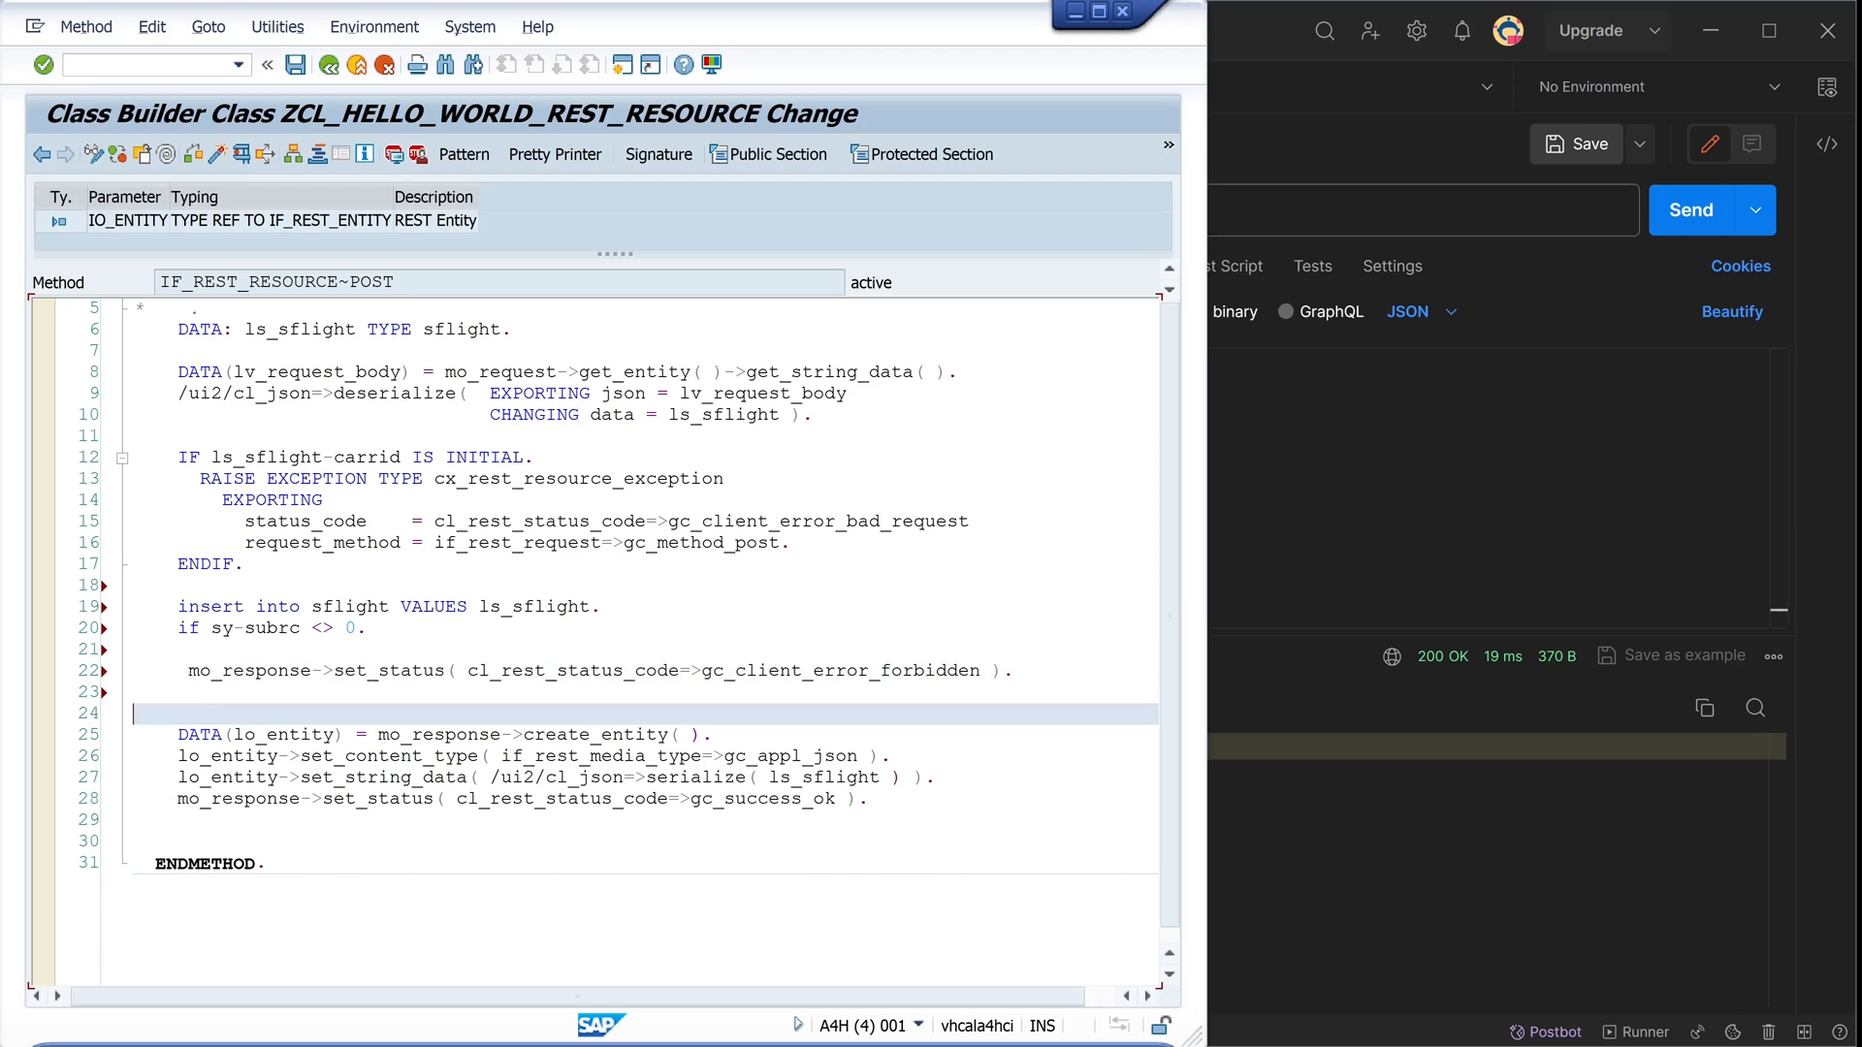
pyautogui.write('else.')
pyautogui.click(643, 819)
pyautogui.write('endi')
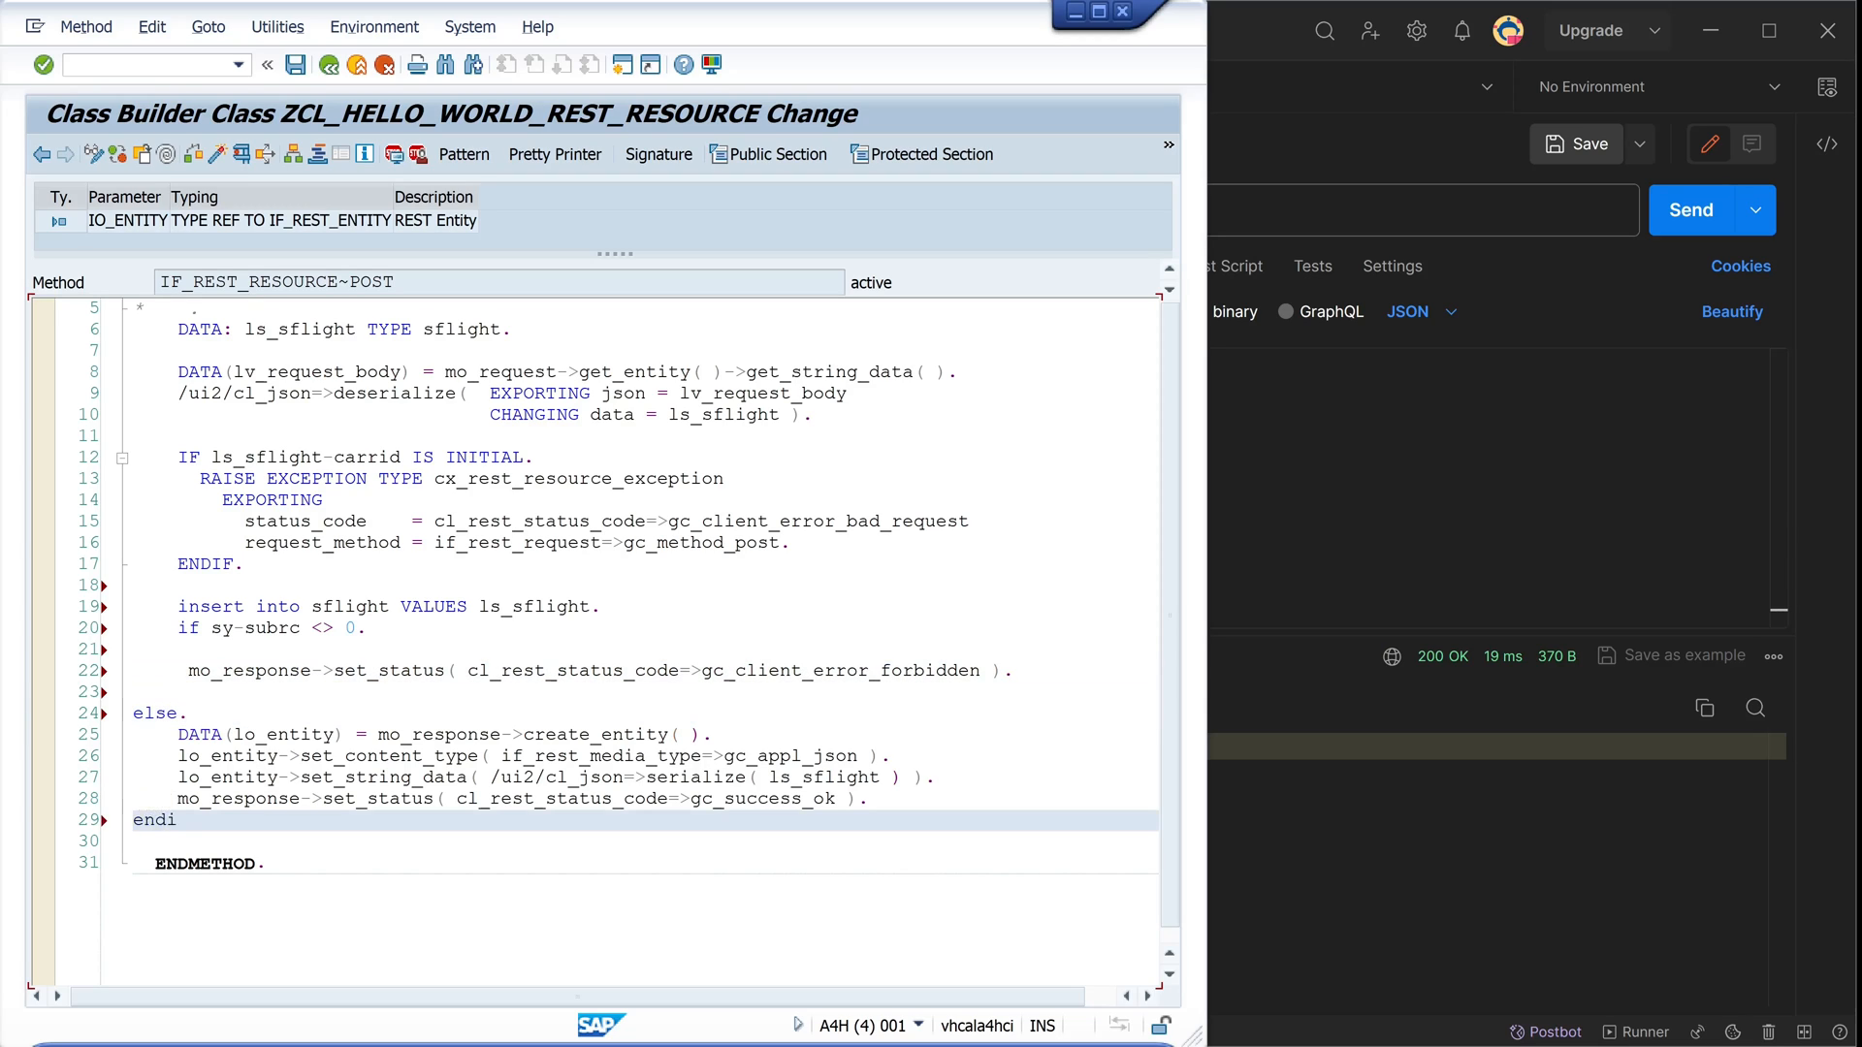
pyautogui.click(555, 153)
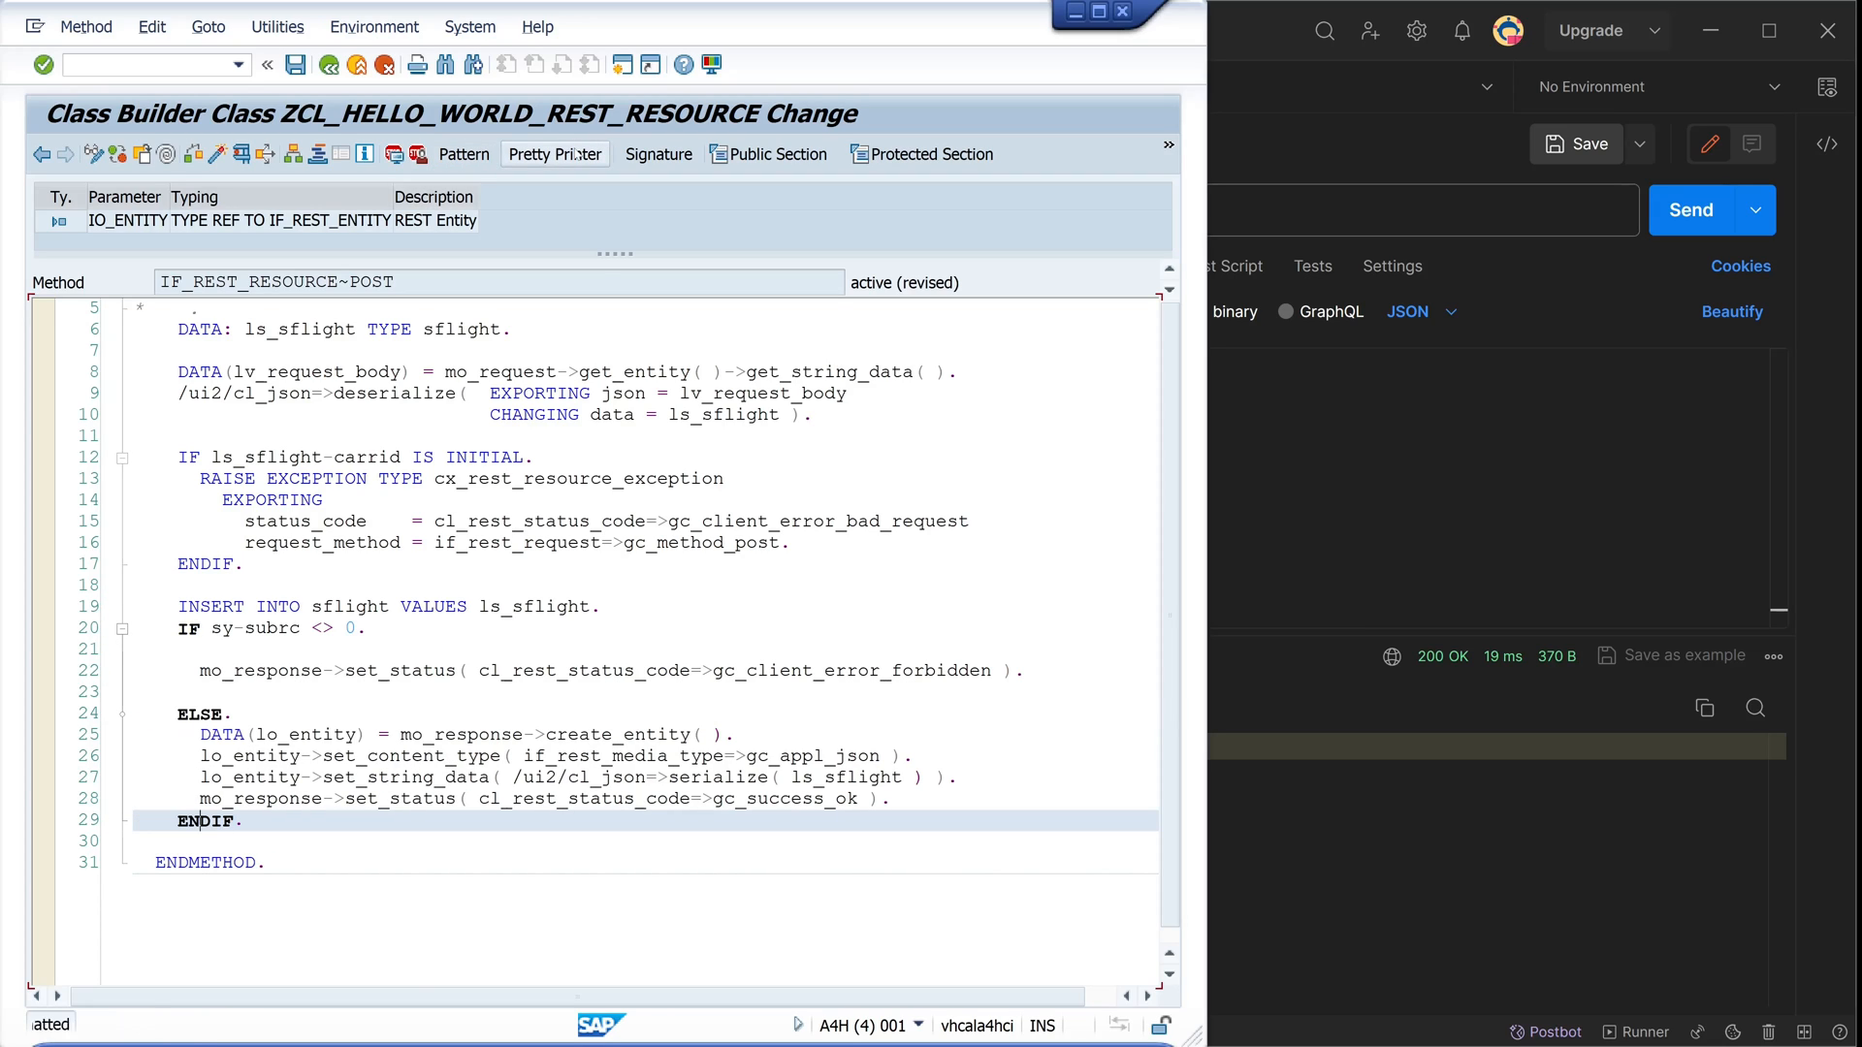
# Activate the method, change the body to CARRID XX and CONNID 1, and send it for a 200 OK
pyautogui.click(553, 153)
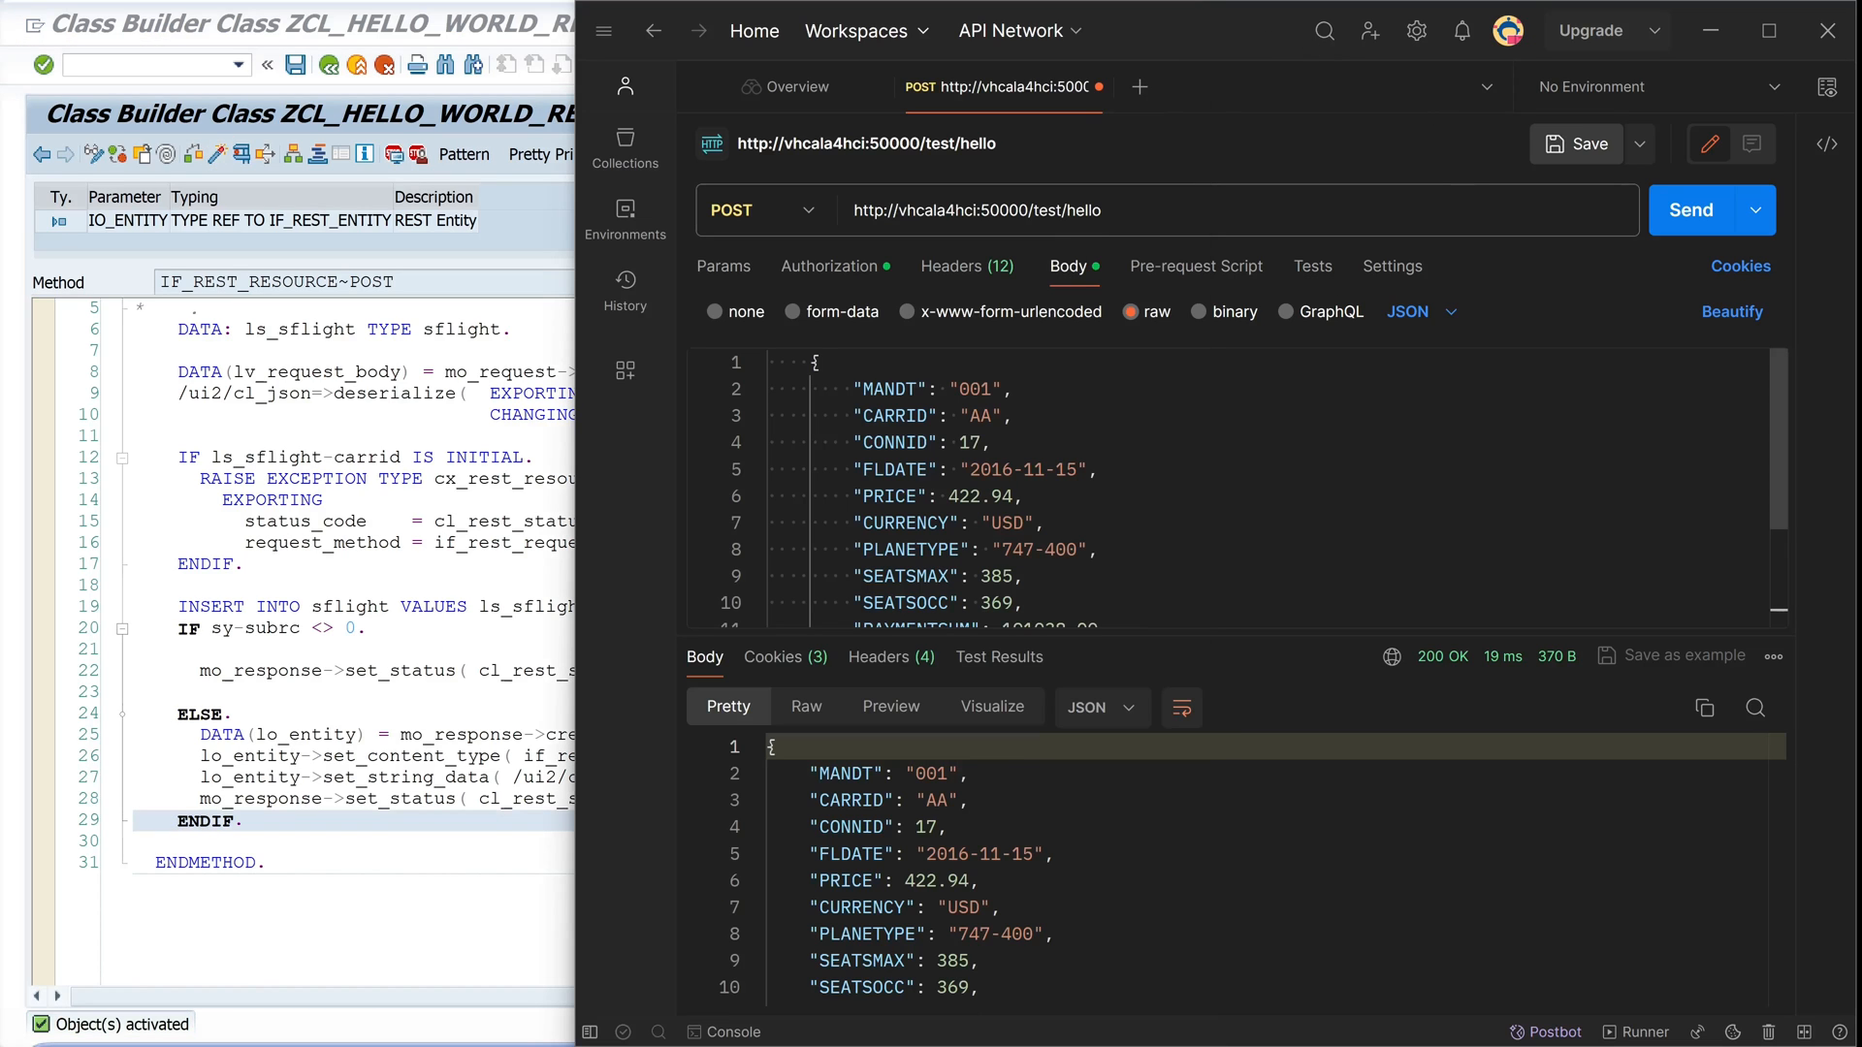
pyautogui.click(950, 521)
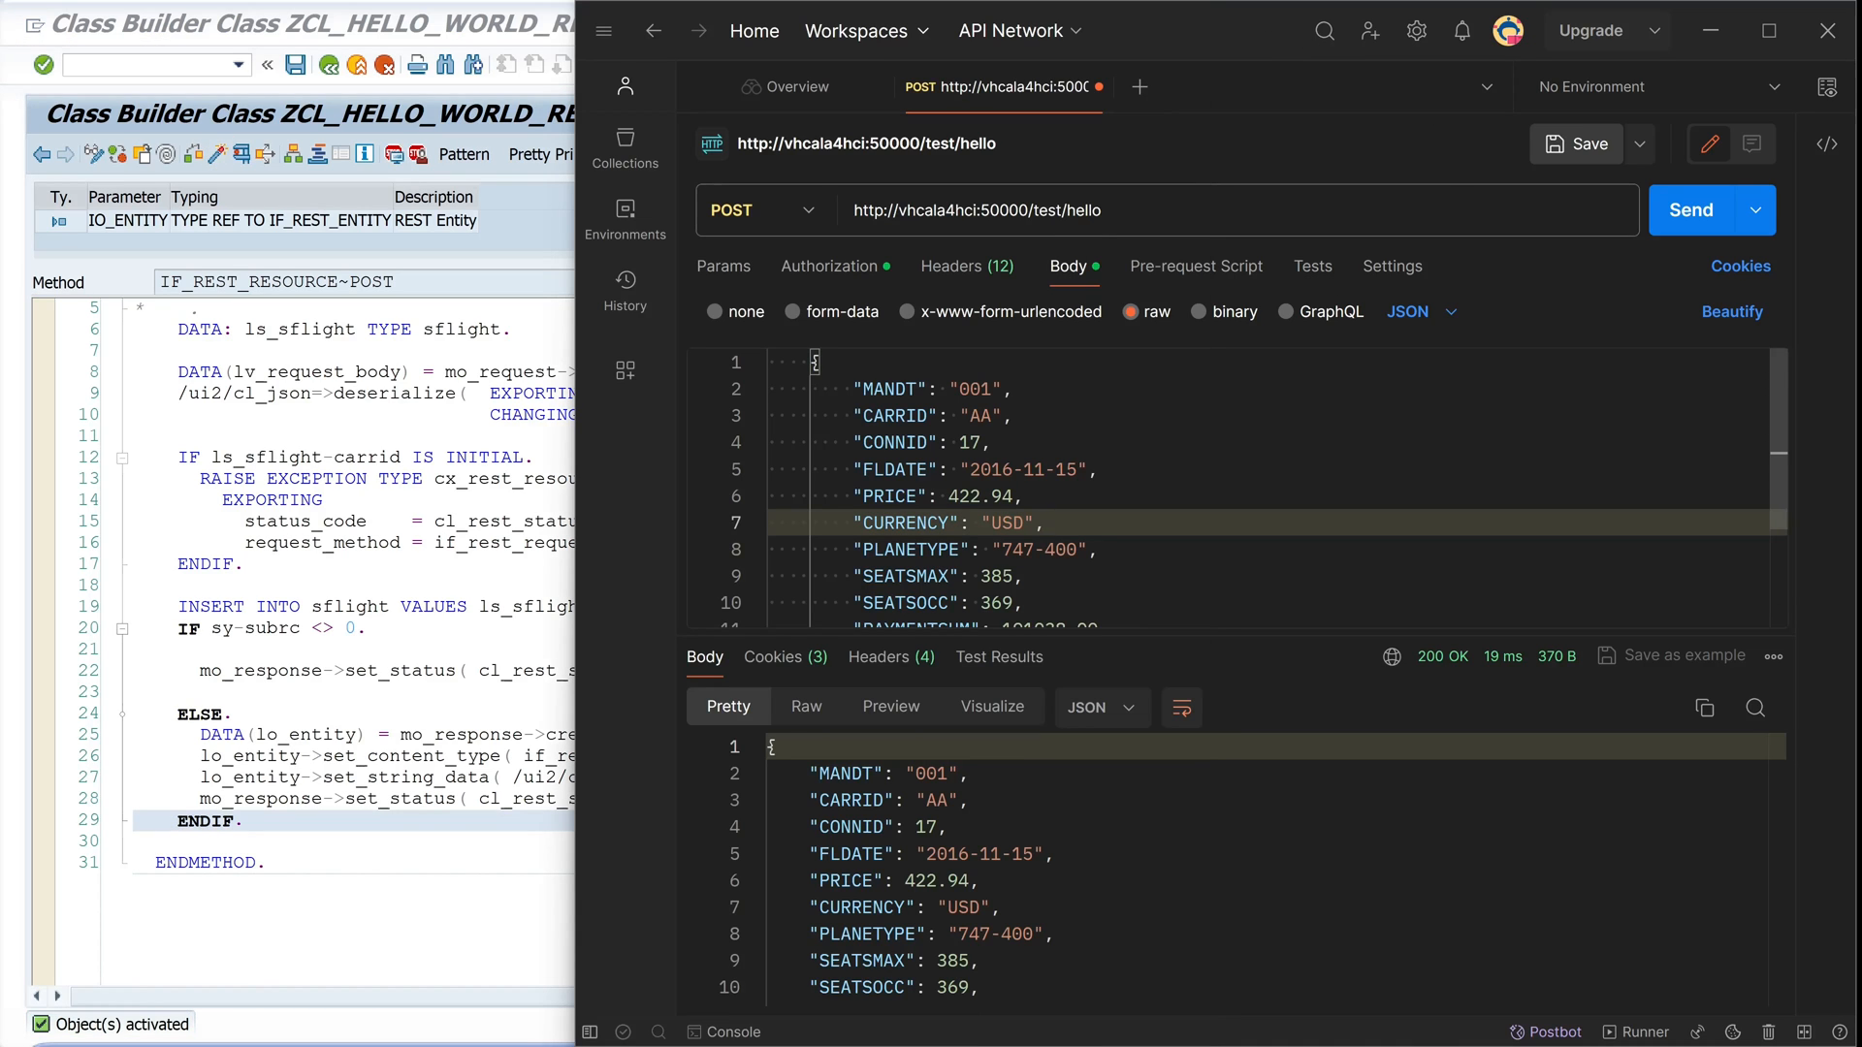
pyautogui.click(1001, 415)
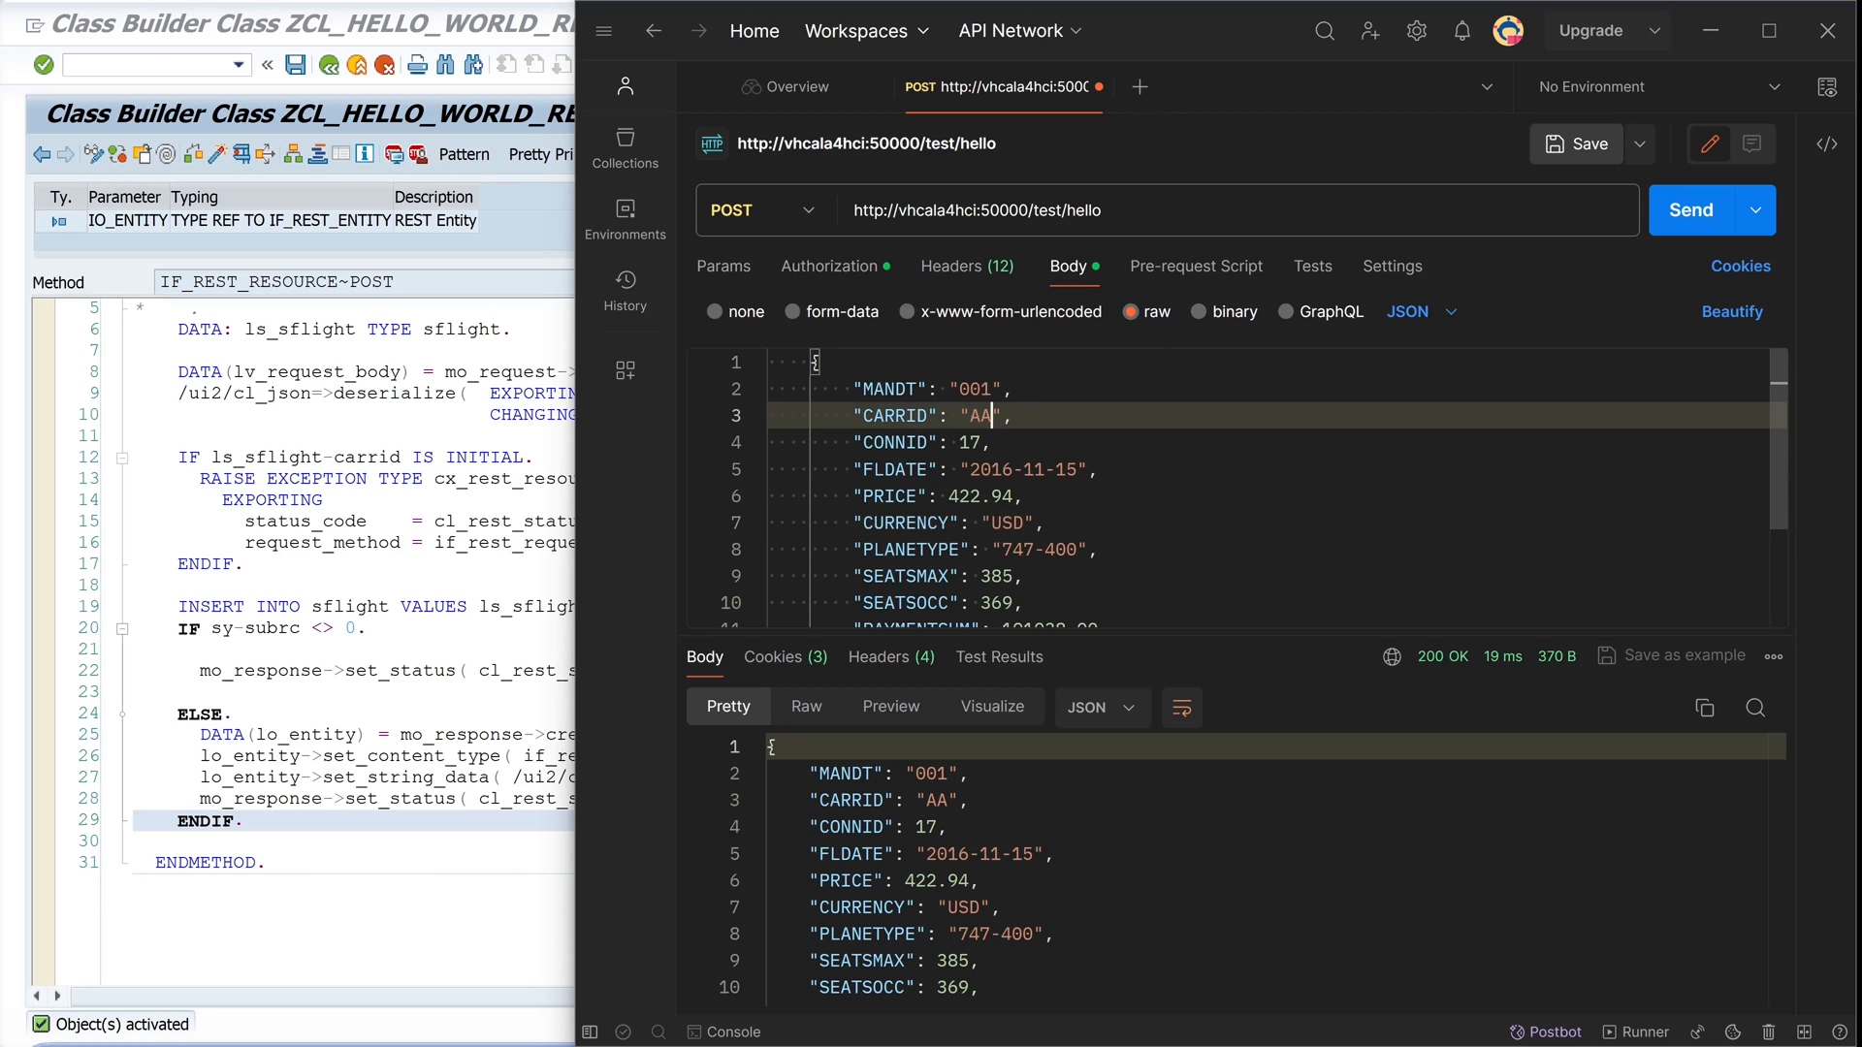
pyautogui.press('Backspace')
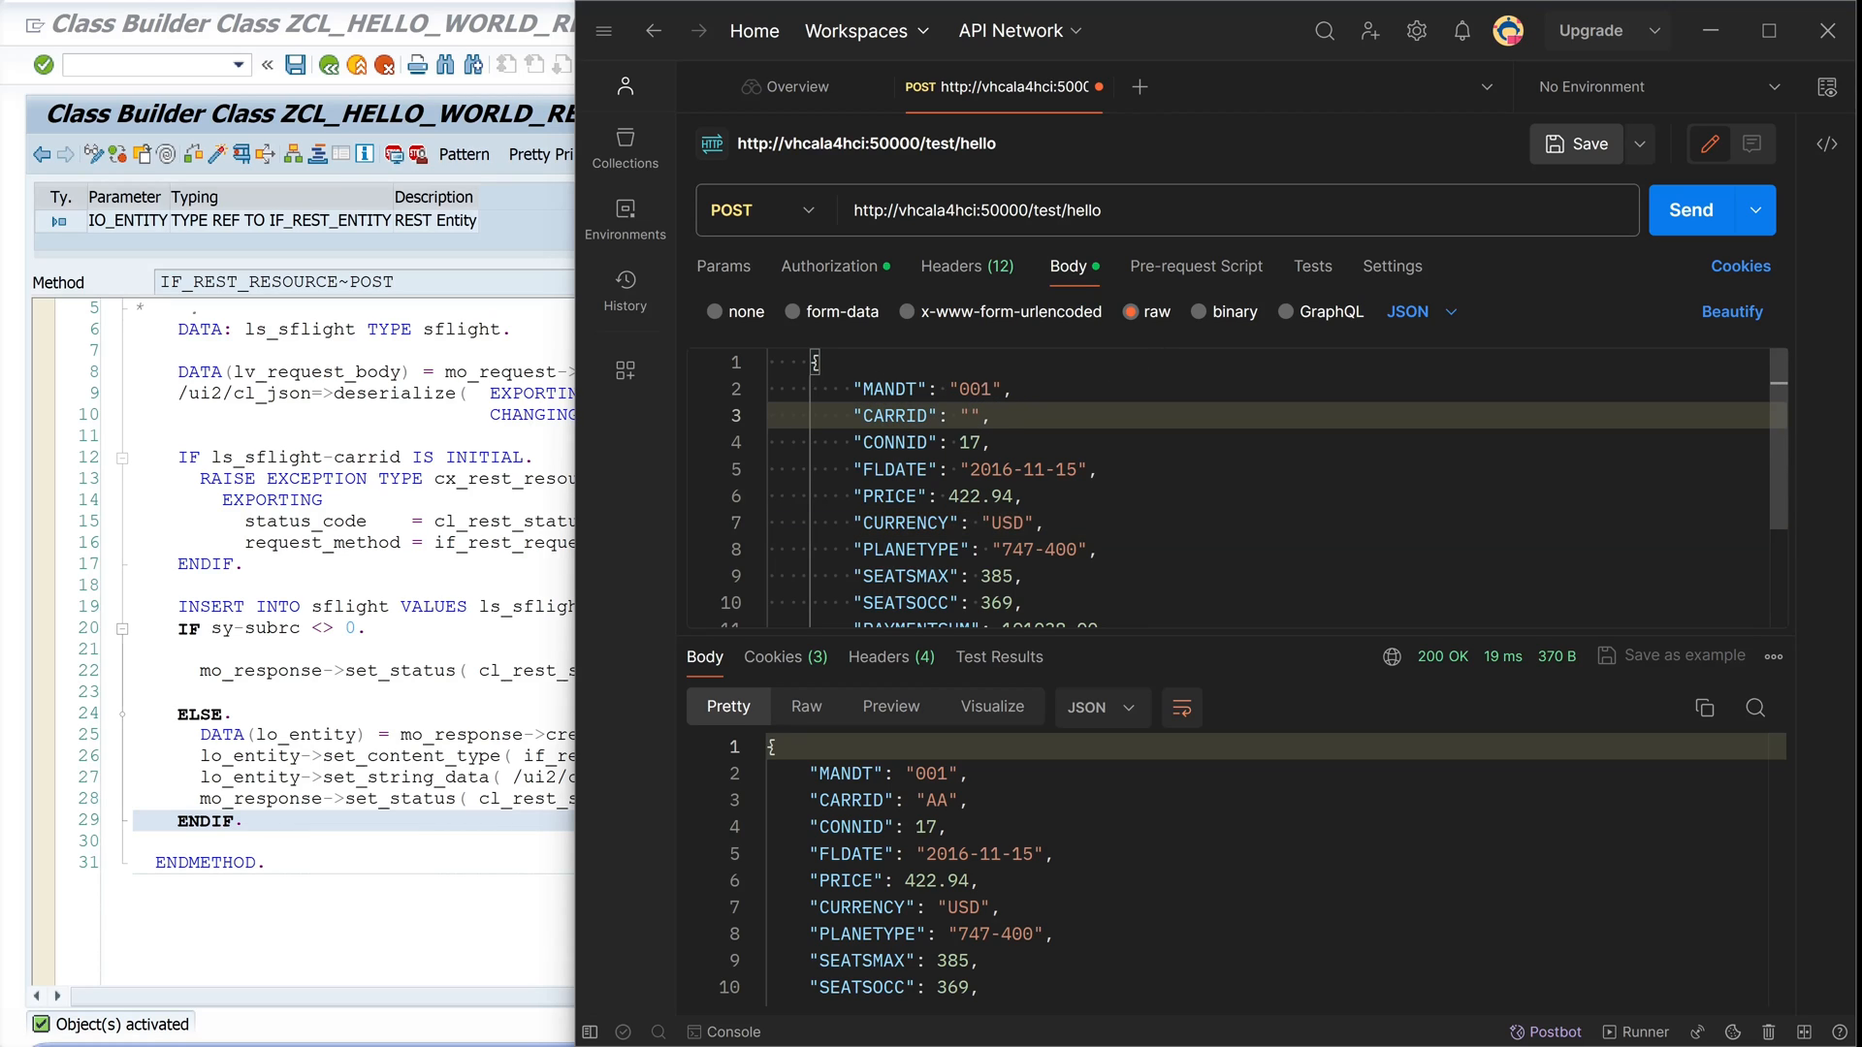
pyautogui.write('XX')
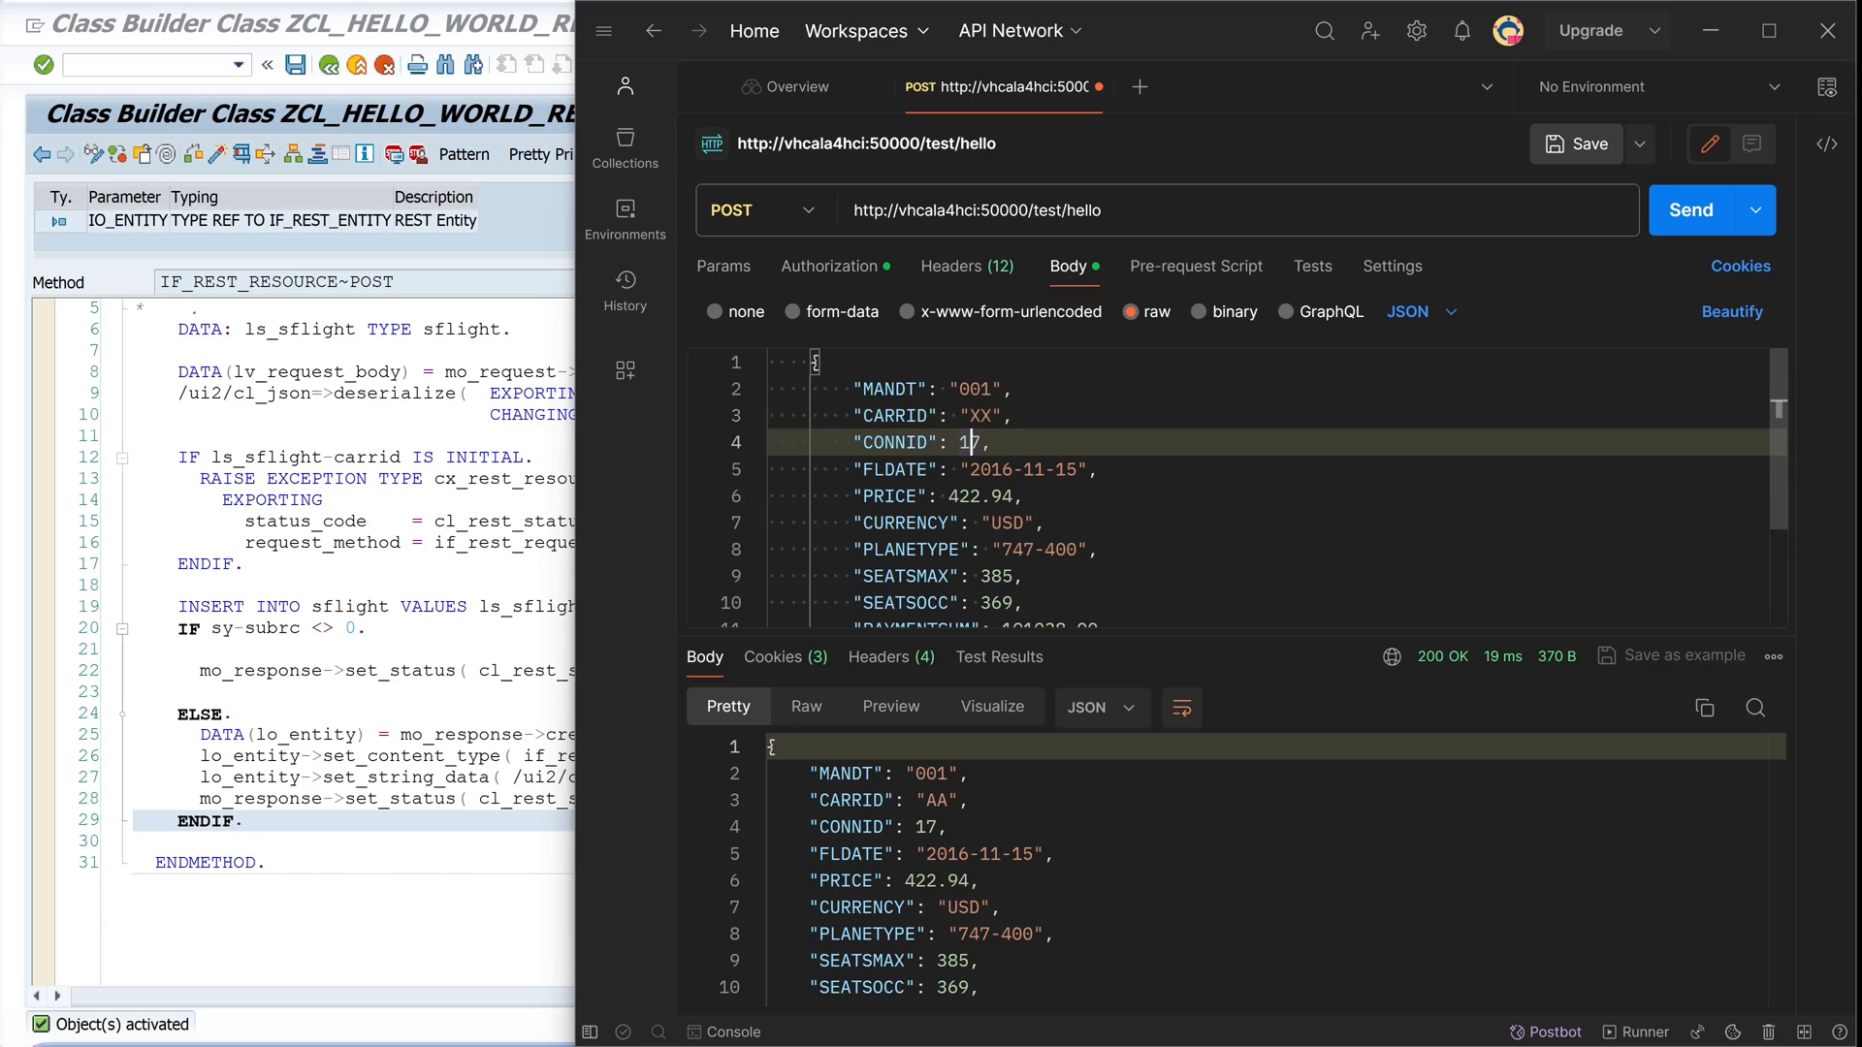
pyautogui.press('Backspace')
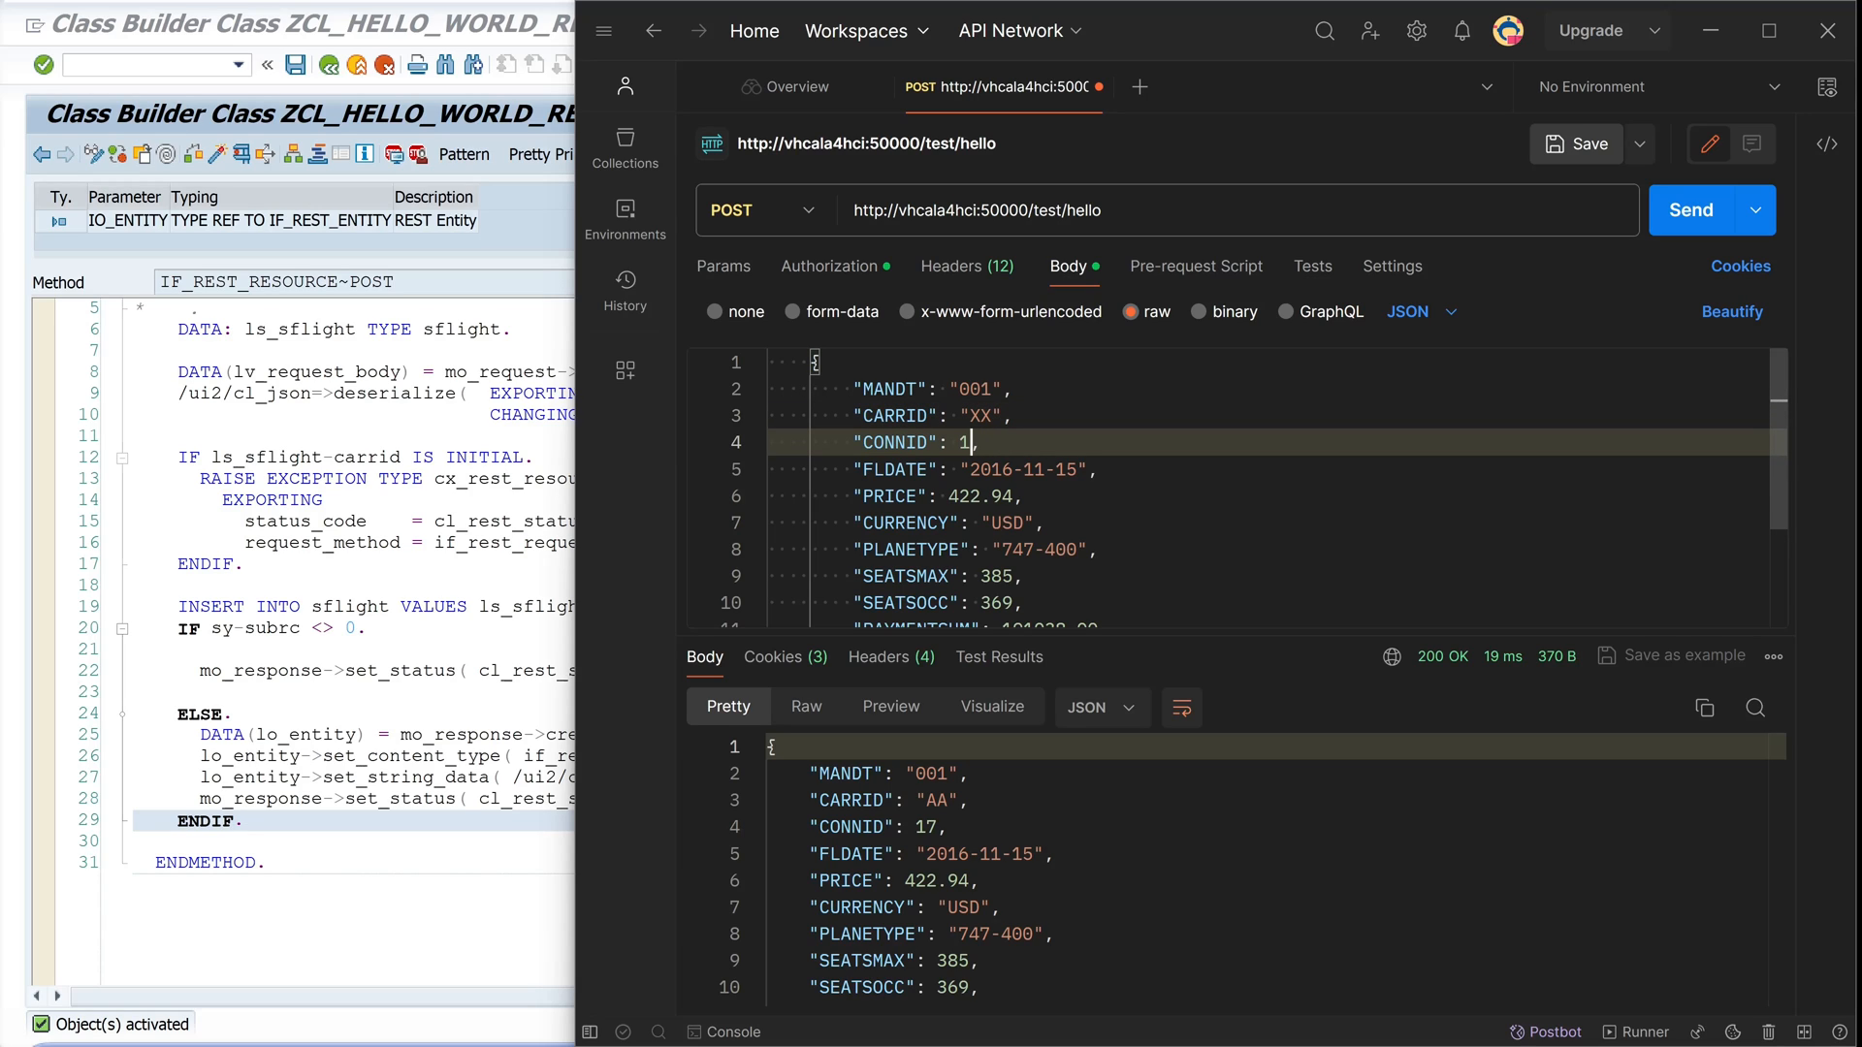
pyautogui.moveTo(1691, 210)
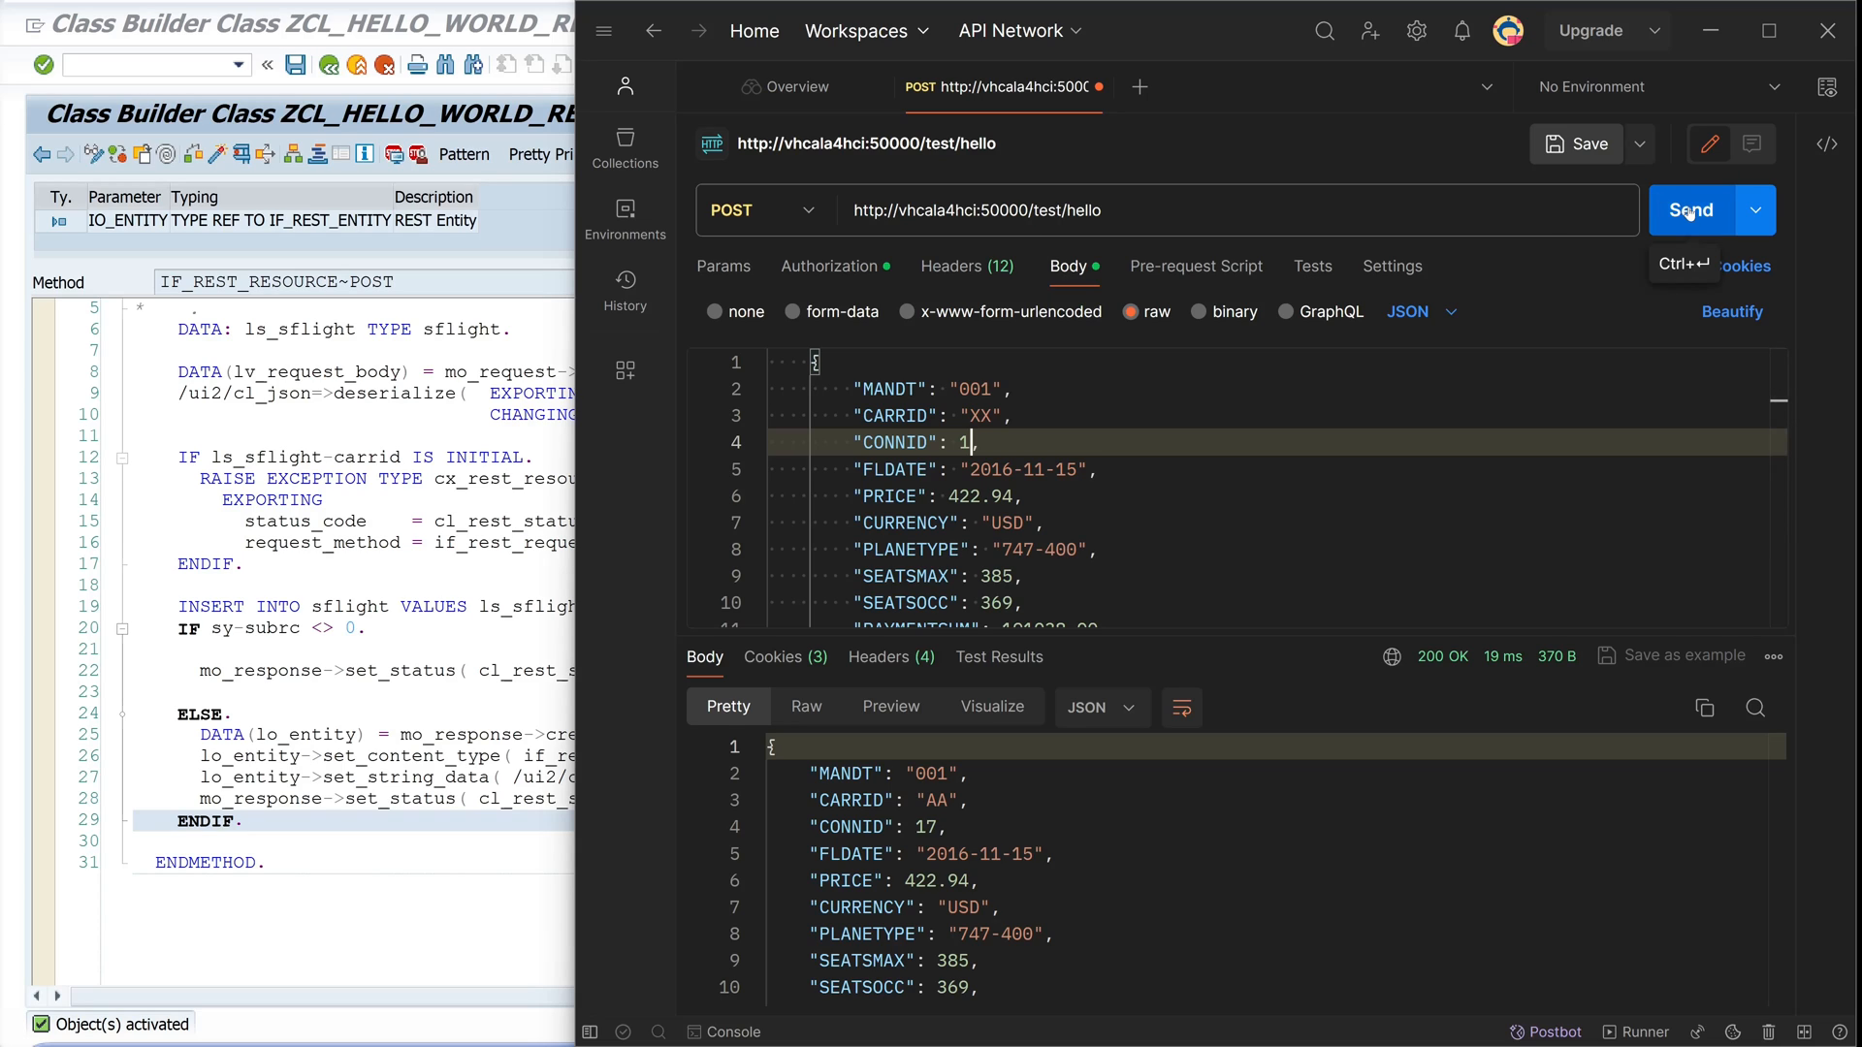
pyautogui.click(1691, 209)
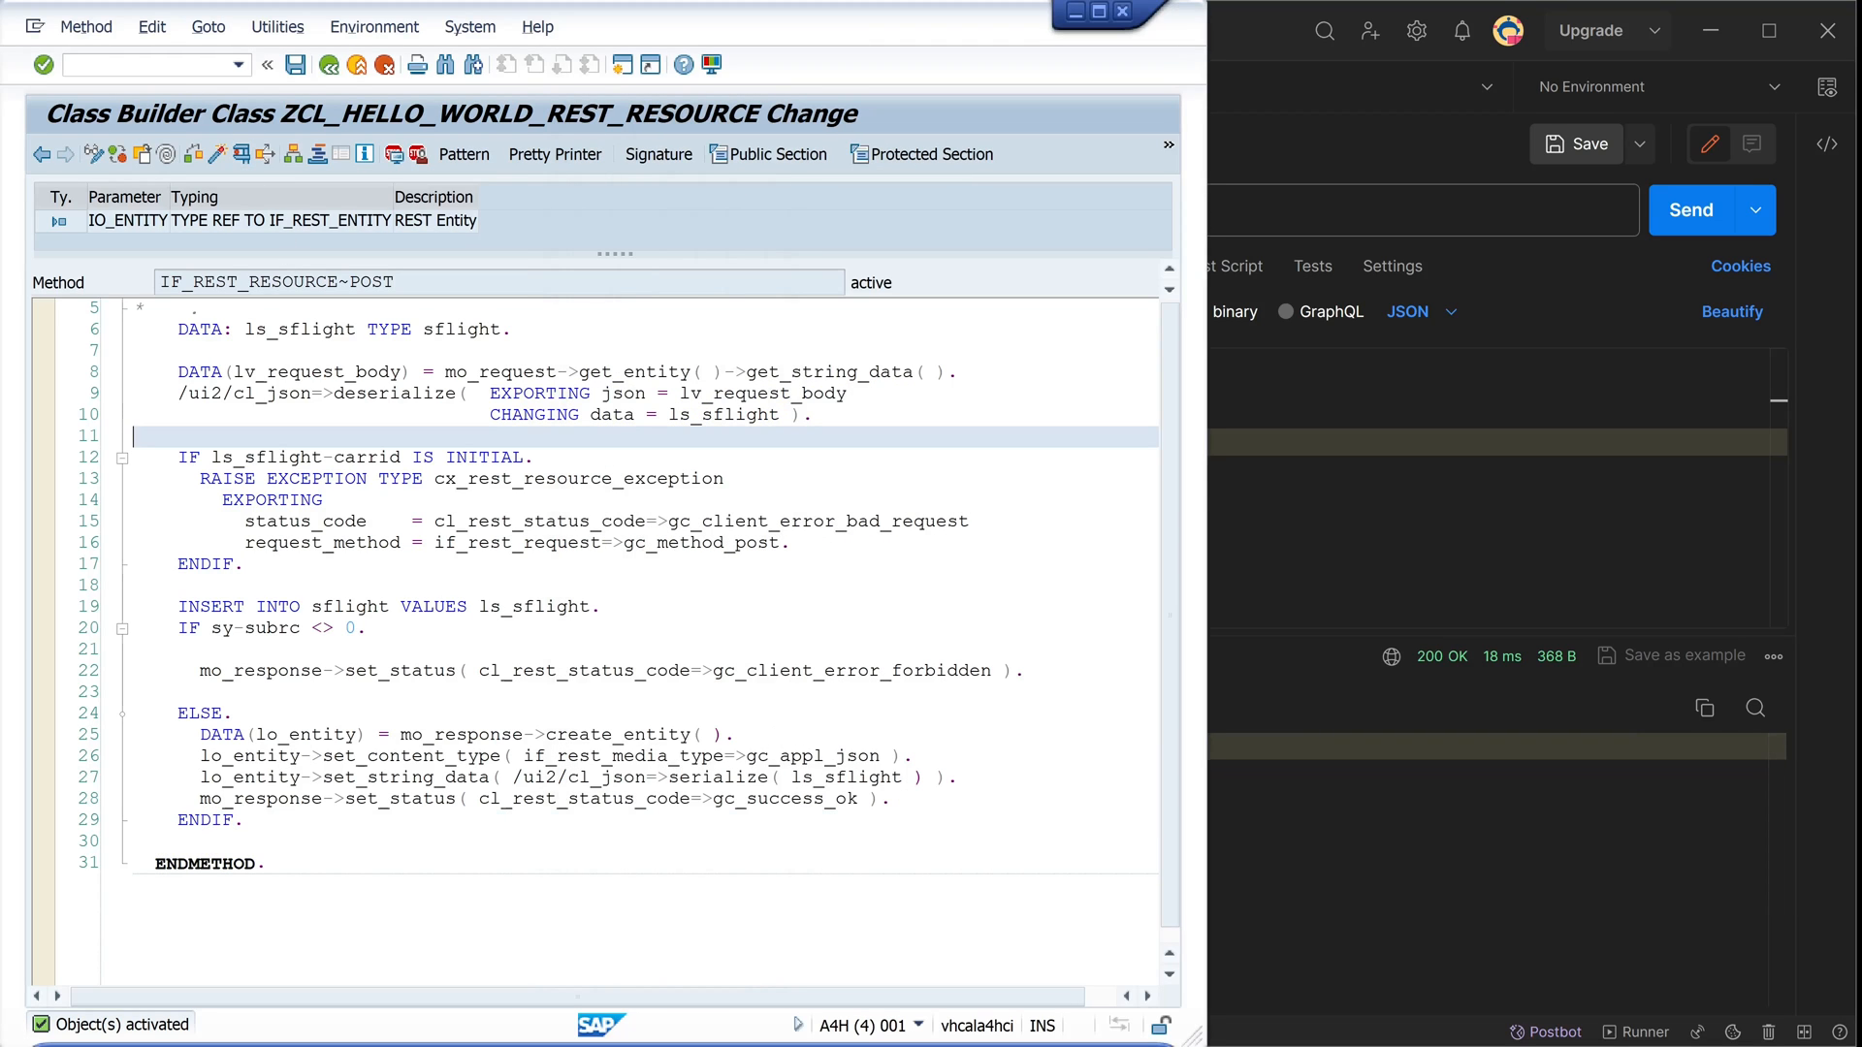
# Run SE16 on SFLIGHT without filters and scroll through the 95 listed entries
pyautogui.write('/os')
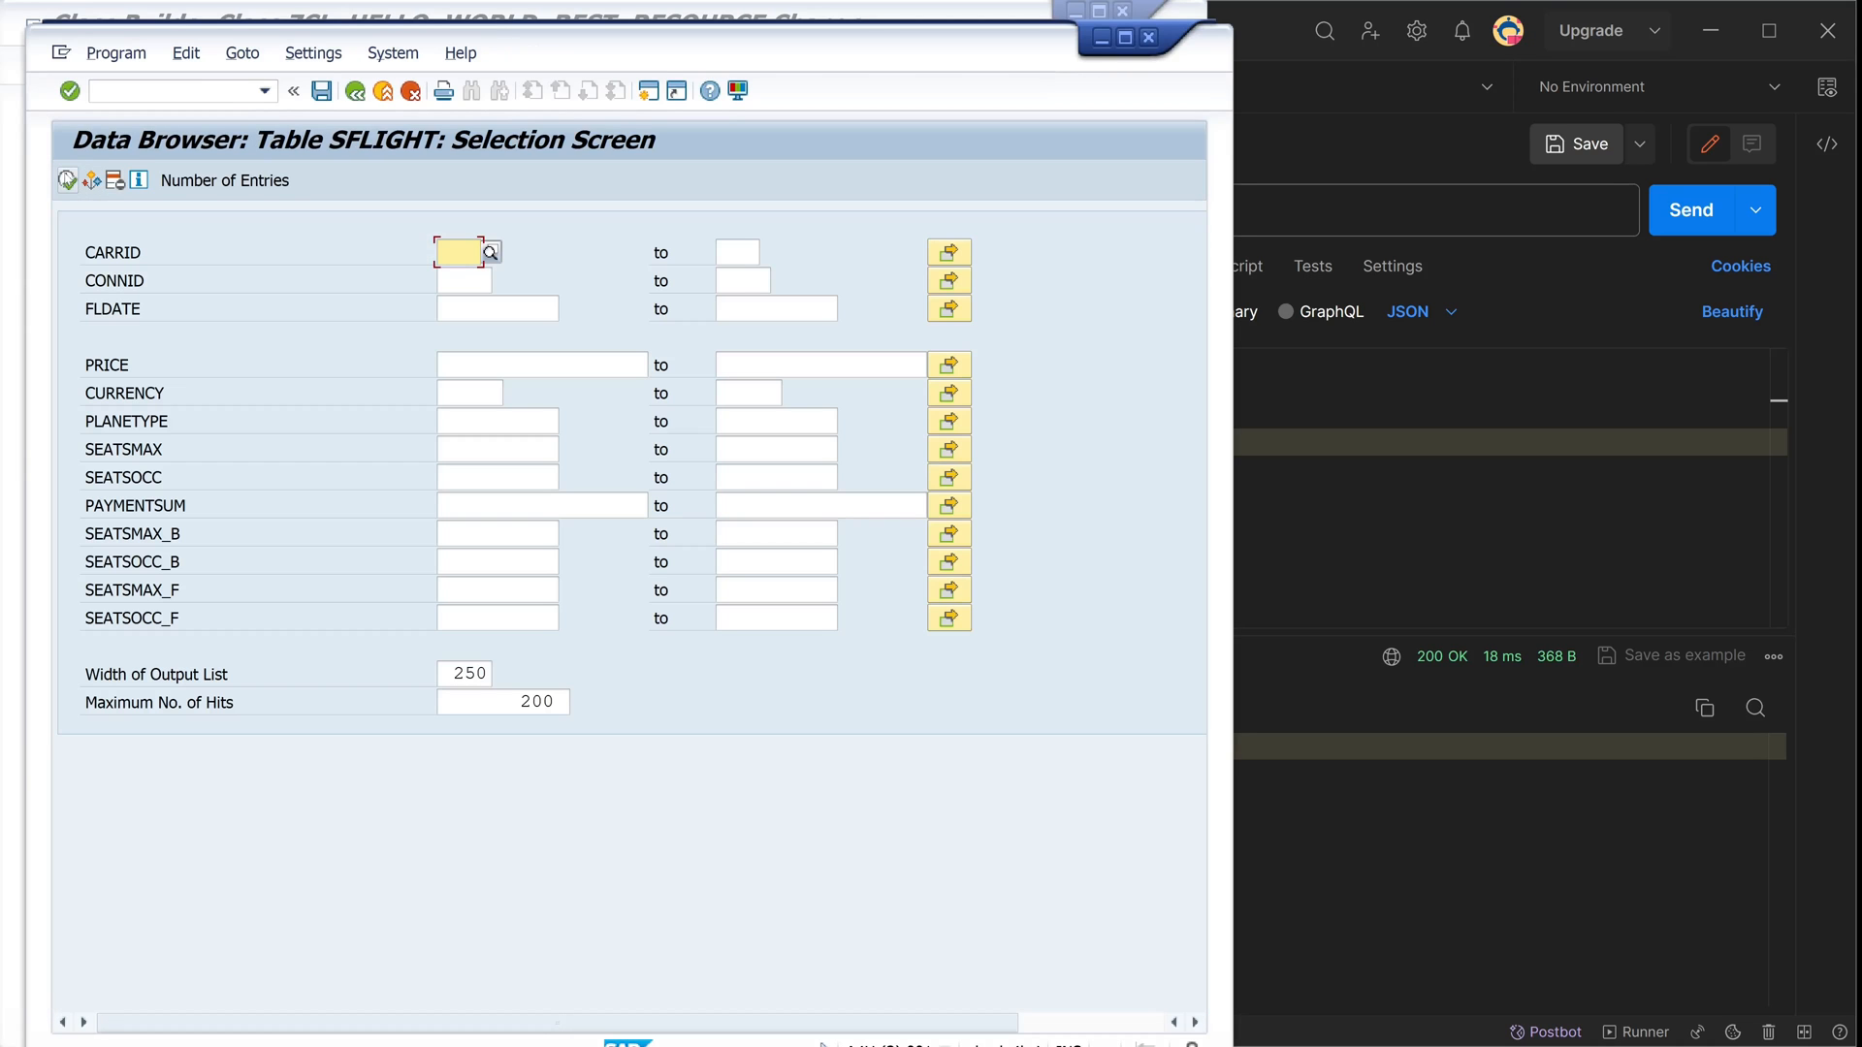
pyautogui.click(68, 91)
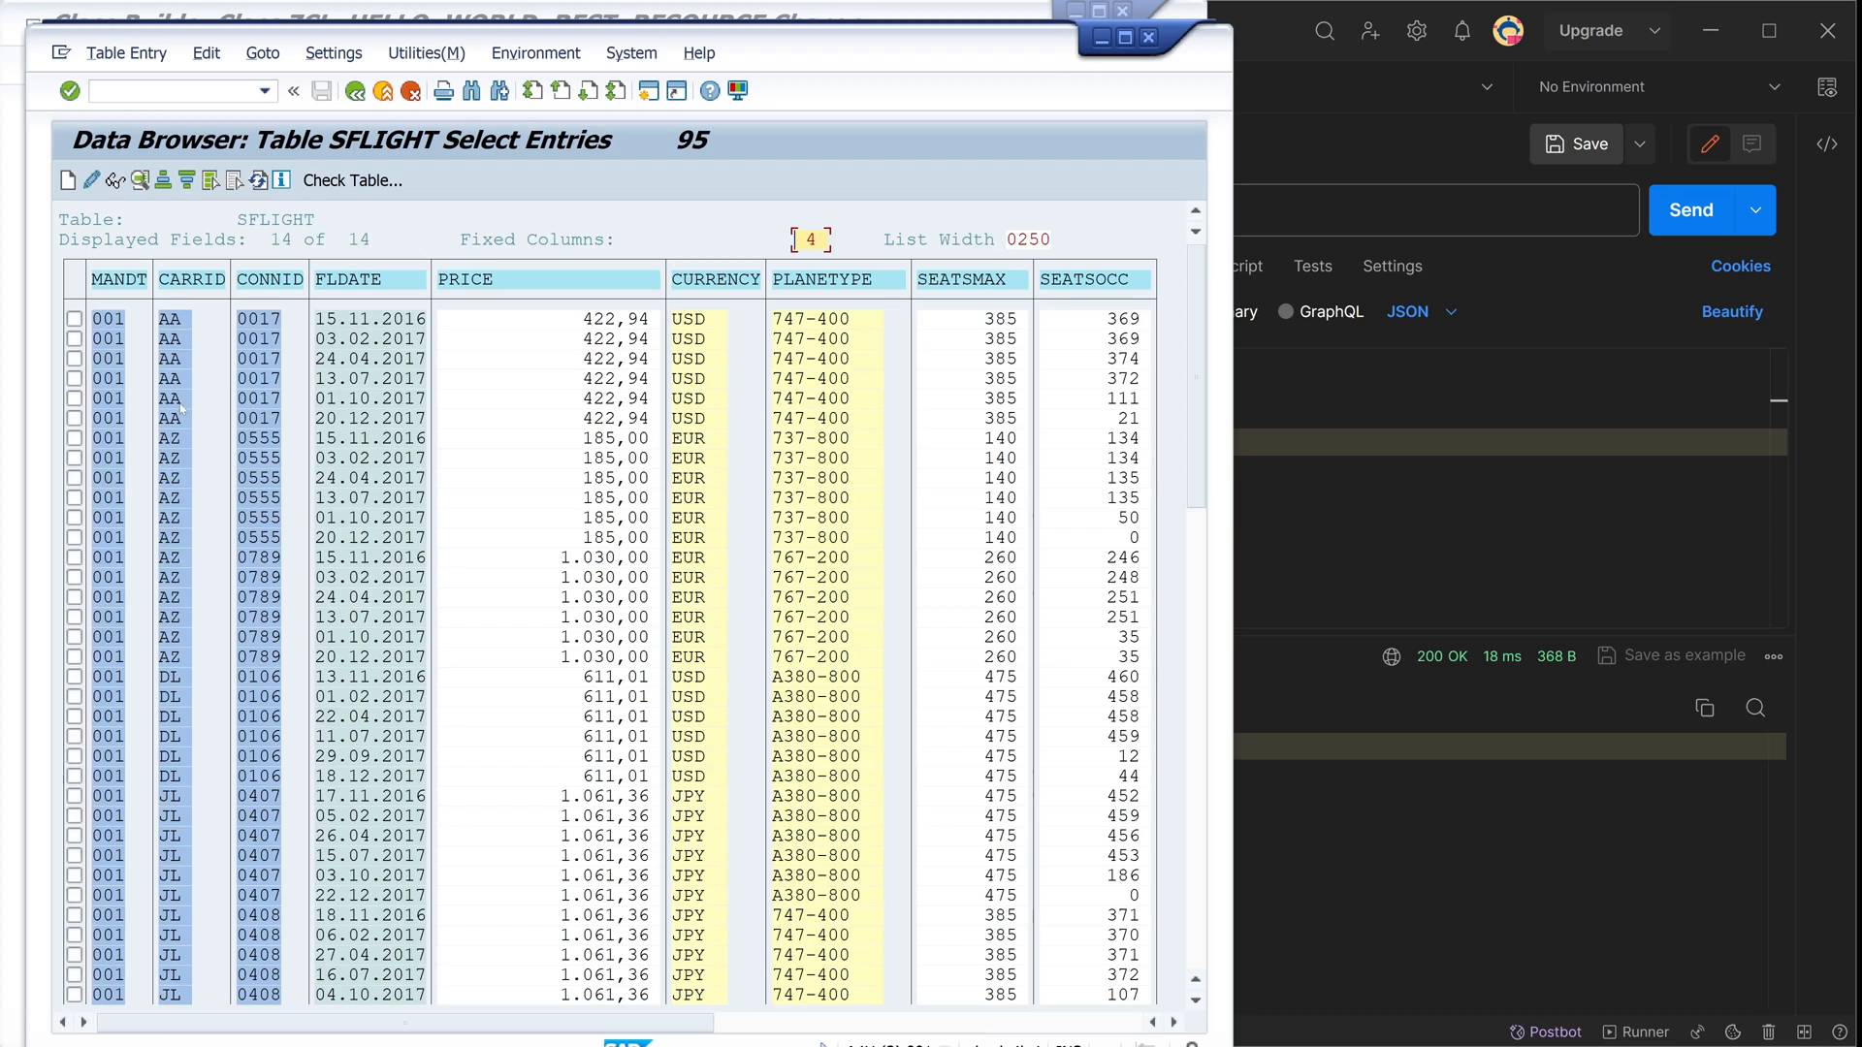
pyautogui.scroll(-3)
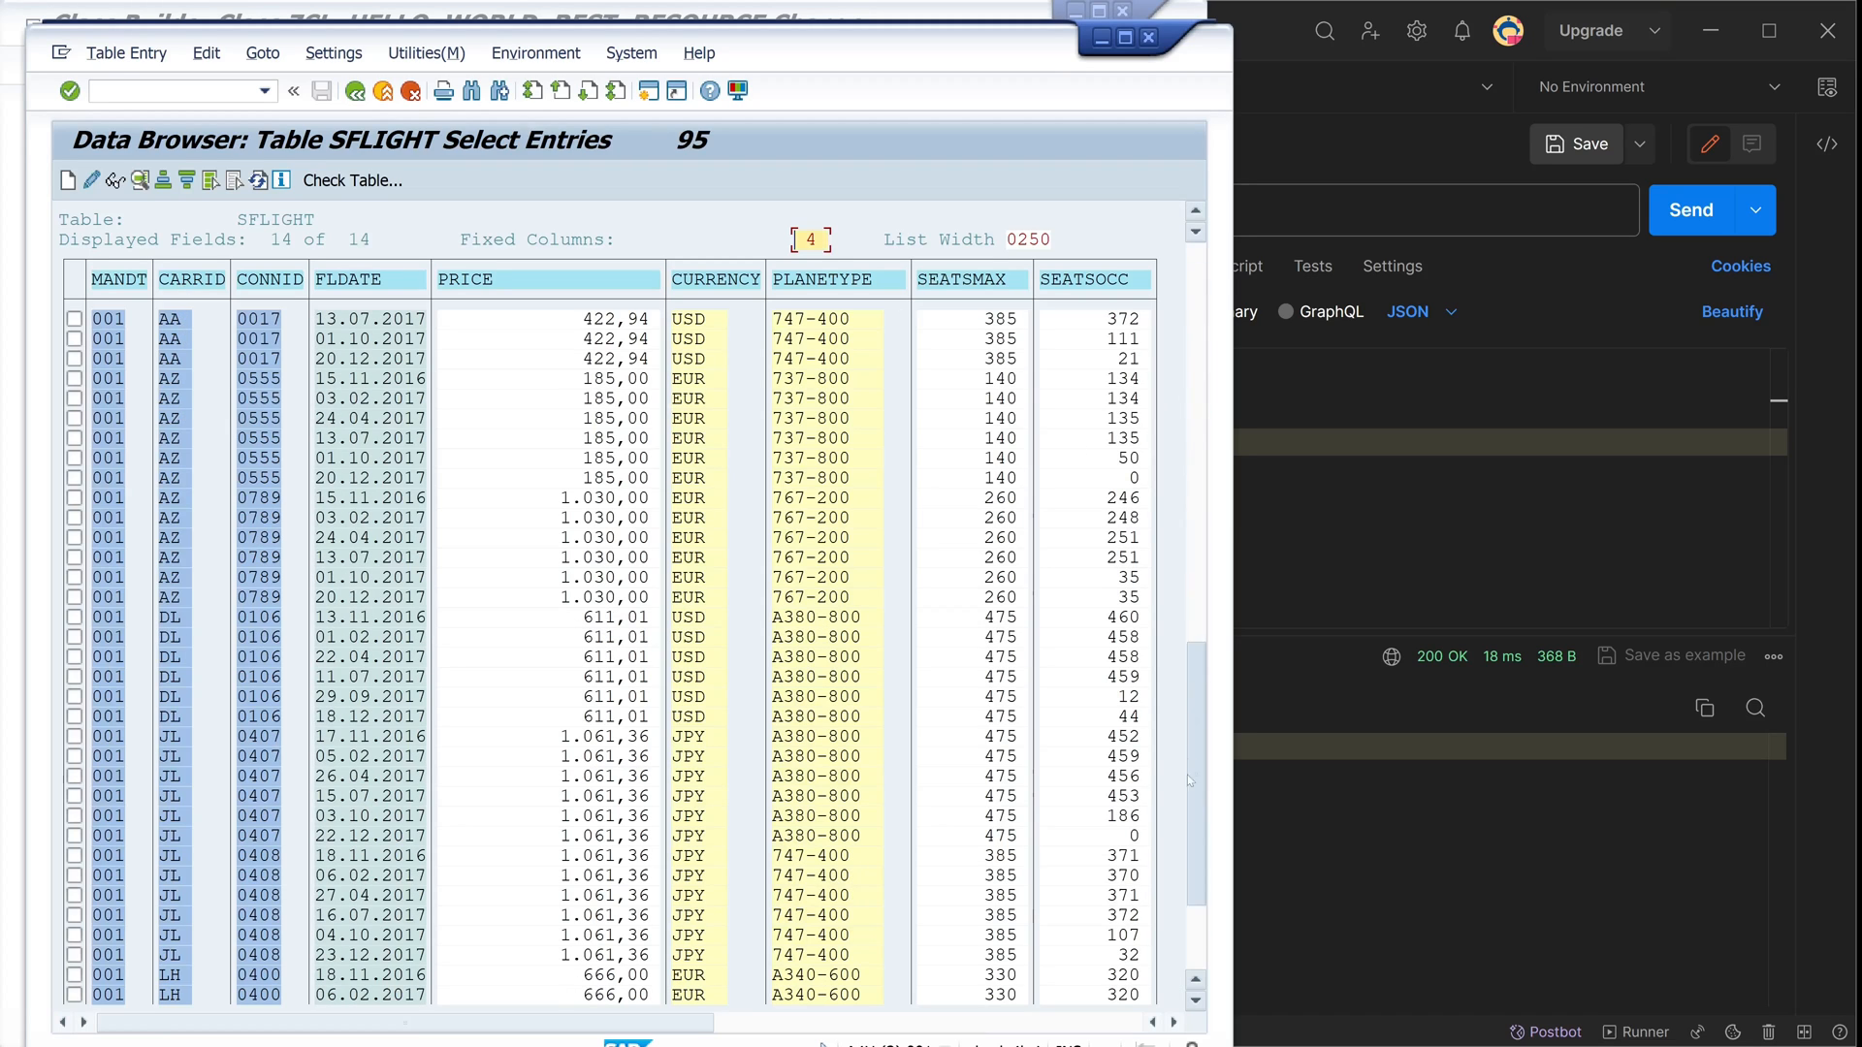
pyautogui.scroll(-3)
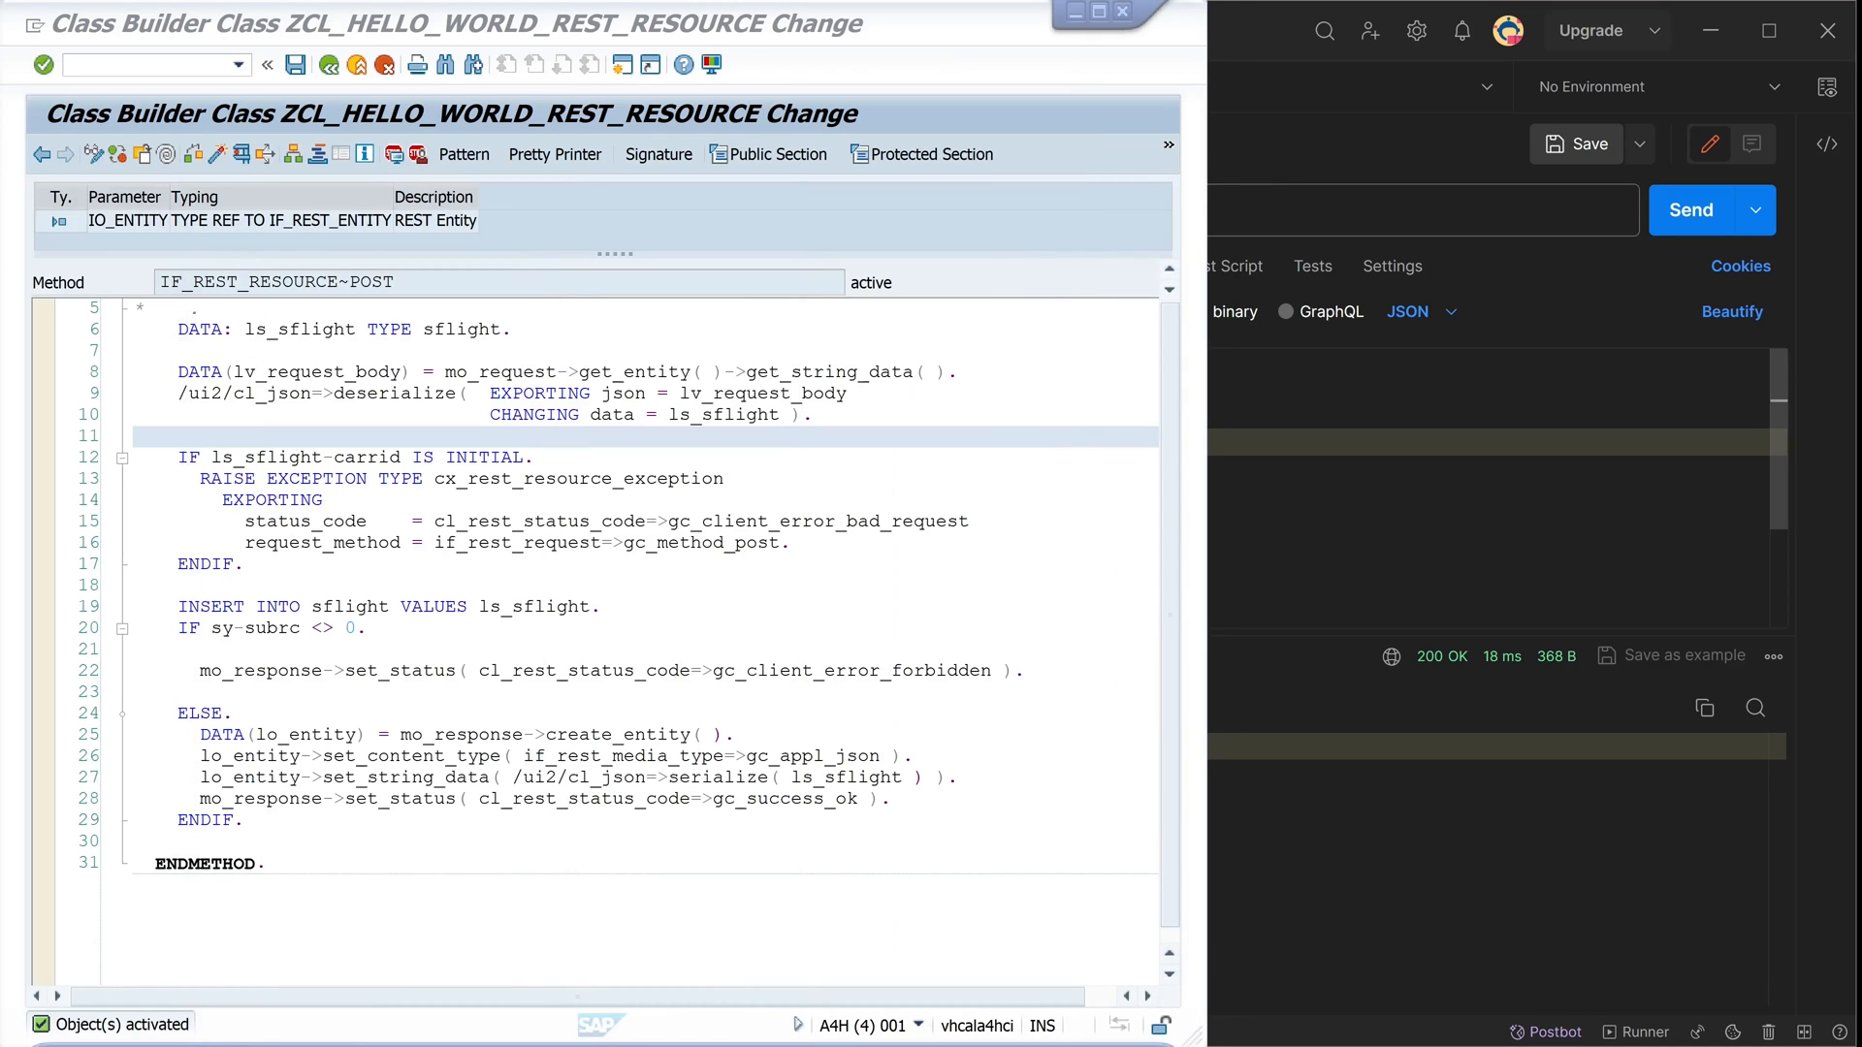
pyautogui.moveTo(1333, 152)
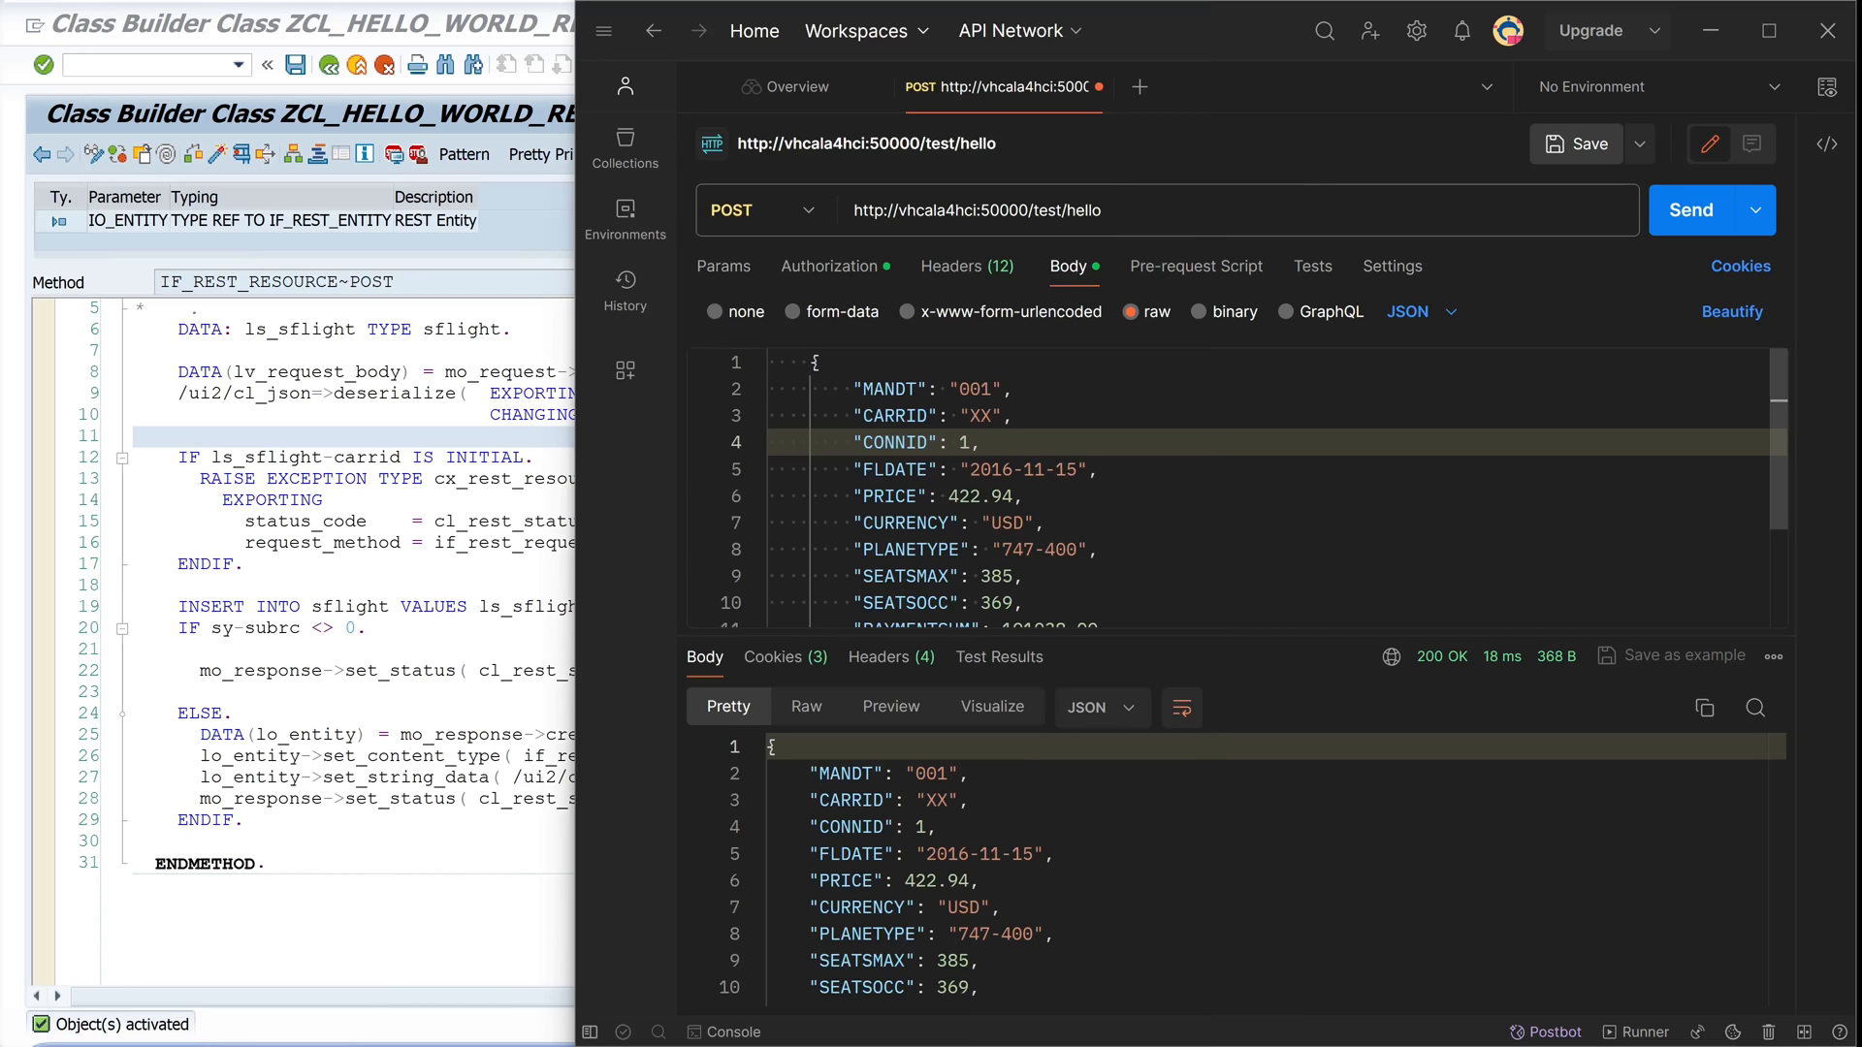
# Resend connection 1 for 403 Forbidden, then post XX connections 2, 3 and 4
pyautogui.click(1692, 210)
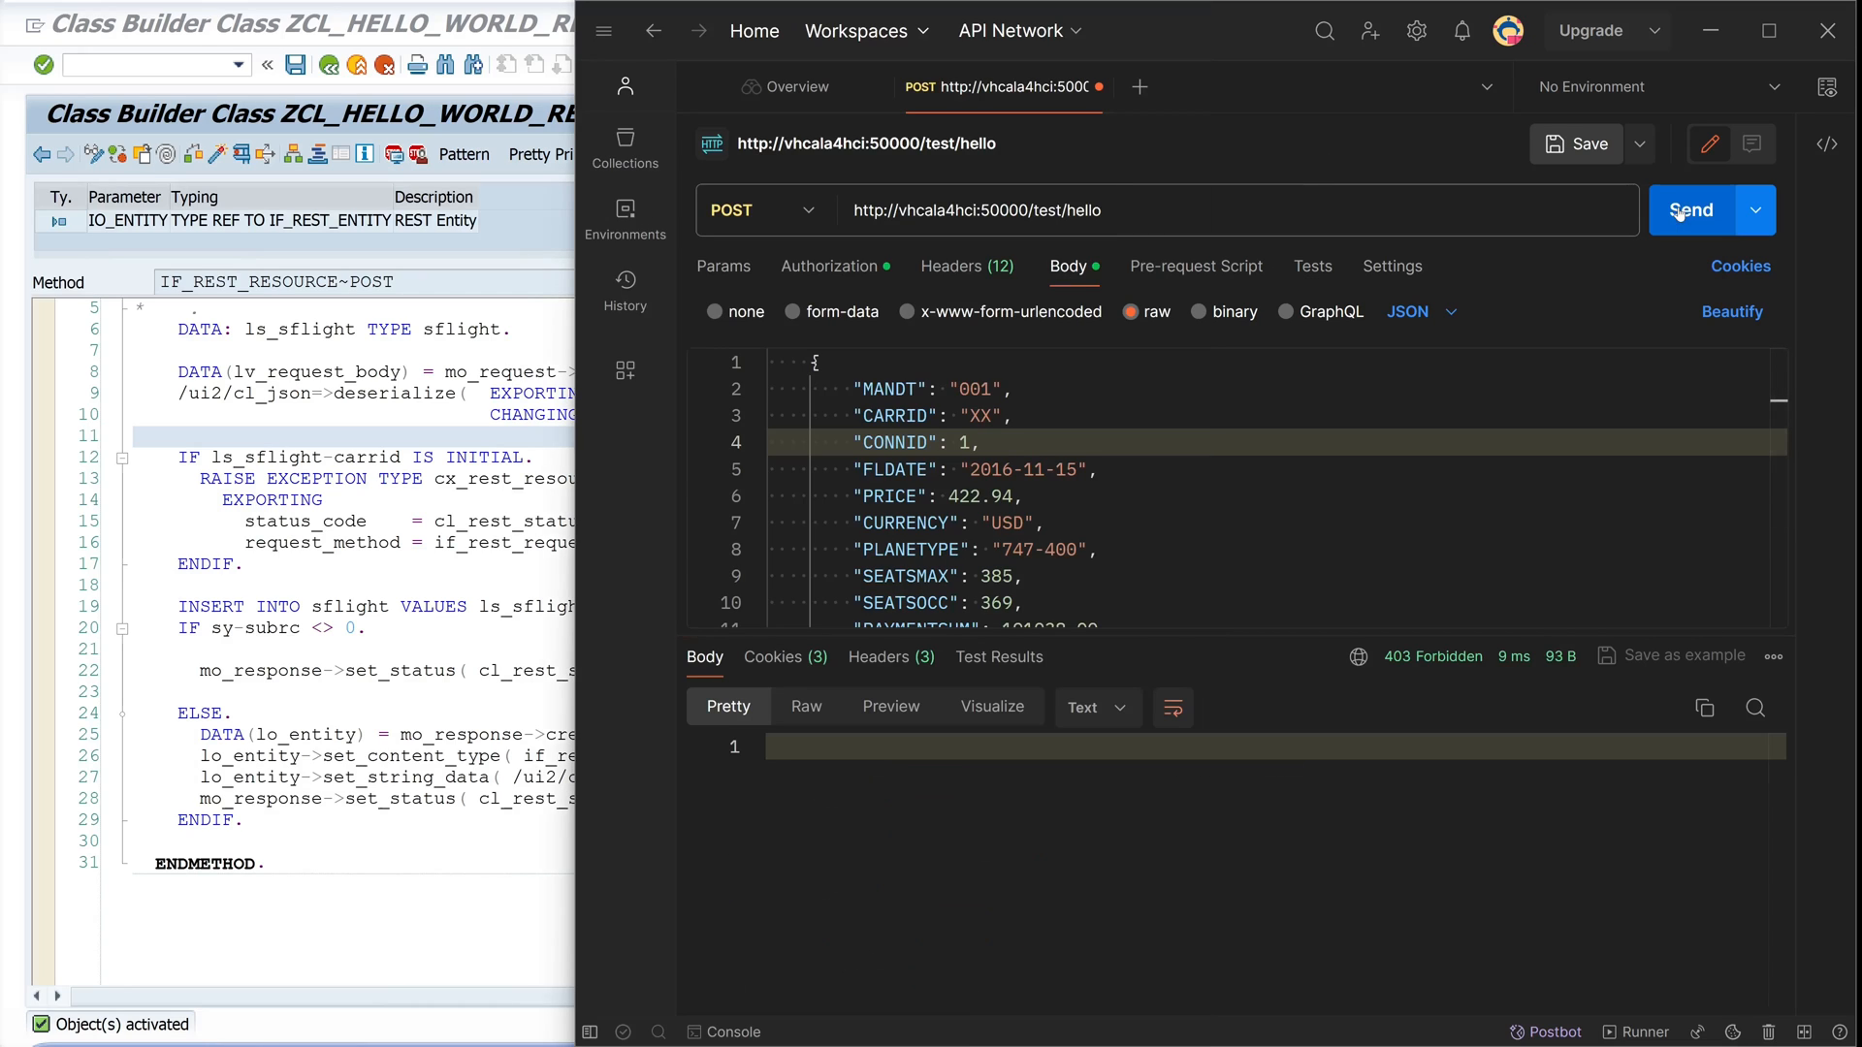
pyautogui.moveTo(1432, 655)
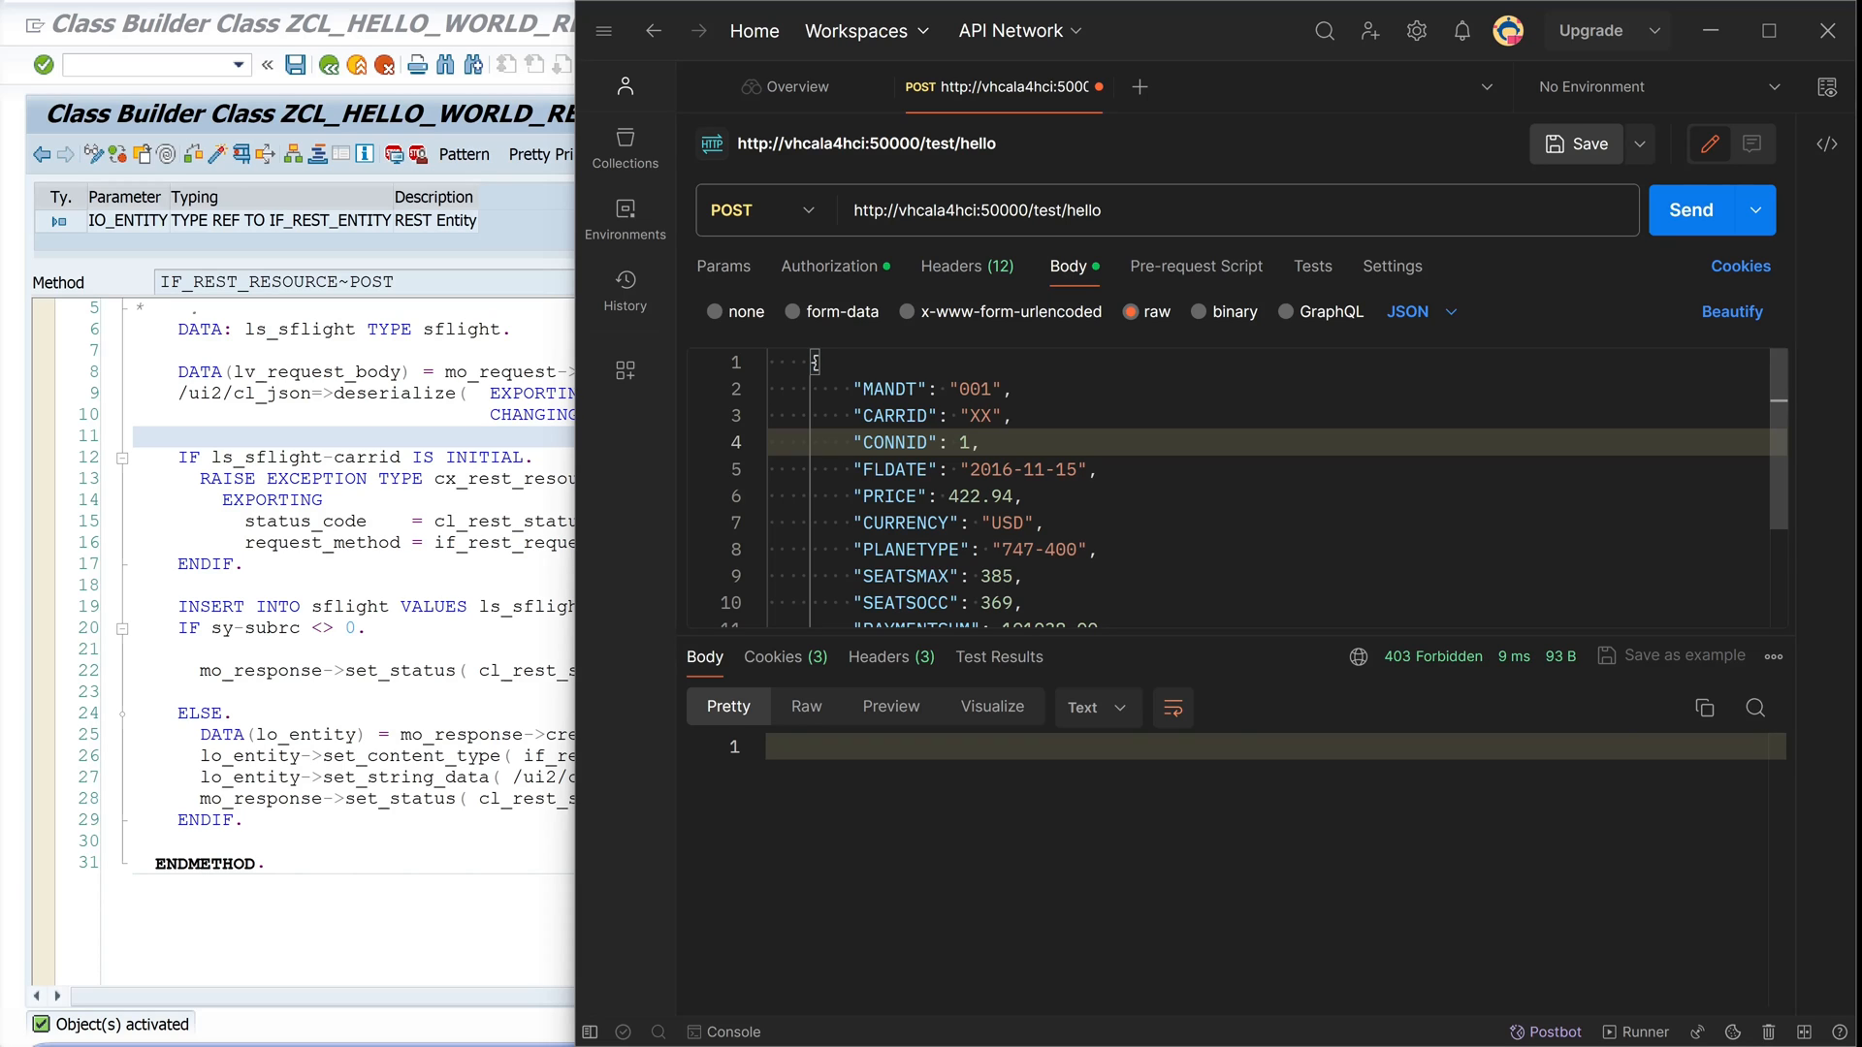
pyautogui.write('2')
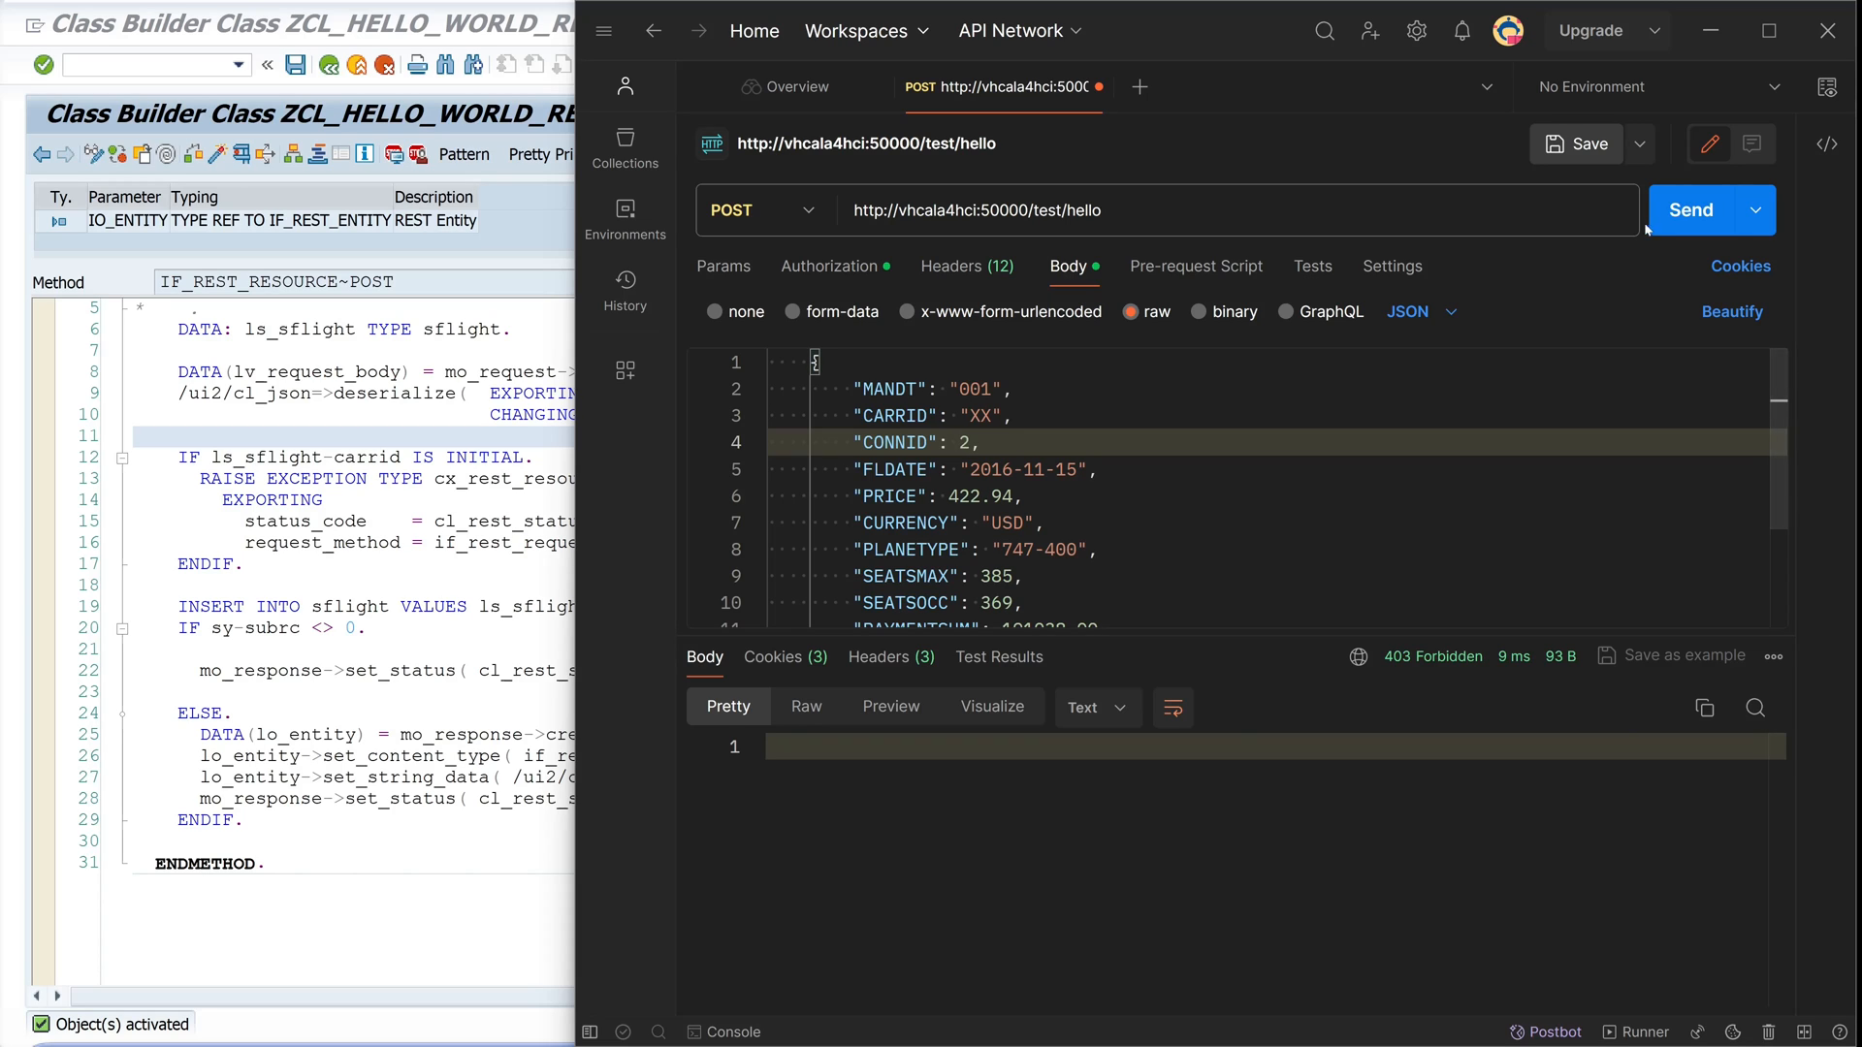
pyautogui.click(1691, 209)
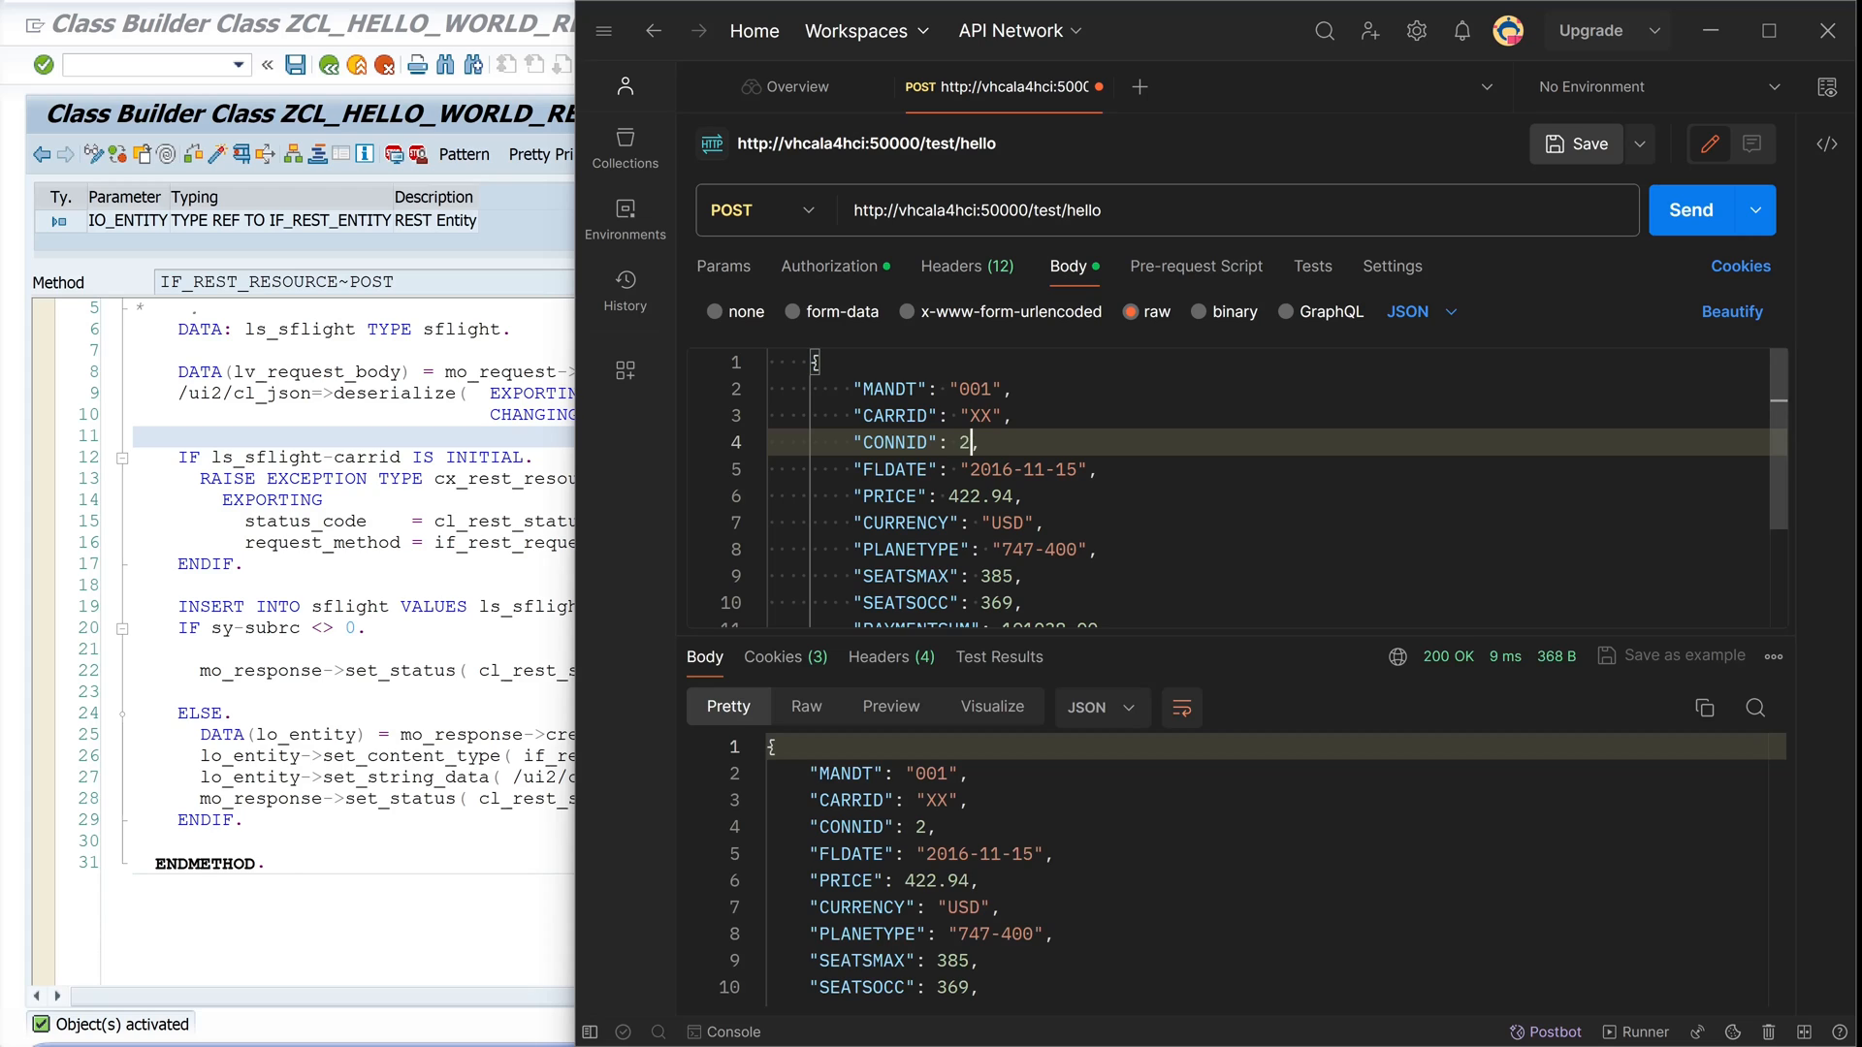
pyautogui.write('3')
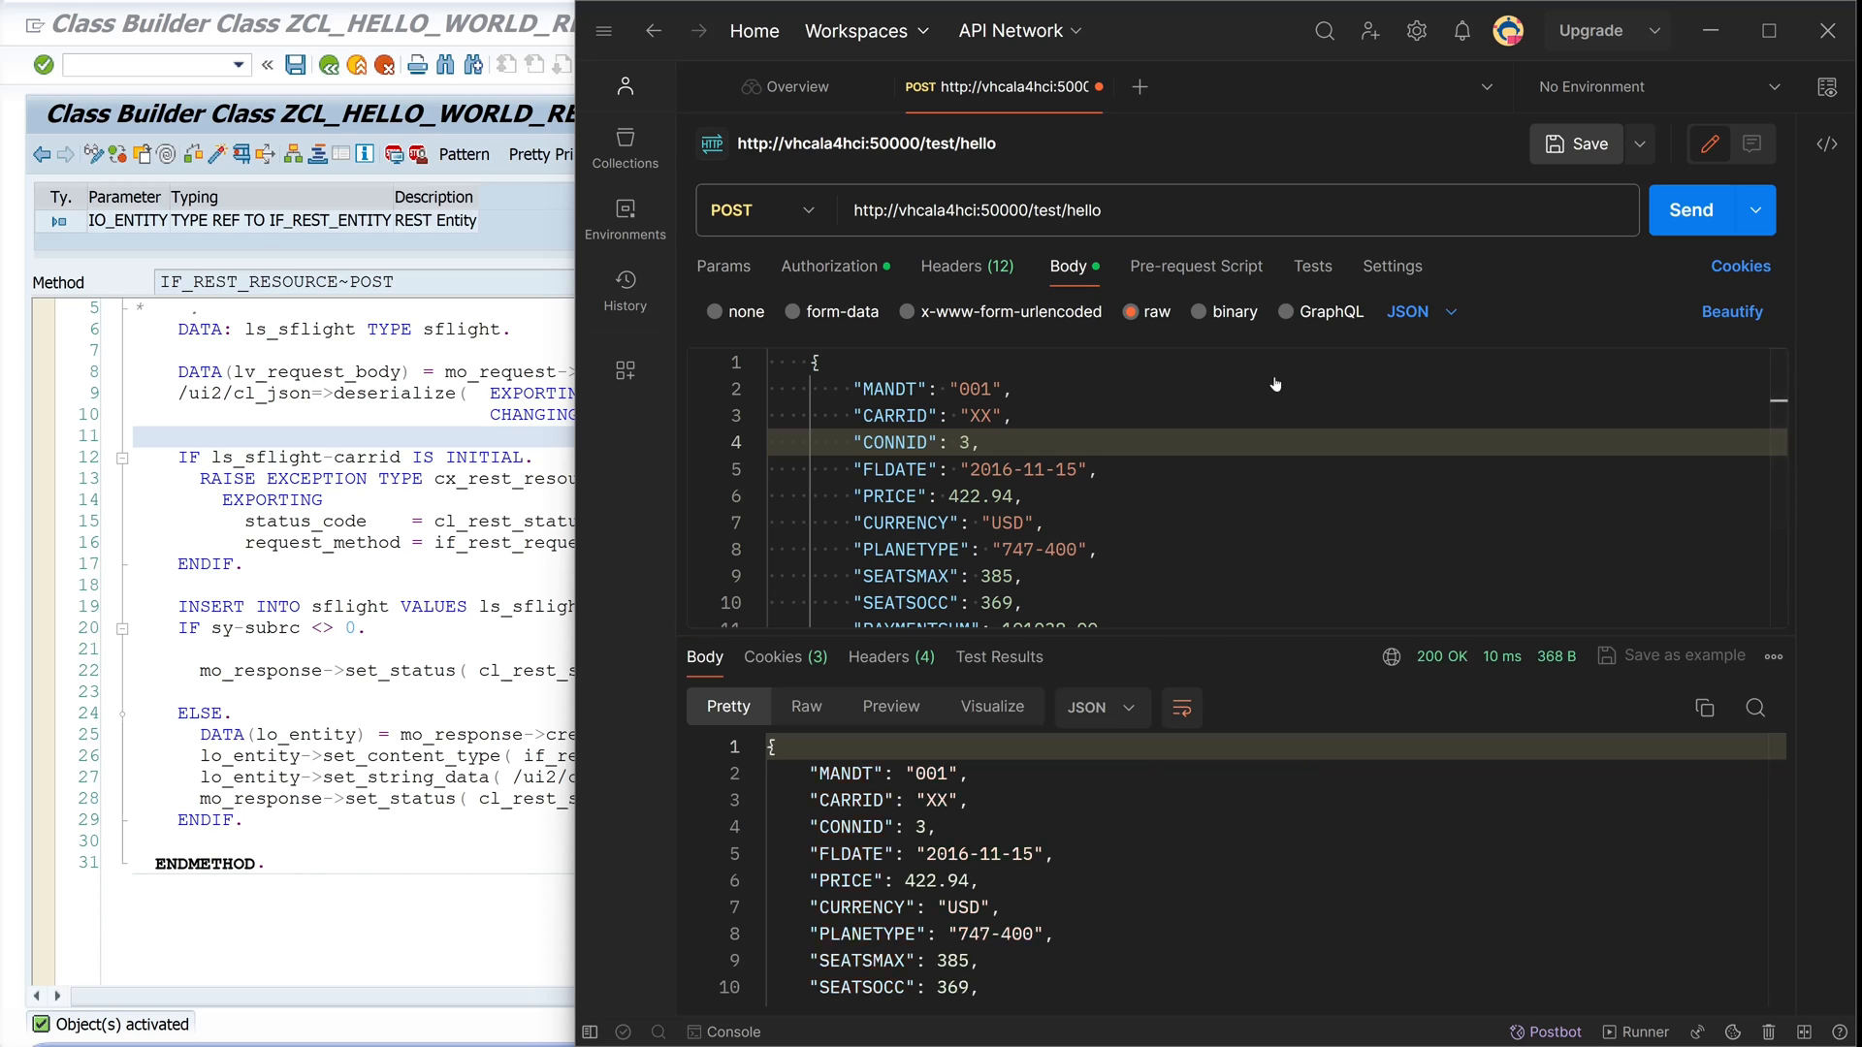
pyautogui.write('4')
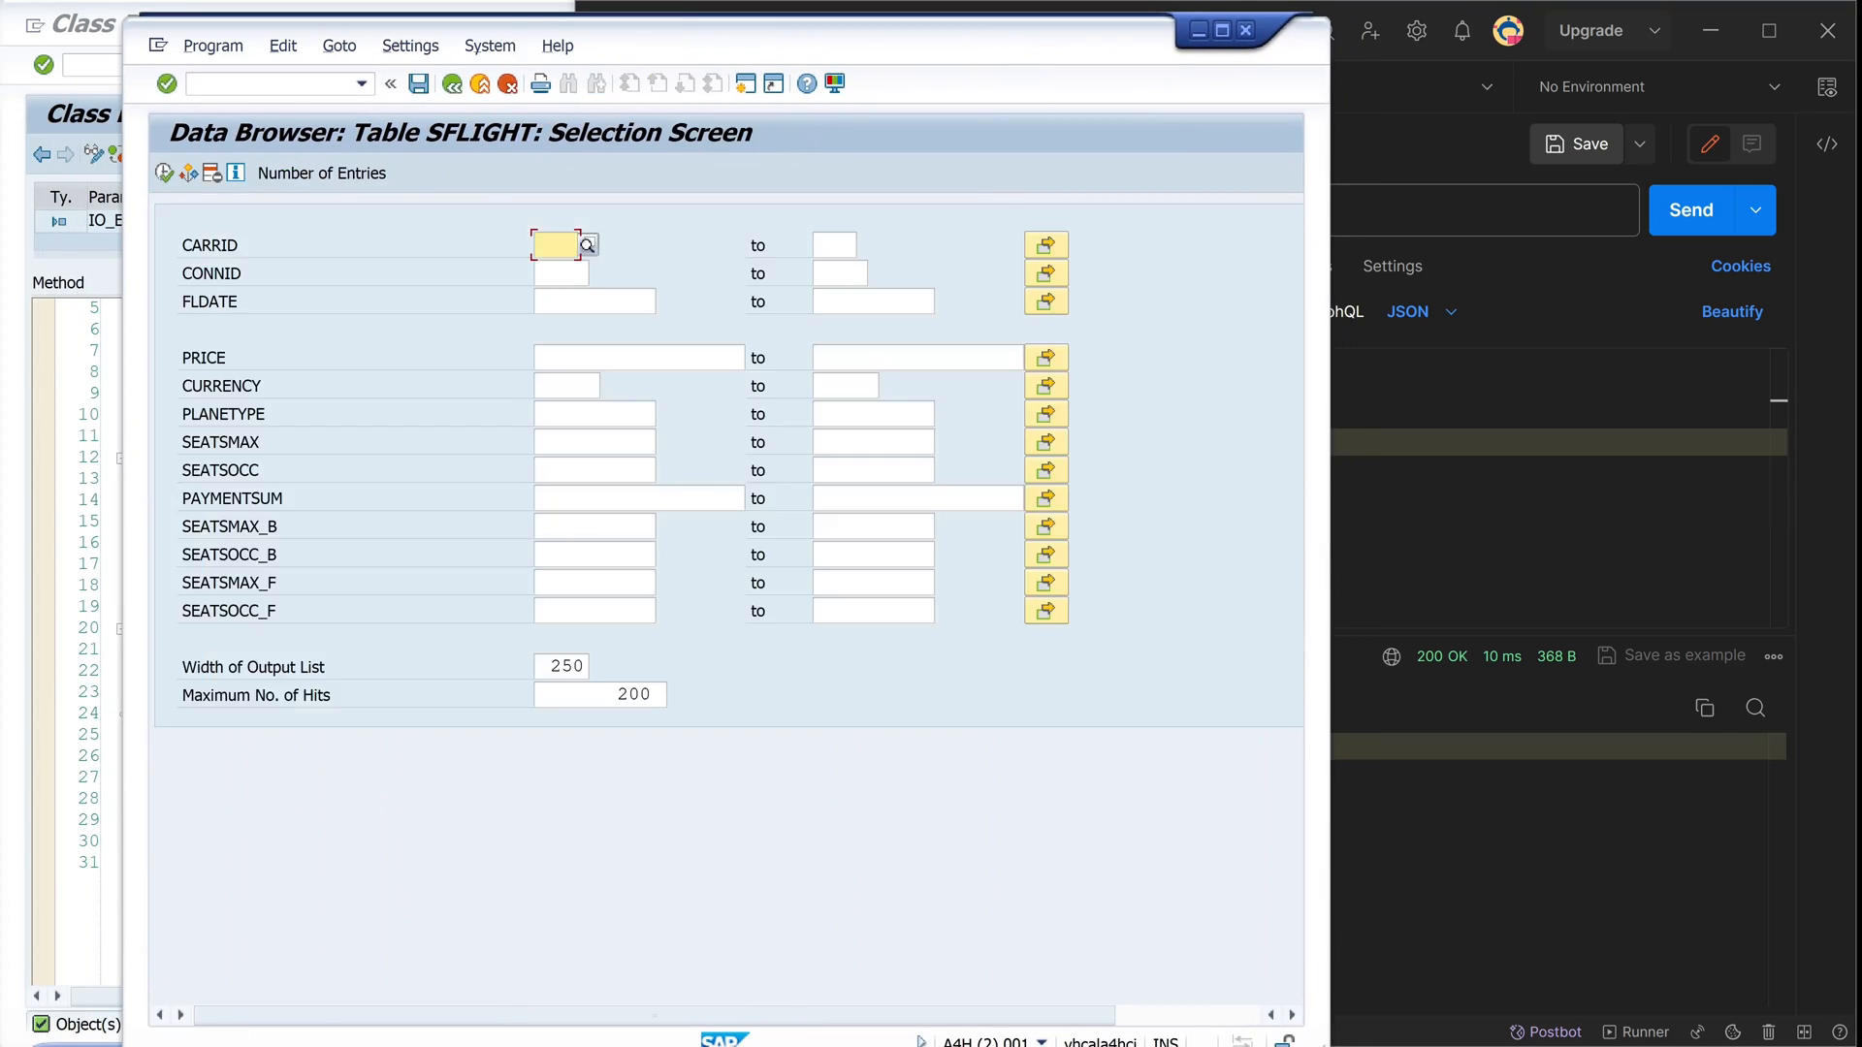
# Filter the SE16 selection on CARRID XX to list connections 0001 to 0004
pyautogui.click(549, 244)
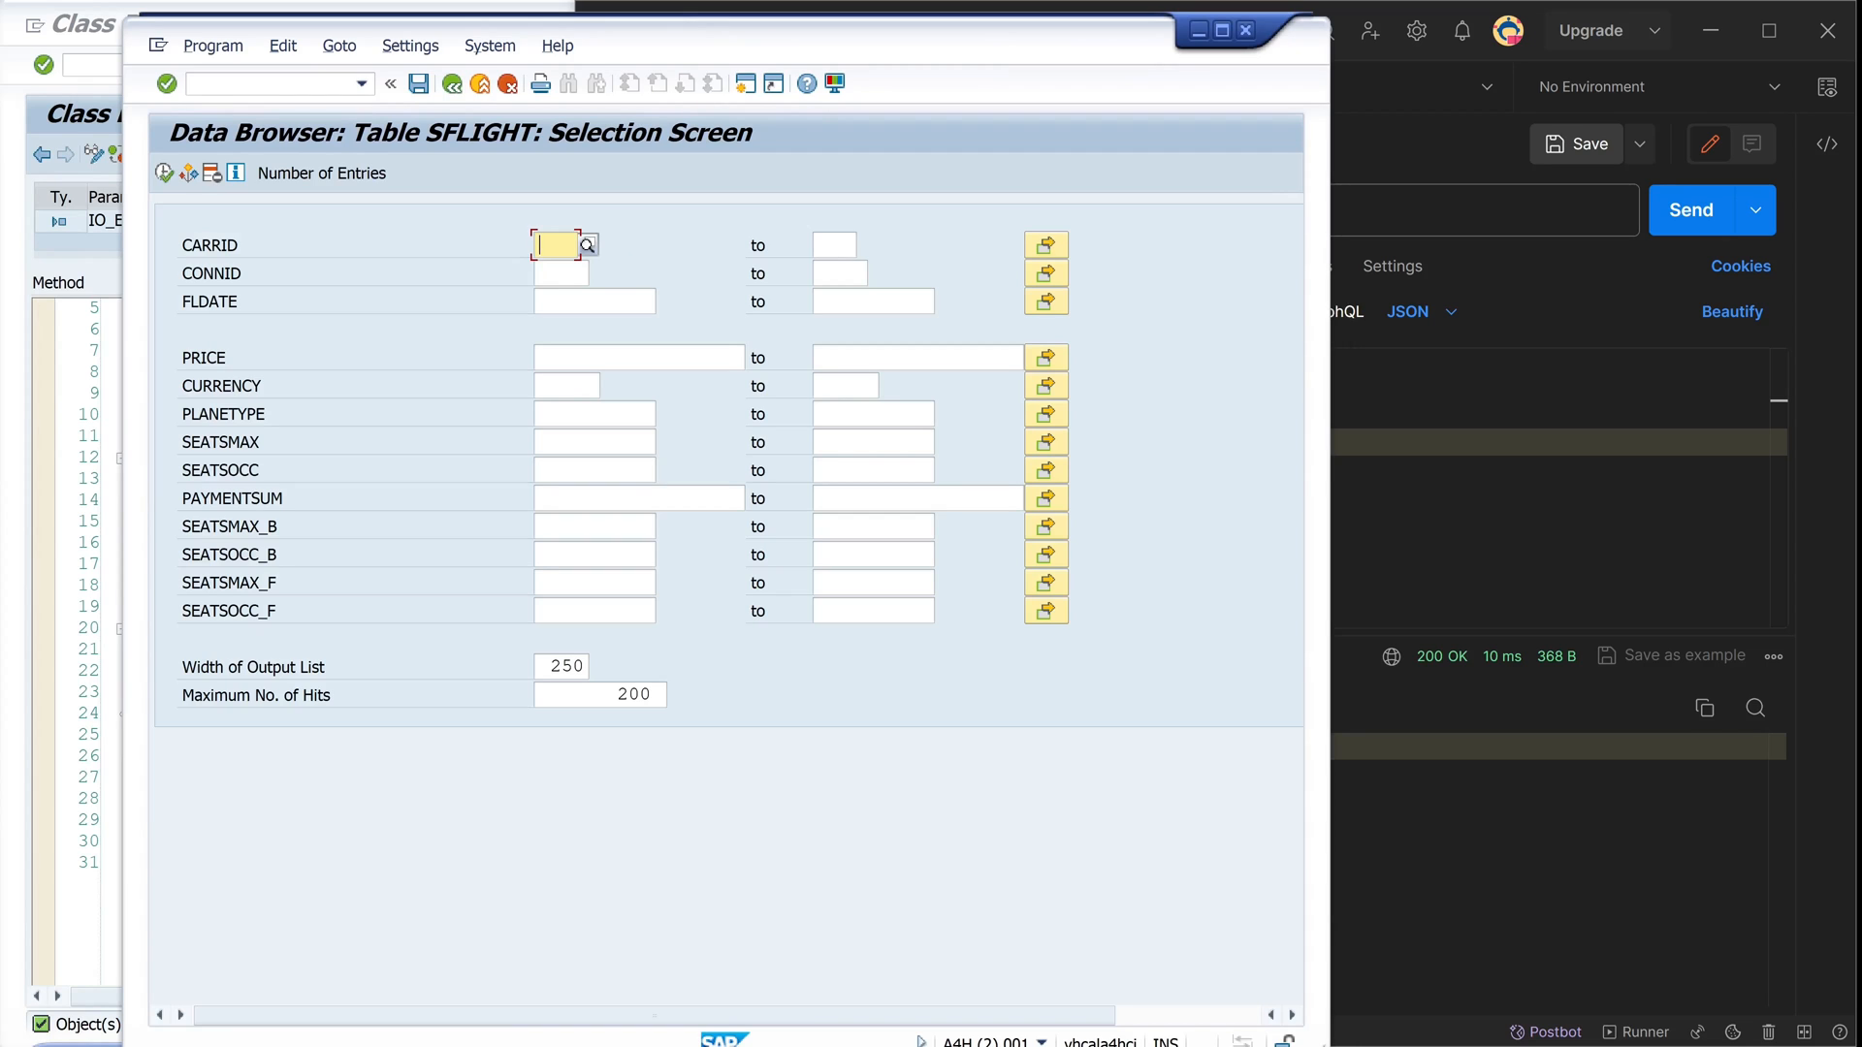
pyautogui.write('XX')
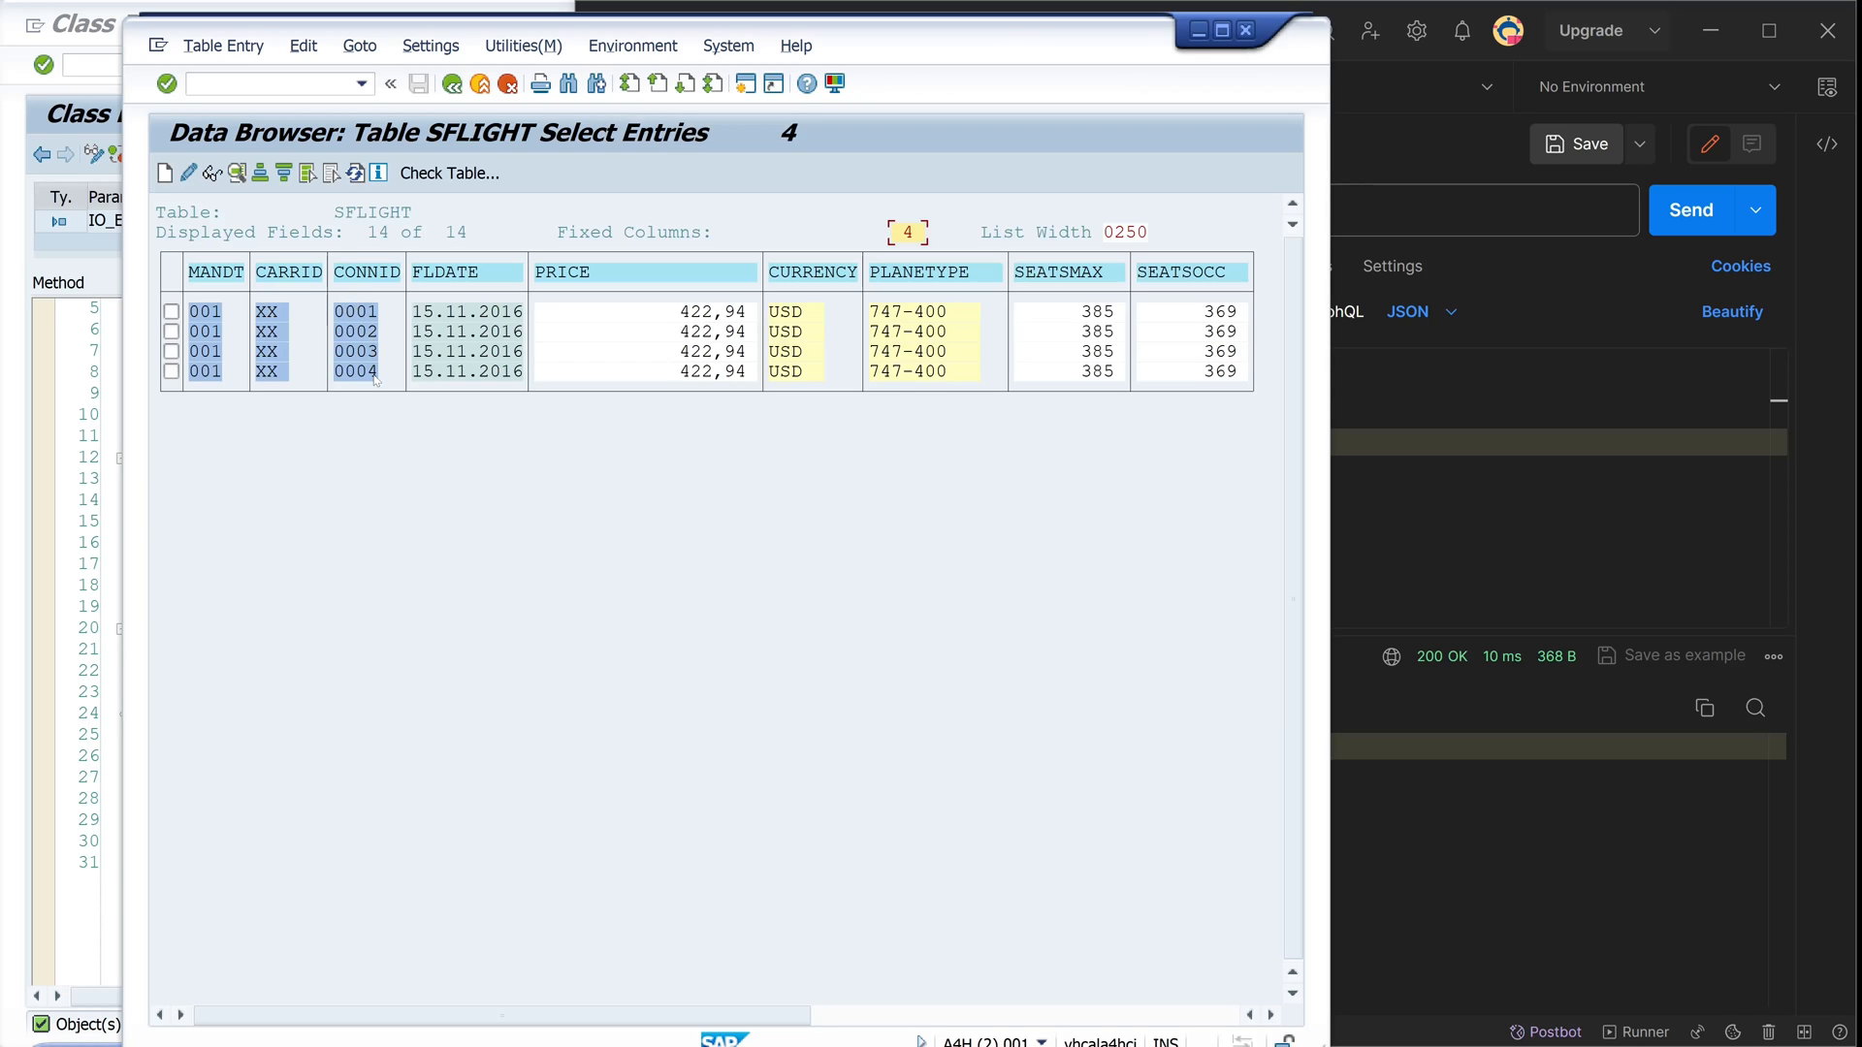
pyautogui.moveTo(715, 334)
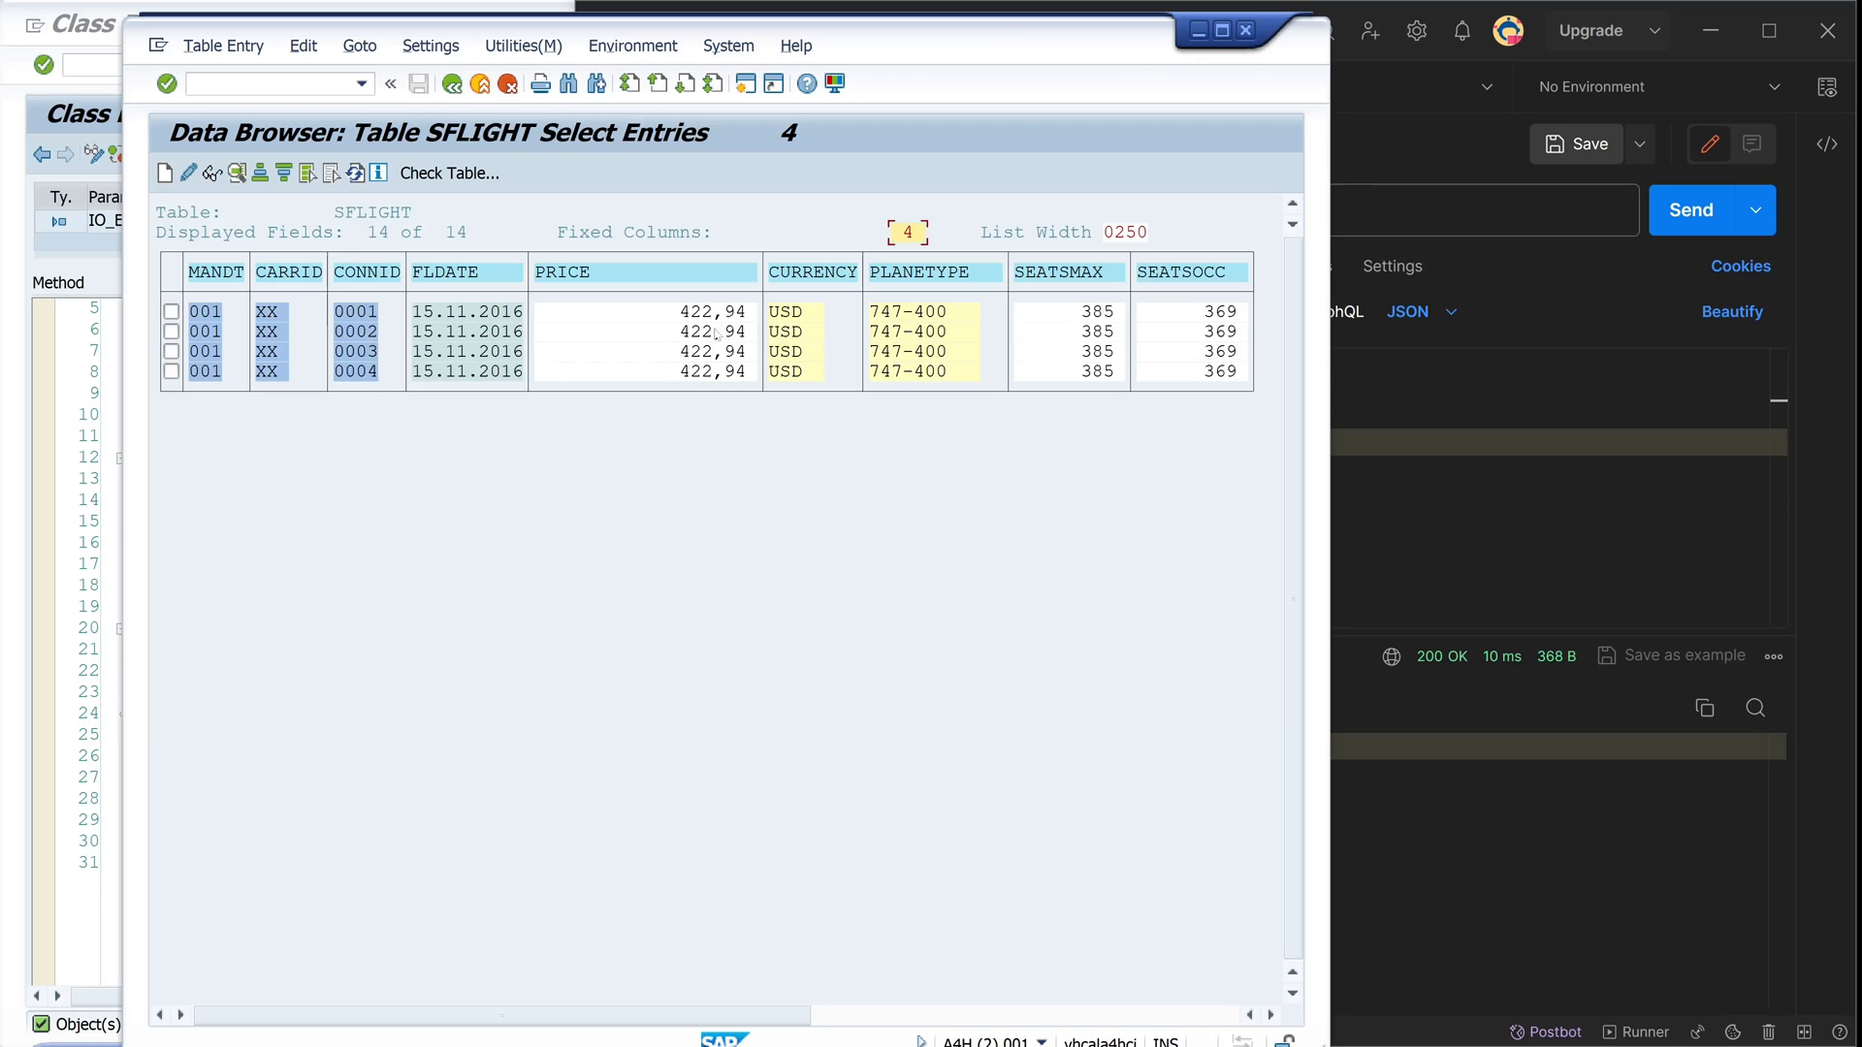
pyautogui.moveTo(1397, 152)
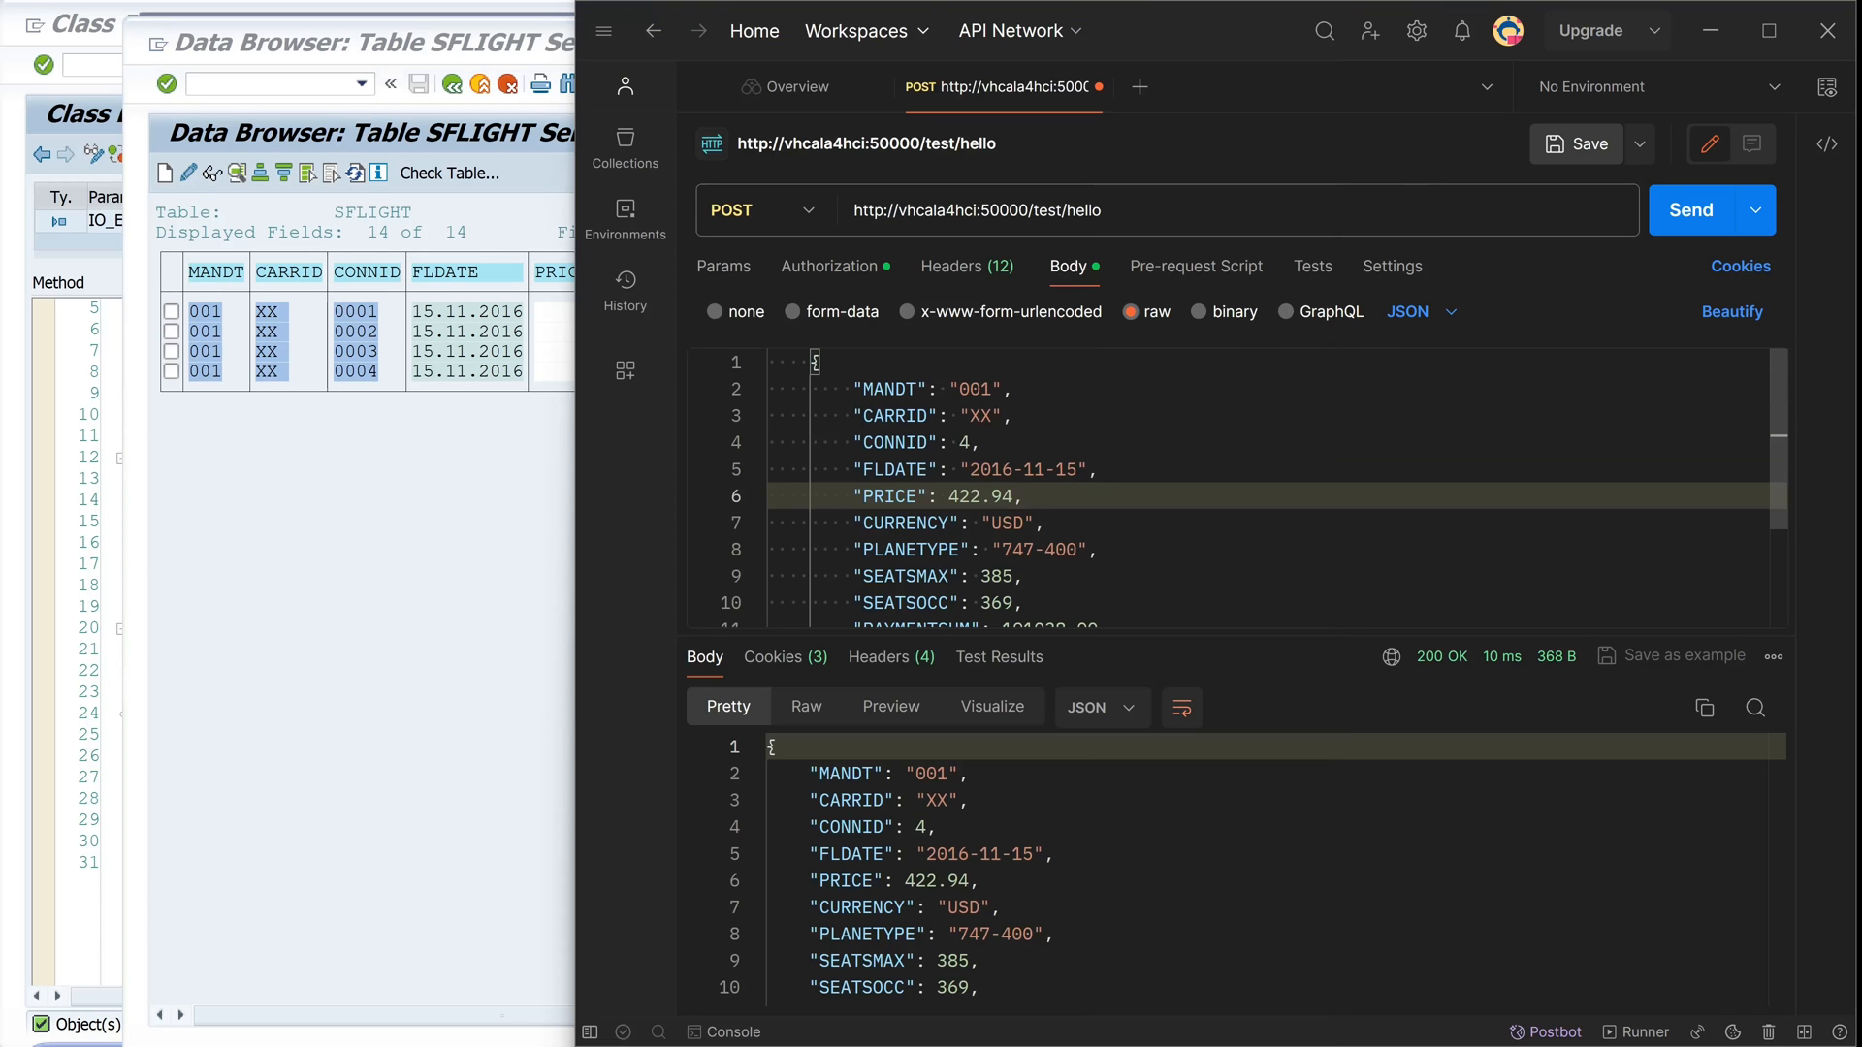
# Change the body PRICE to 999.99 and CONNID to 5 and post the new XX flight
pyautogui.doubleClick(964, 494)
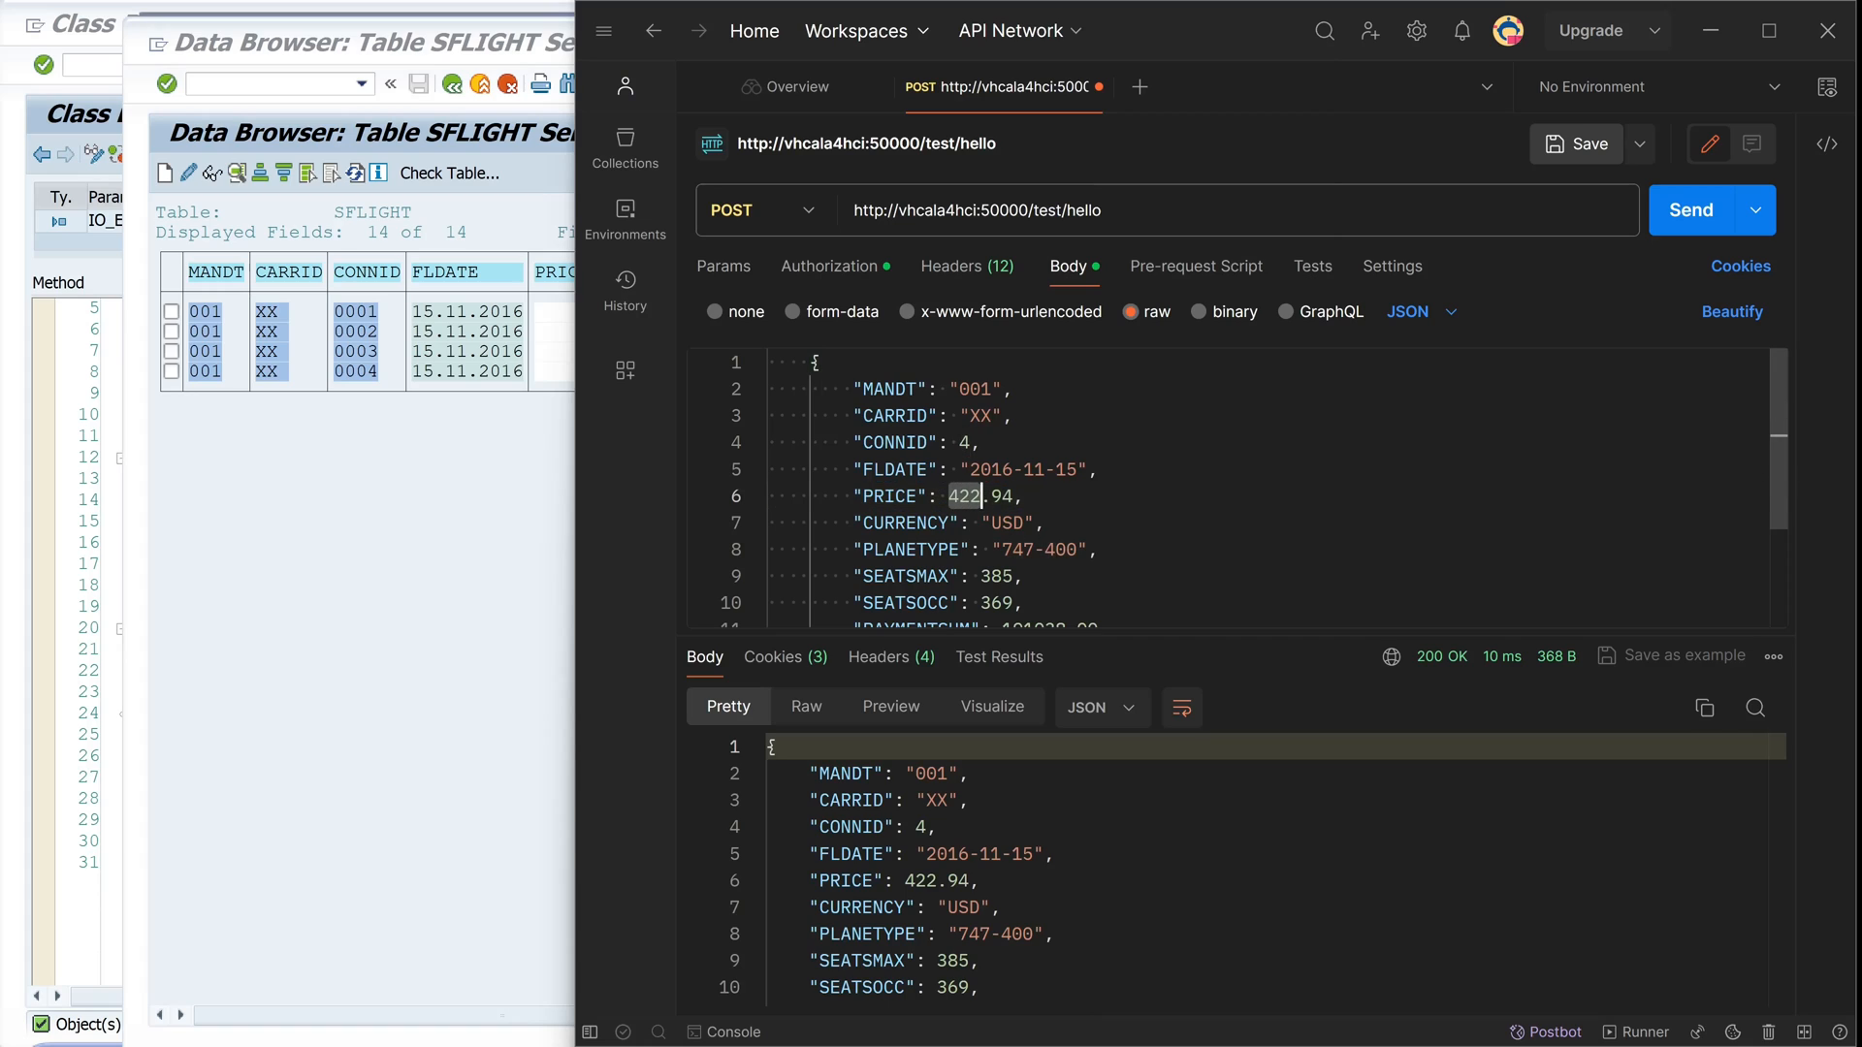
pyautogui.write('999')
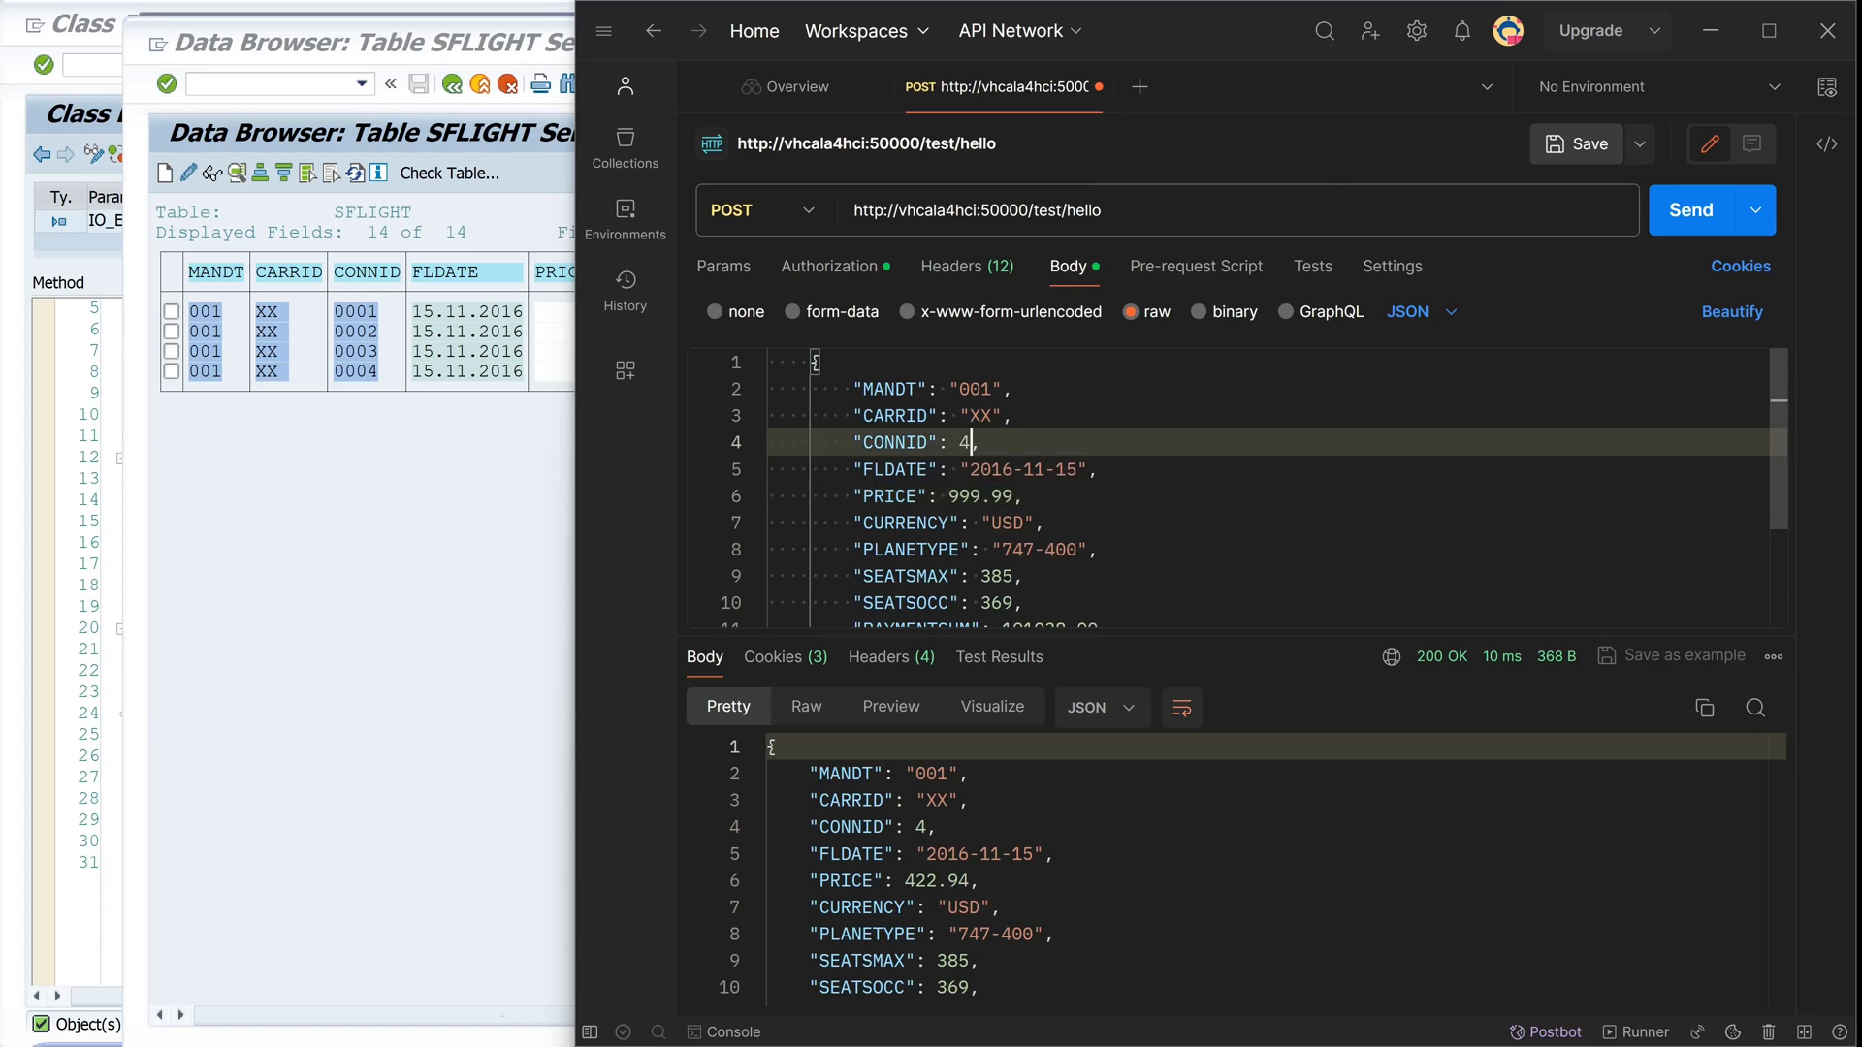
pyautogui.write('5')
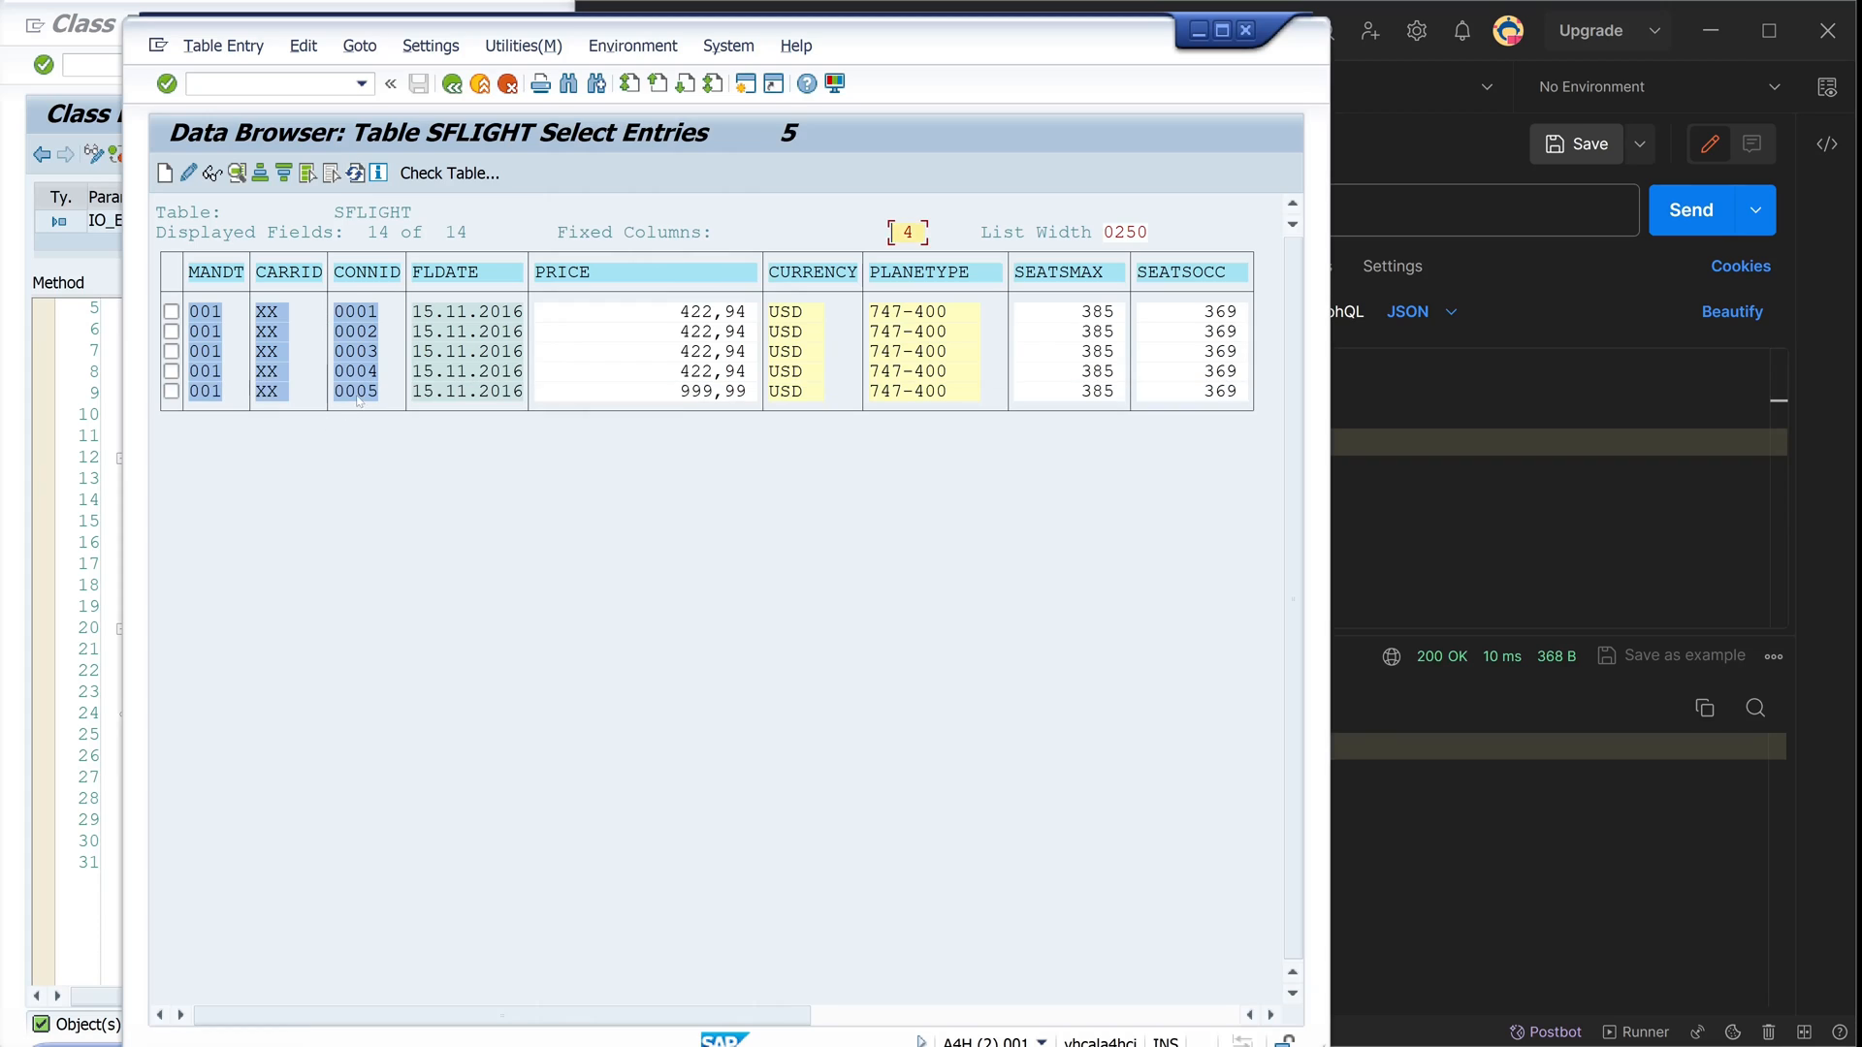
# Select the new CONNID 0005 row priced 999,99 in the refreshed SE16 list
pyautogui.click(353, 390)
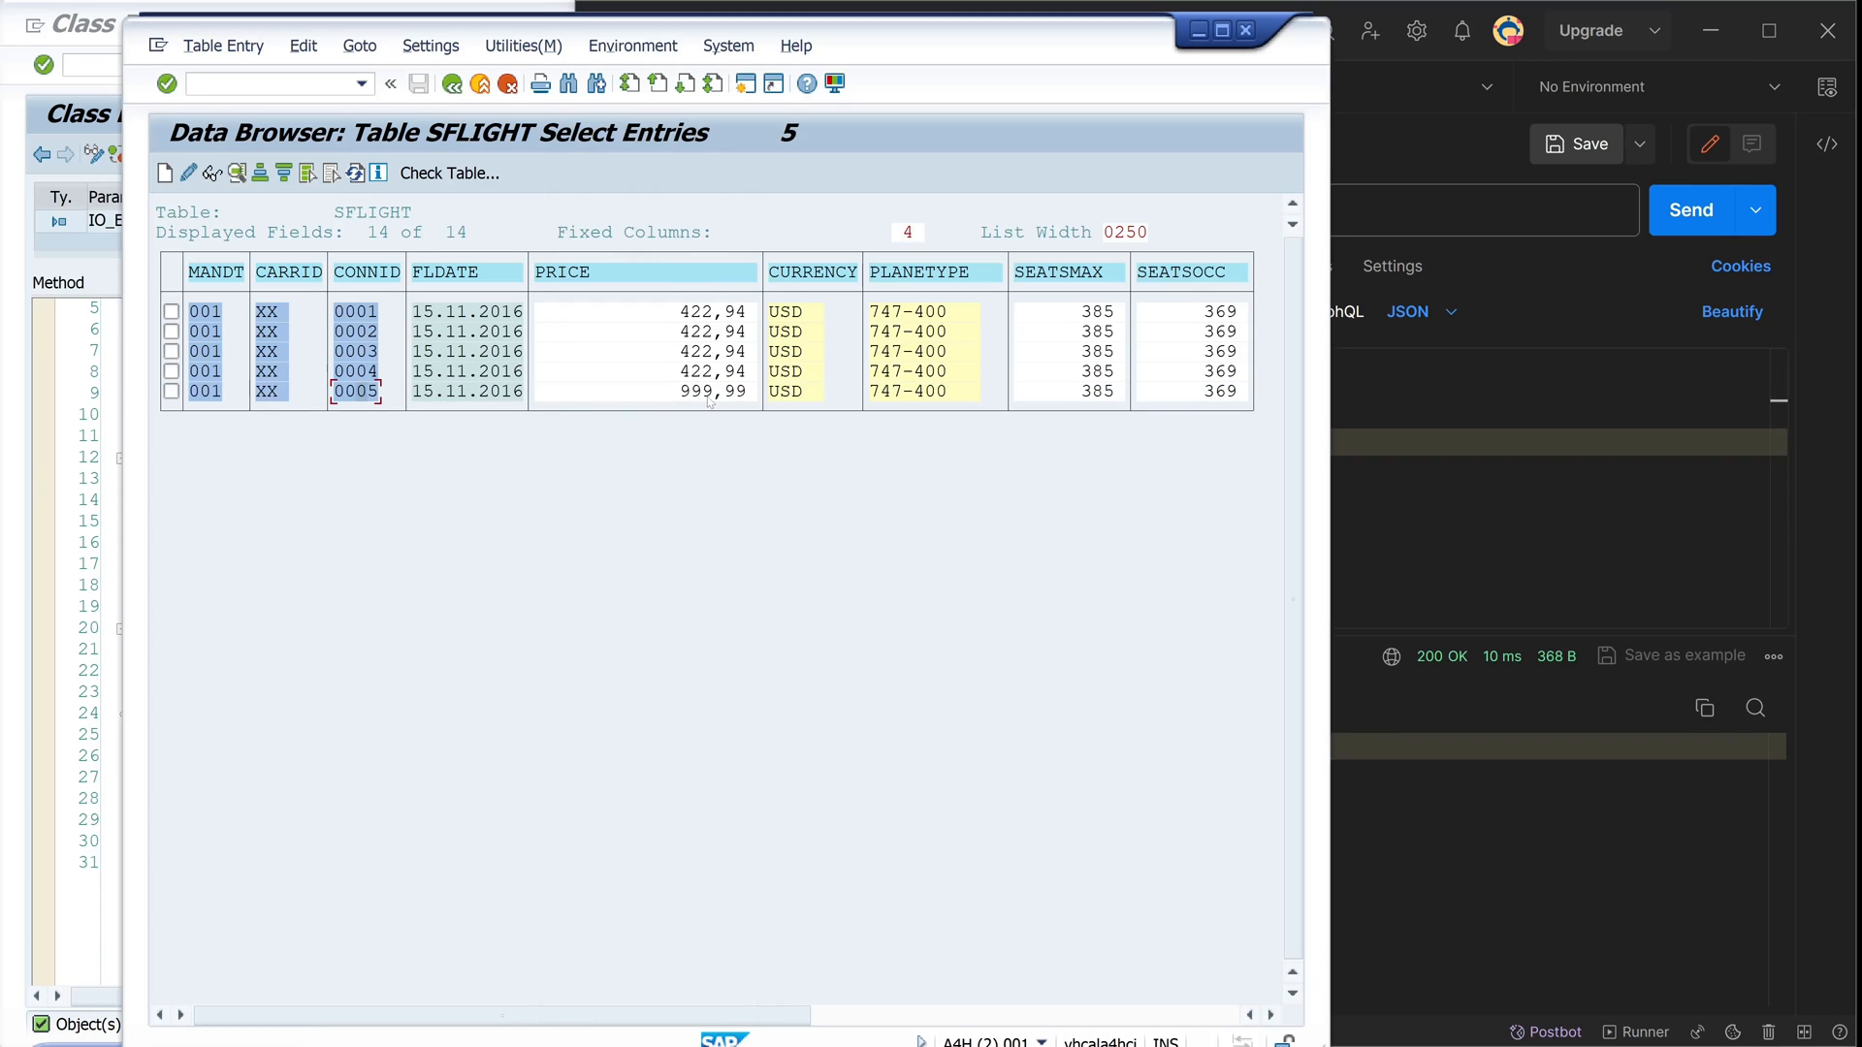
pyautogui.moveTo(795, 44)
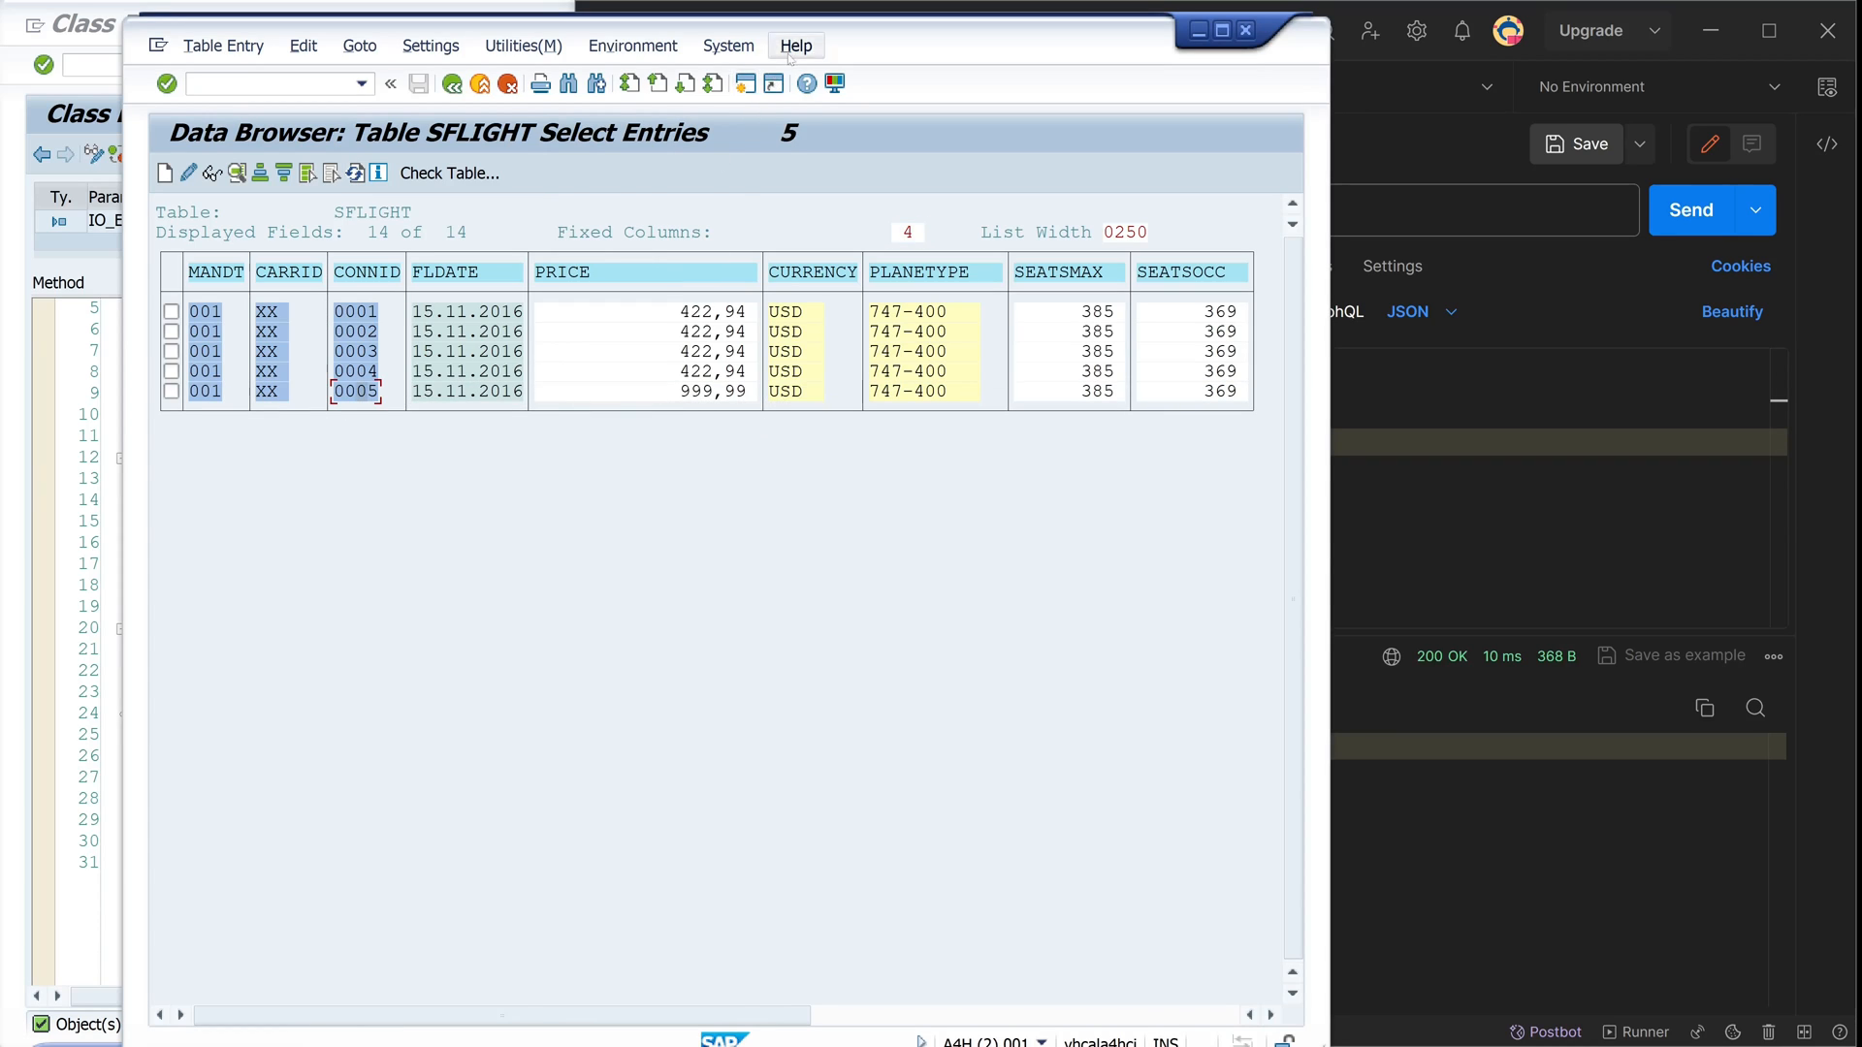
pyautogui.moveTo(795, 44)
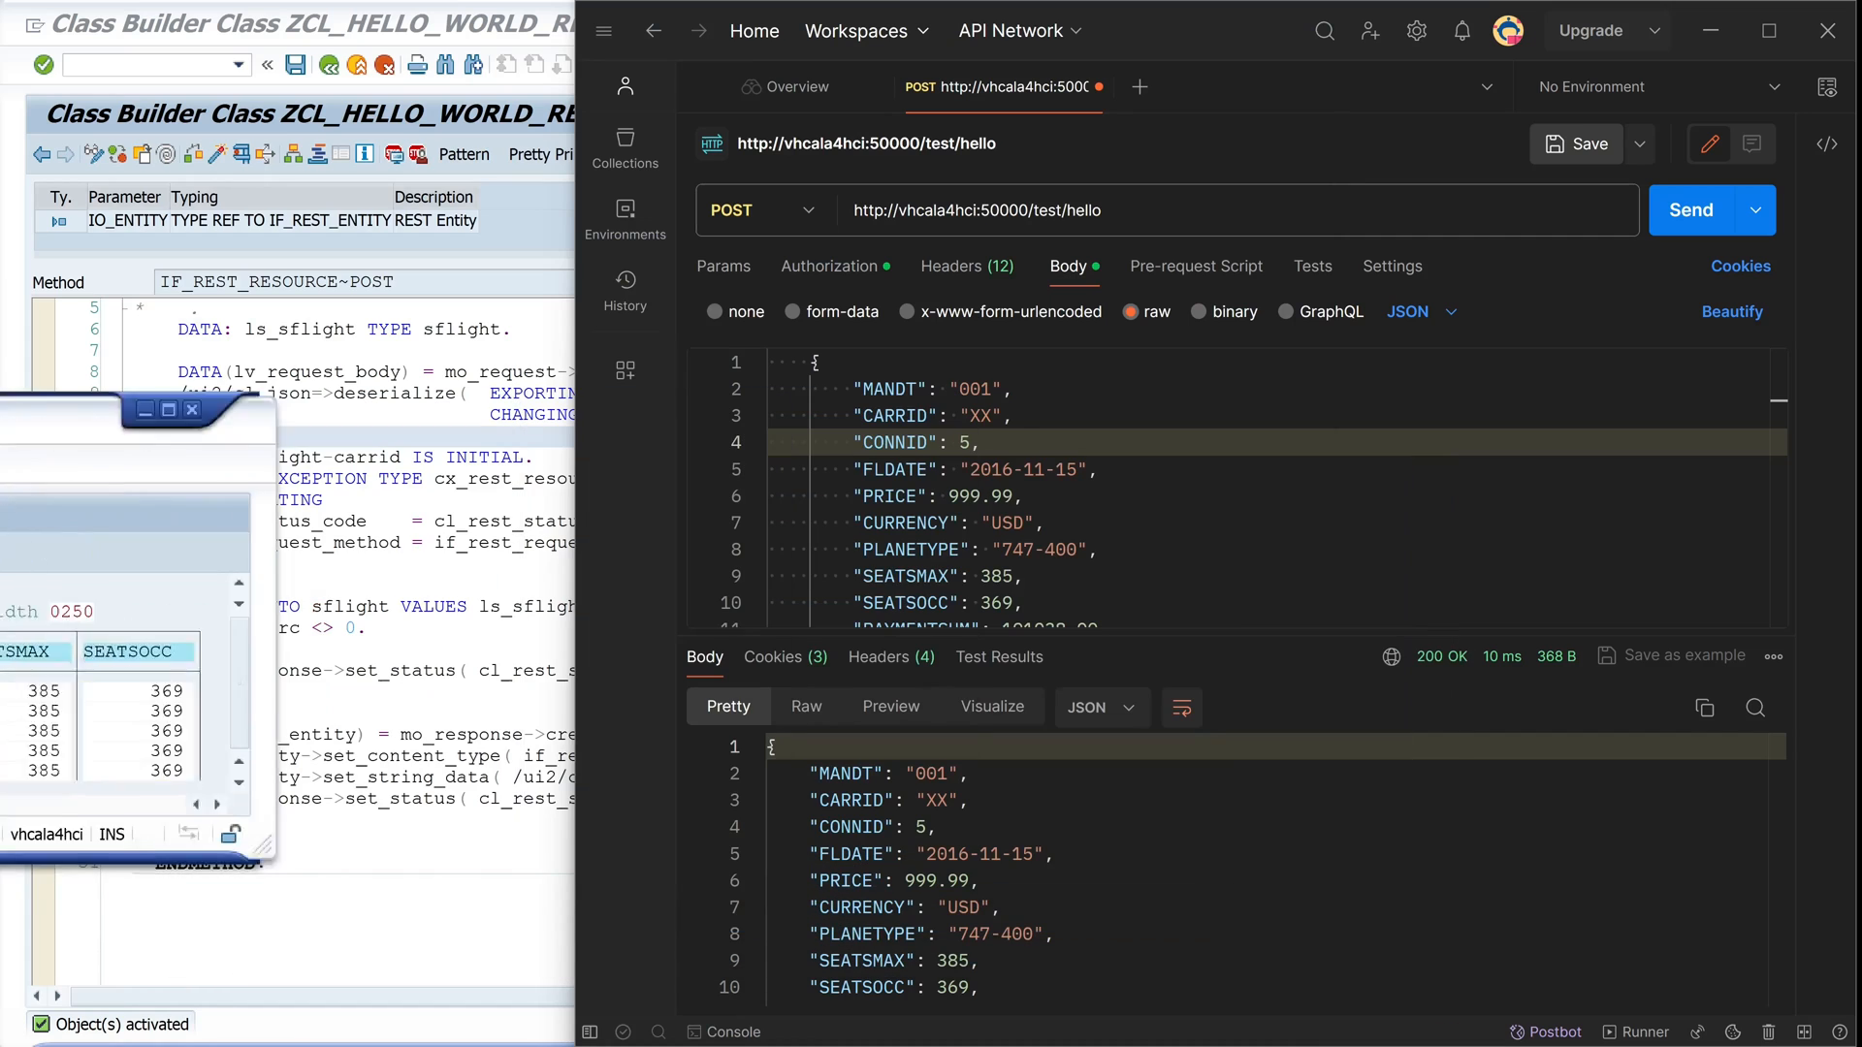
pyautogui.click(192, 409)
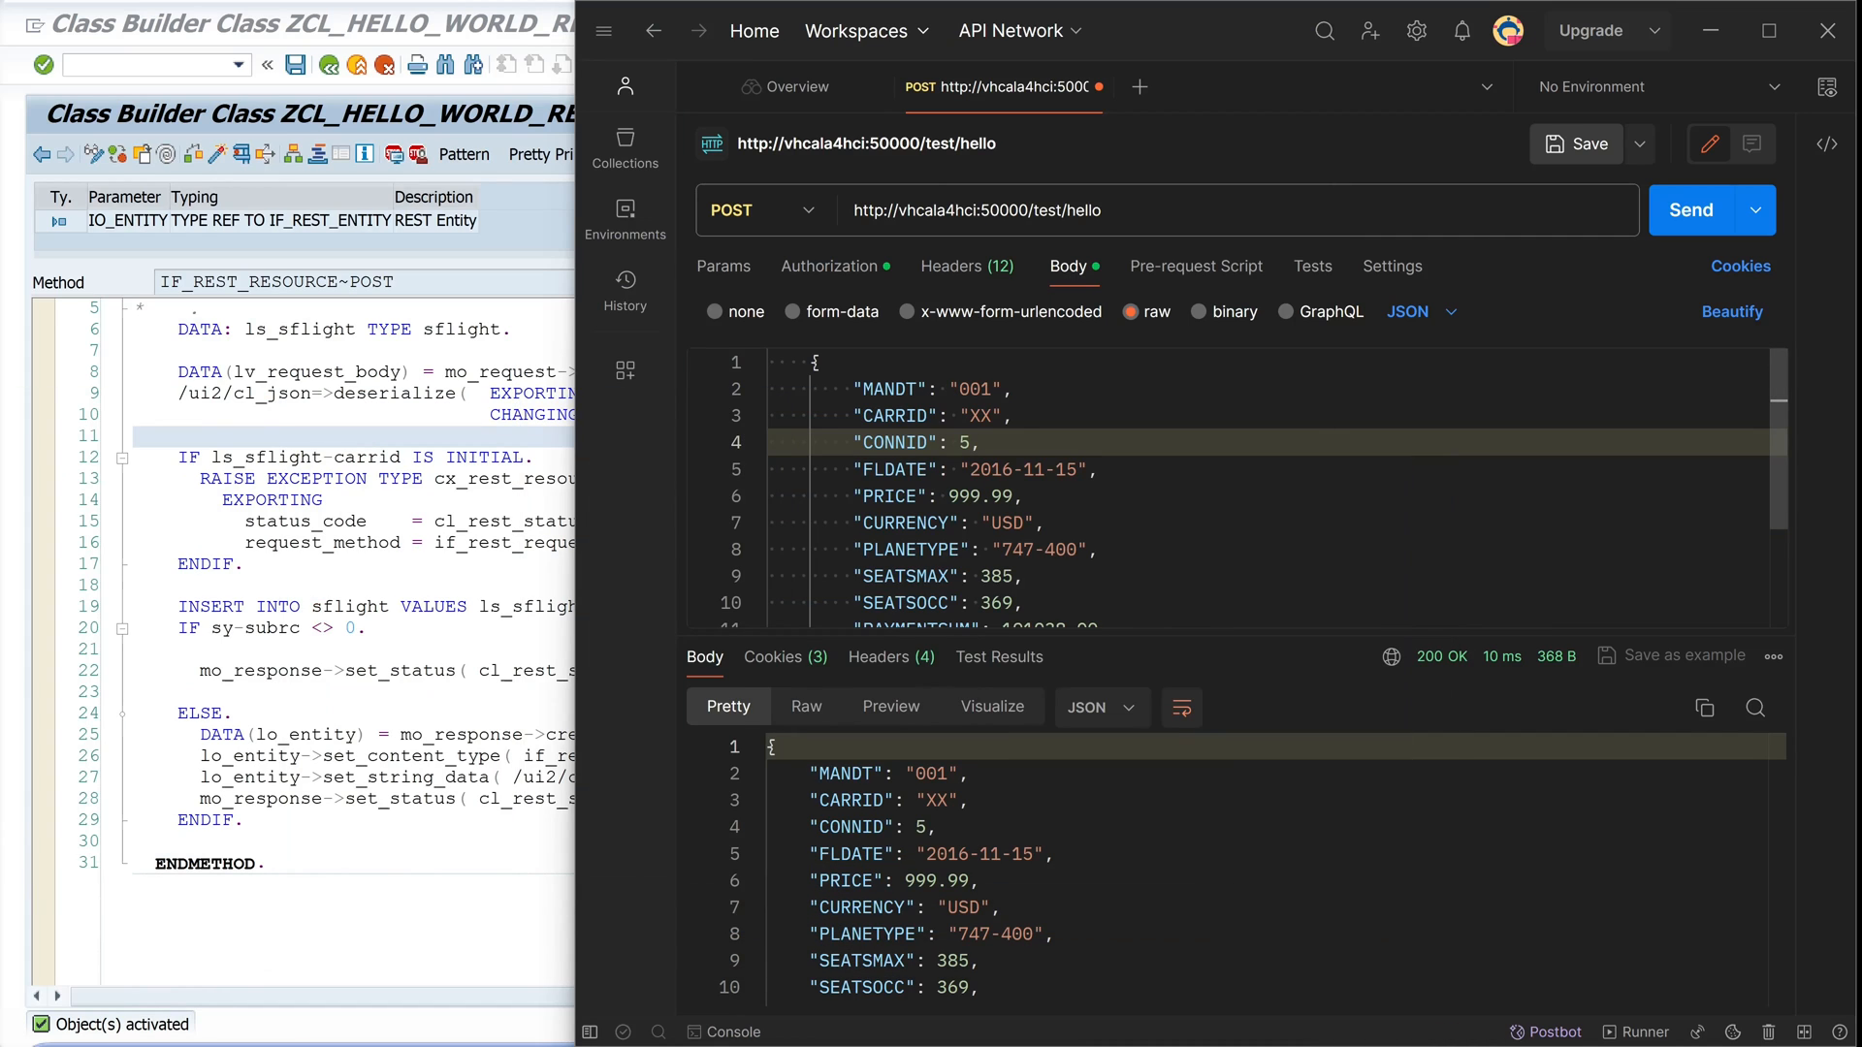
pyautogui.click(950, 266)
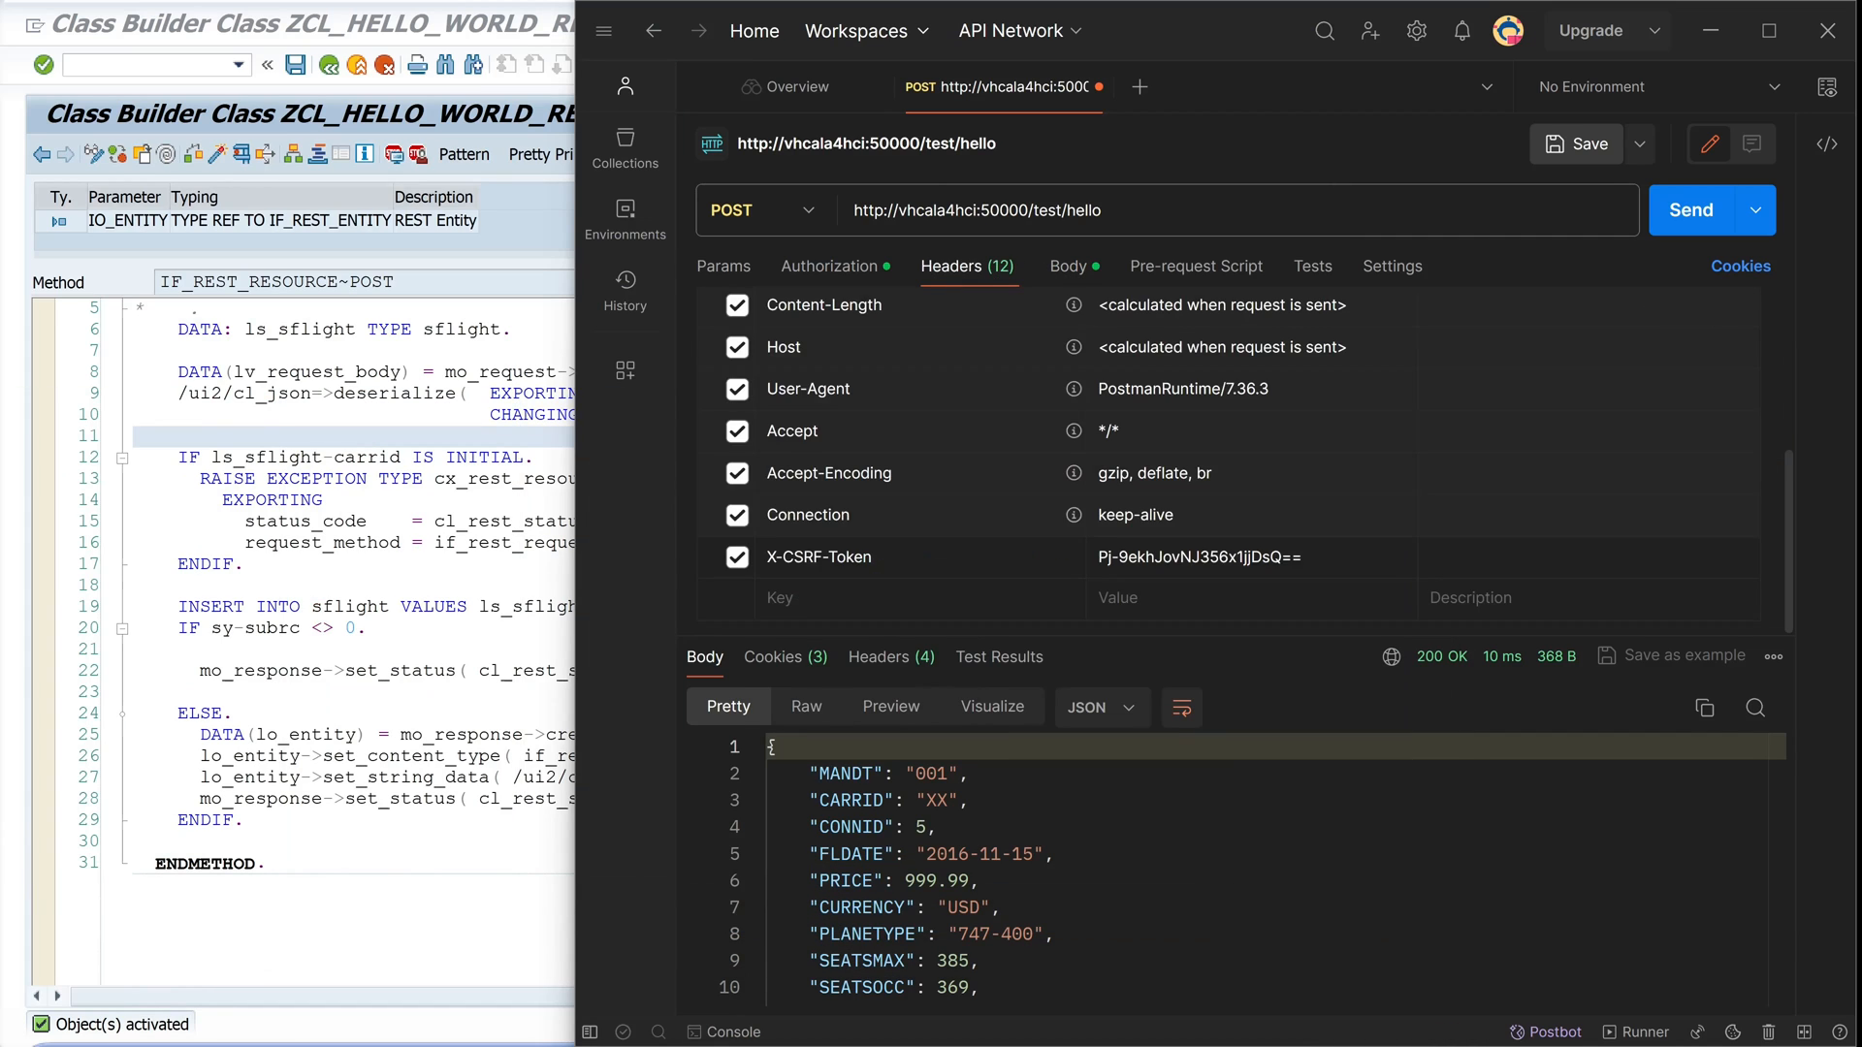
pyautogui.click(1068, 265)
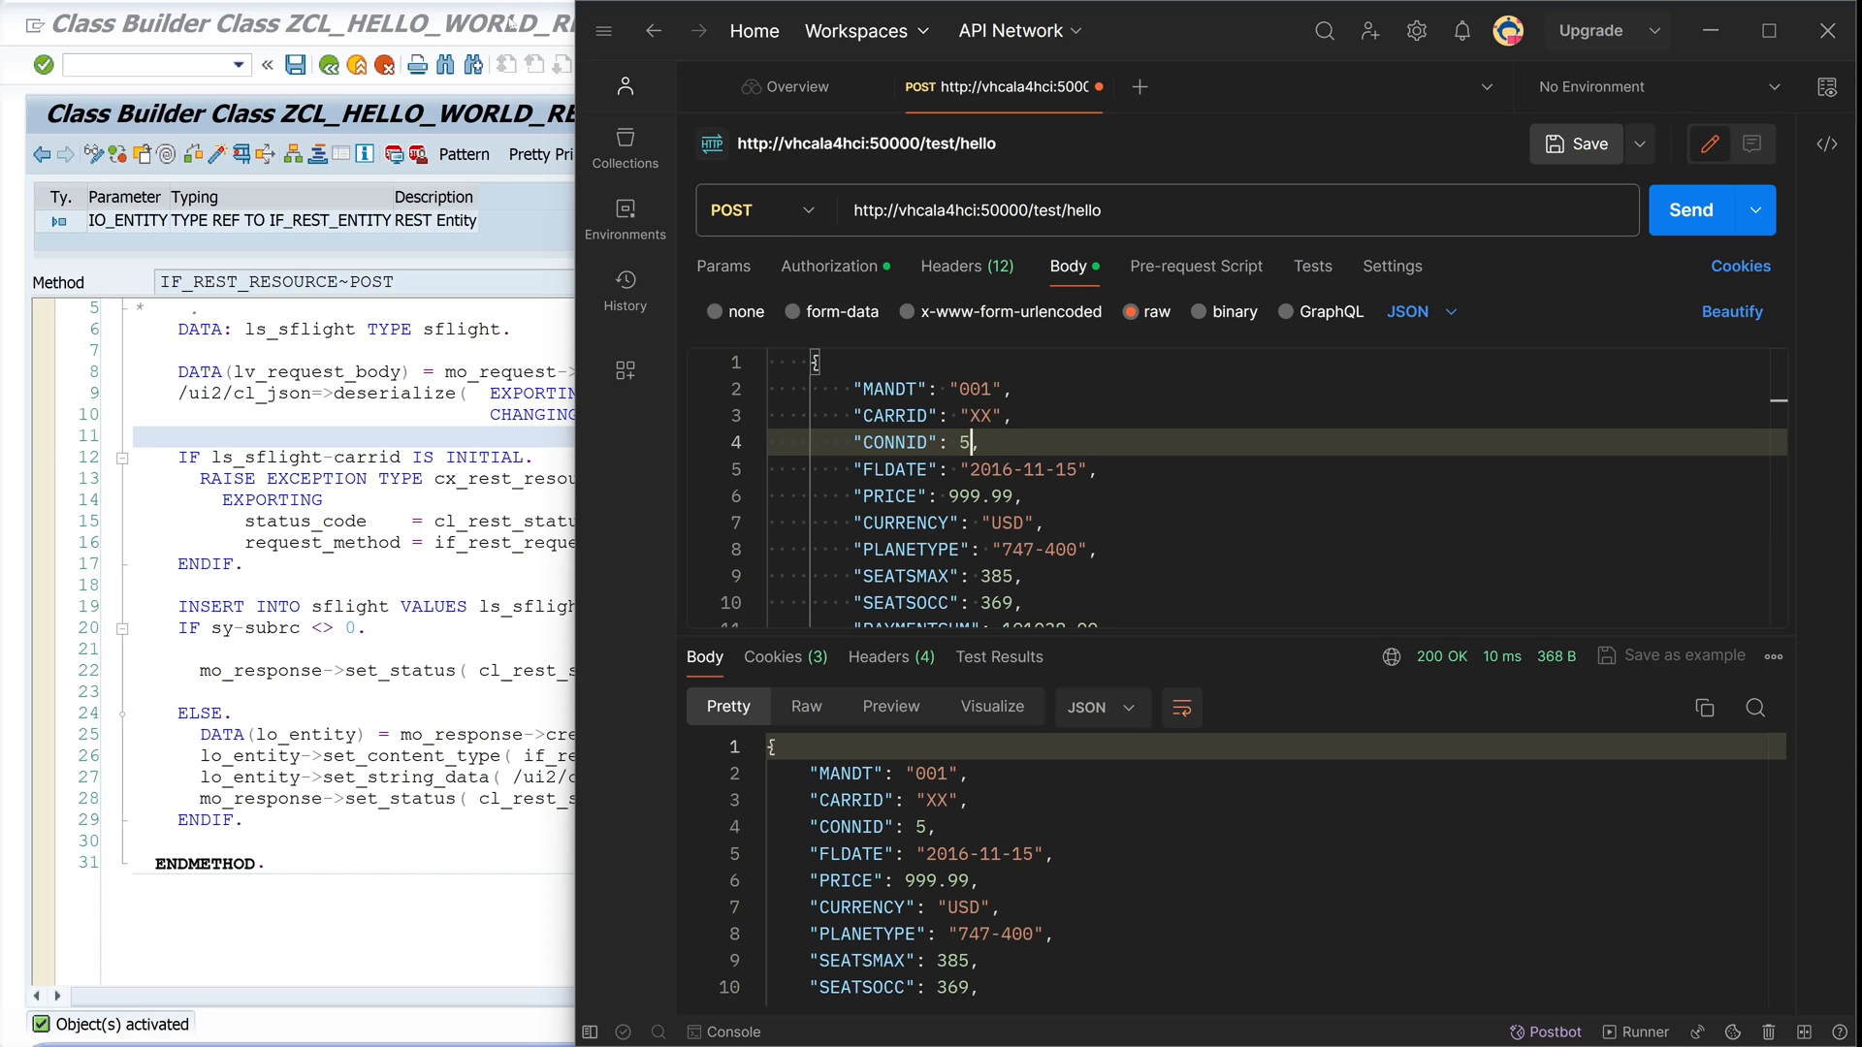
pyautogui.click(469, 25)
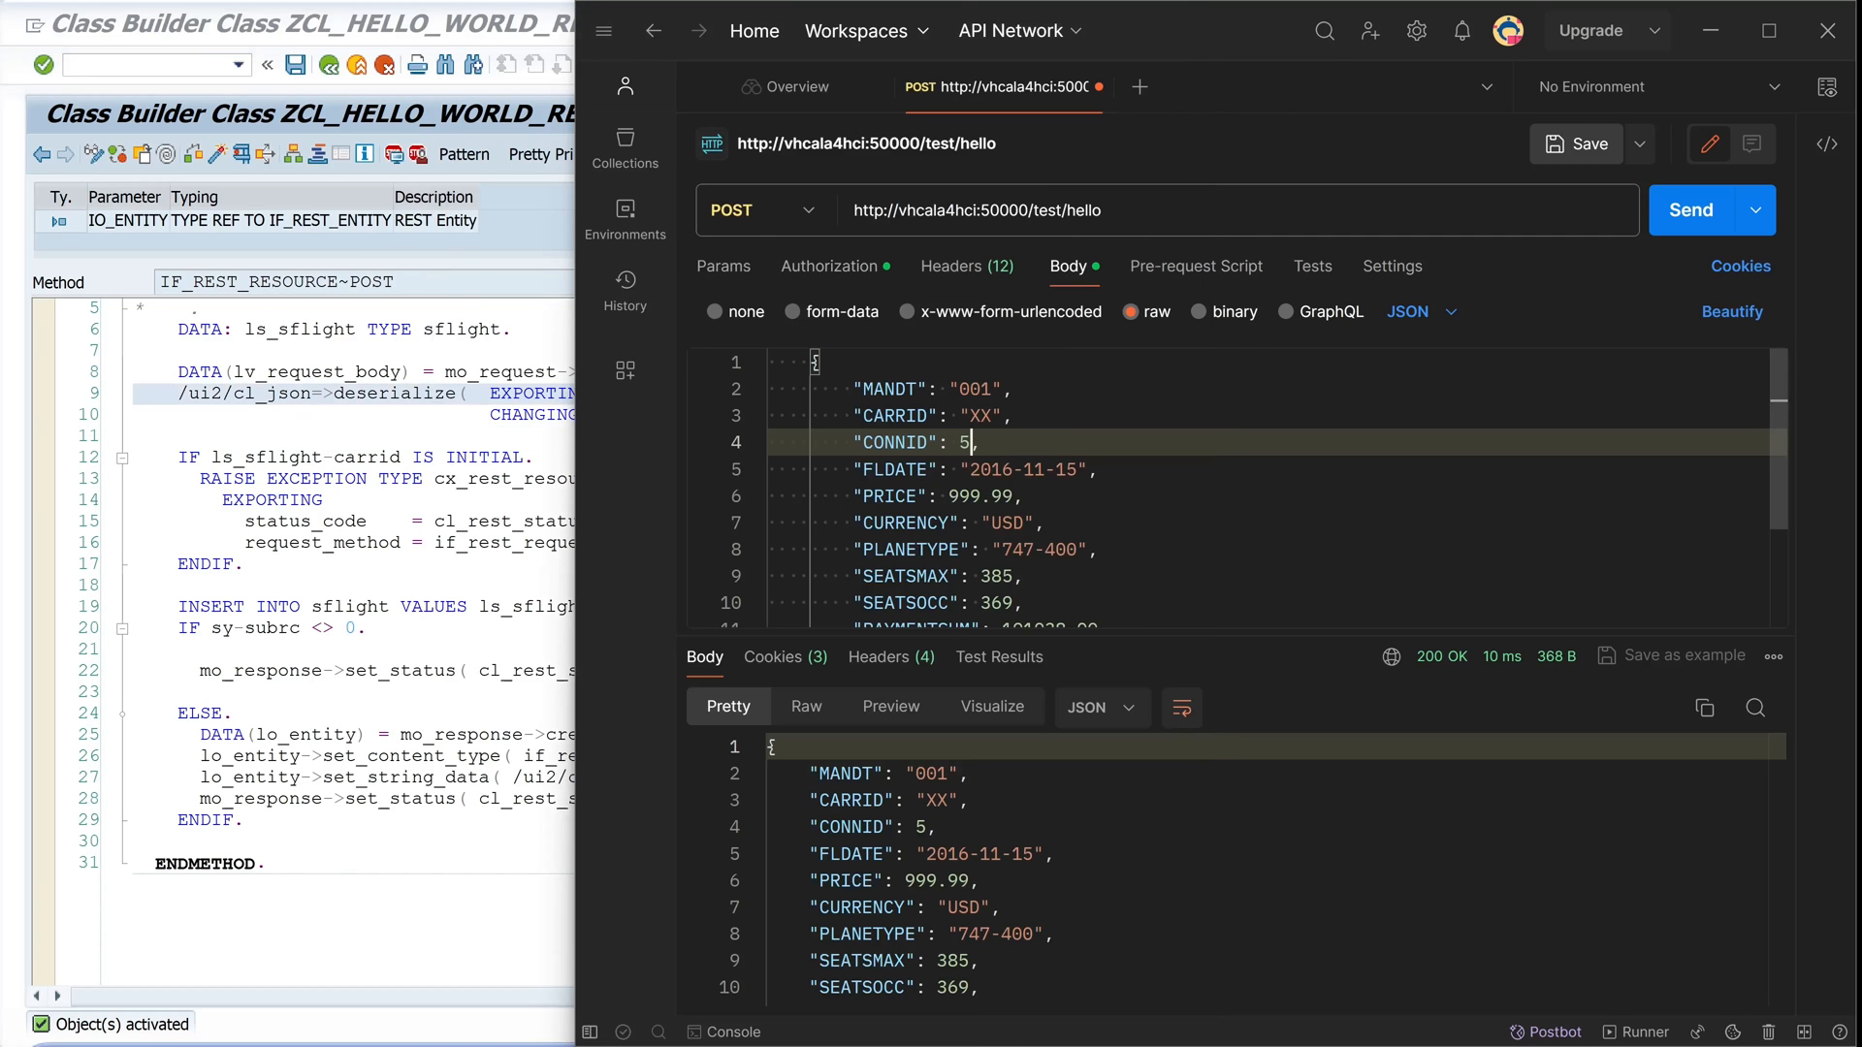
pyautogui.moveTo(582, 211)
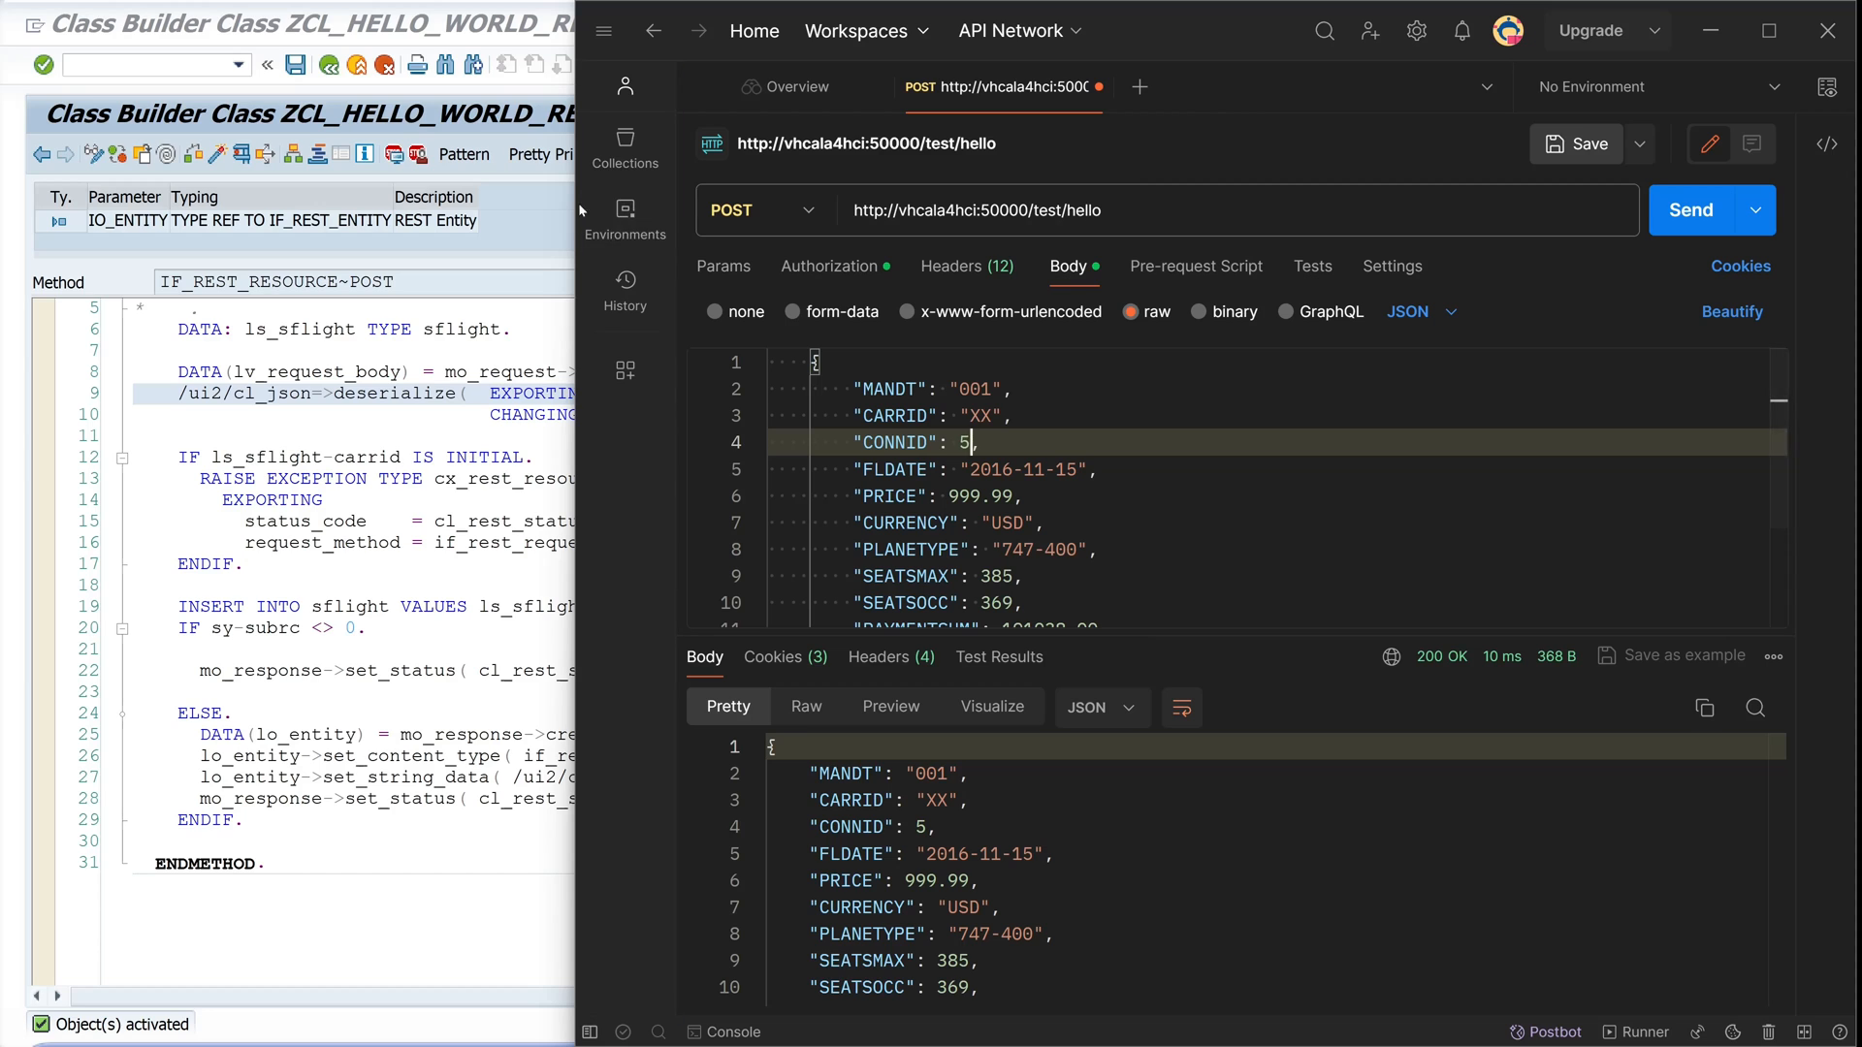